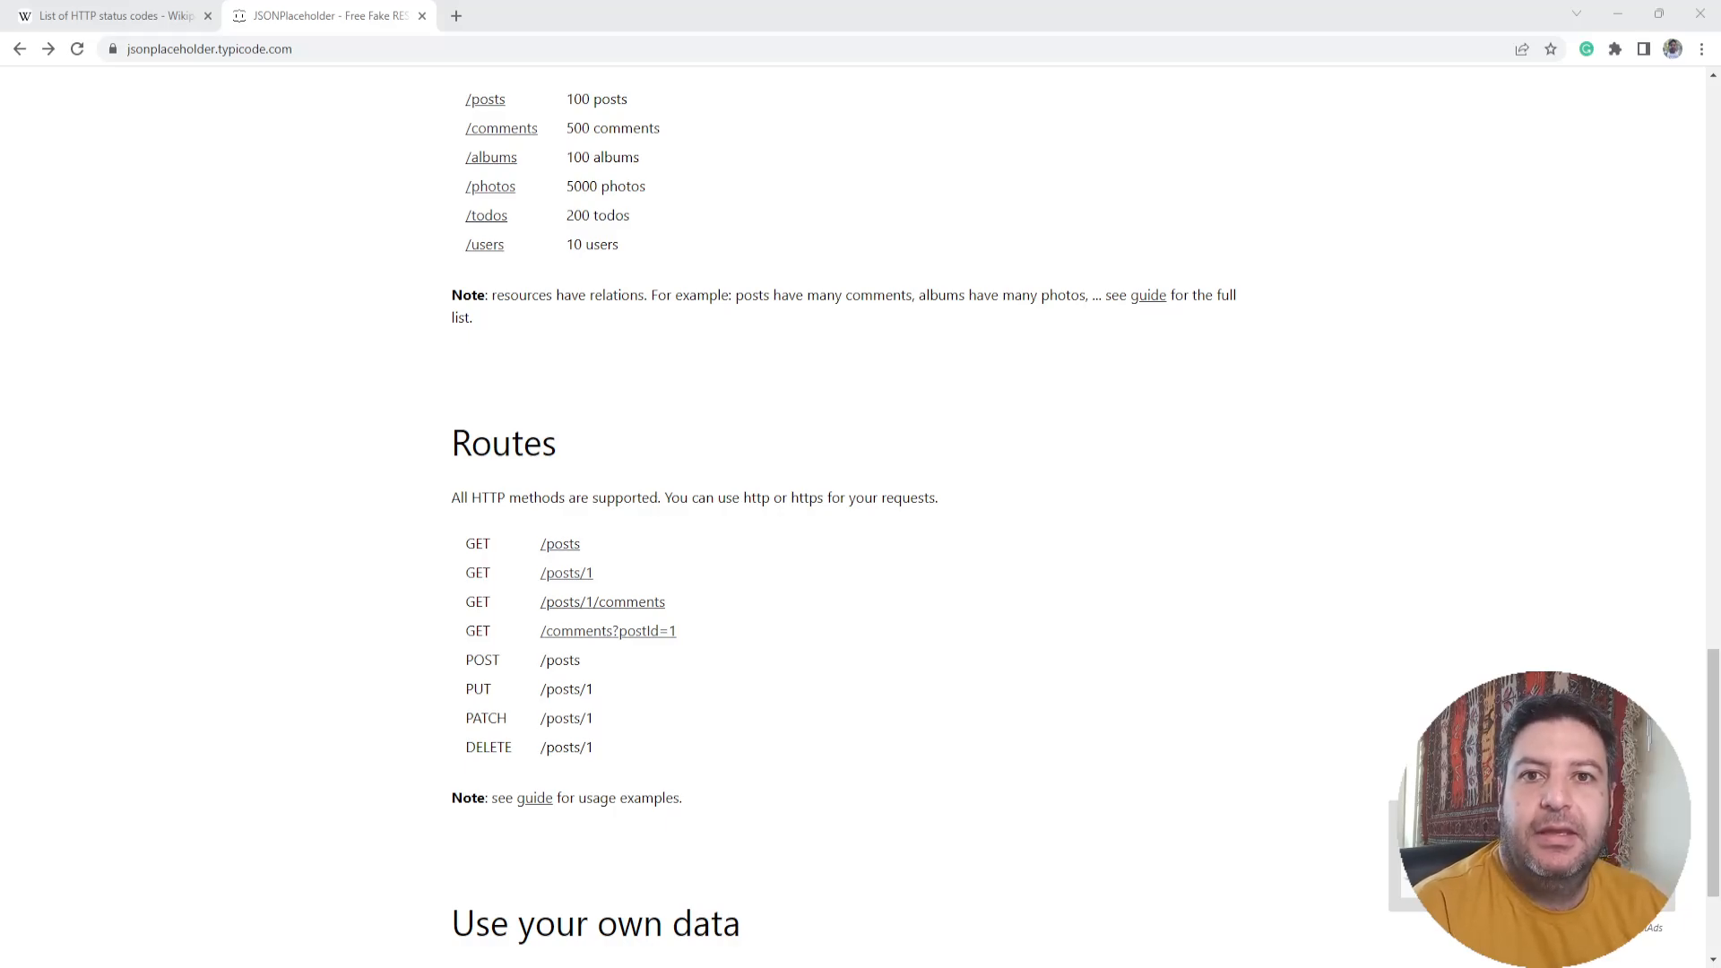
{"action": "mouse_move", "coordinate": [885, 798]}
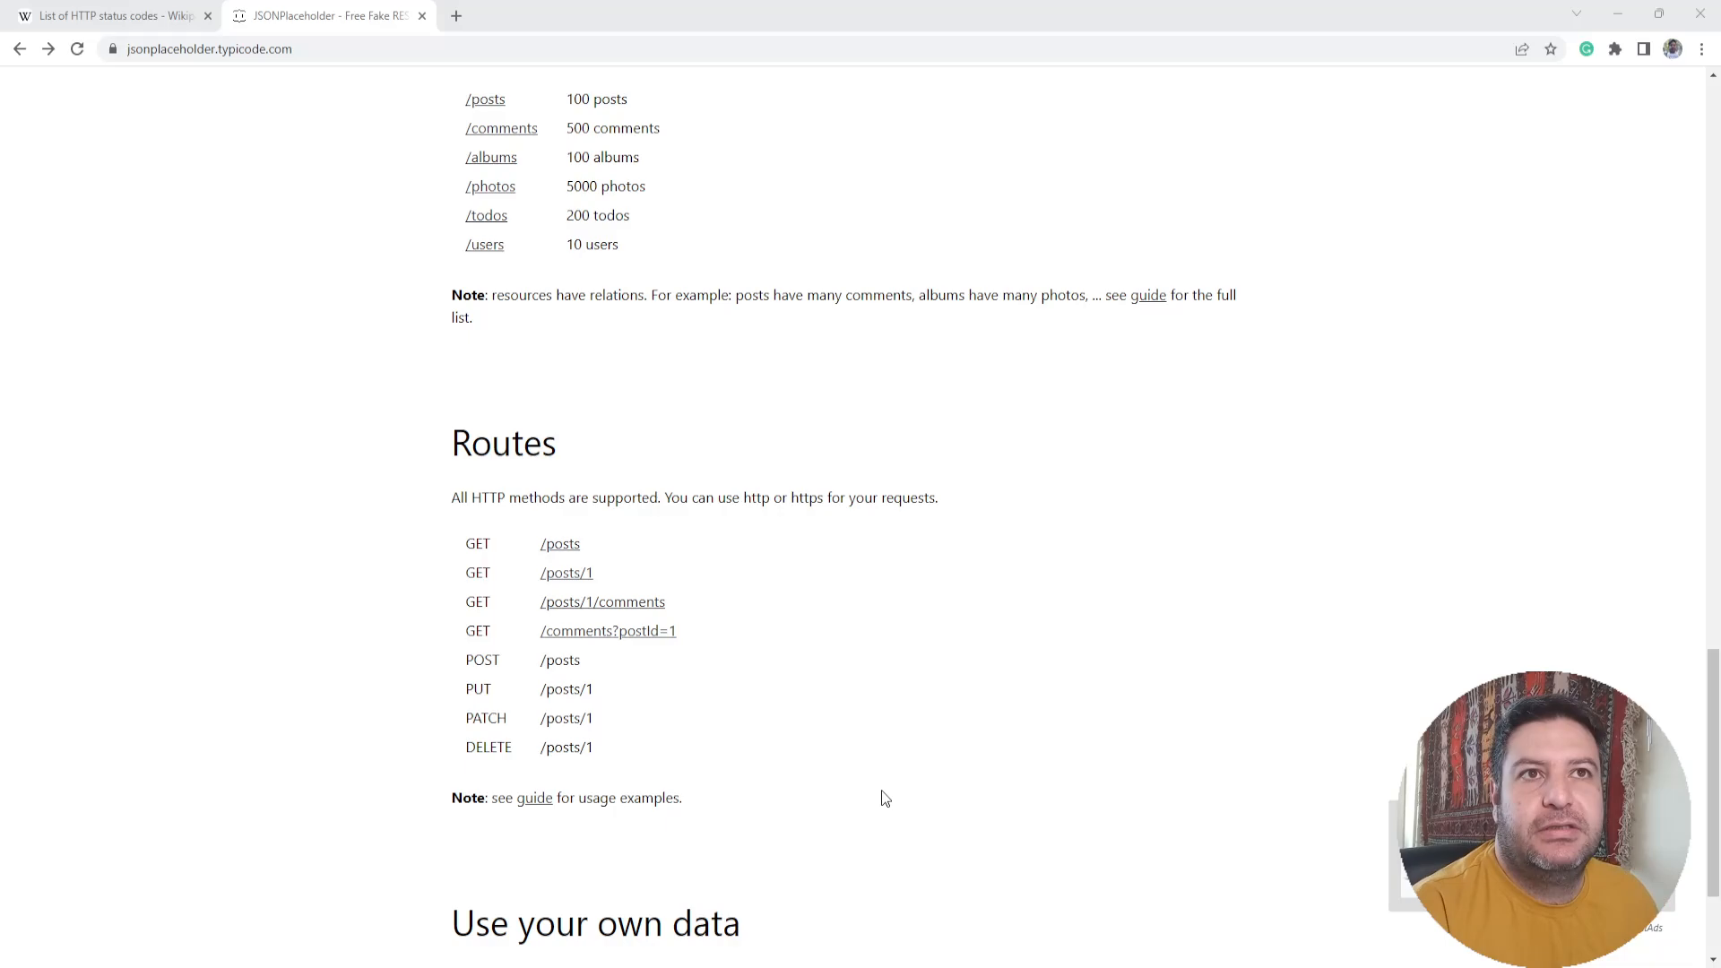
{"action": "mouse_move", "coordinate": [304, 317]}
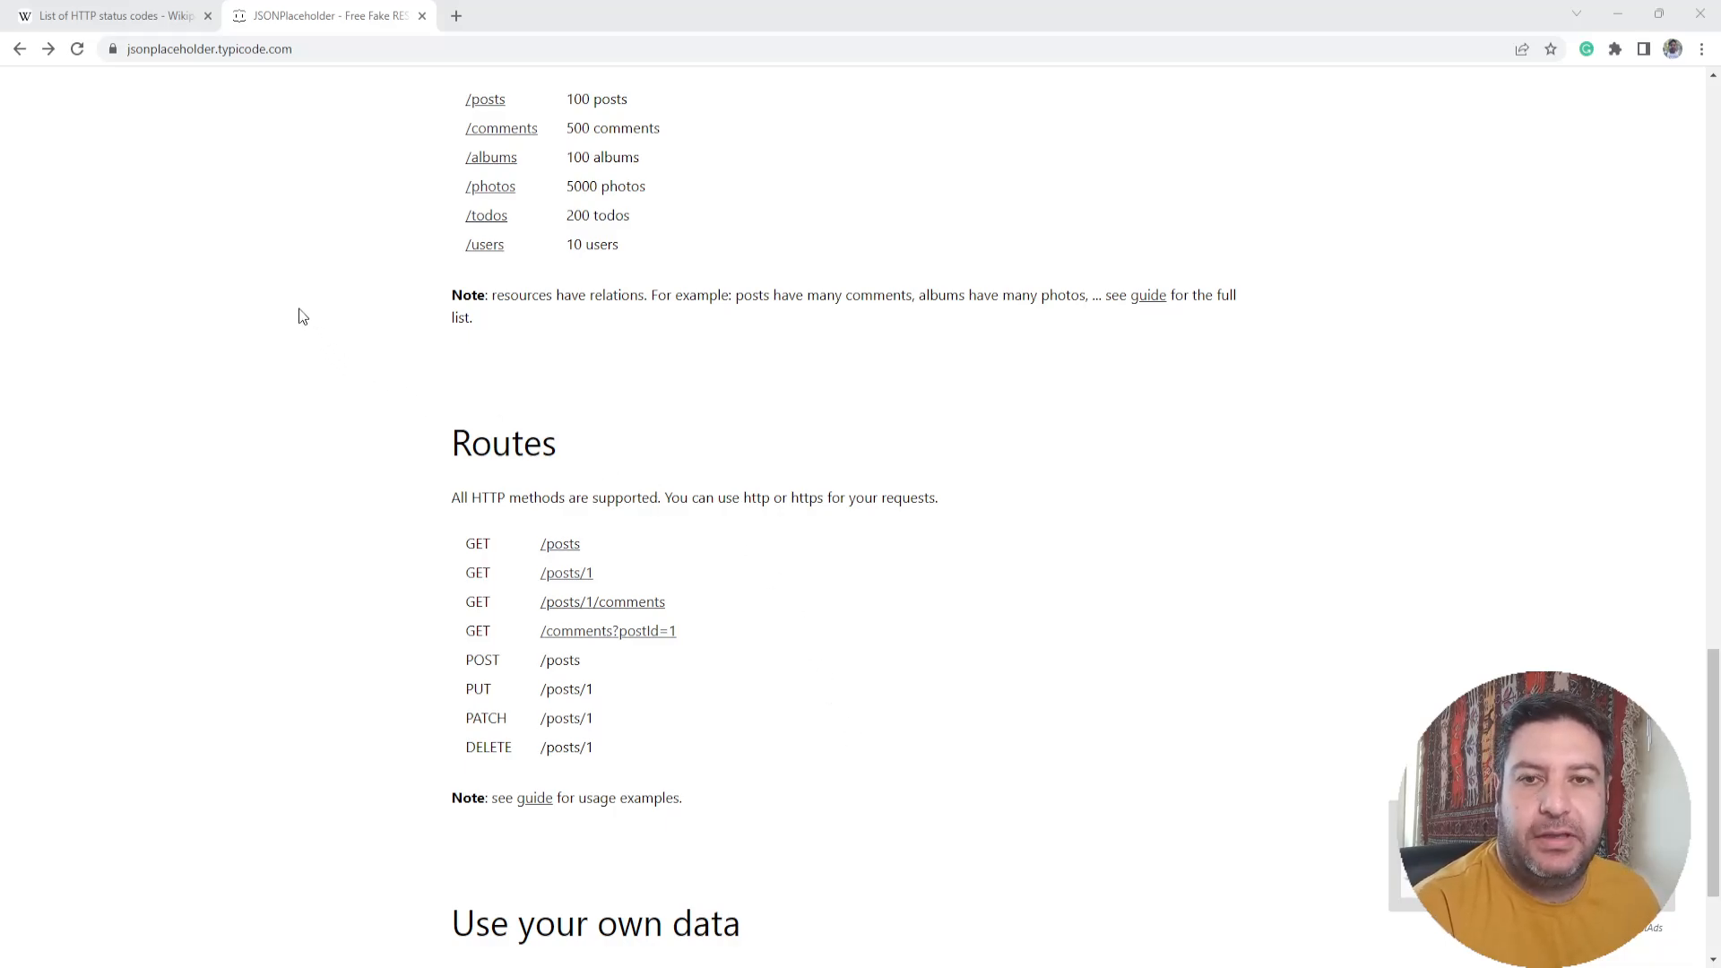
{"action": "mouse_move", "coordinate": [653, 690]}
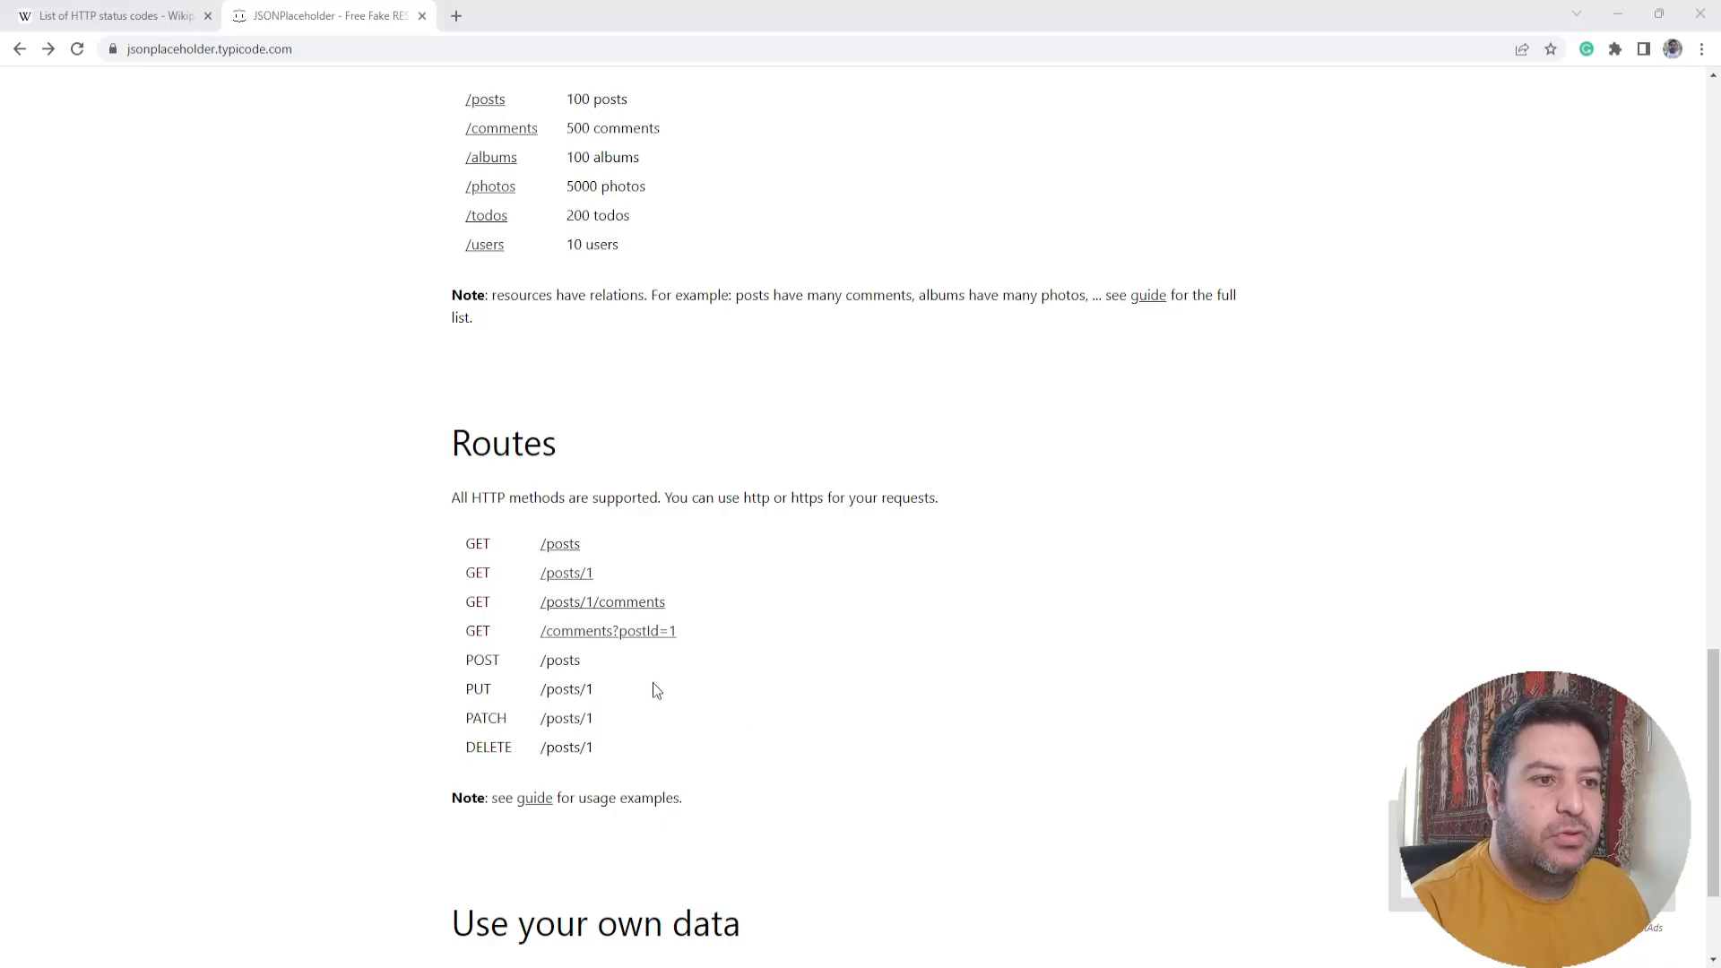
{"action": "mouse_move", "coordinate": [560, 660]}
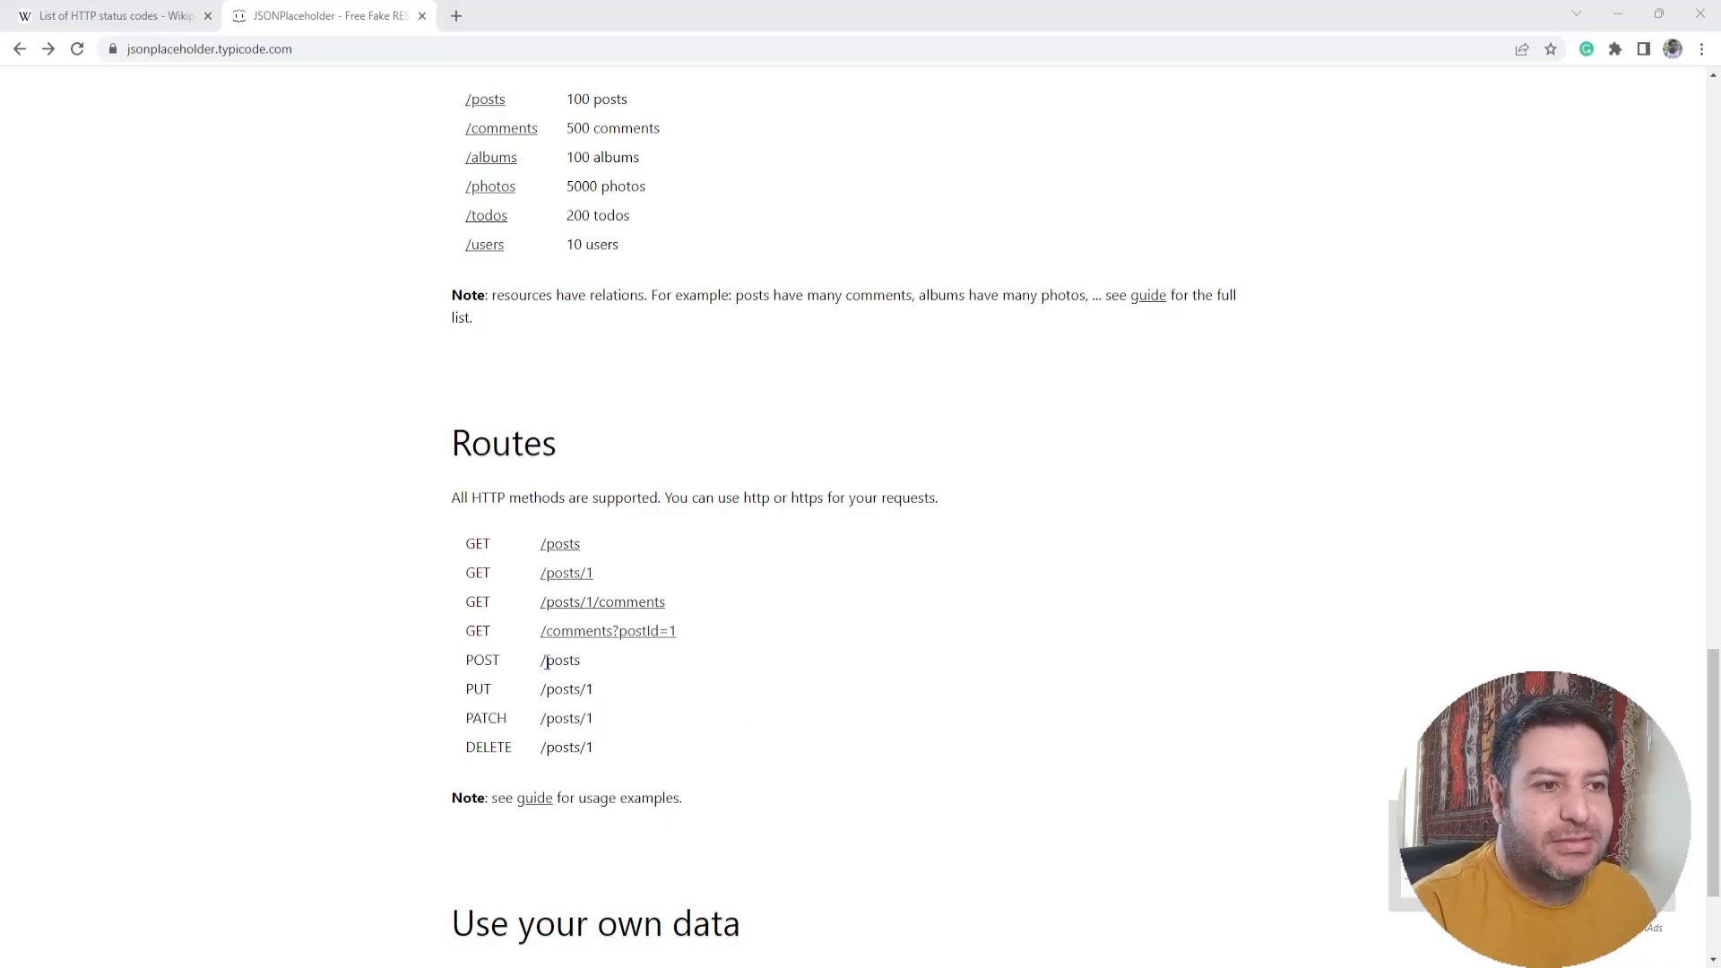
Select the /posts path of the POST route on the API page.
{"action": "double_click", "coordinate": [558, 660]}
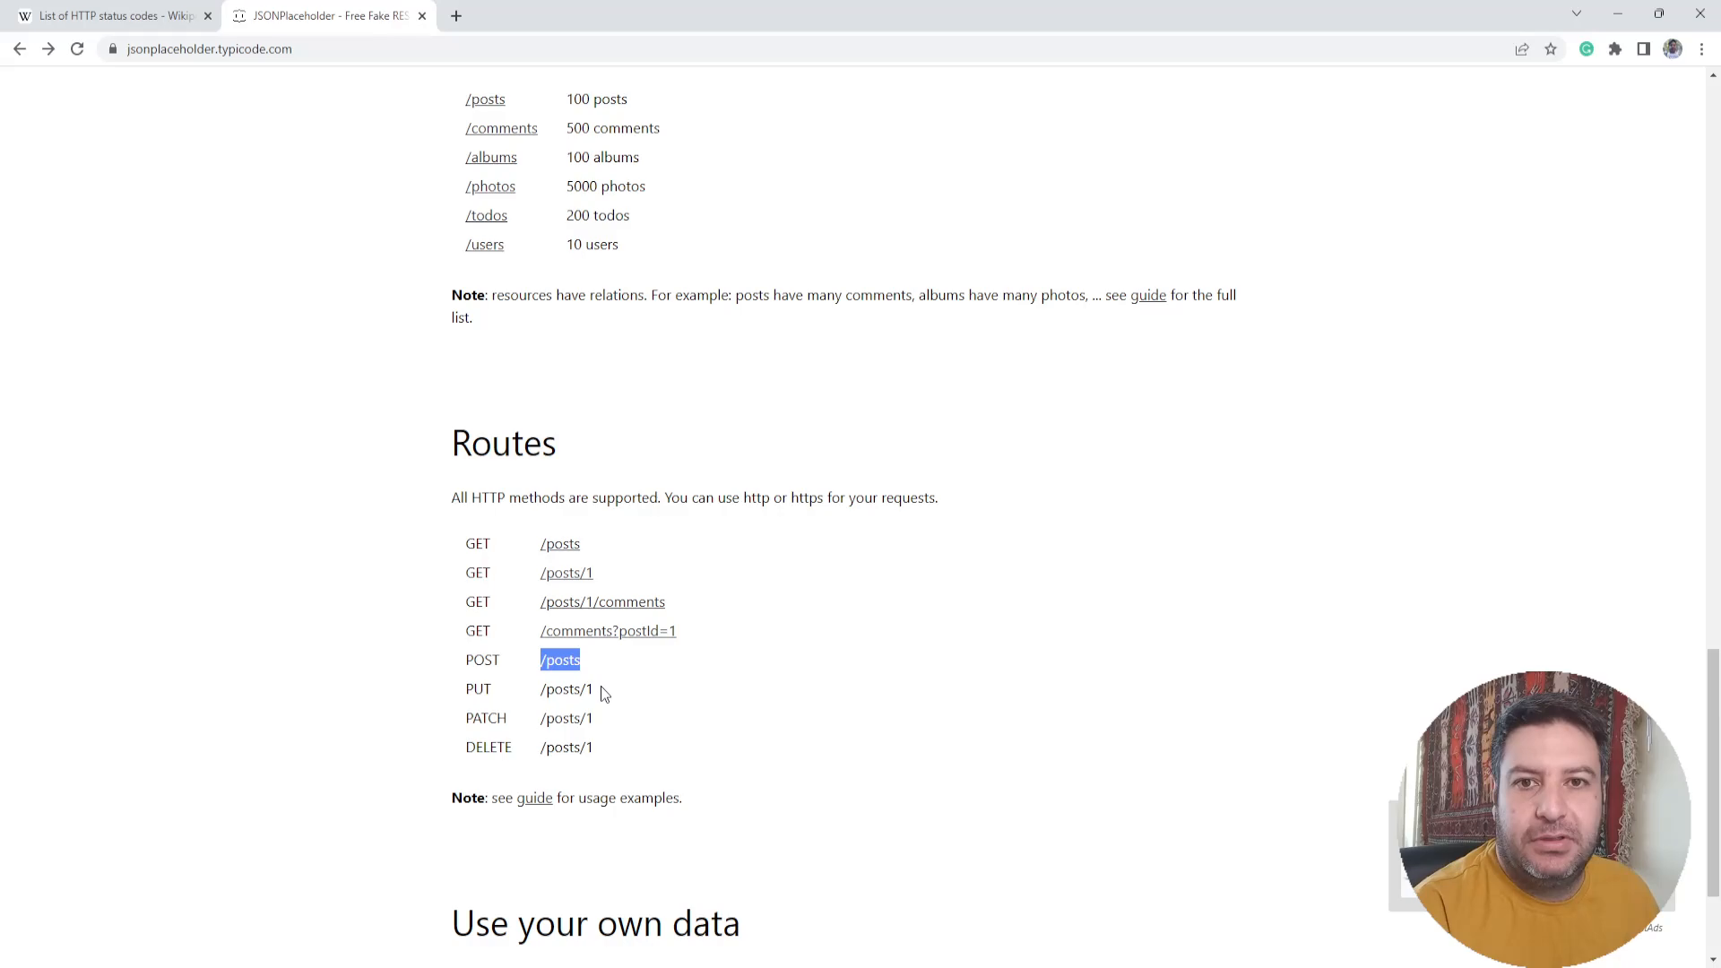
{"action": "double_click", "coordinate": [482, 660]}
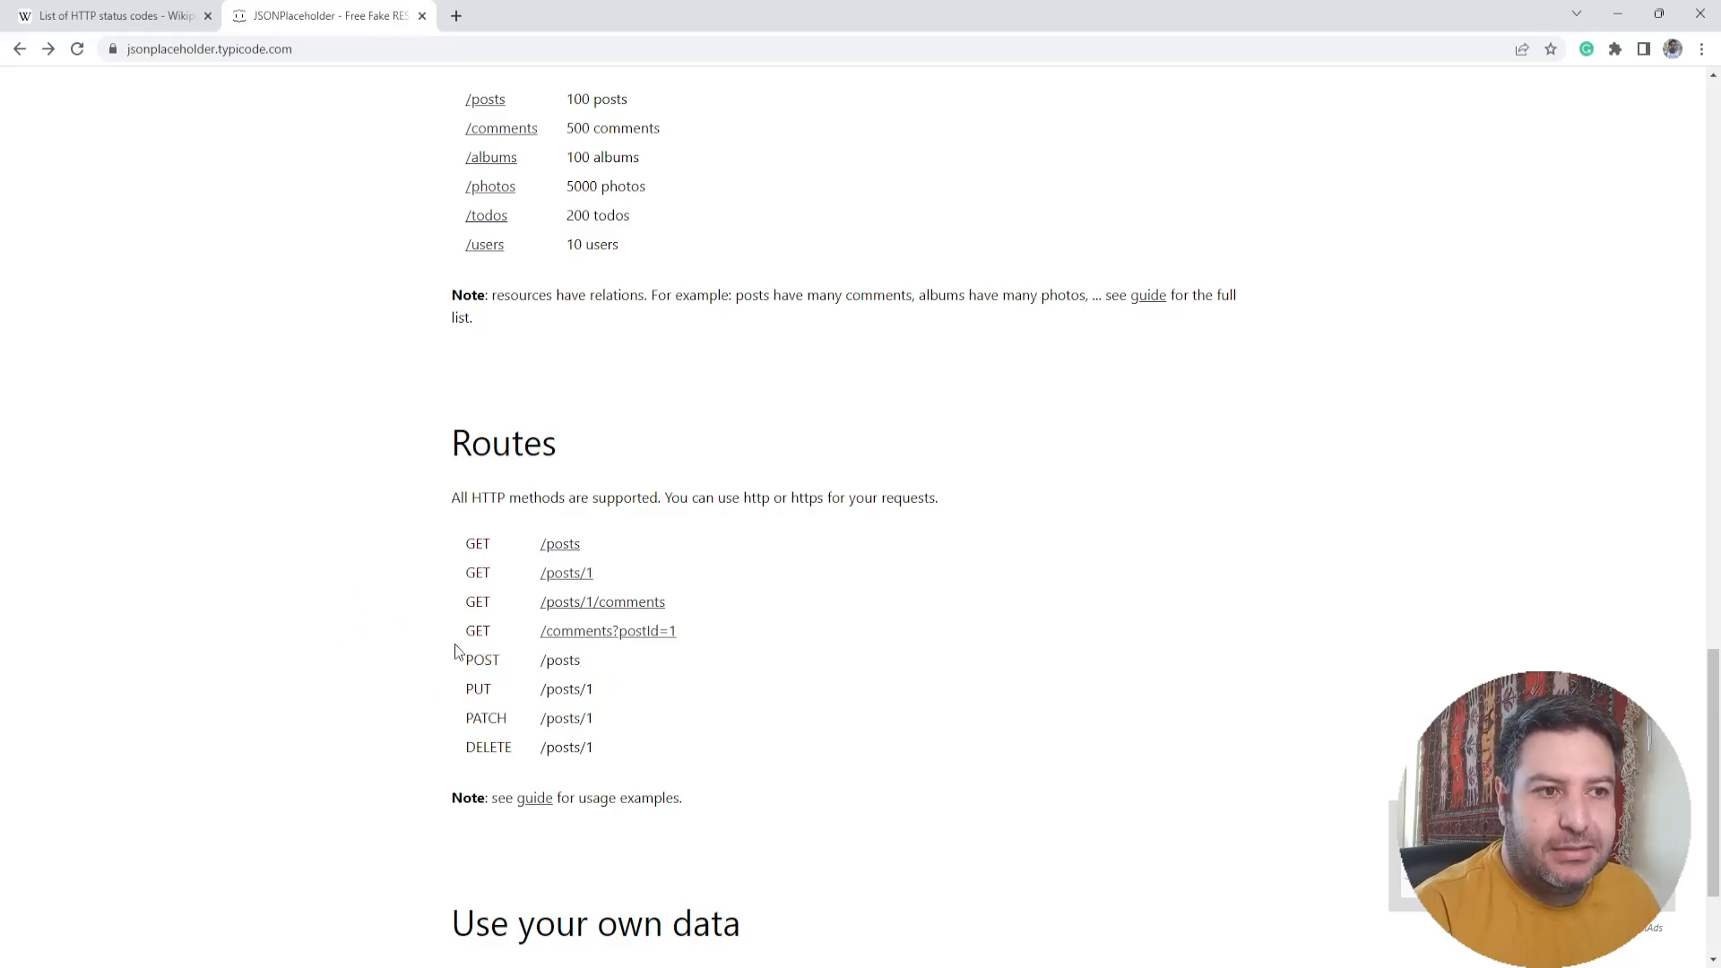
{"action": "mouse_move", "coordinate": [426, 607]}
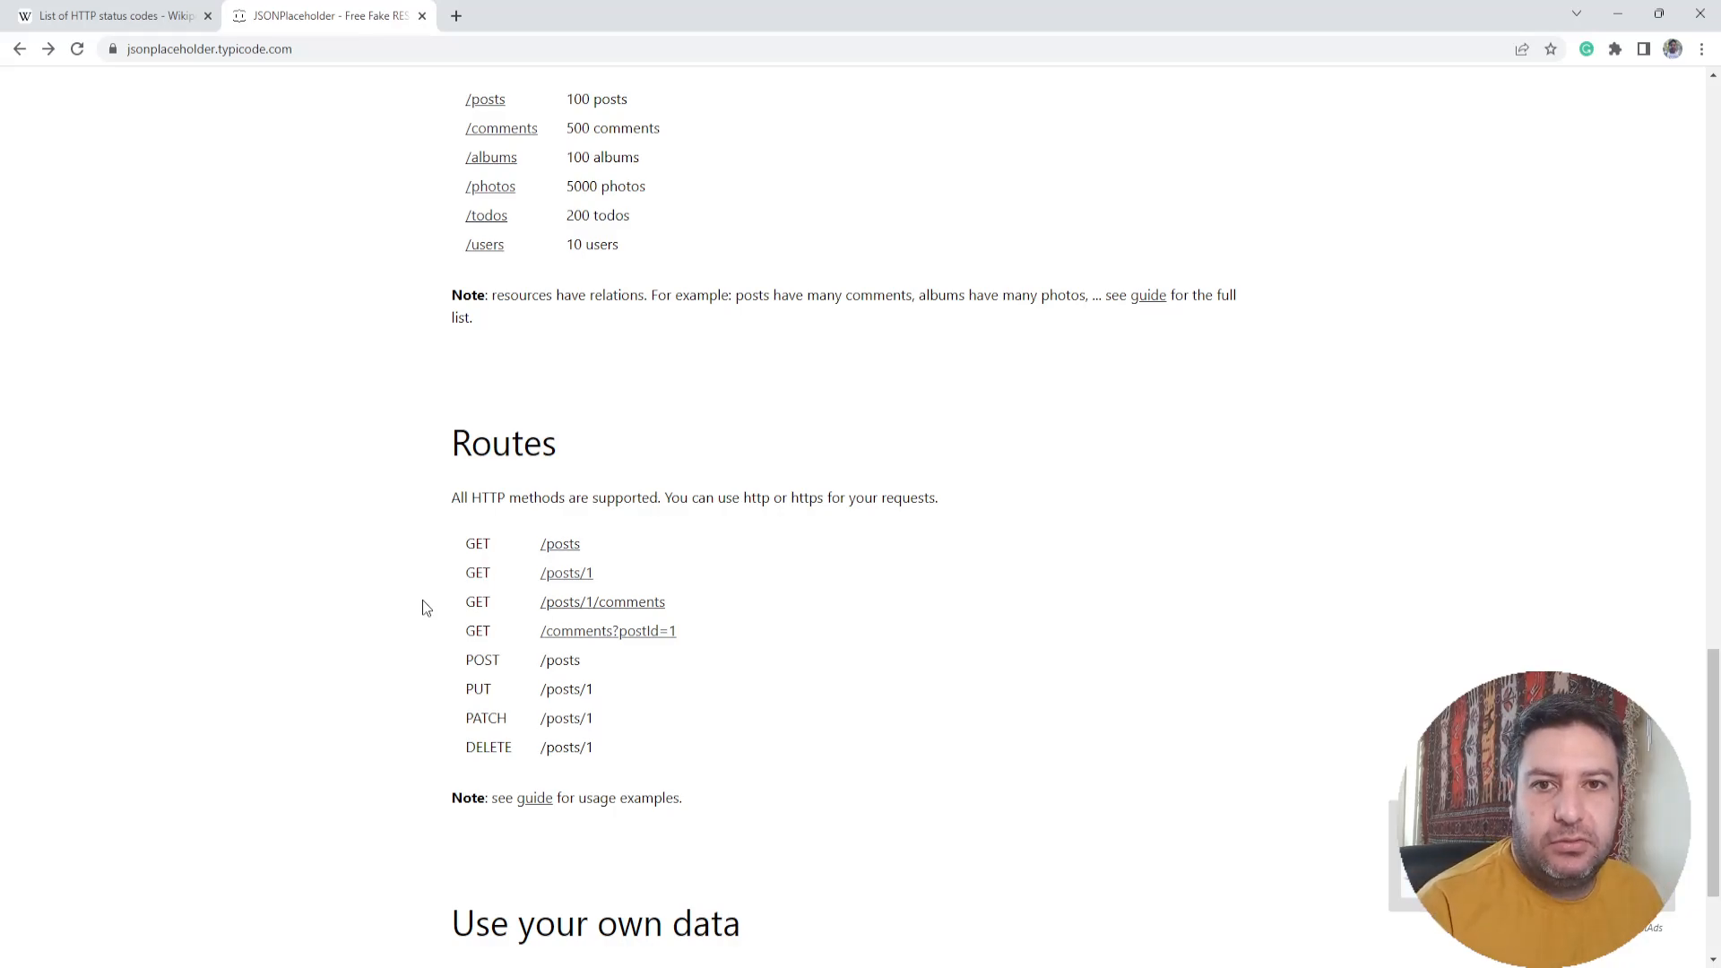
{"action": "mouse_move", "coordinate": [536, 612]}
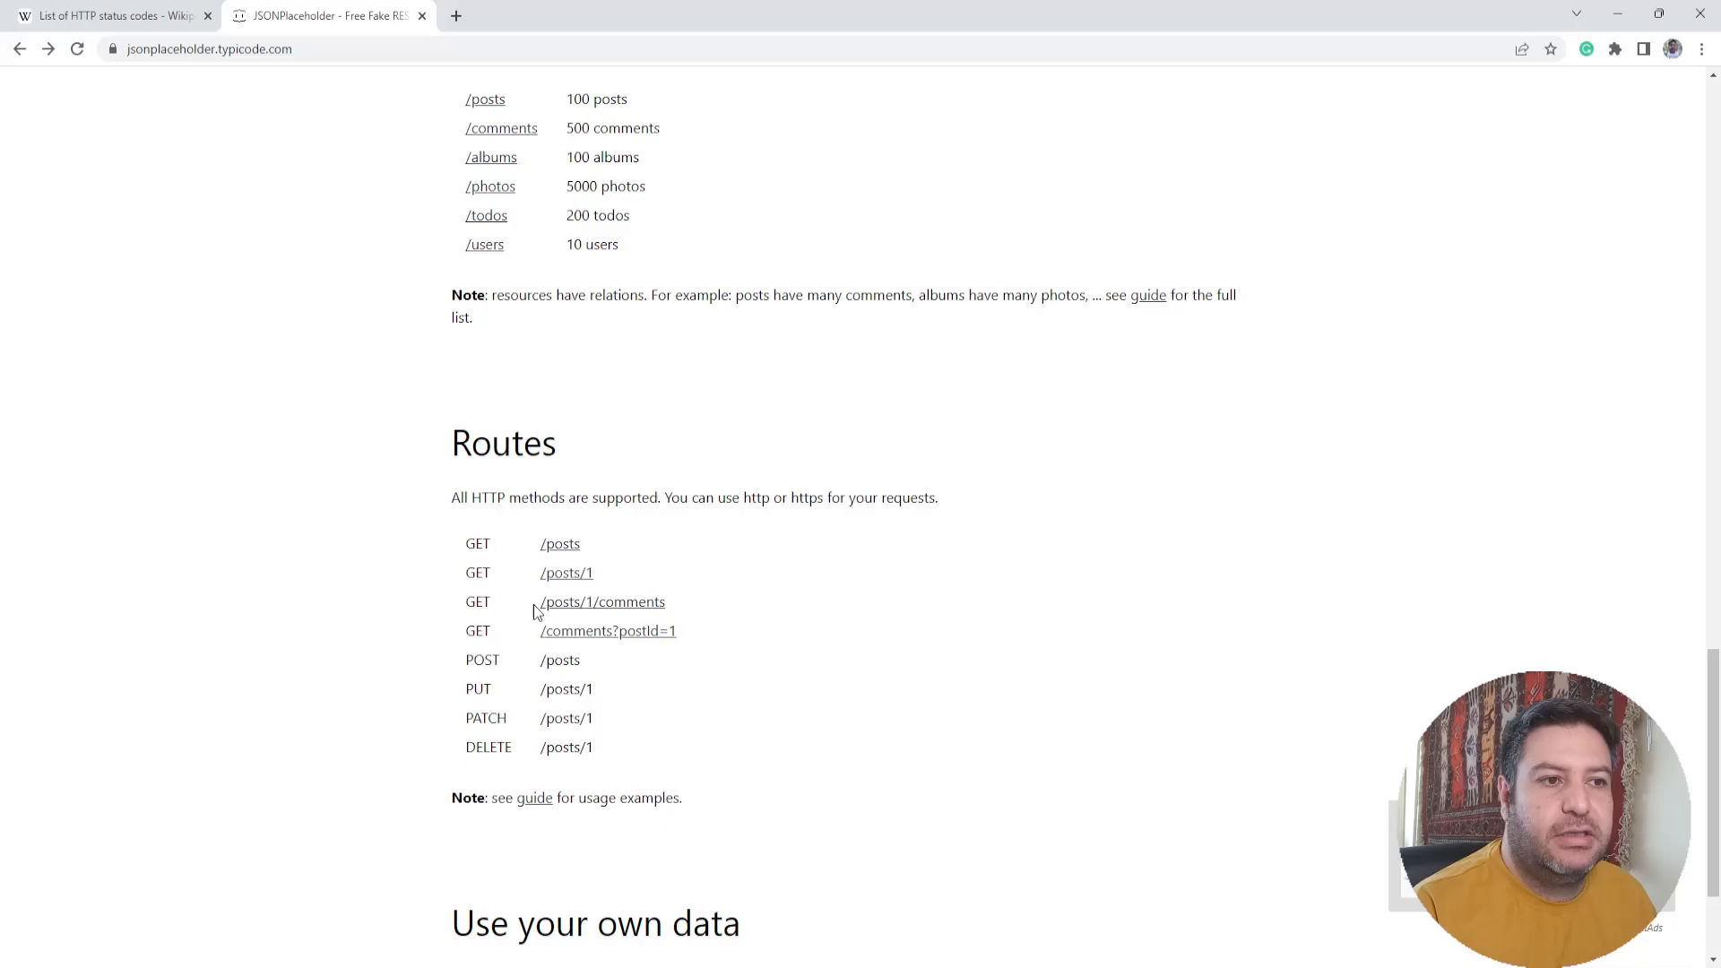
{"action": "left_click", "coordinate": [567, 572]}
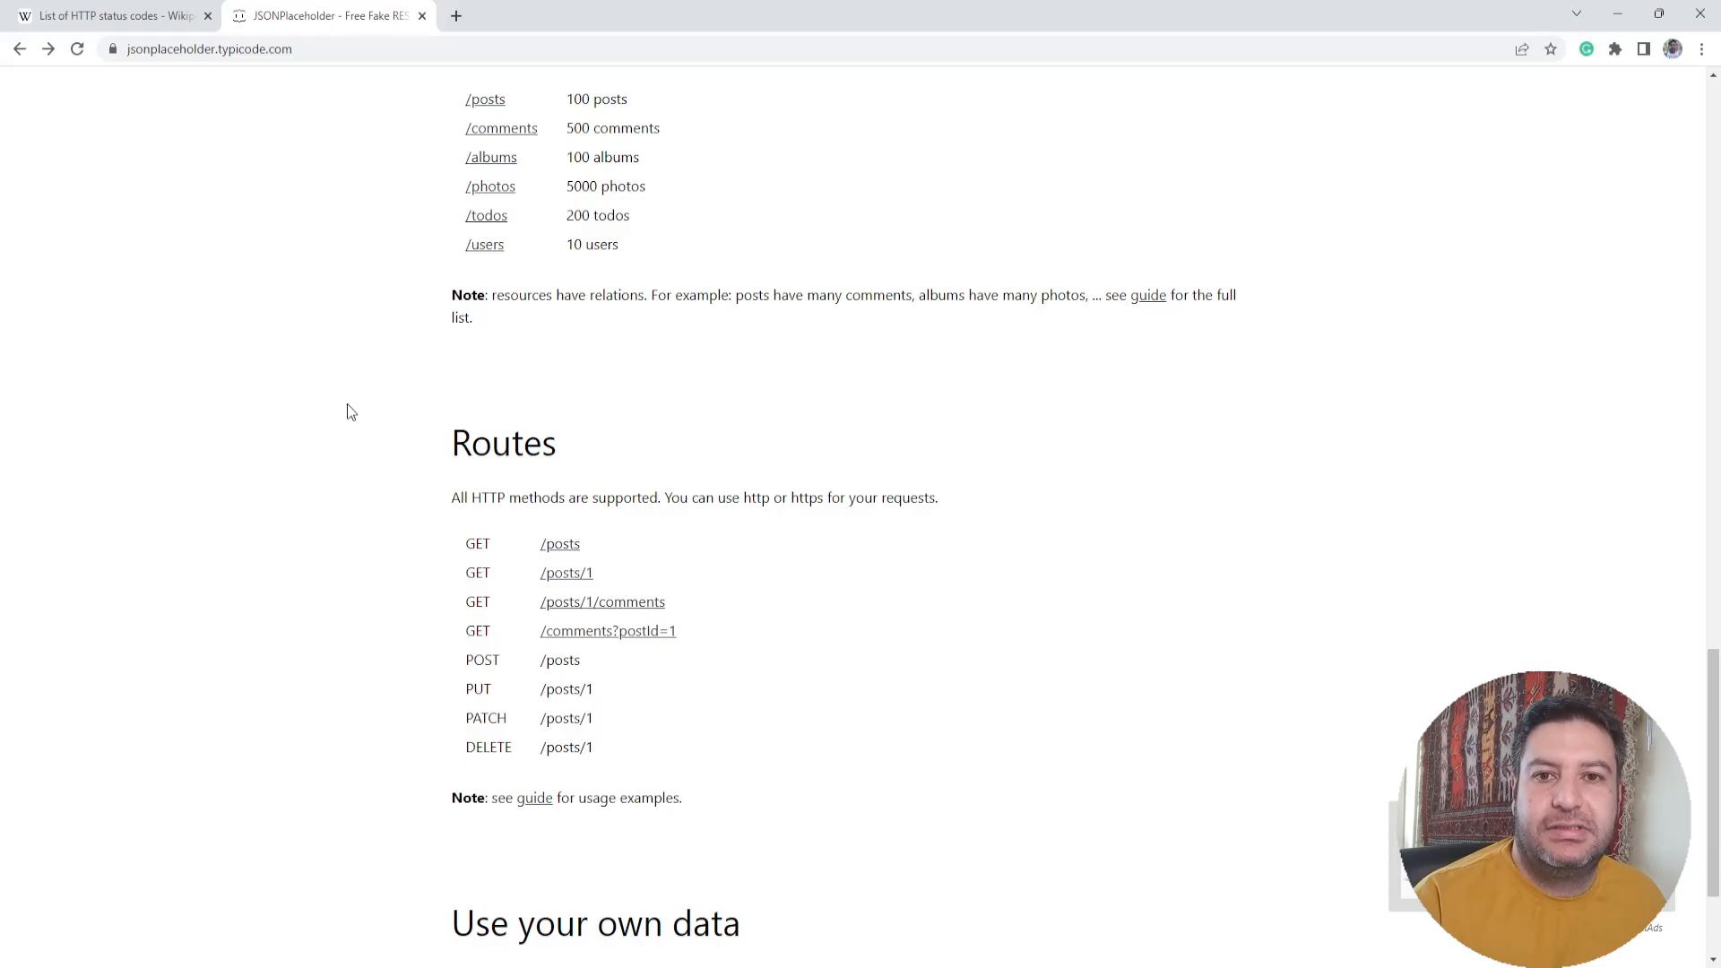
Switch to the Wikipedia HTTP status codes tab and scroll to 201 Created.
{"action": "left_click", "coordinate": [104, 15]}
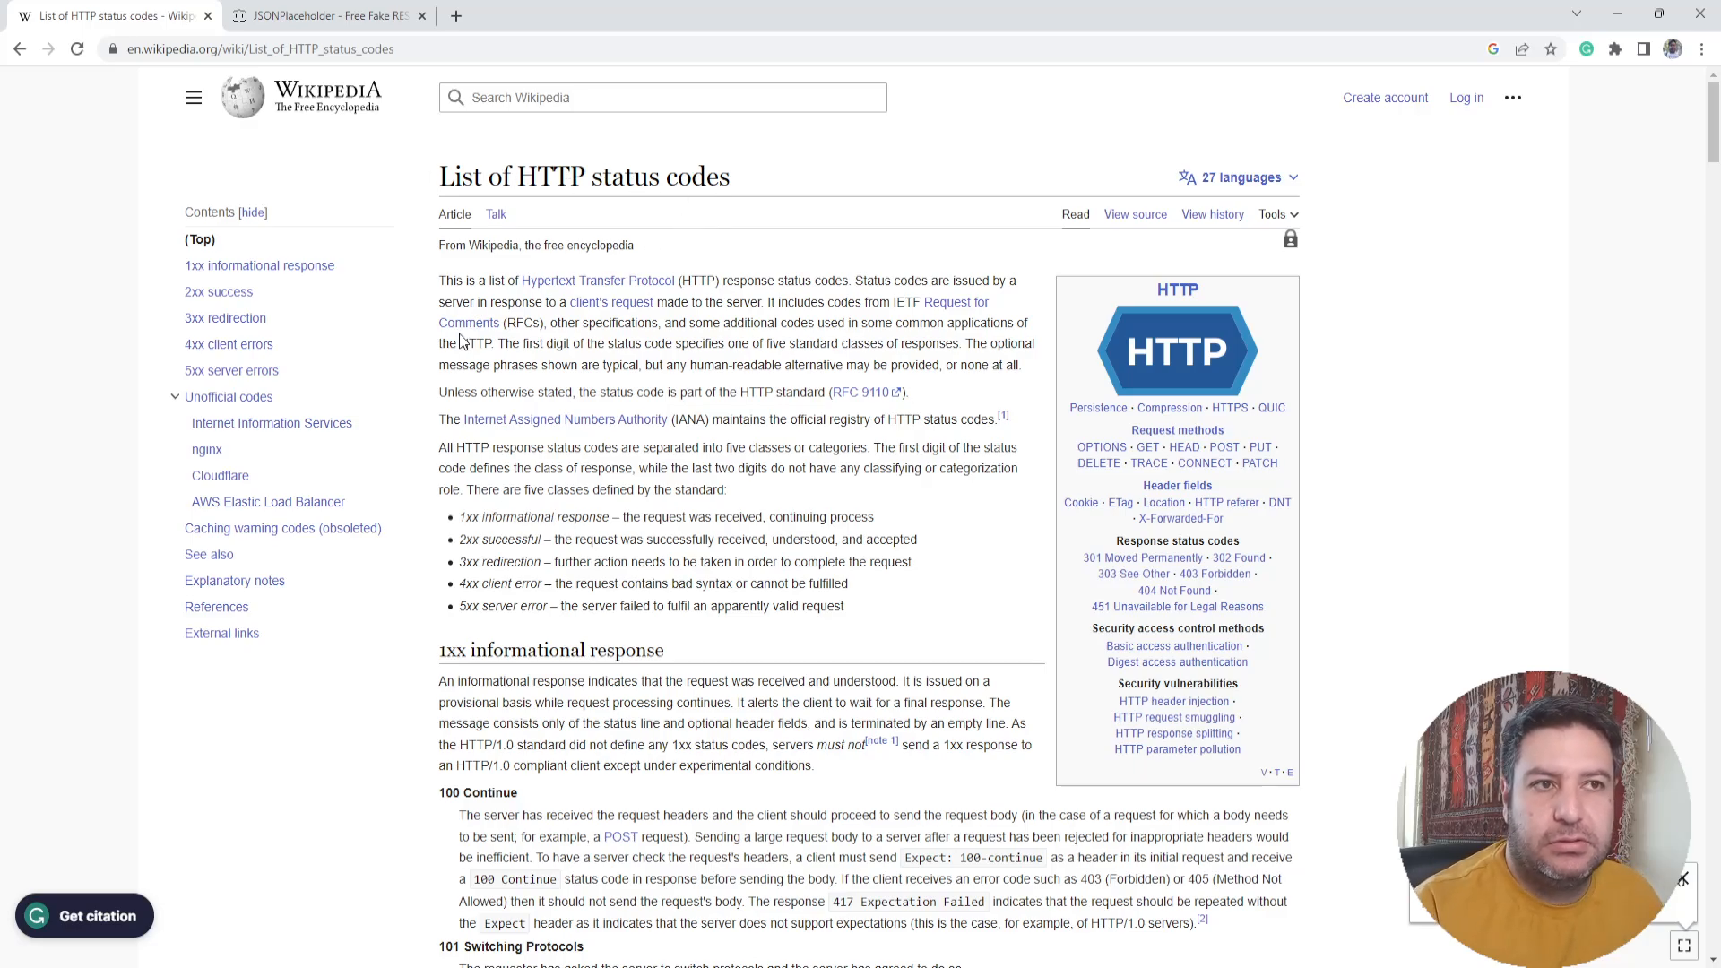
{"action": "scroll", "scroll_direction": "down", "scroll_amount": 3}
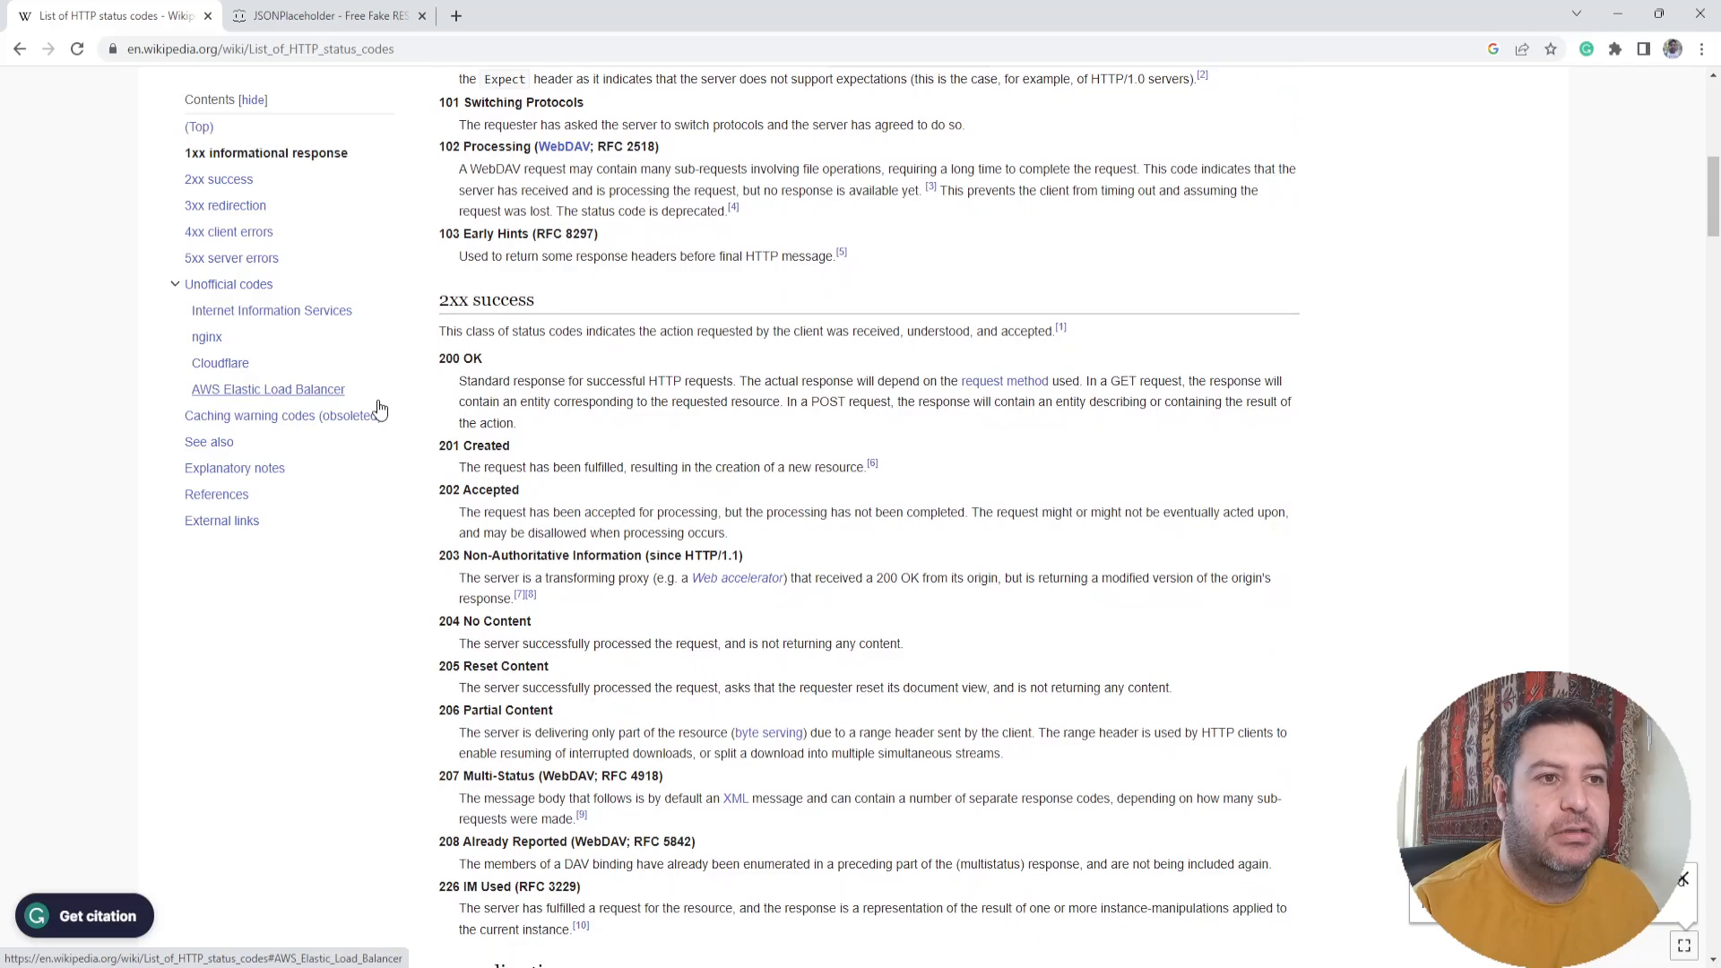
{"action": "scroll", "scroll_direction": "down", "scroll_amount": 3}
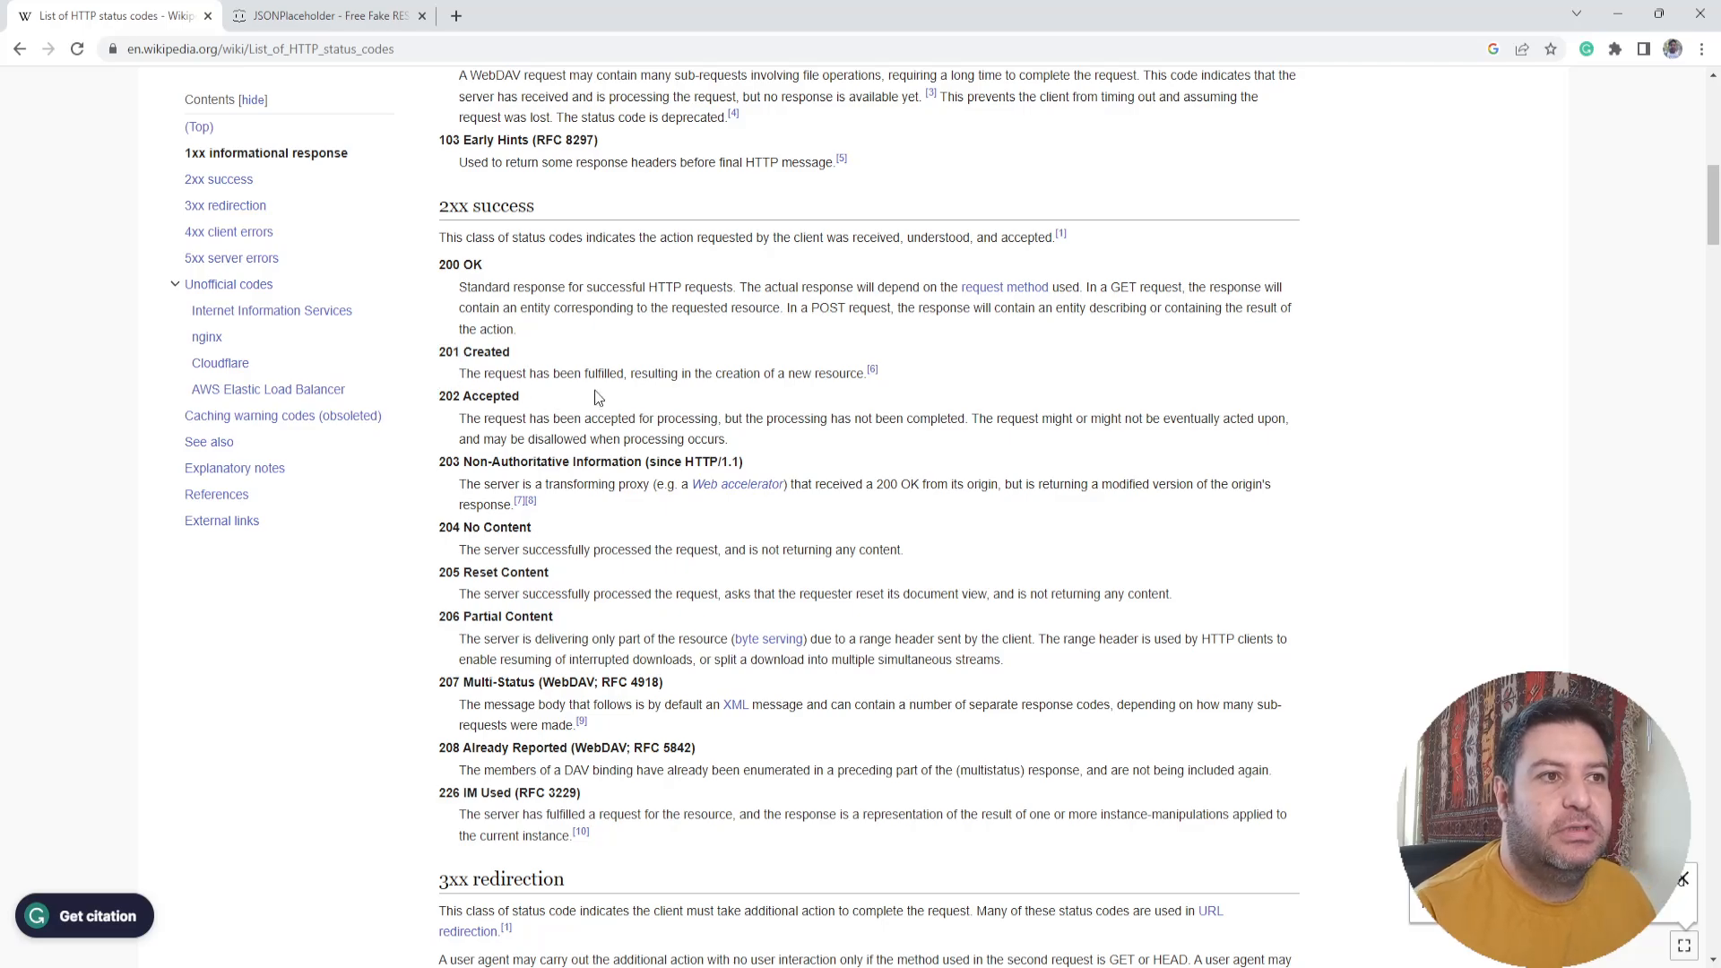
{"action": "mouse_move", "coordinate": [466, 378]}
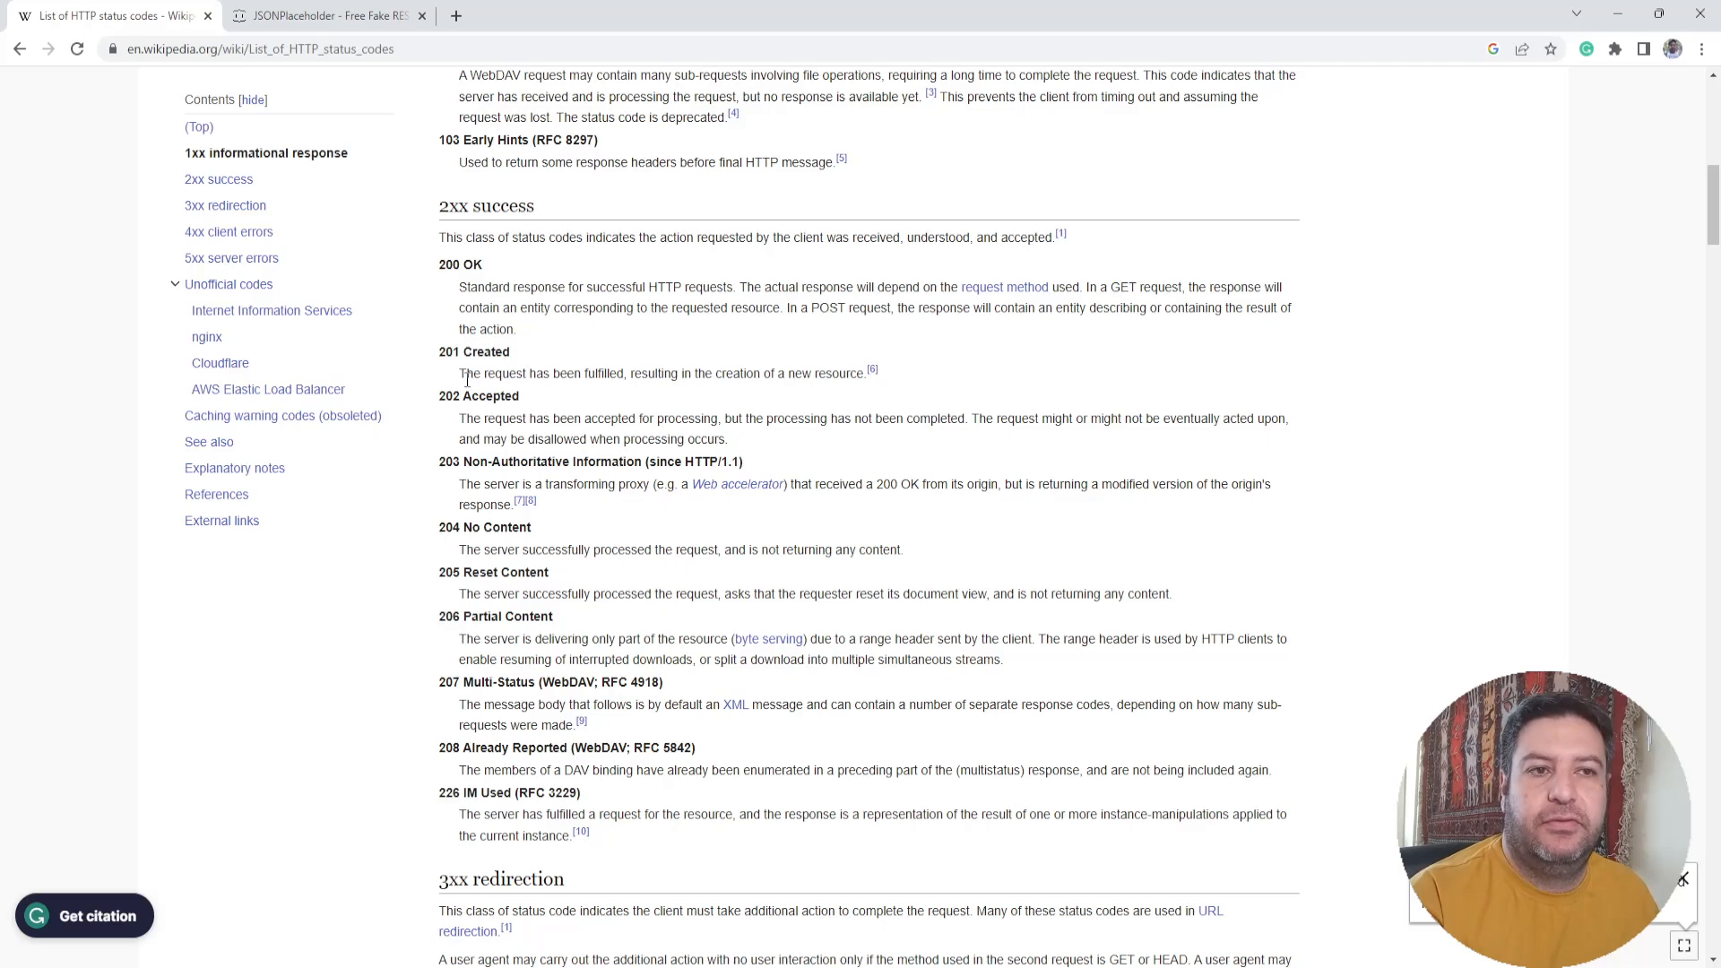
{"action": "mouse_move", "coordinate": [570, 390]}
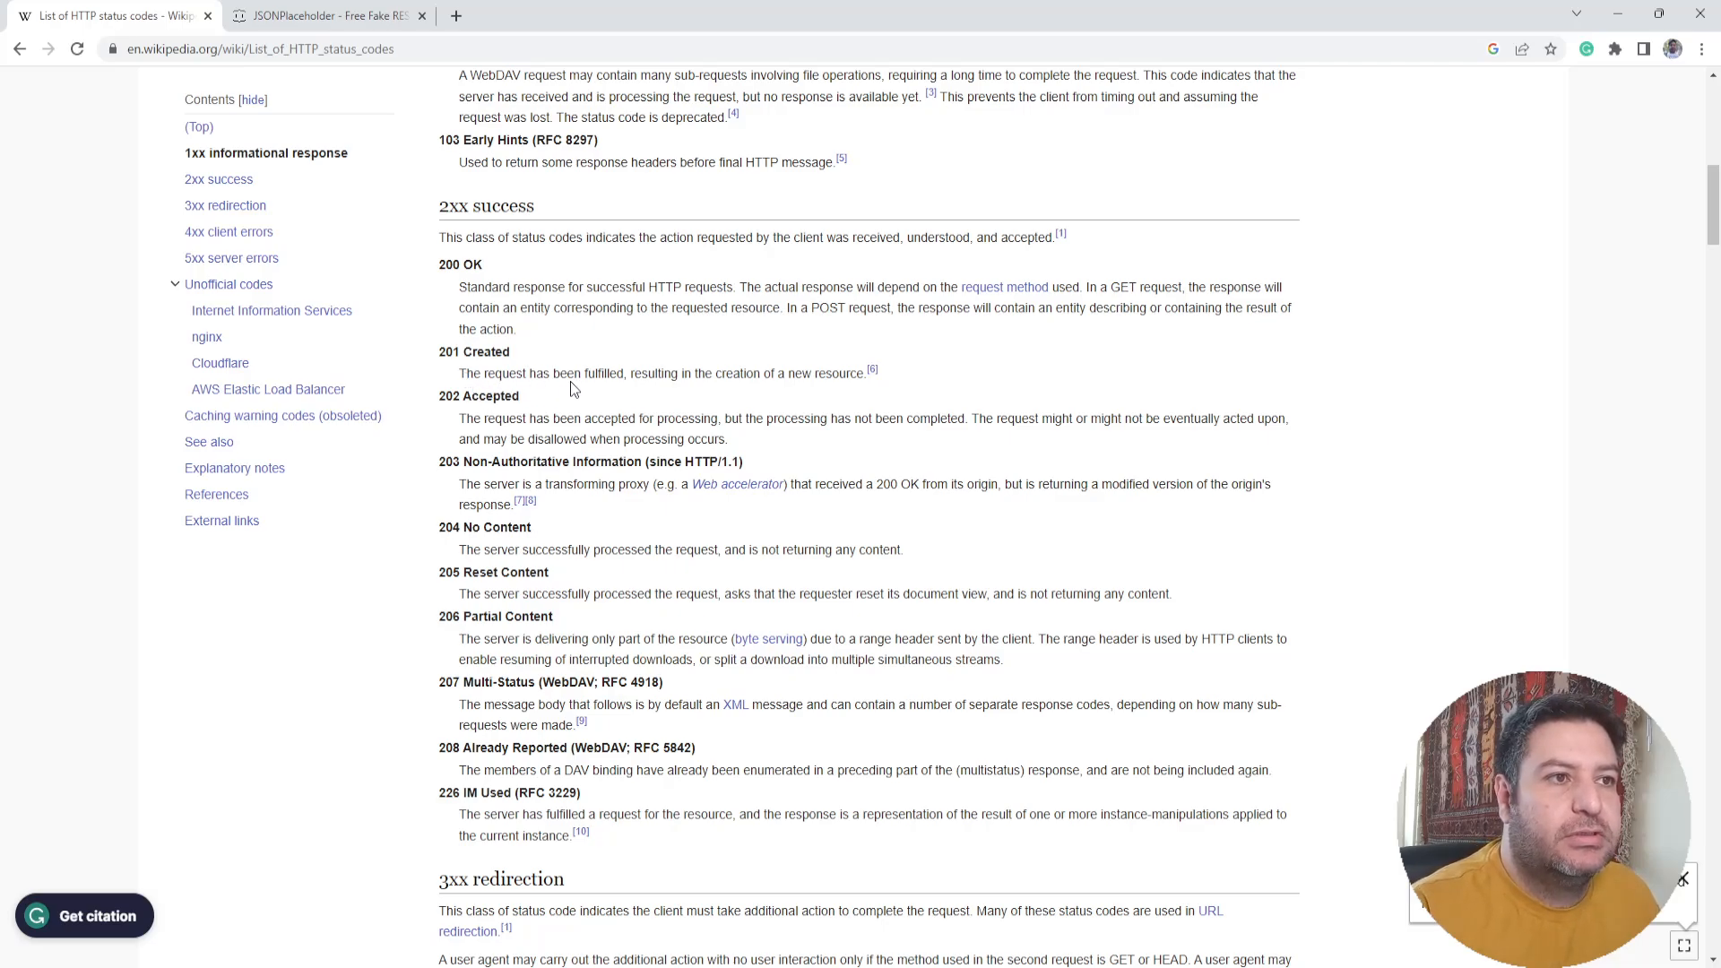
{"action": "mouse_move", "coordinate": [646, 395]}
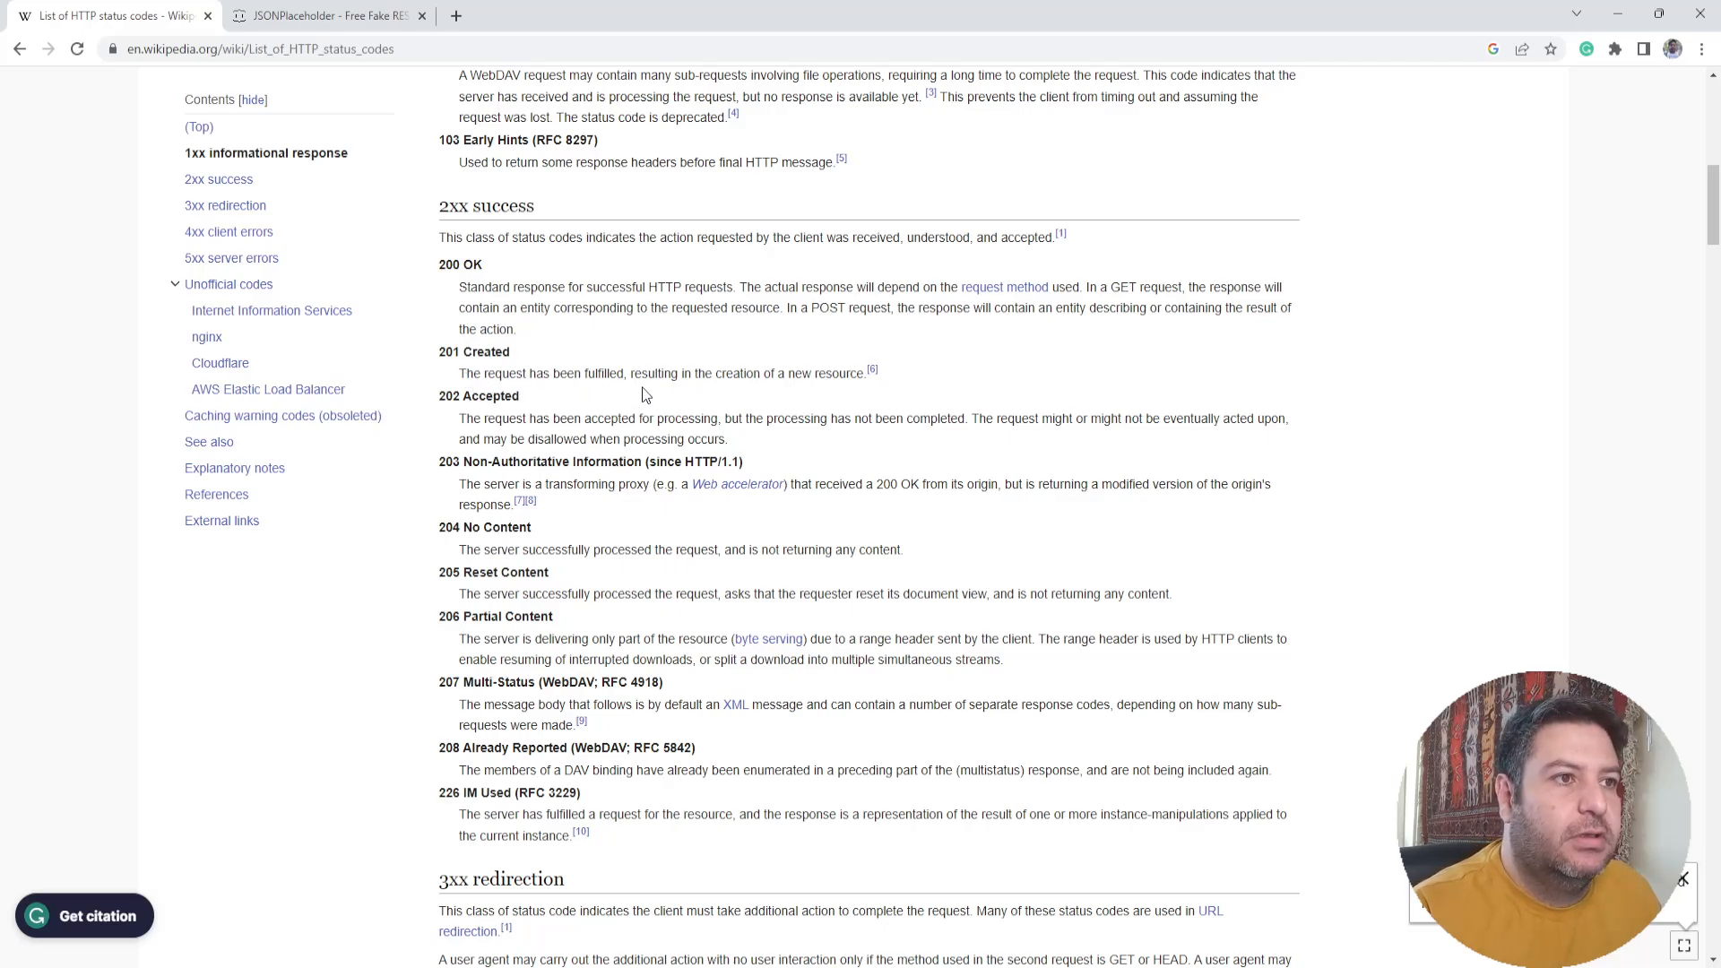
{"action": "mouse_move", "coordinate": [805, 391]}
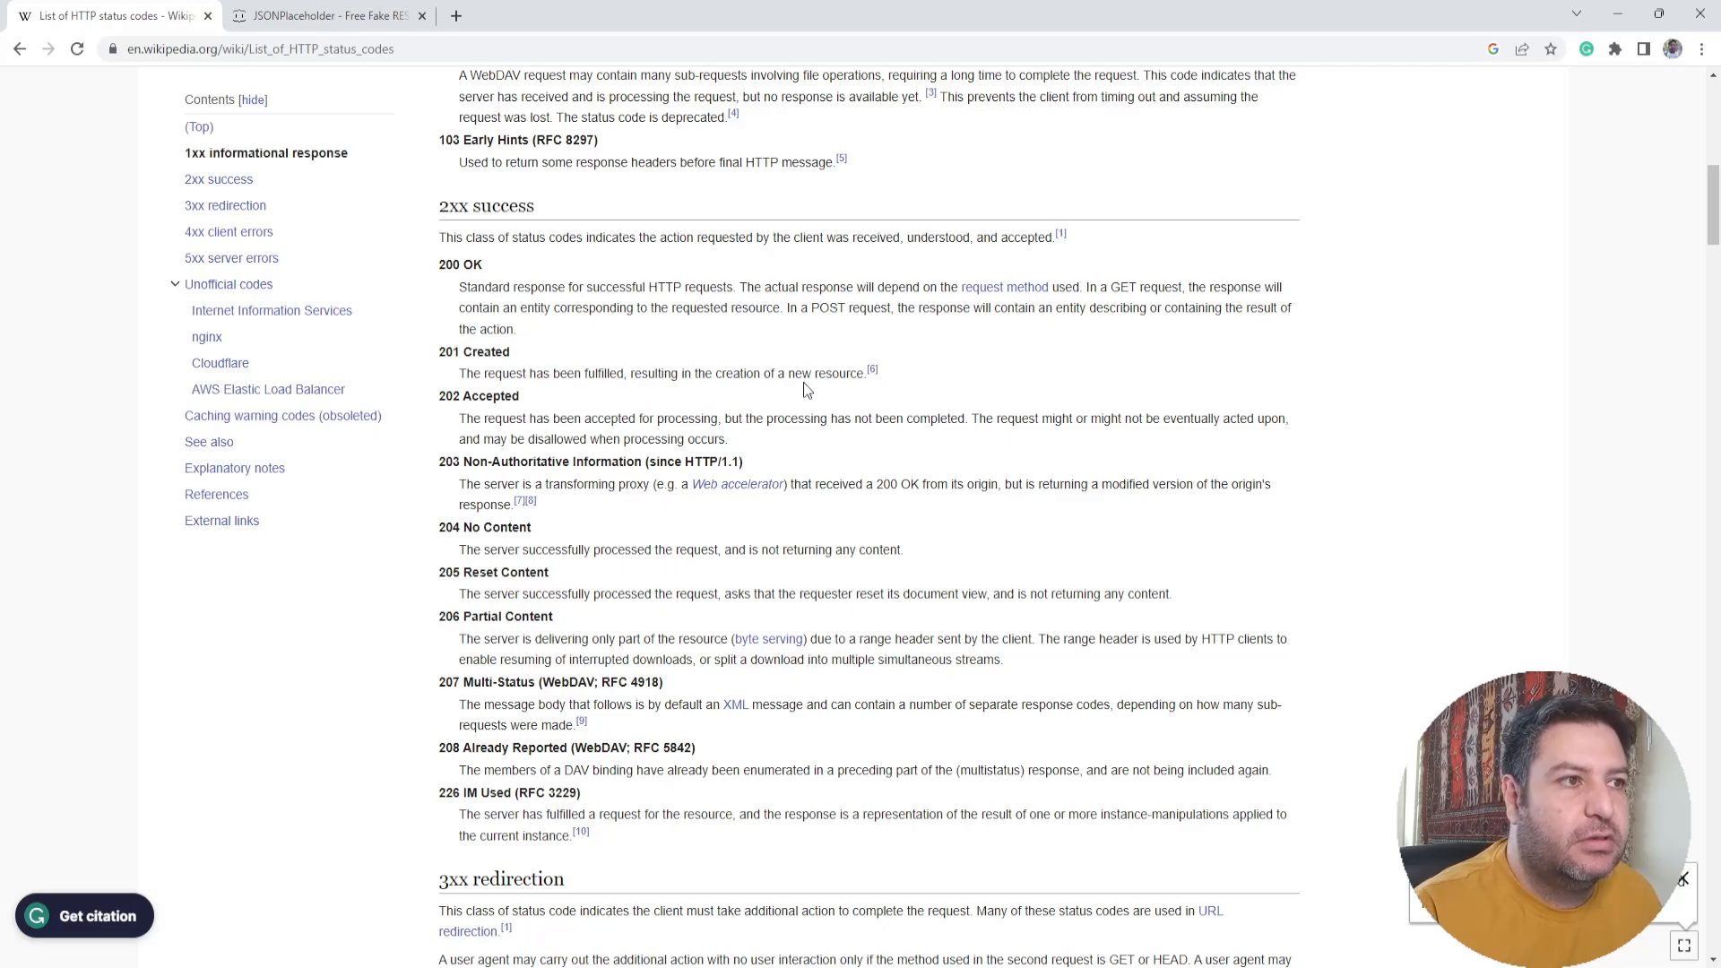
{"action": "mouse_move", "coordinate": [942, 395]}
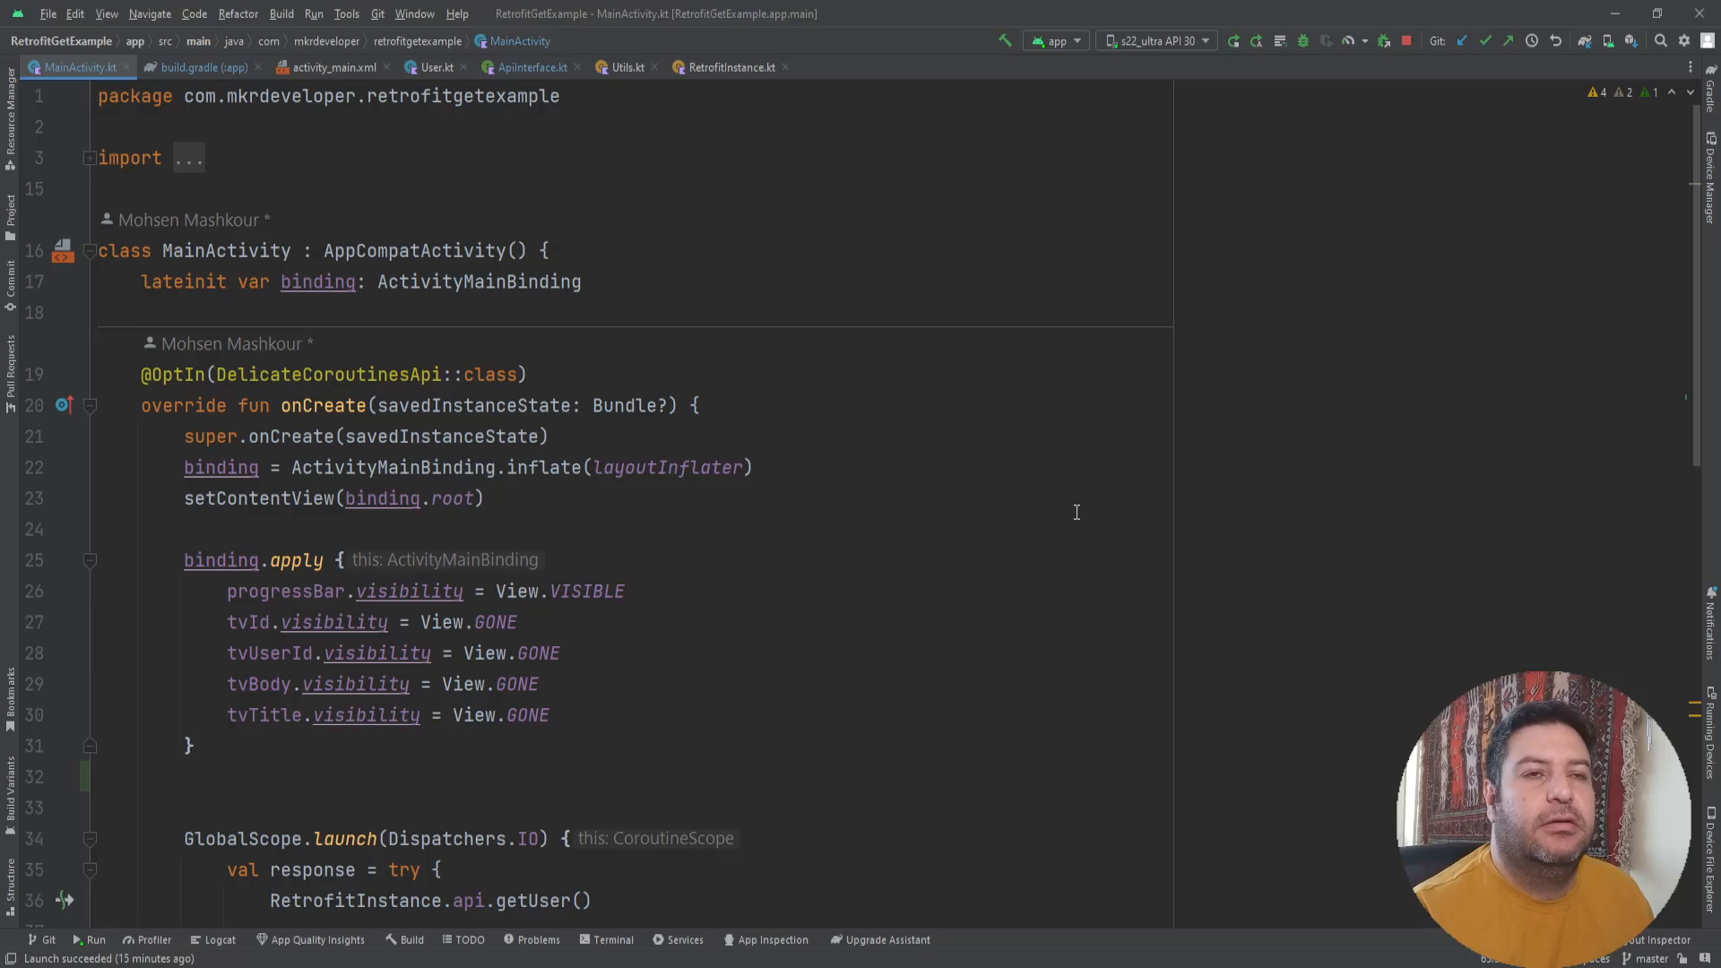
{"action": "mouse_move", "coordinate": [846, 355]}
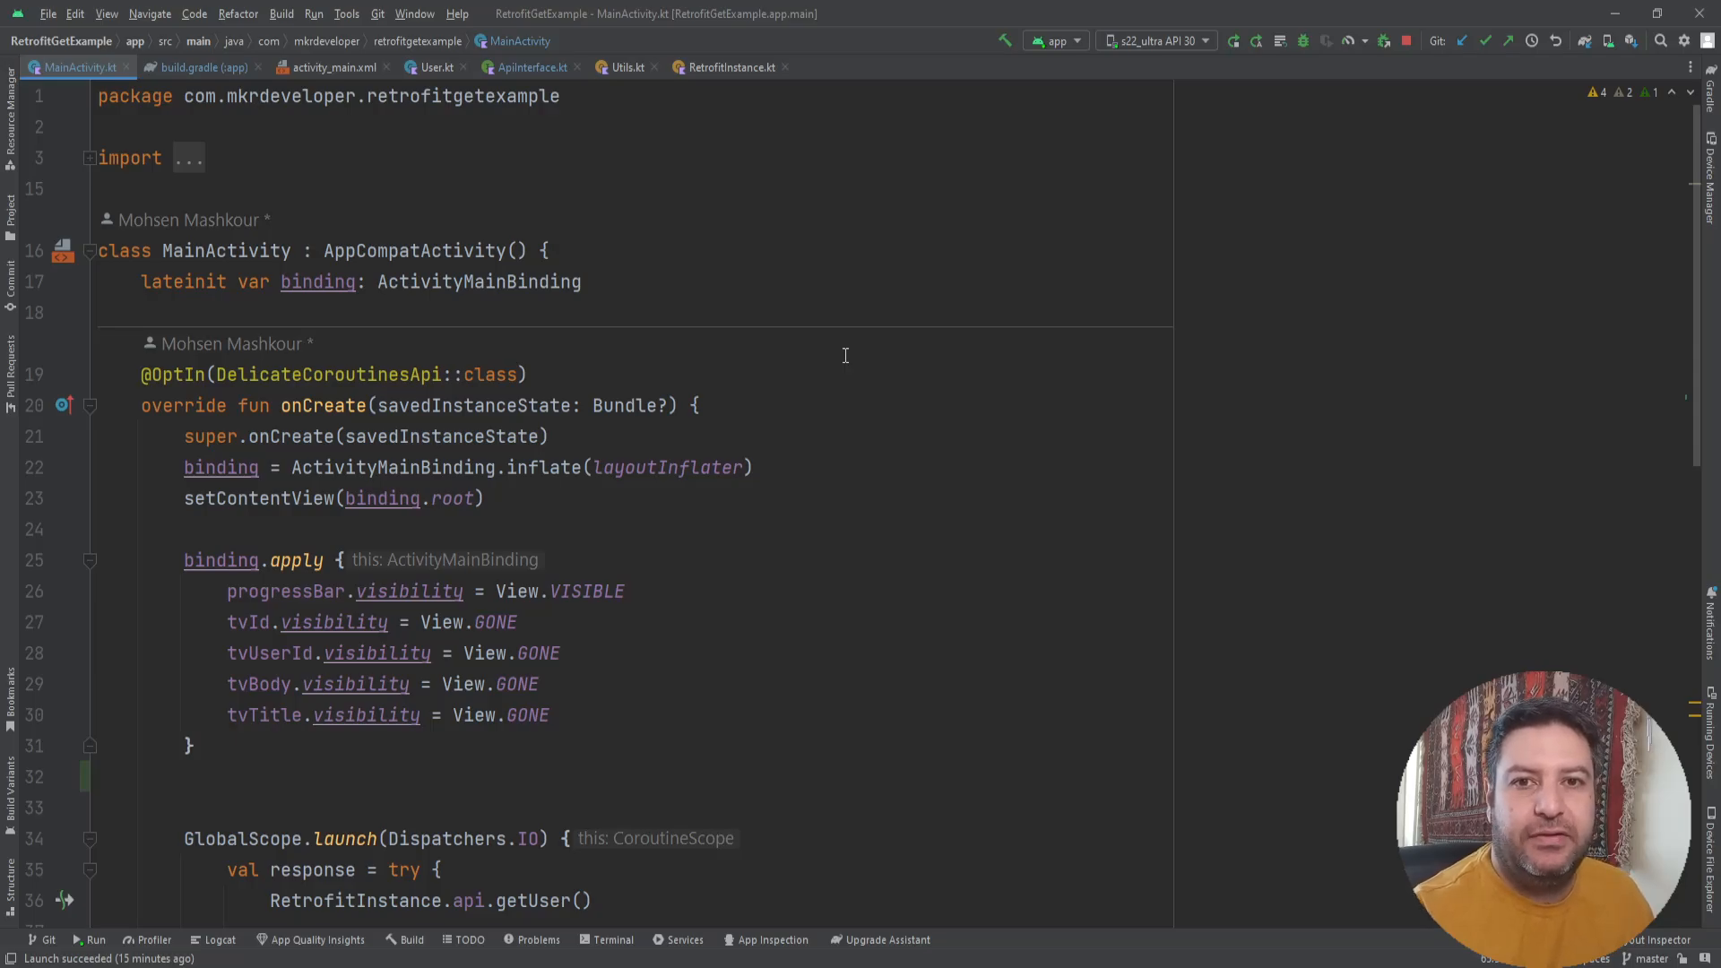
{"action": "mouse_move", "coordinate": [250, 124]}
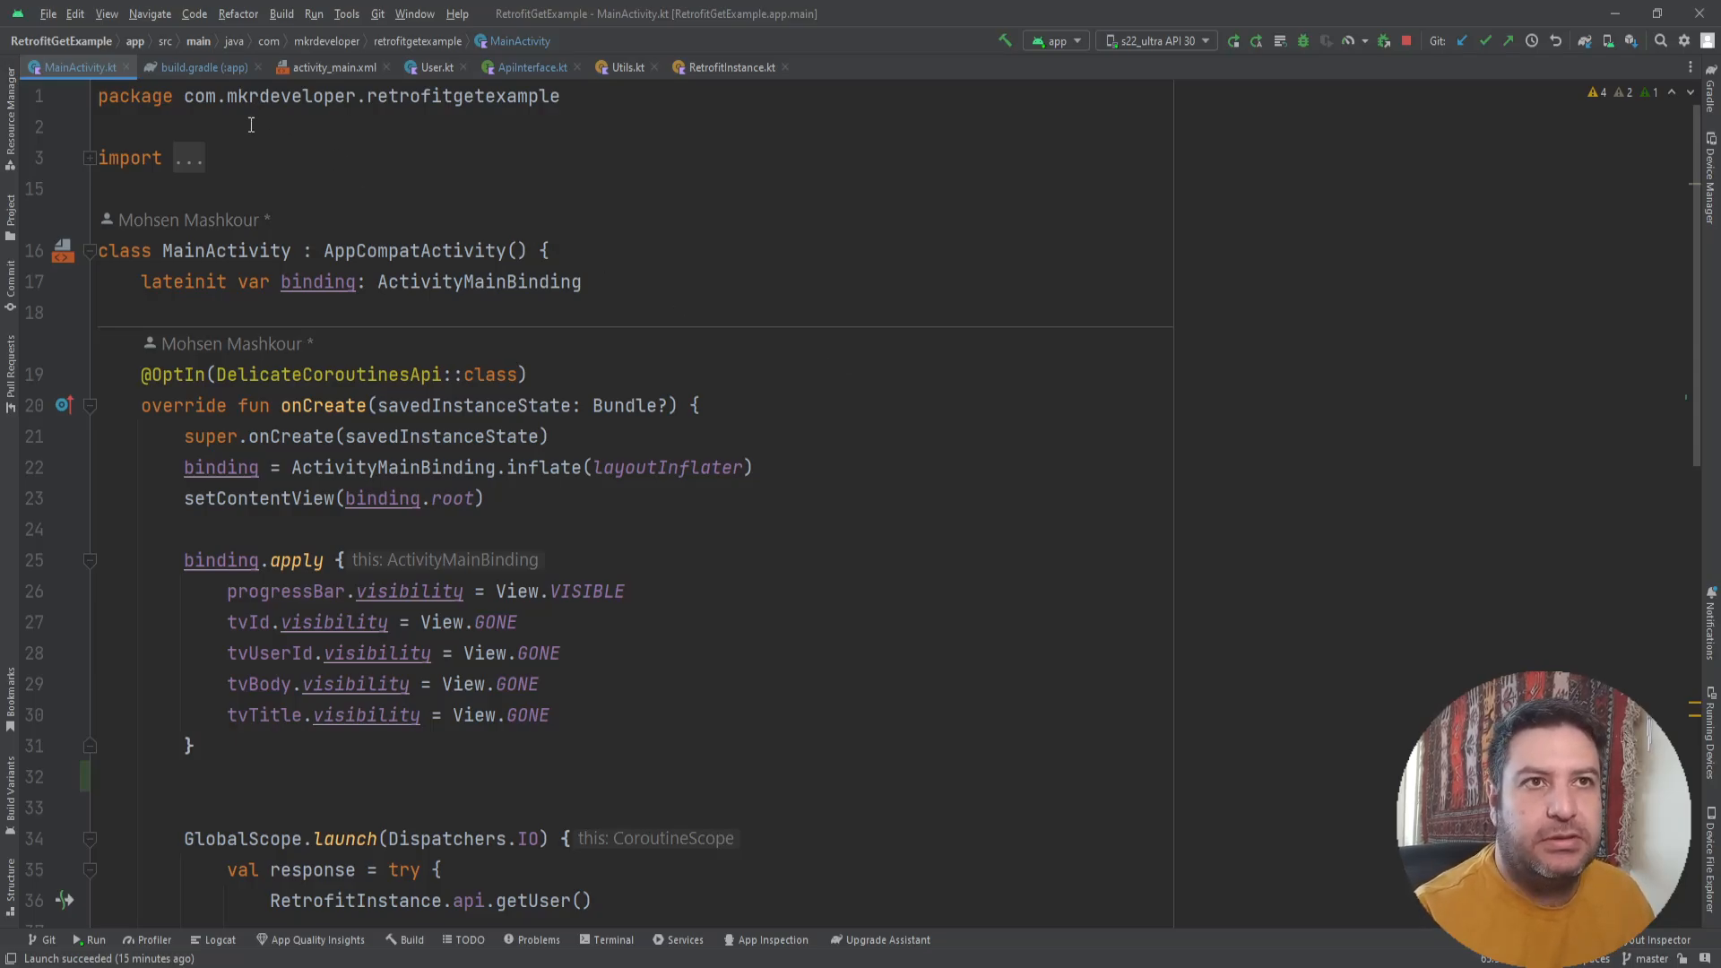
Review the retrofit and coroutine dependencies, the activity_main layout and the User model.
{"action": "left_click", "coordinate": [199, 68]}
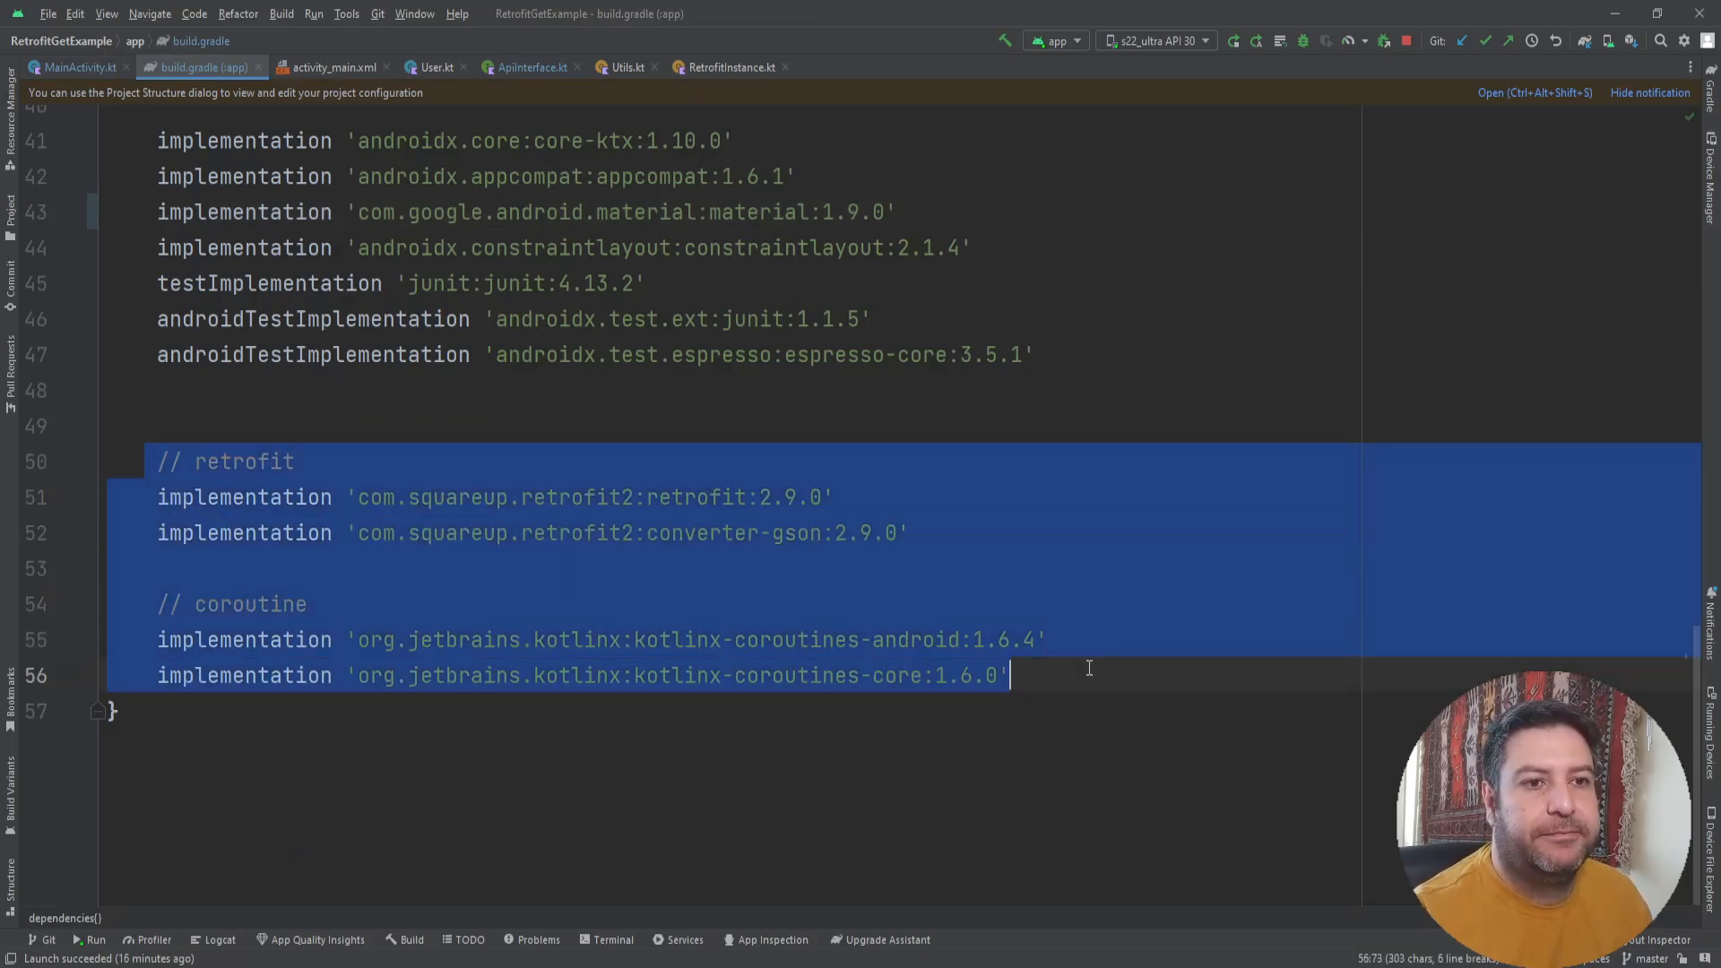
{"action": "left_click", "coordinate": [302, 602]}
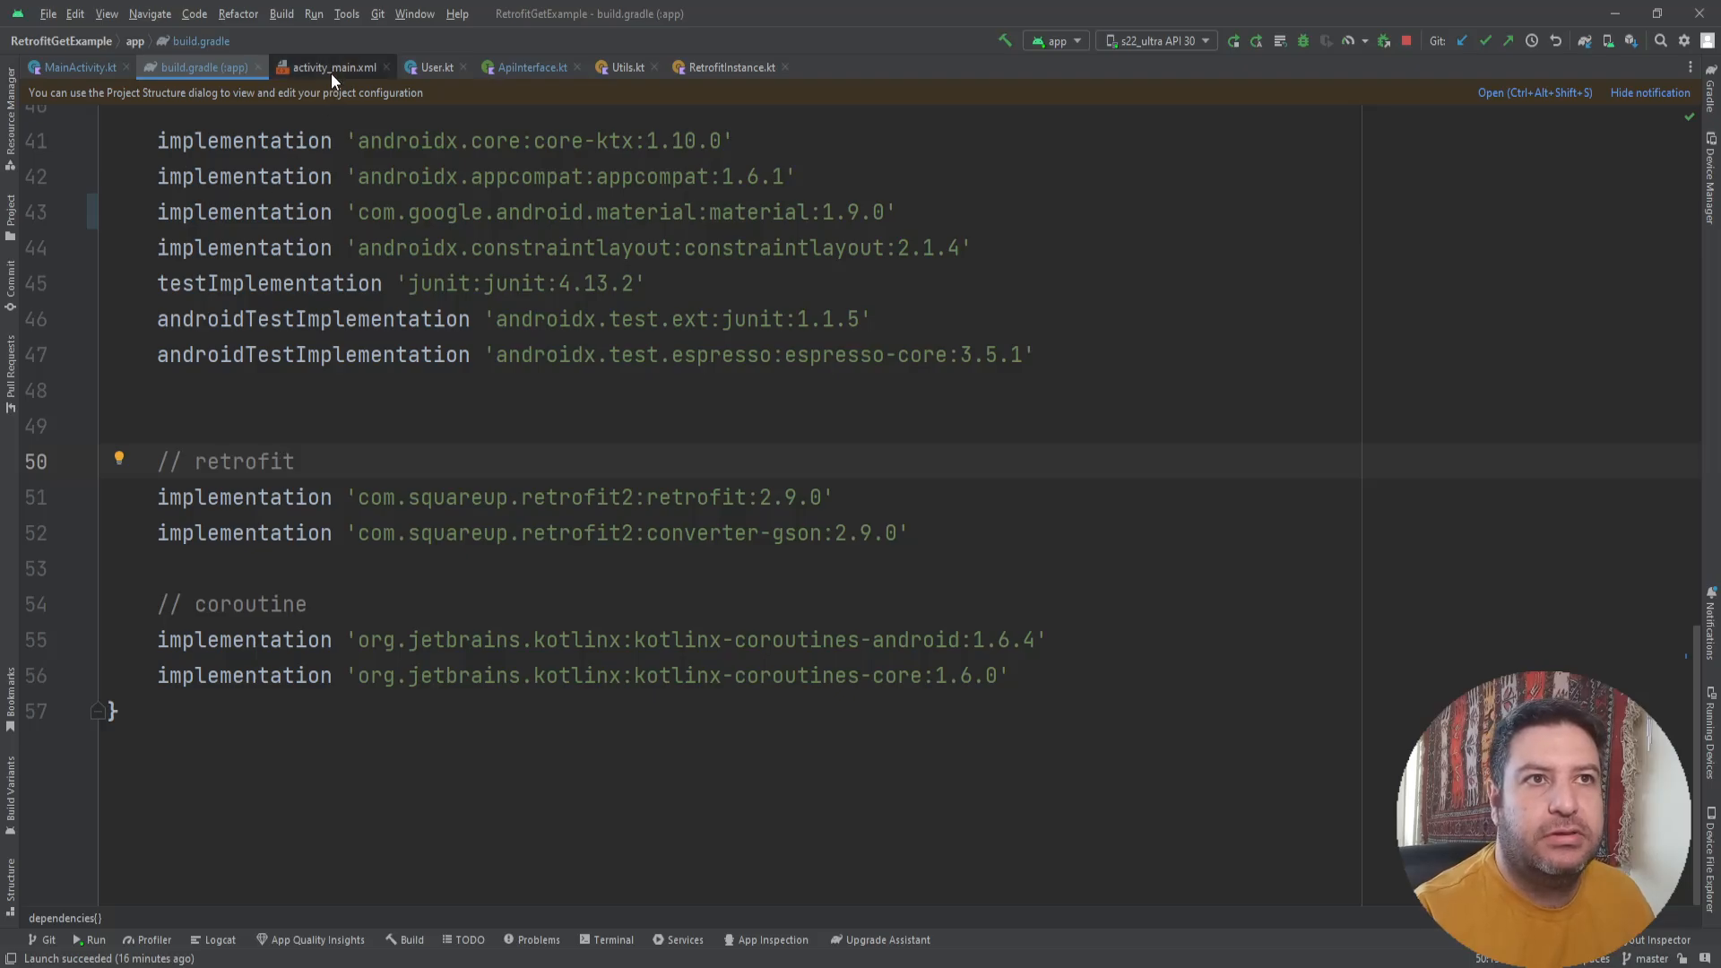
{"action": "left_click", "coordinate": [333, 67]}
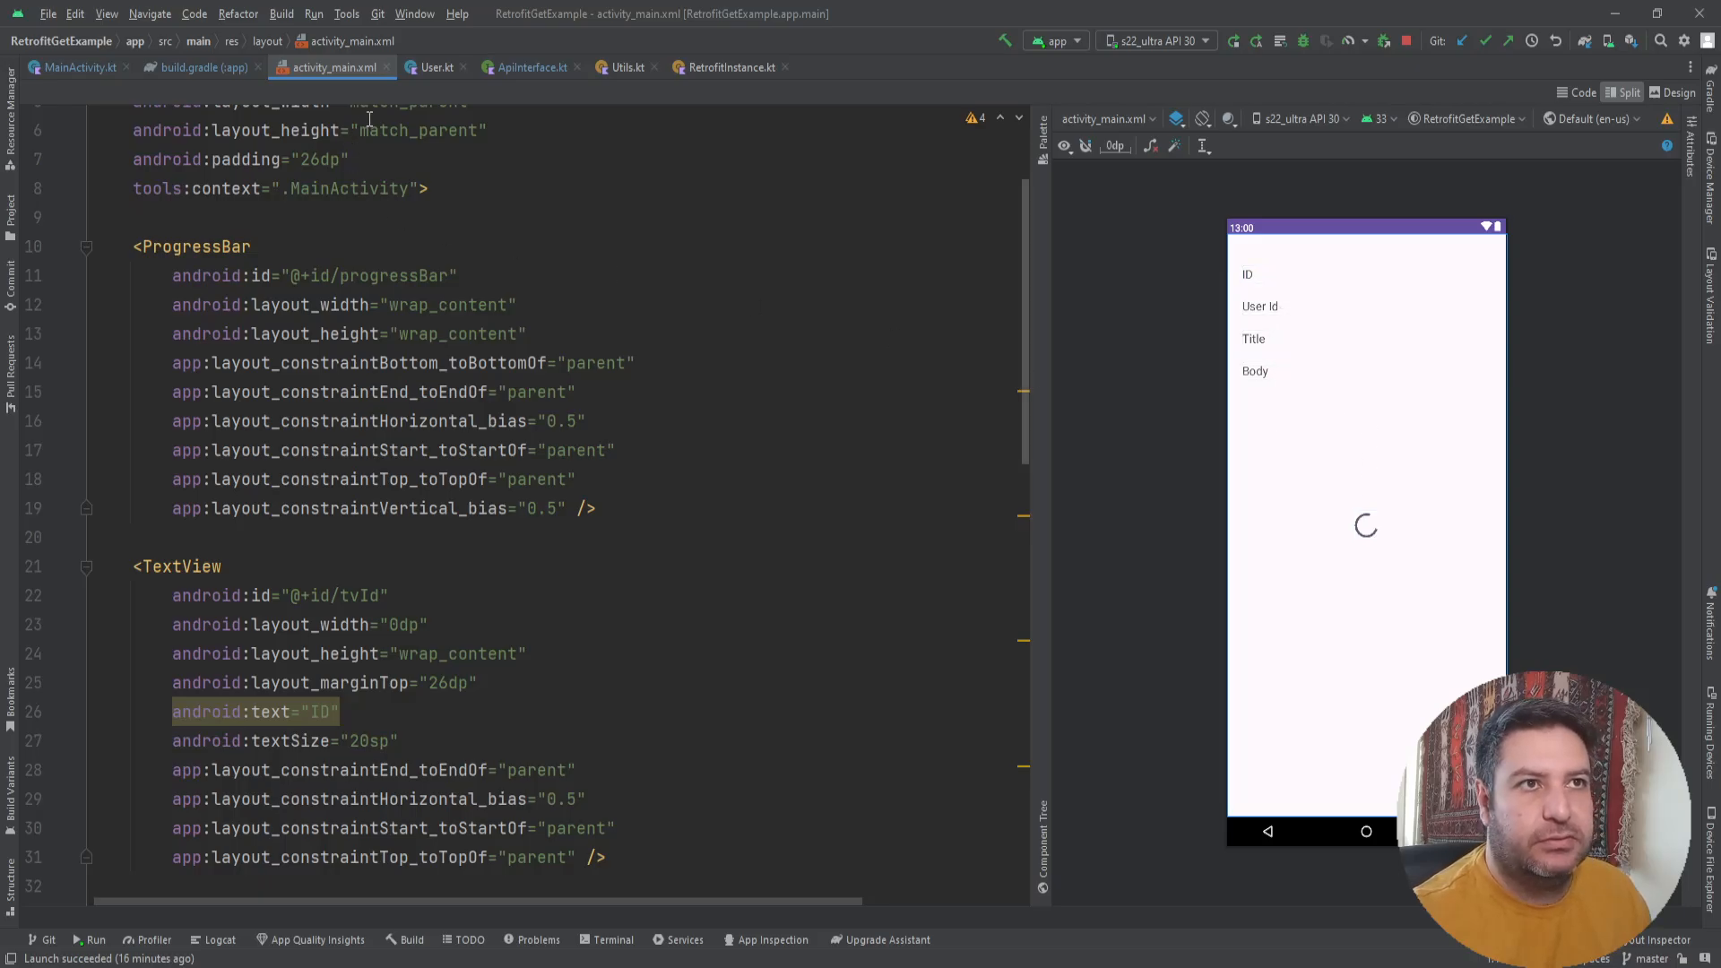
{"action": "left_click", "coordinate": [437, 67]}
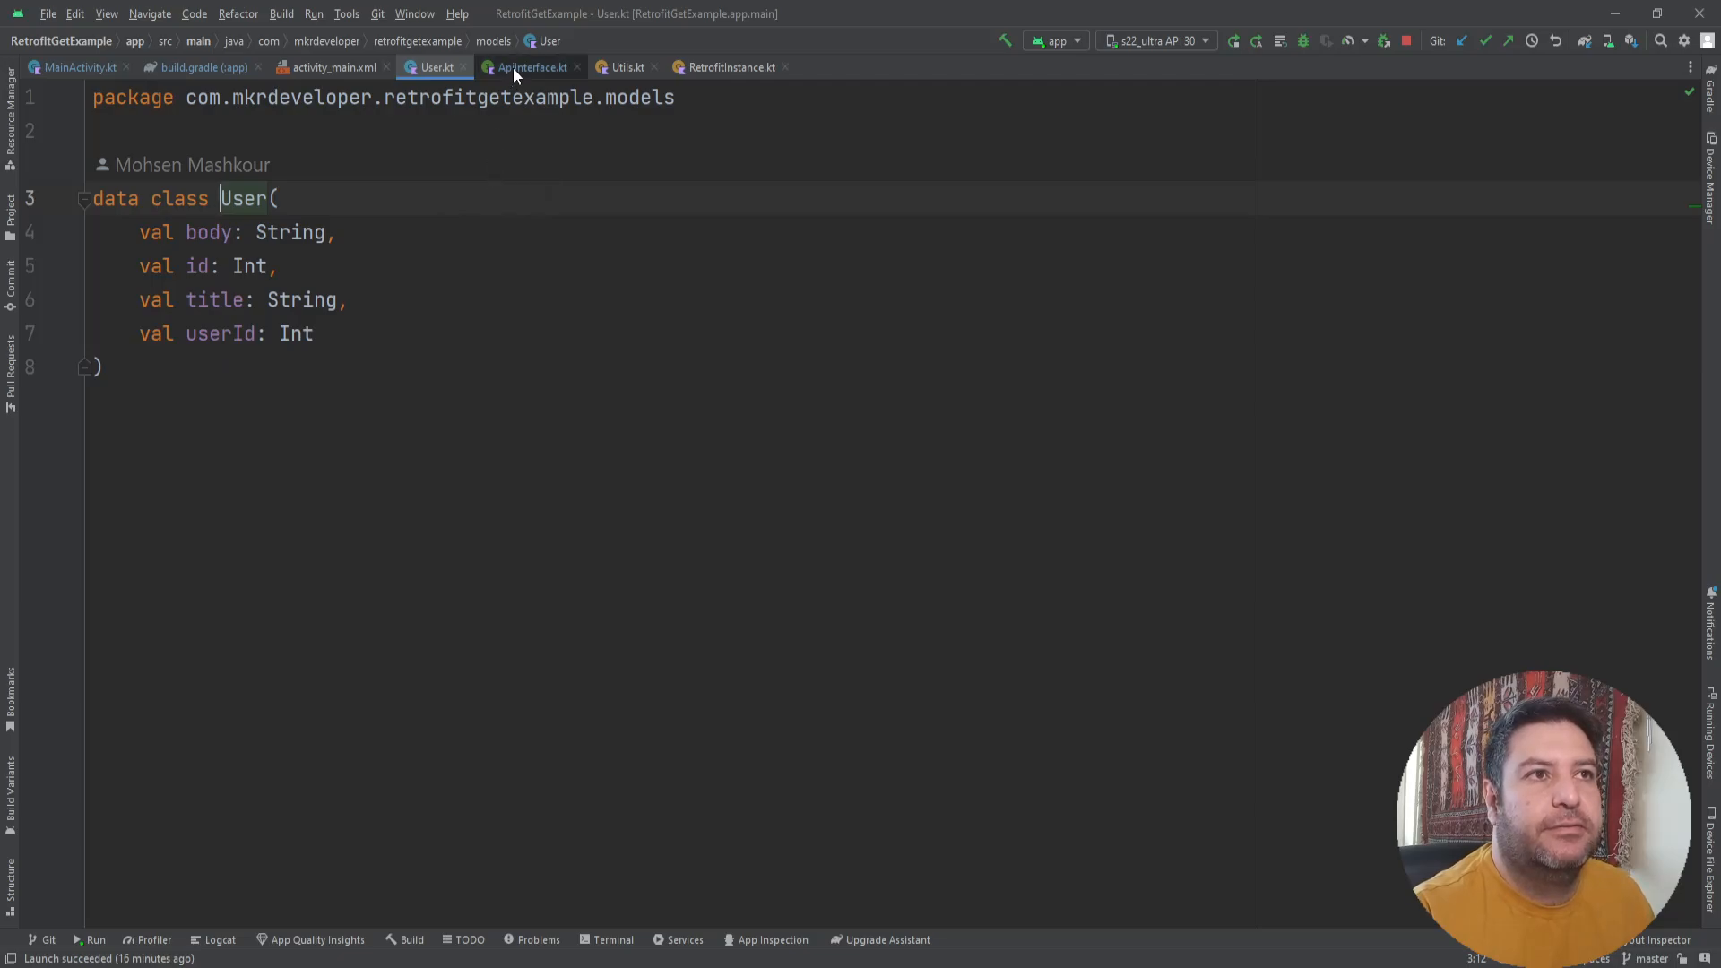
Review ApiInterface's getUser request, the User class, Utils base URL and RetrofitInstance.
{"action": "left_click", "coordinate": [532, 67]}
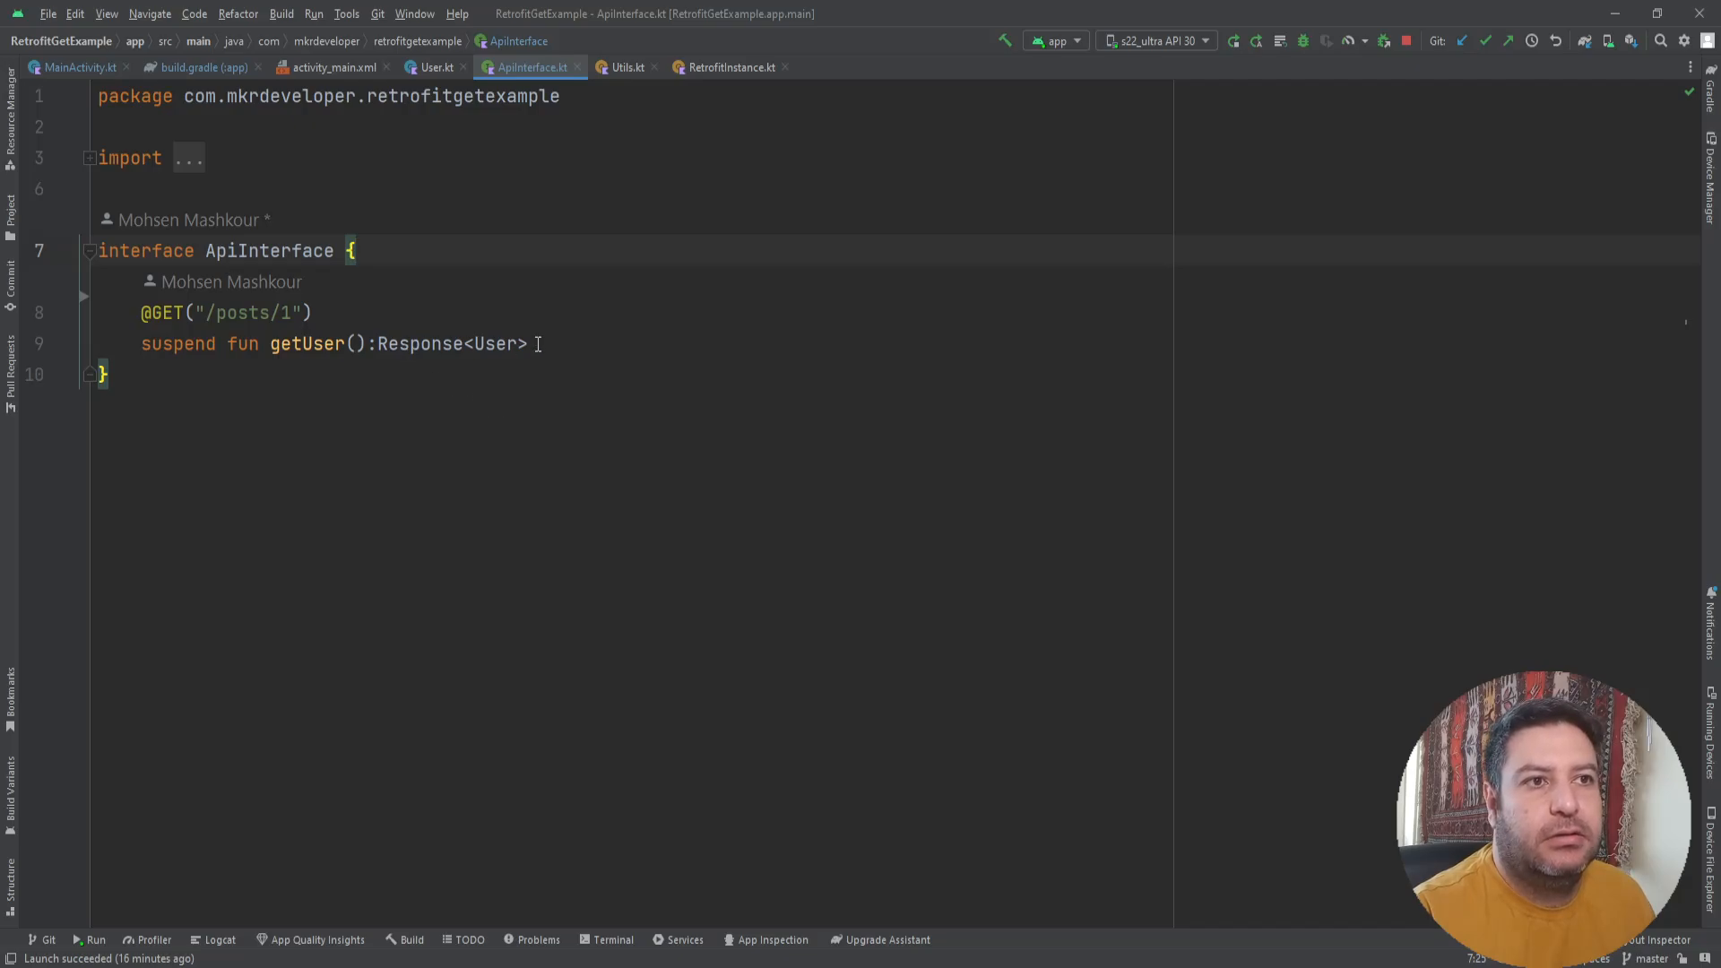
{"action": "left_click", "coordinate": [489, 344]}
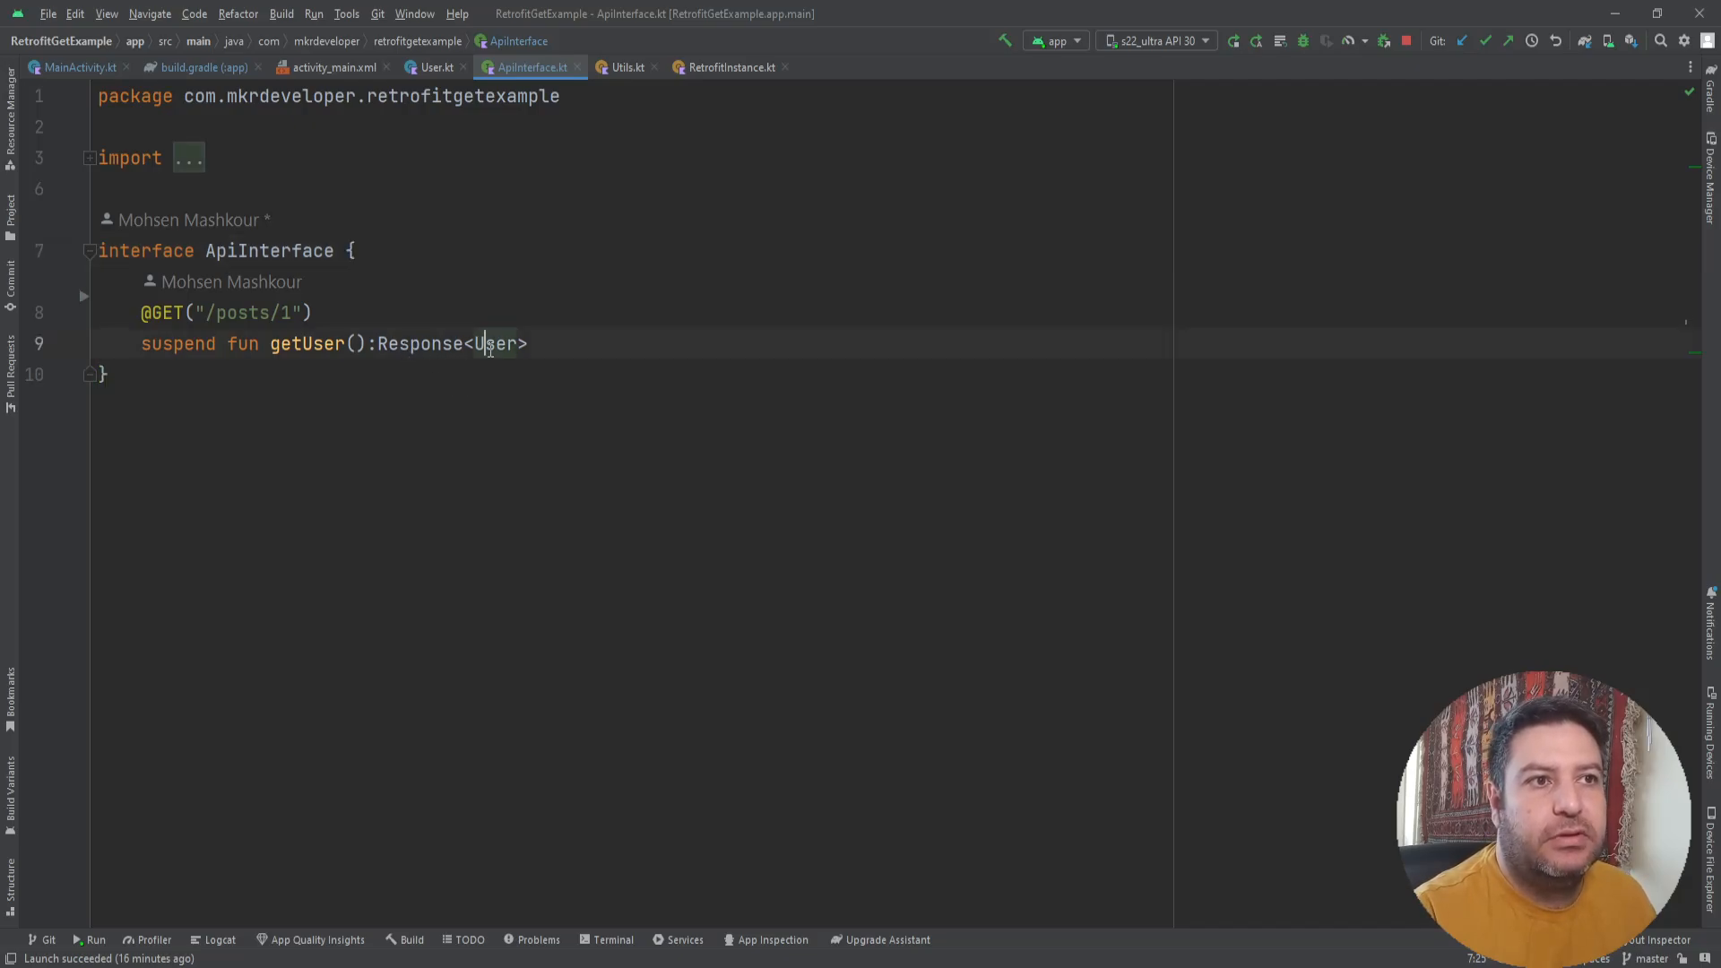
{"action": "left_click", "coordinate": [437, 67]}
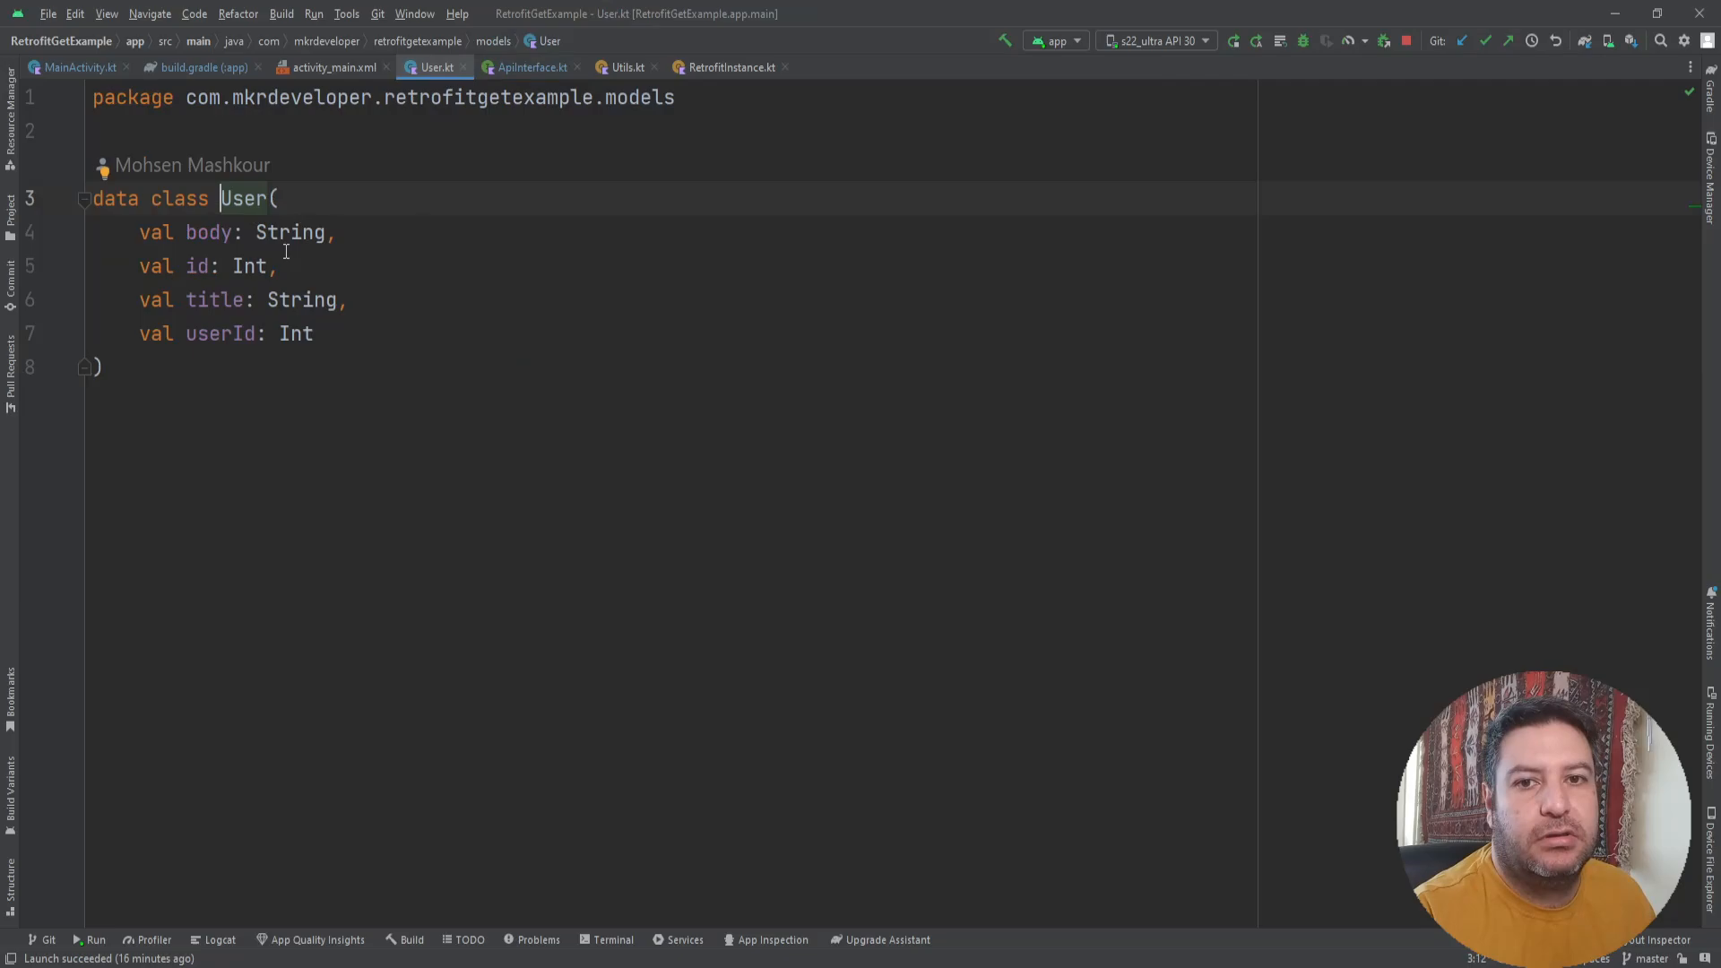
{"action": "left_click", "coordinate": [626, 67]}
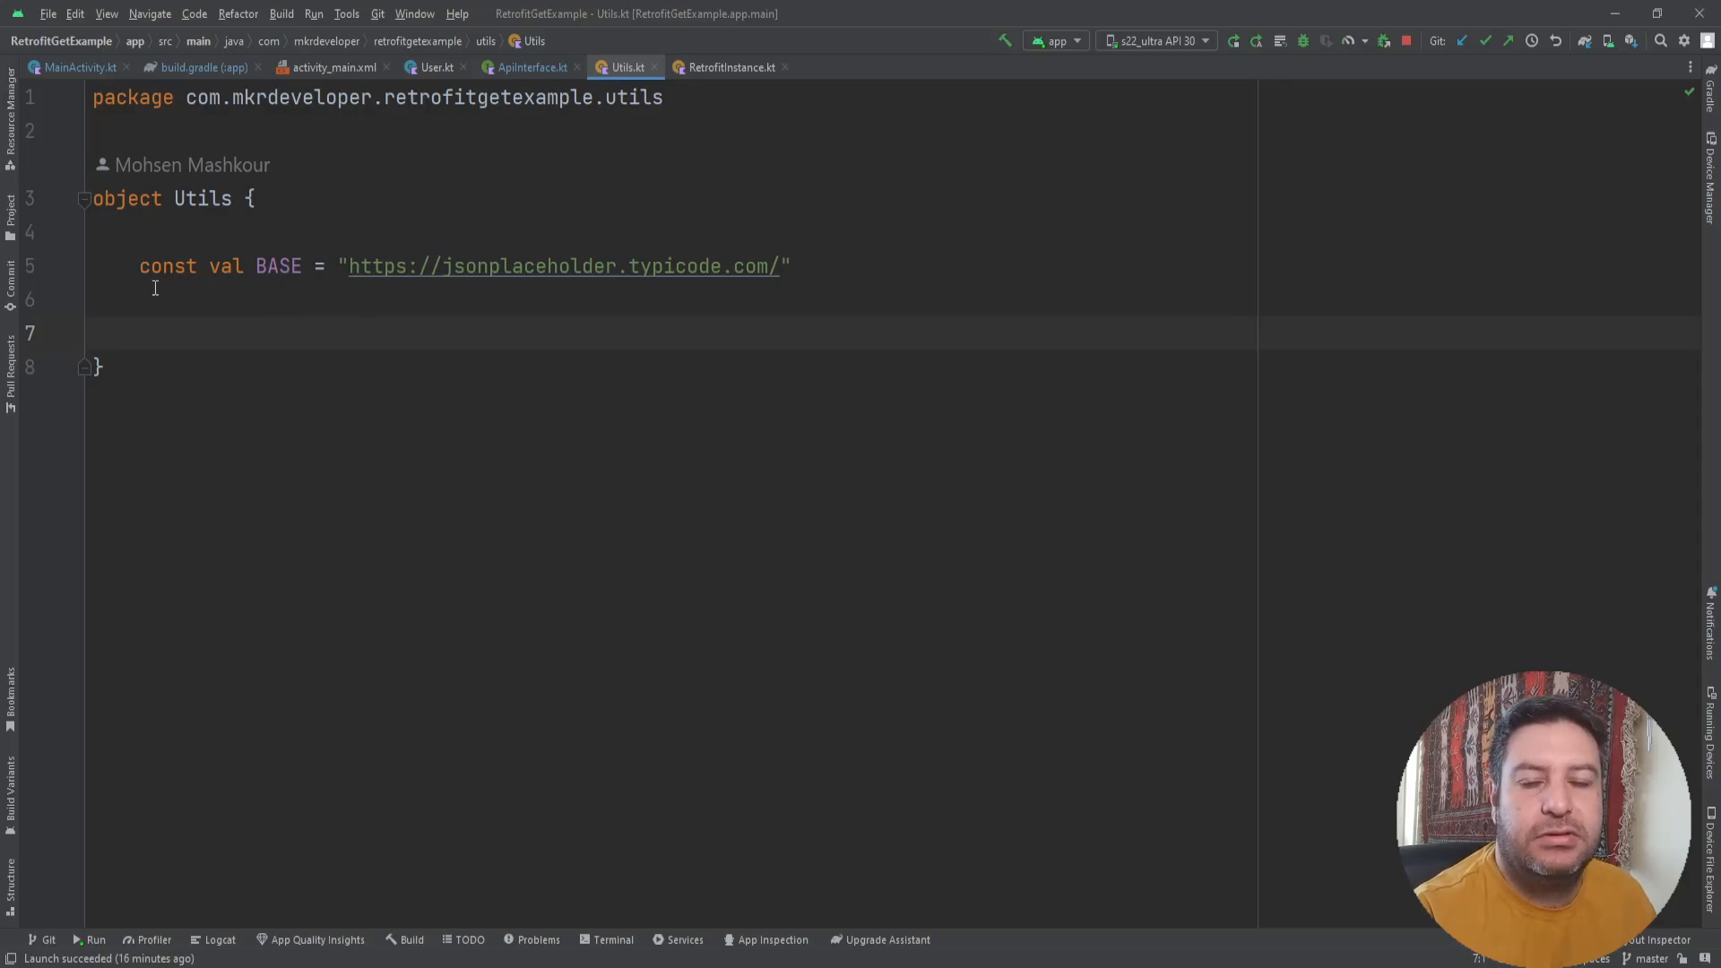
{"action": "left_click", "coordinate": [729, 67]}
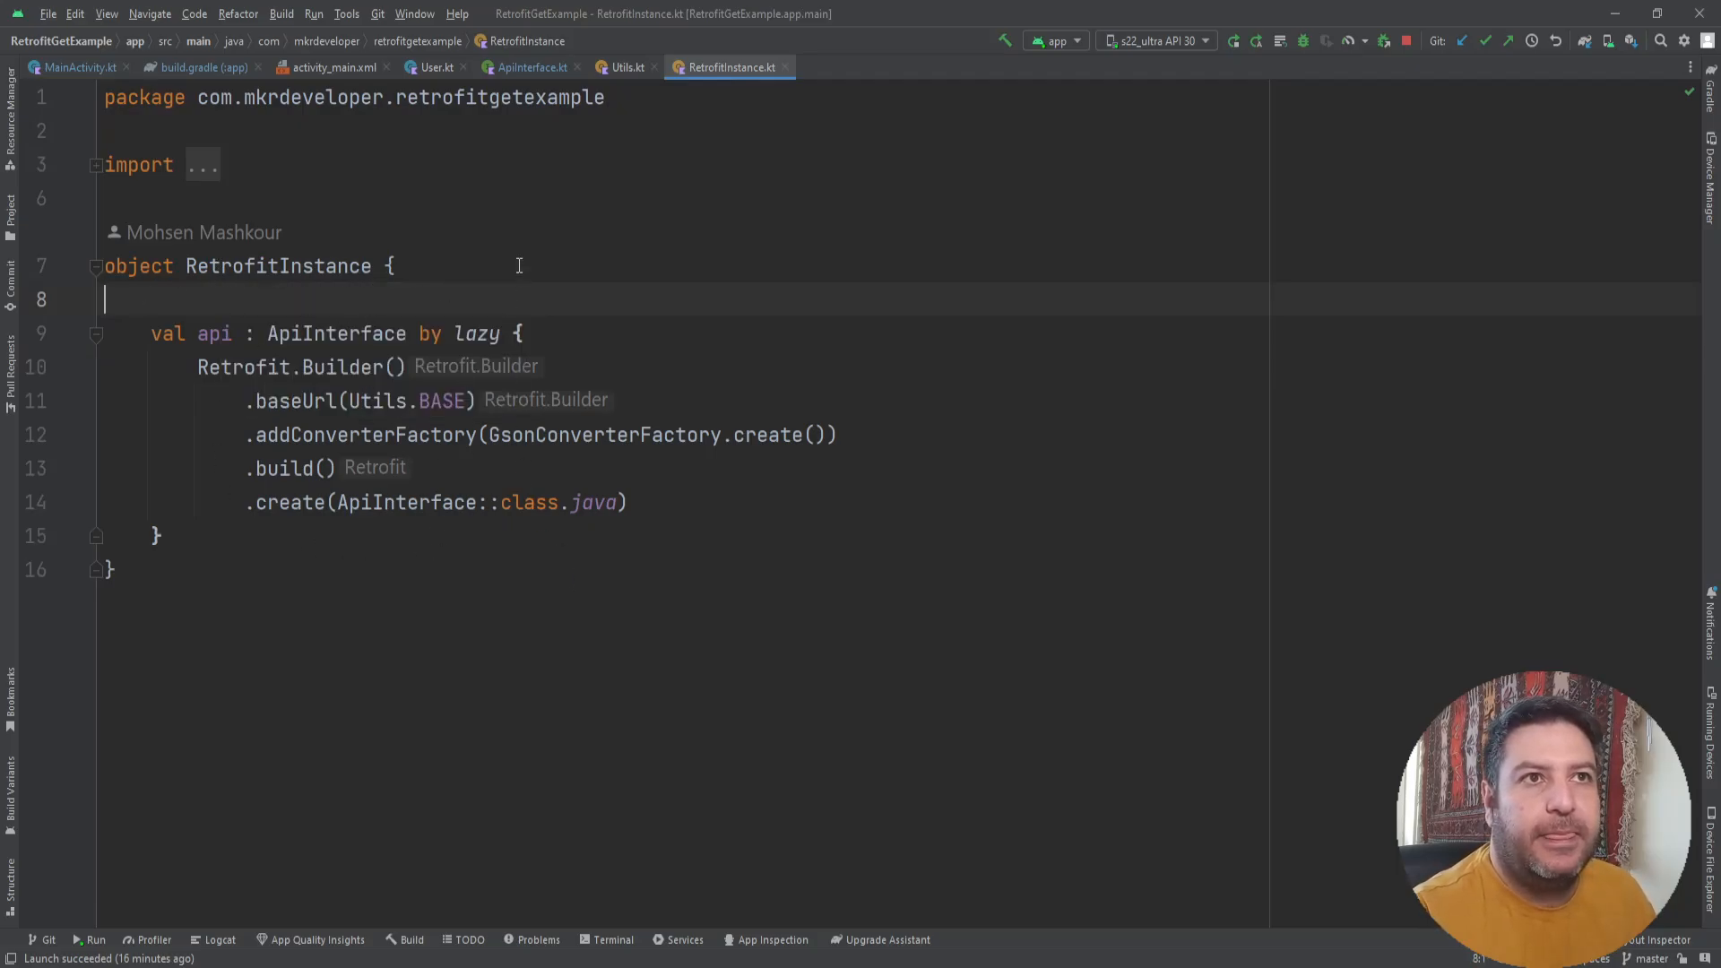
{"action": "left_click", "coordinate": [79, 67]}
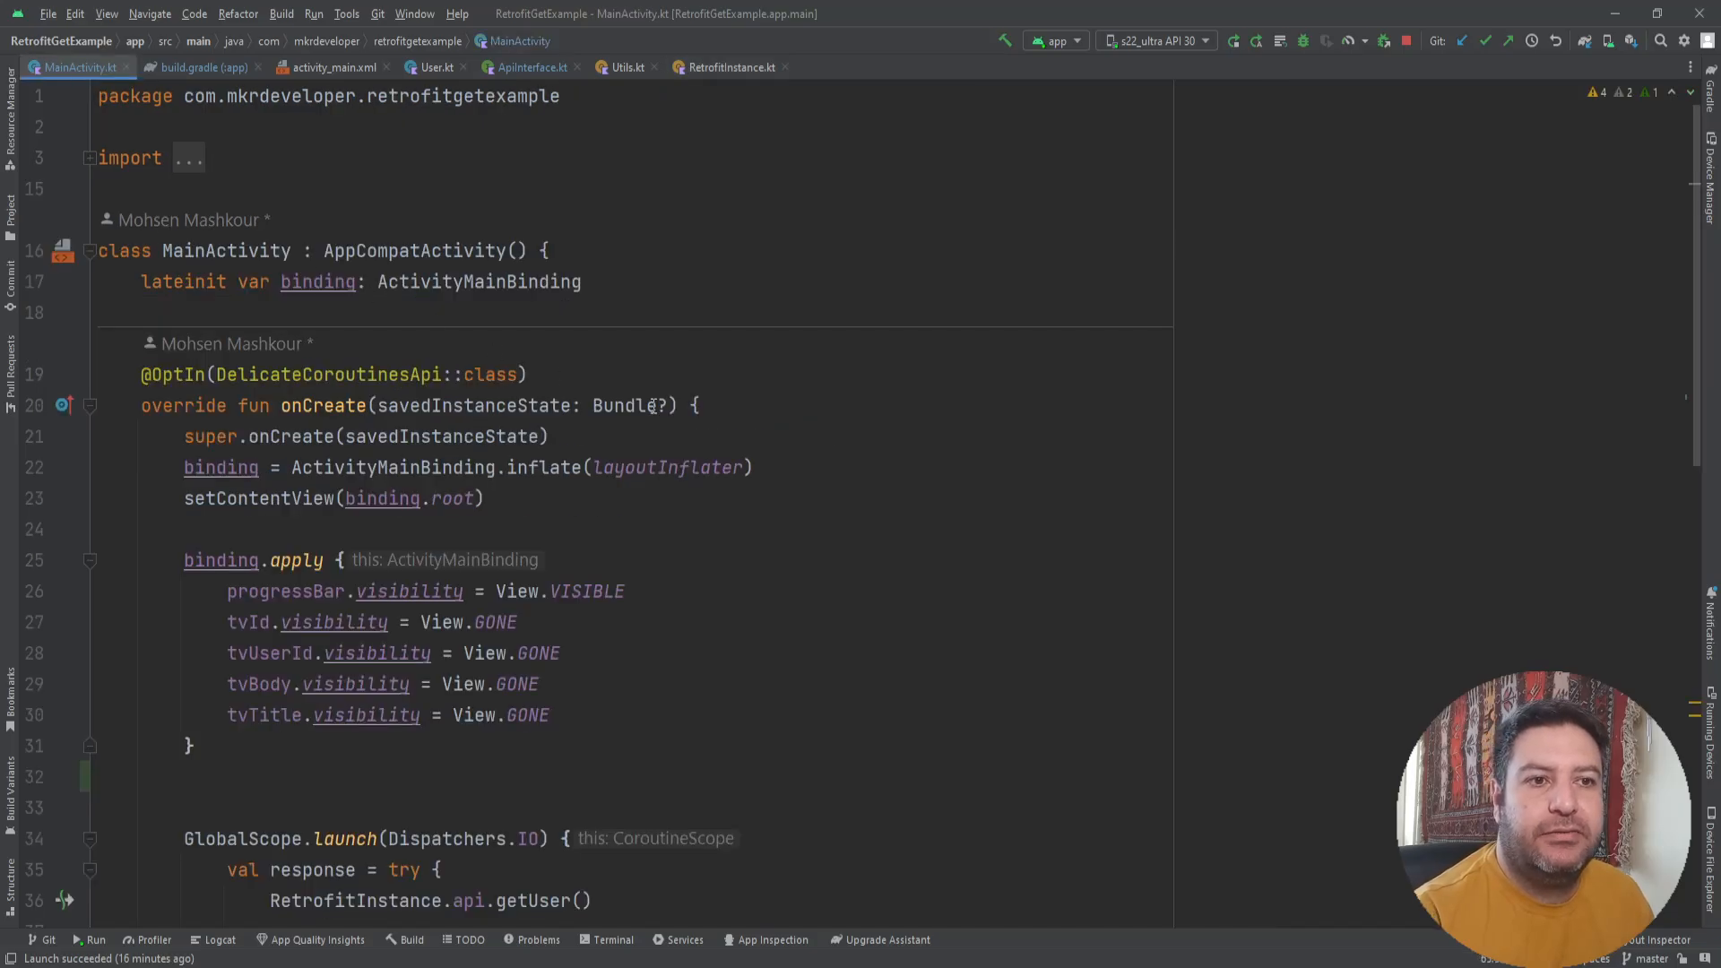
{"action": "mouse_move", "coordinate": [1003, 259]}
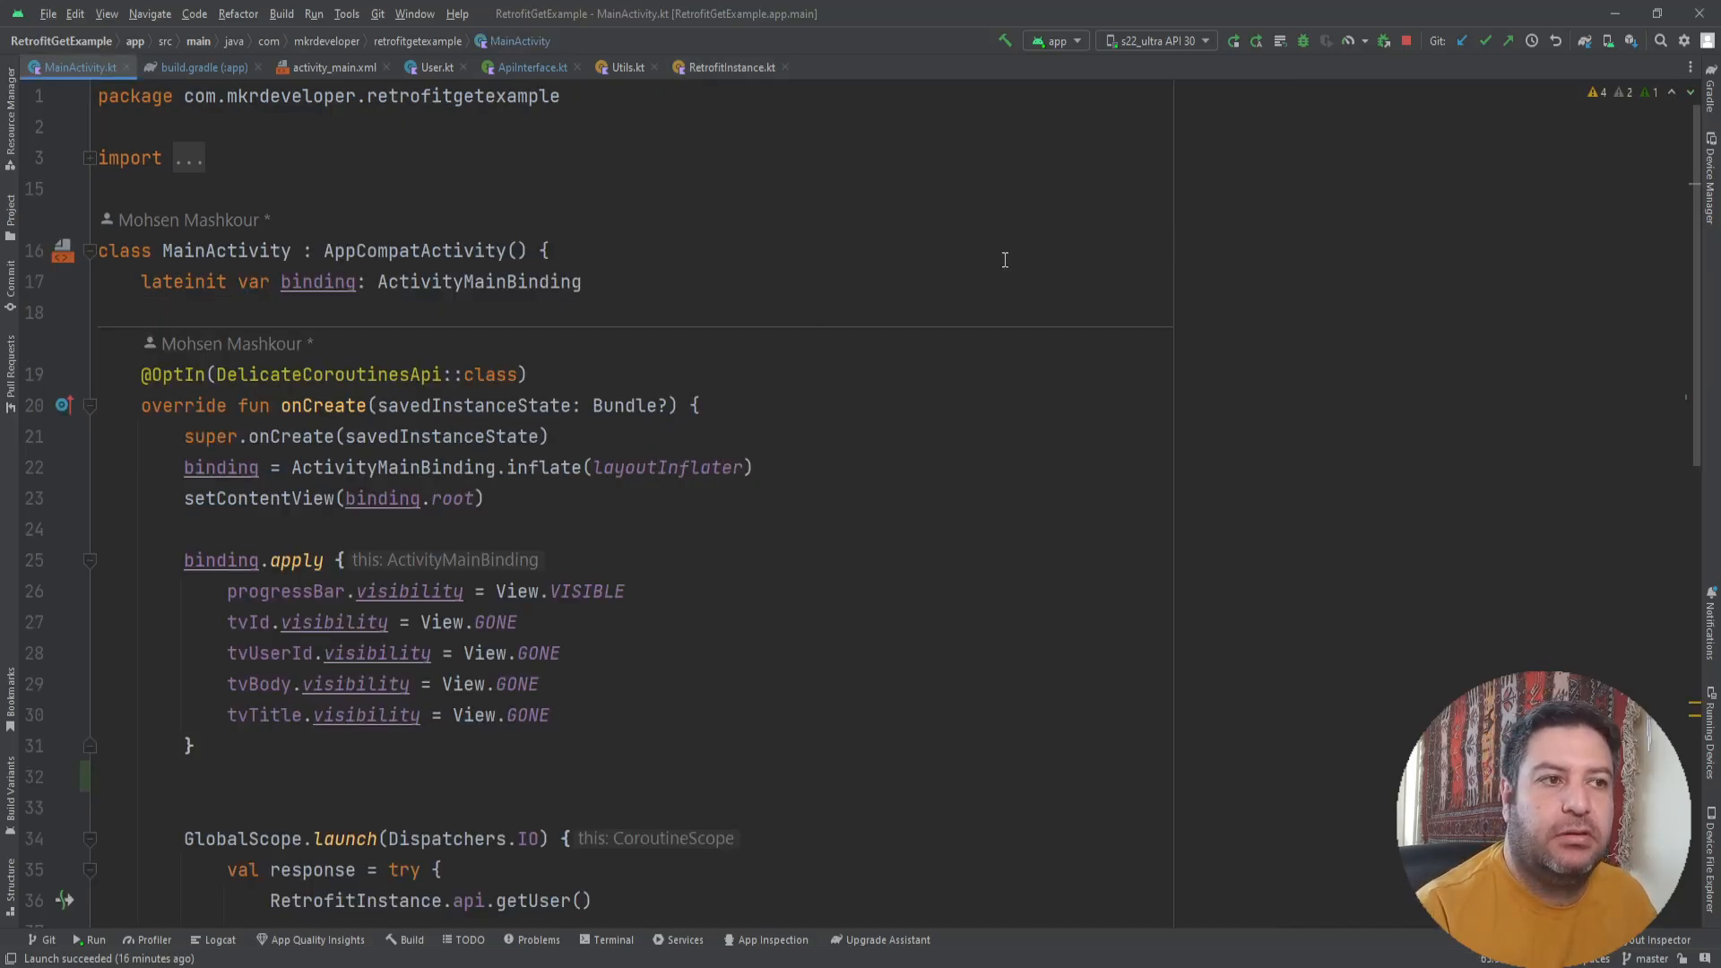
{"action": "scroll", "scroll_direction": "down", "scroll_amount": 3}
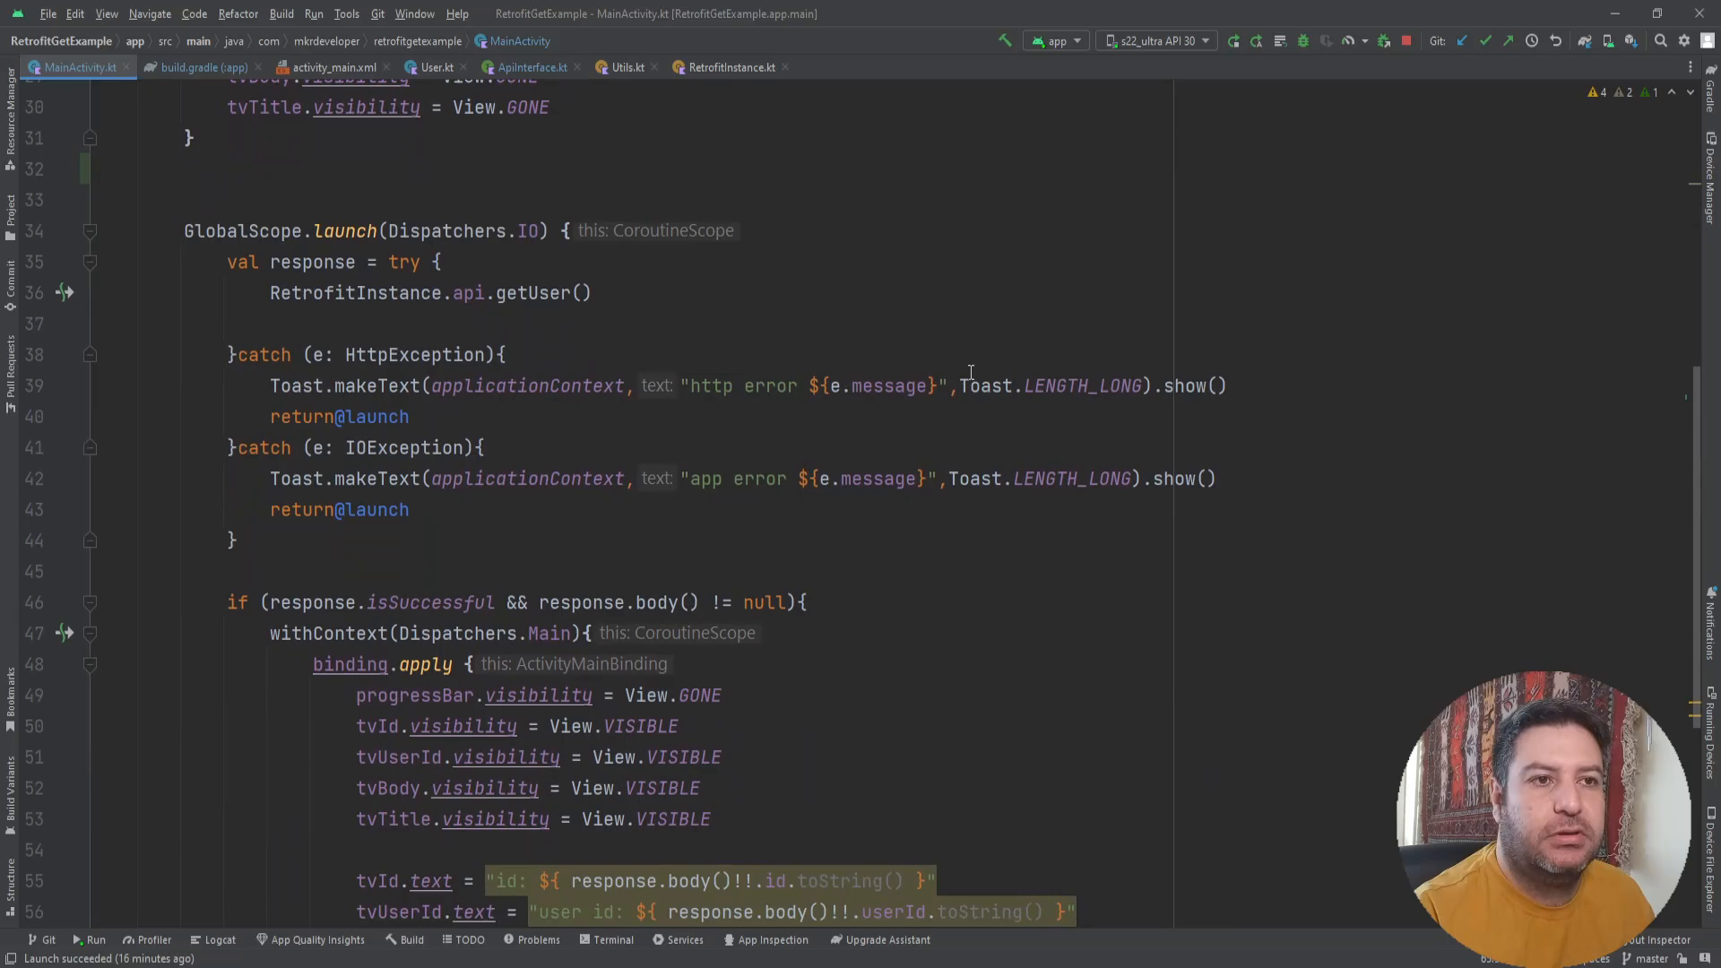
{"action": "scroll", "scroll_direction": "down", "scroll_amount": 3}
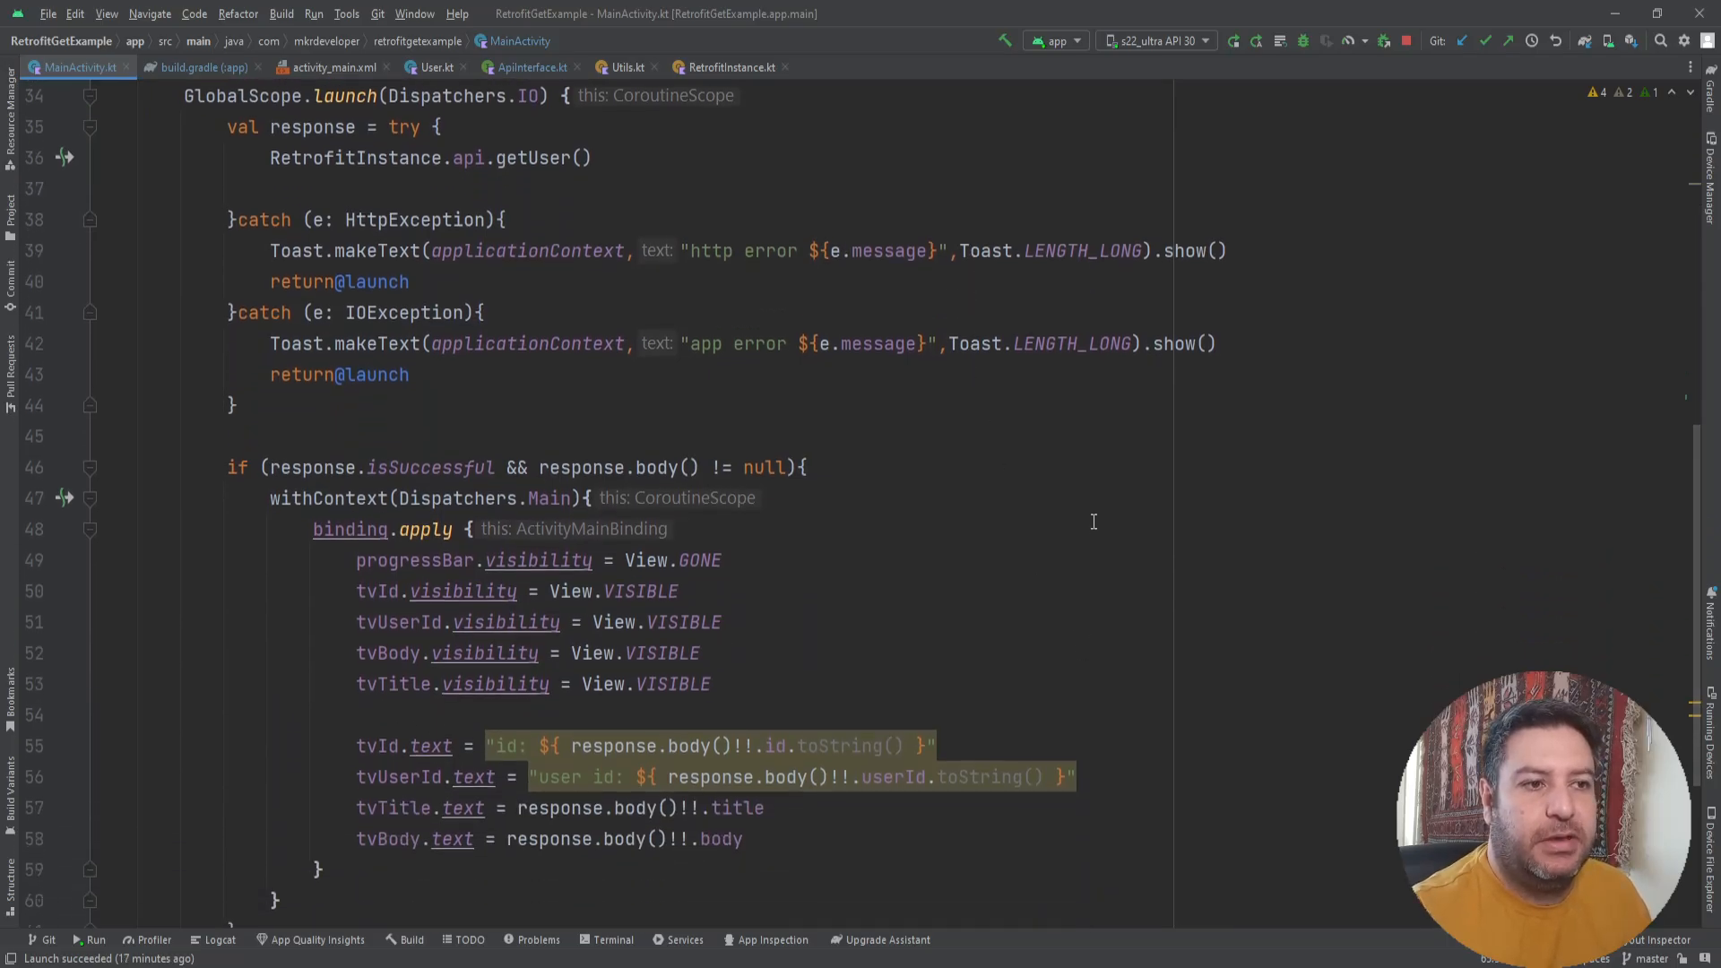
{"action": "mouse_move", "coordinate": [1085, 662]}
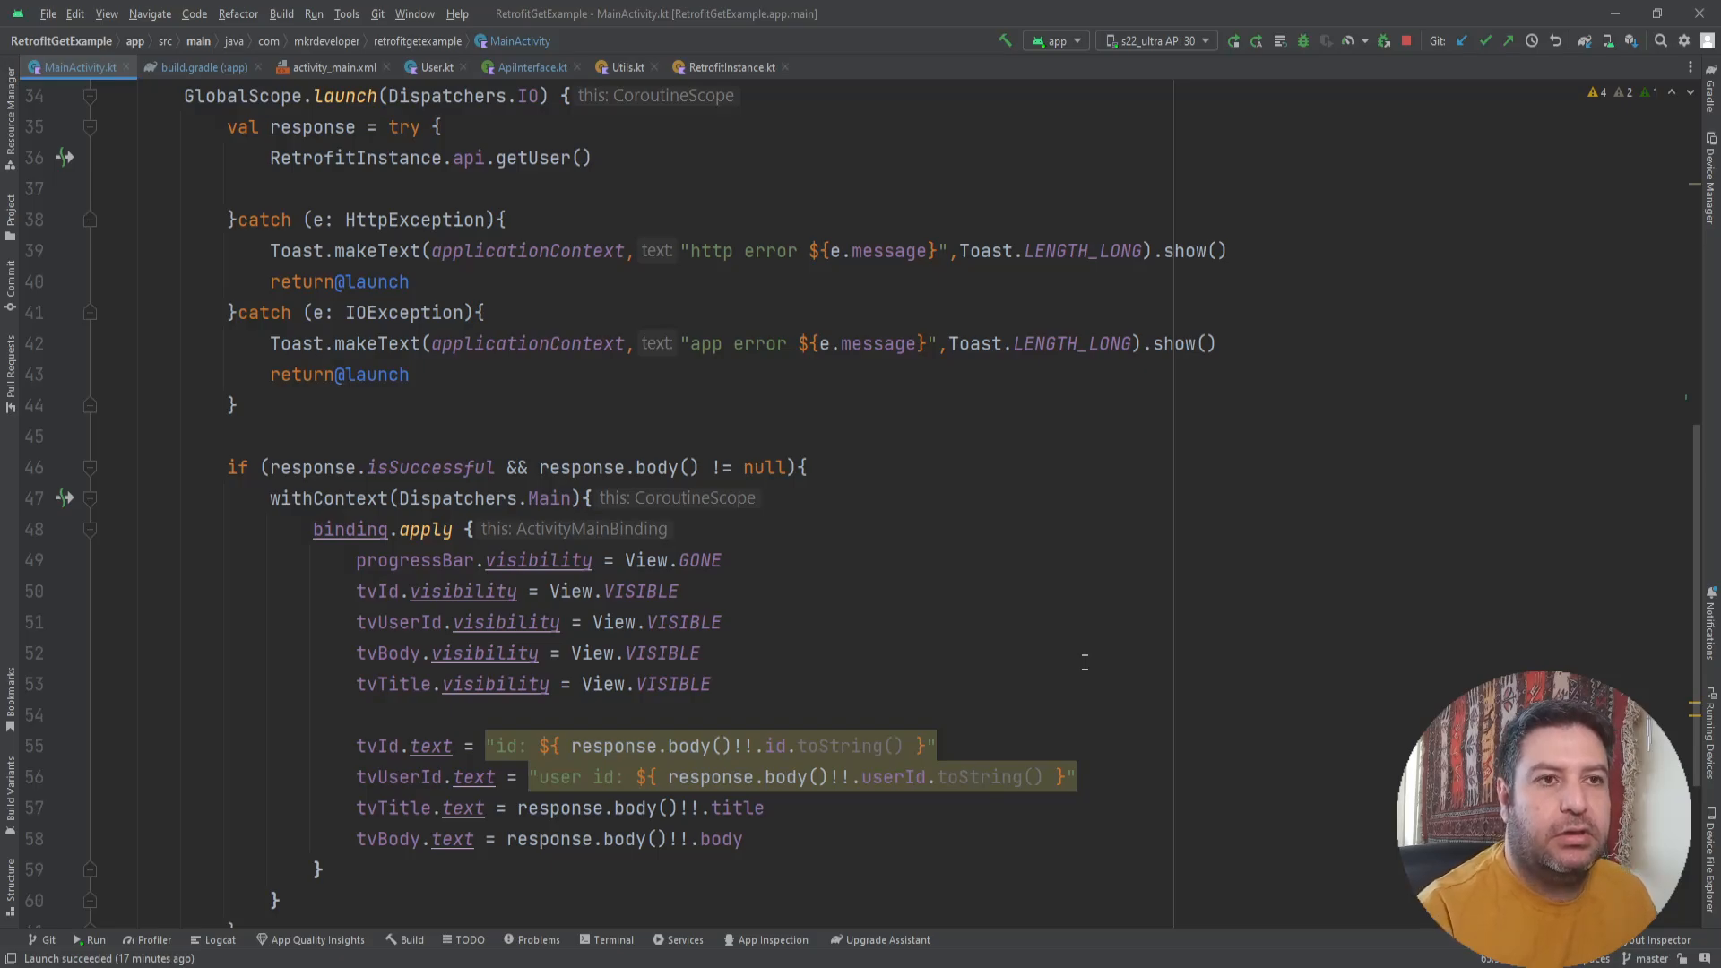
{"action": "mouse_move", "coordinate": [905, 857]}
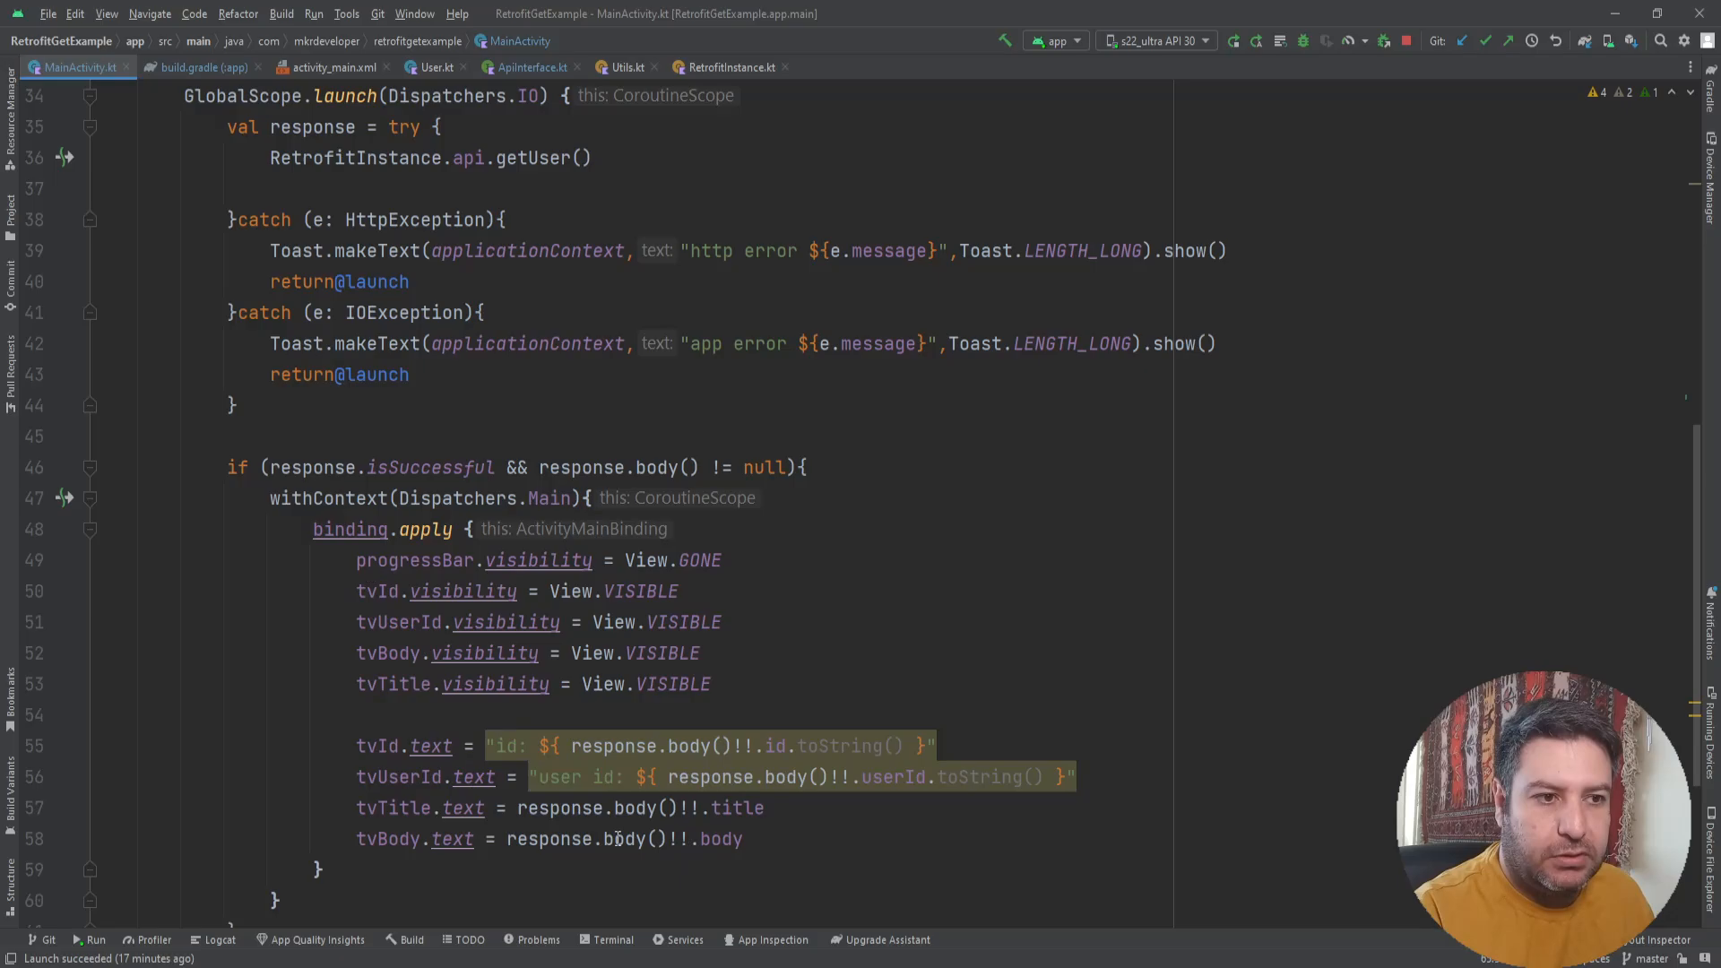
{"action": "scroll", "scroll_direction": "up", "scroll_amount": 3}
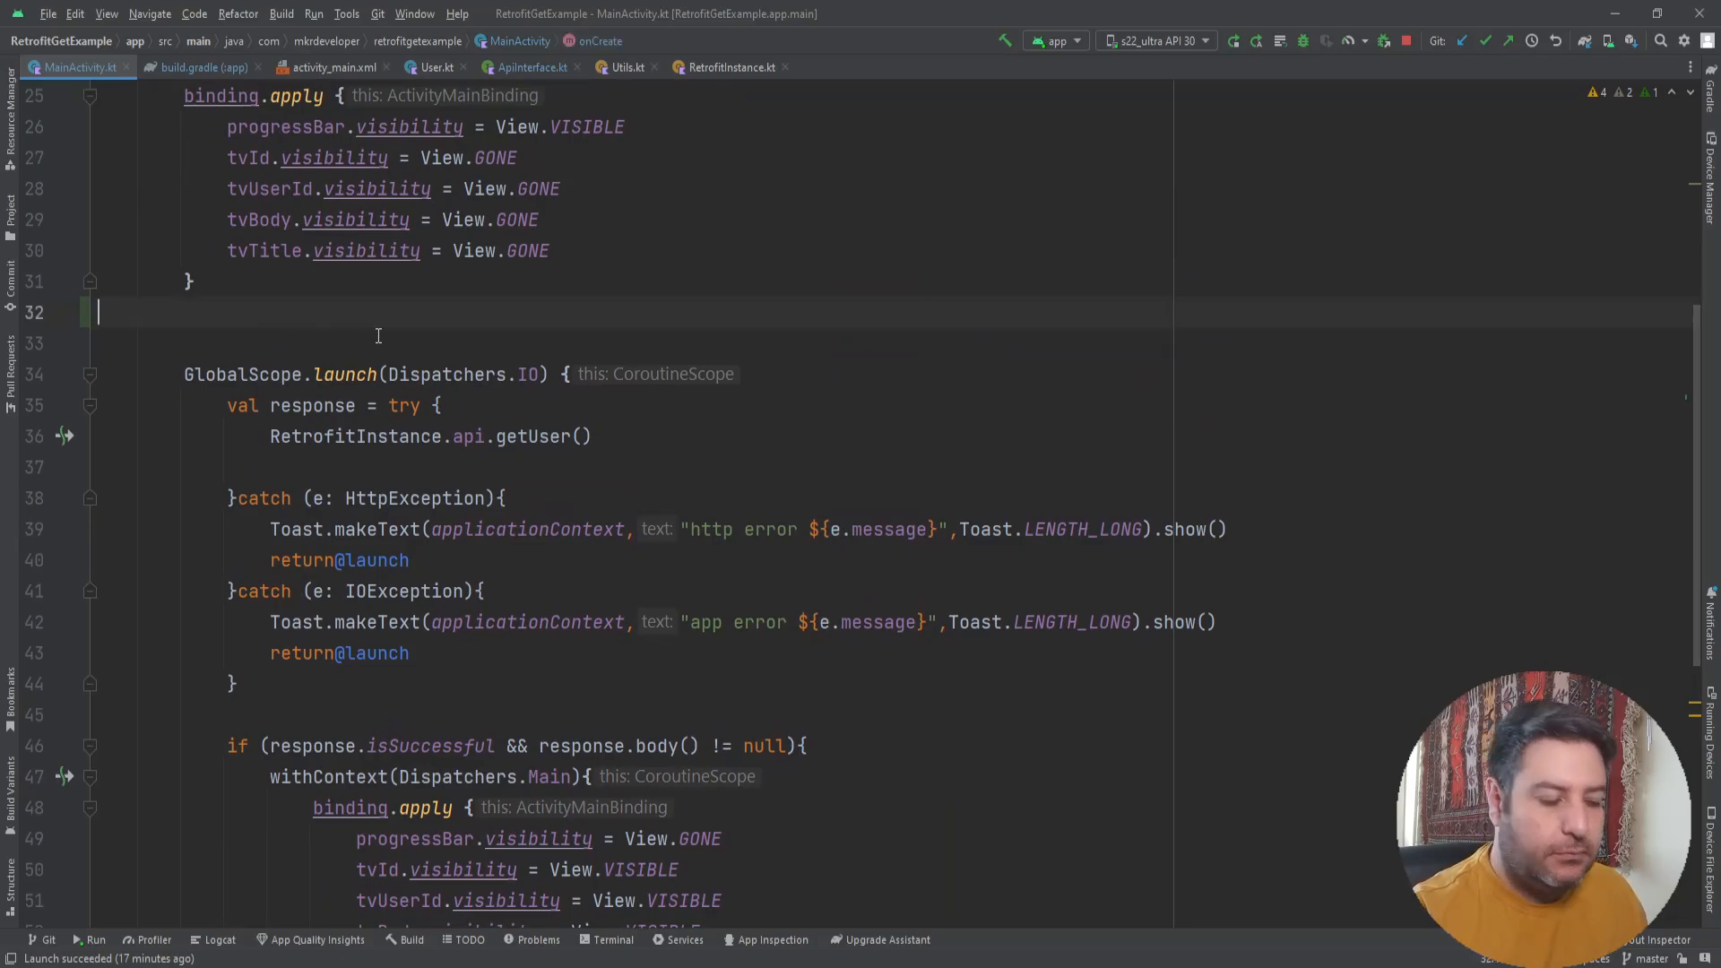
Call postRequest() in onCreate and generate its missing function stub.
{"action": "key", "text": "Return"}
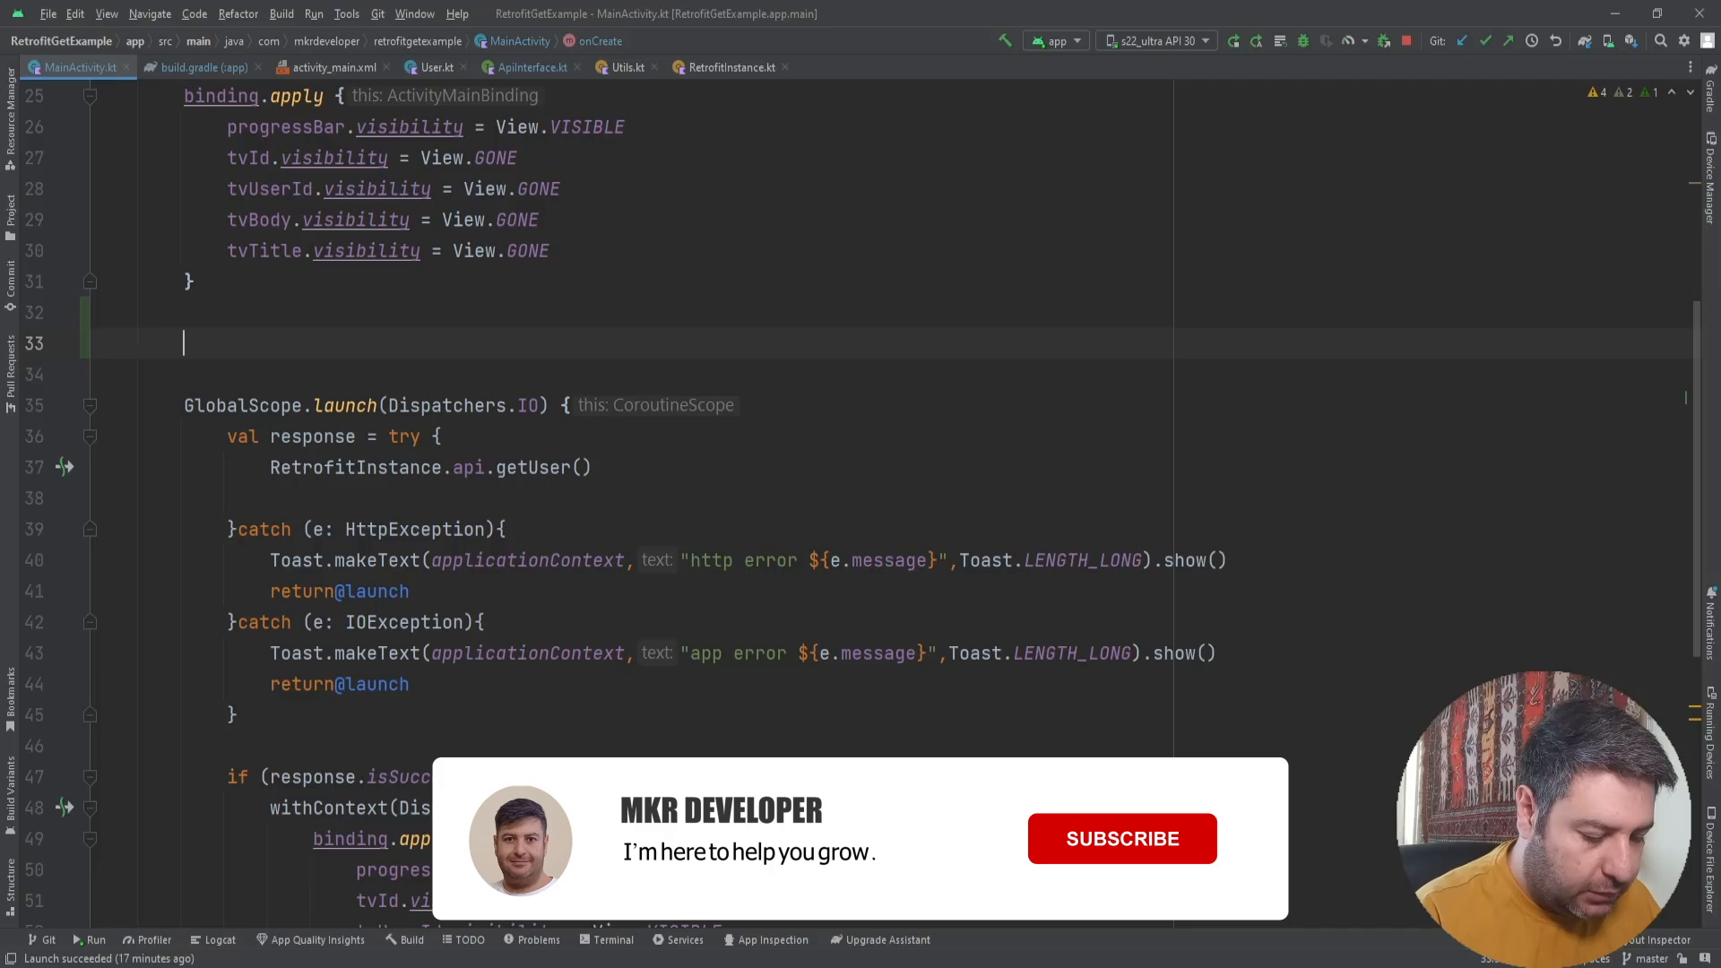
{"action": "type", "text": "pos"}
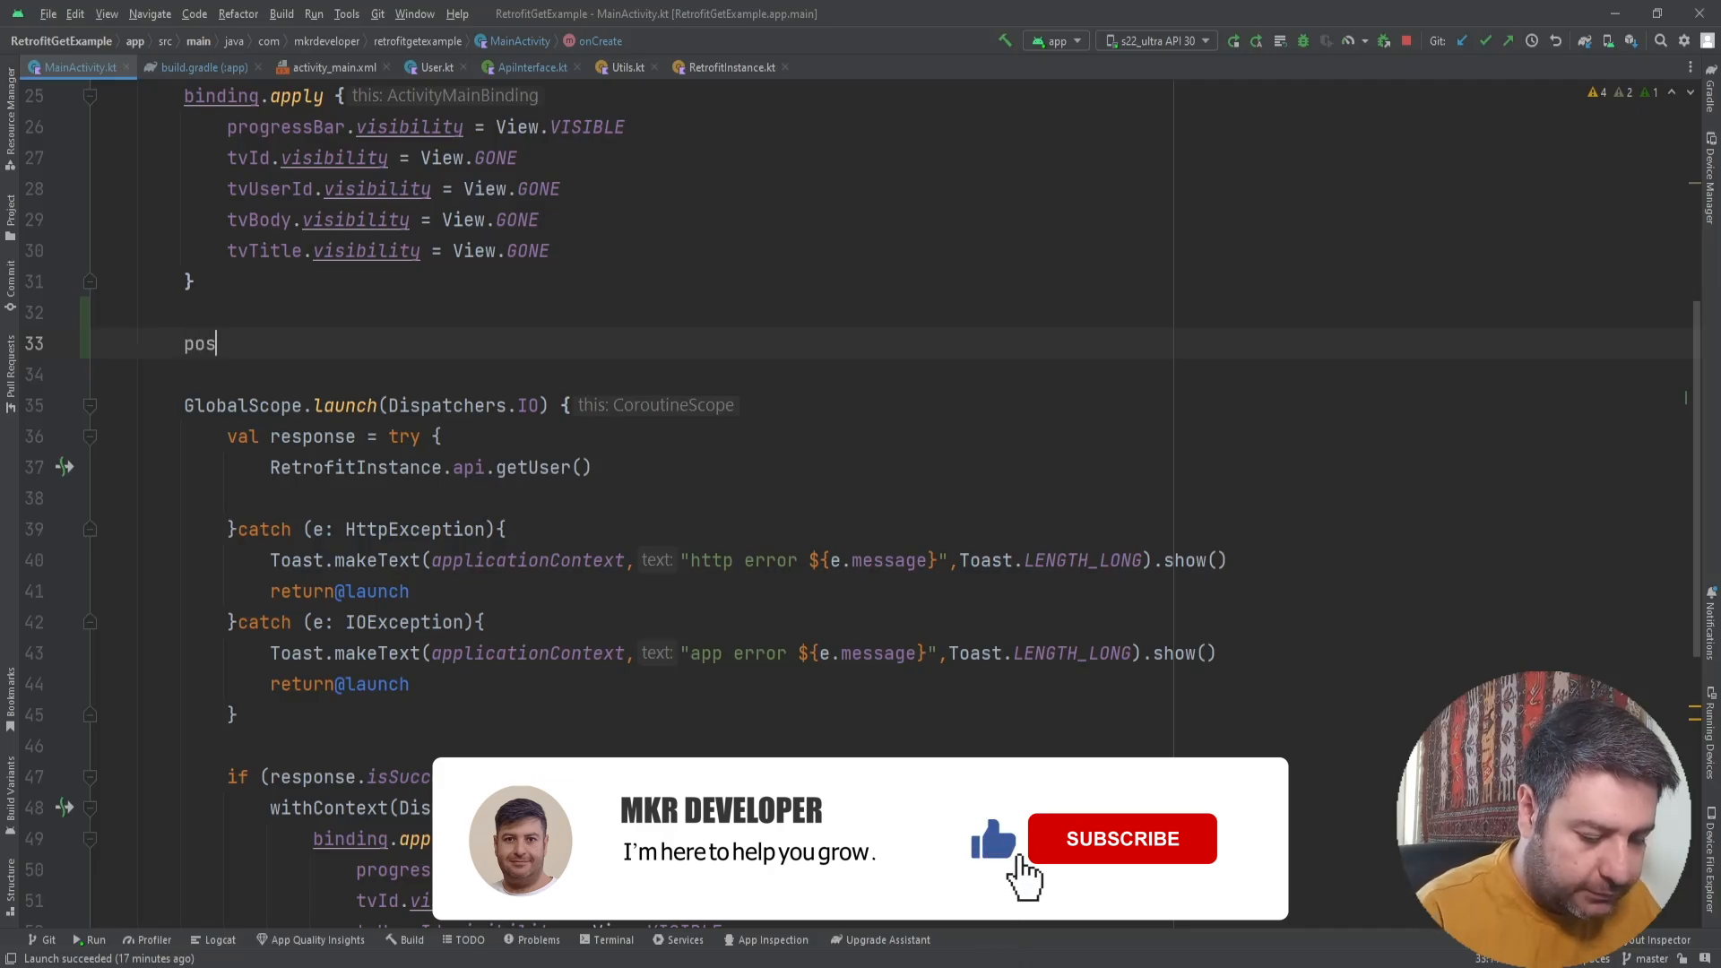
{"action": "type", "text": "tRe"}
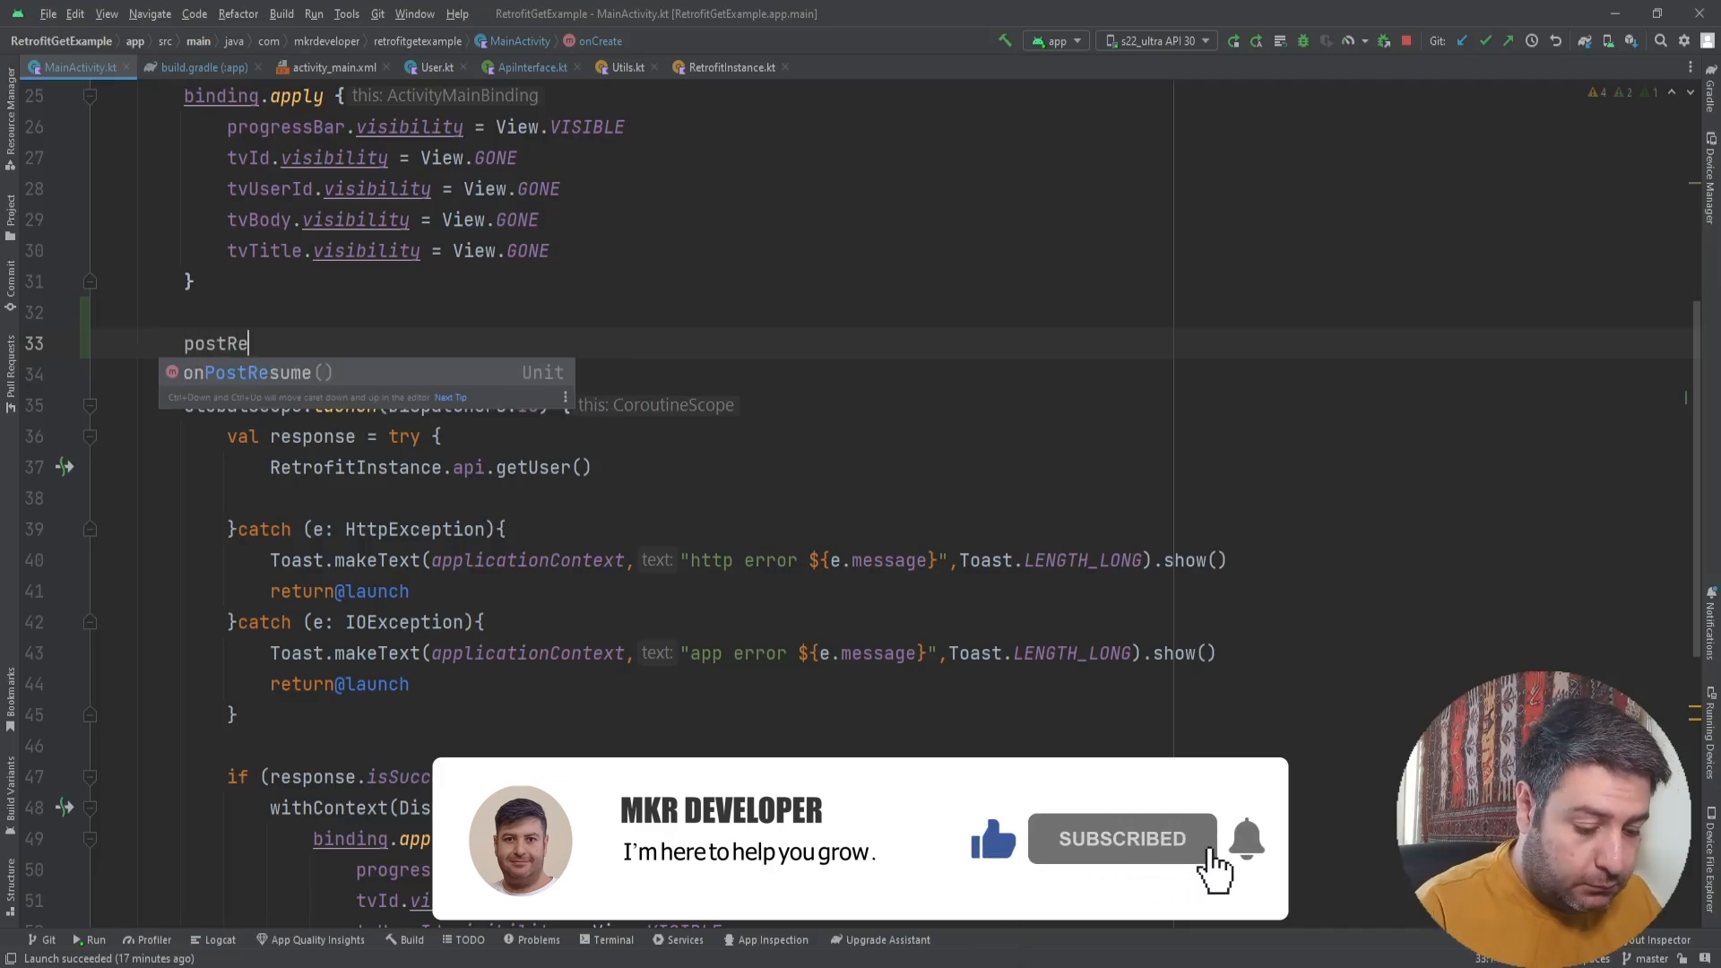
{"action": "type", "text": "quest"}
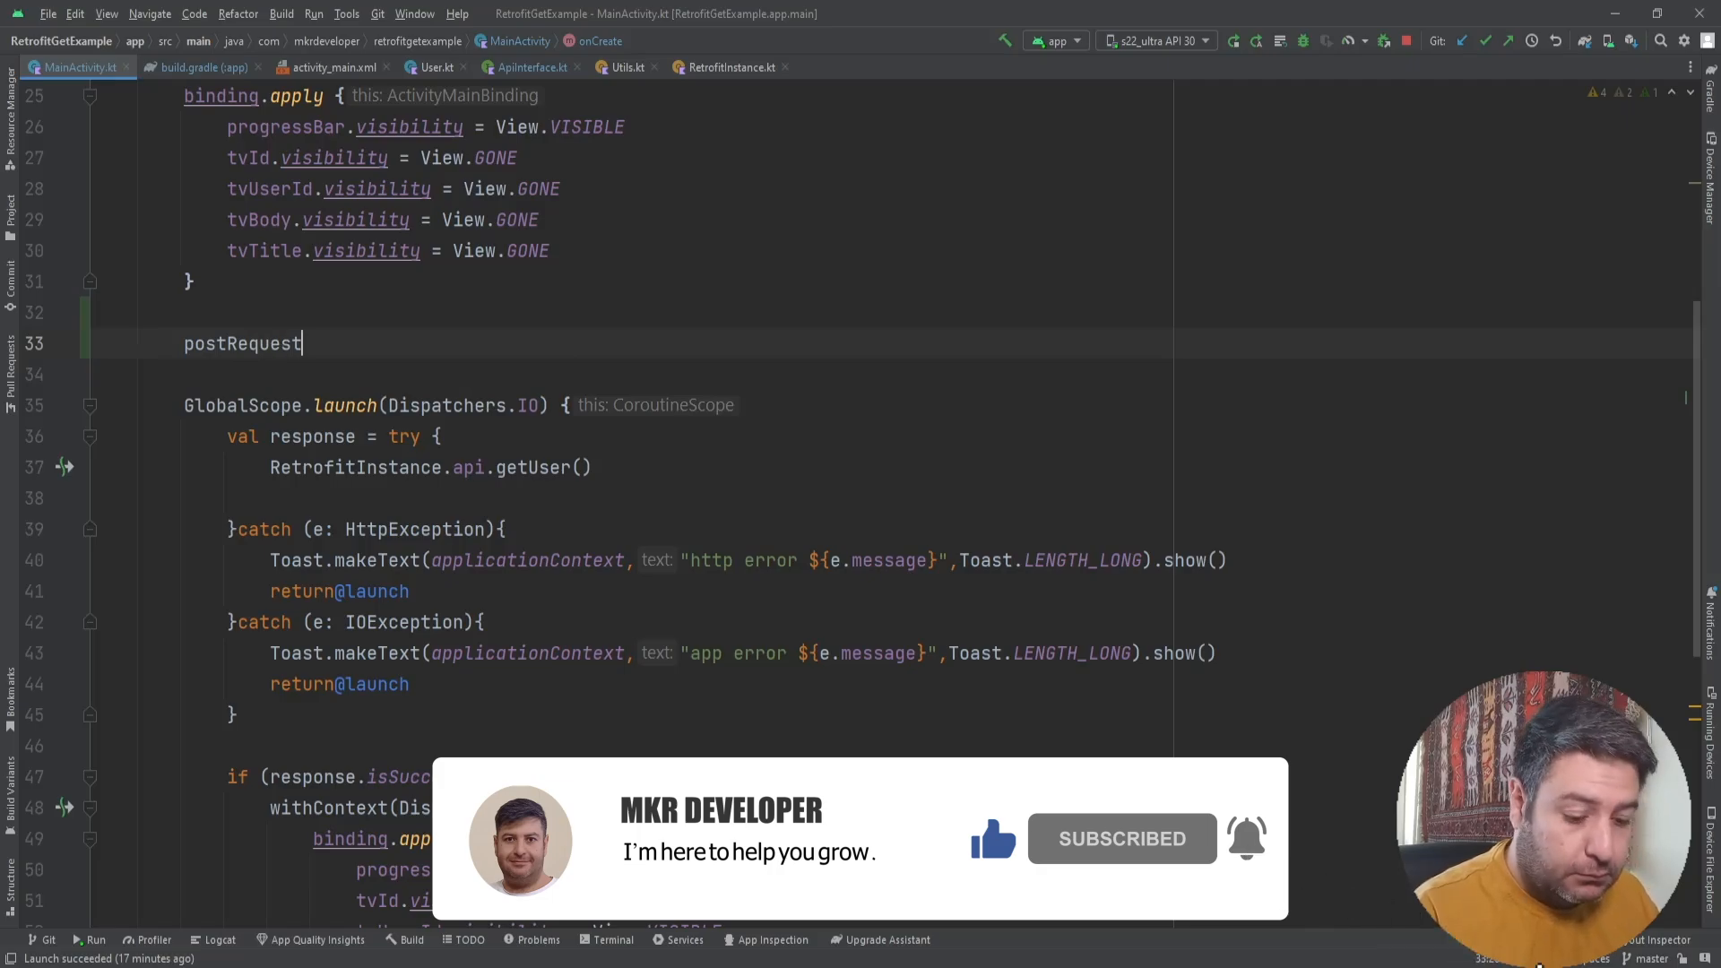
{"action": "type", "text": "()"}
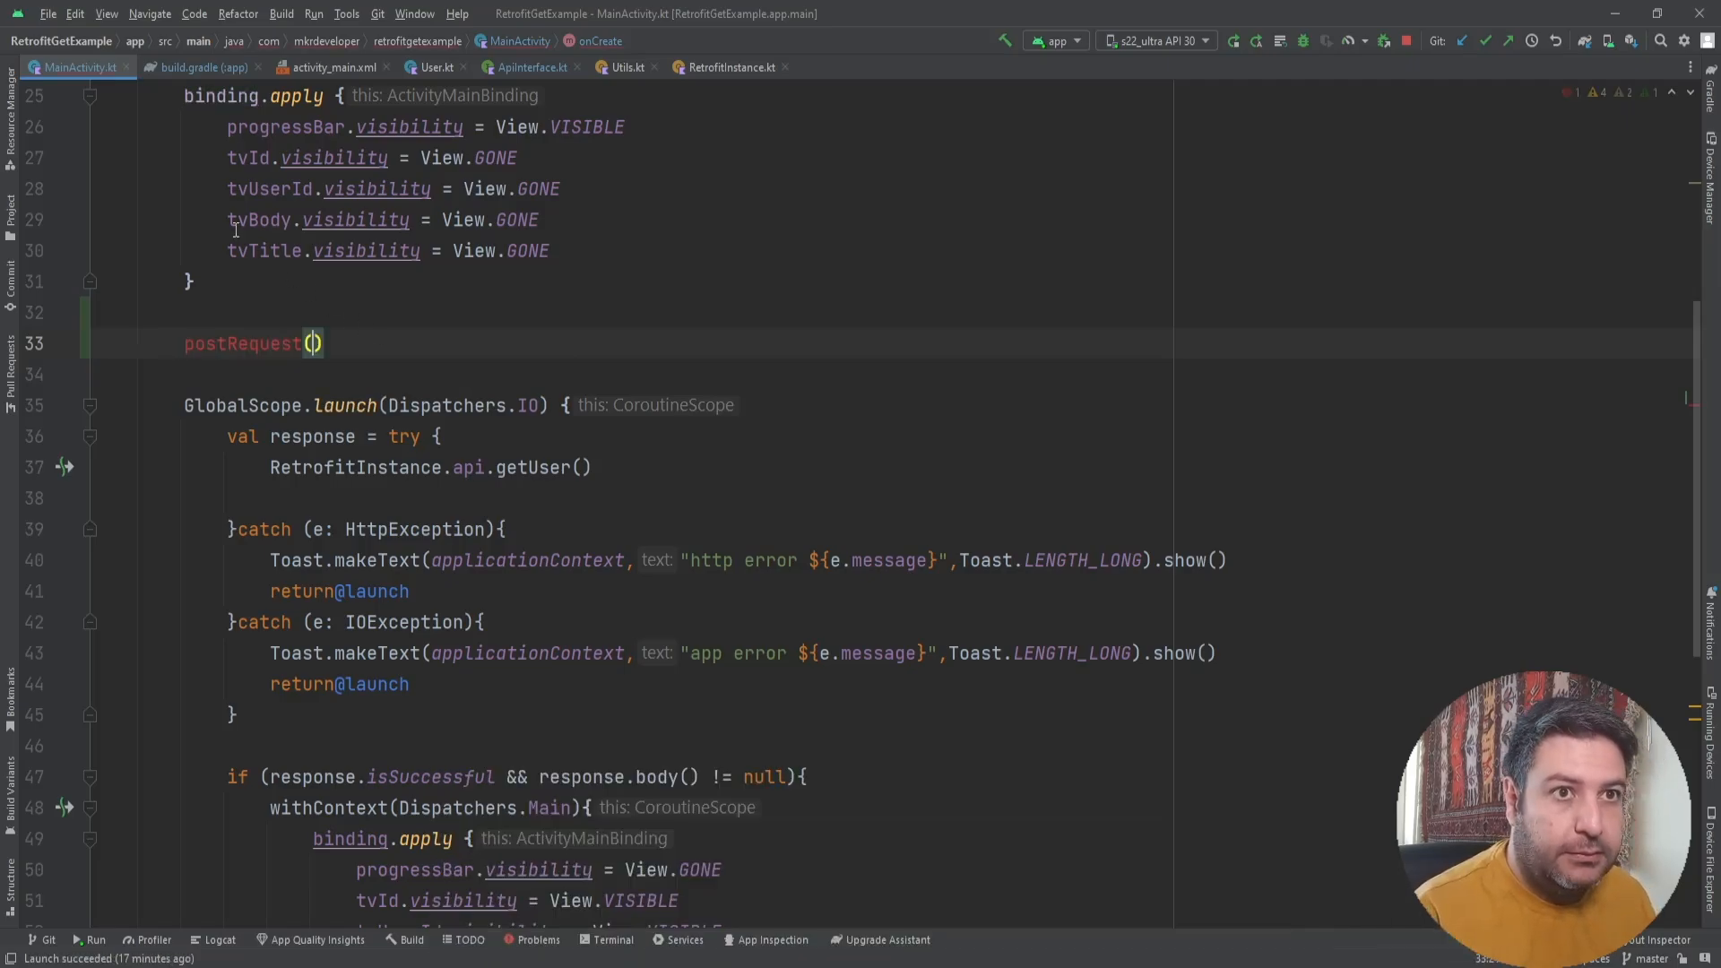
{"action": "left_click", "coordinate": [290, 343]}
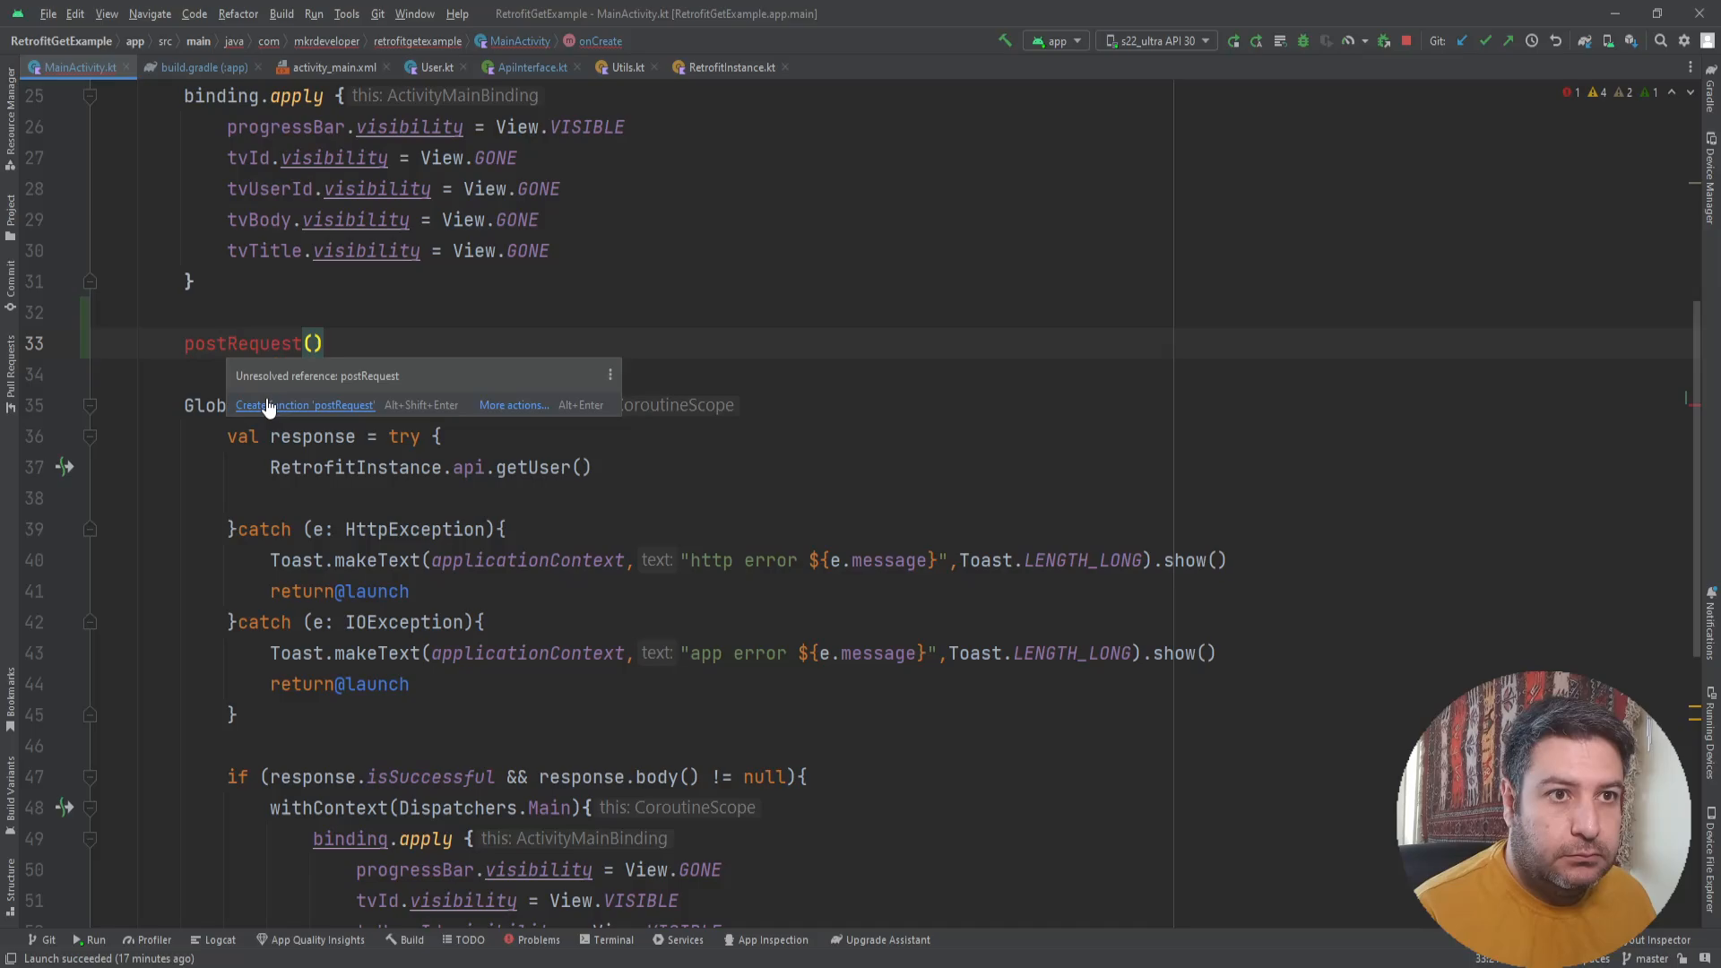
{"action": "left_click", "coordinate": [304, 405]}
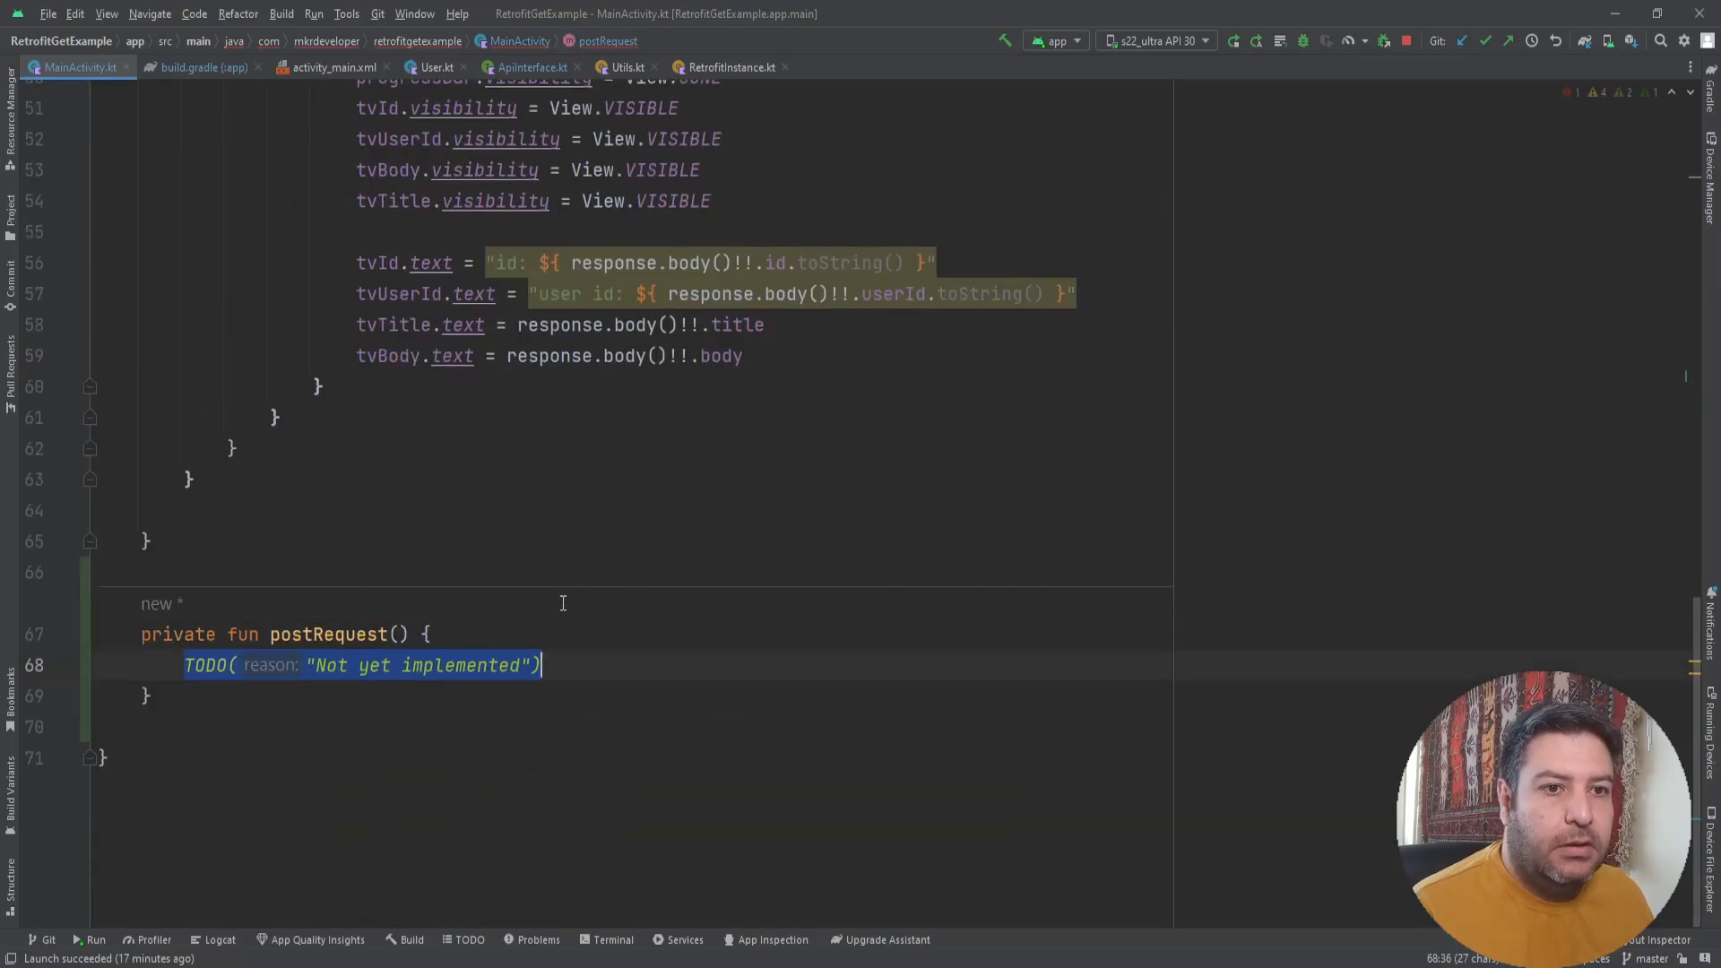
Comment out the old GlobalScope.launch getUser block with /* */.
{"action": "scroll", "scroll_direction": "up", "scroll_amount": 3}
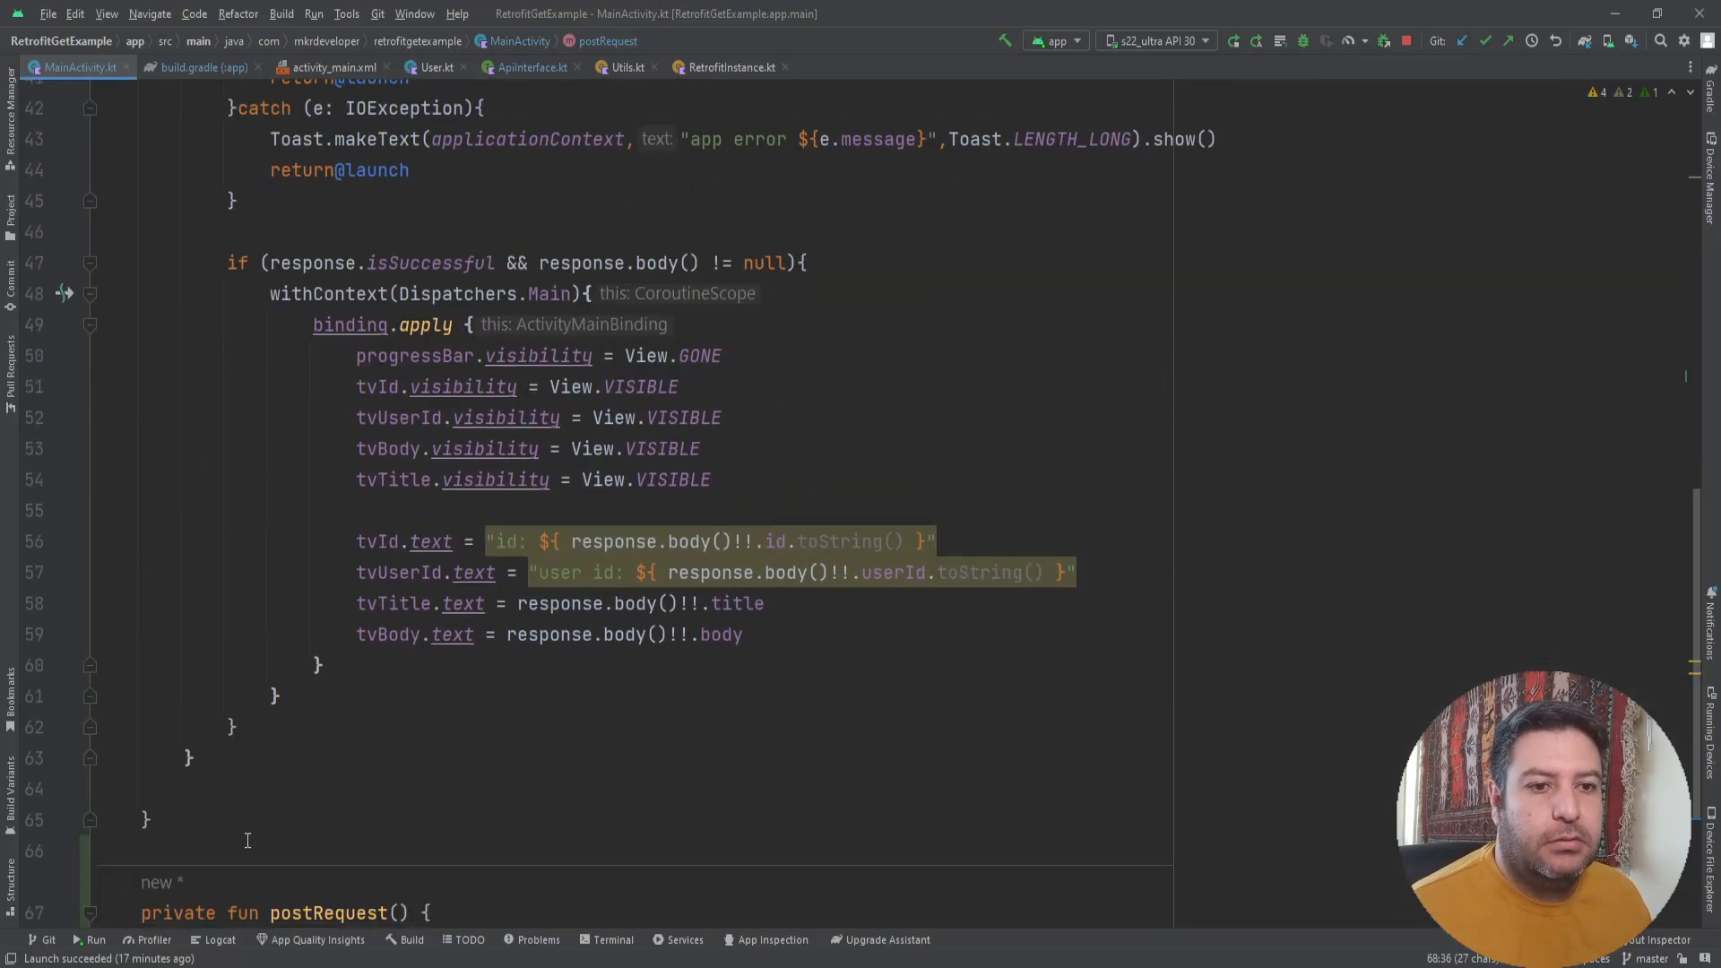
{"action": "left_click", "coordinate": [189, 757]}
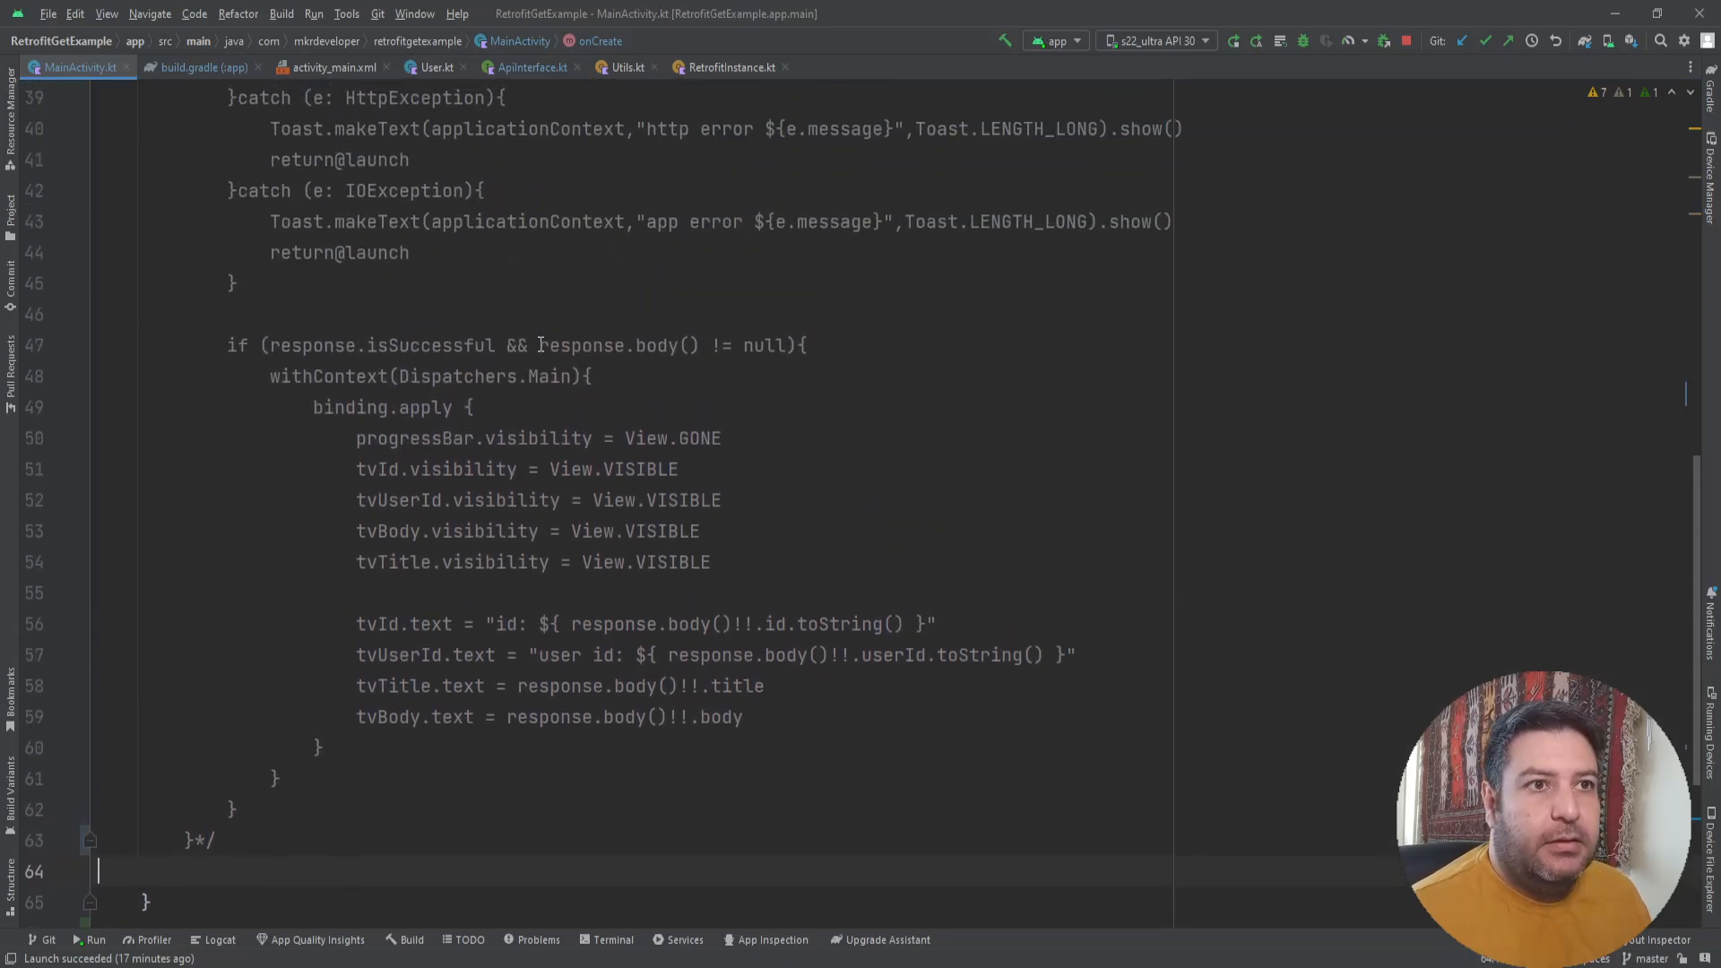
{"action": "scroll", "scroll_direction": "up", "scroll_amount": 3}
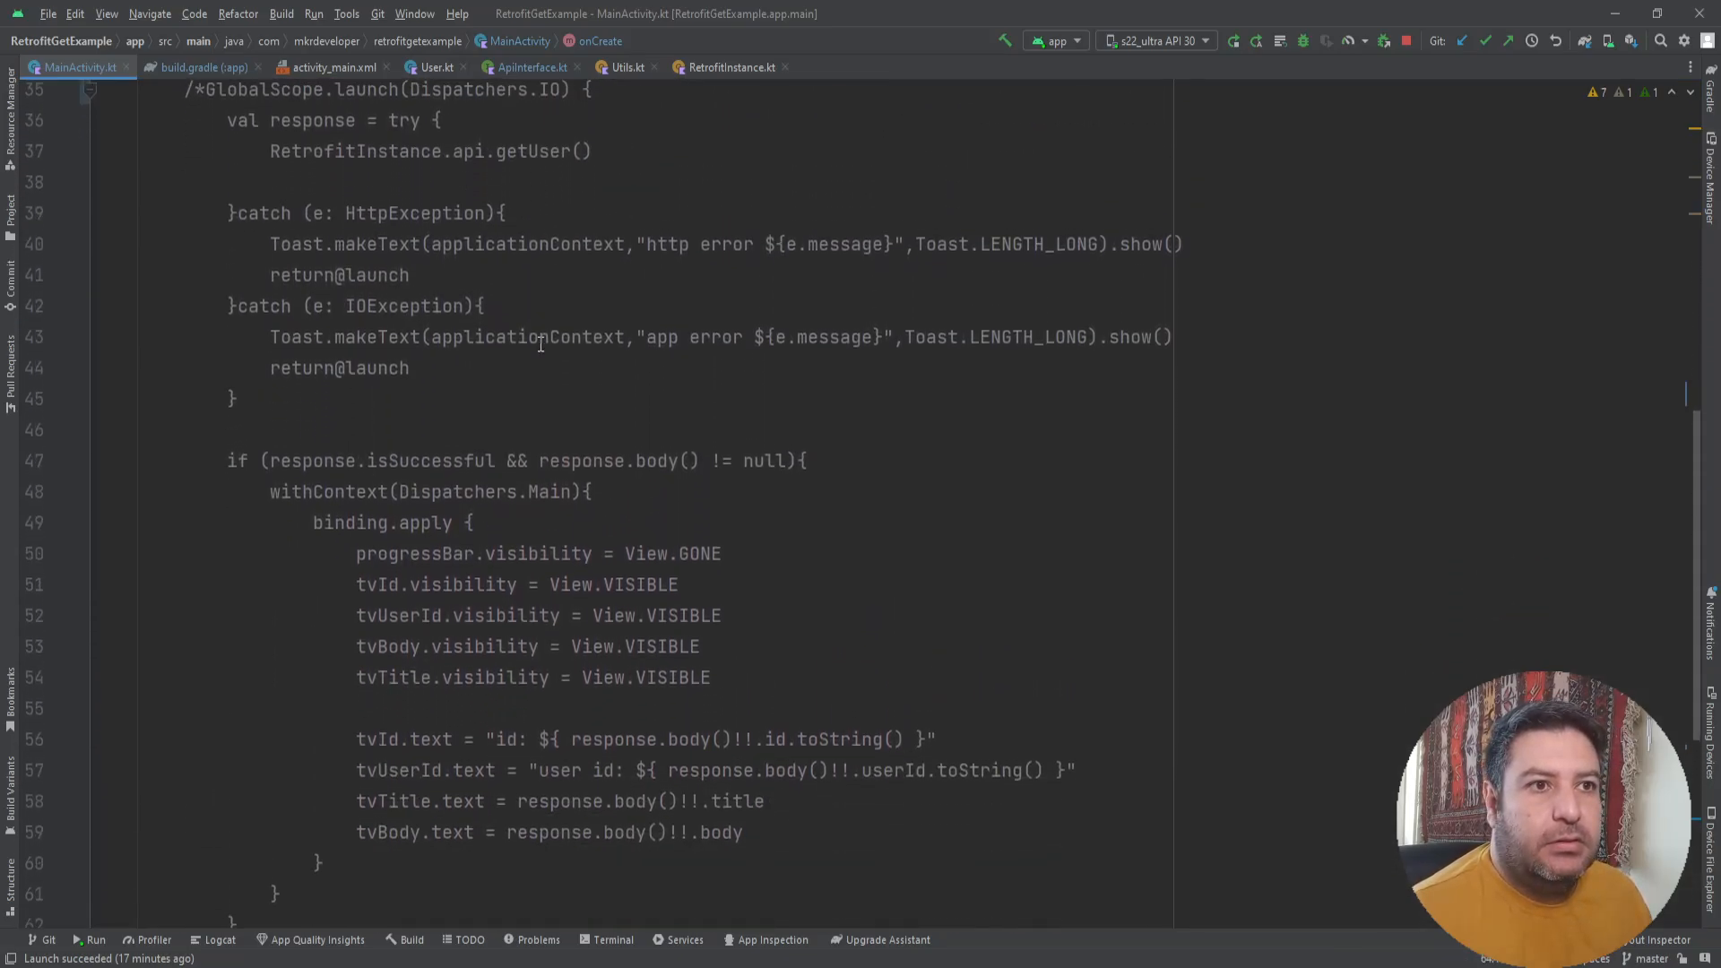
{"action": "scroll", "scroll_direction": "down", "scroll_amount": 3}
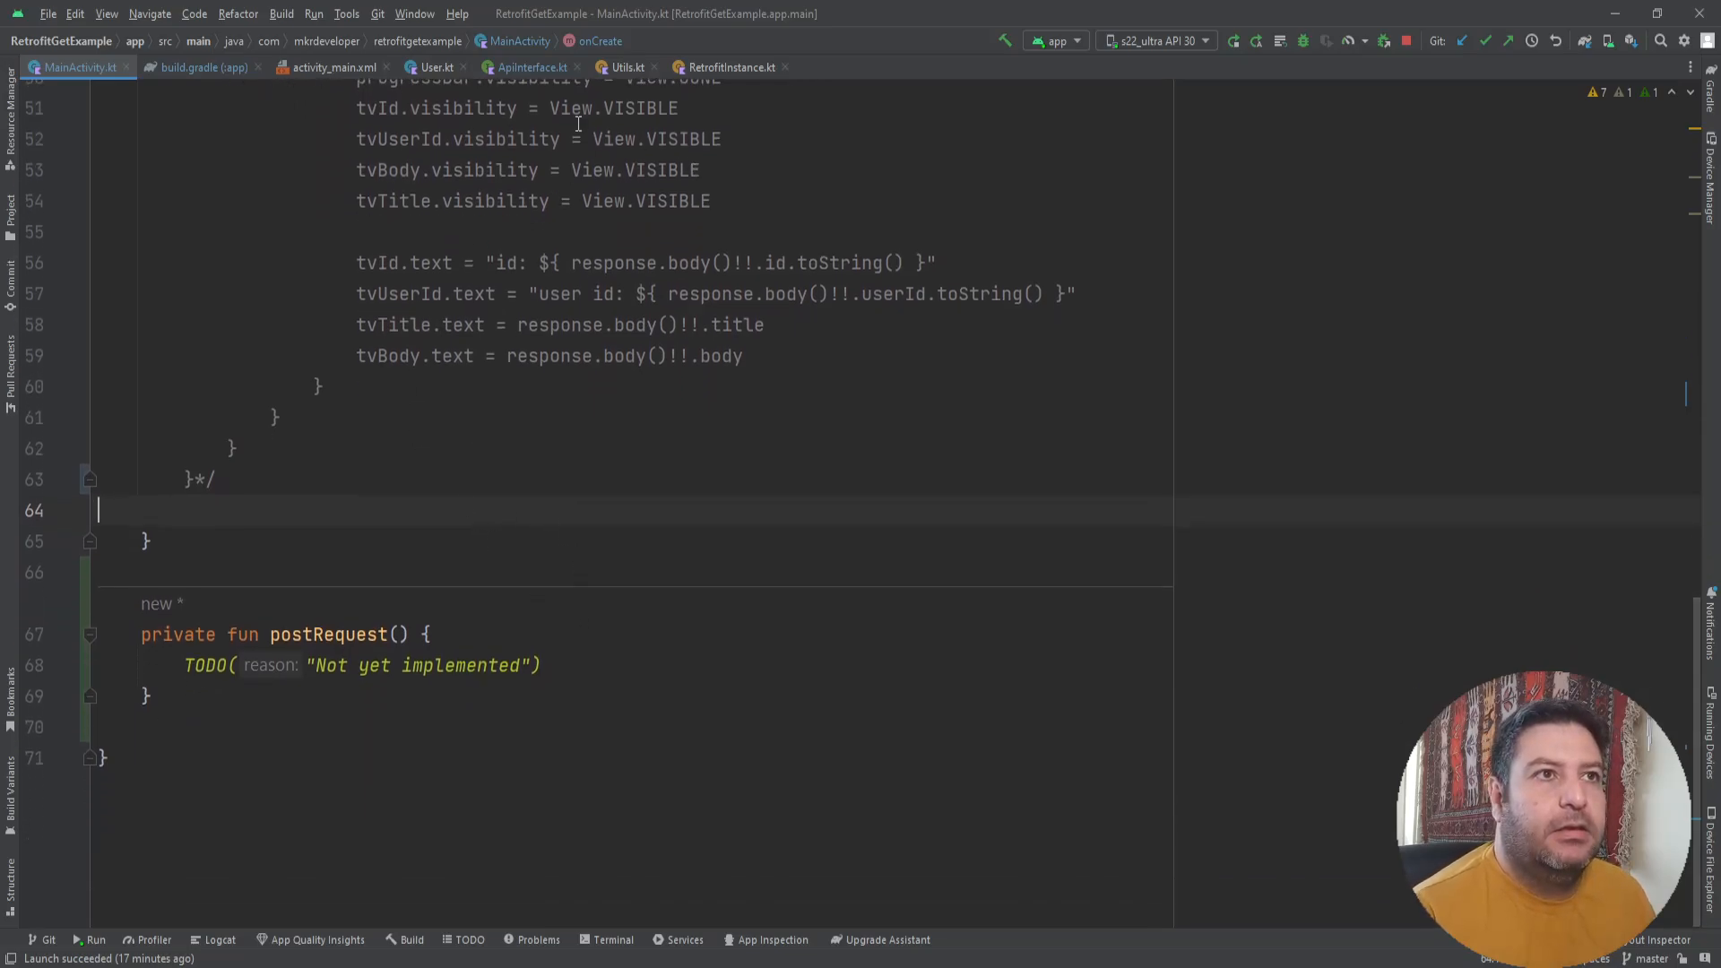
{"action": "left_click", "coordinate": [531, 67]}
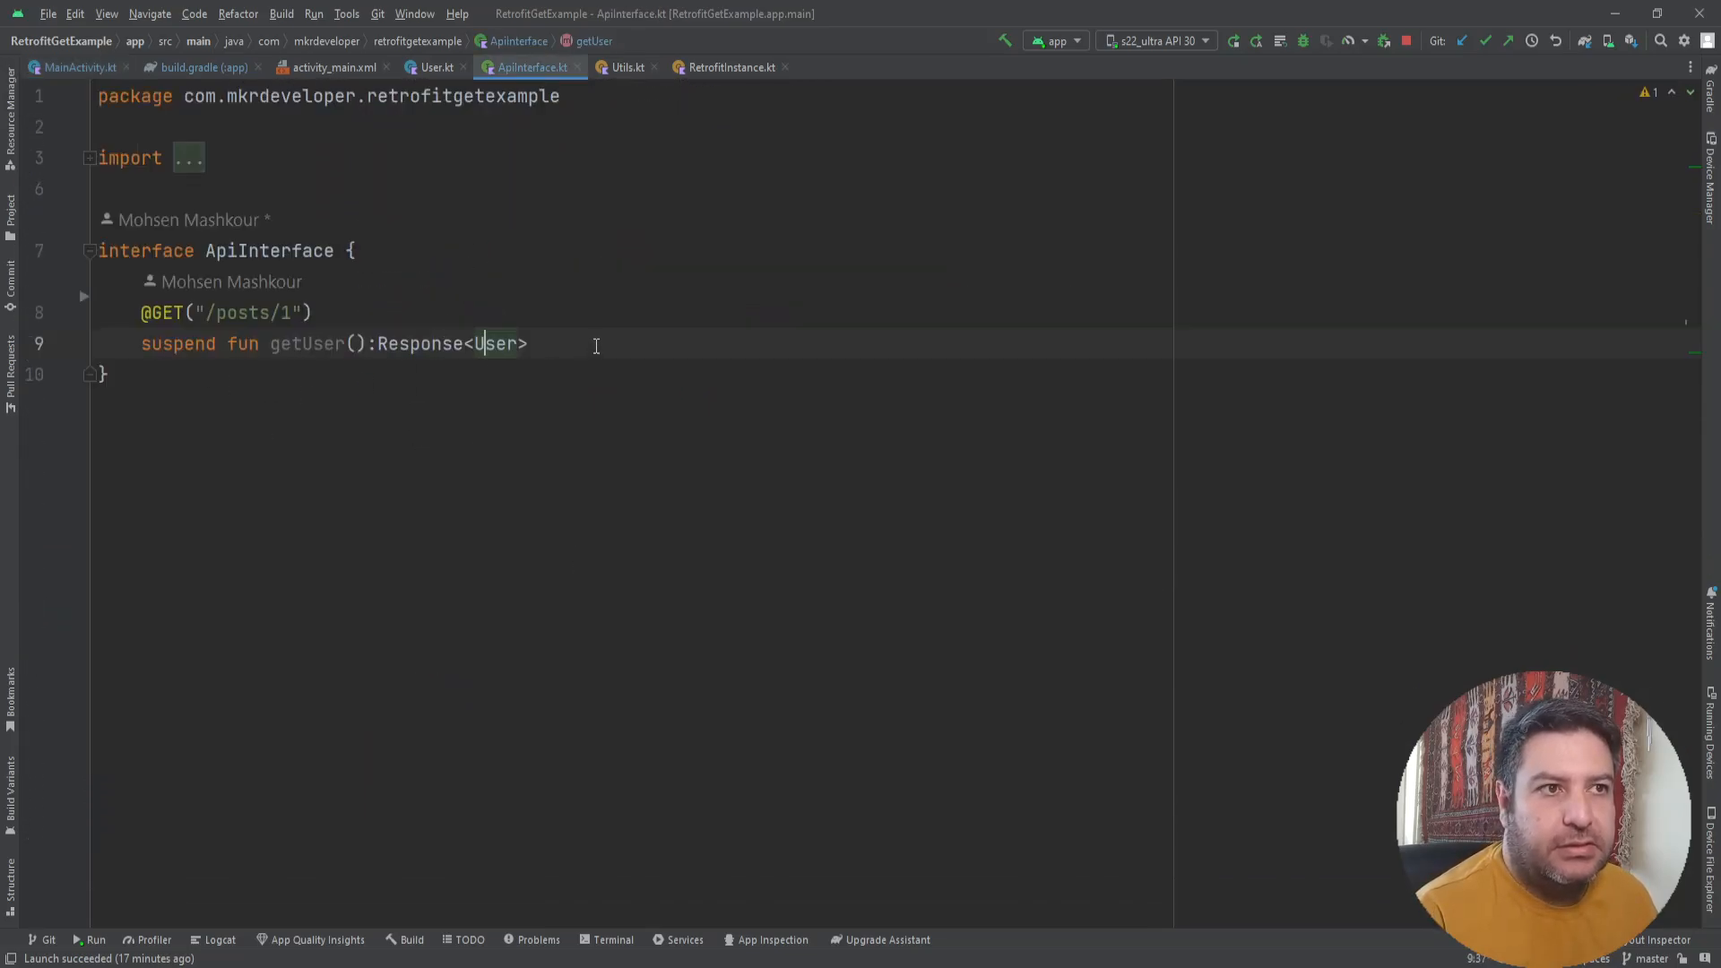
{"action": "key", "text": "Enter"}
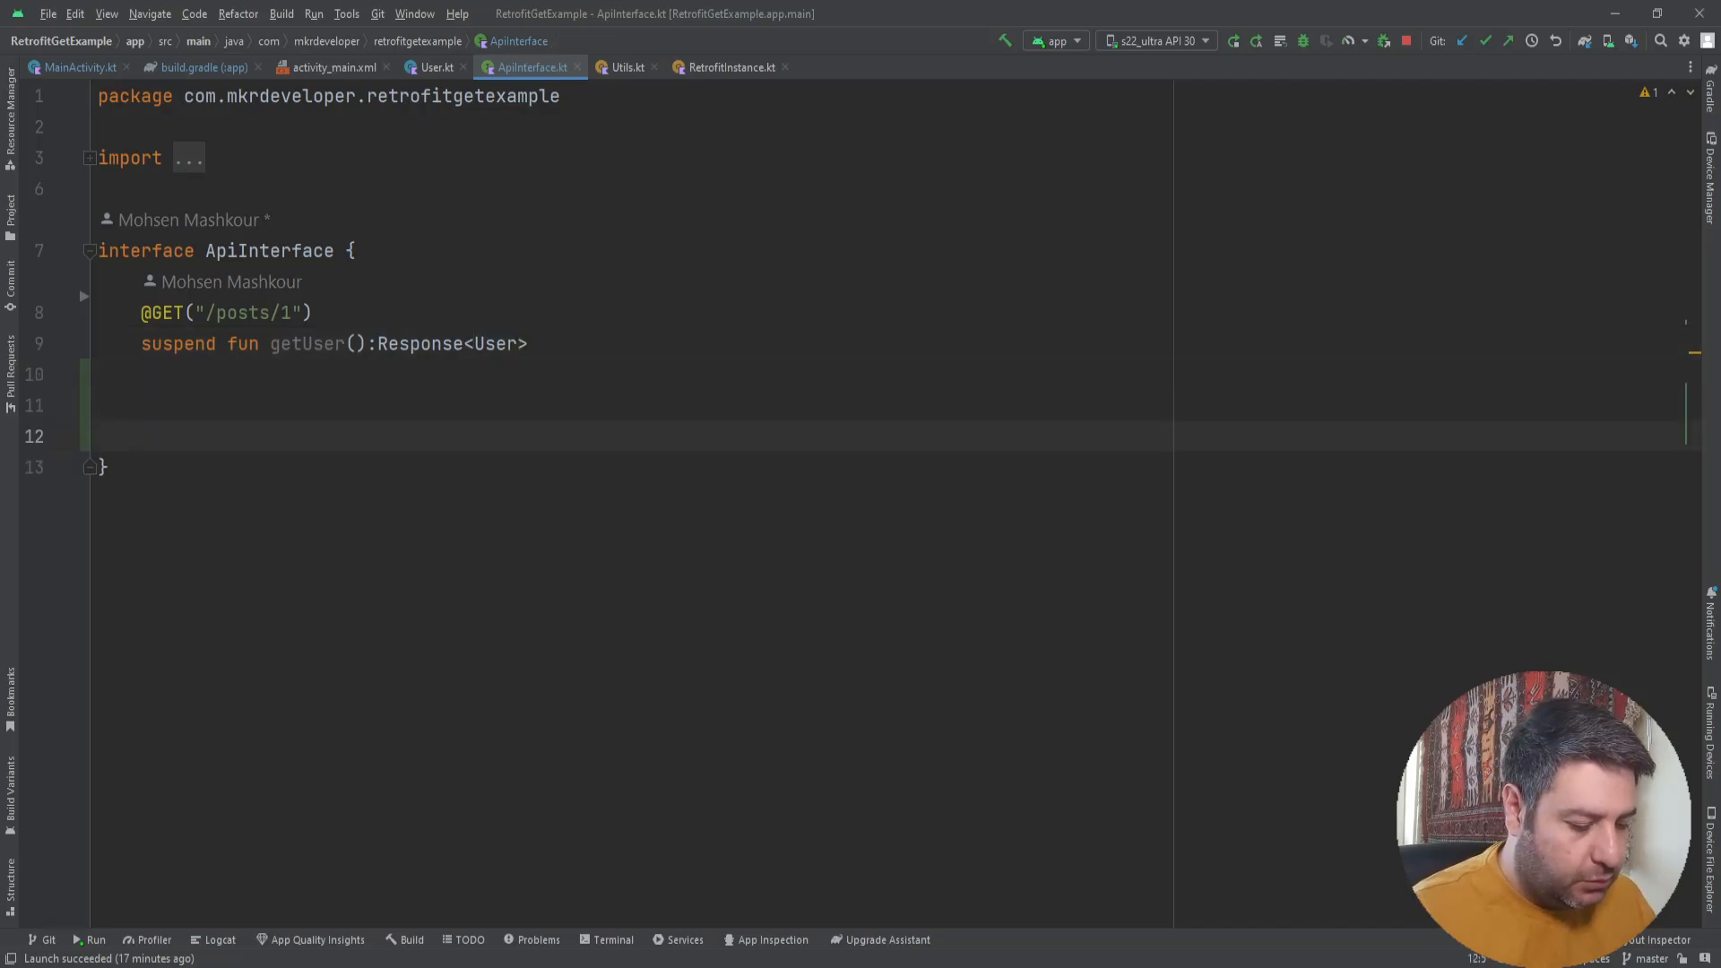
{"action": "type", "text": "@P"}
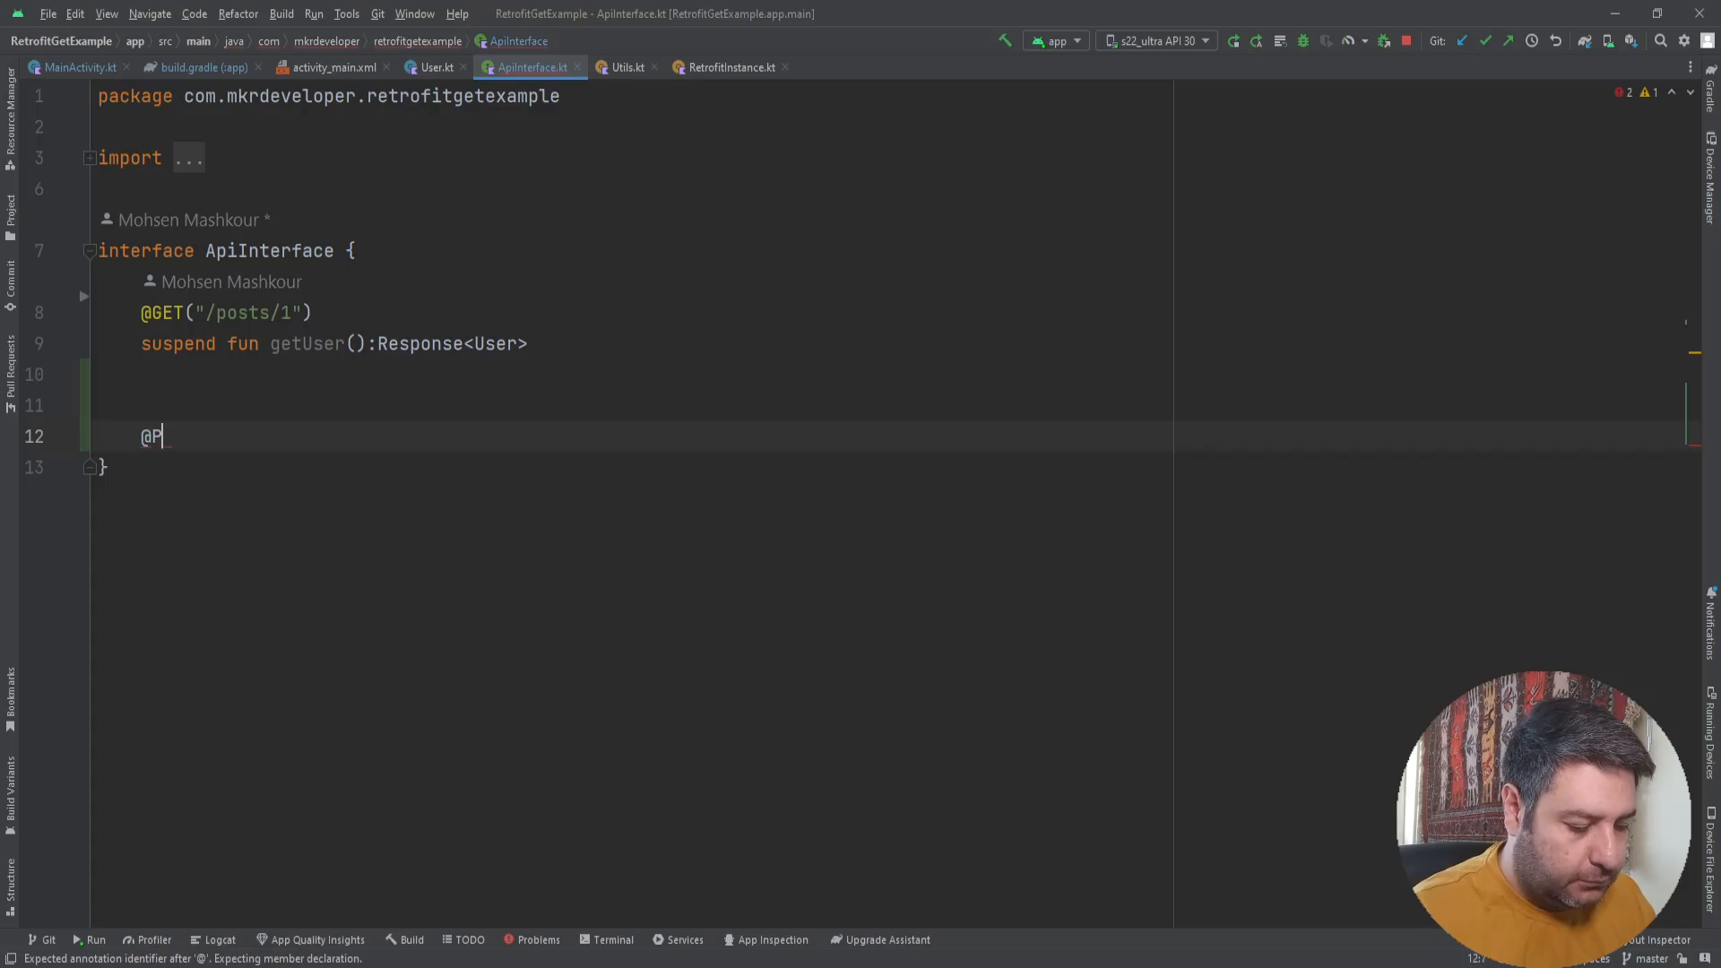
{"action": "type", "text": "OST("}
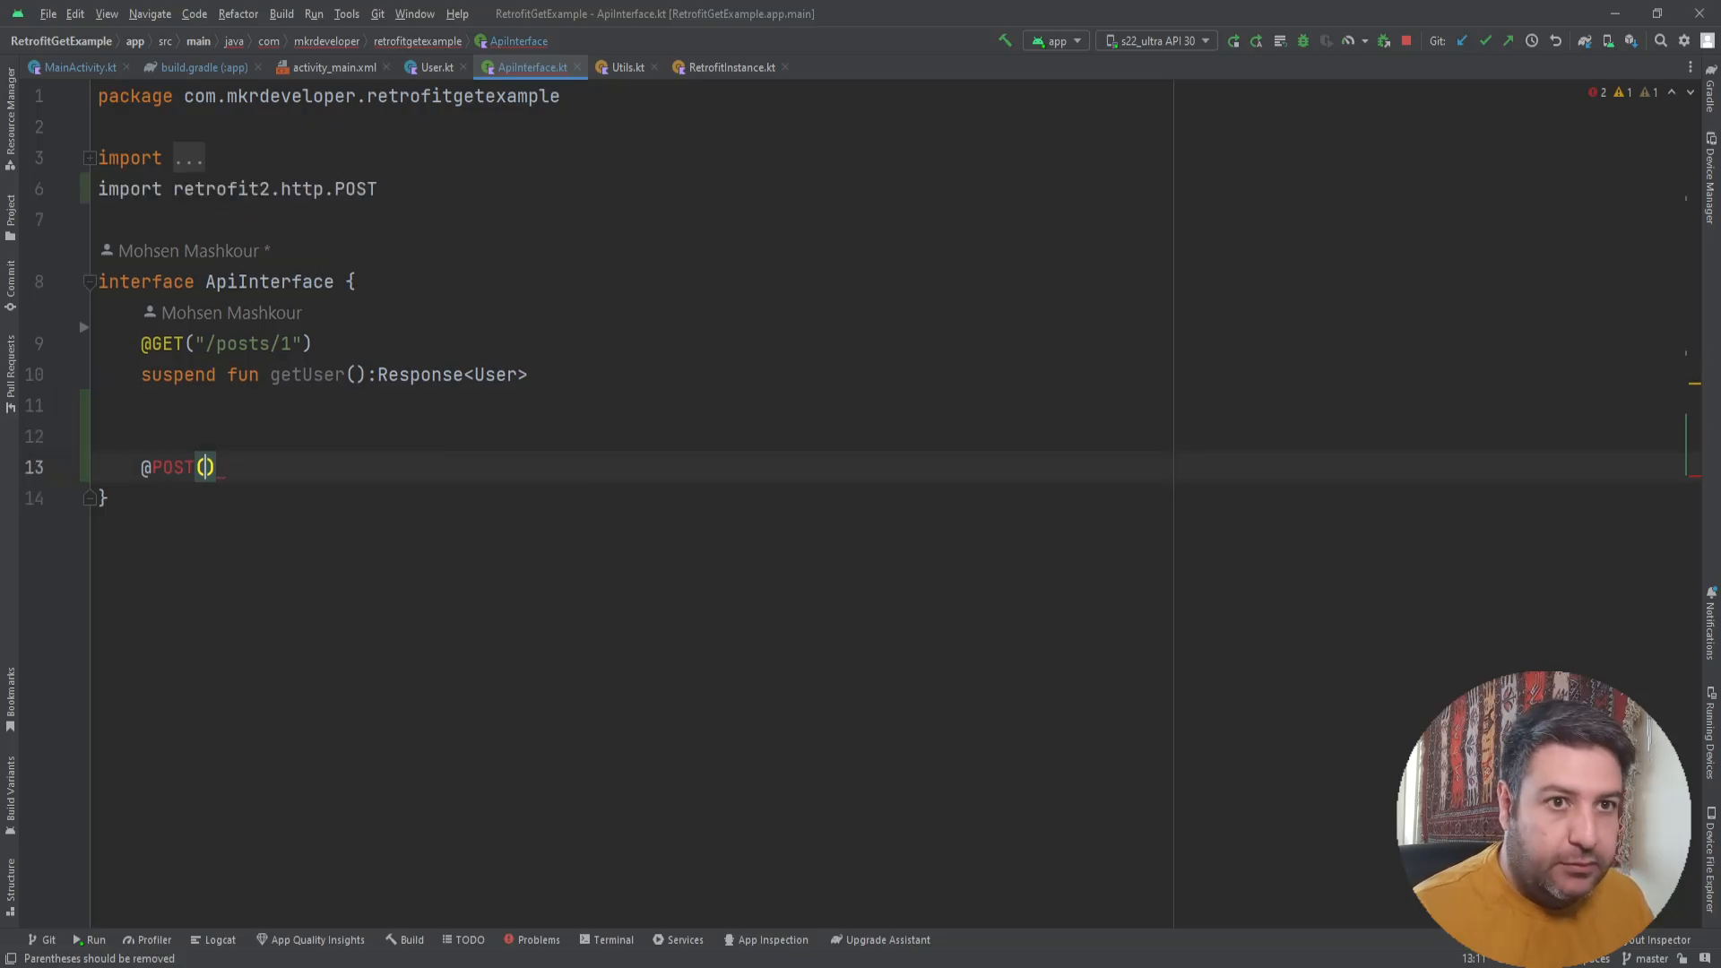
{"action": "type", "text": "\""}
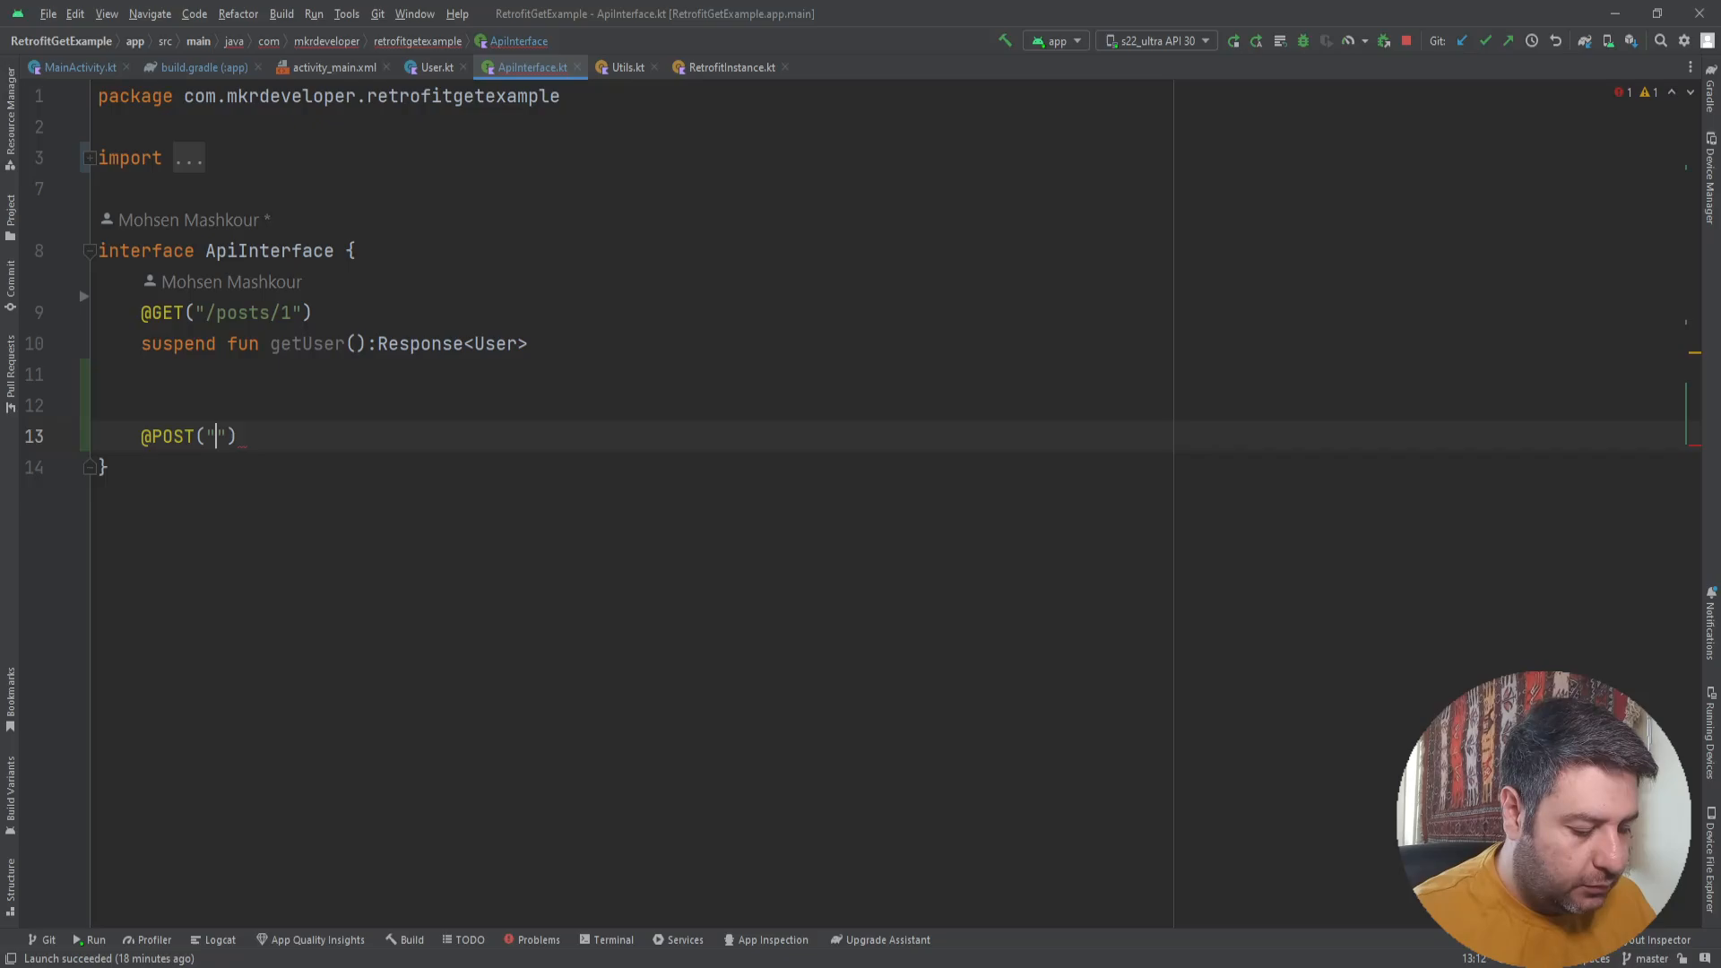
{"action": "type", "text": "/"}
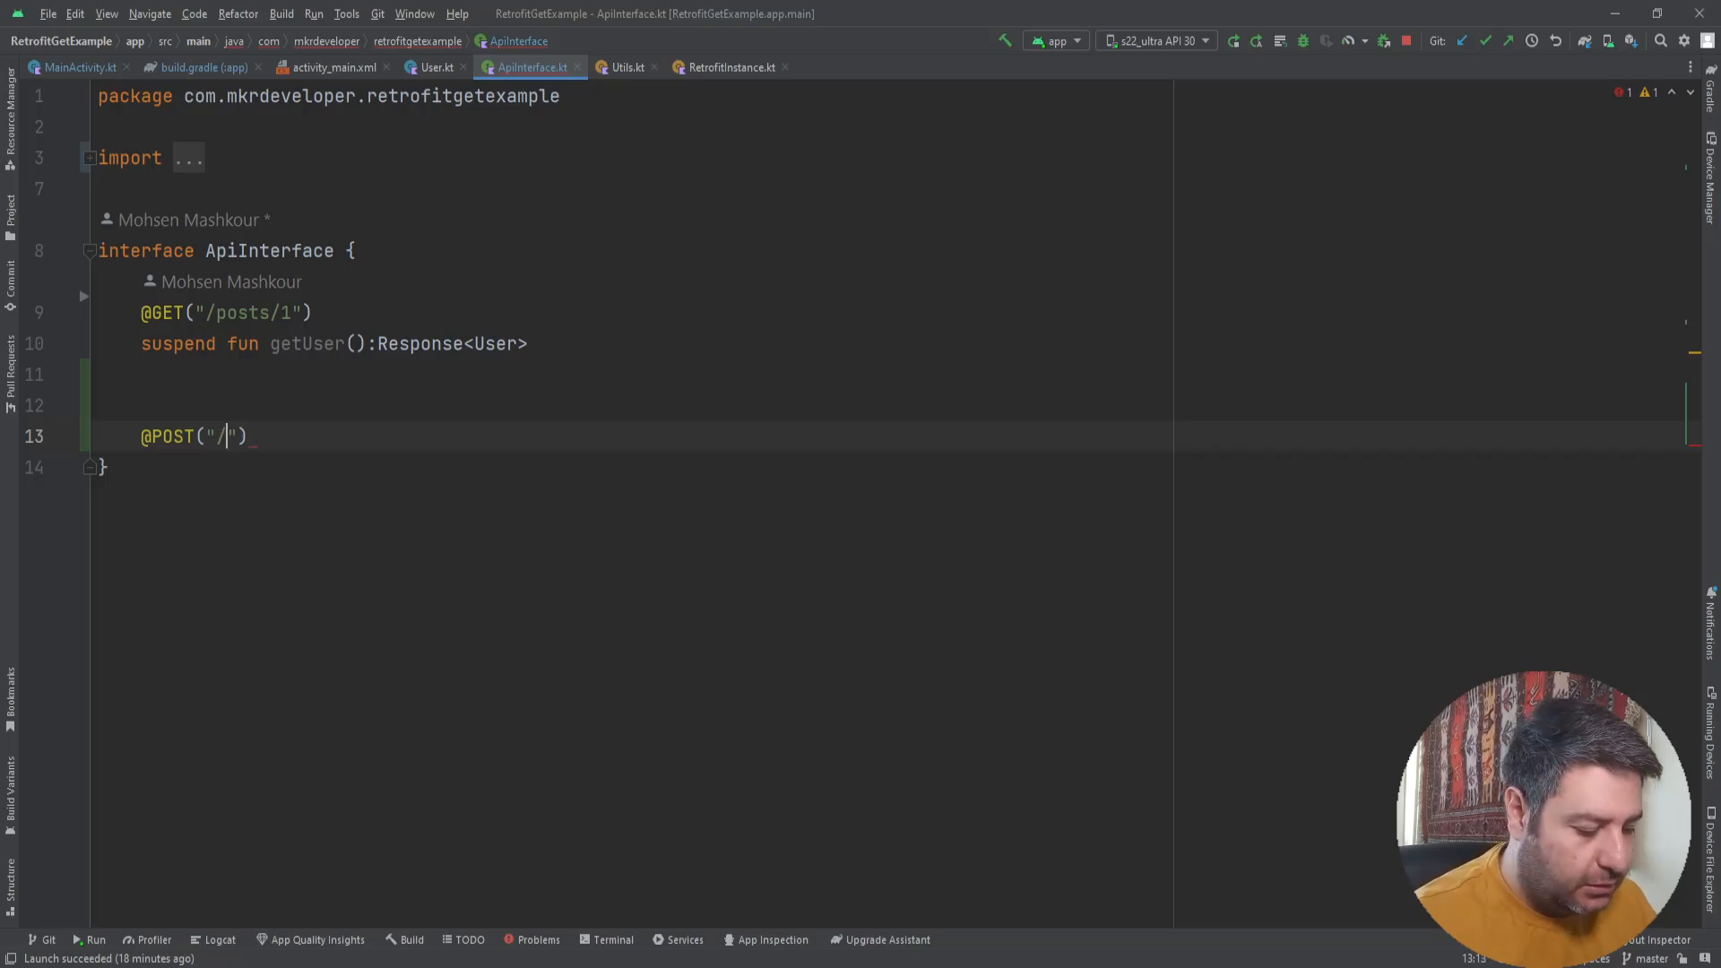
{"action": "type", "text": "posts"}
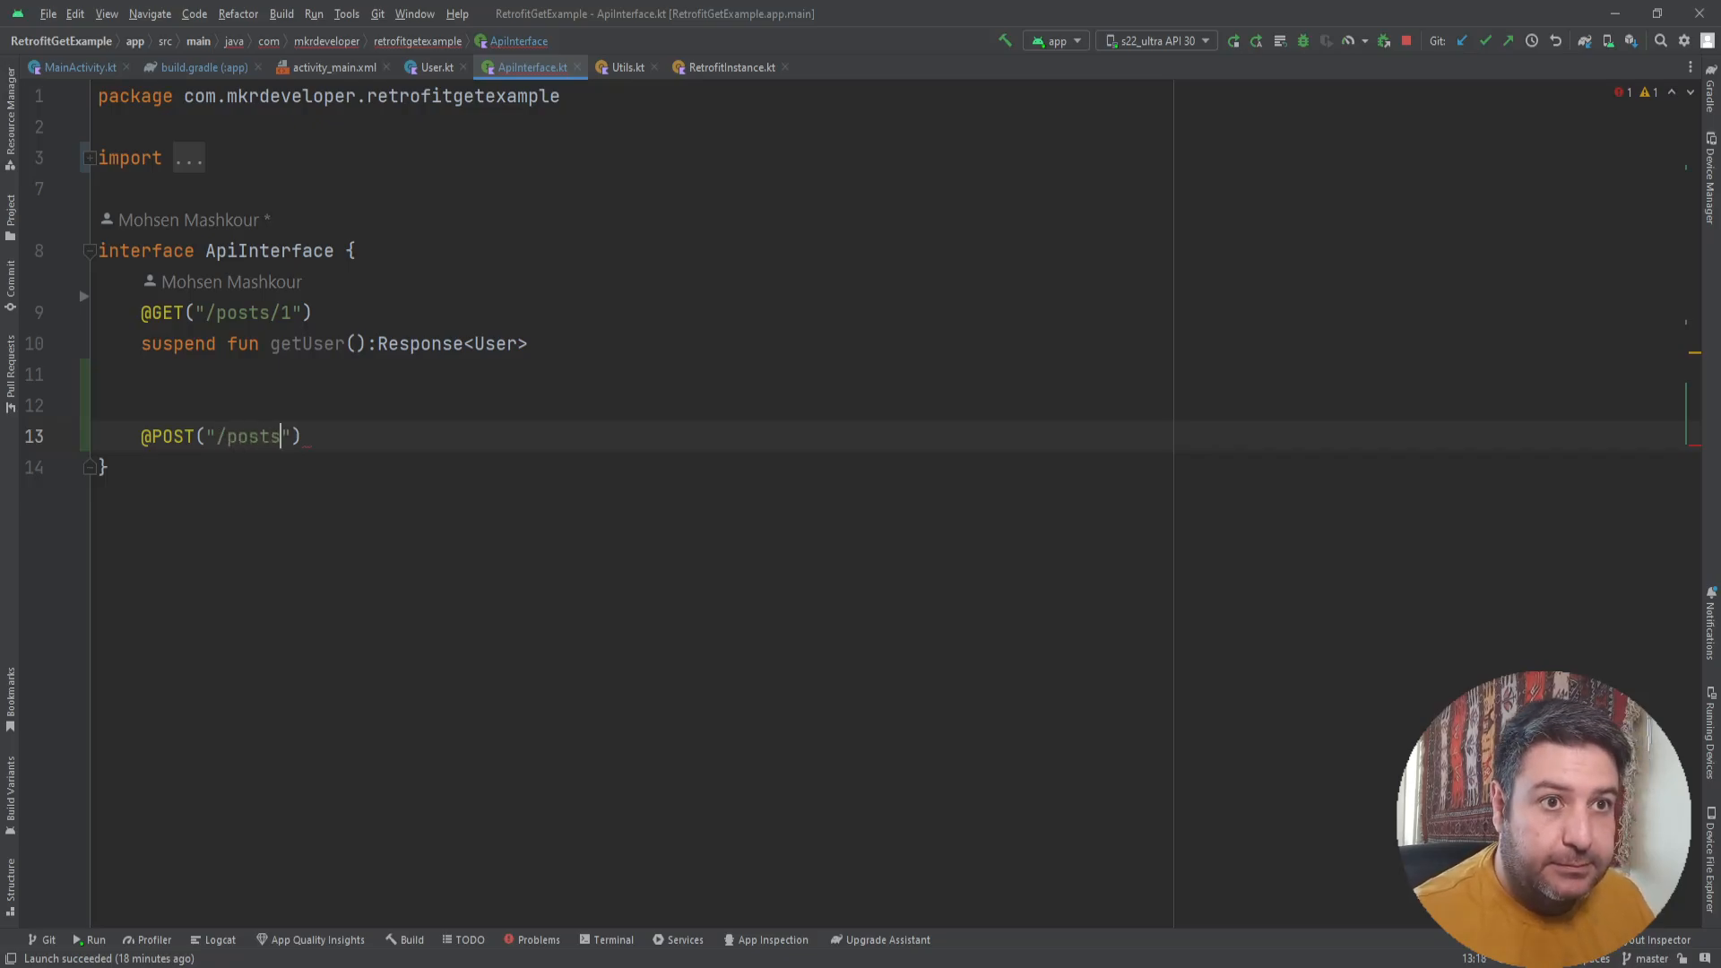
{"action": "key", "text": "Return"}
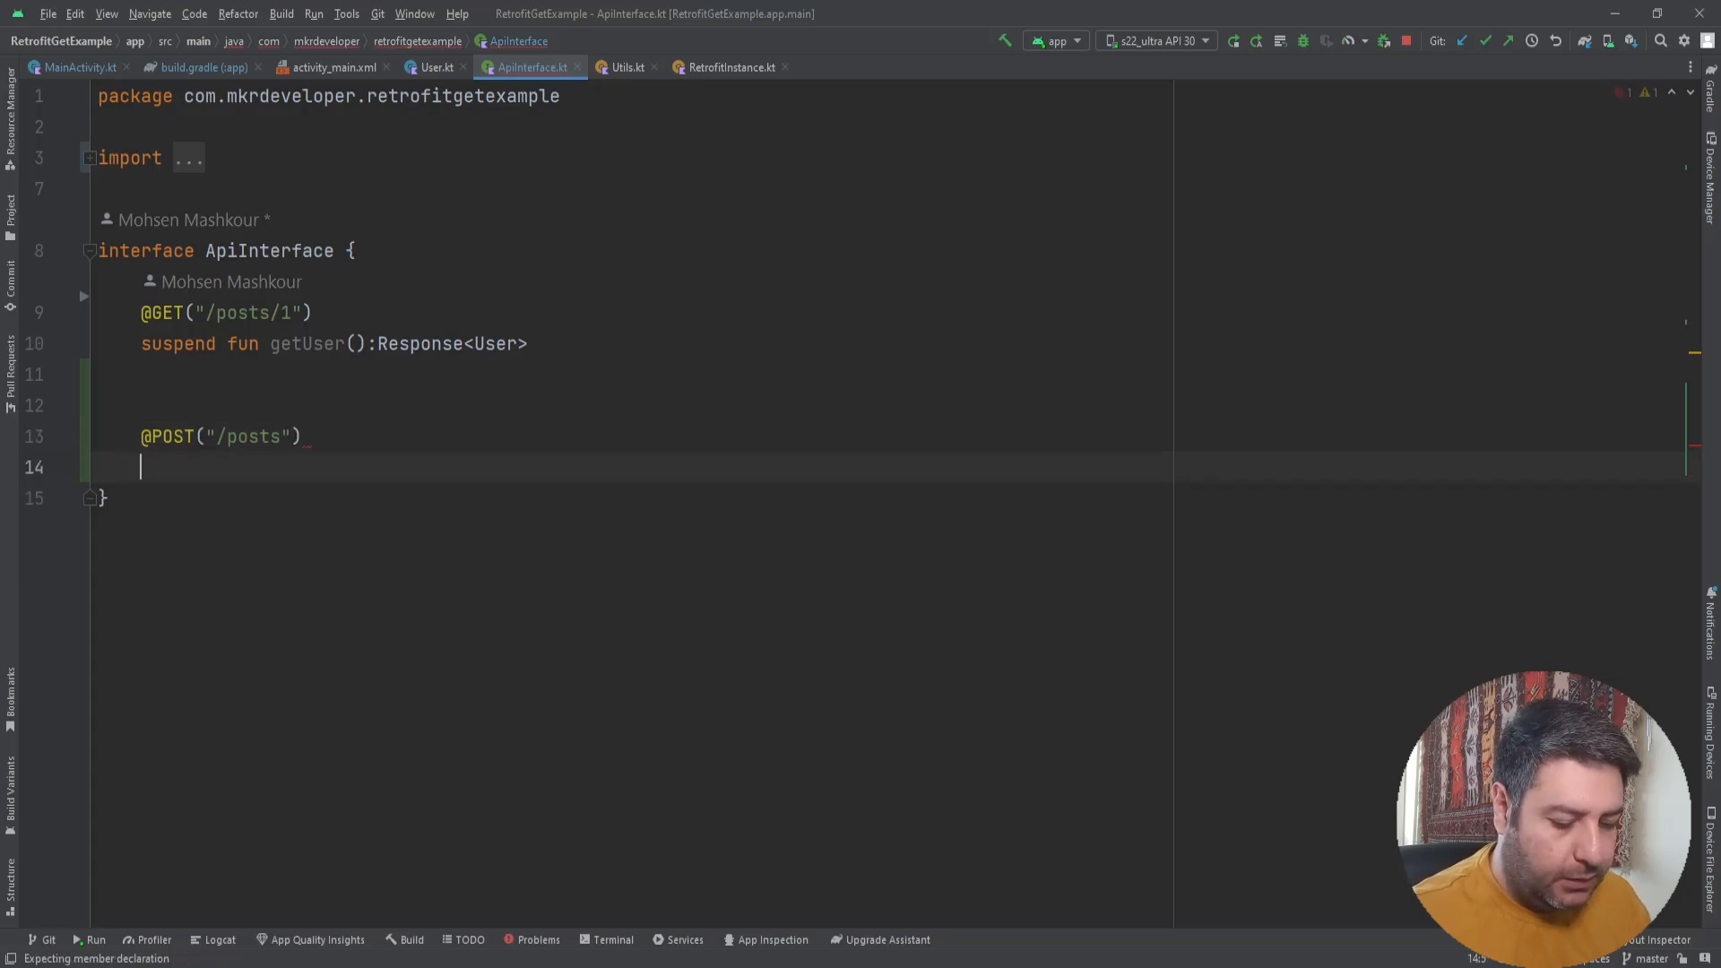
{"action": "type", "text": "suspend fun"}
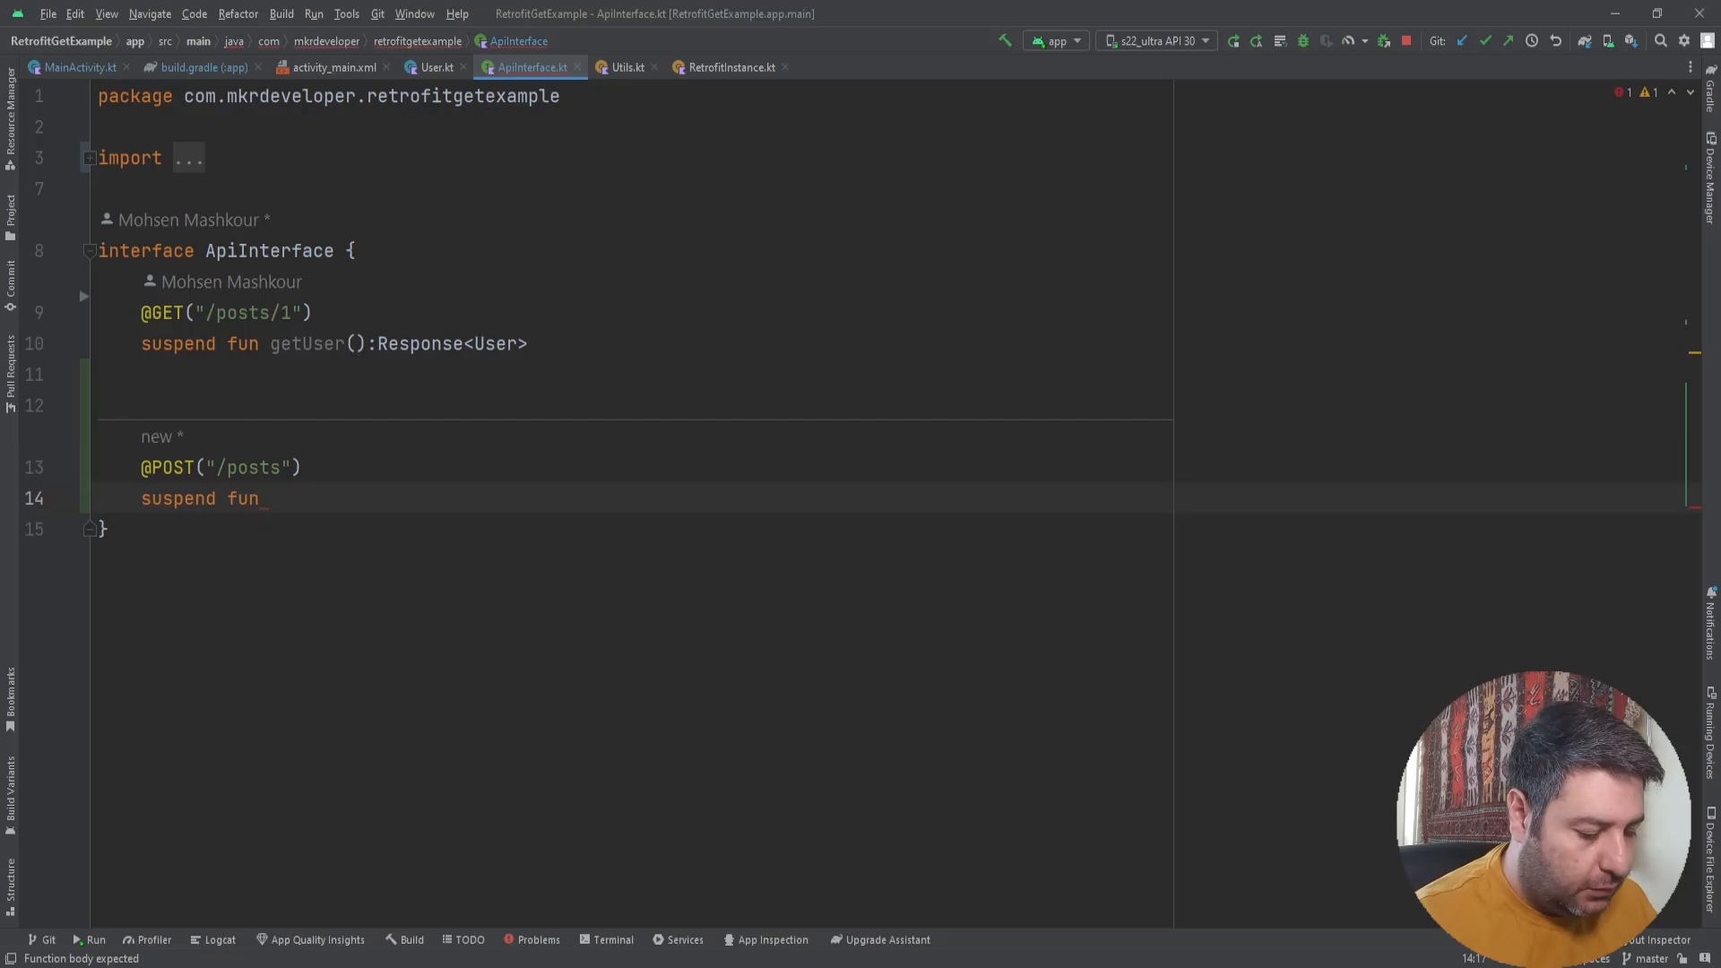
{"action": "type", "text": "create"}
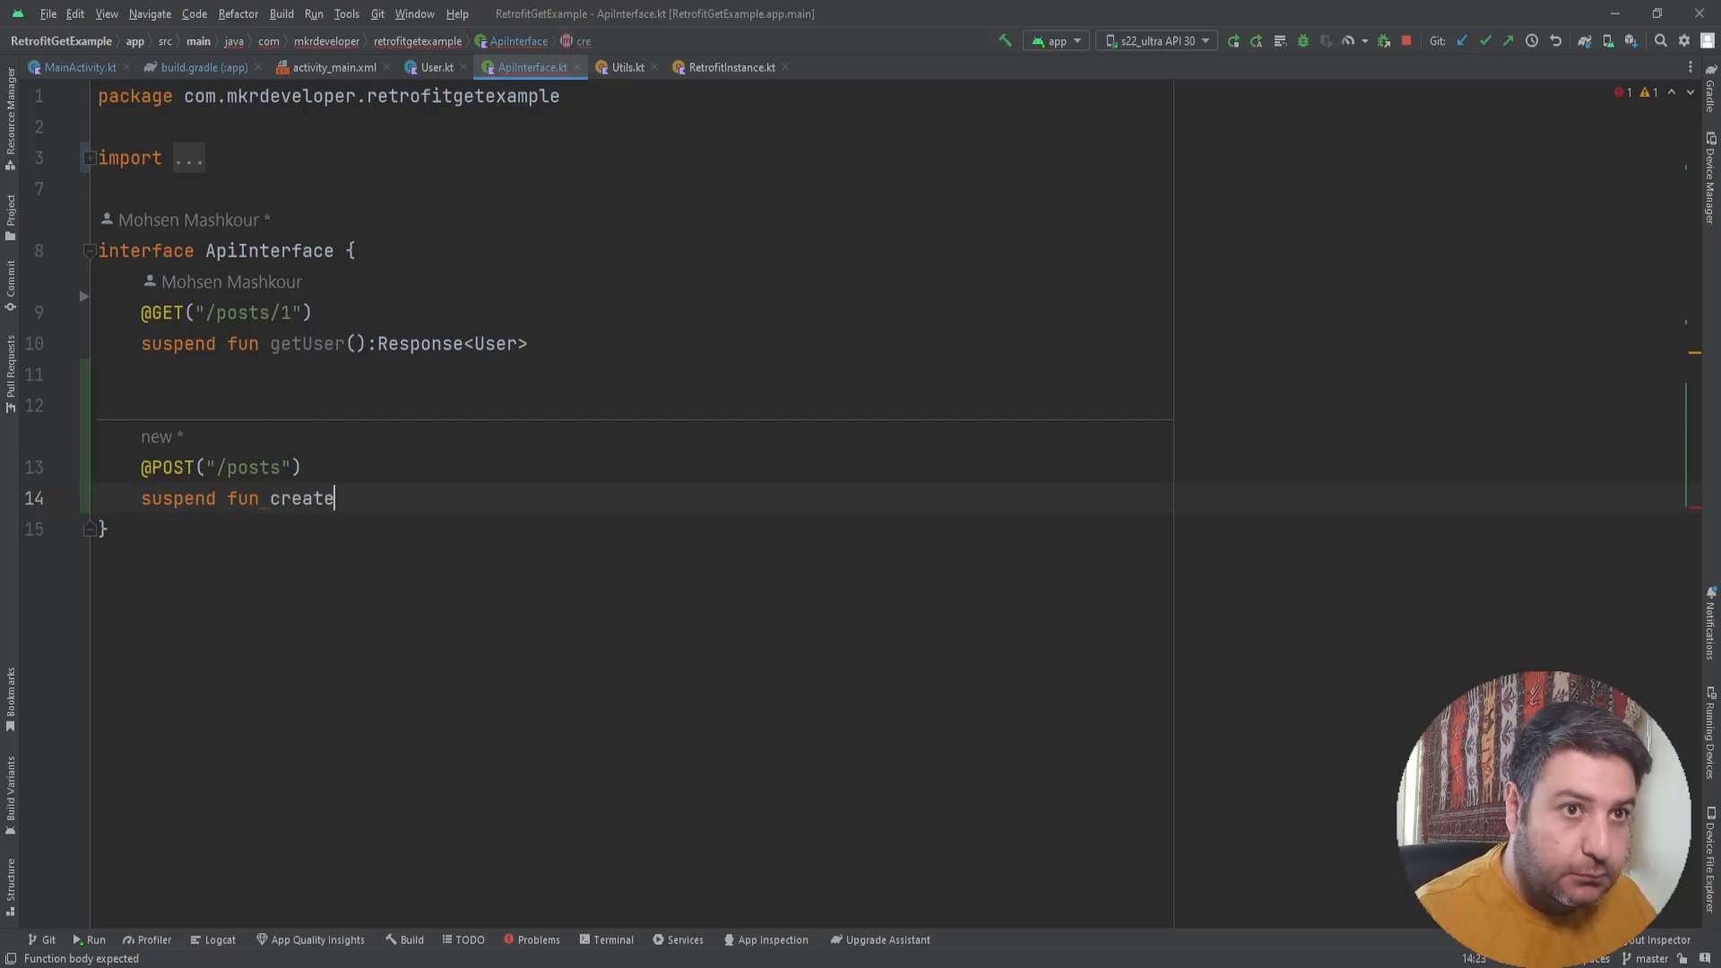
{"action": "type", "text": "P"}
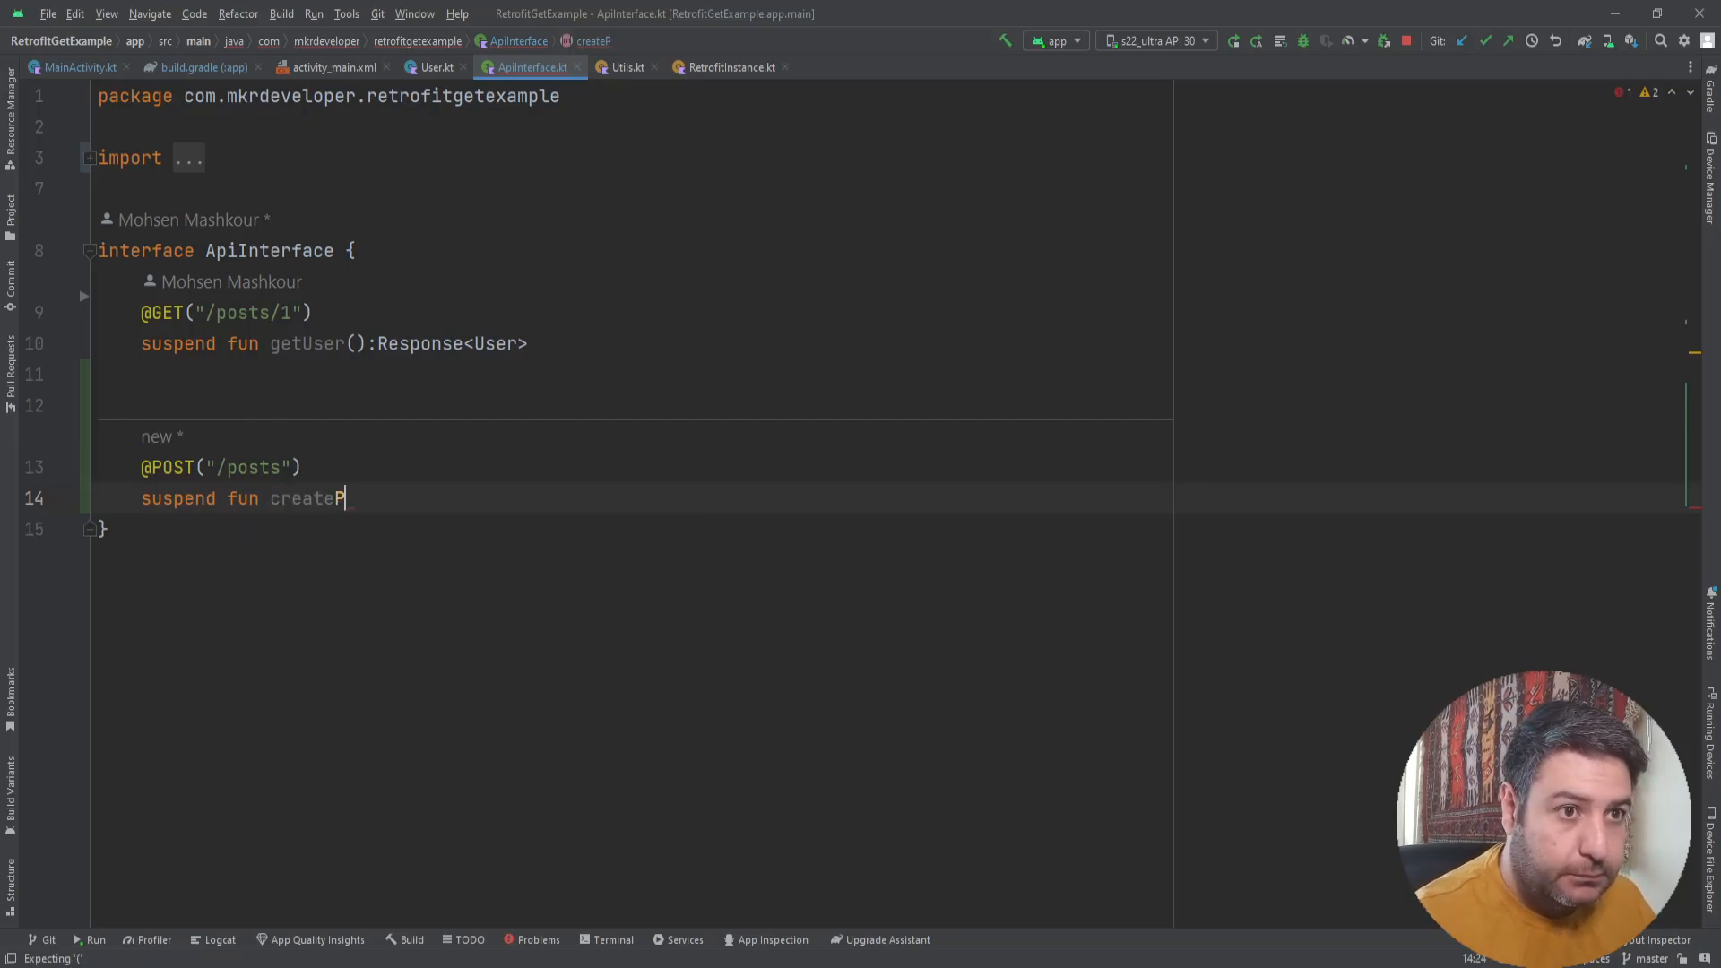
{"action": "type", "text": "Post"}
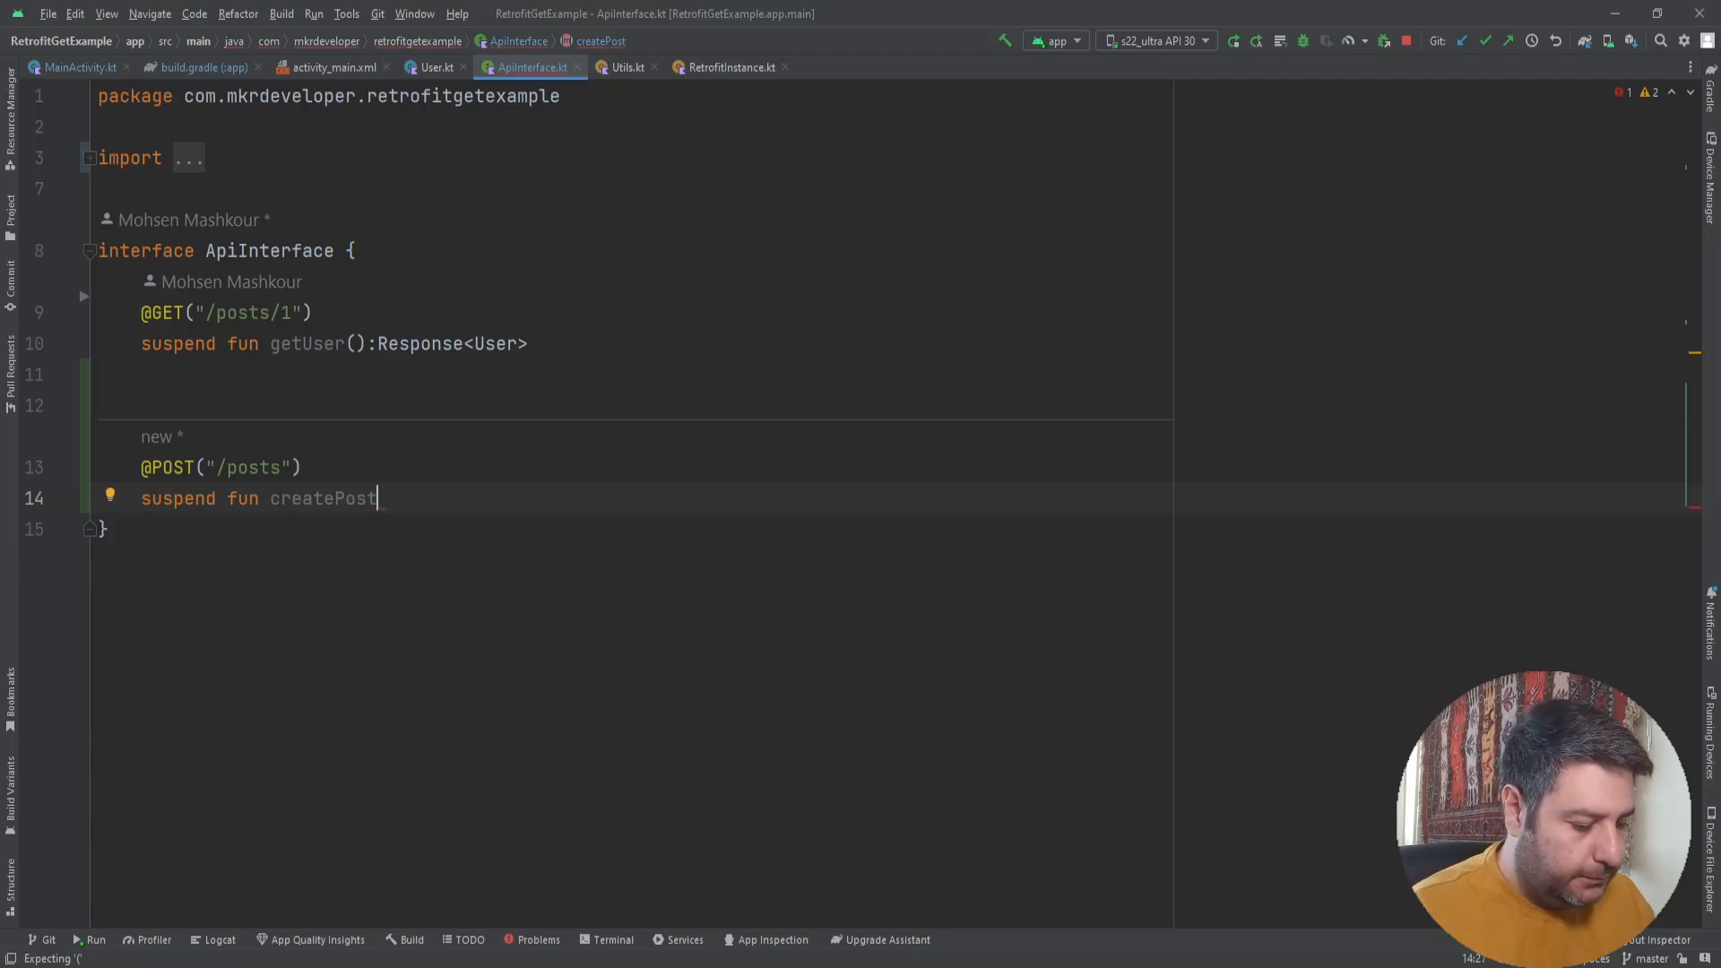
{"action": "type", "text": "()"}
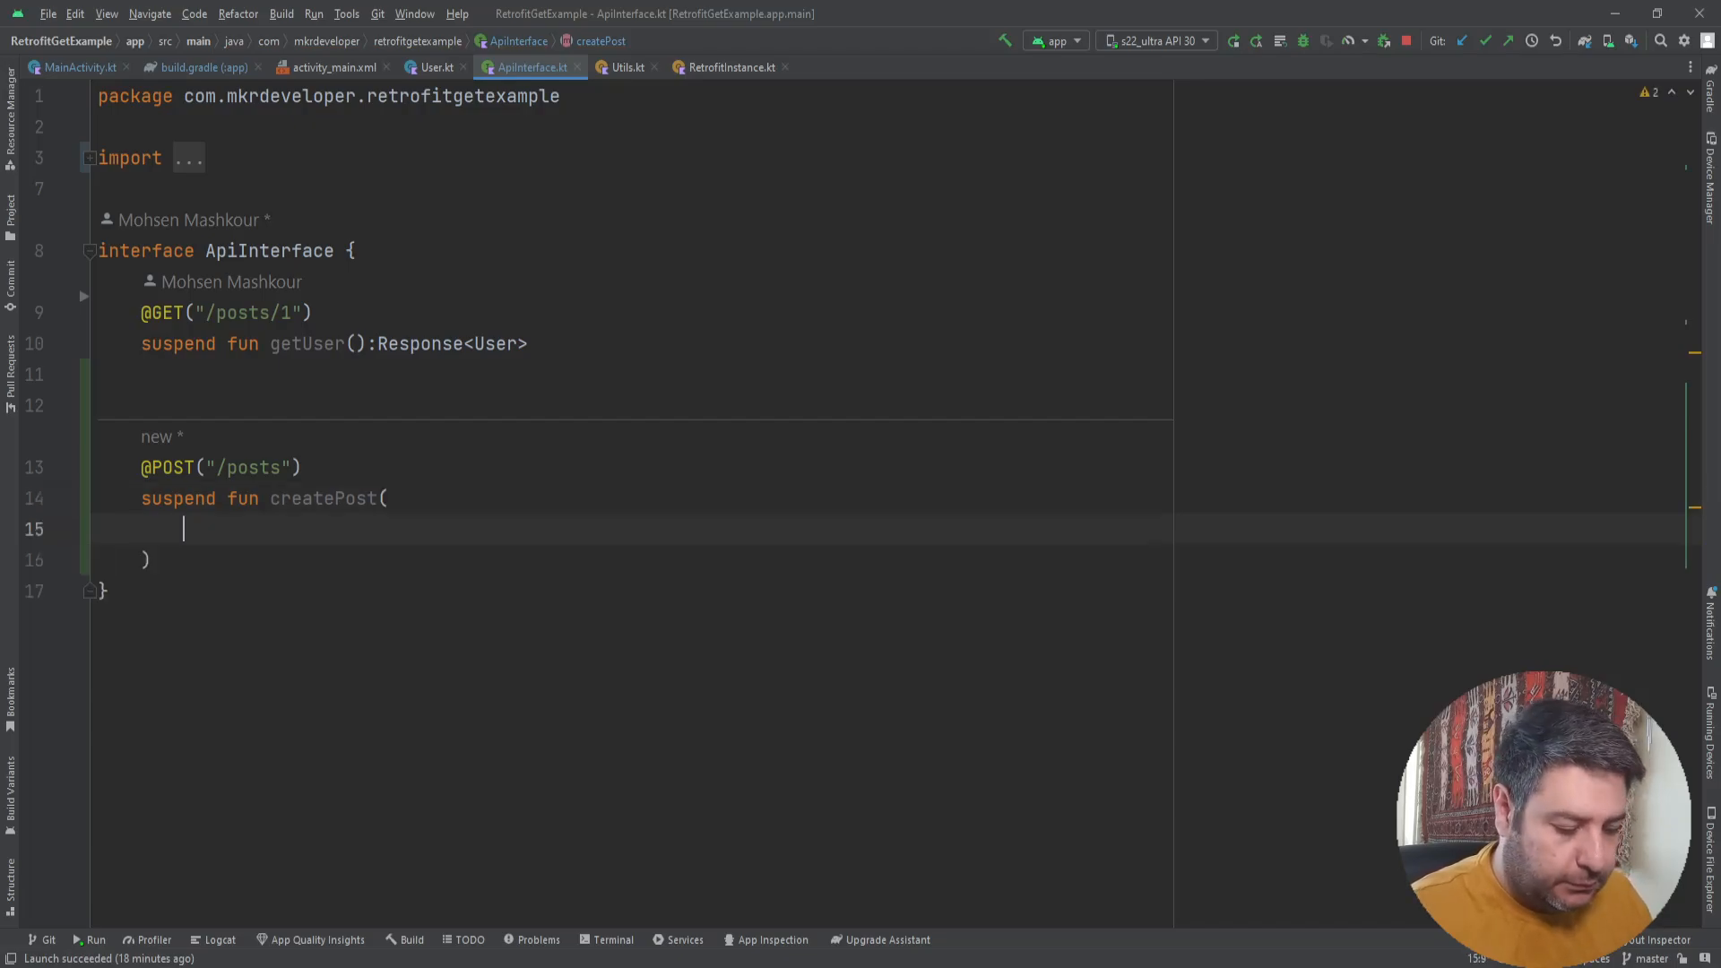
{"action": "type", "text": "@b"}
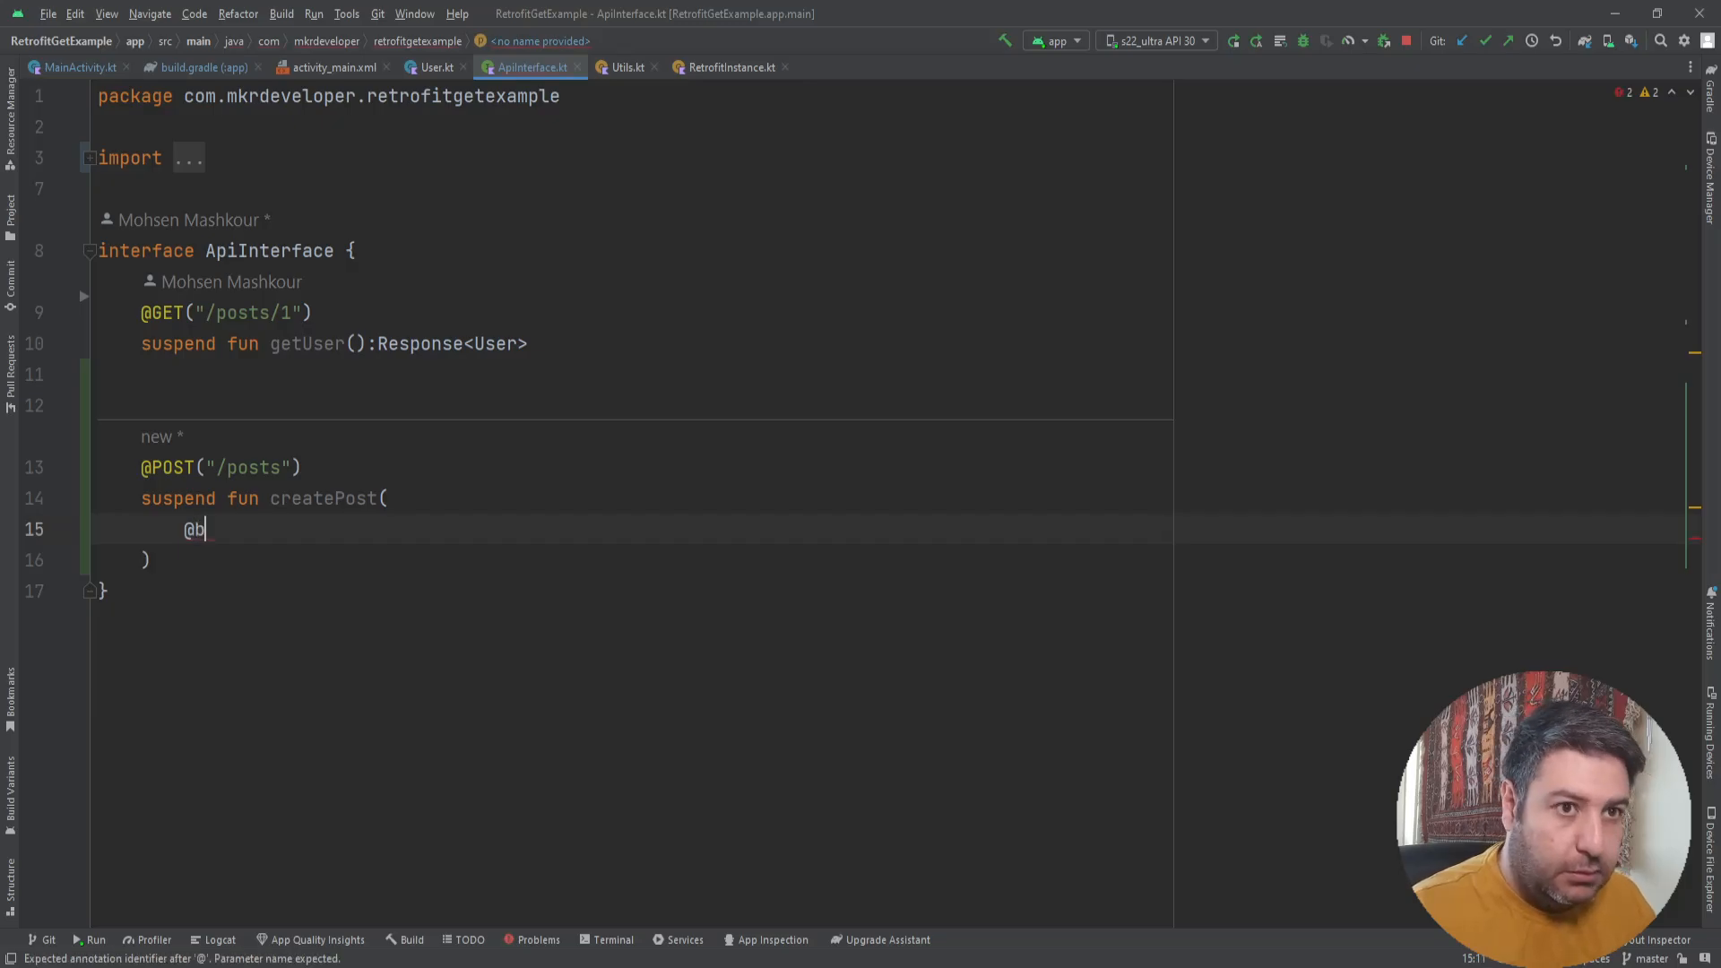
{"action": "type", "text": "ody"}
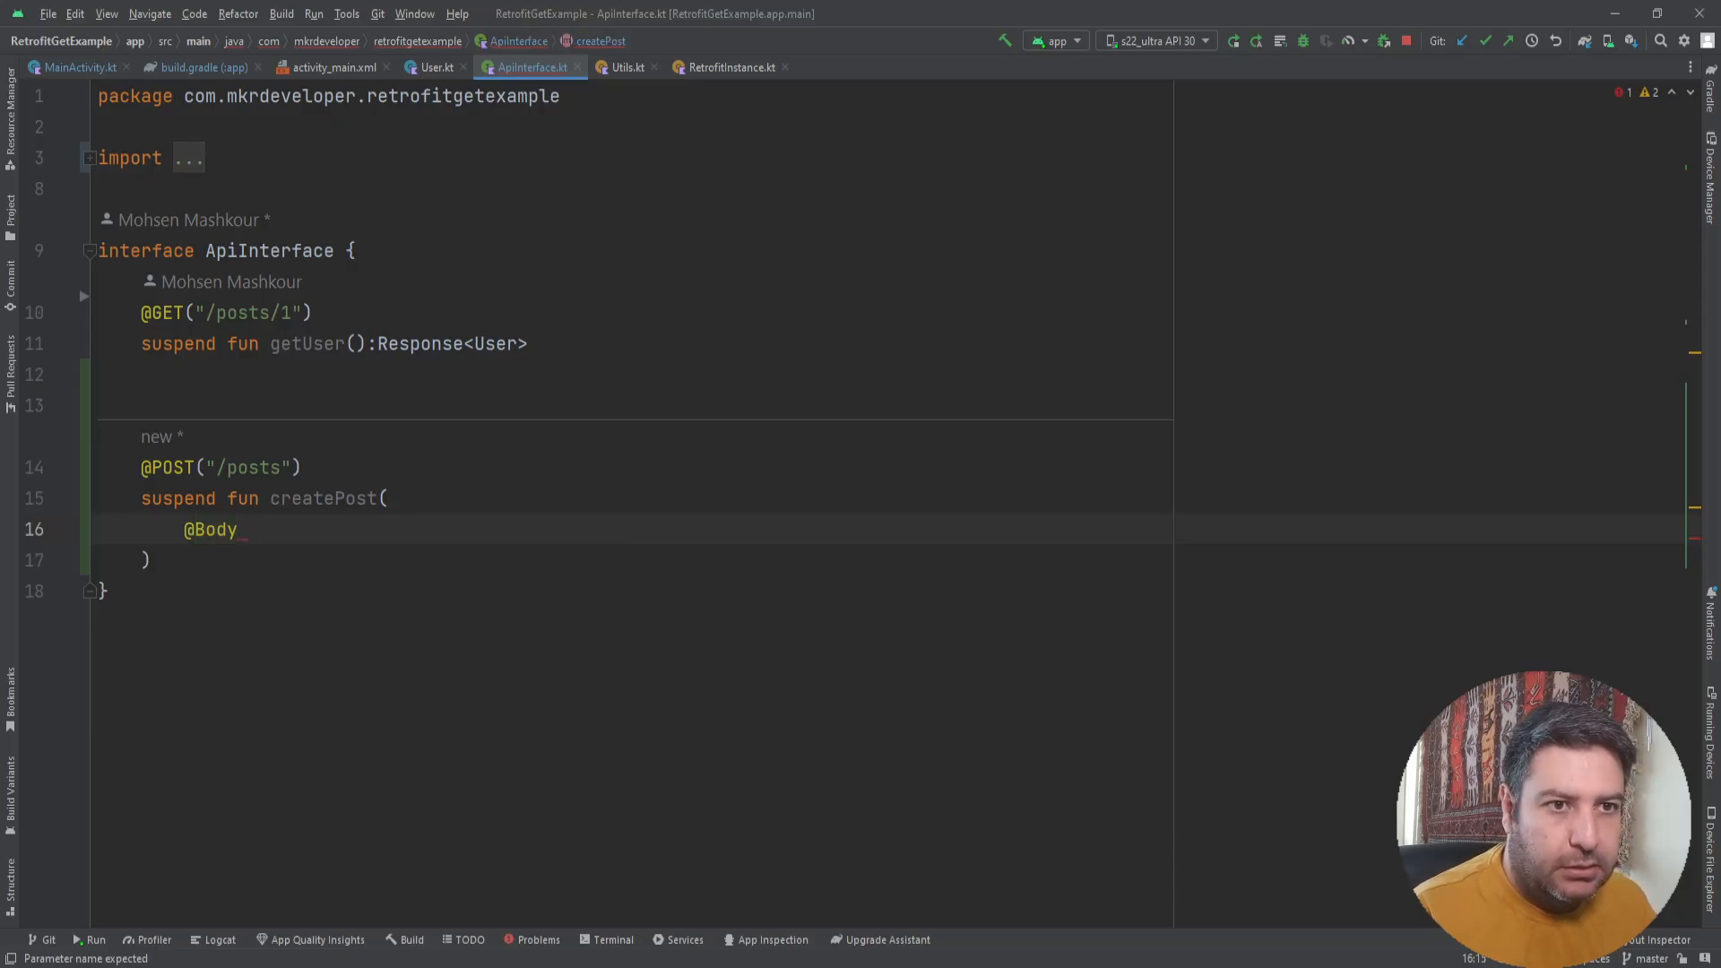
{"action": "type", "text": "u"}
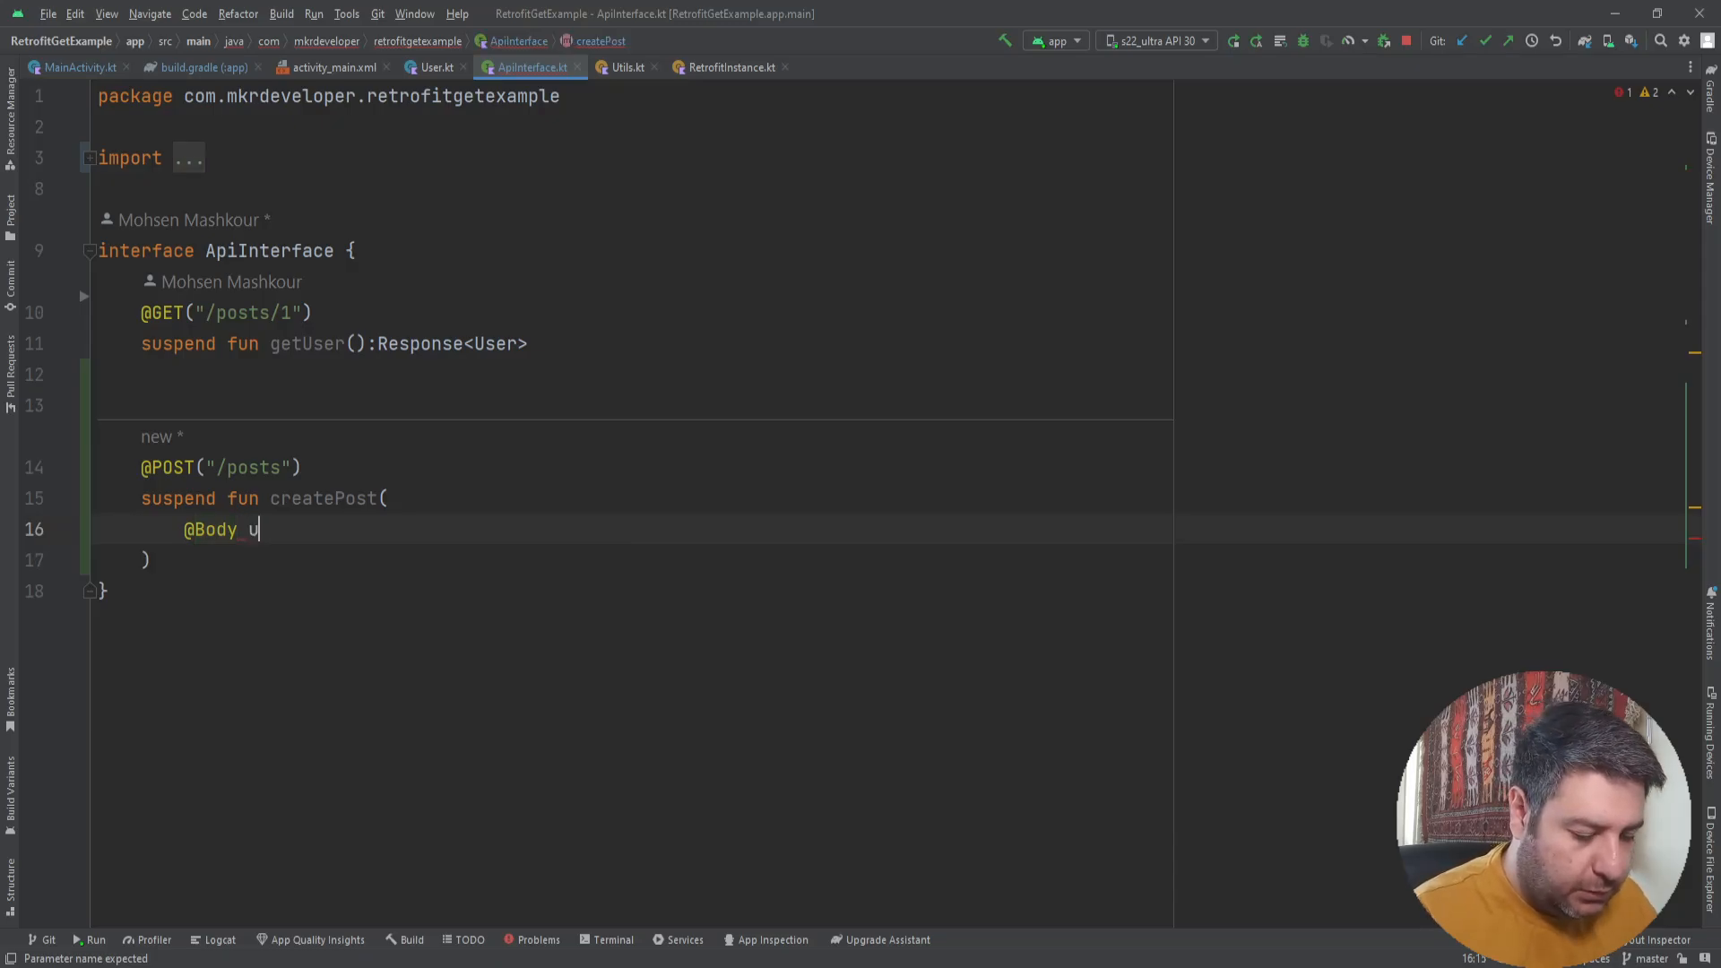
{"action": "type", "text": "ser: User"}
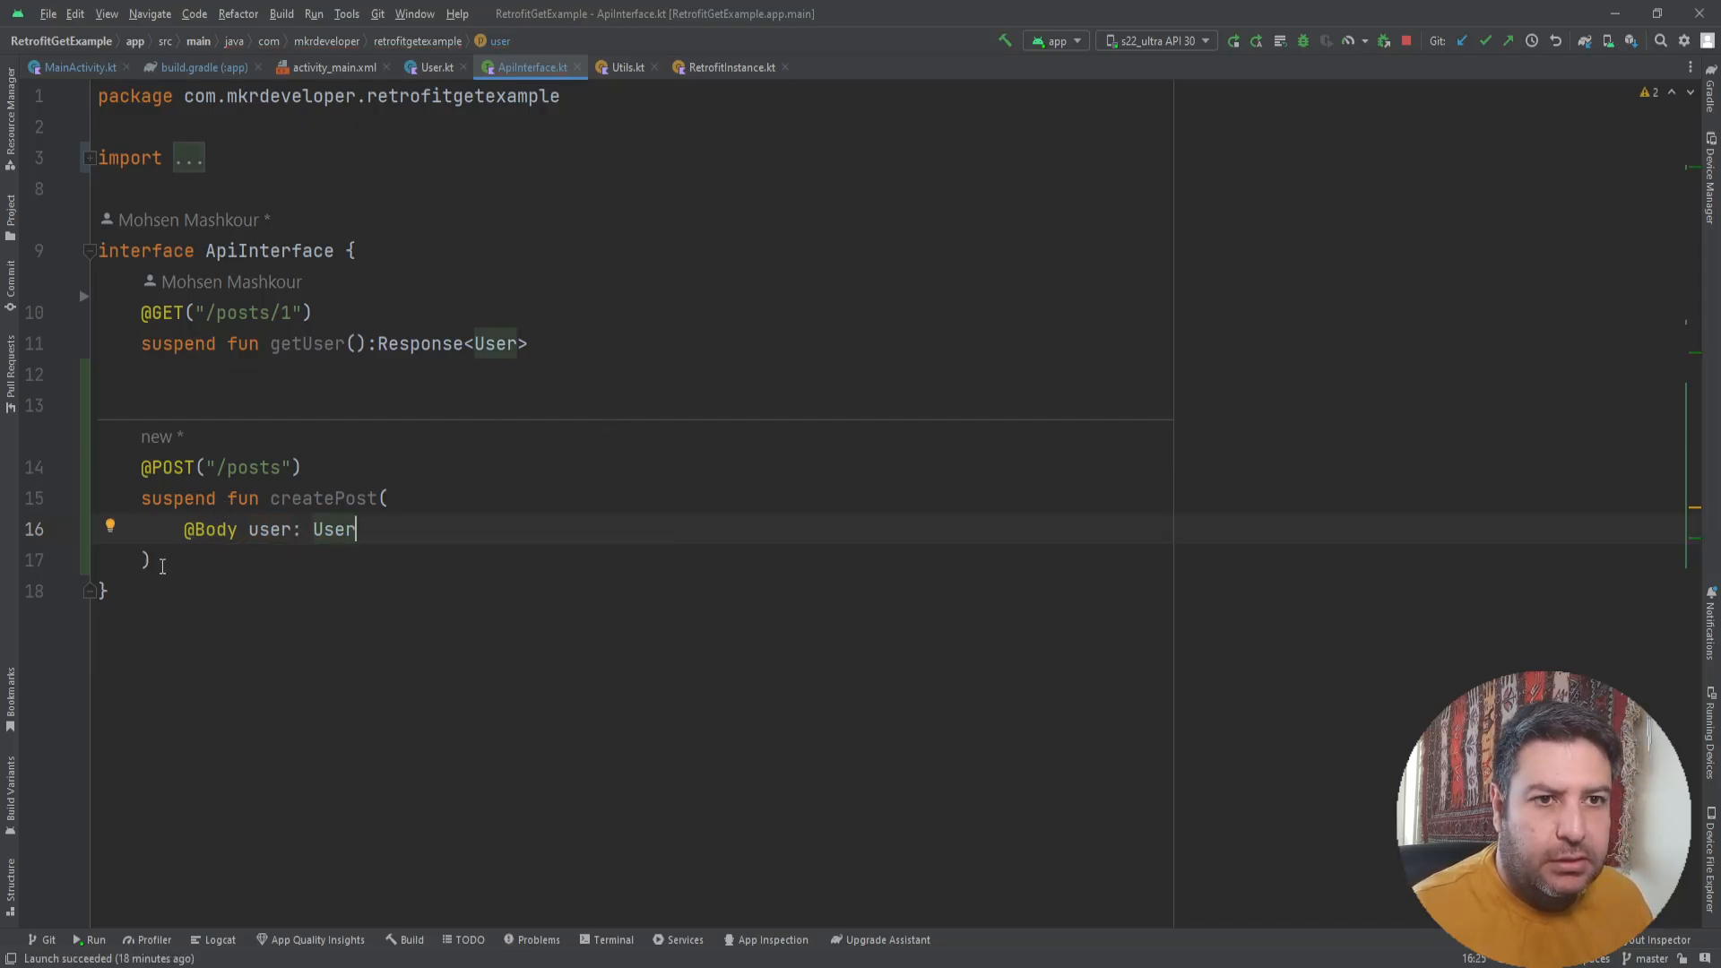
{"action": "type", "text": ":"}
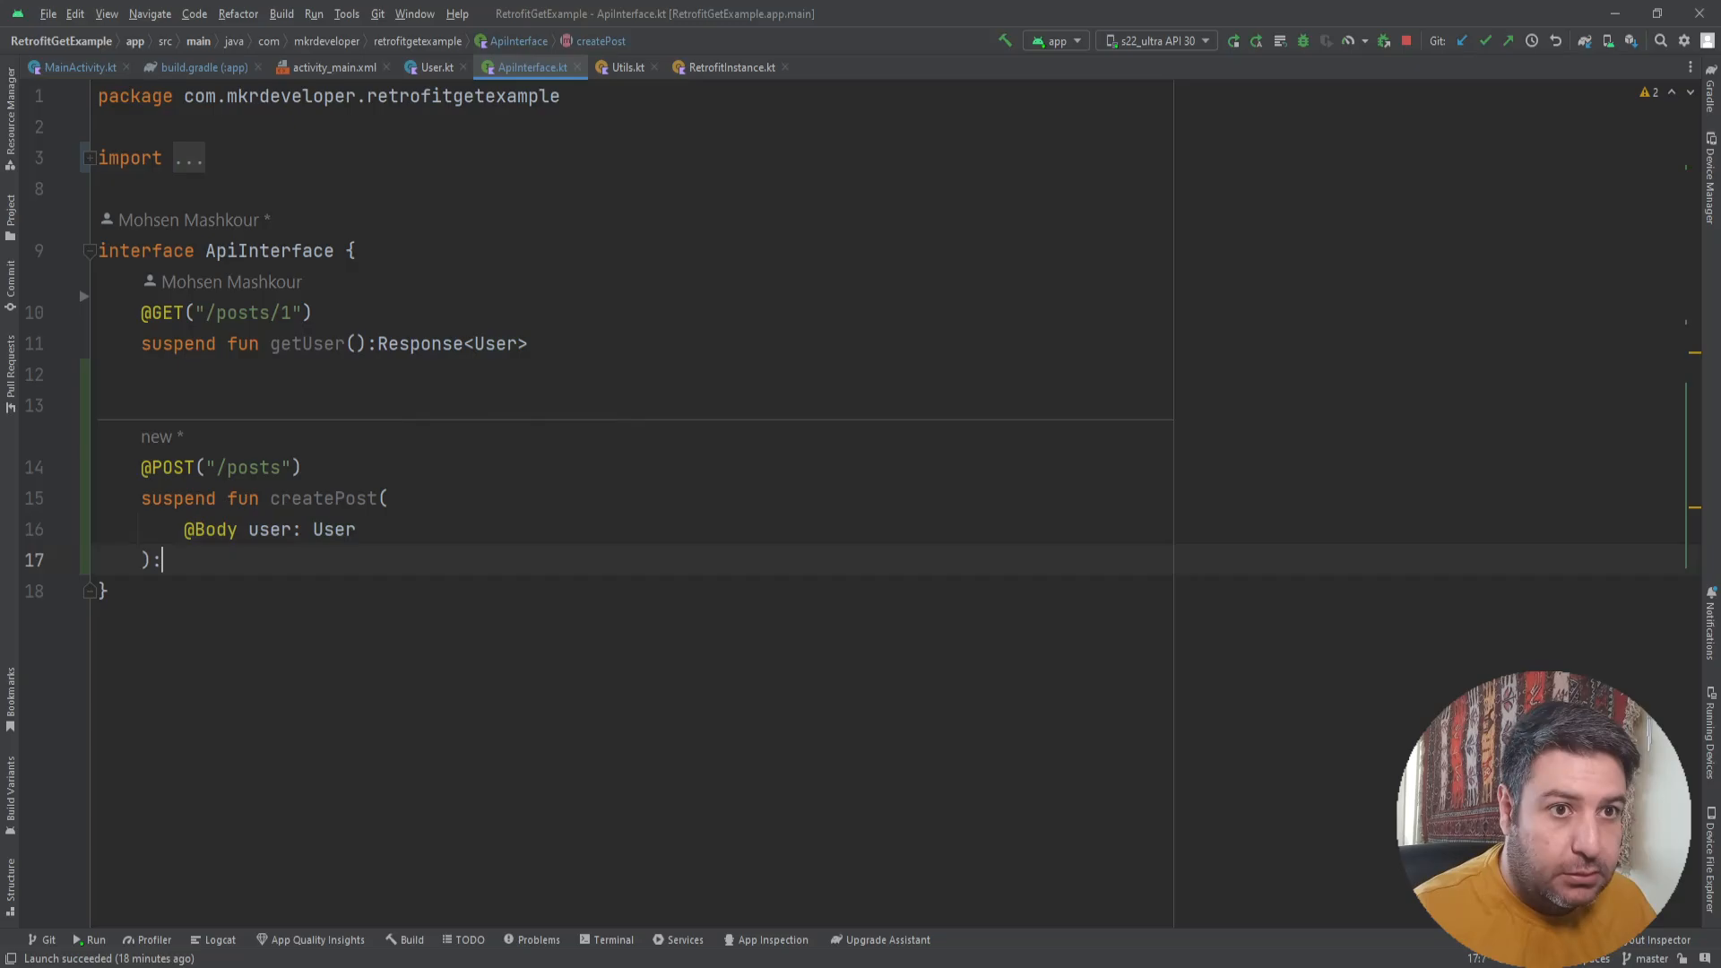
{"action": "type", "text": "Response"}
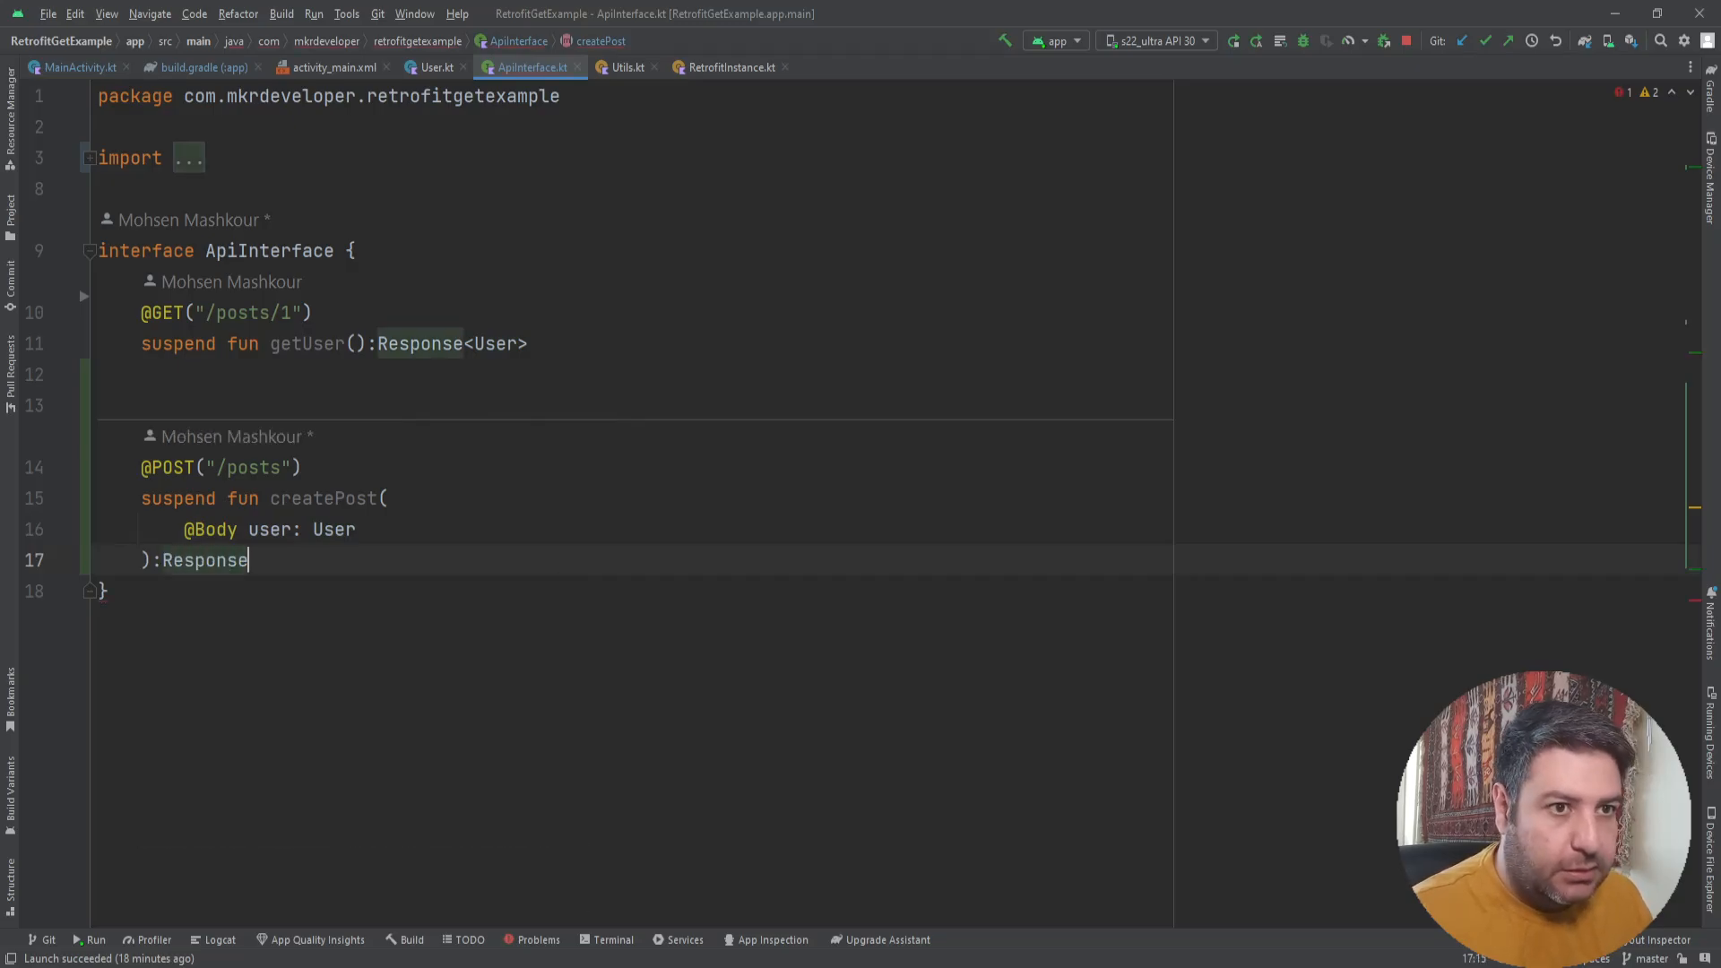
{"action": "type", "text": "<>"}
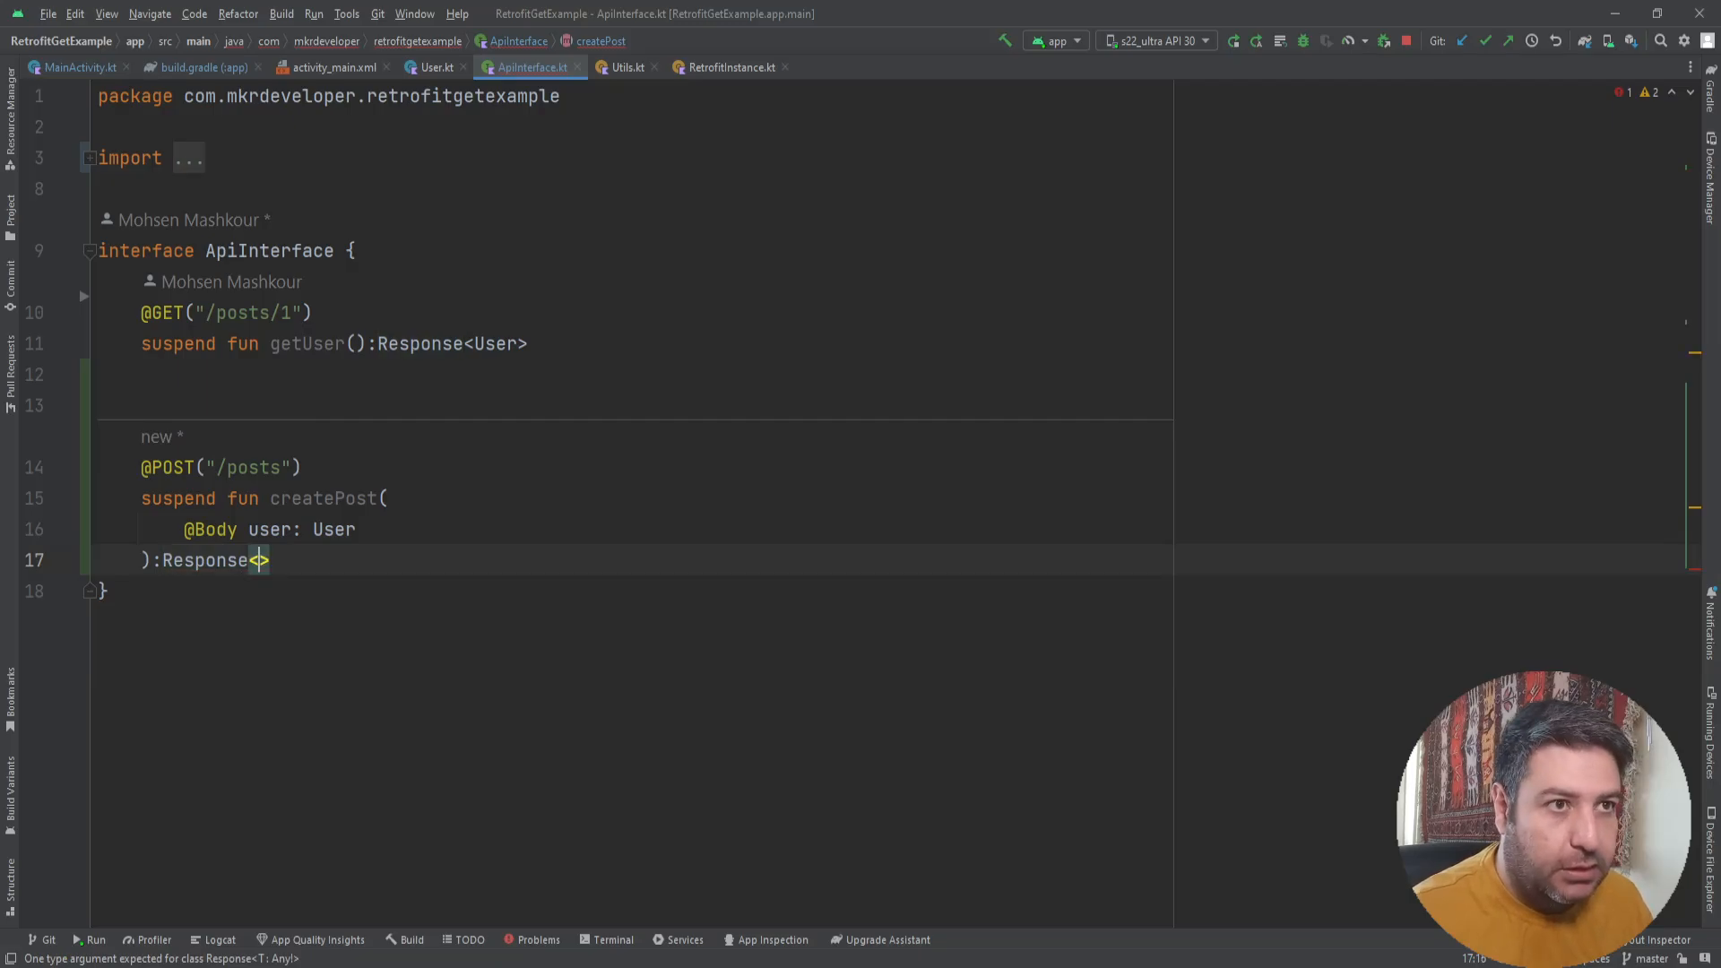
{"action": "type", "text": "U"}
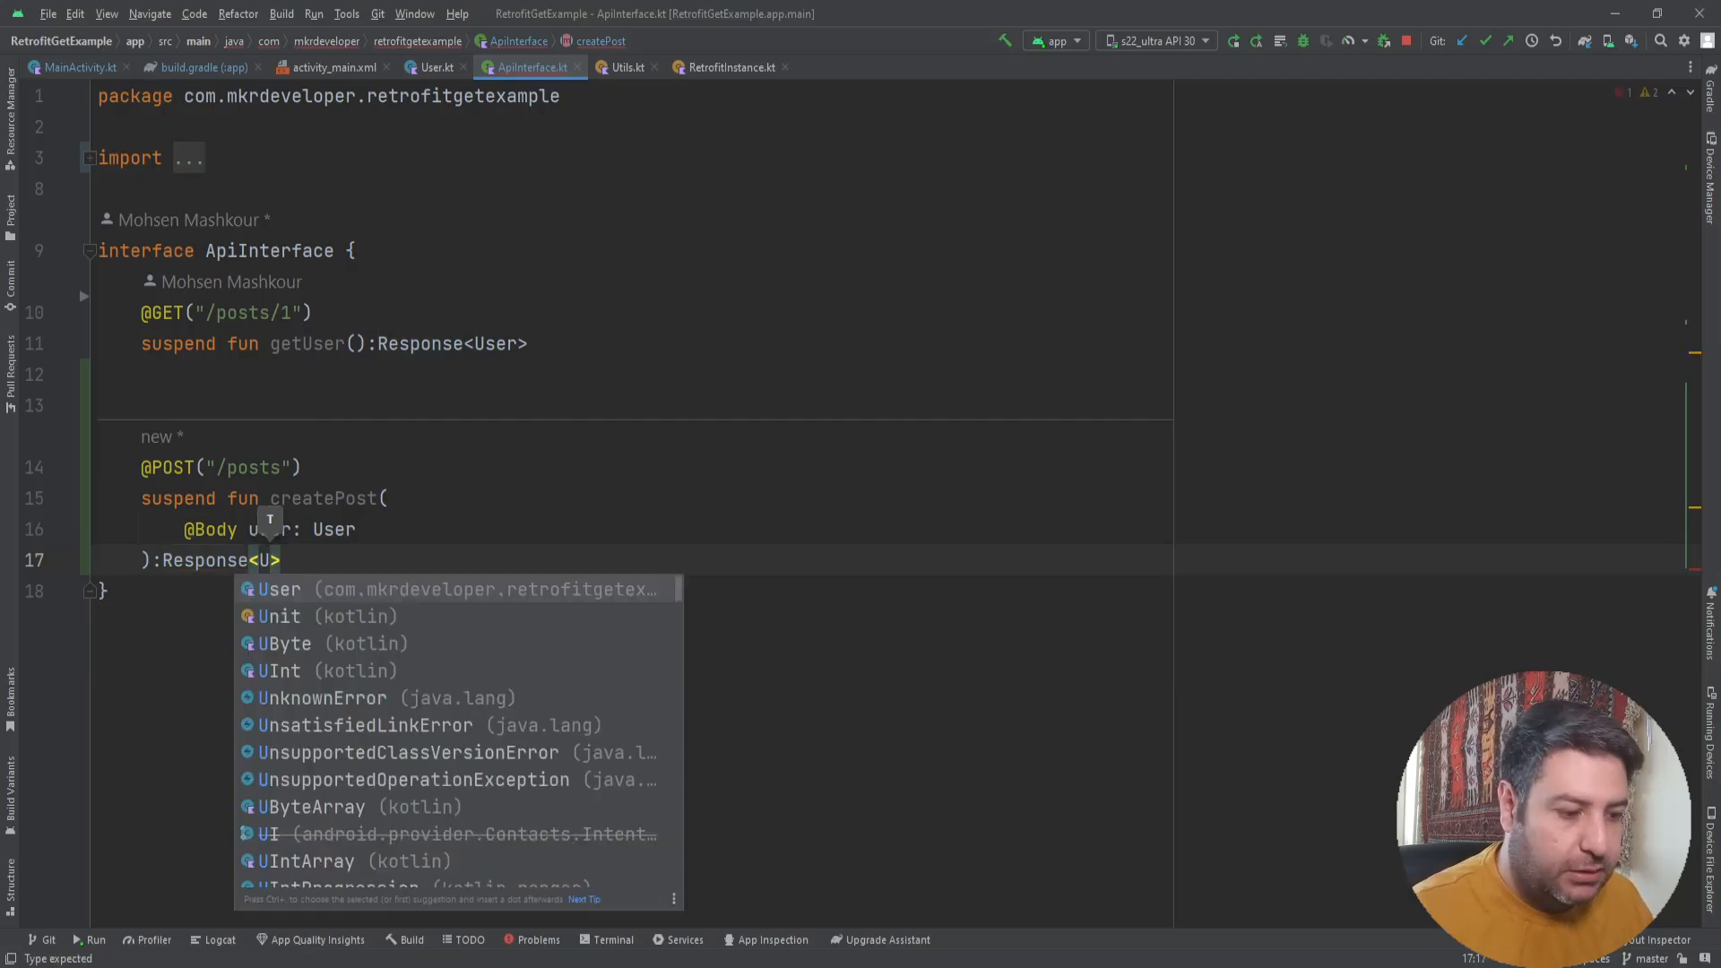
{"action": "left_click", "coordinate": [278, 589]}
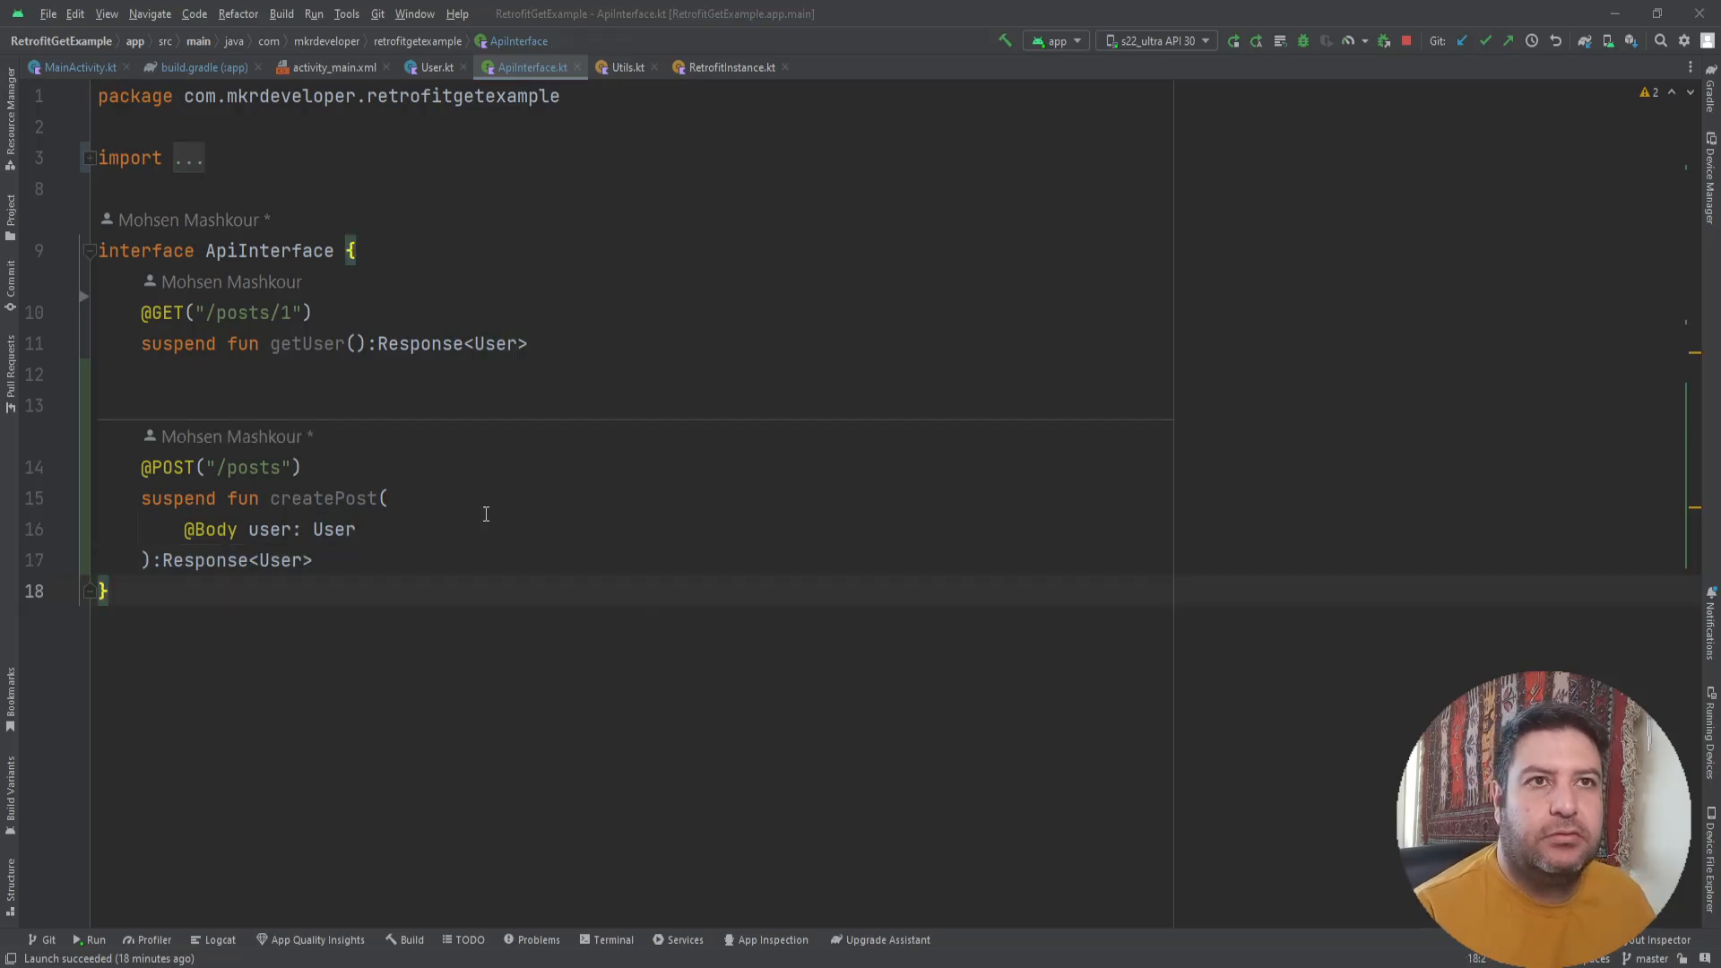
{"action": "left_click", "coordinate": [78, 67]}
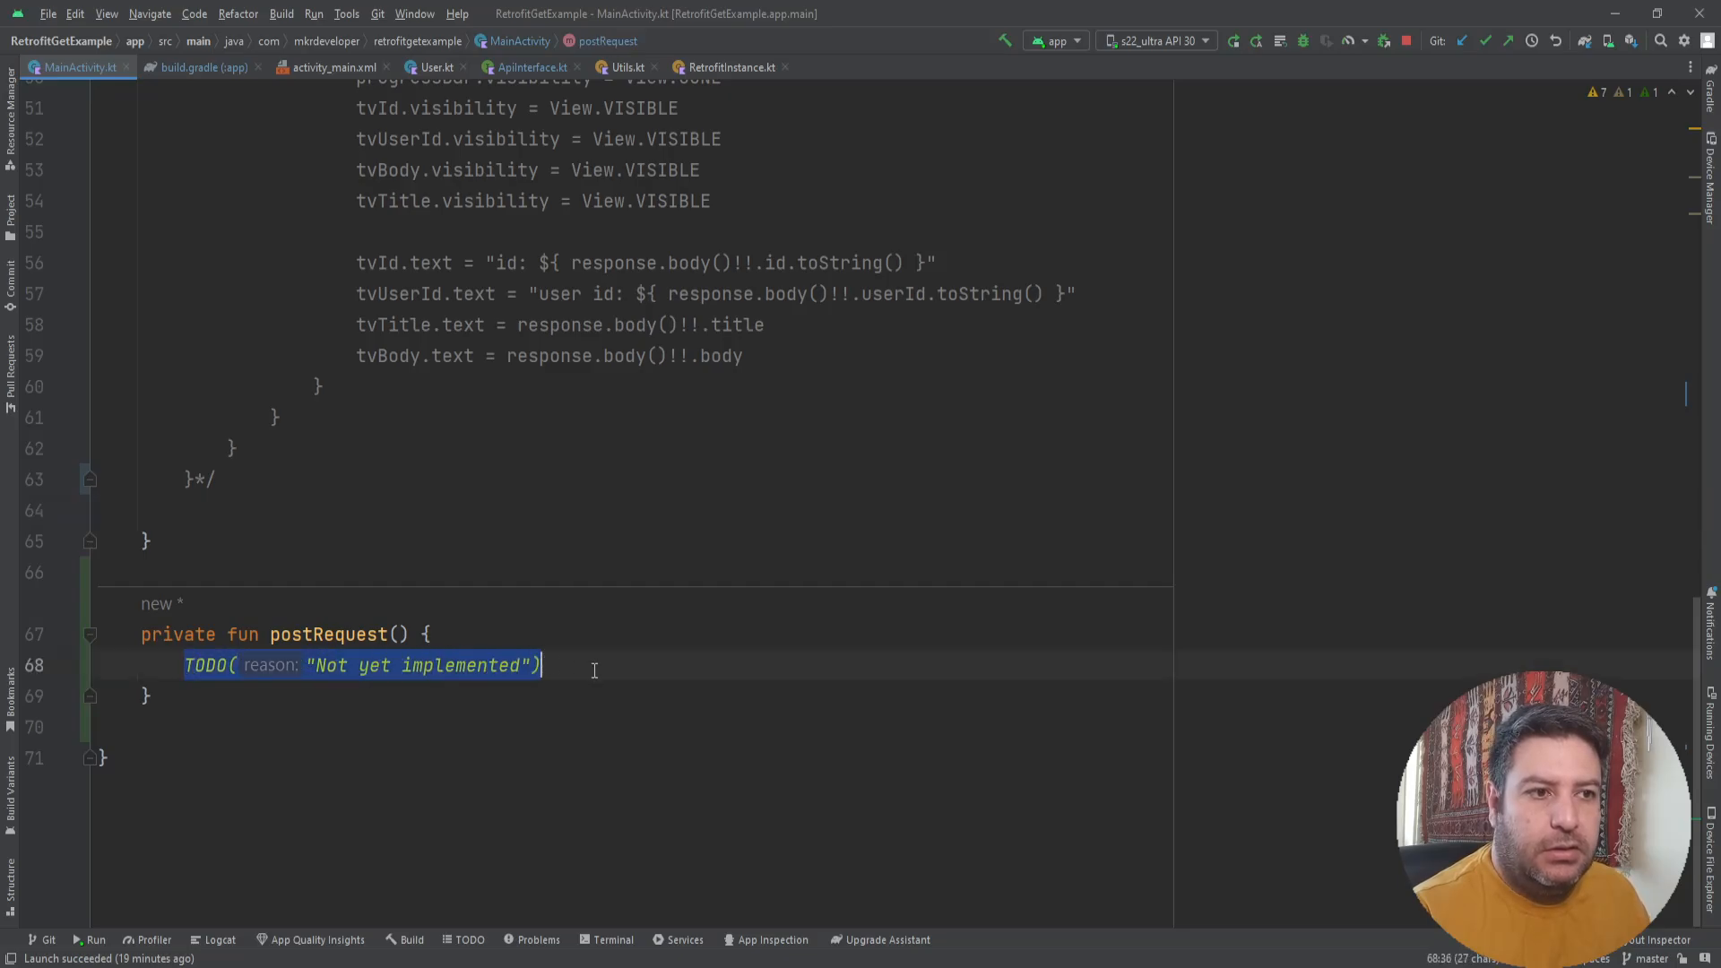
Replace the TODO in postRequest with GlobalScope.launch(Dispatchers.IO) { }.
{"action": "key", "text": "Delete"}
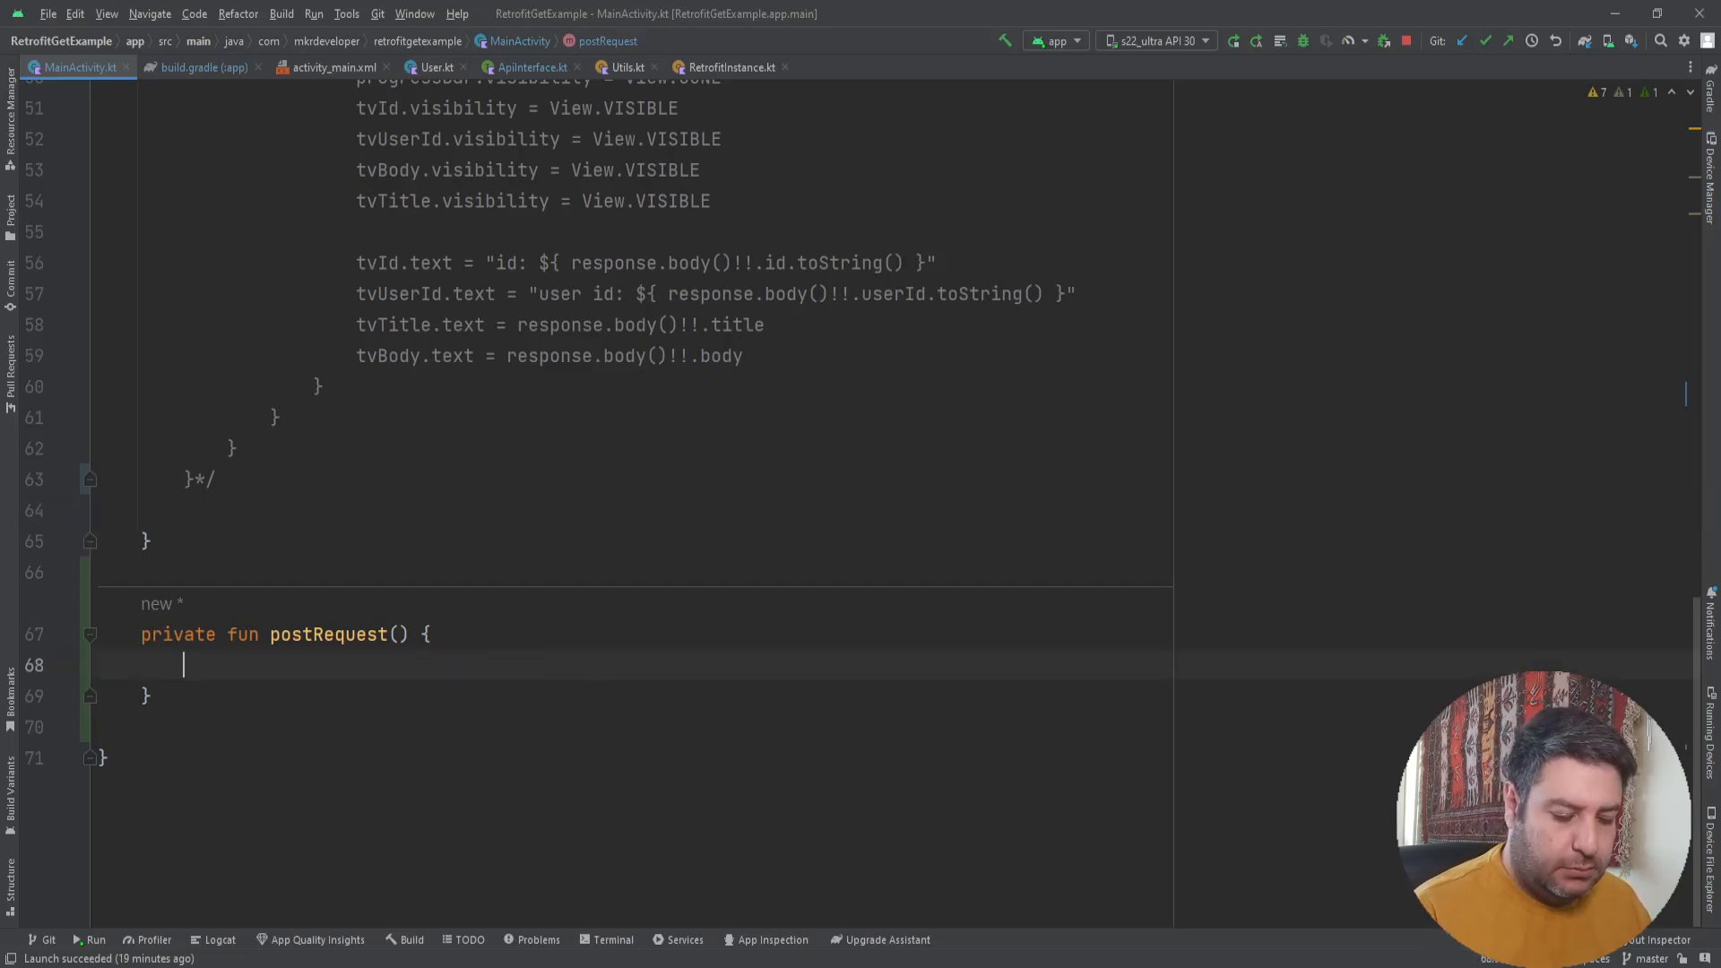
{"action": "type", "text": "G"}
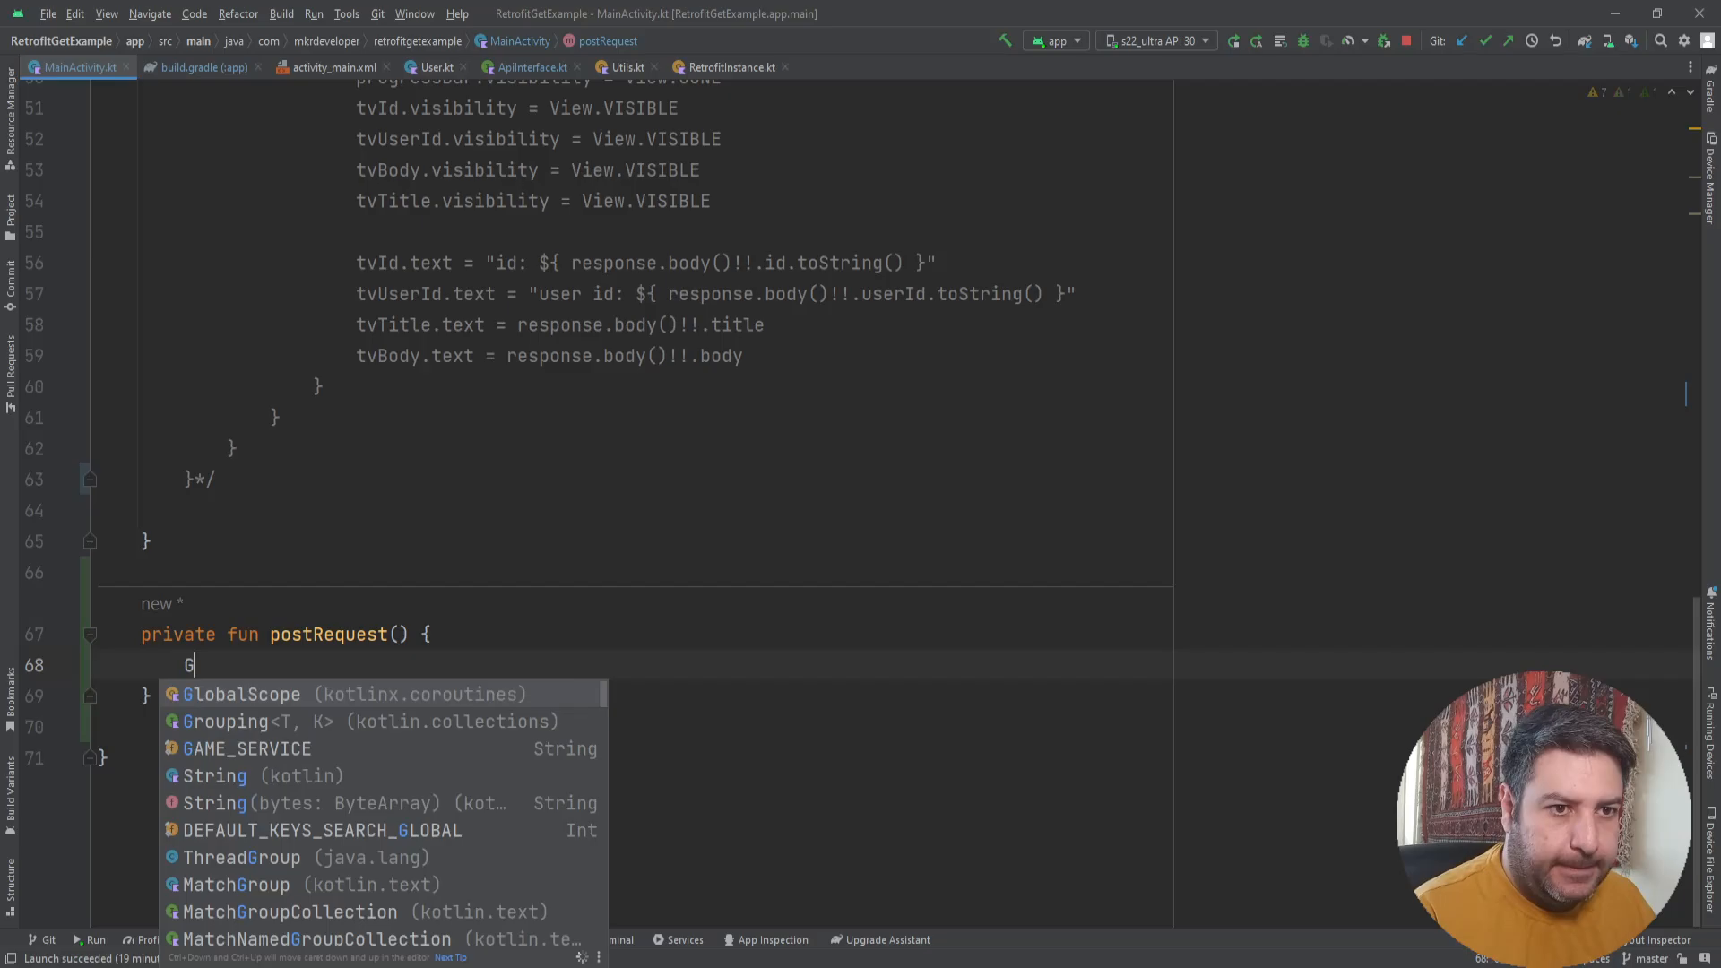
{"action": "left_click", "coordinate": [241, 694]}
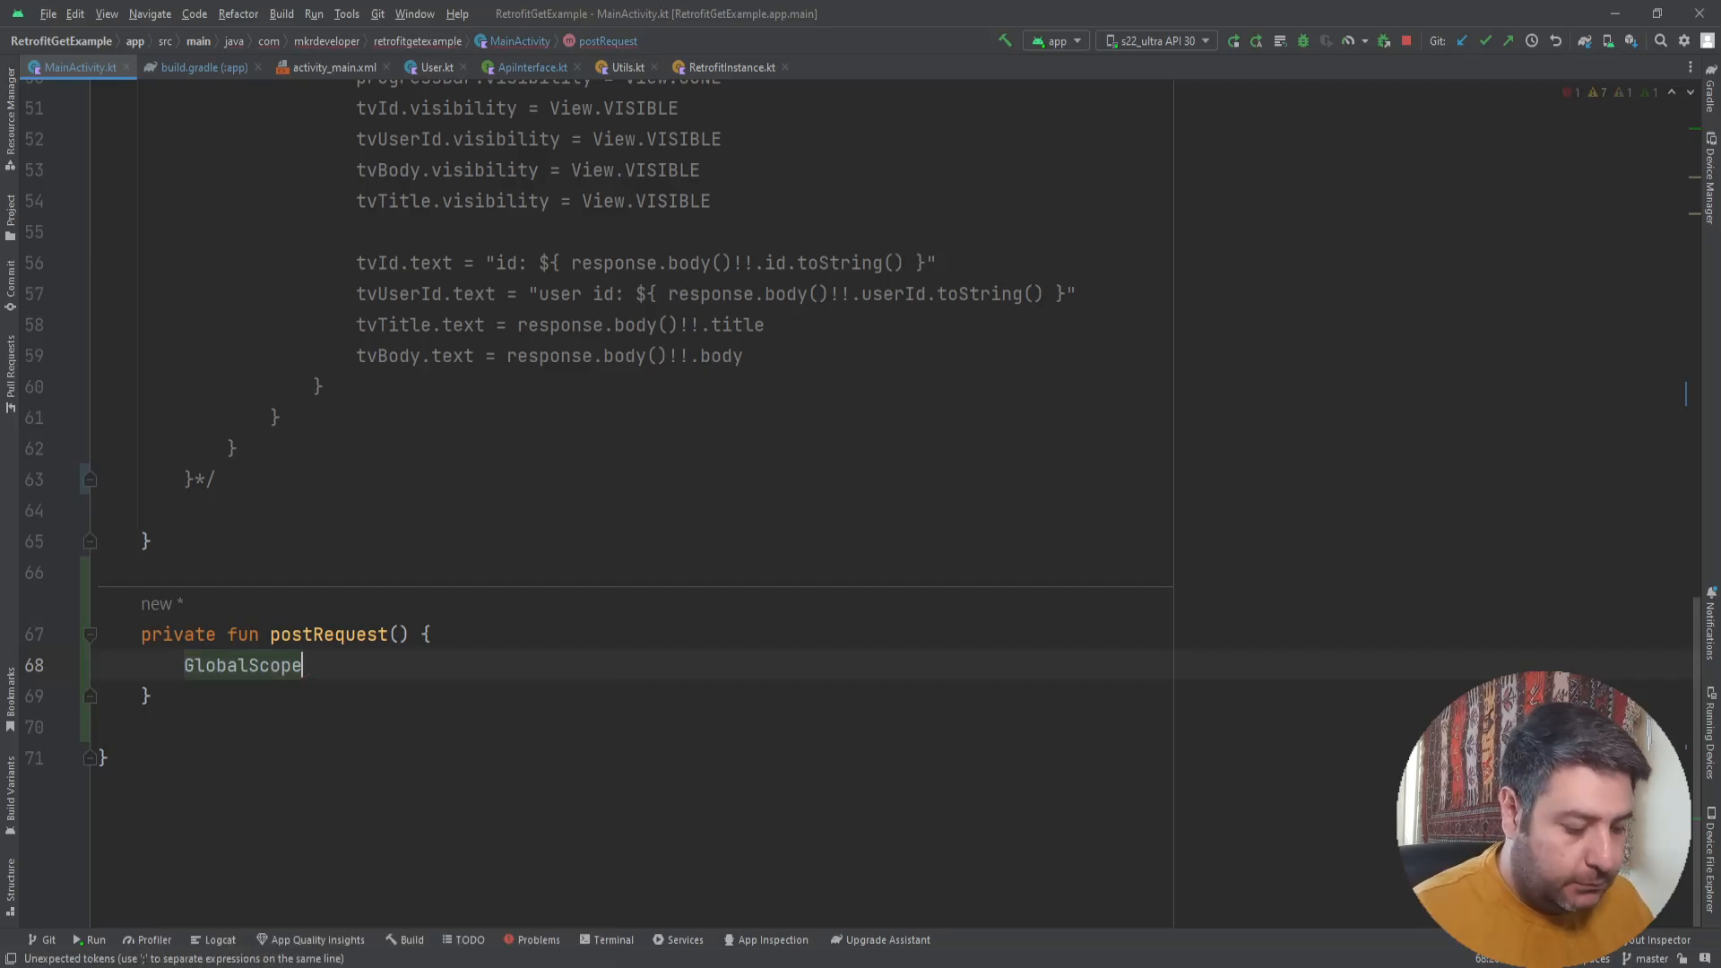
{"action": "type", "text": "."}
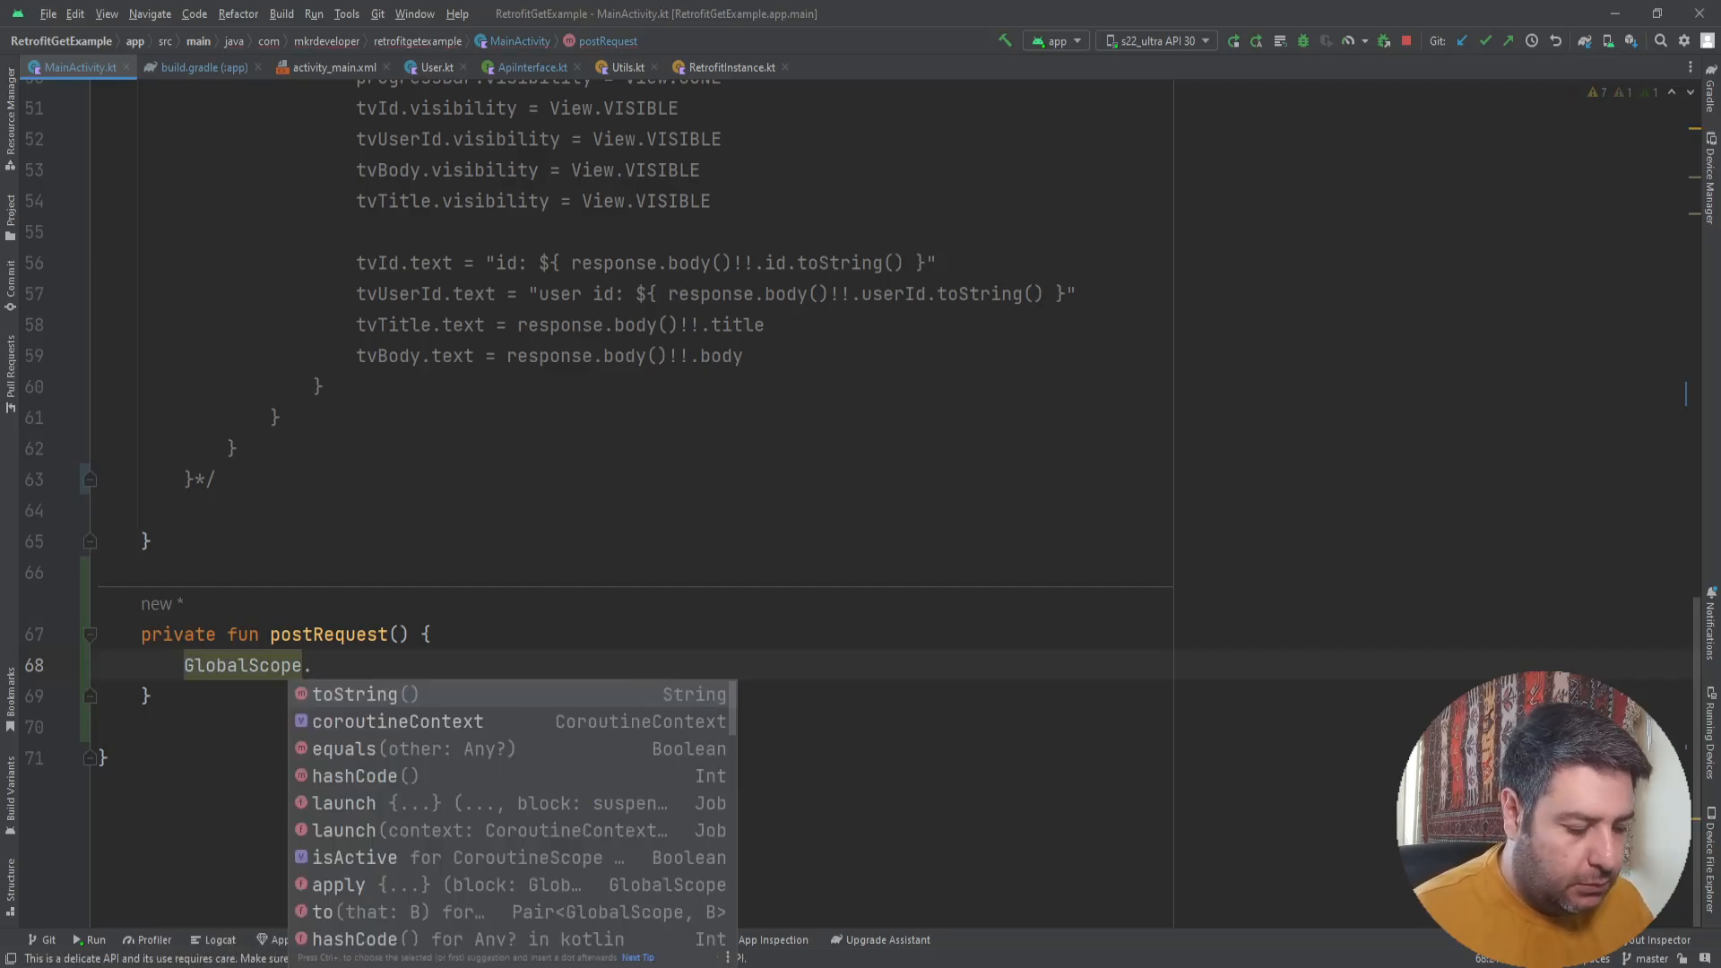
{"action": "left_click", "coordinate": [344, 803]}
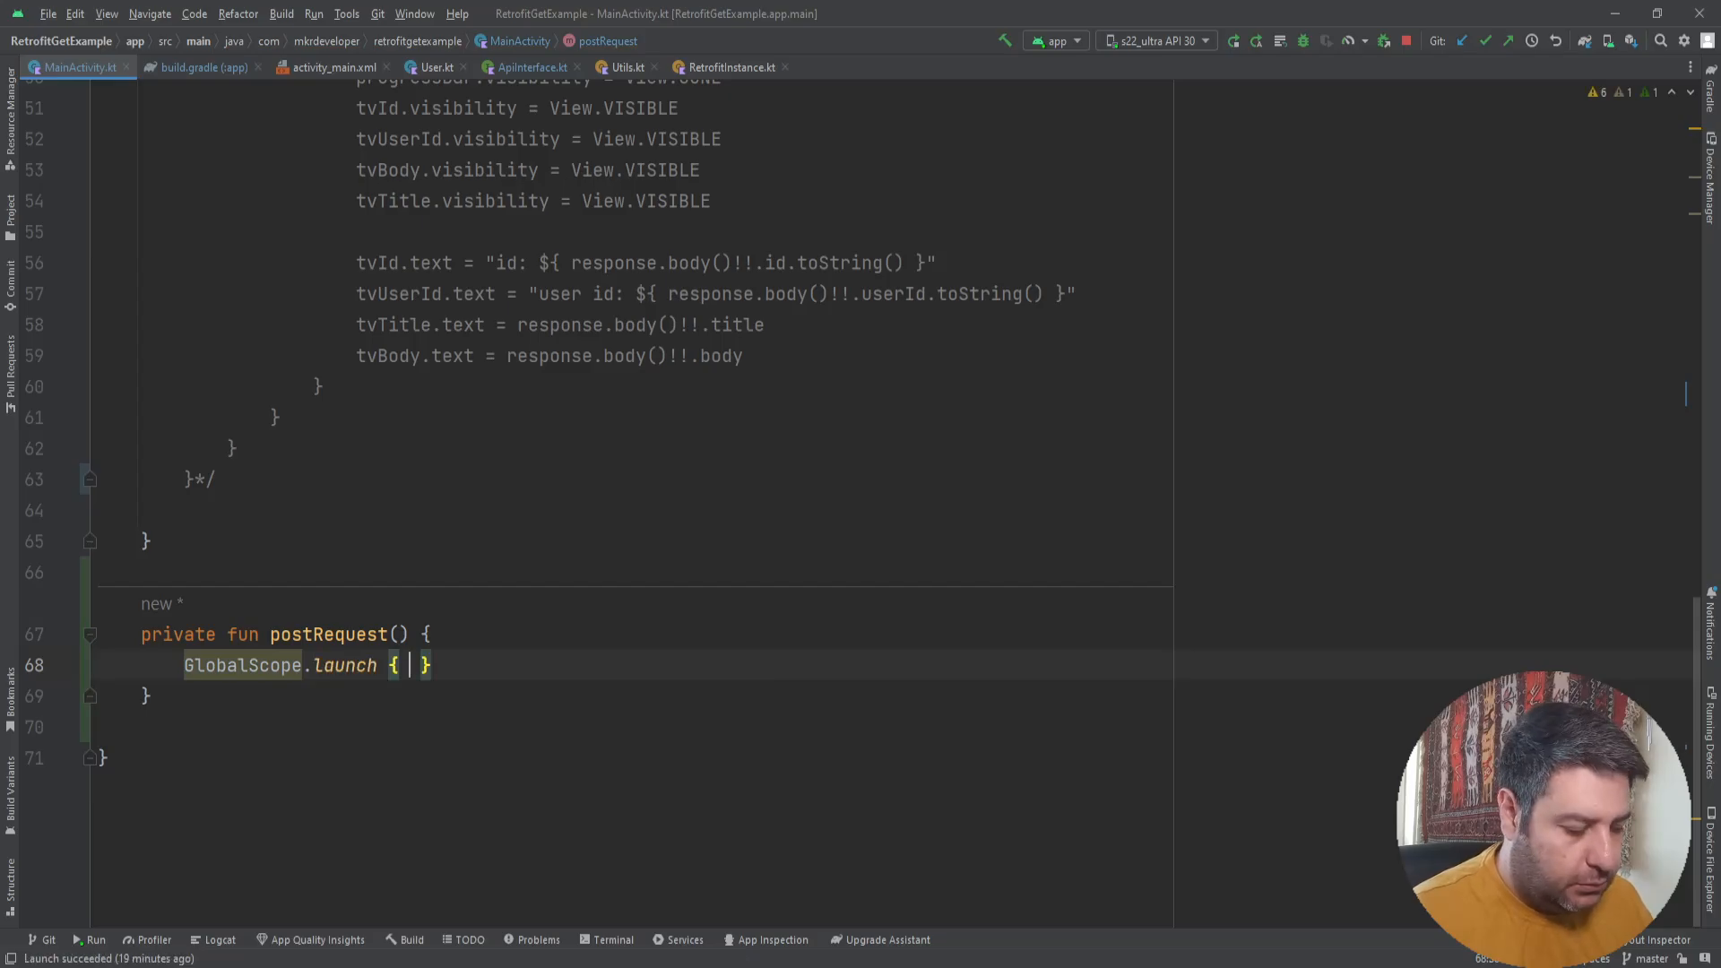
{"action": "type", "text": "()"}
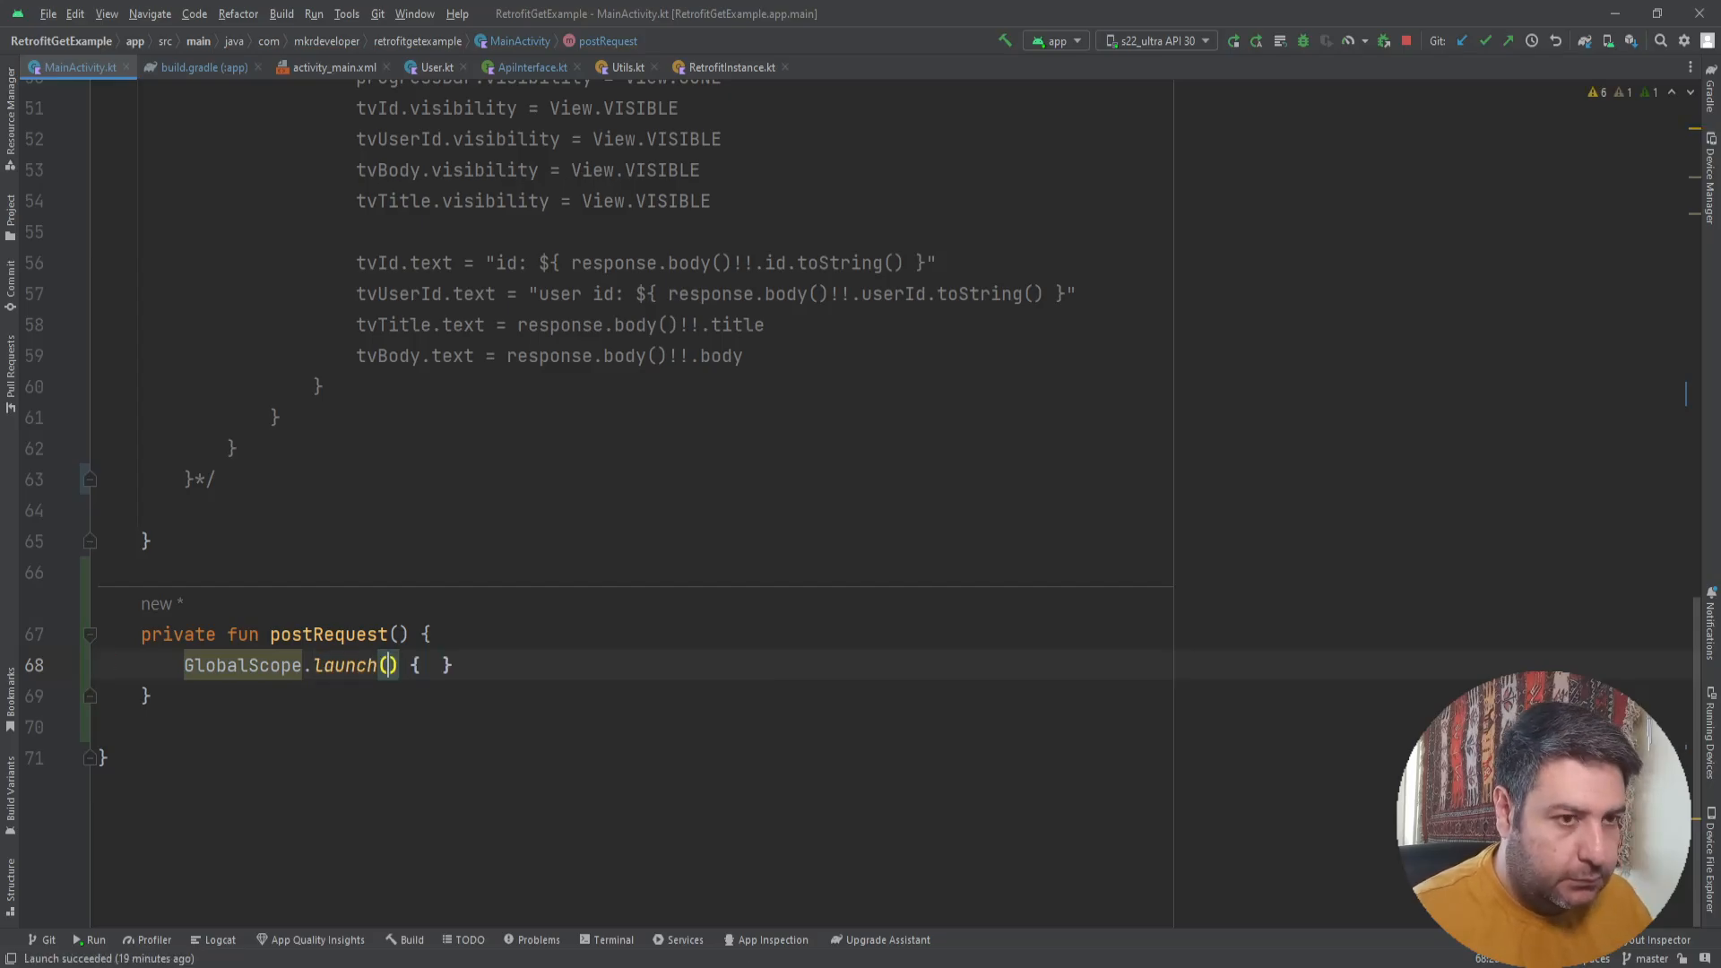
{"action": "type", "text": "Dispatchers."}
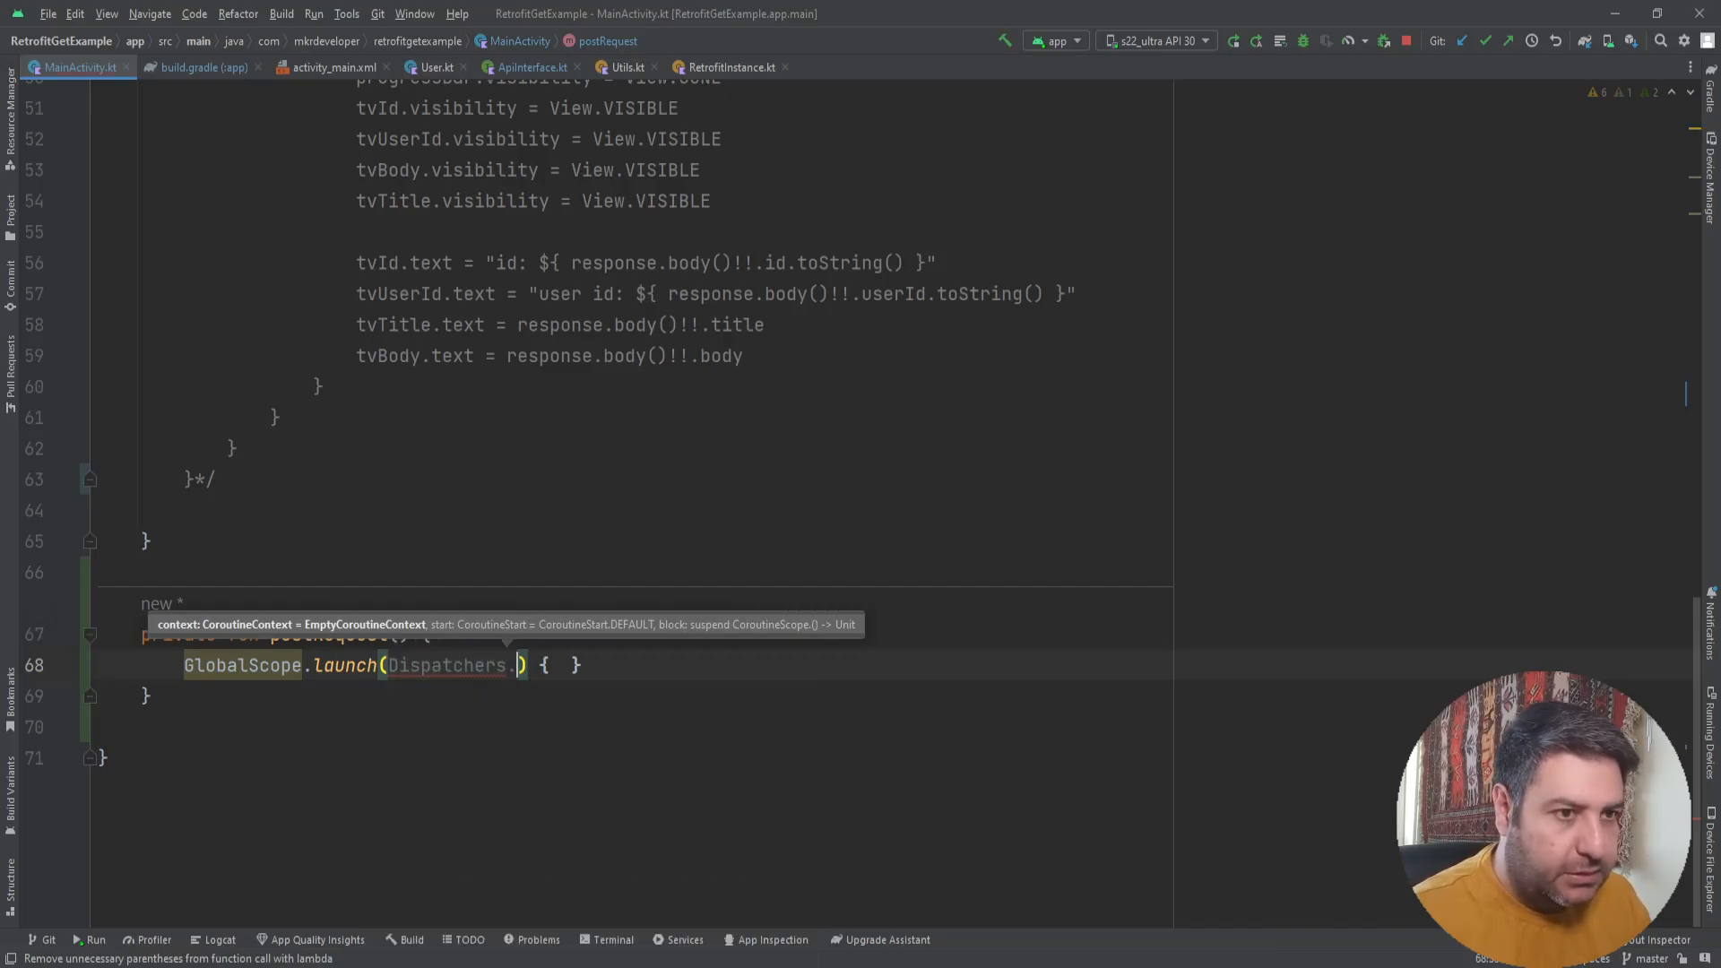
{"action": "type", "text": "IO"}
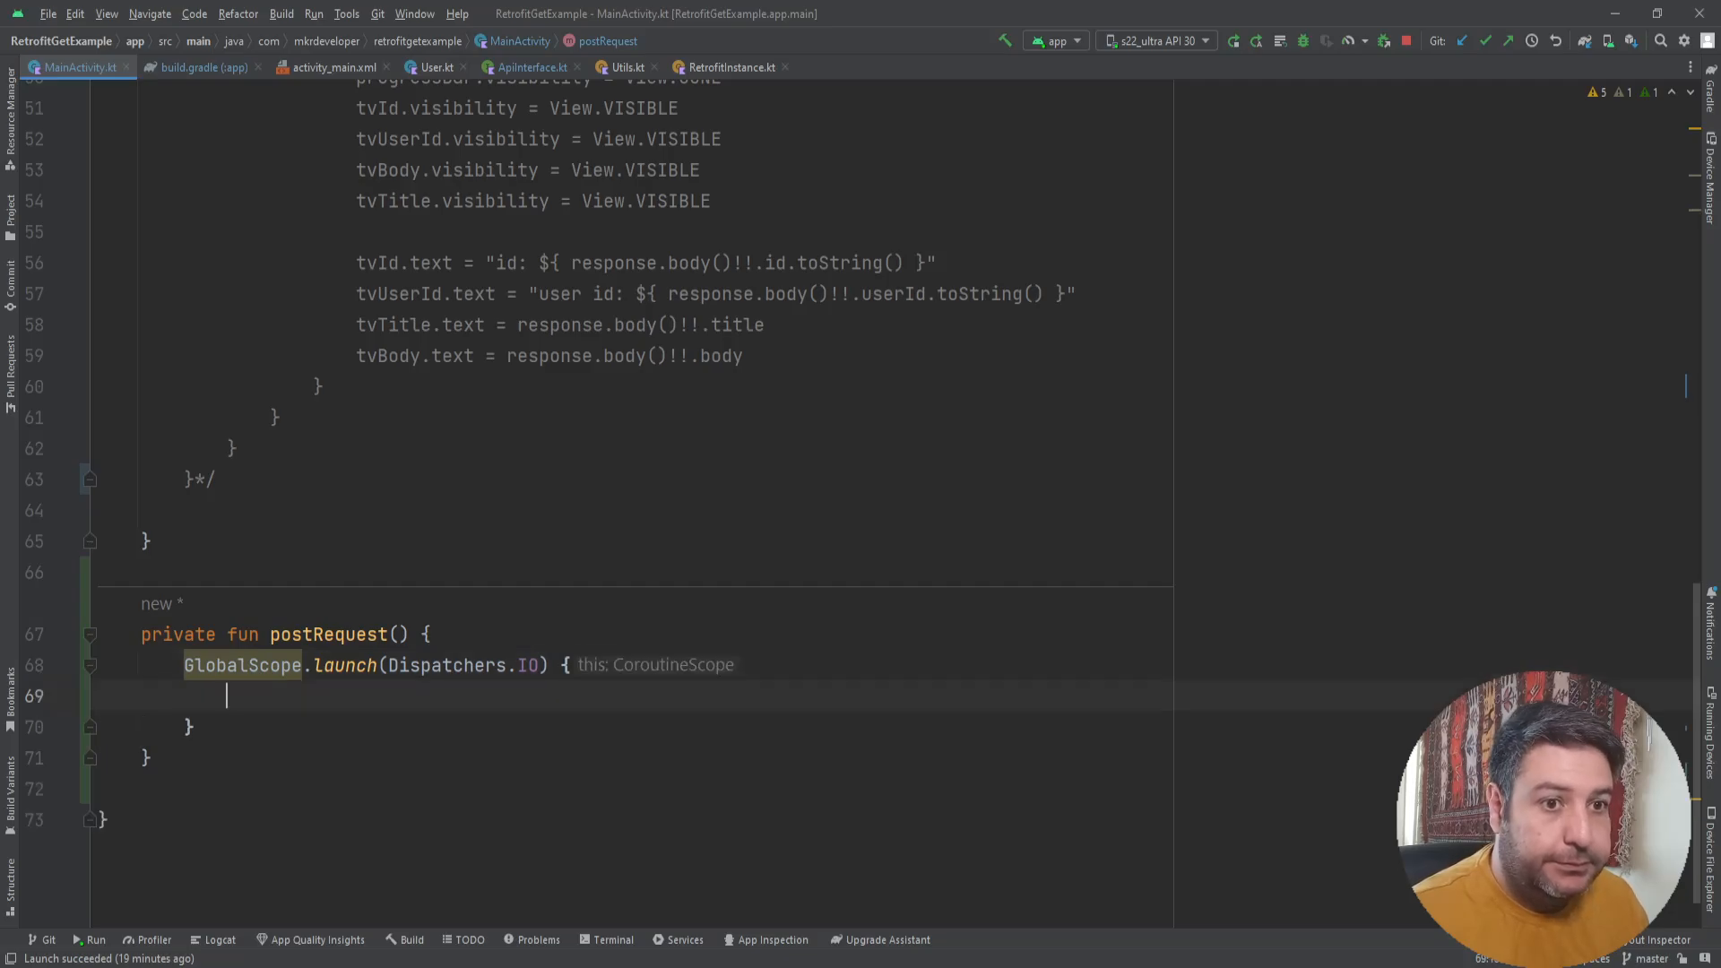
Copy the old try/catch block into the launch block, calling createPost() instead of getUser().
{"action": "scroll", "scroll_direction": "up", "scroll_amount": 3}
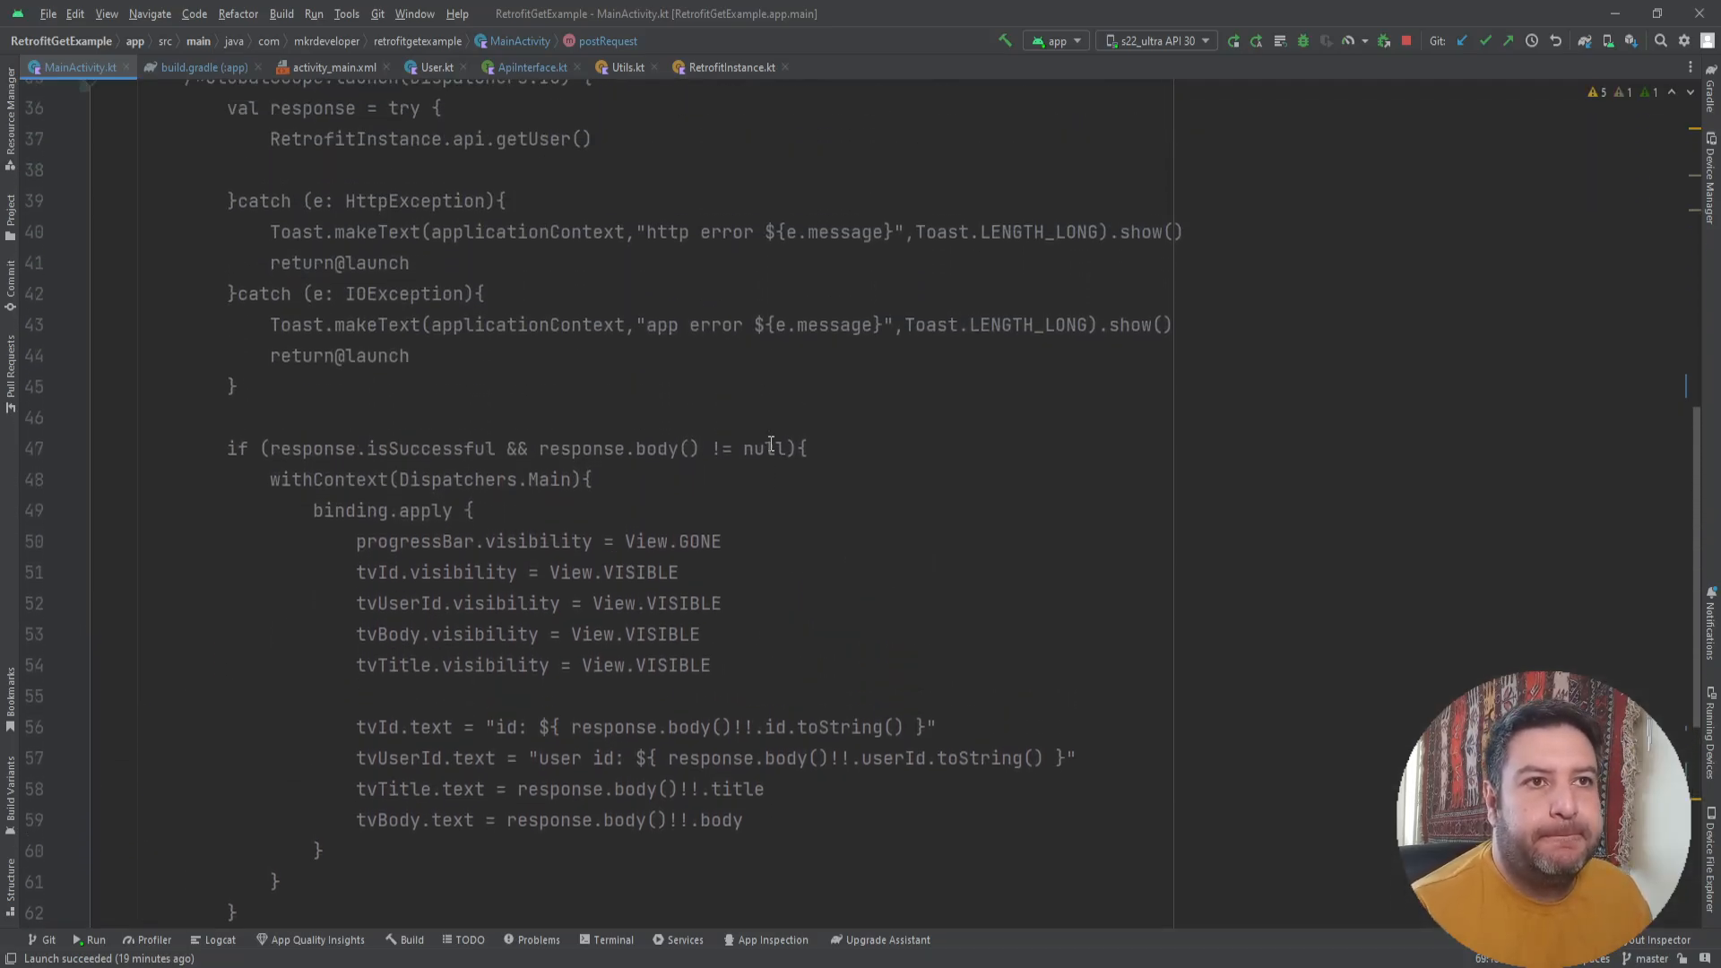
{"action": "scroll", "scroll_direction": "up", "scroll_amount": 3}
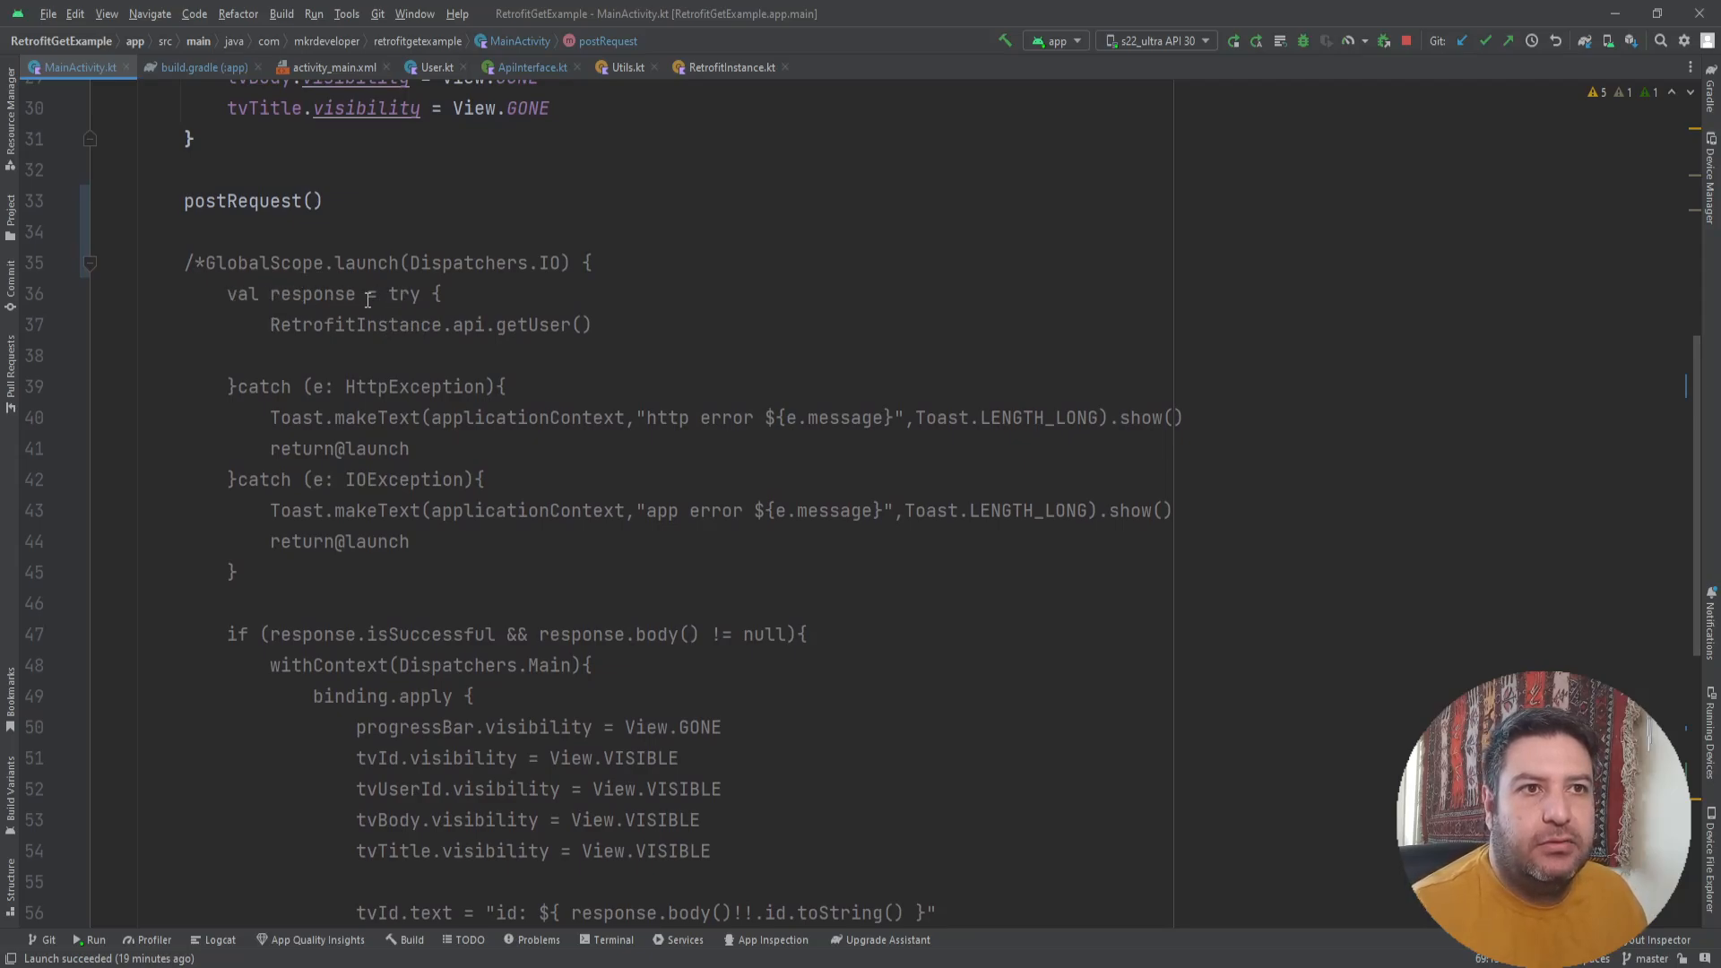
{"action": "left_click", "coordinate": [434, 294]}
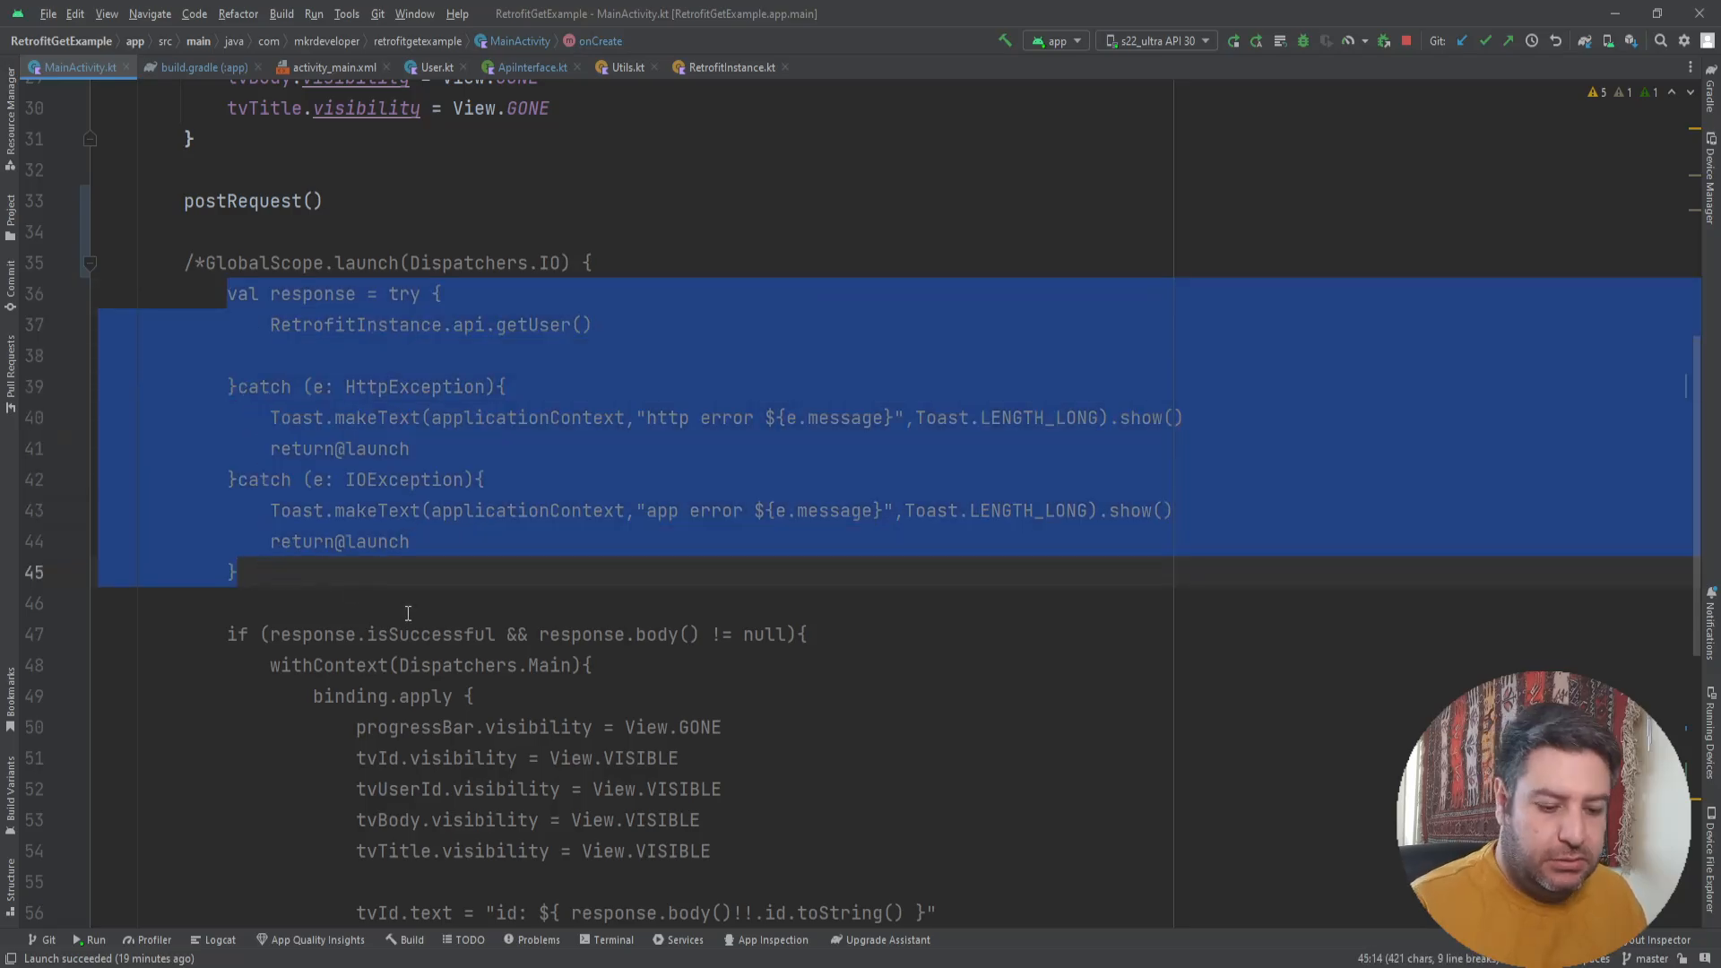
{"action": "scroll", "scroll_direction": "down", "scroll_amount": 3}
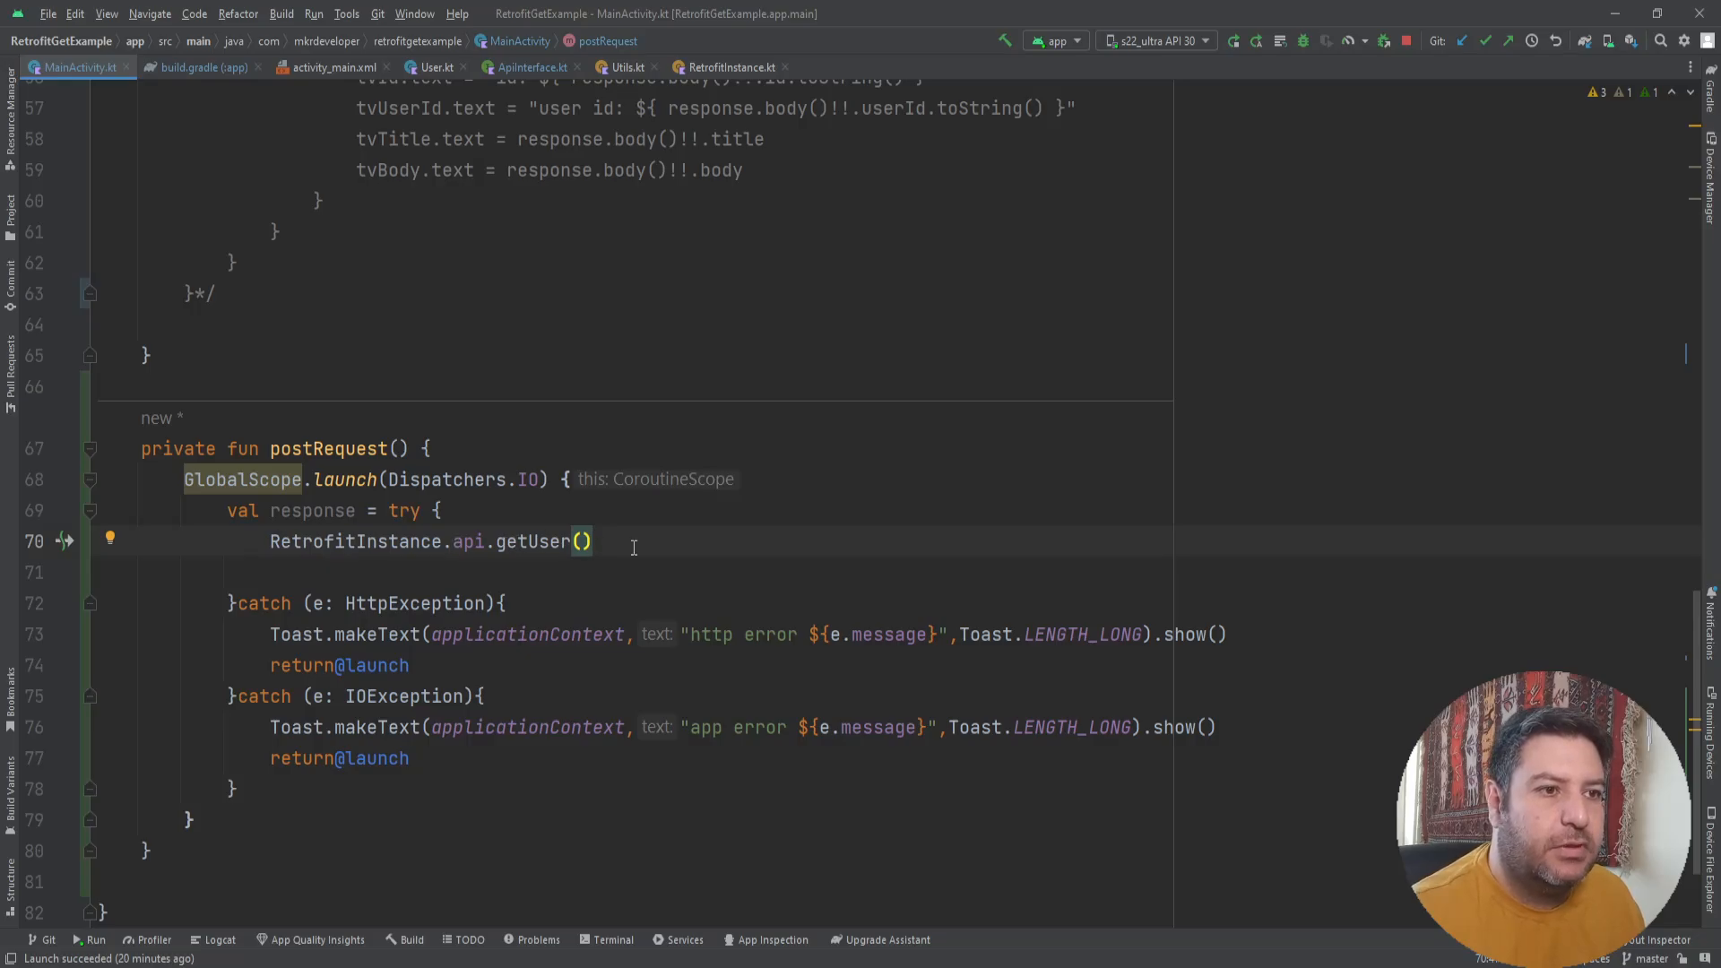
{"action": "key", "text": "Backspace"}
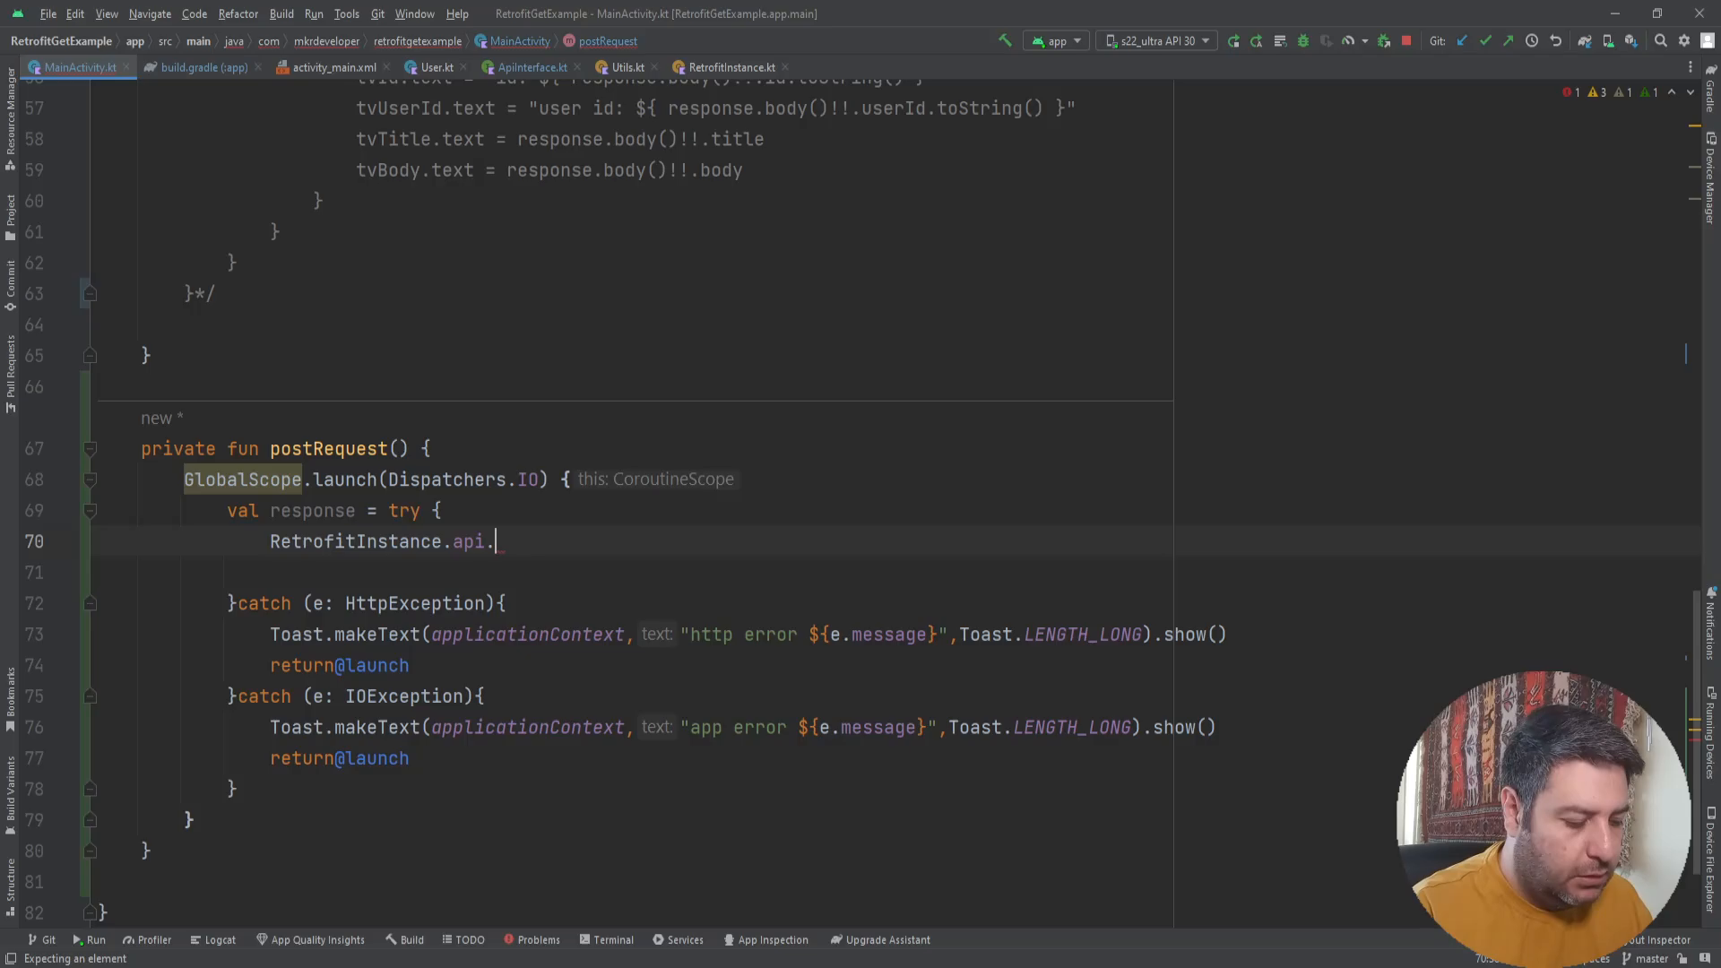
{"action": "type", "text": "createPost()"}
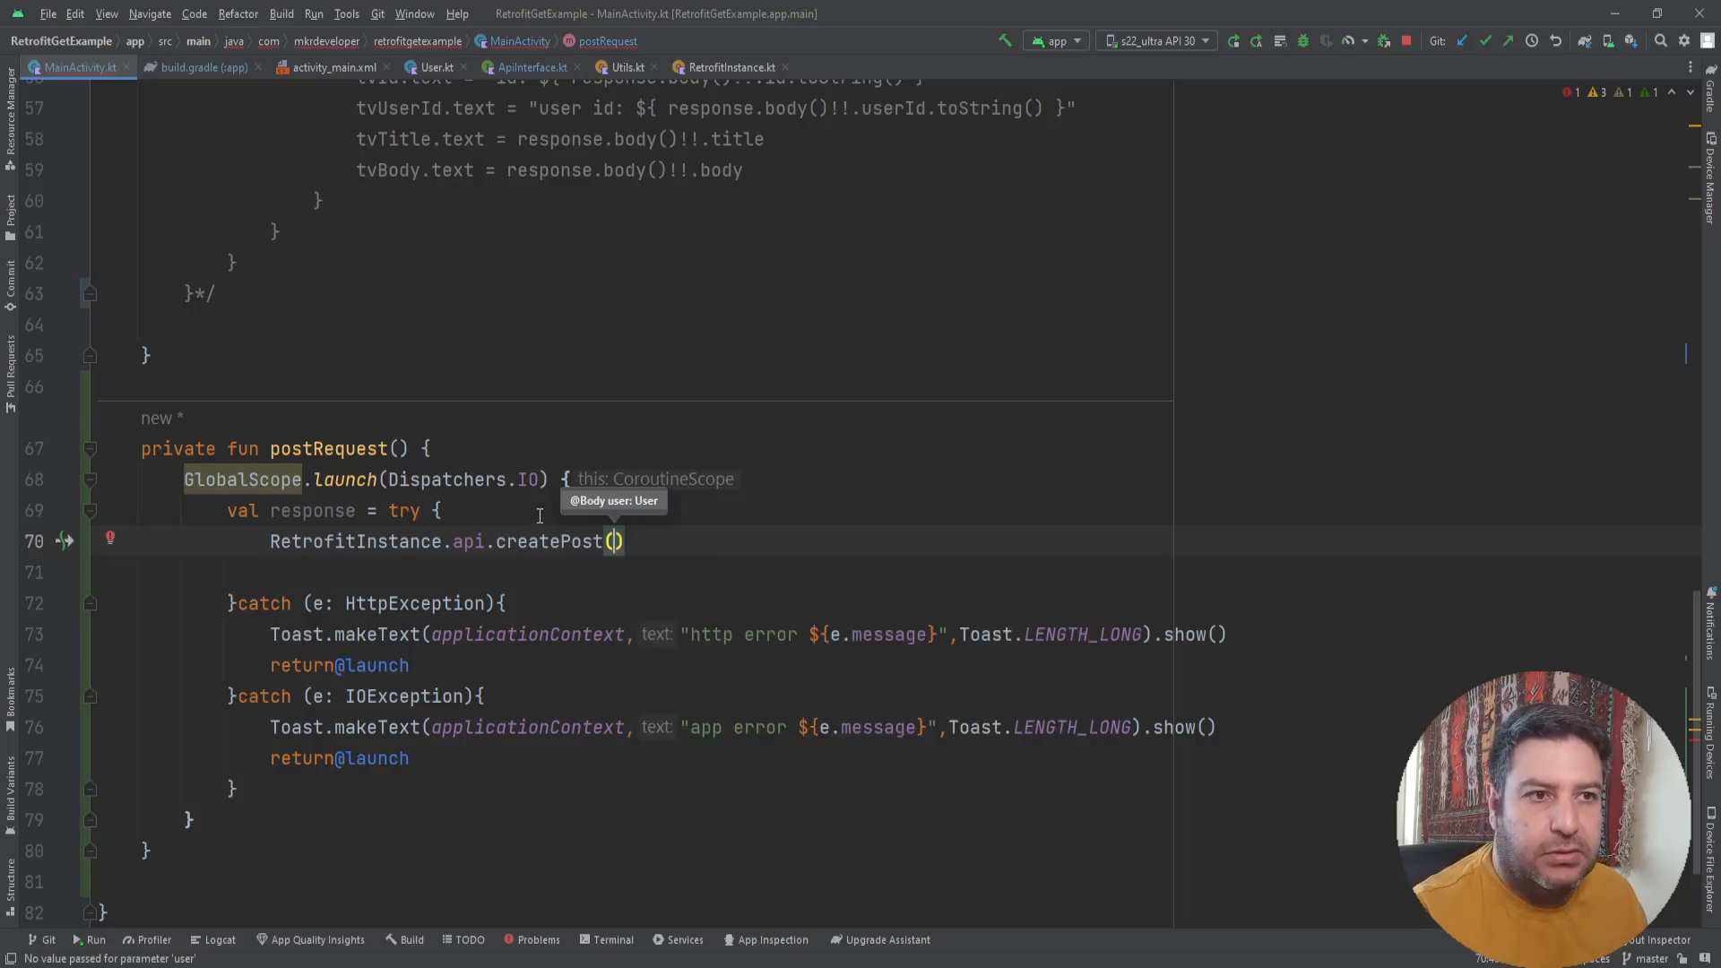
Start a val user declaration on a new line above createPost.
{"action": "key", "text": "Enter"}
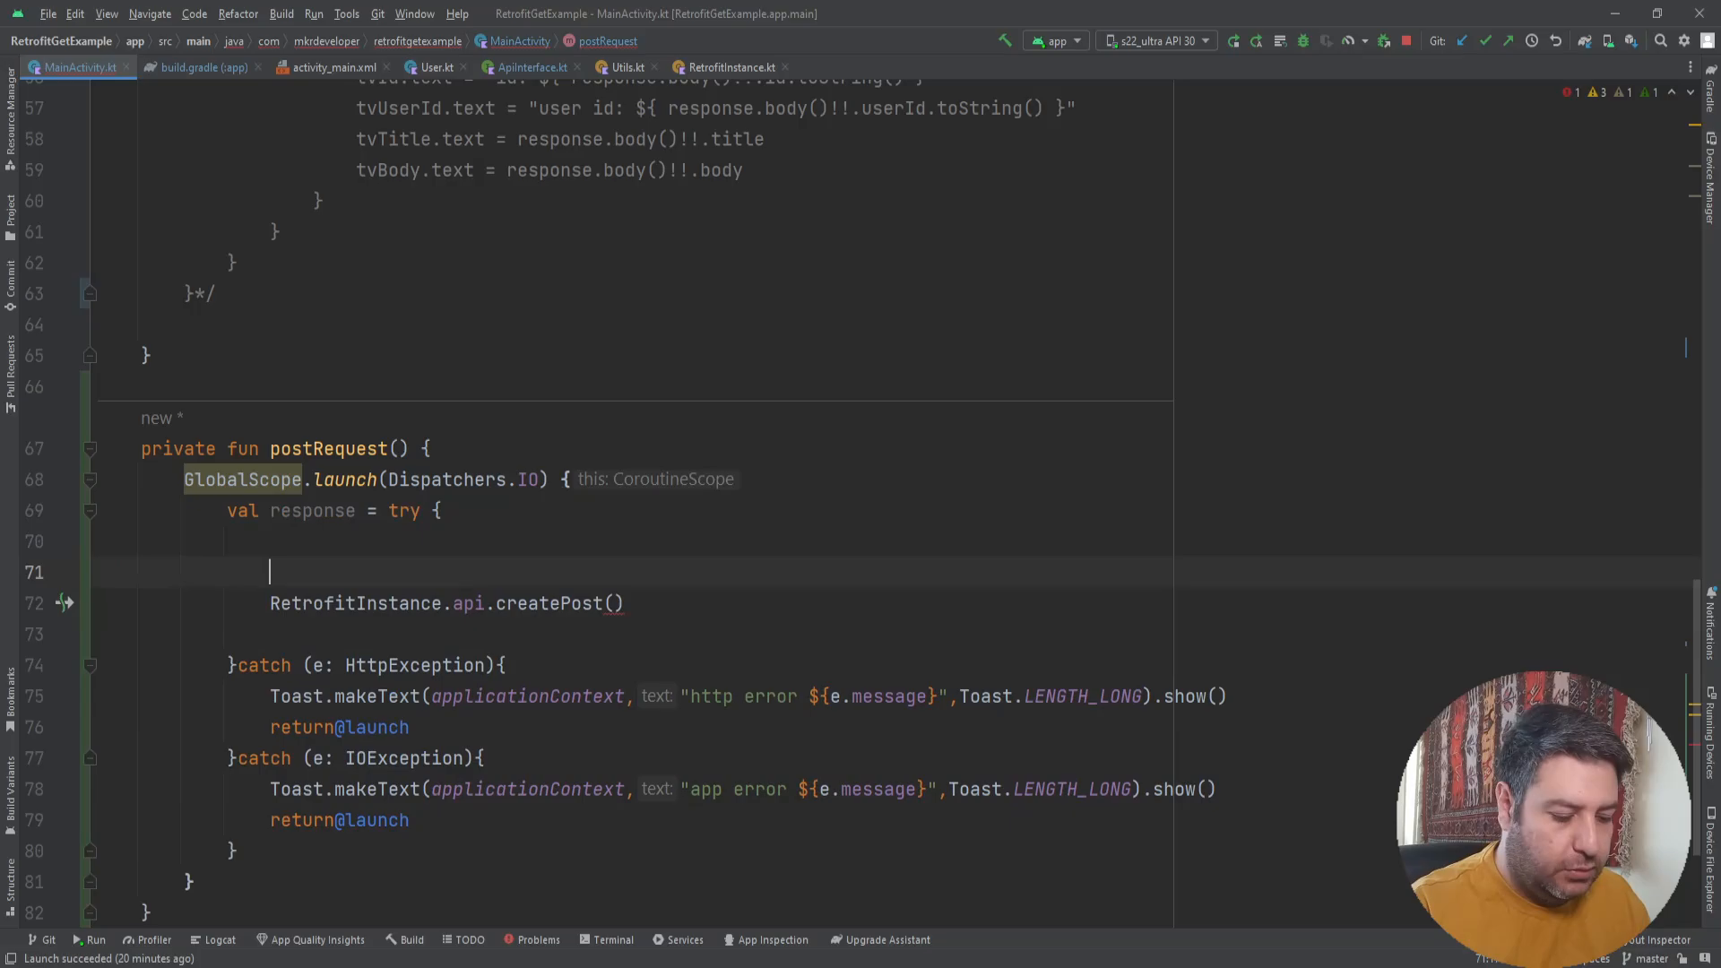
{"action": "type", "text": "val"}
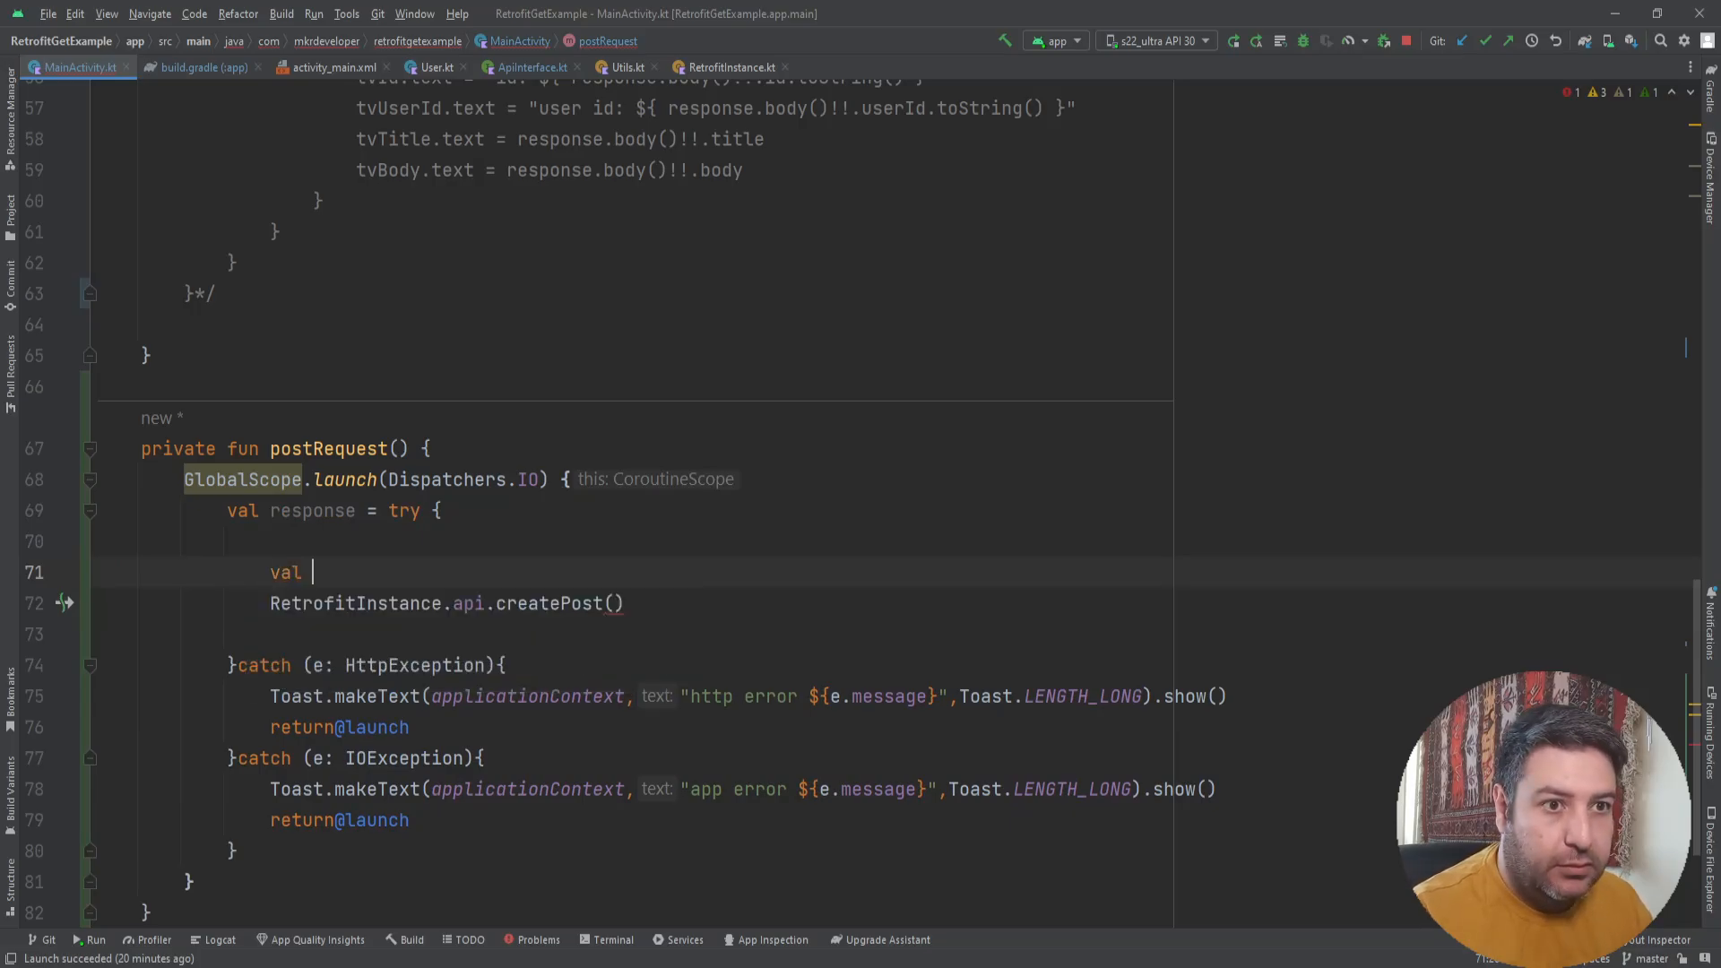
{"action": "type", "text": "user ="}
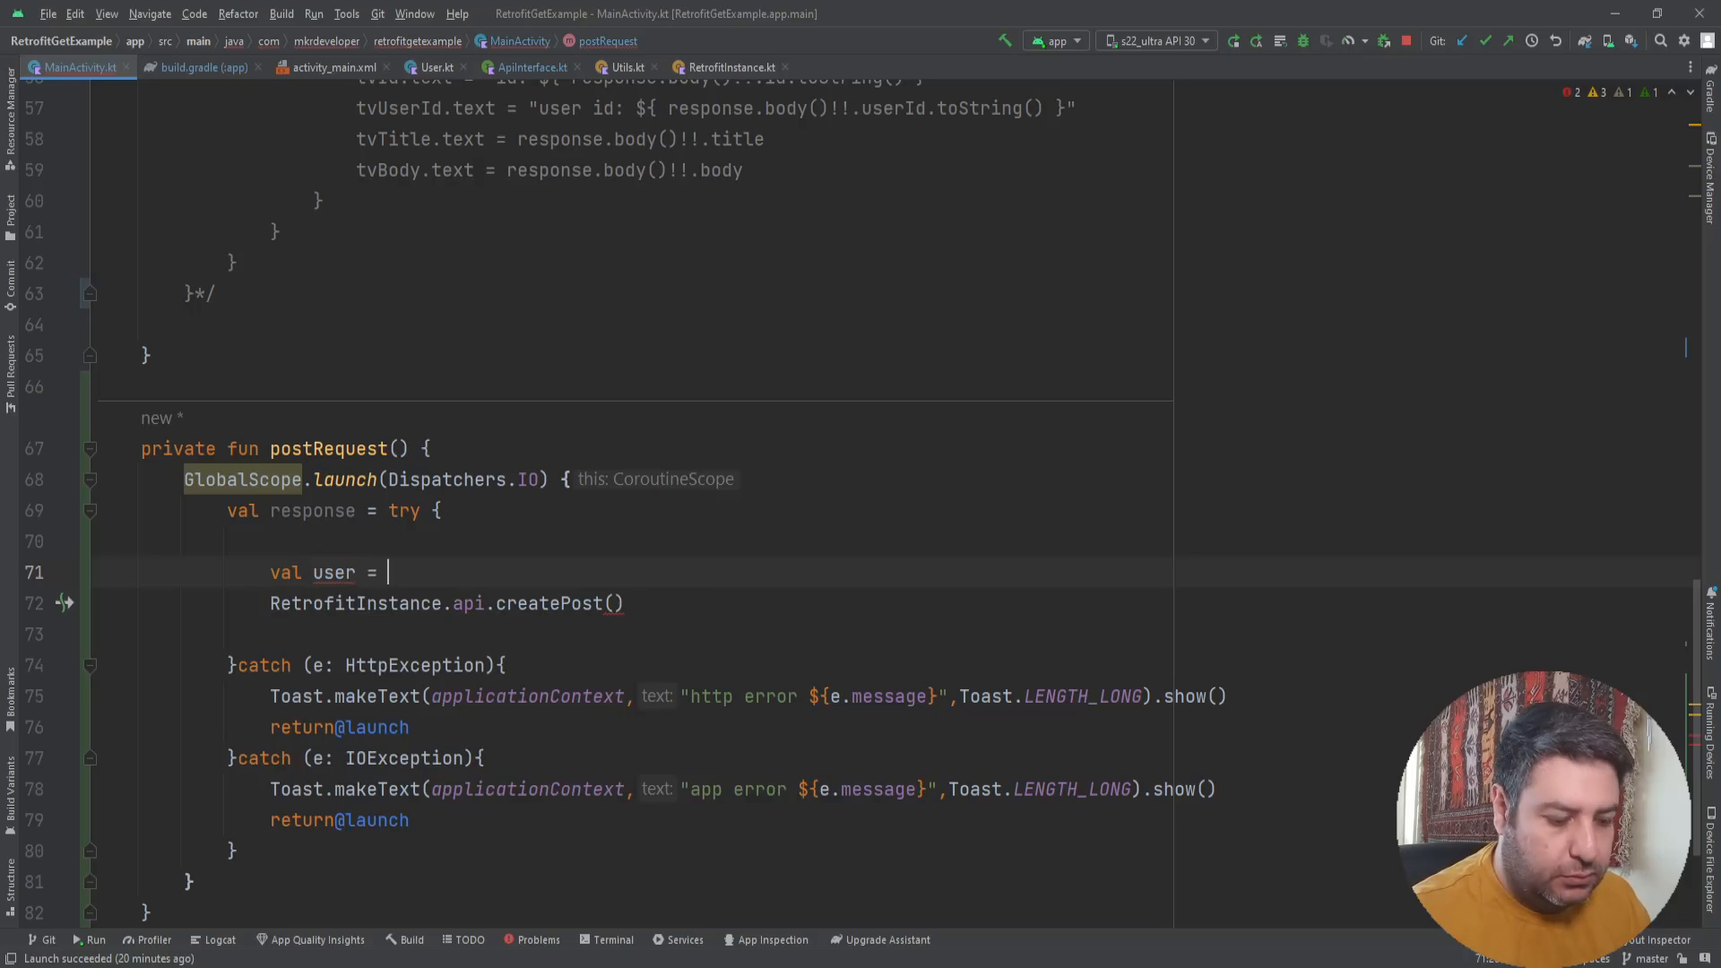
Assign user = User( with body "new body" followed by a comma.
{"action": "type", "text": "User"}
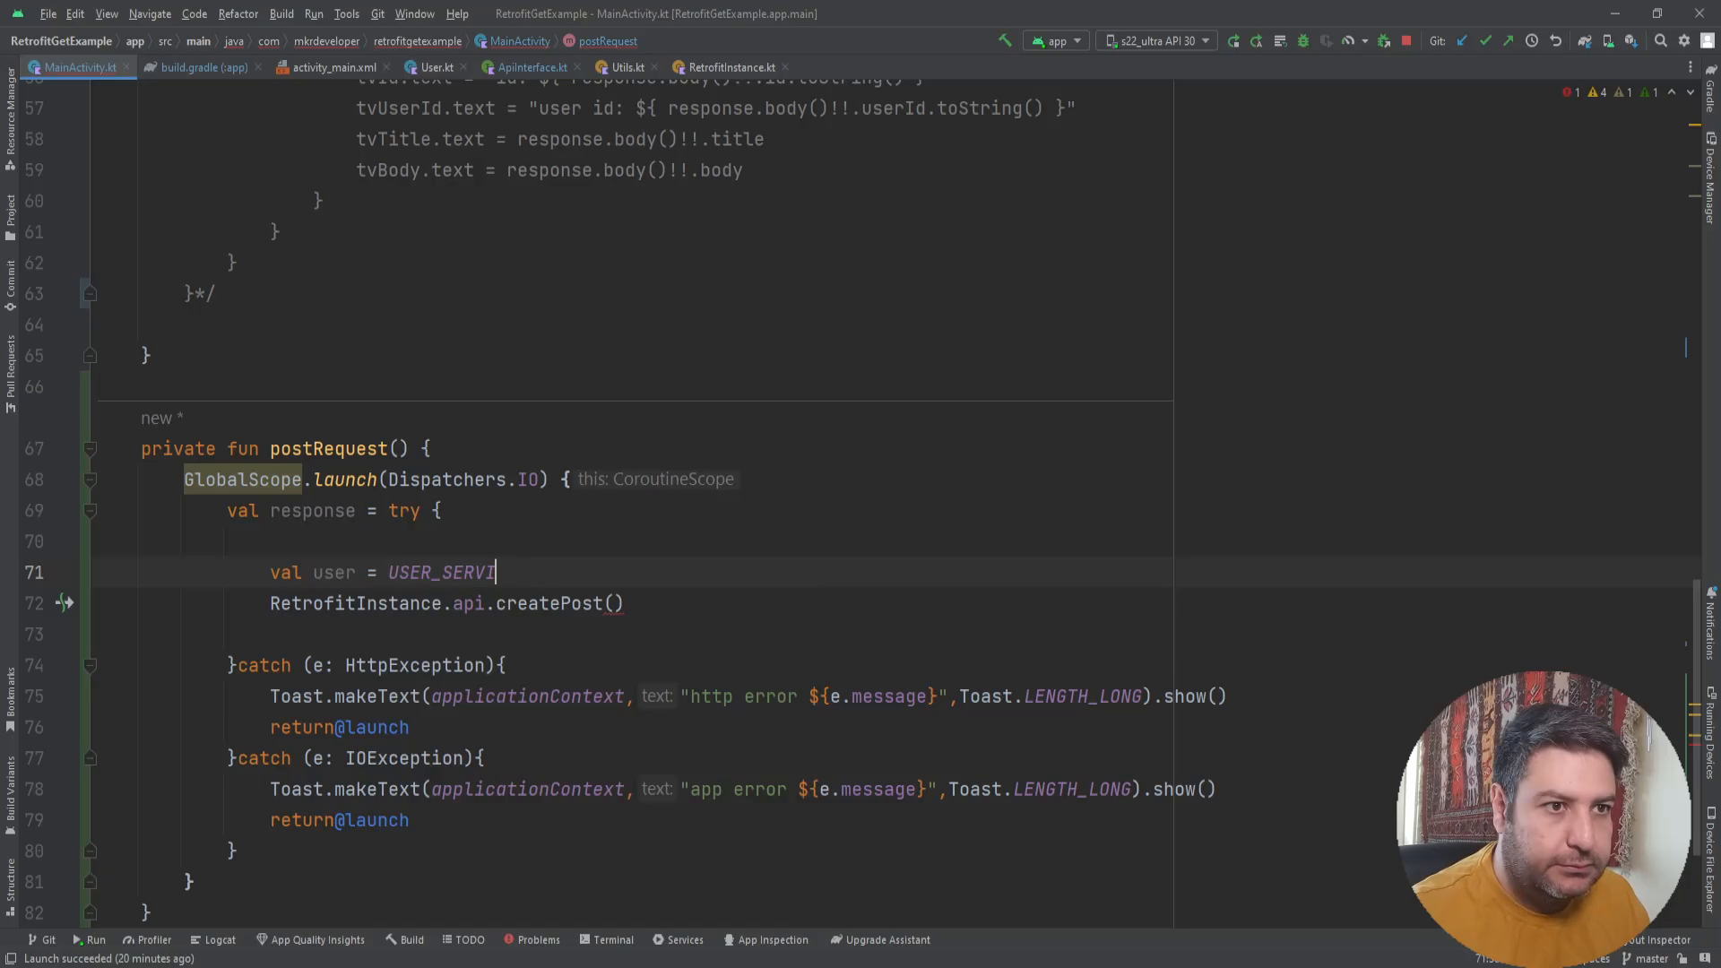
{"action": "key", "text": "Backspace"}
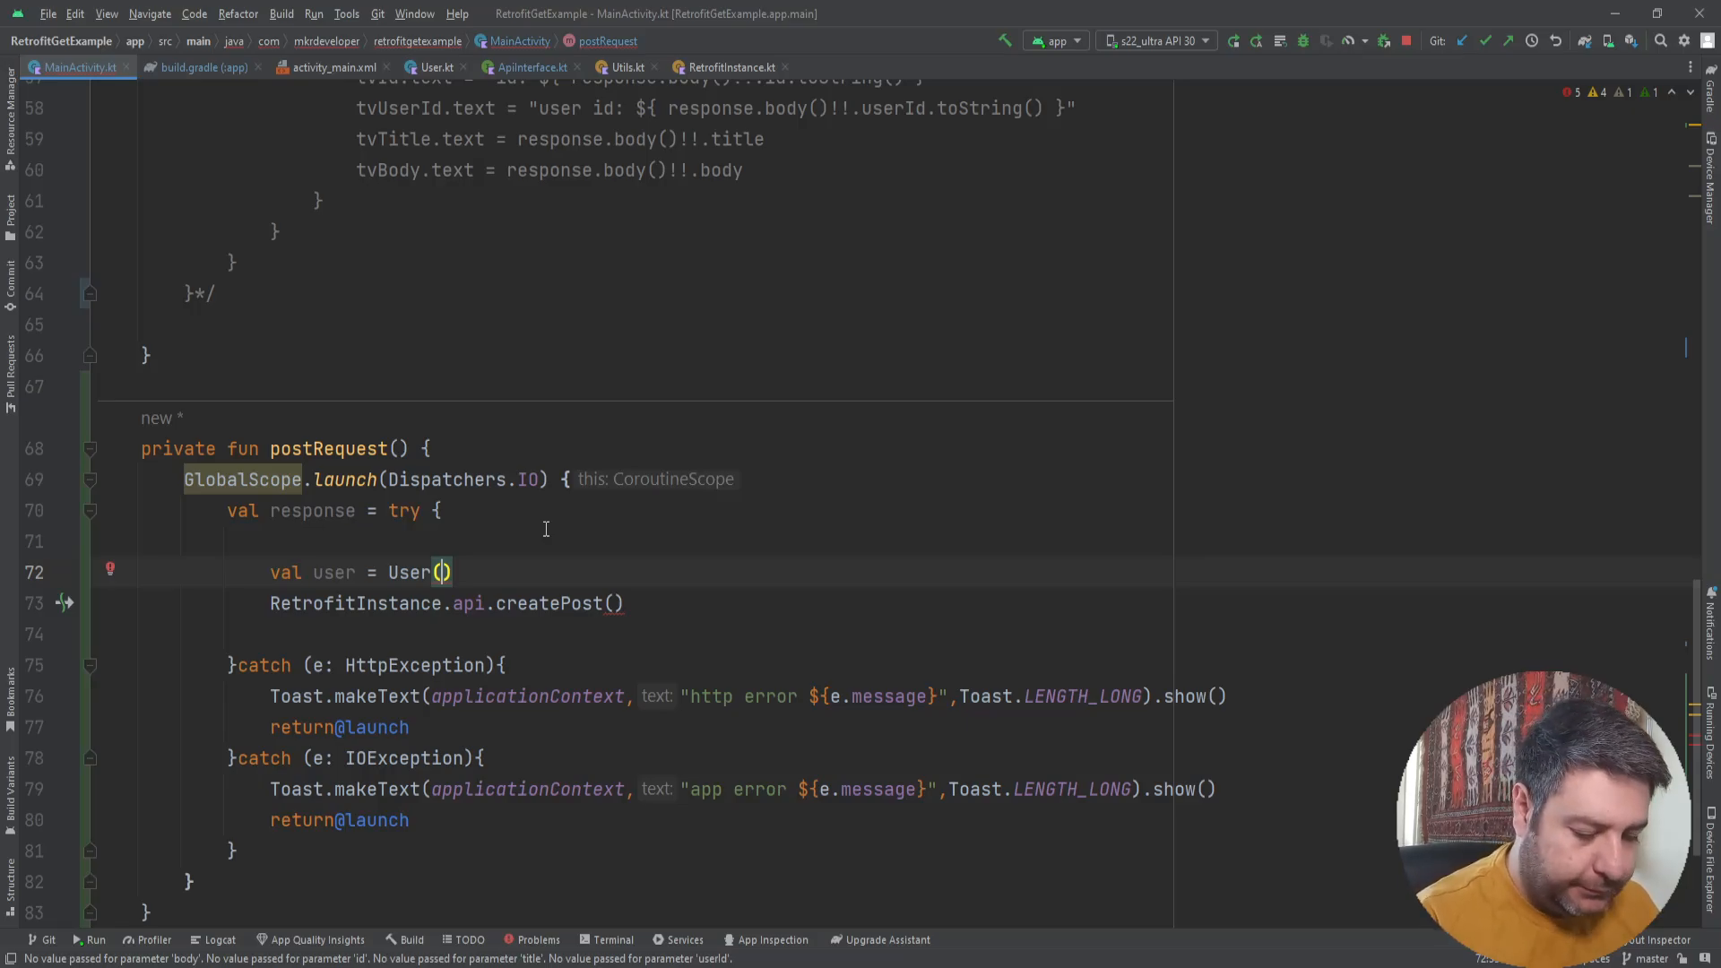
{"action": "type", "text": ","}
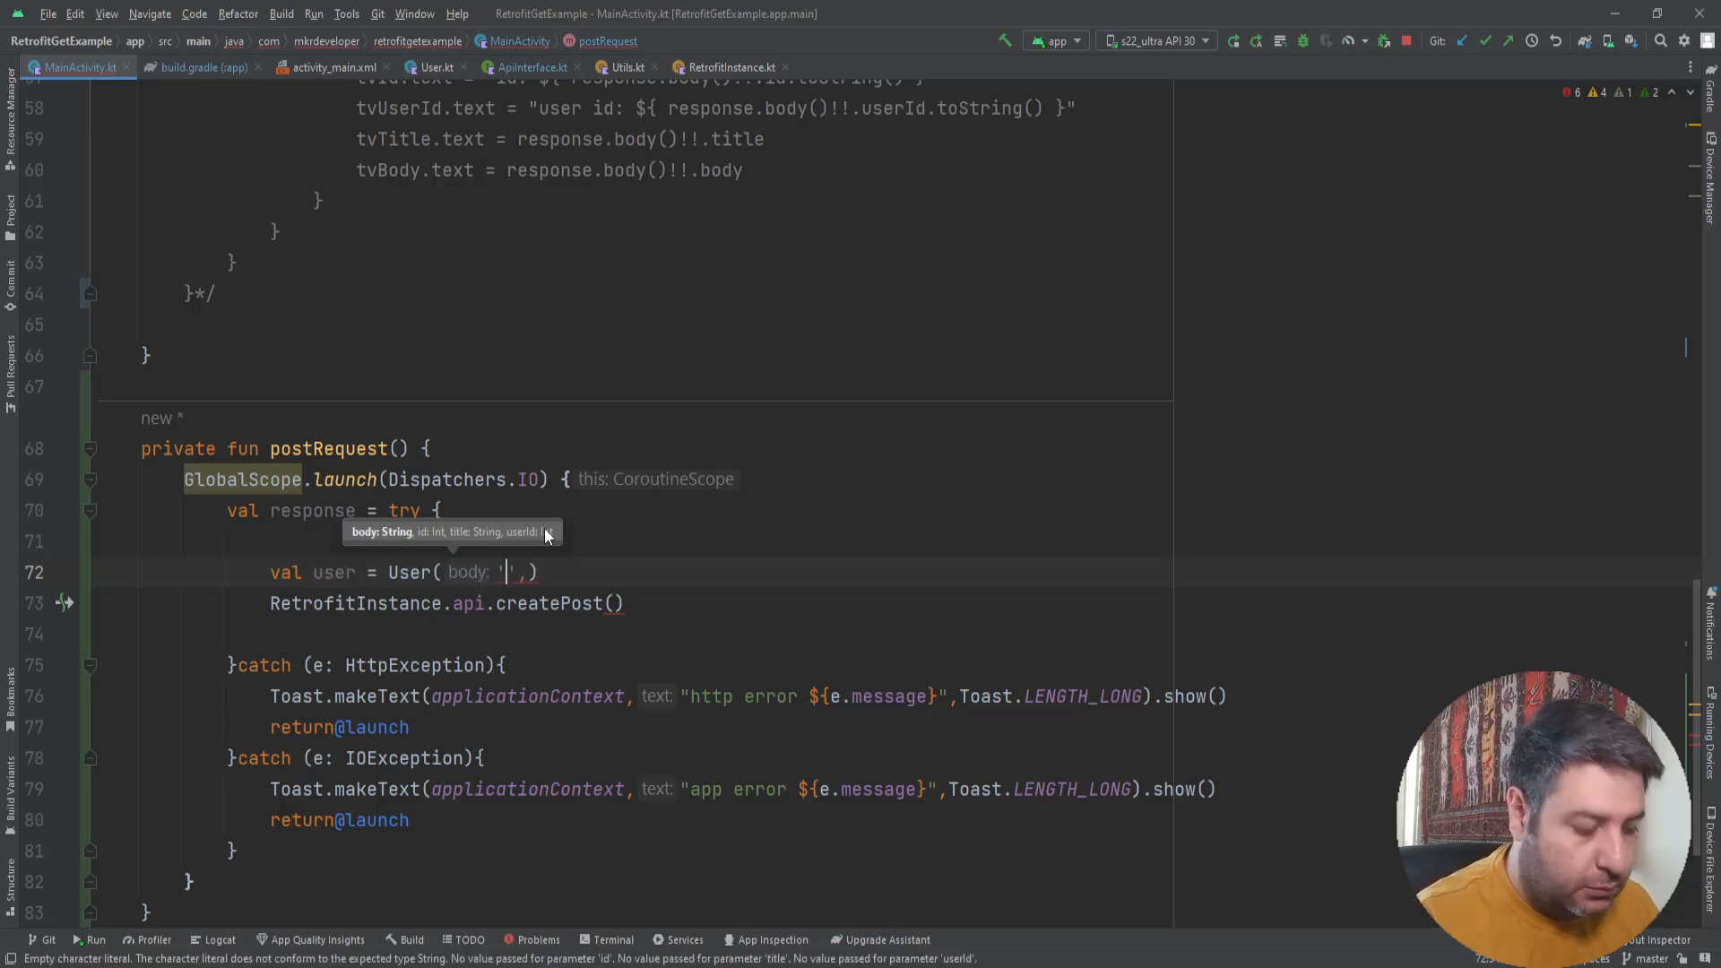
{"action": "type", "text": "\""}
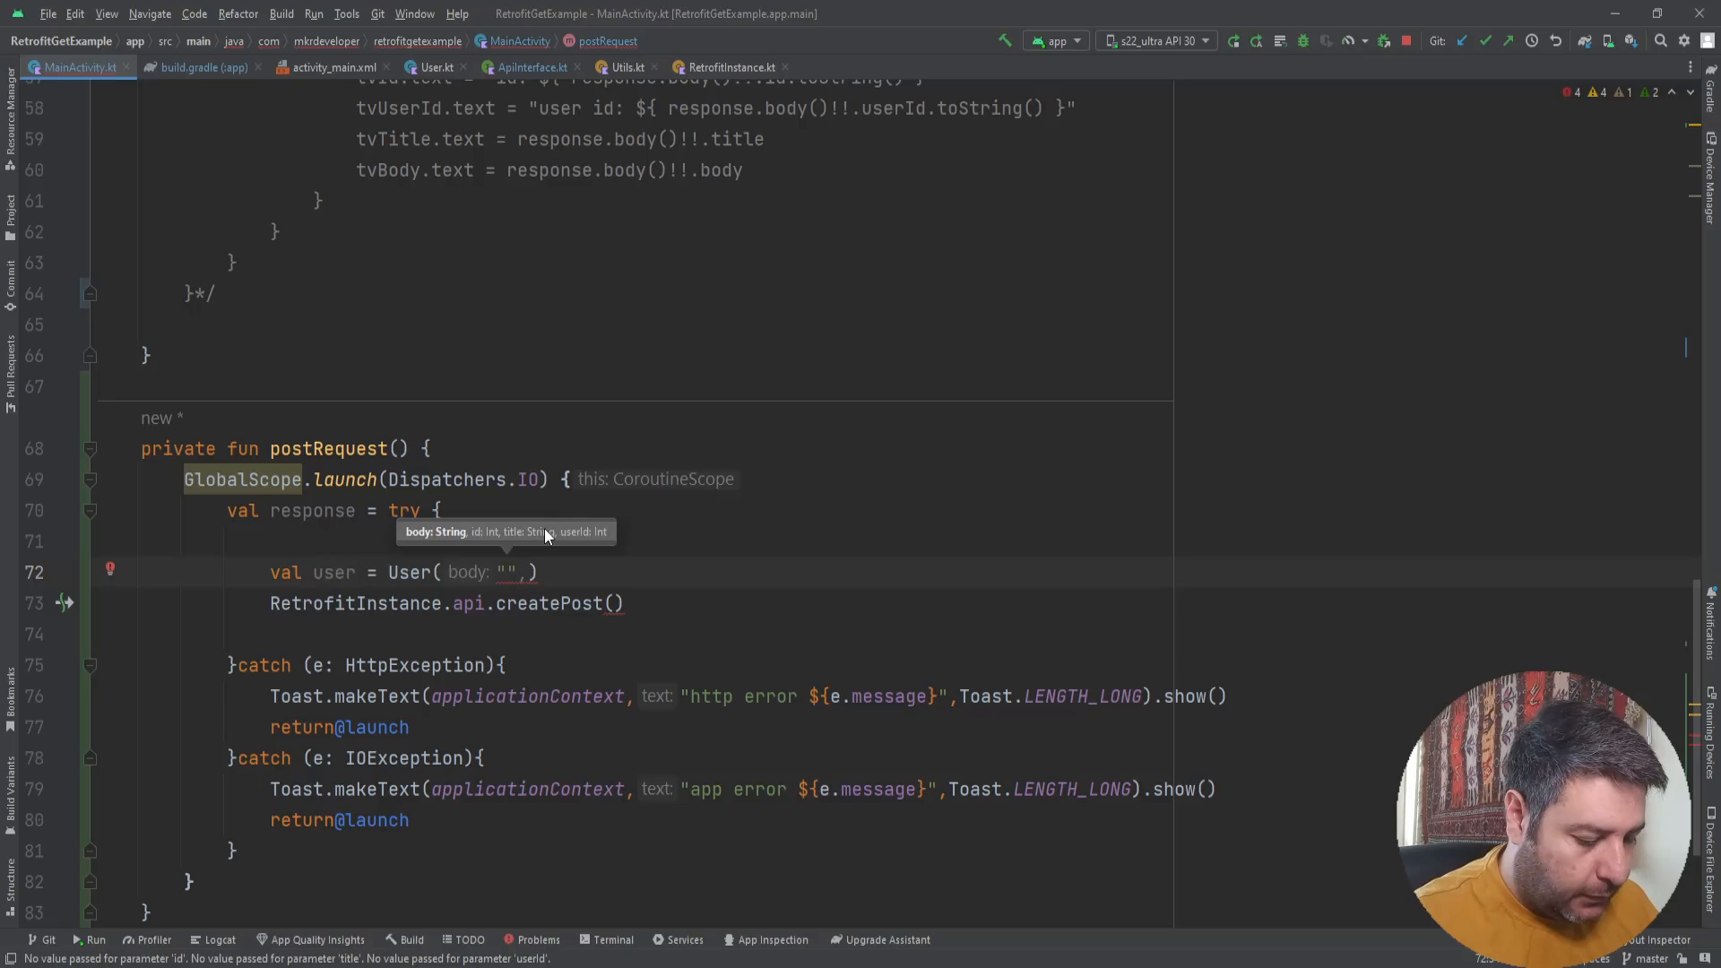
{"action": "type", "text": "new"}
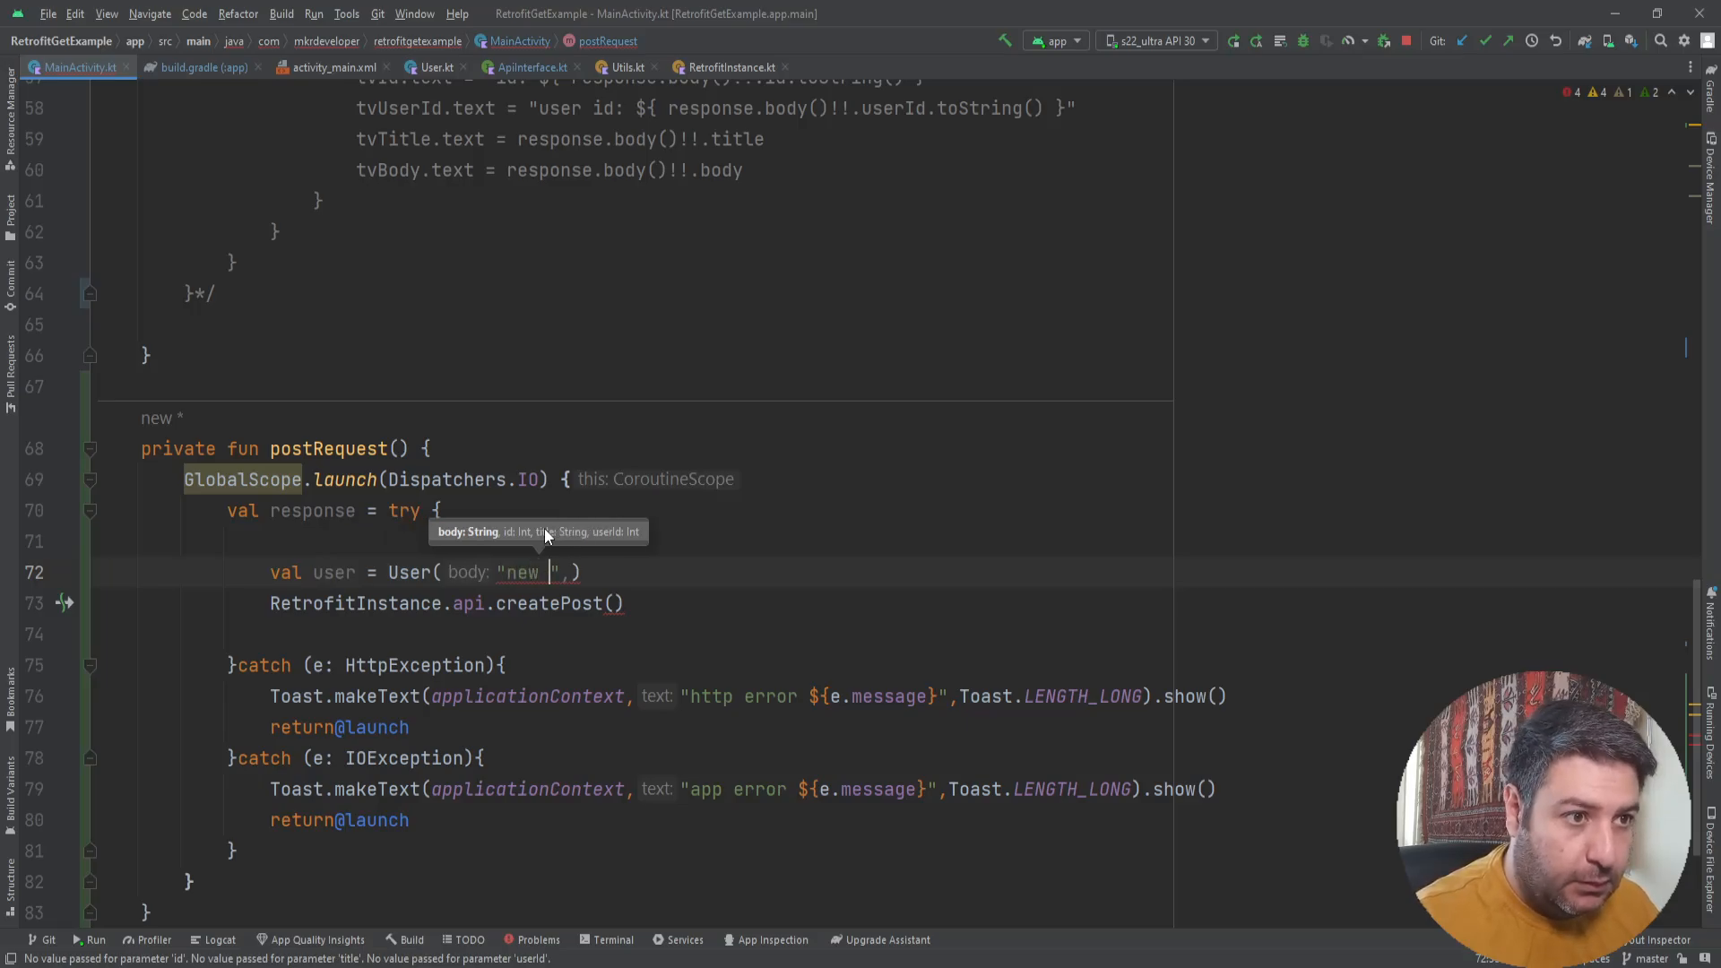
{"action": "type", "text": "body"}
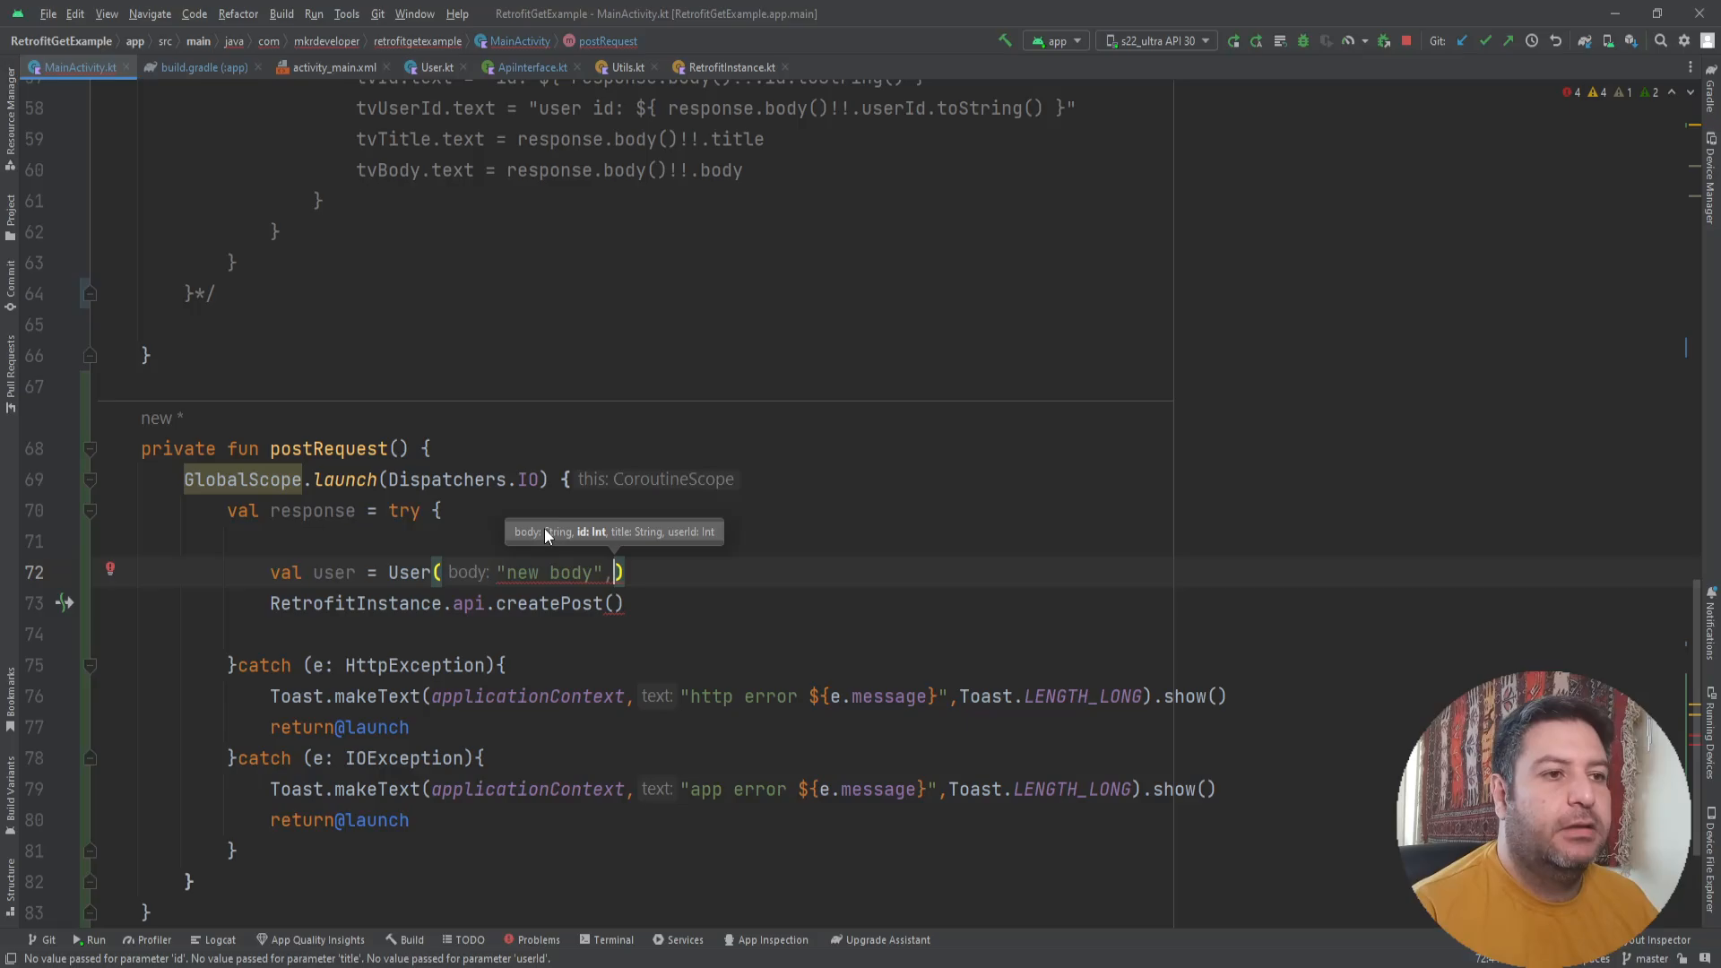
{"action": "left_click", "coordinate": [436, 67]}
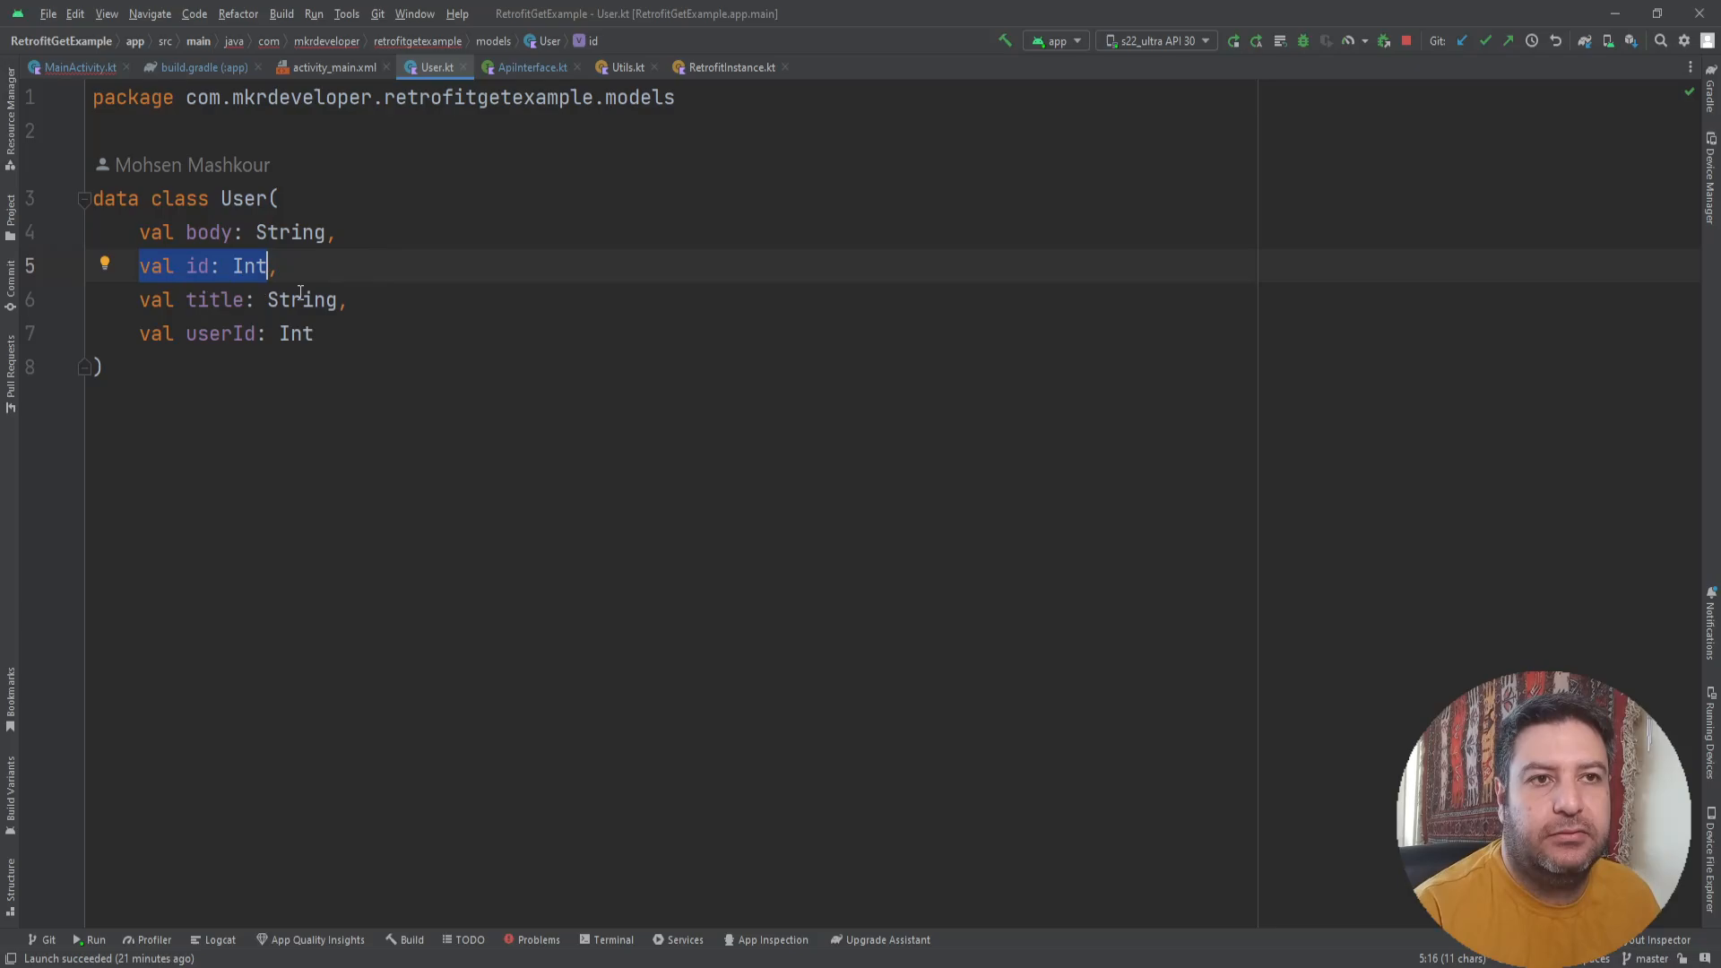
{"action": "mouse_move", "coordinate": [365, 283]}
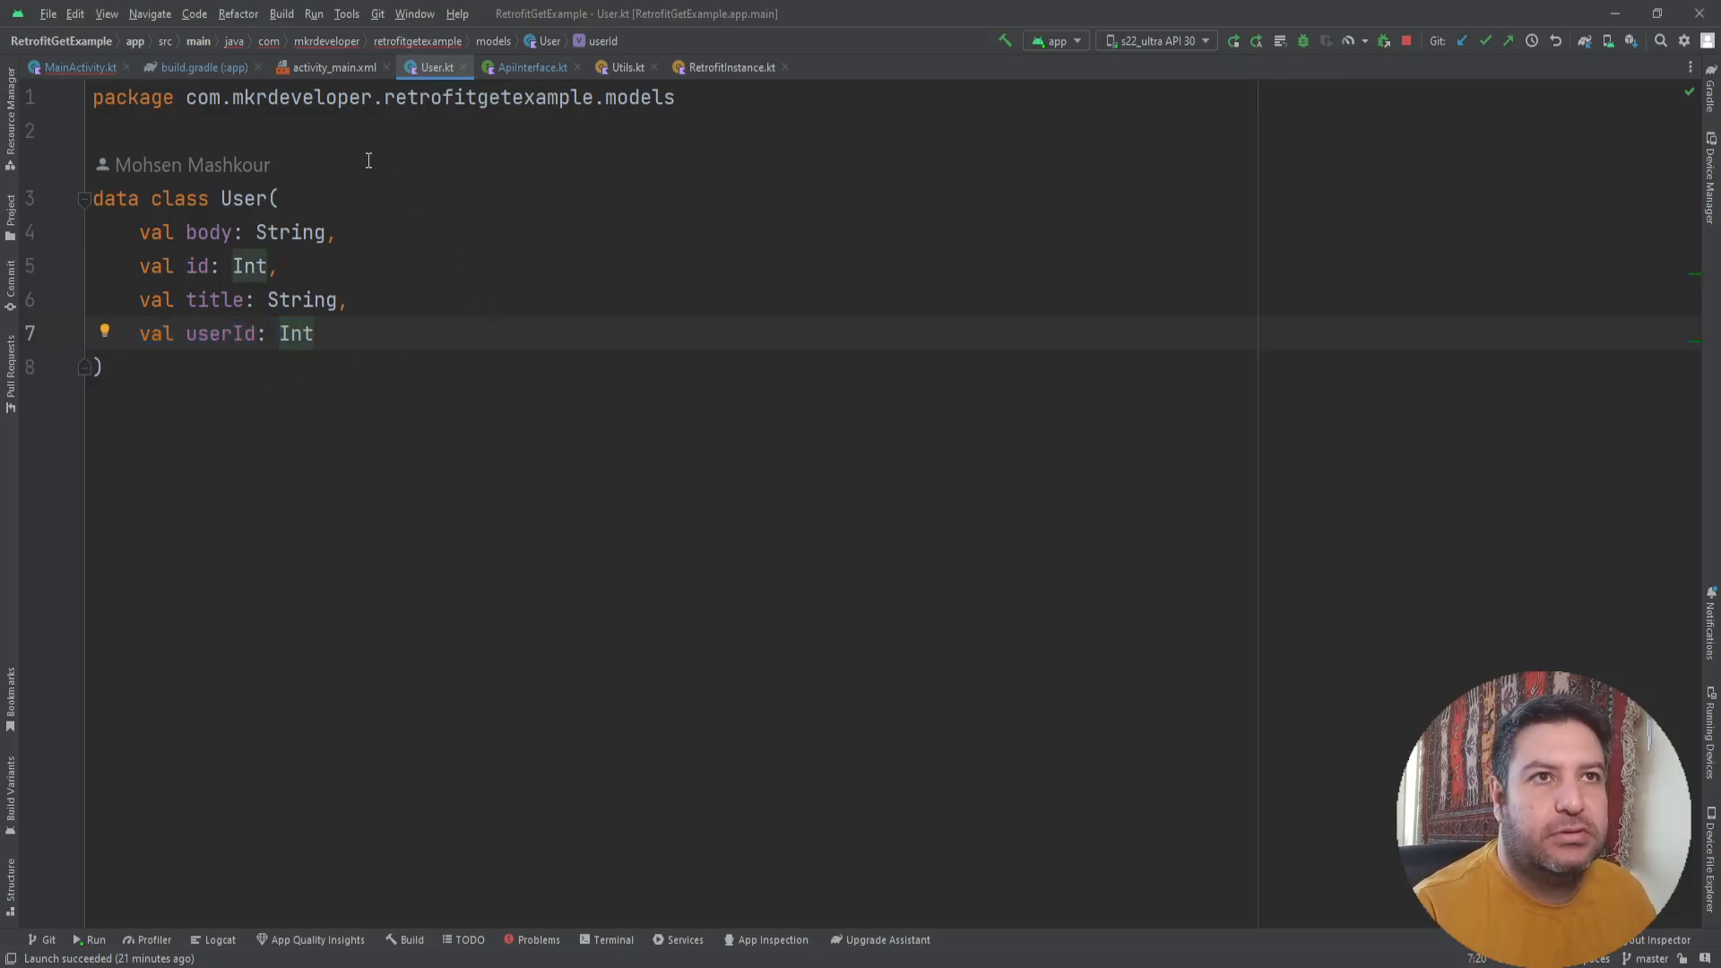
Pass id null, title "new title" and userId 23 to the User constructor.
{"action": "left_click", "coordinate": [77, 67]}
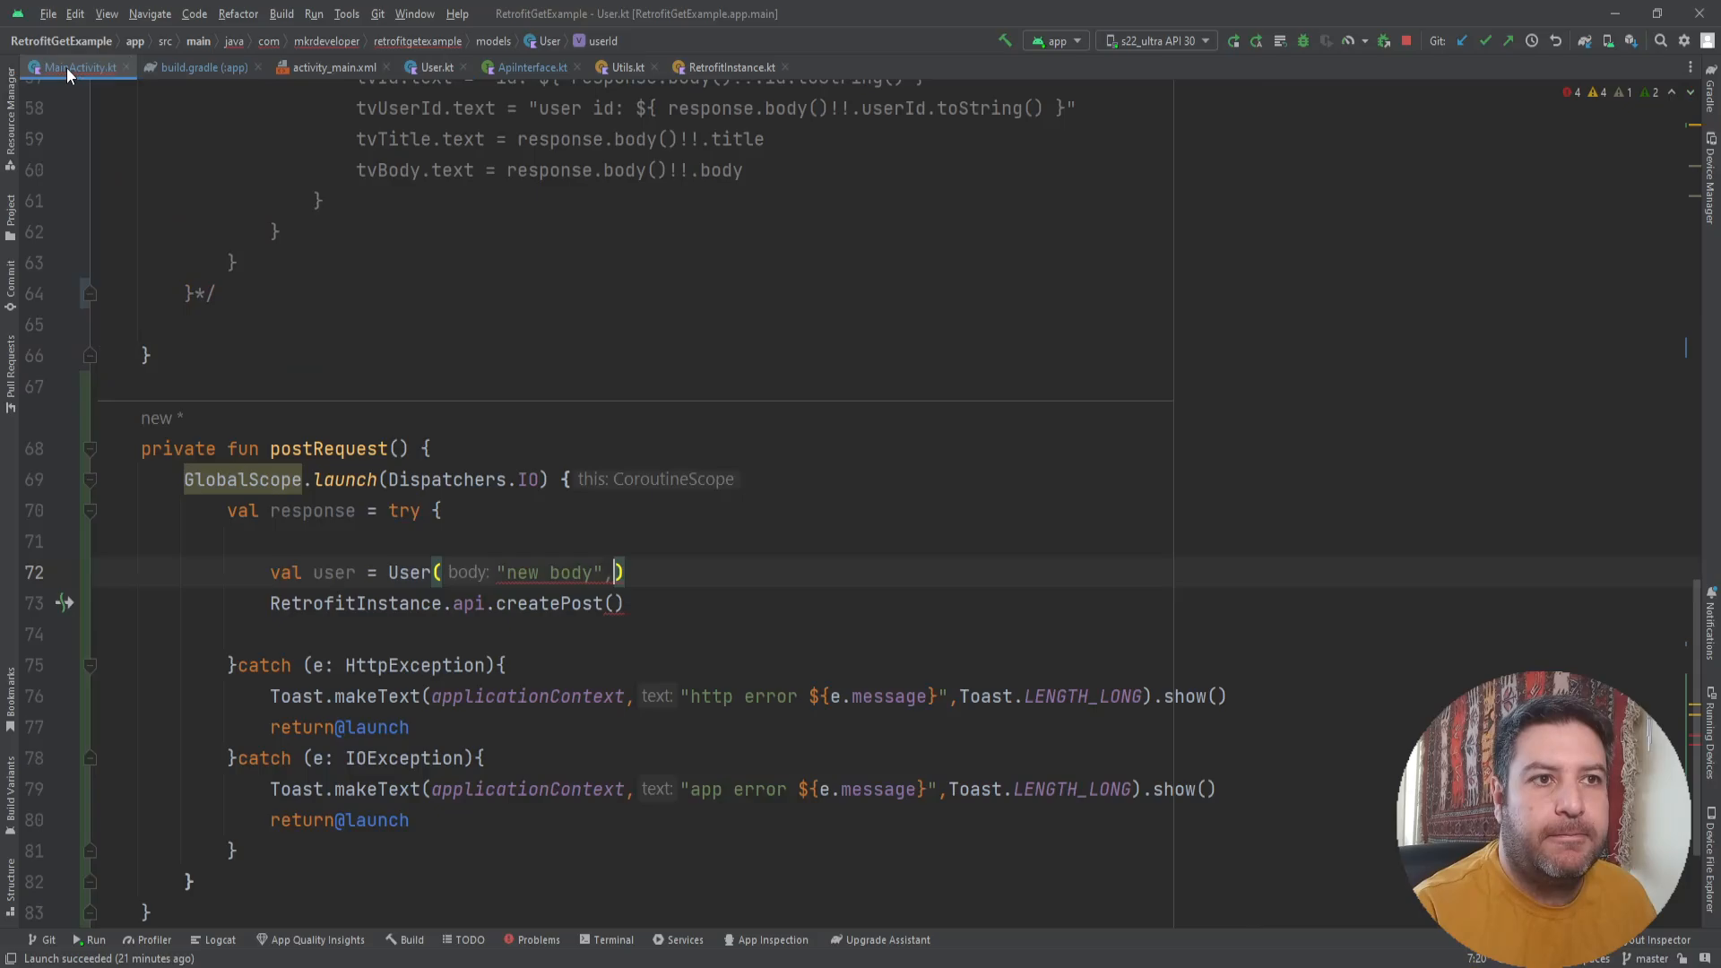
{"action": "type", "text": "n"}
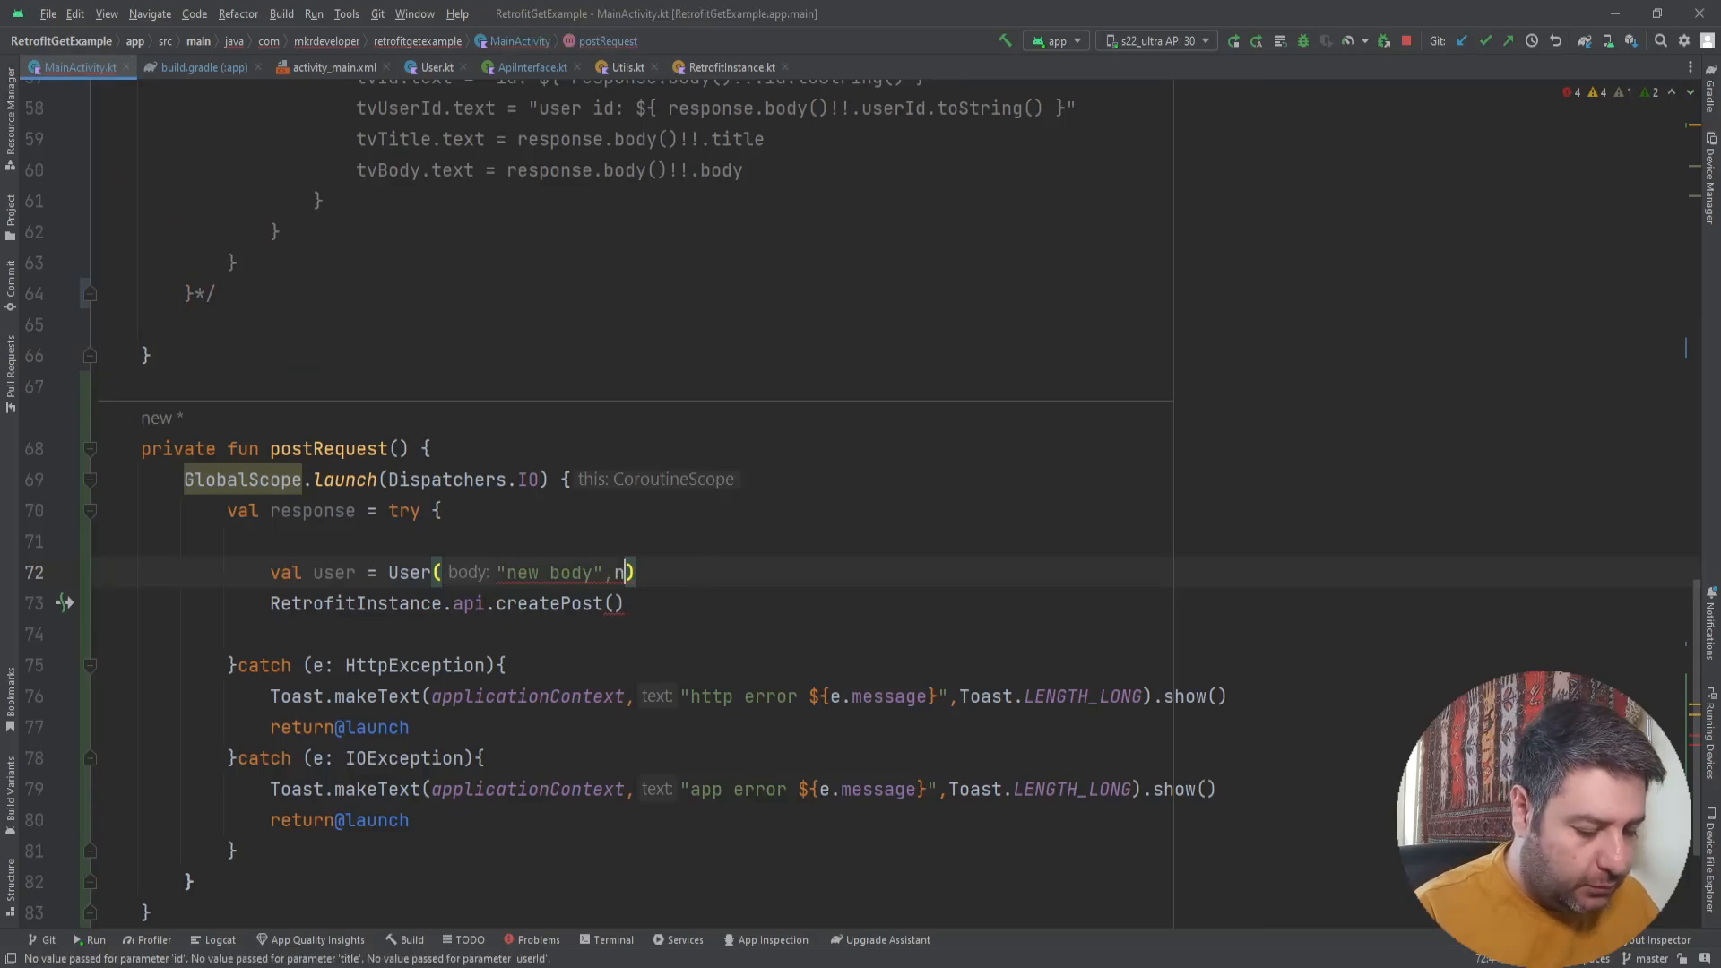
{"action": "type", "text": "ull,"}
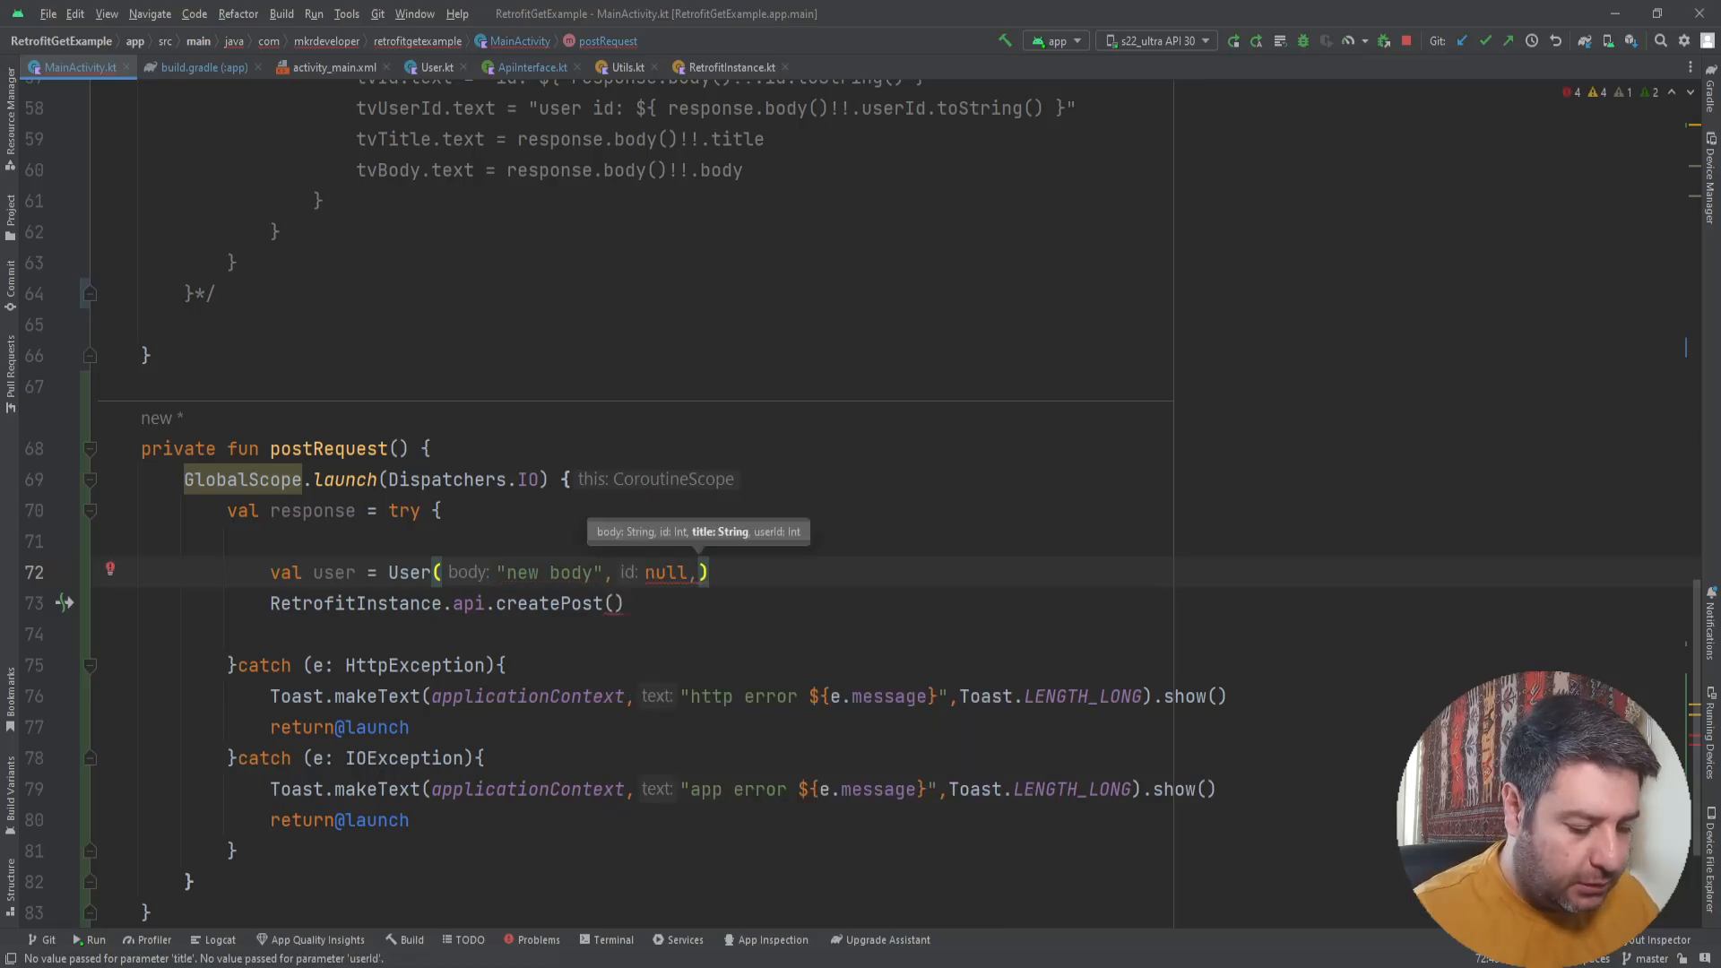
{"action": "type", "text": "title: \"n"}
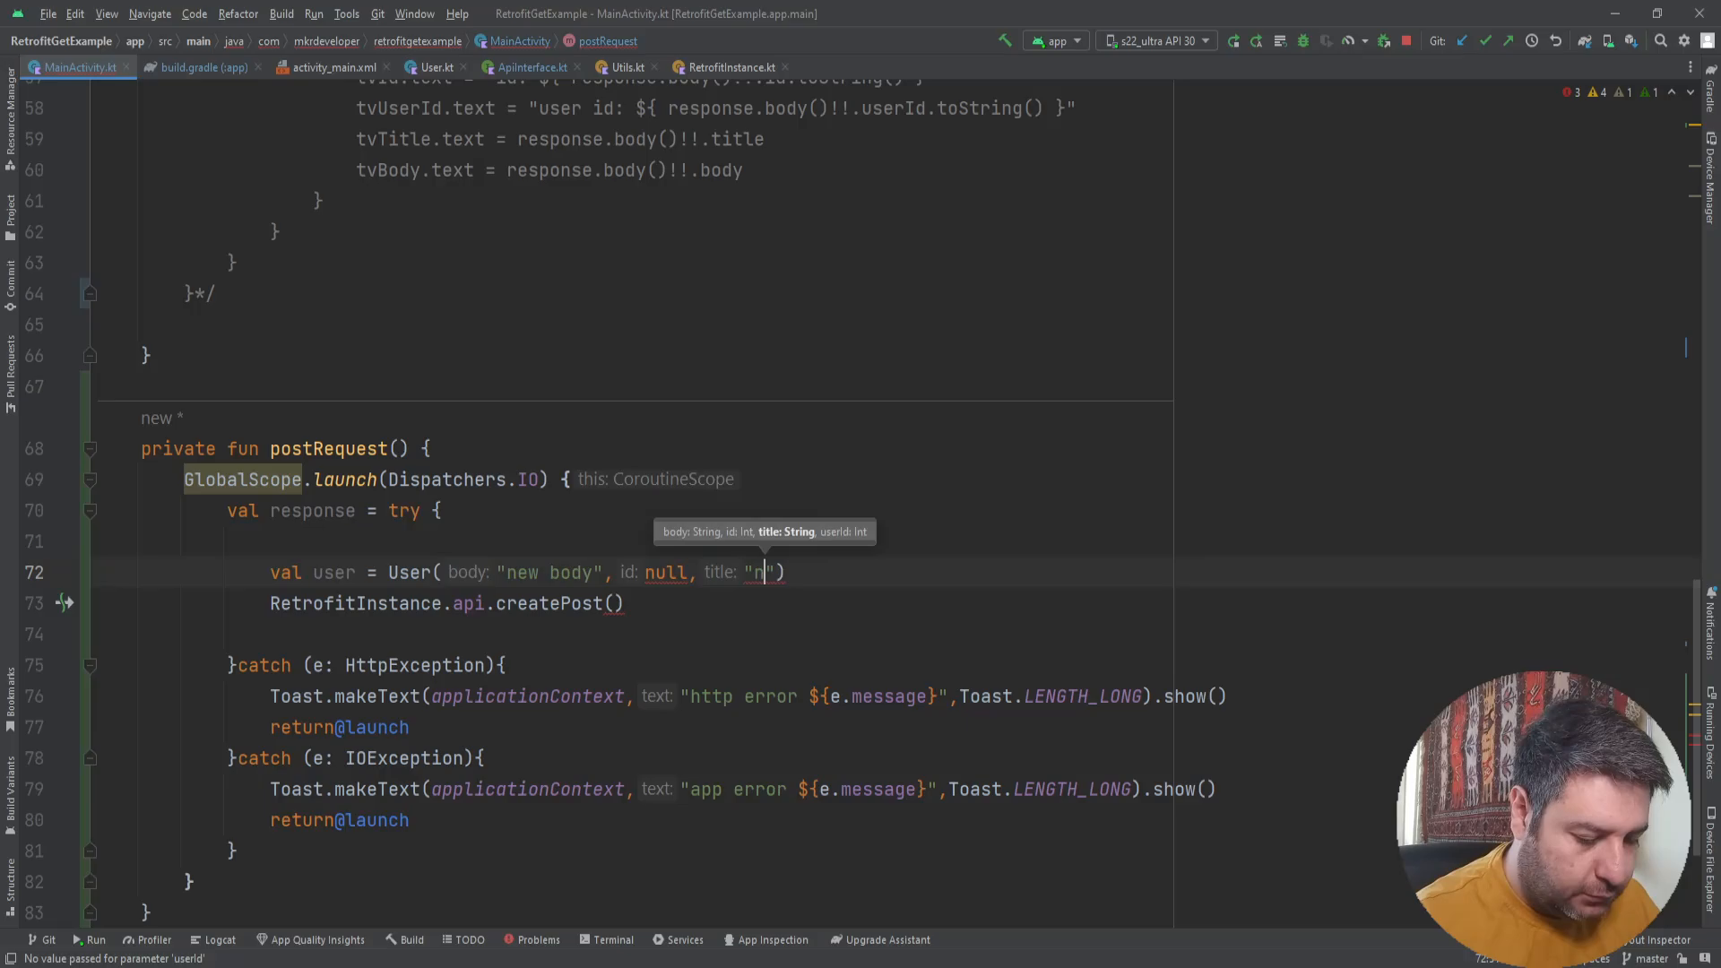
{"action": "type", "text": "ew ti"}
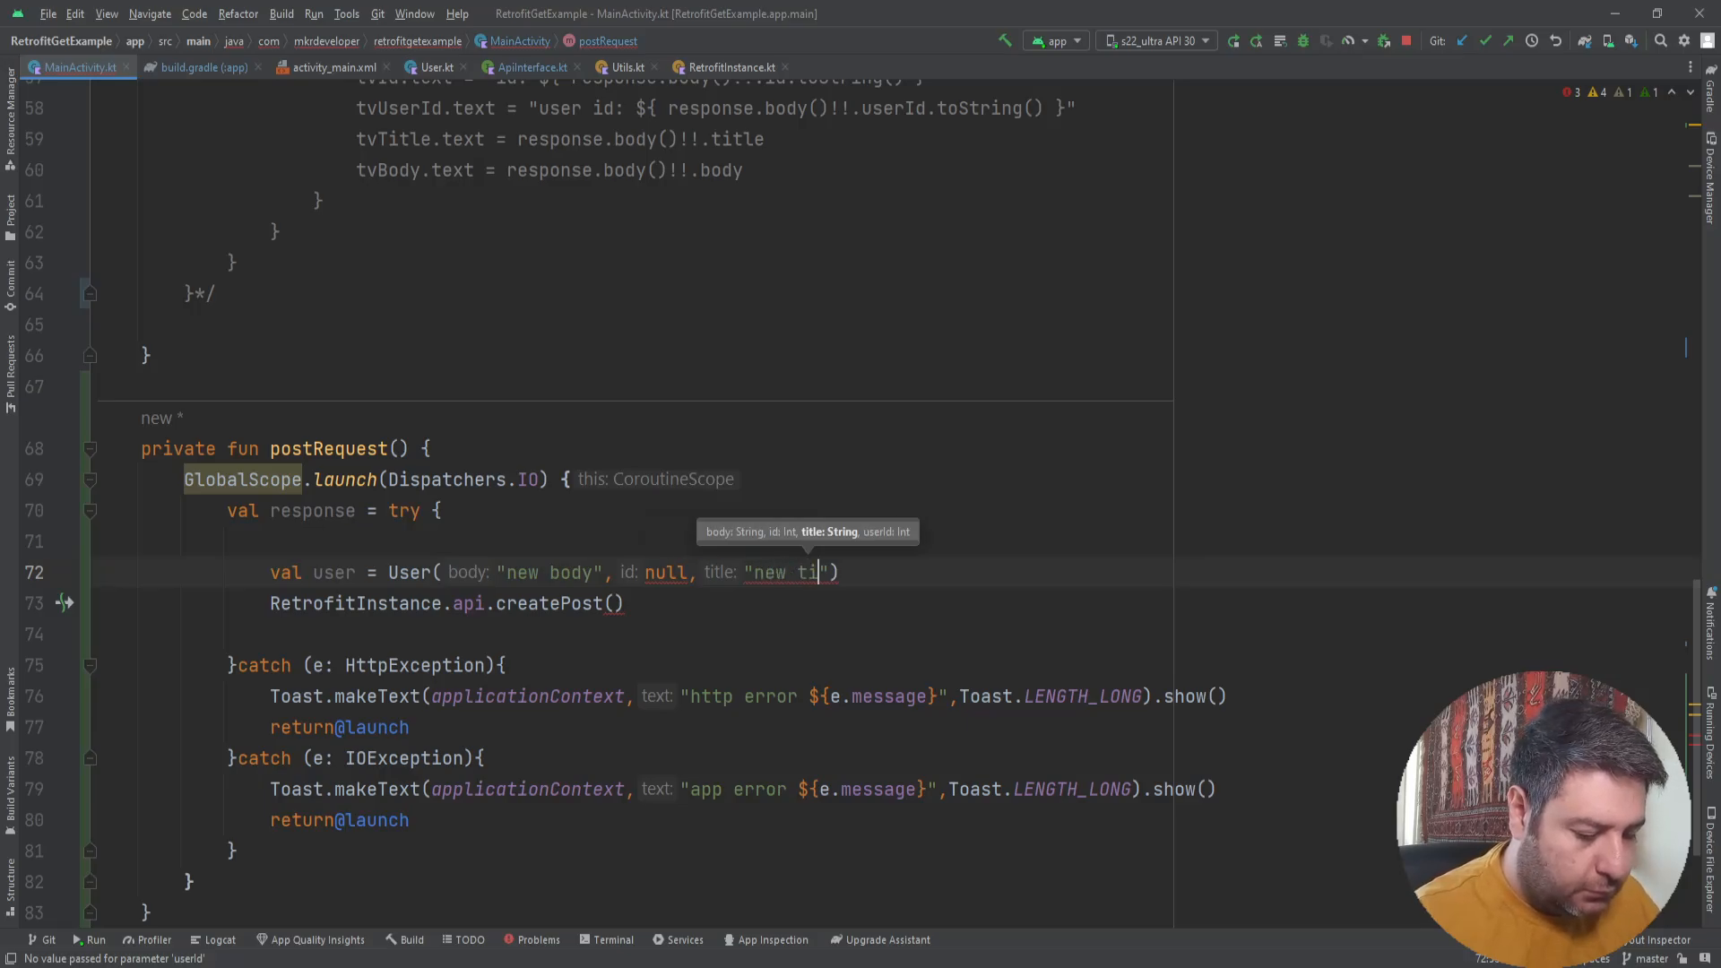
{"action": "type", "text": "tle"}
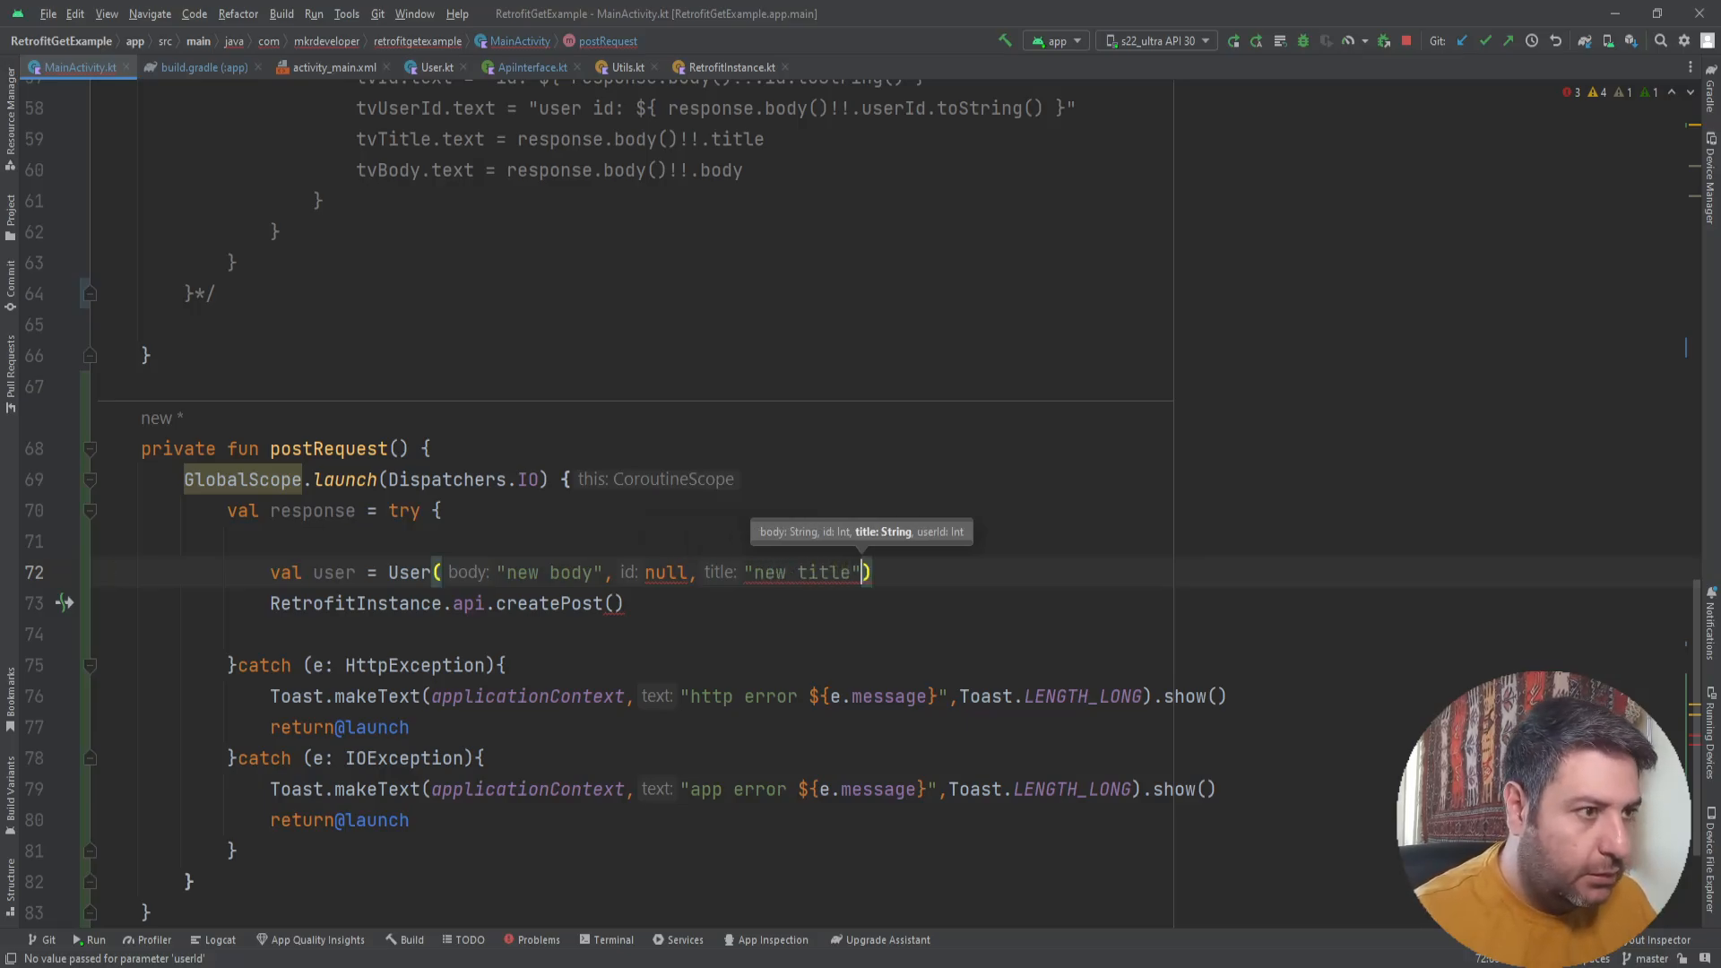
{"action": "type", "text": ","}
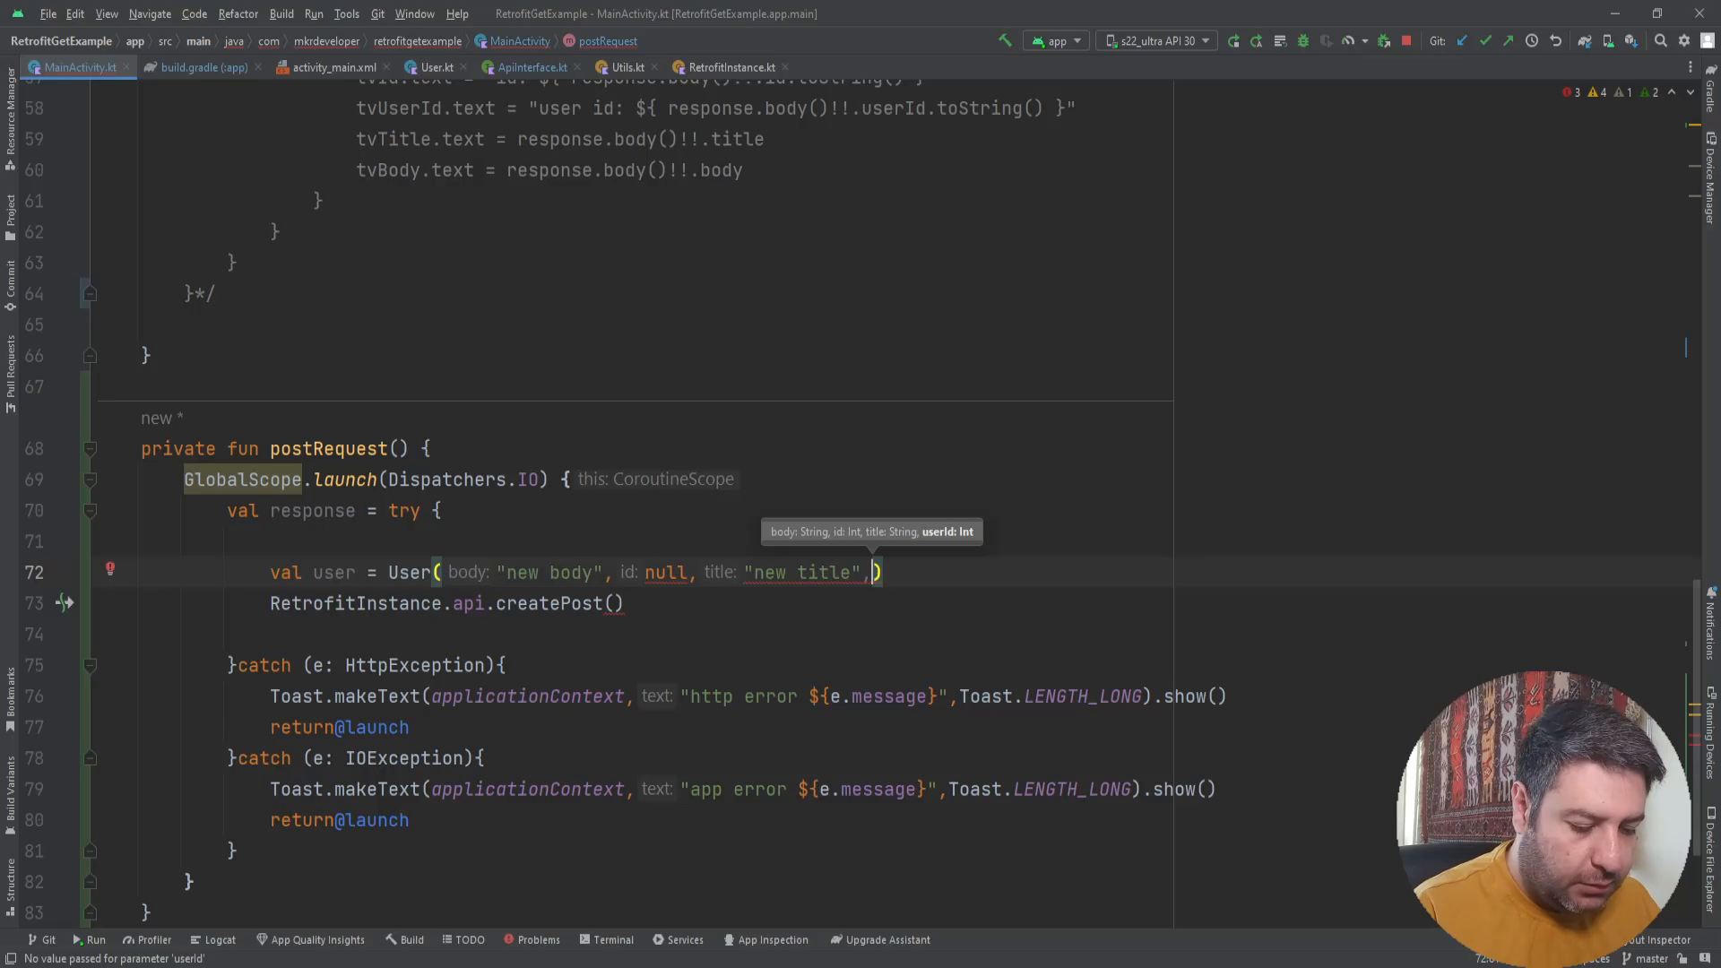
{"action": "type", "text": "userId: 23"}
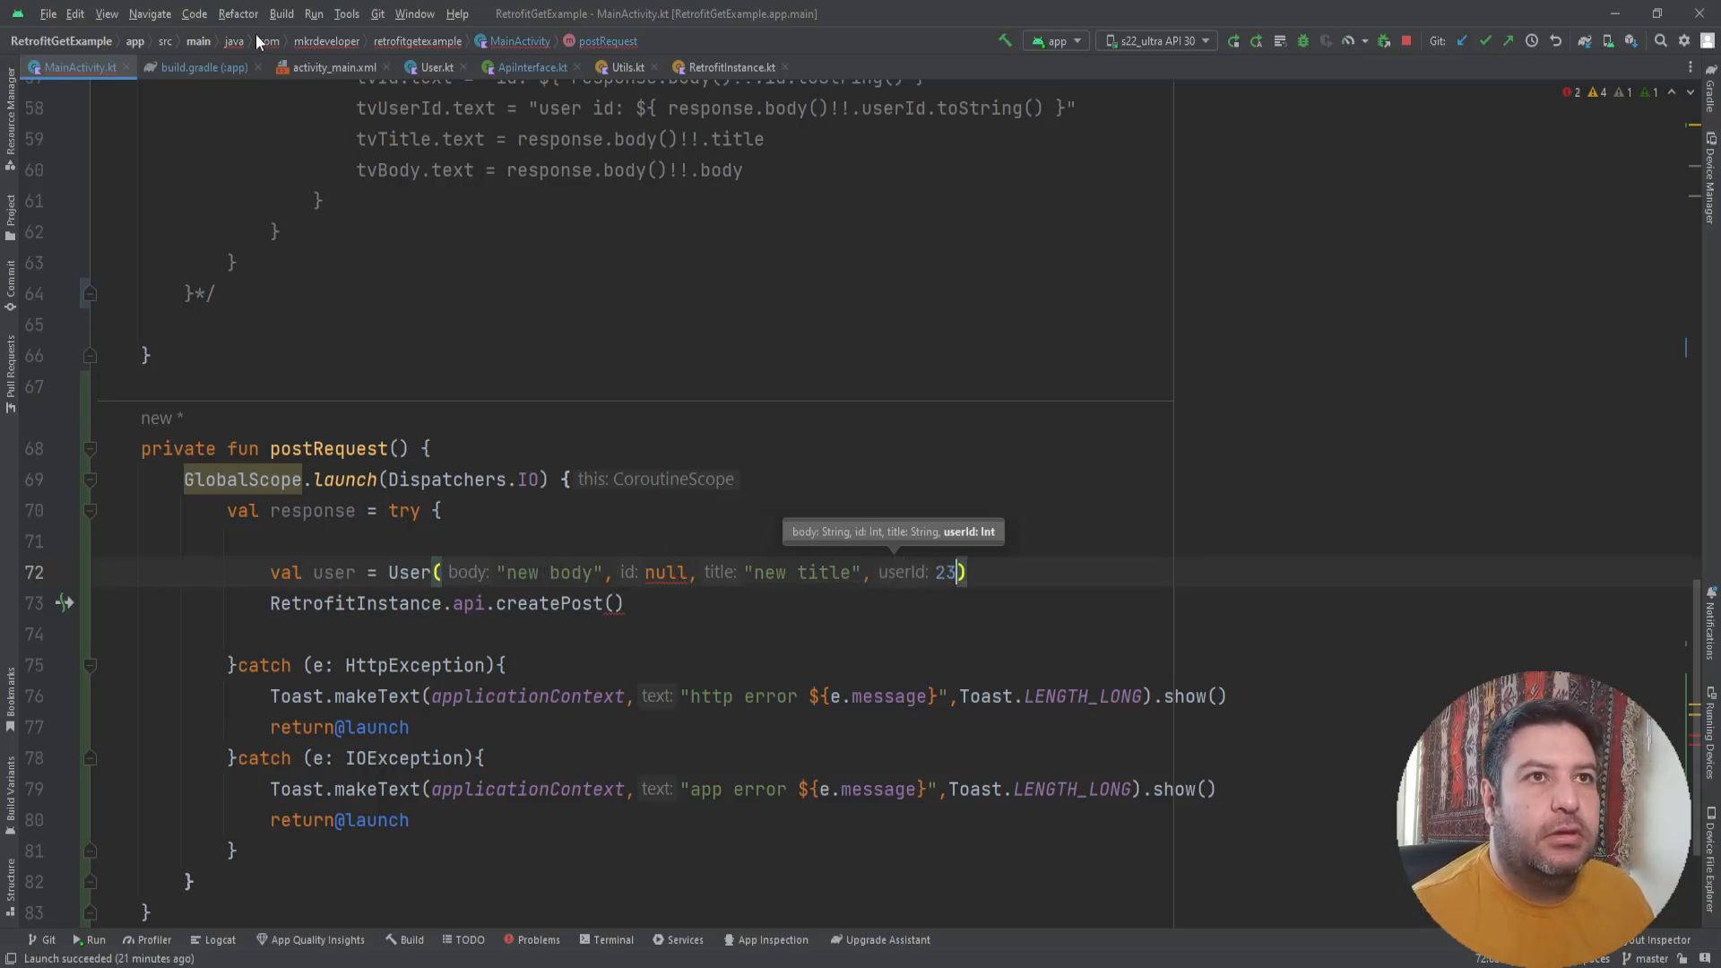
{"action": "left_click", "coordinate": [436, 67]}
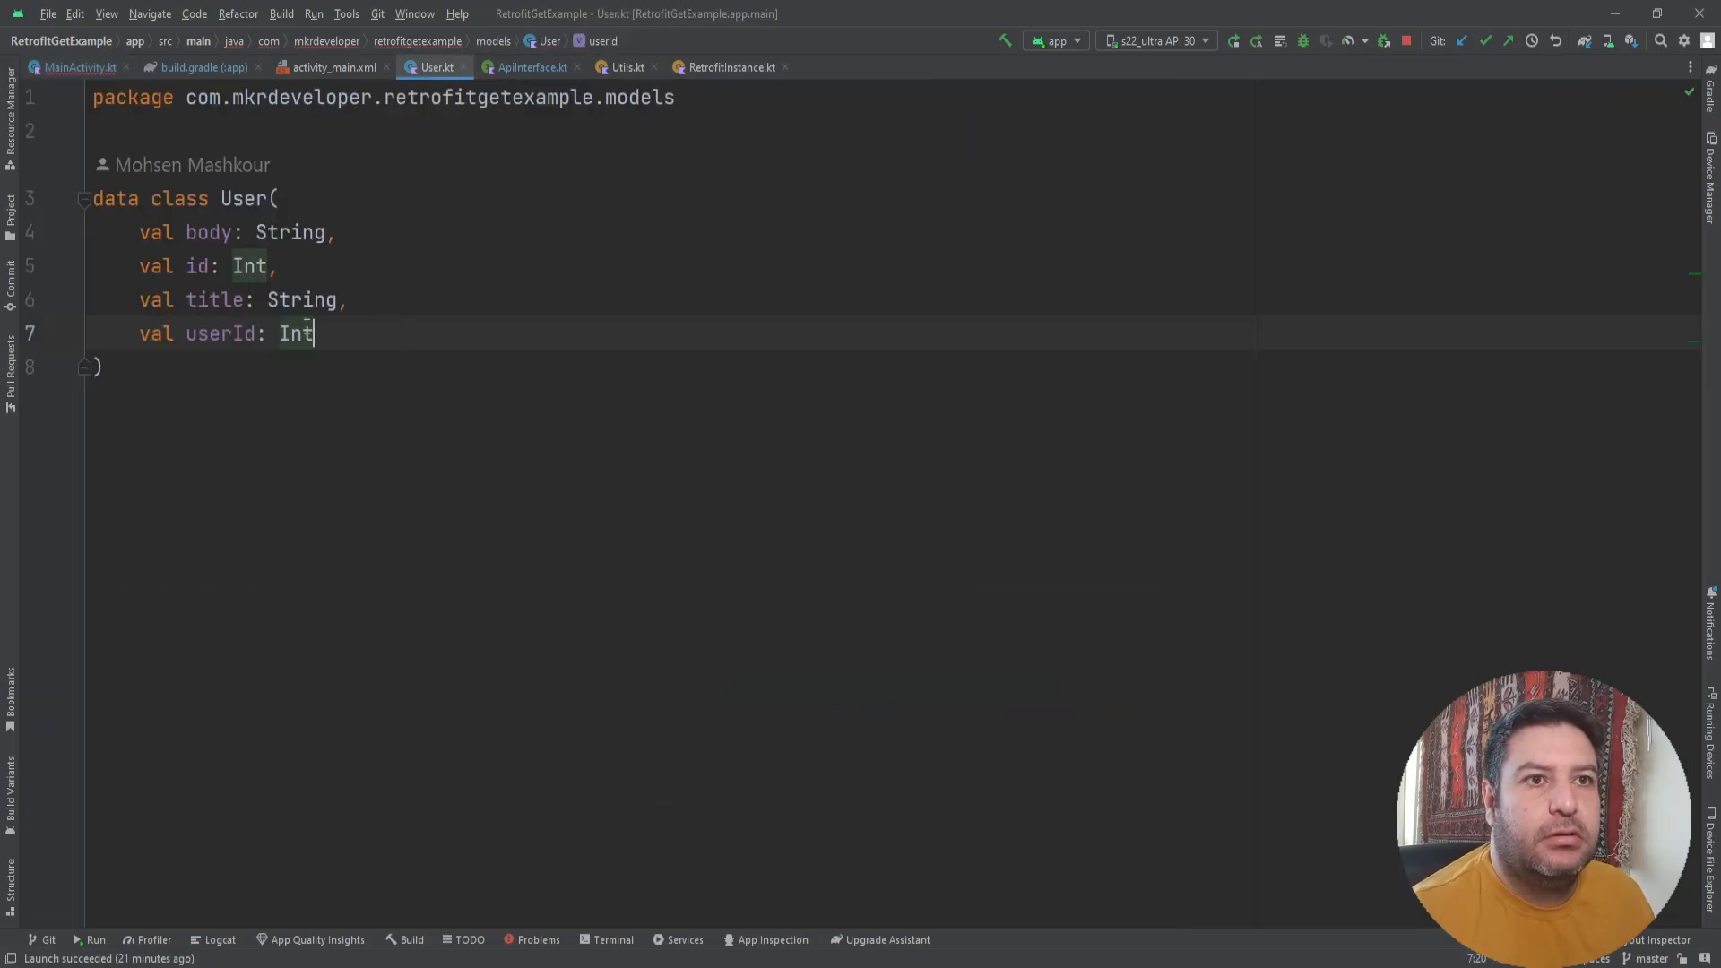
Change the User id type to Int? and pass user into createPost().
{"action": "left_click", "coordinate": [273, 266]}
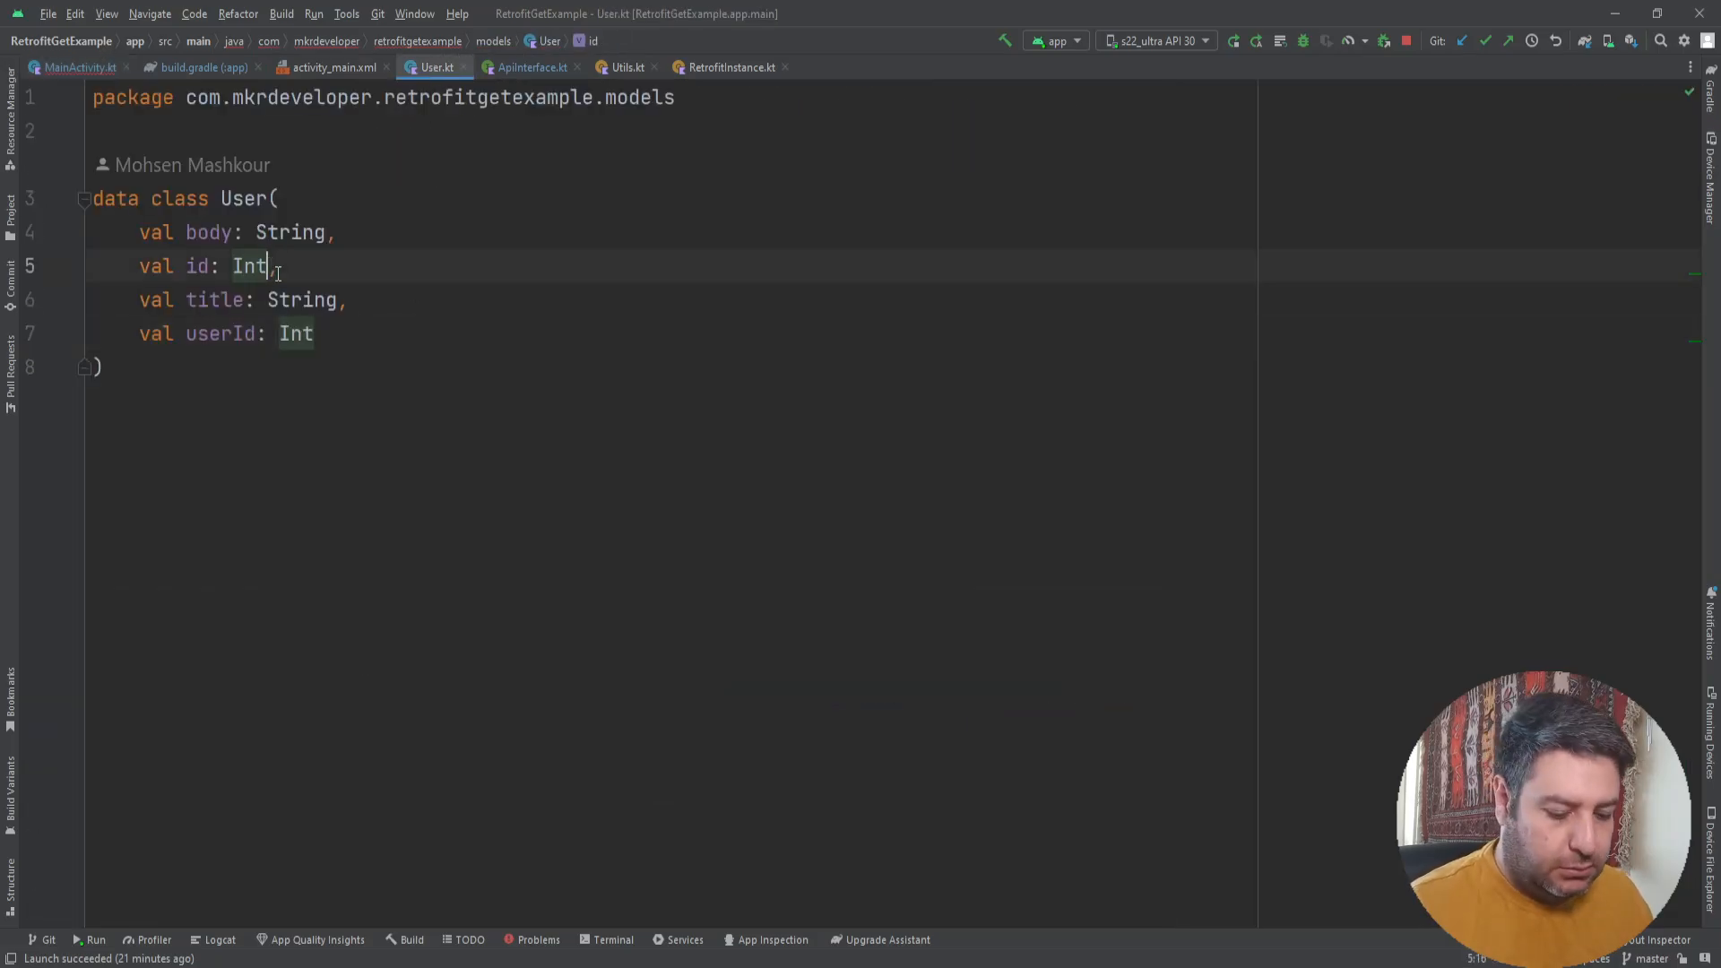
{"action": "type", "text": "?"}
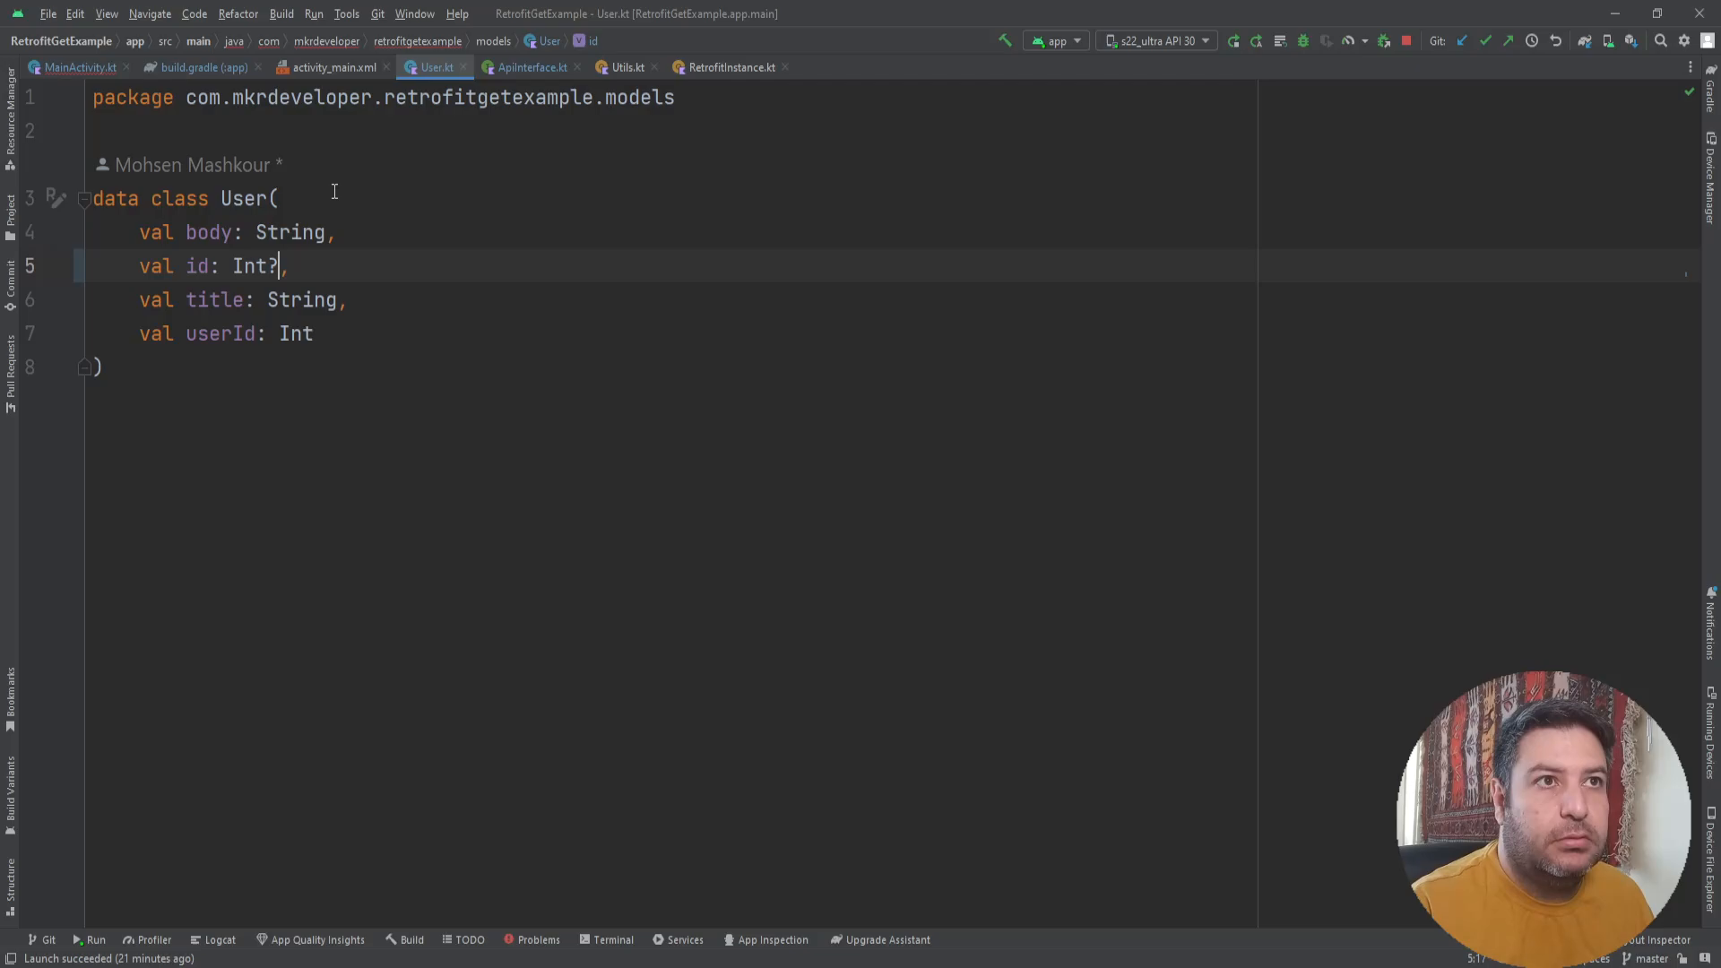
{"action": "left_click", "coordinate": [77, 67]}
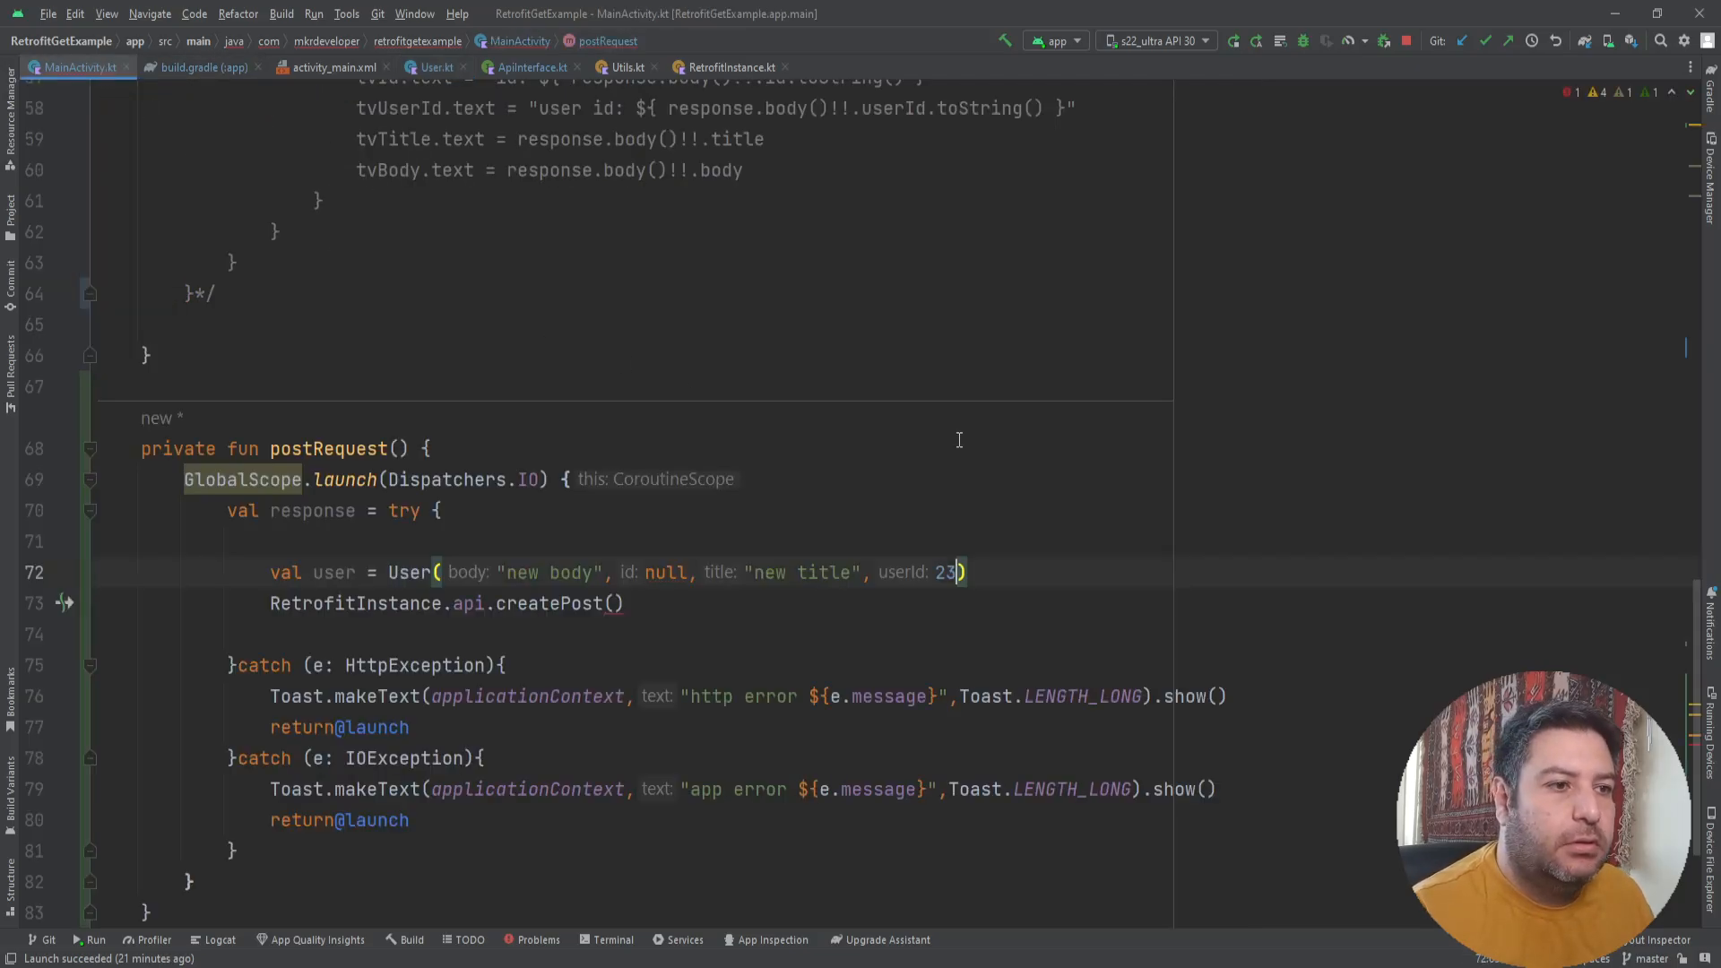
{"action": "left_click", "coordinate": [615, 602]}
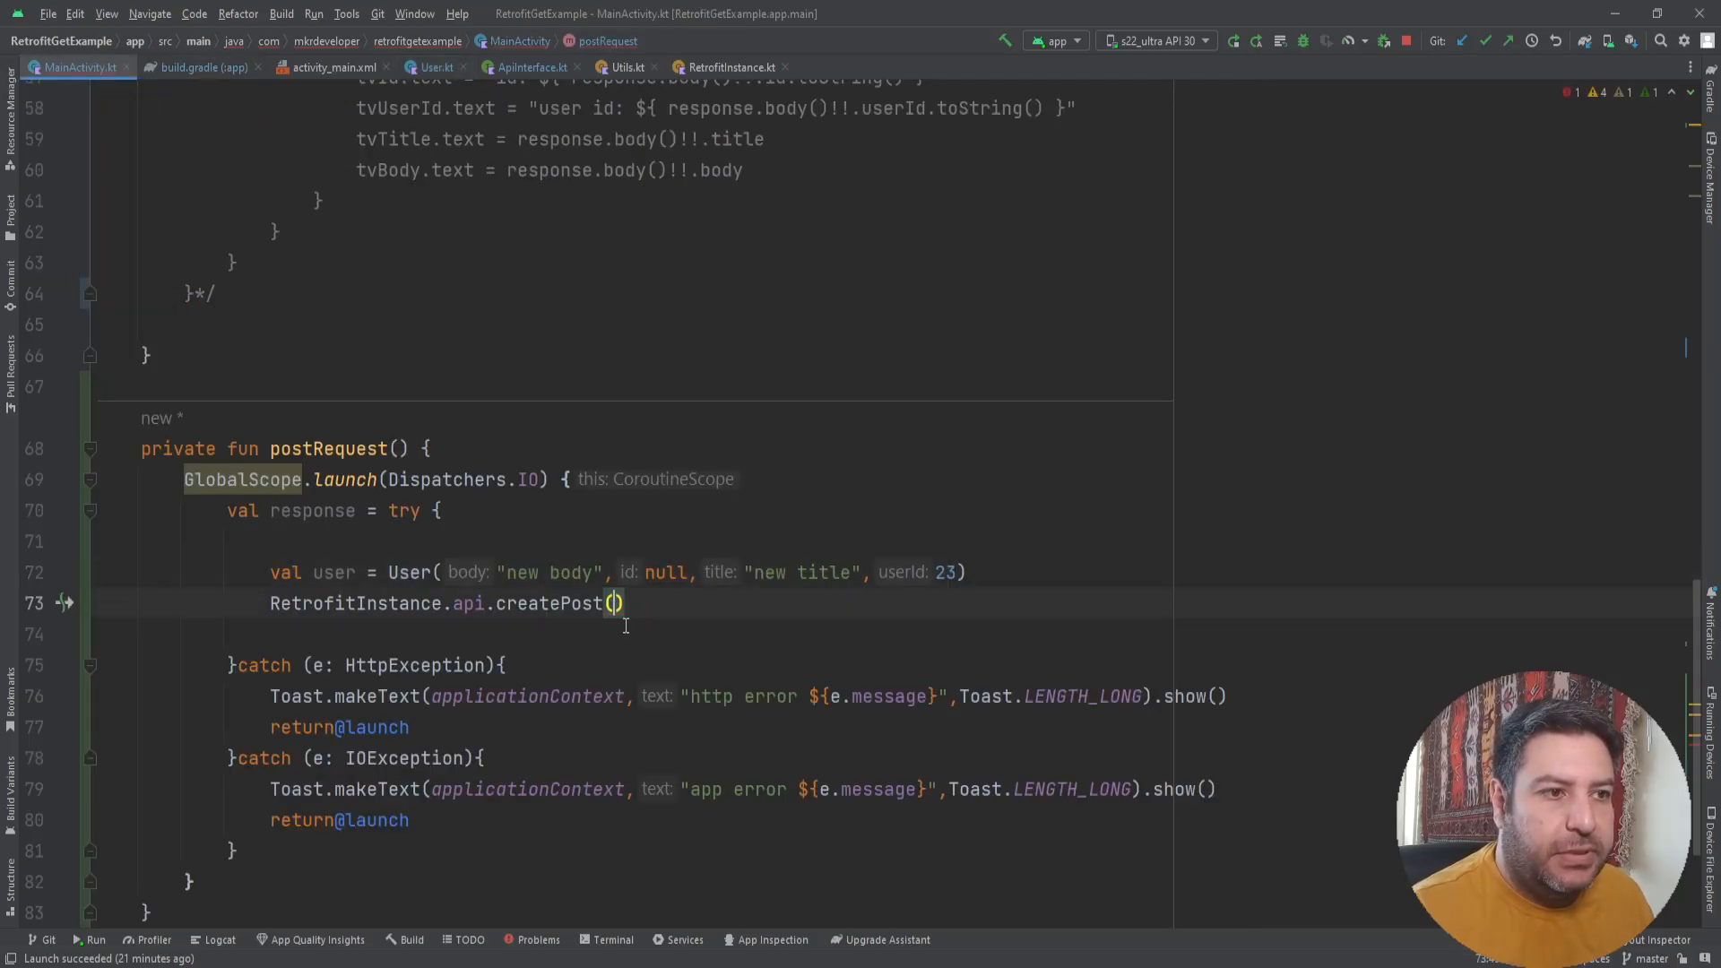
{"action": "type", "text": "u"}
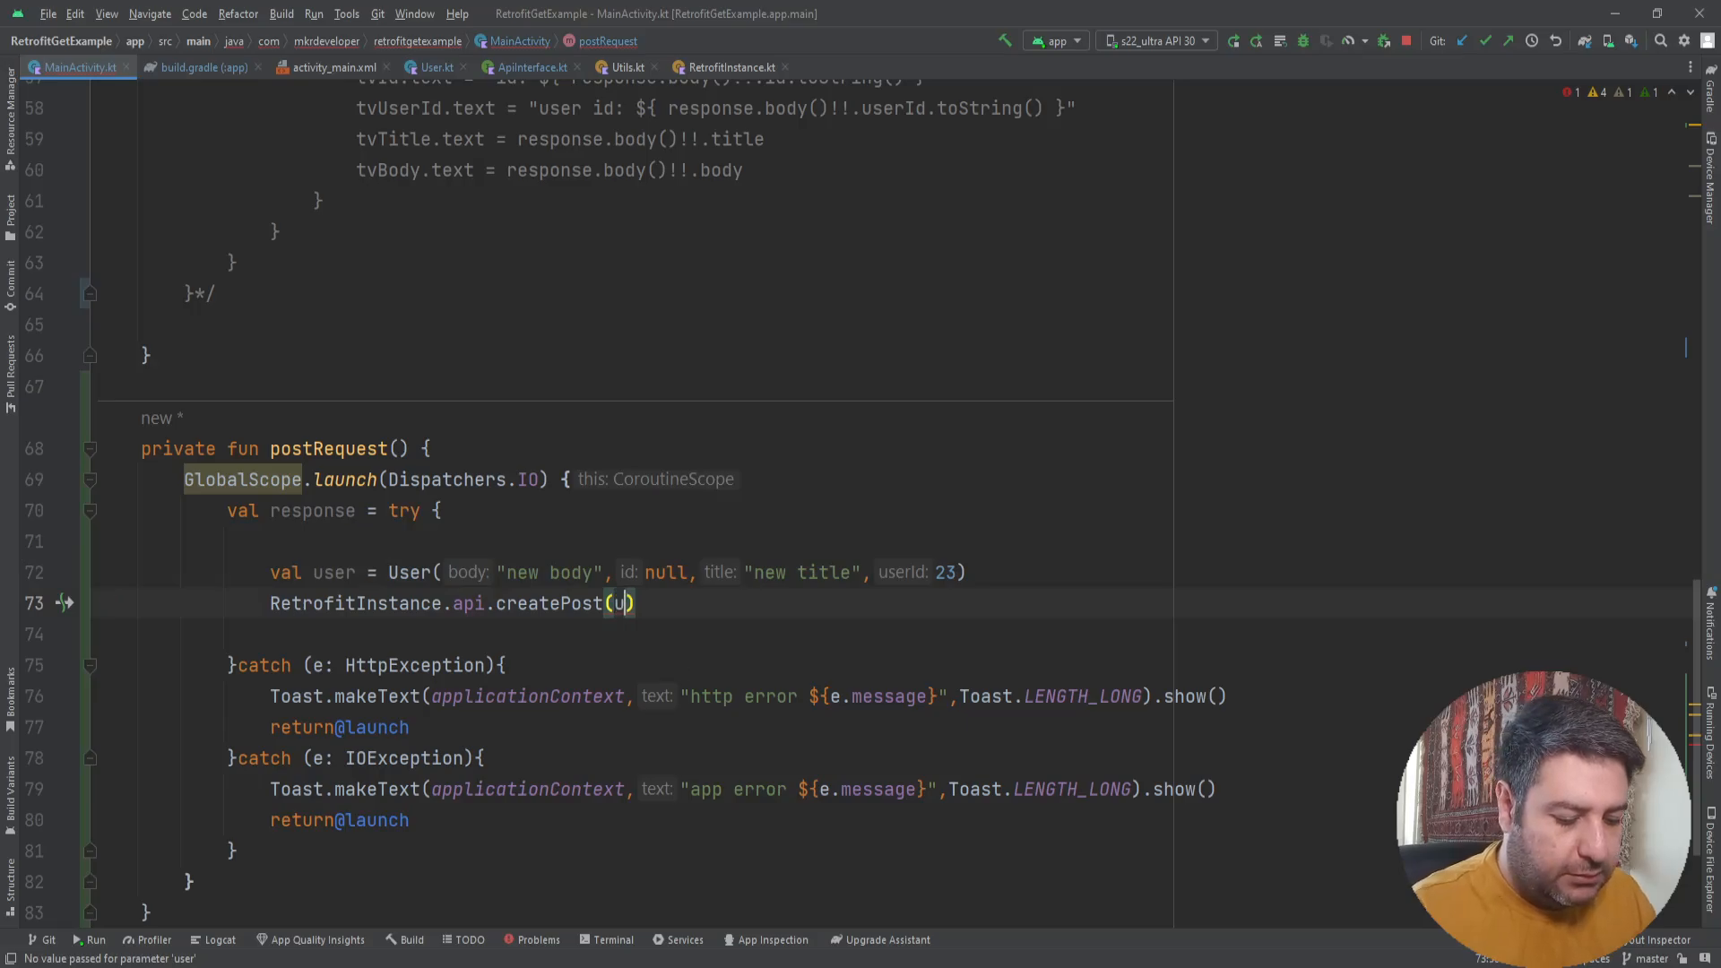
{"action": "type", "text": "ser"}
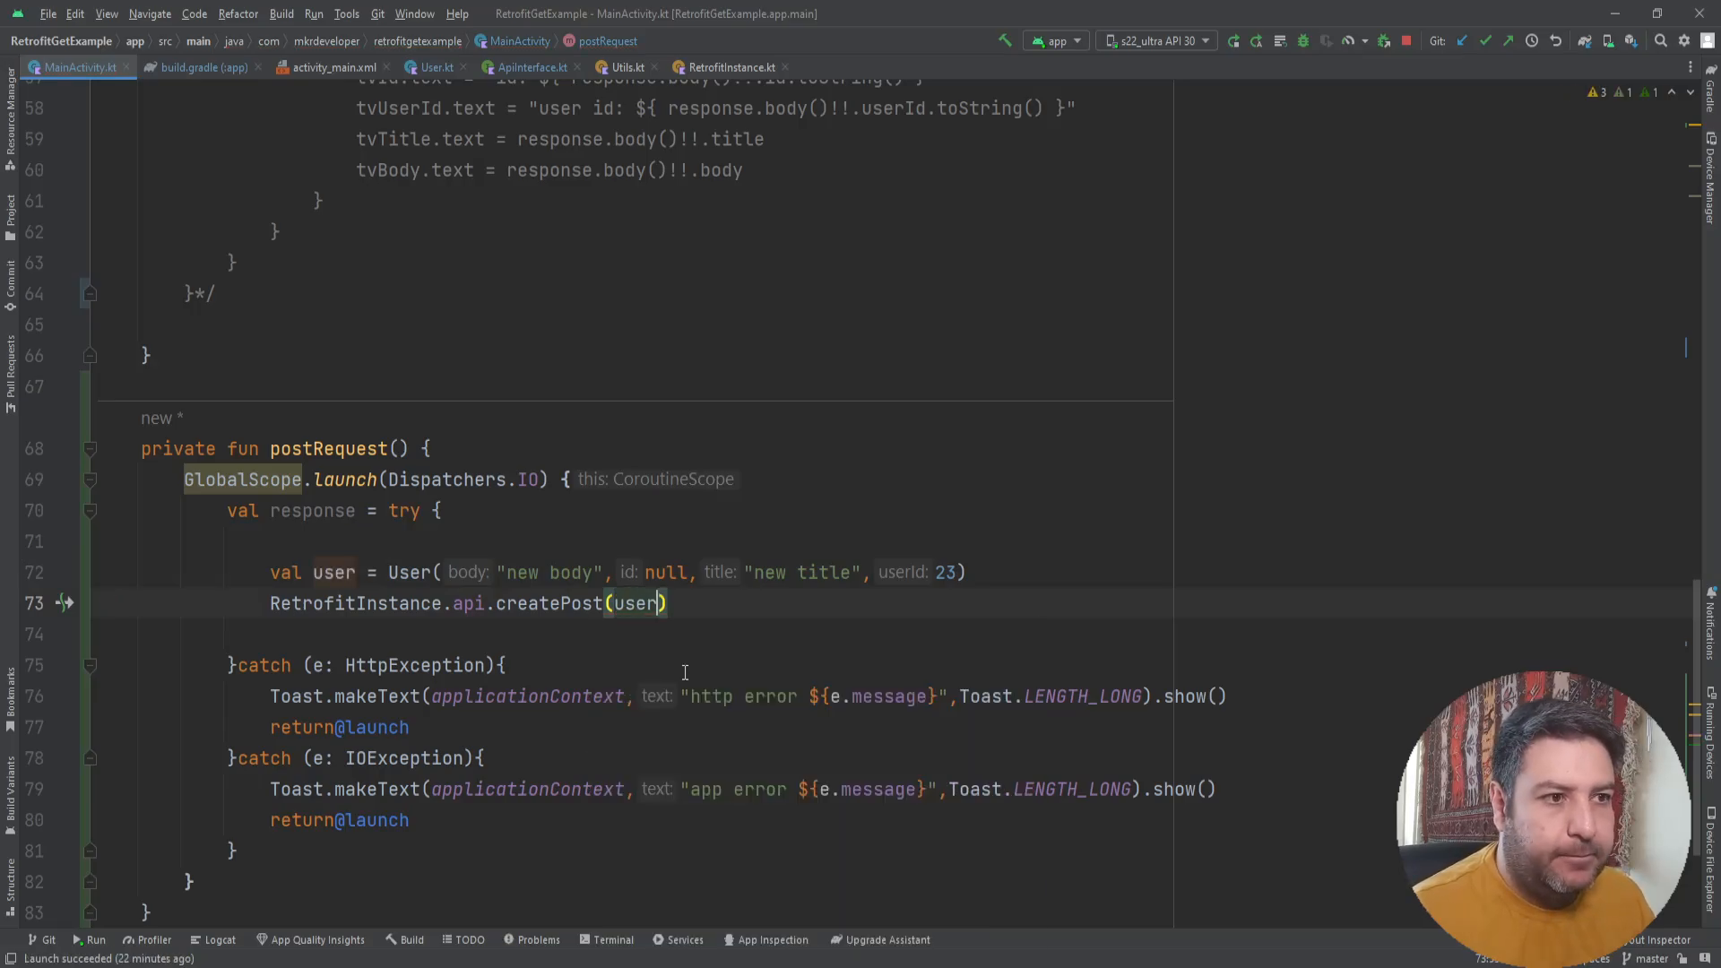
Paste the onCreate response.isSuccessful block after postRequest's catch blocks.
{"action": "scroll", "scroll_direction": "down", "scroll_amount": 3}
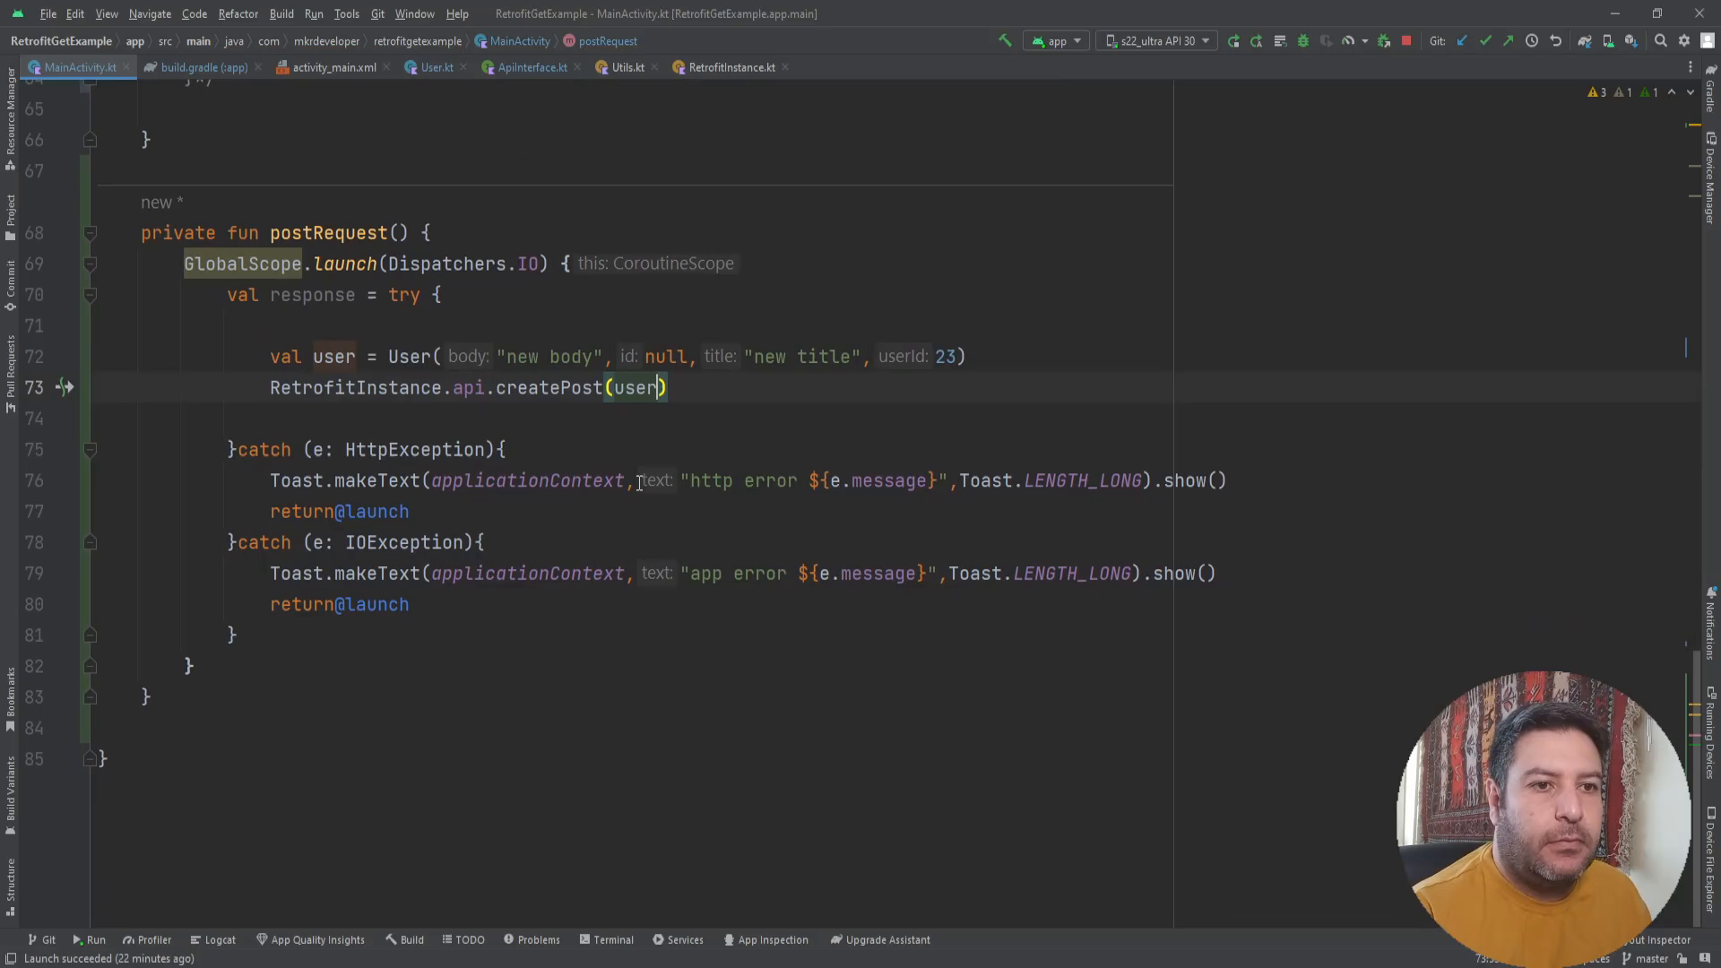
{"action": "scroll", "scroll_direction": "up", "scroll_amount": 3}
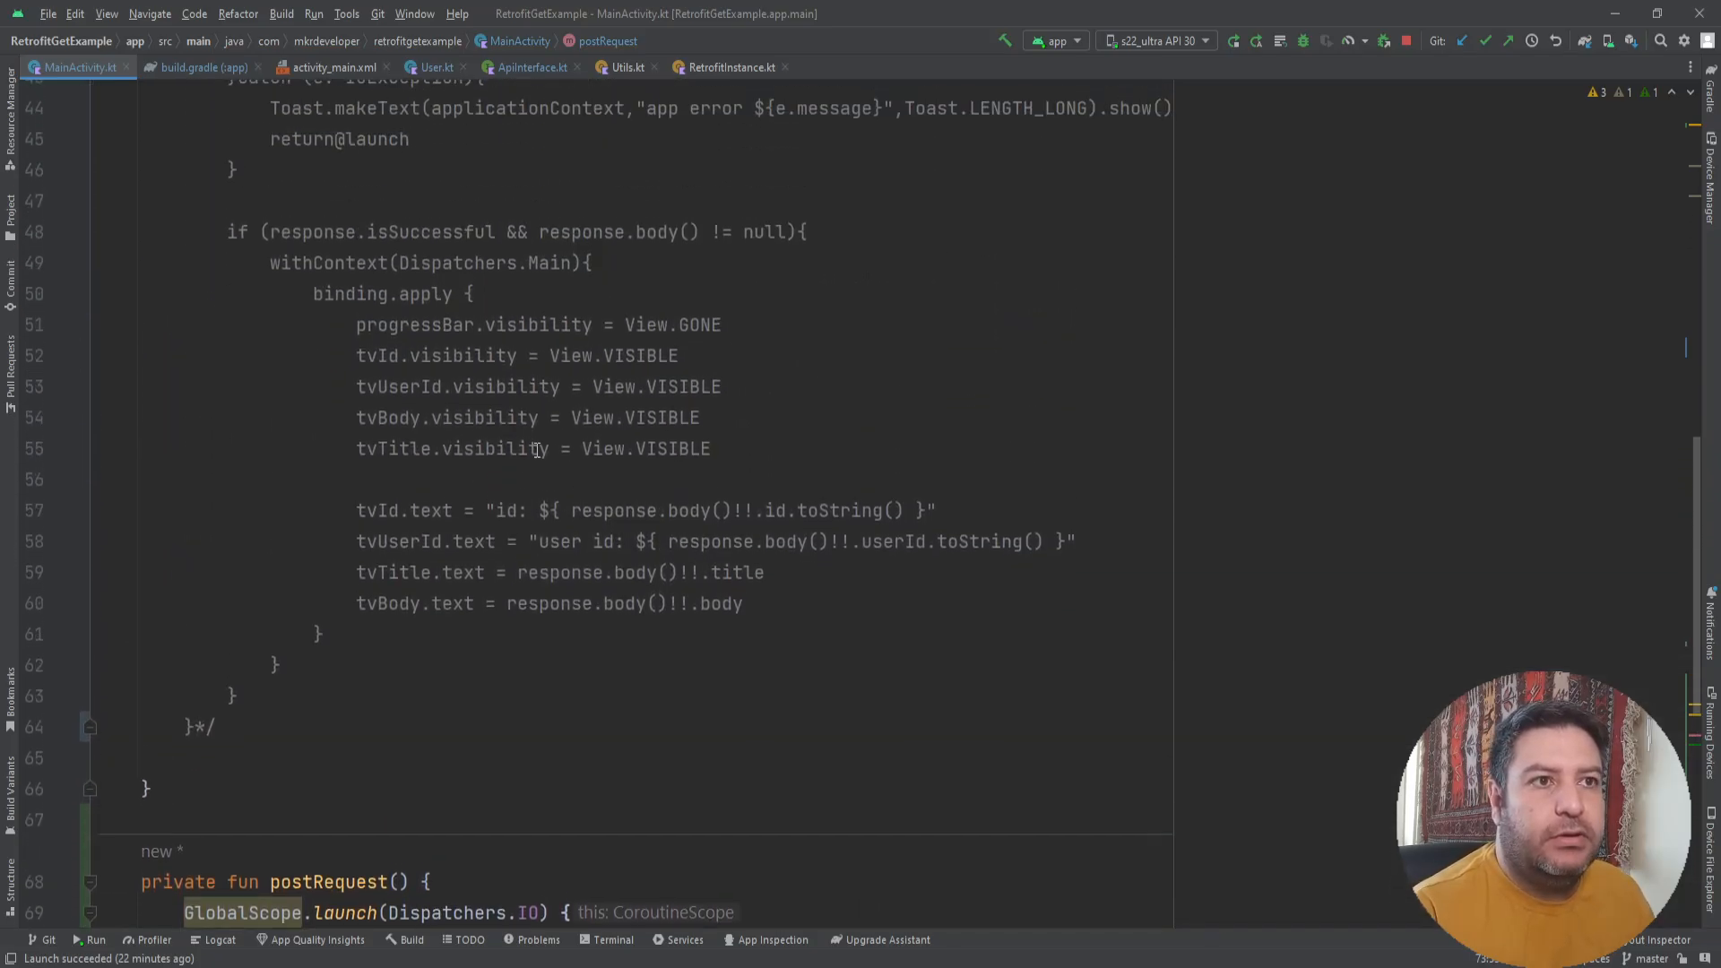
{"action": "scroll", "scroll_direction": "up", "scroll_amount": 3}
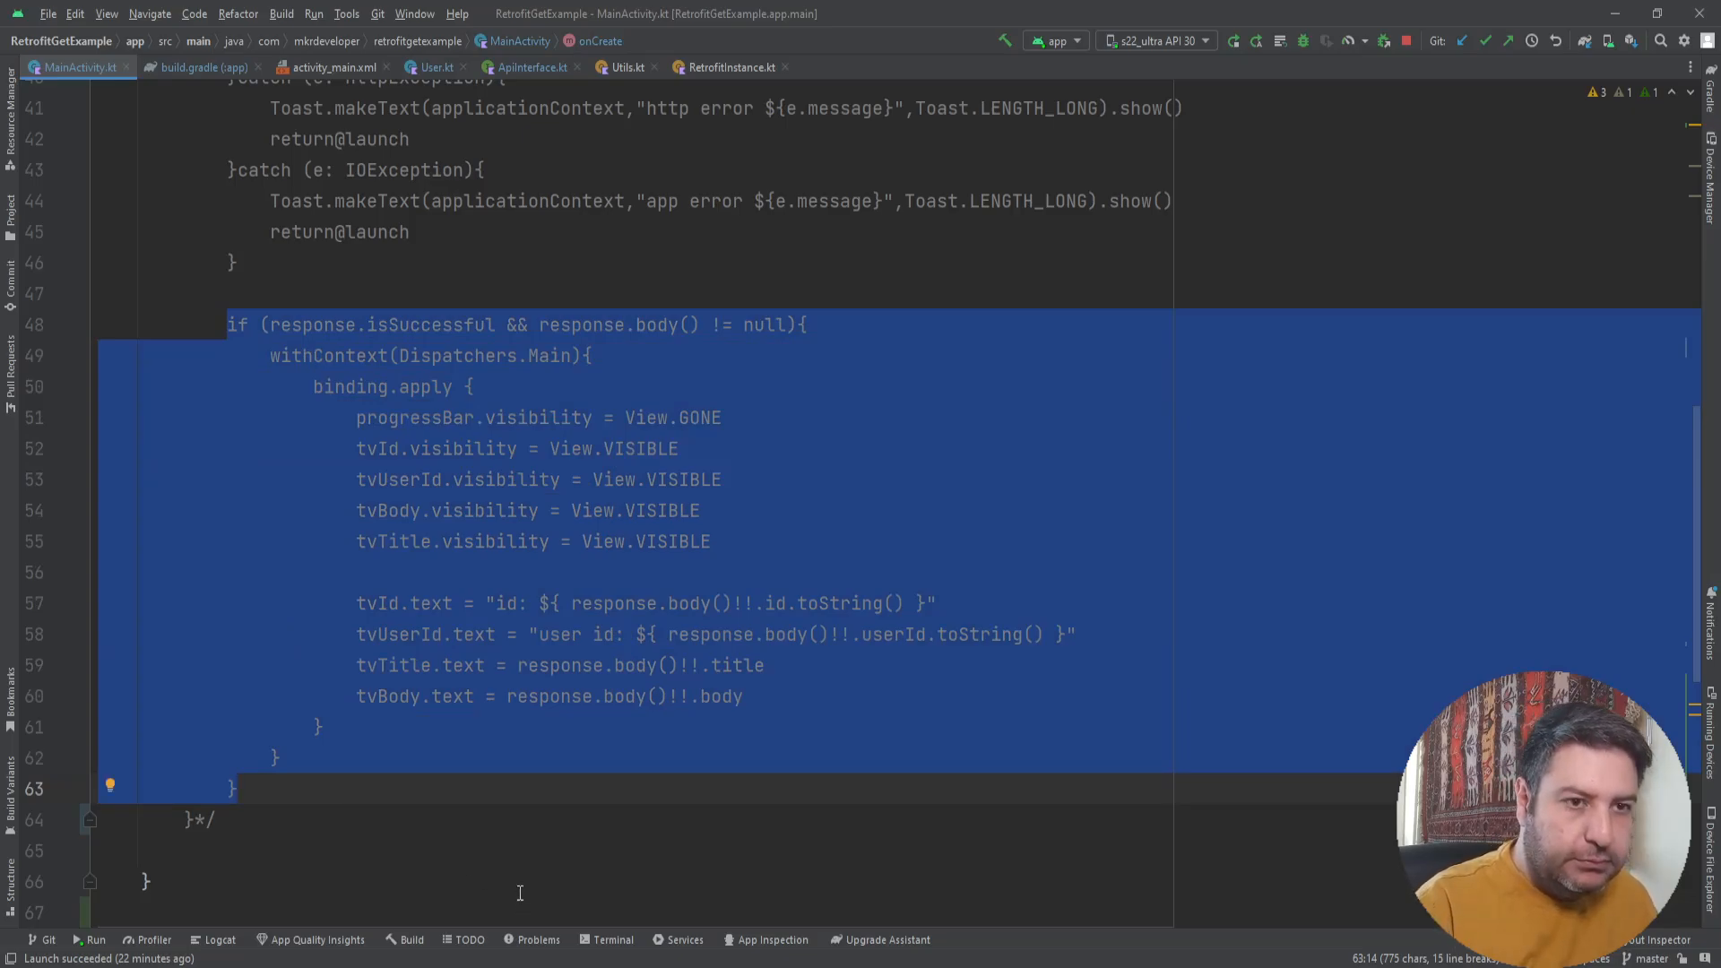
{"action": "scroll", "scroll_direction": "down", "scroll_amount": 3}
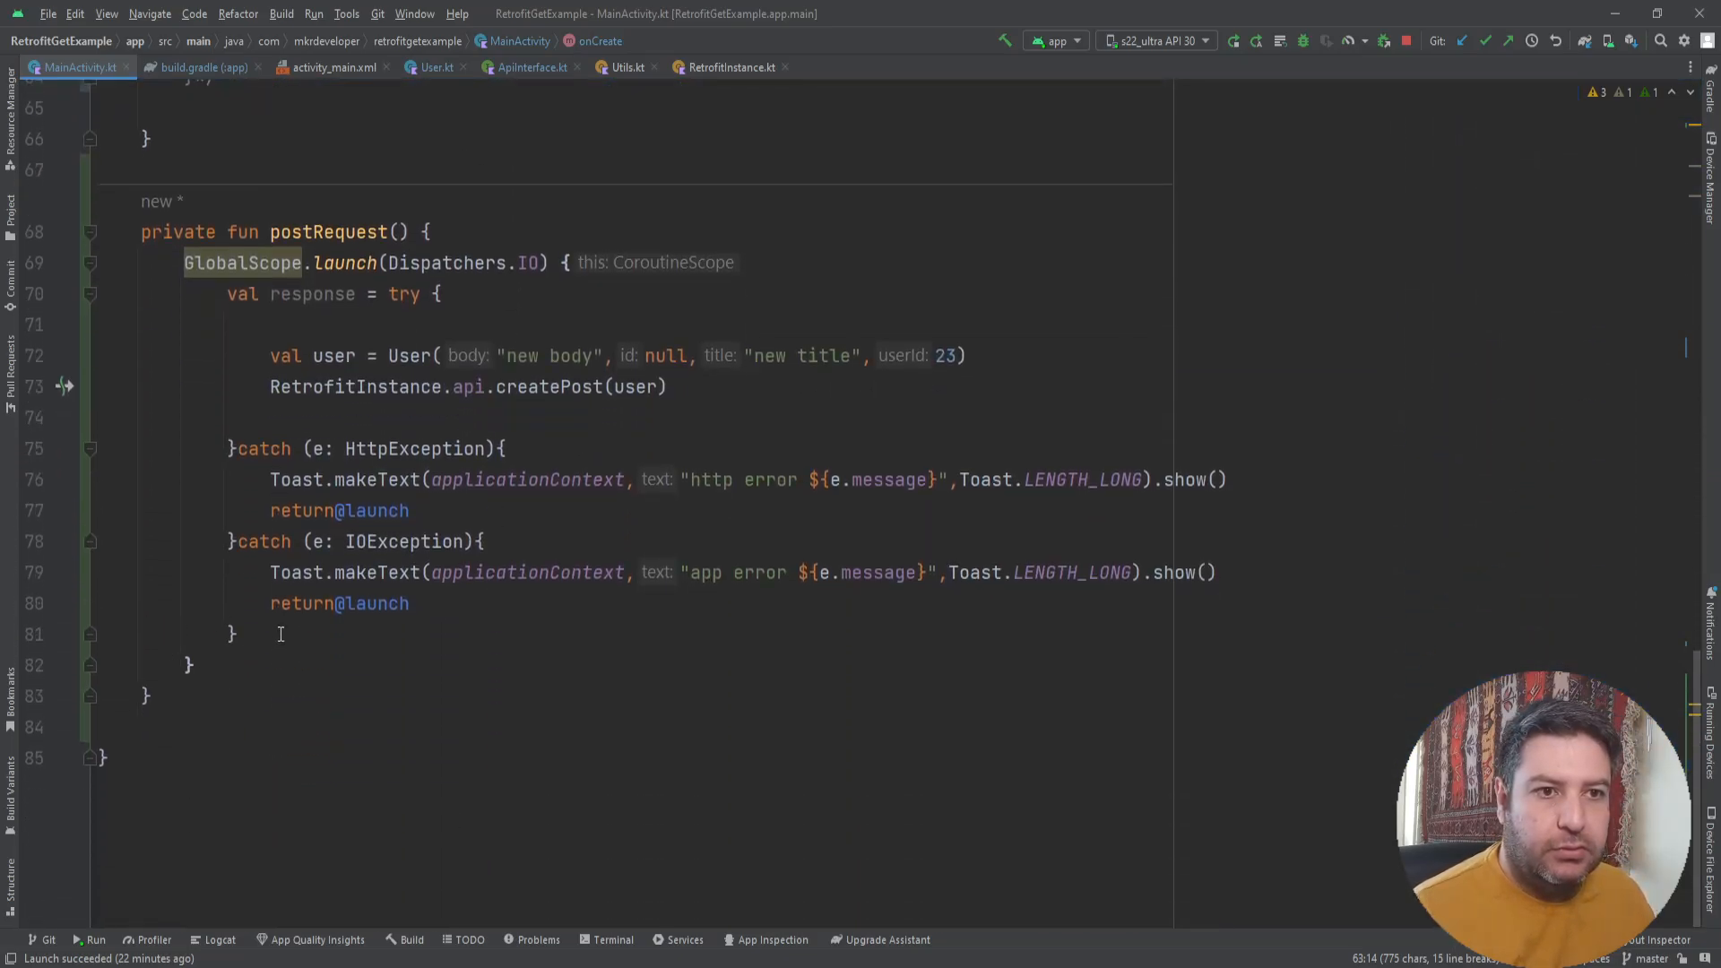
{"action": "left_click", "coordinate": [234, 634]}
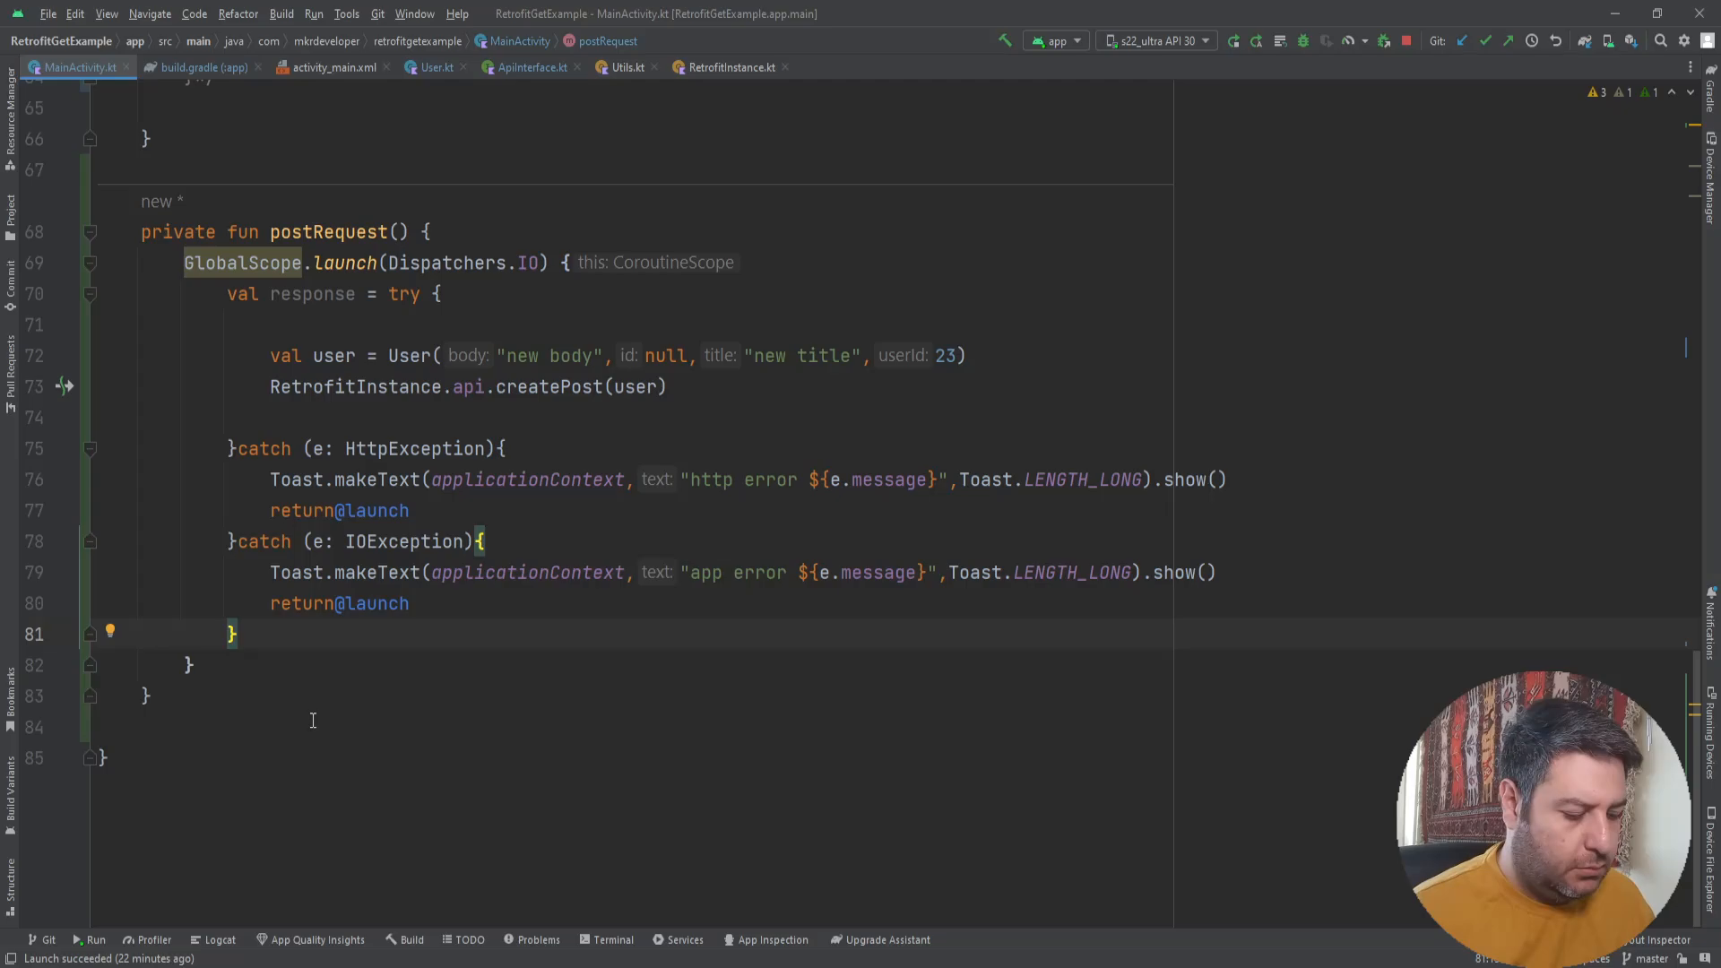
{"action": "scroll", "scroll_direction": "down", "scroll_amount": 3}
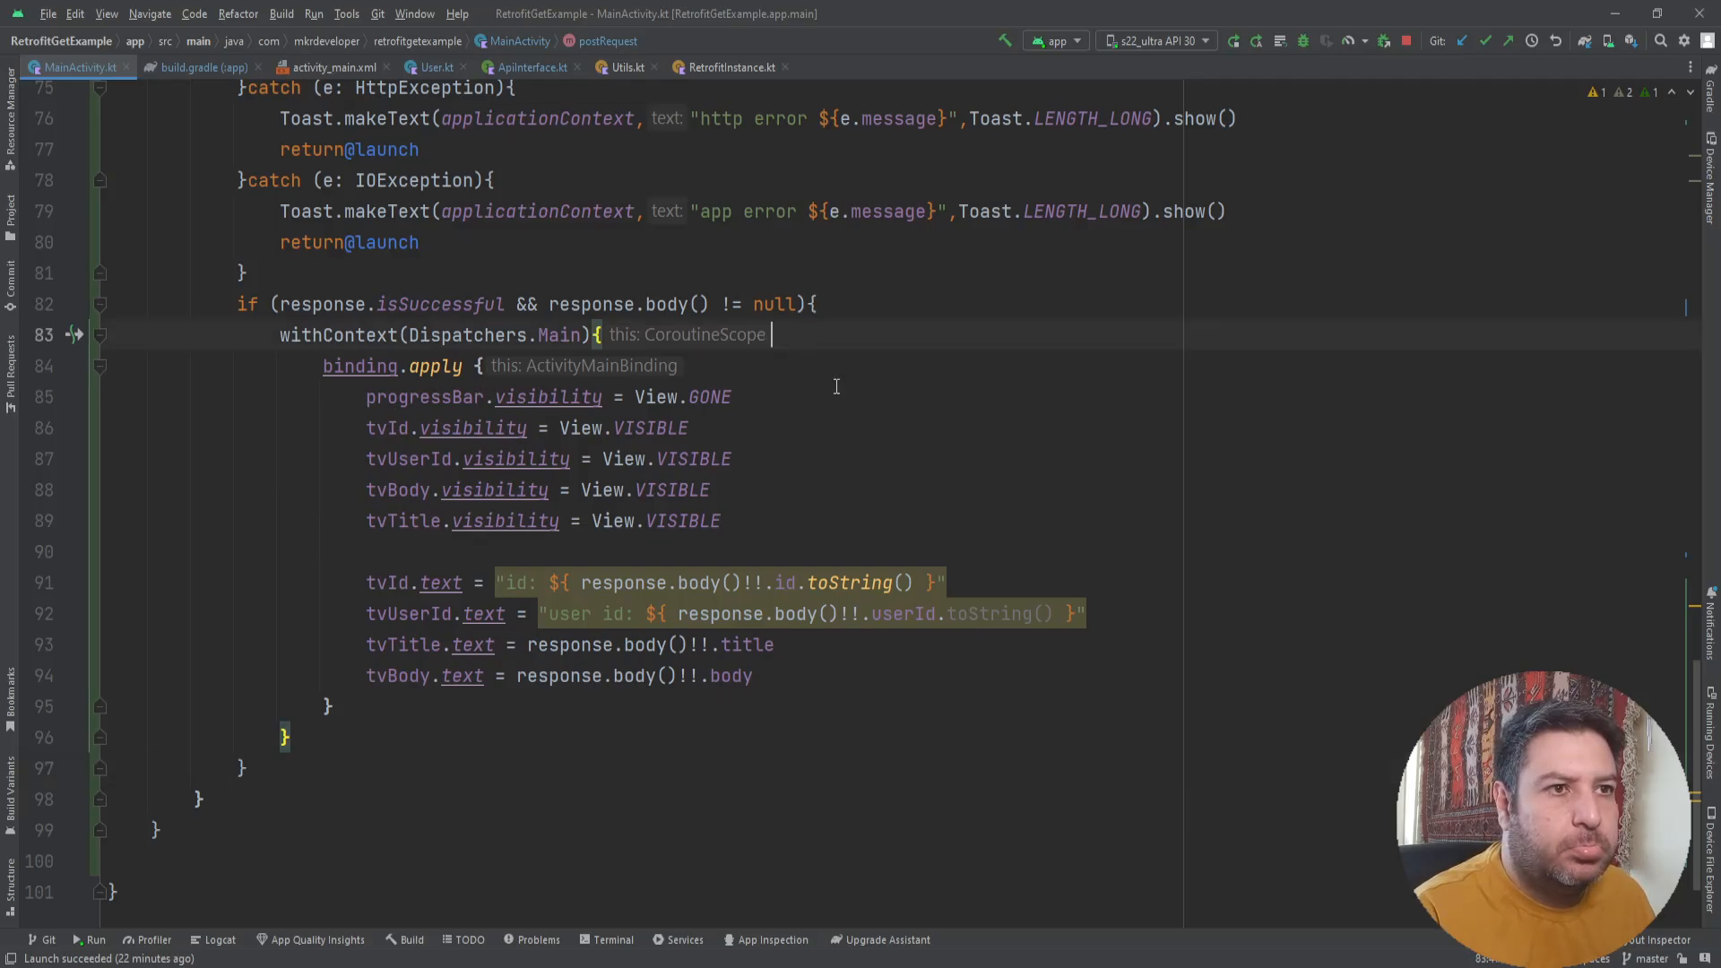
Inside withContext(Dispatchers.Main), start a Snackbar.make on binding.root showing response.code().
{"action": "key", "text": "enter"}
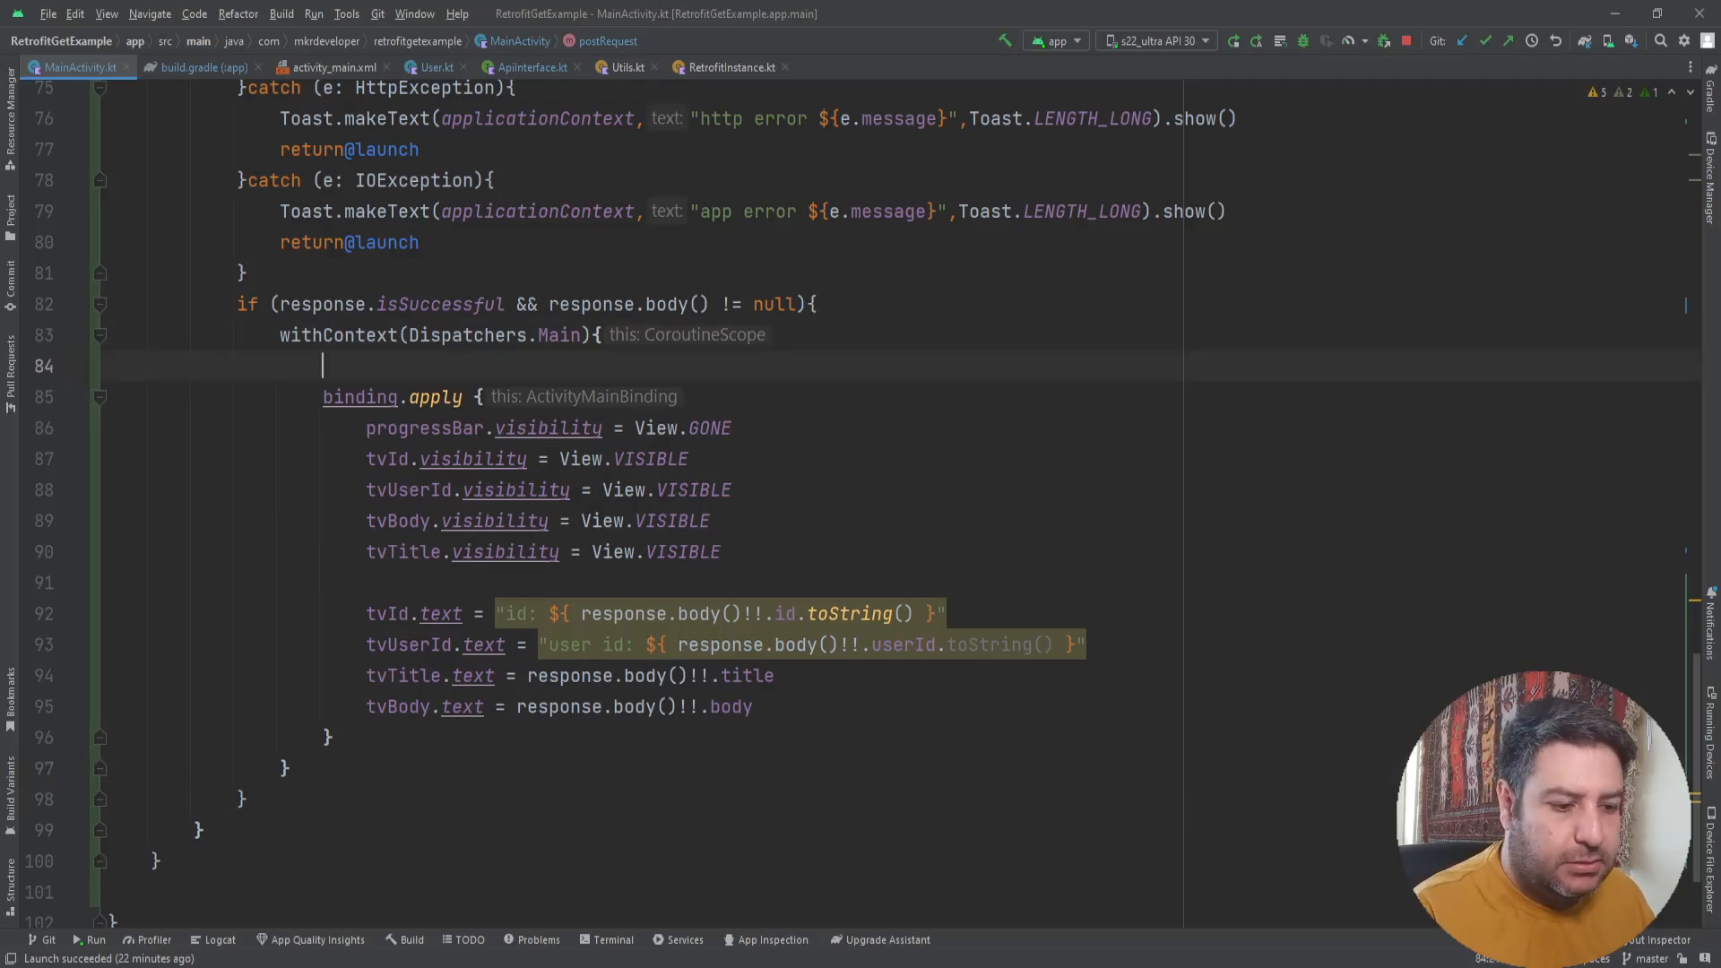
{"action": "type", "text": "s"}
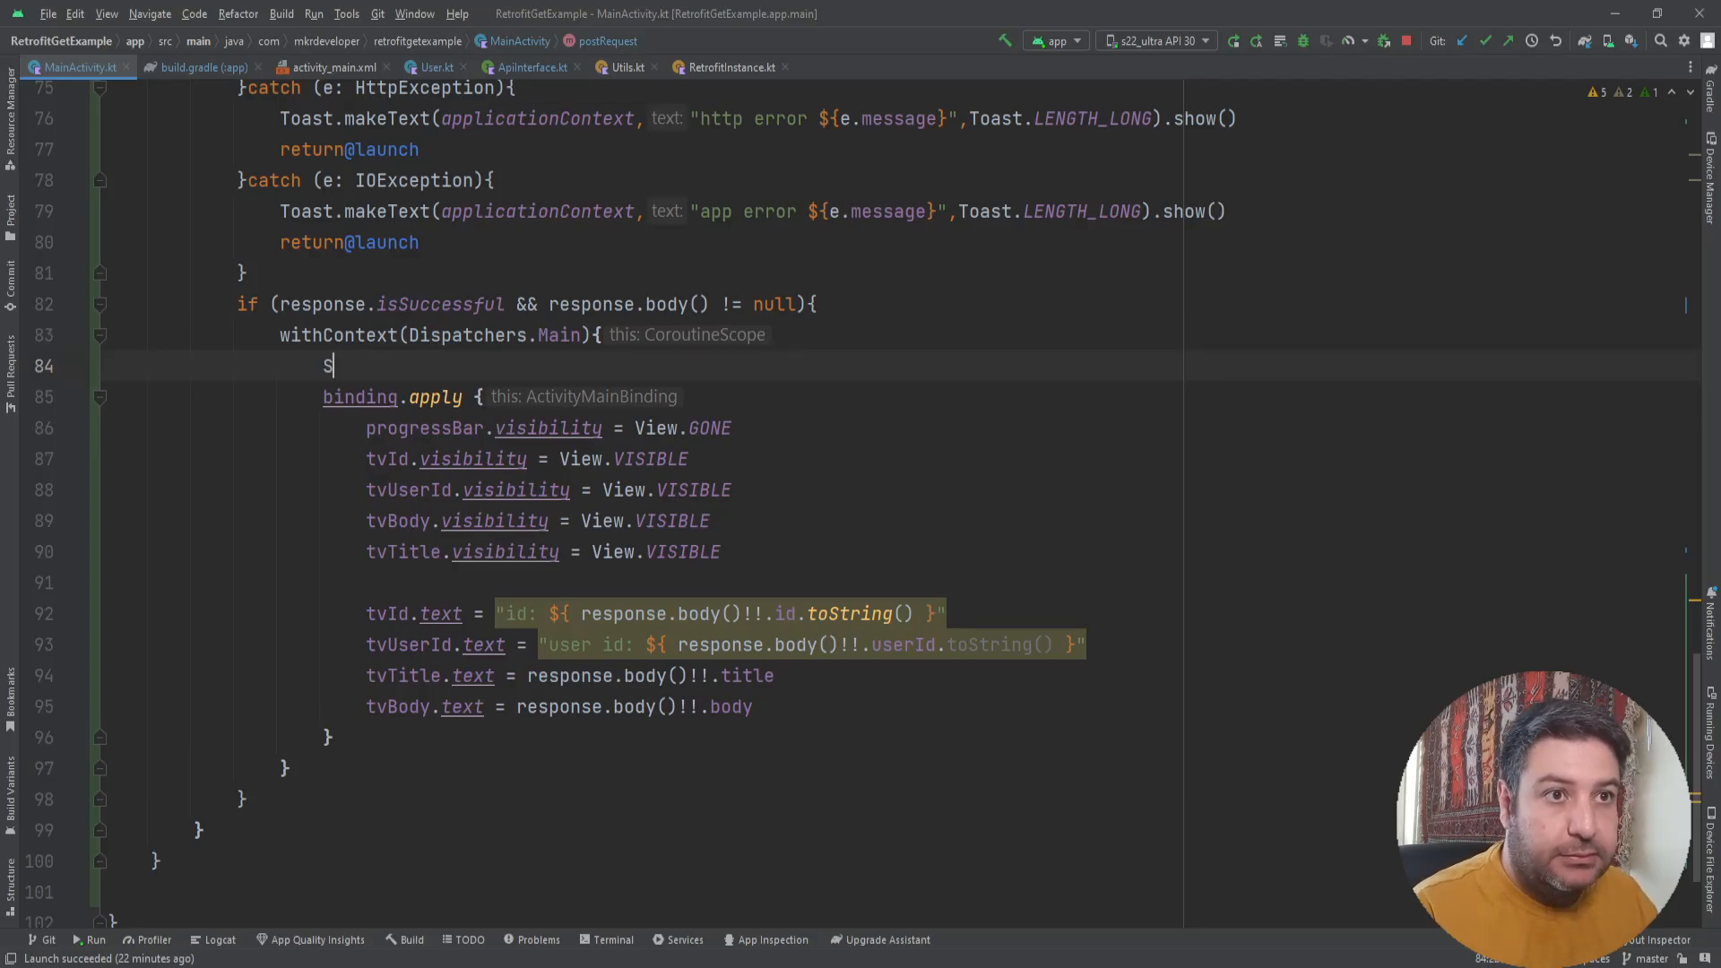
{"action": "type", "text": "nackbar"}
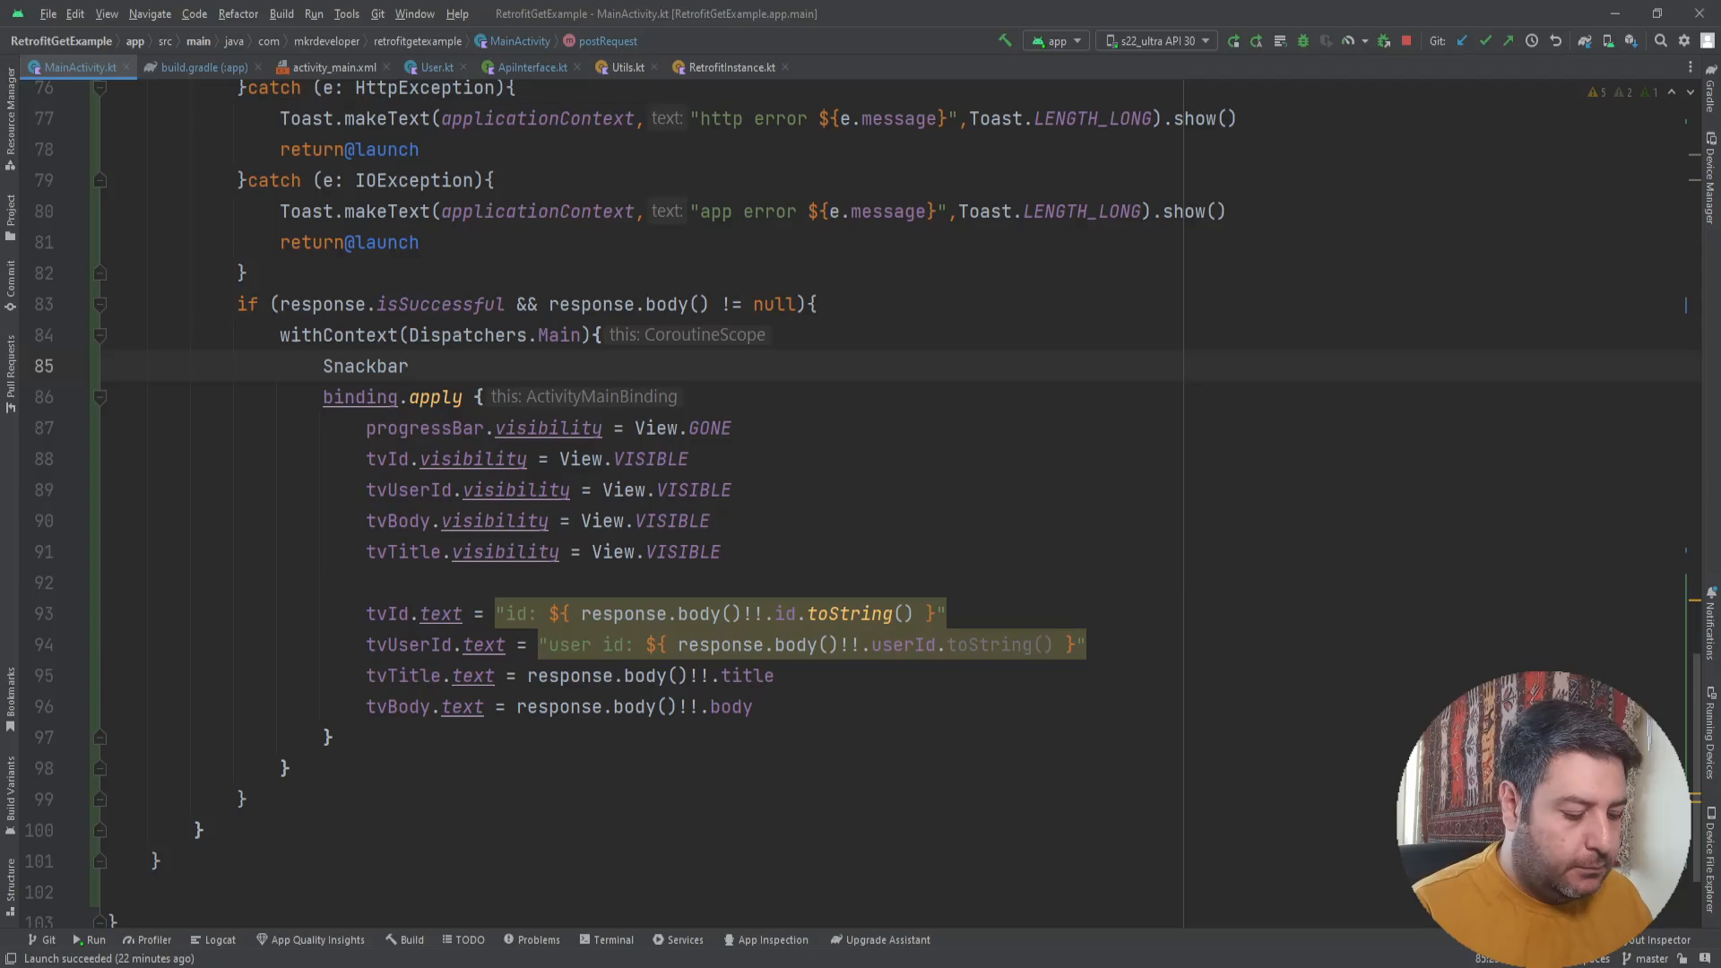
{"action": "type", "text": ".make("}
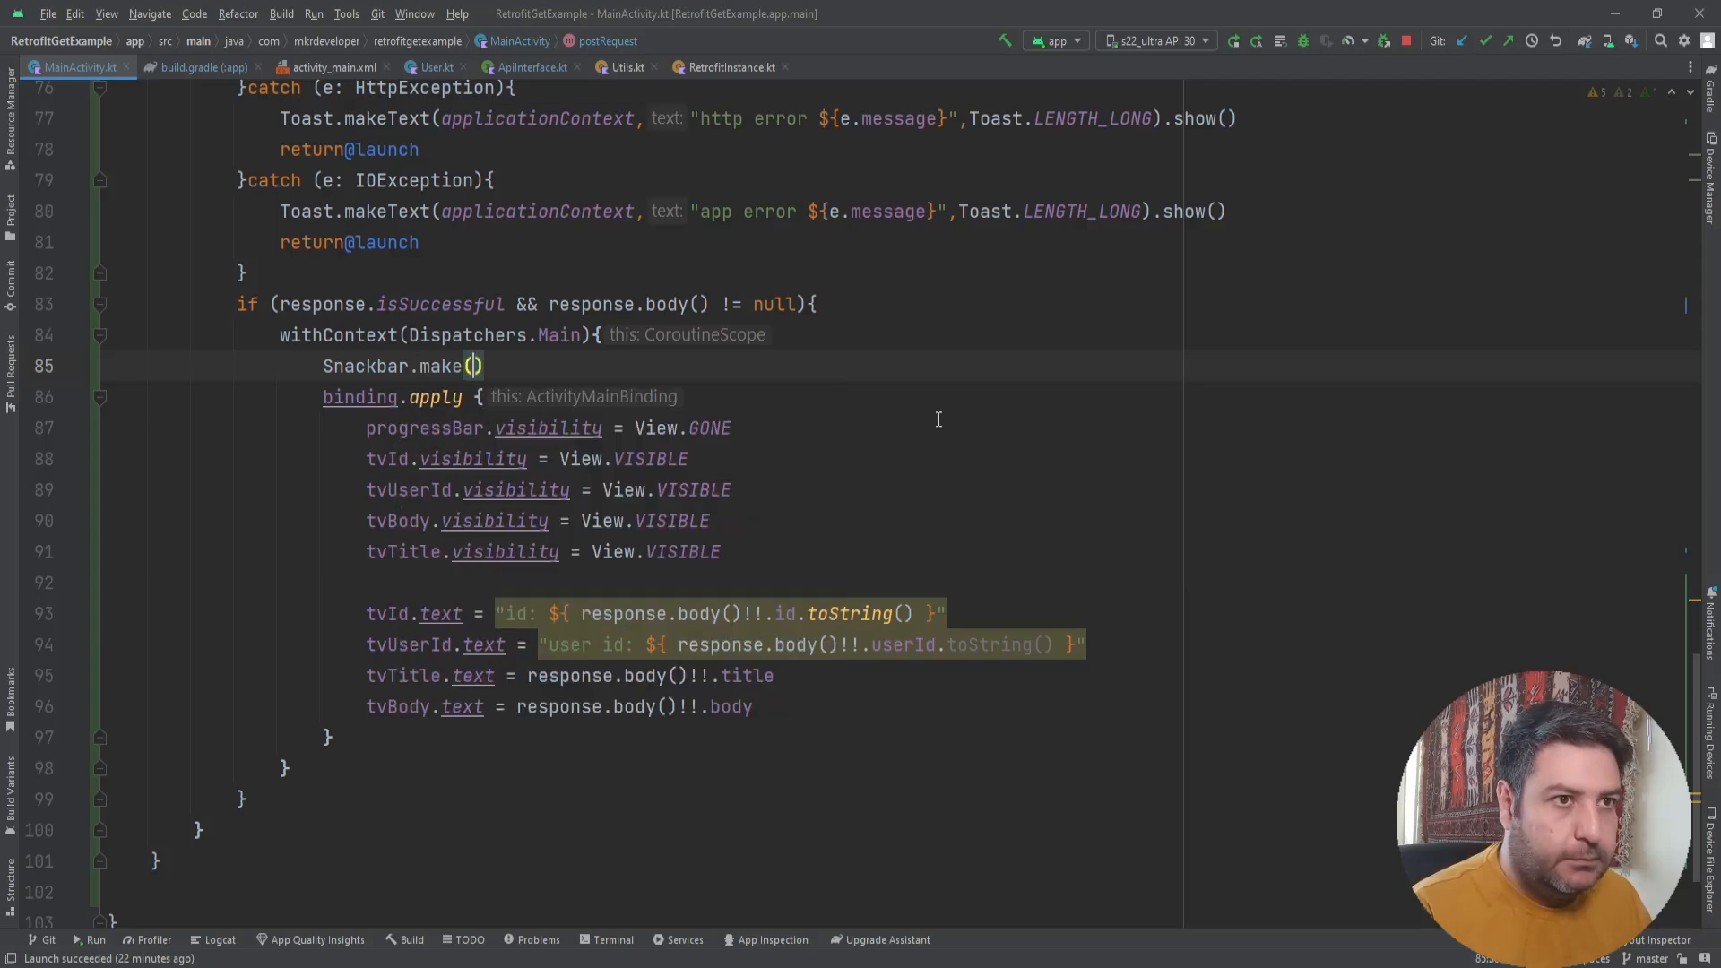
{"action": "type", "text": "b"}
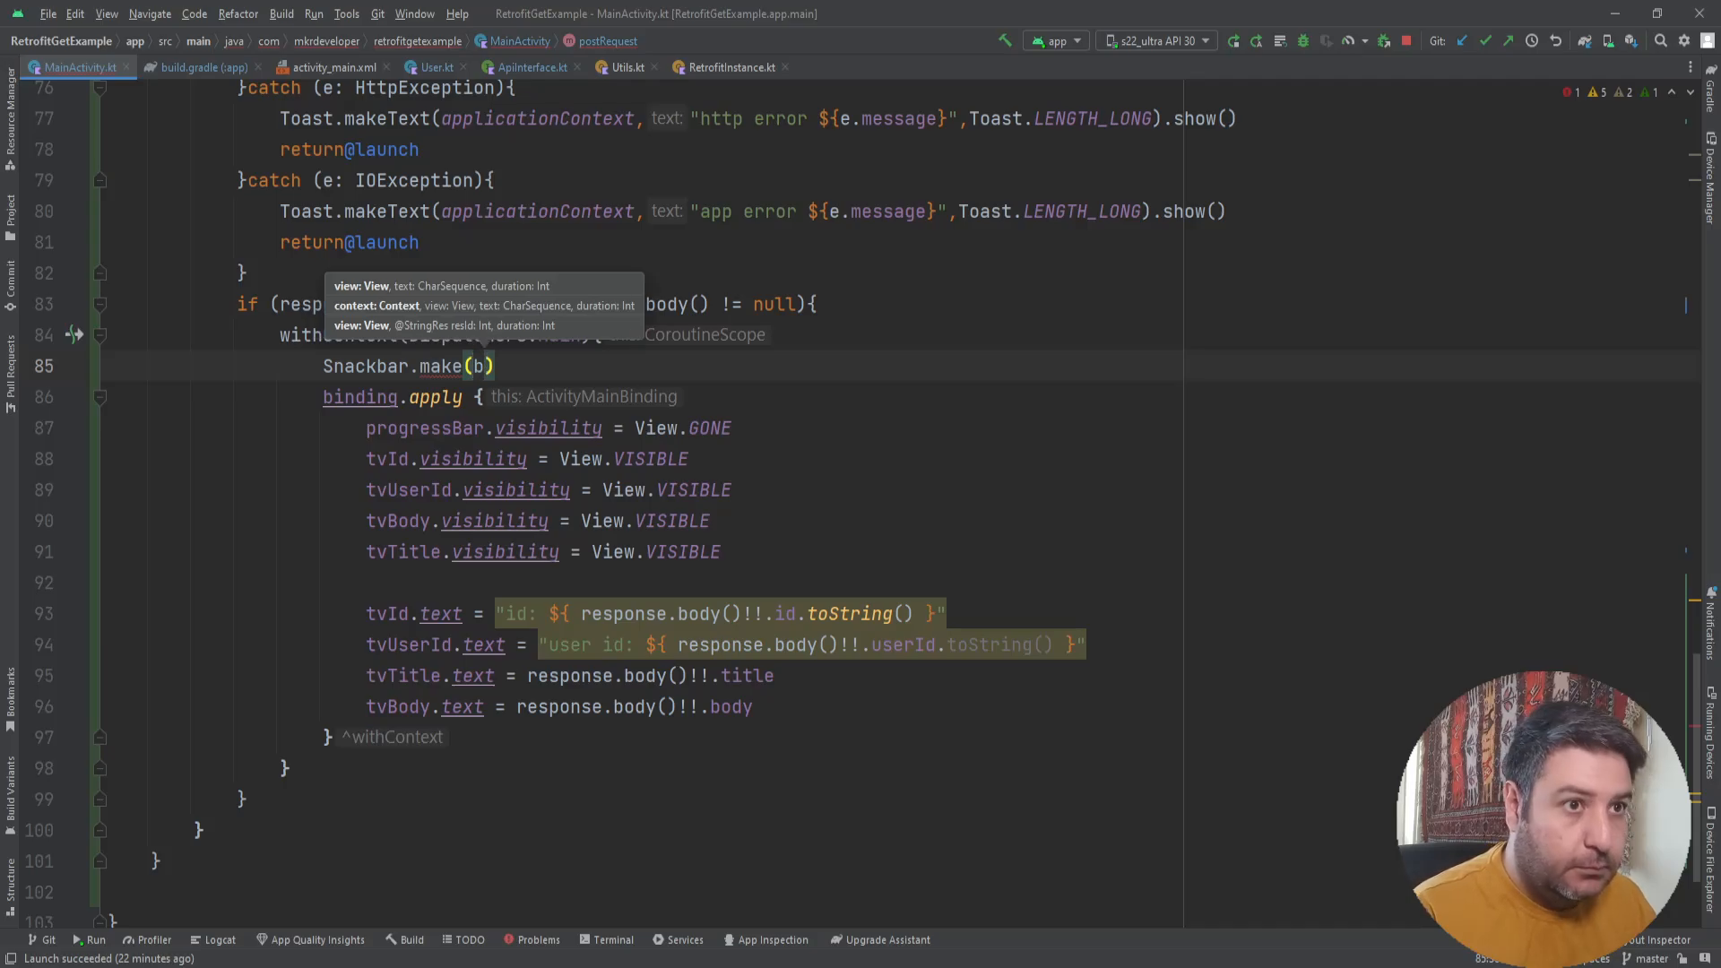
{"action": "type", "text": "inding.root"}
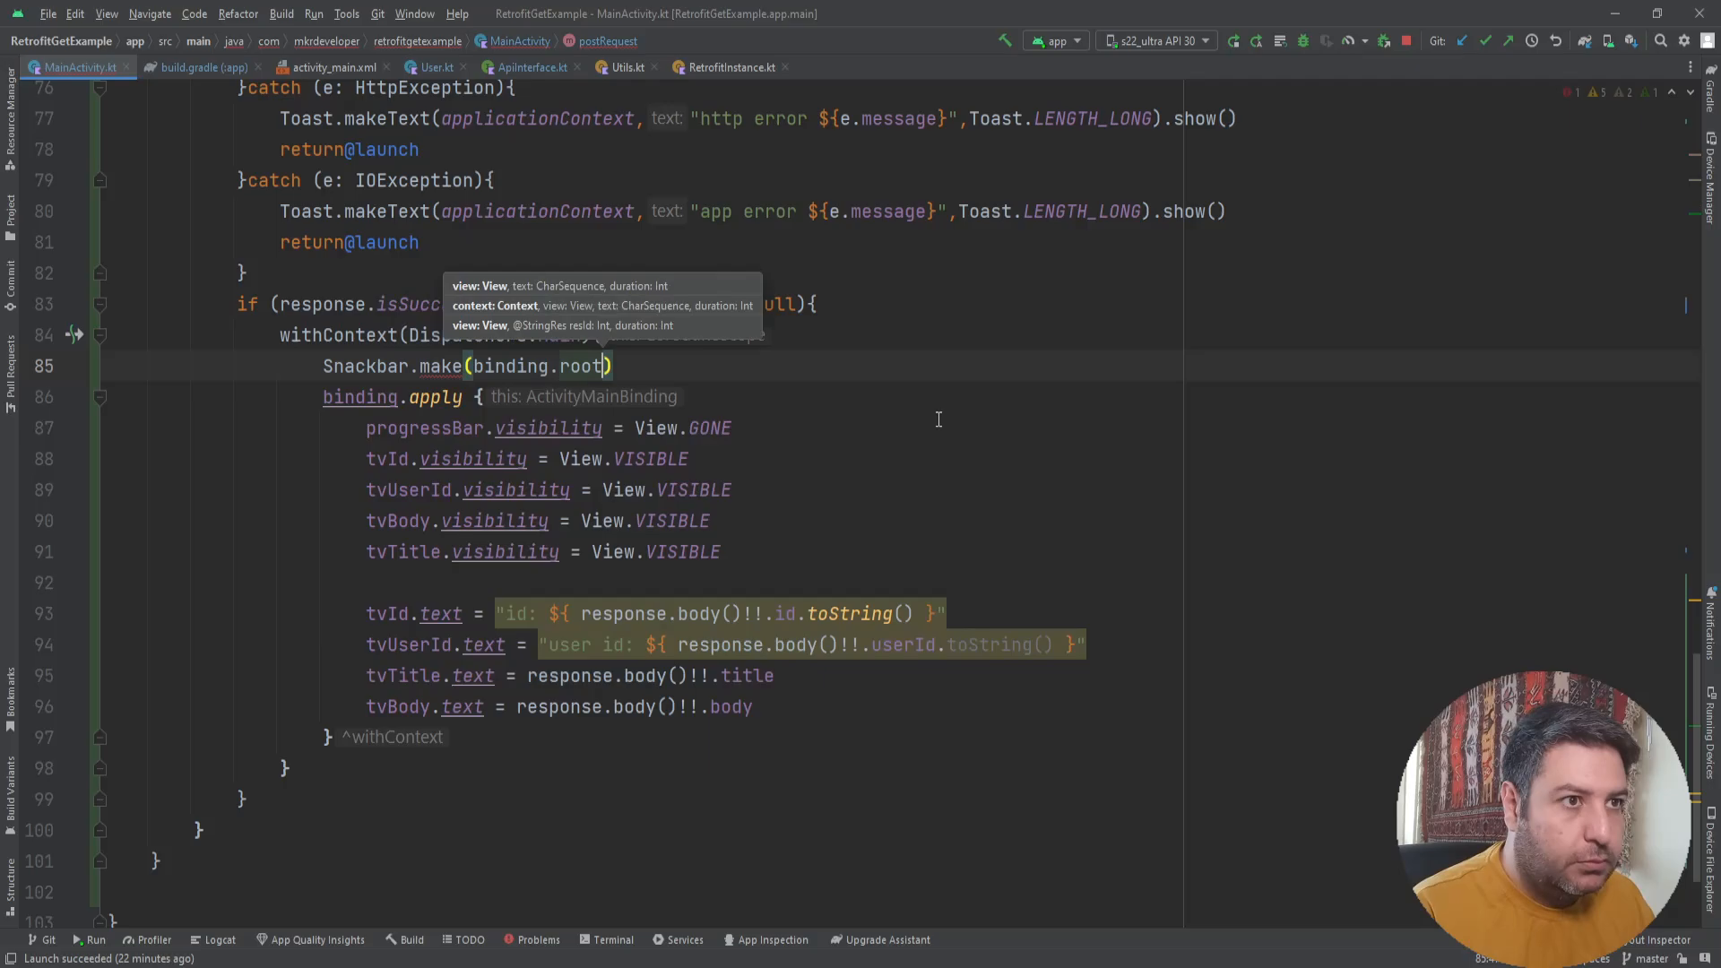
{"action": "type", "text": ","}
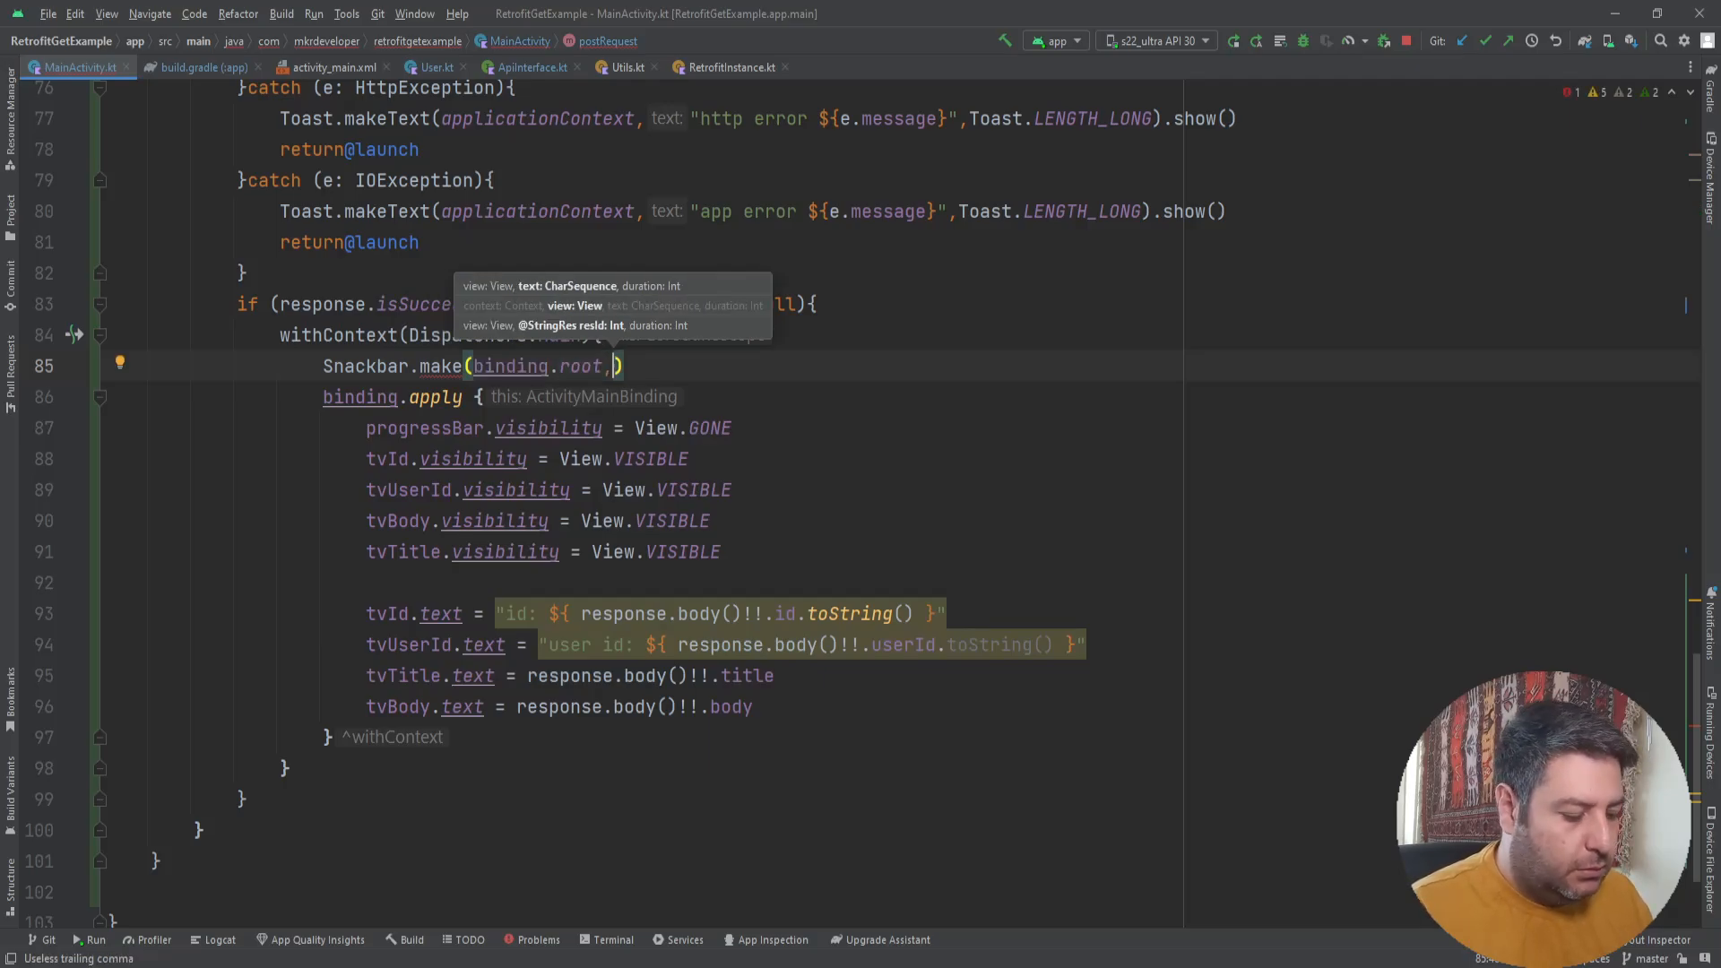
{"action": "type", "text": "\"\""}
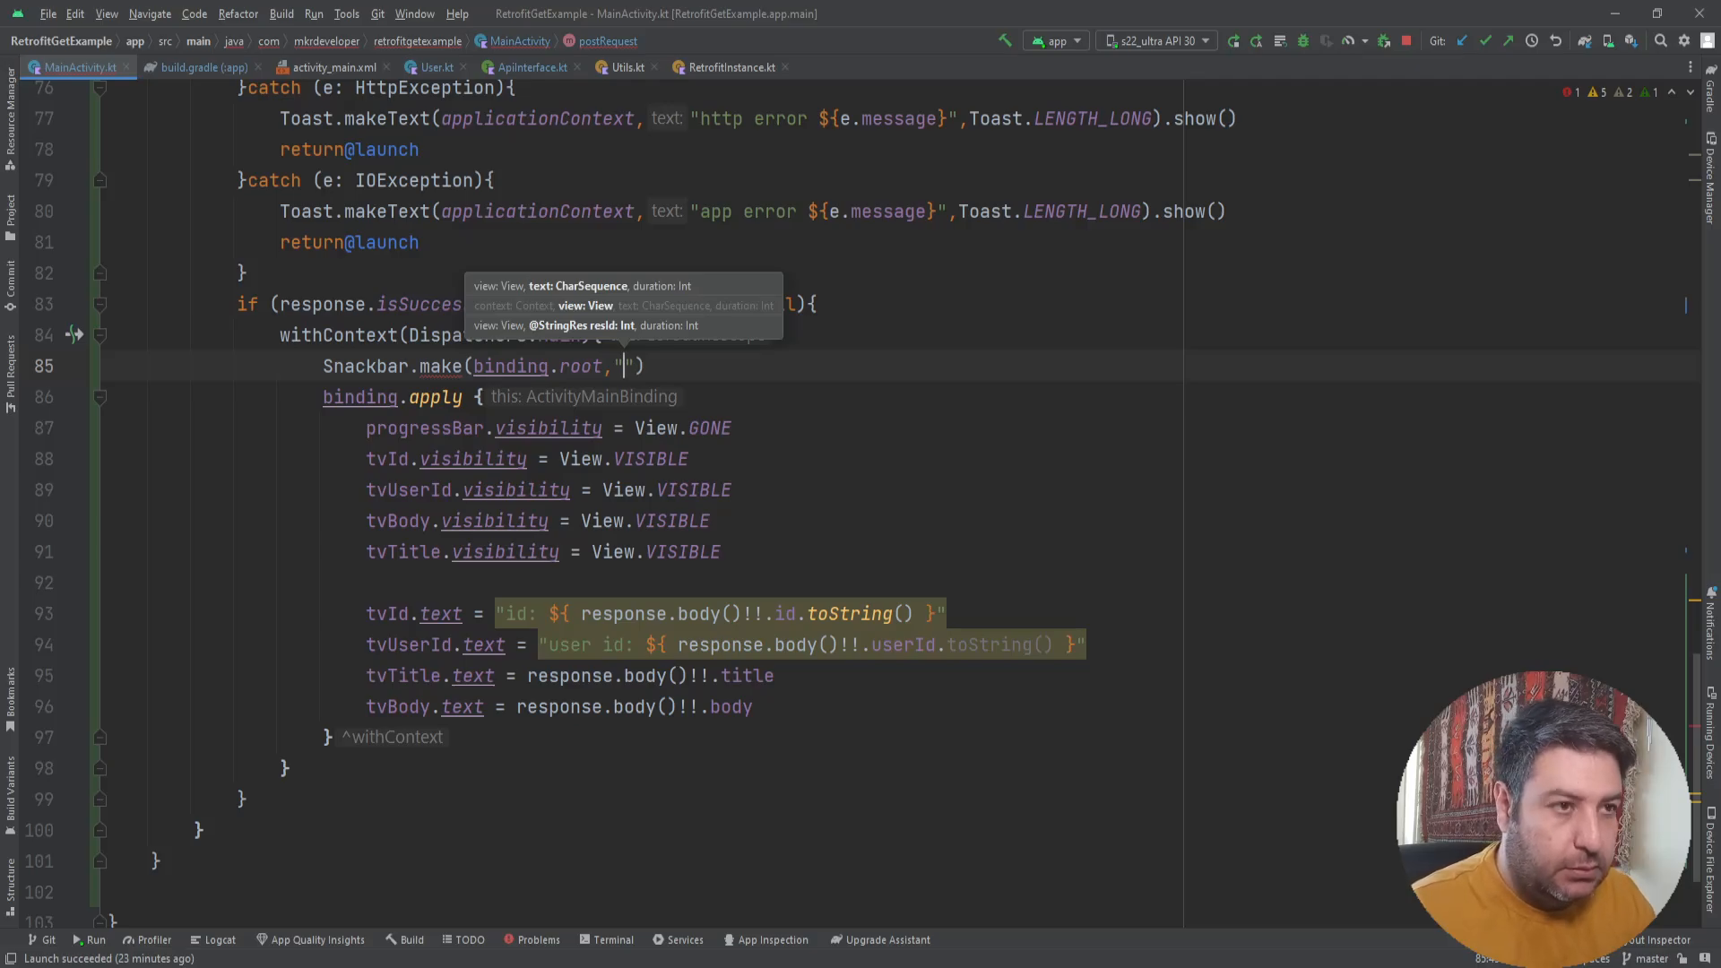
{"action": "type", "text": "$"}
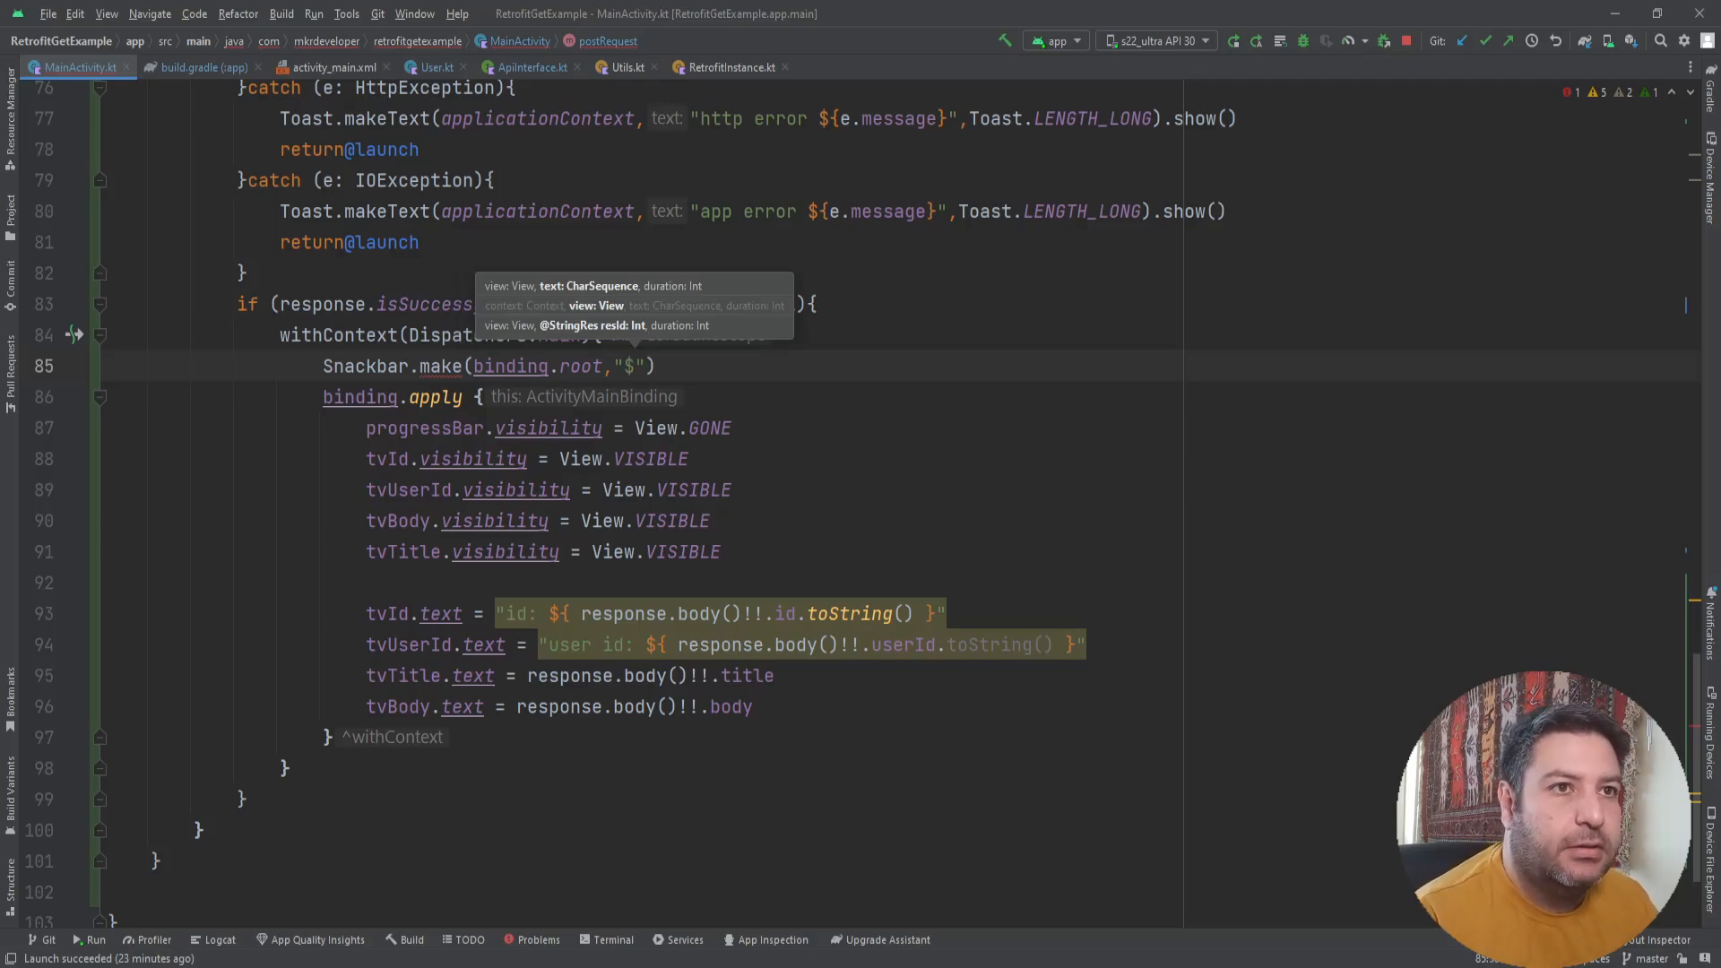
{"action": "type", "text": "response"}
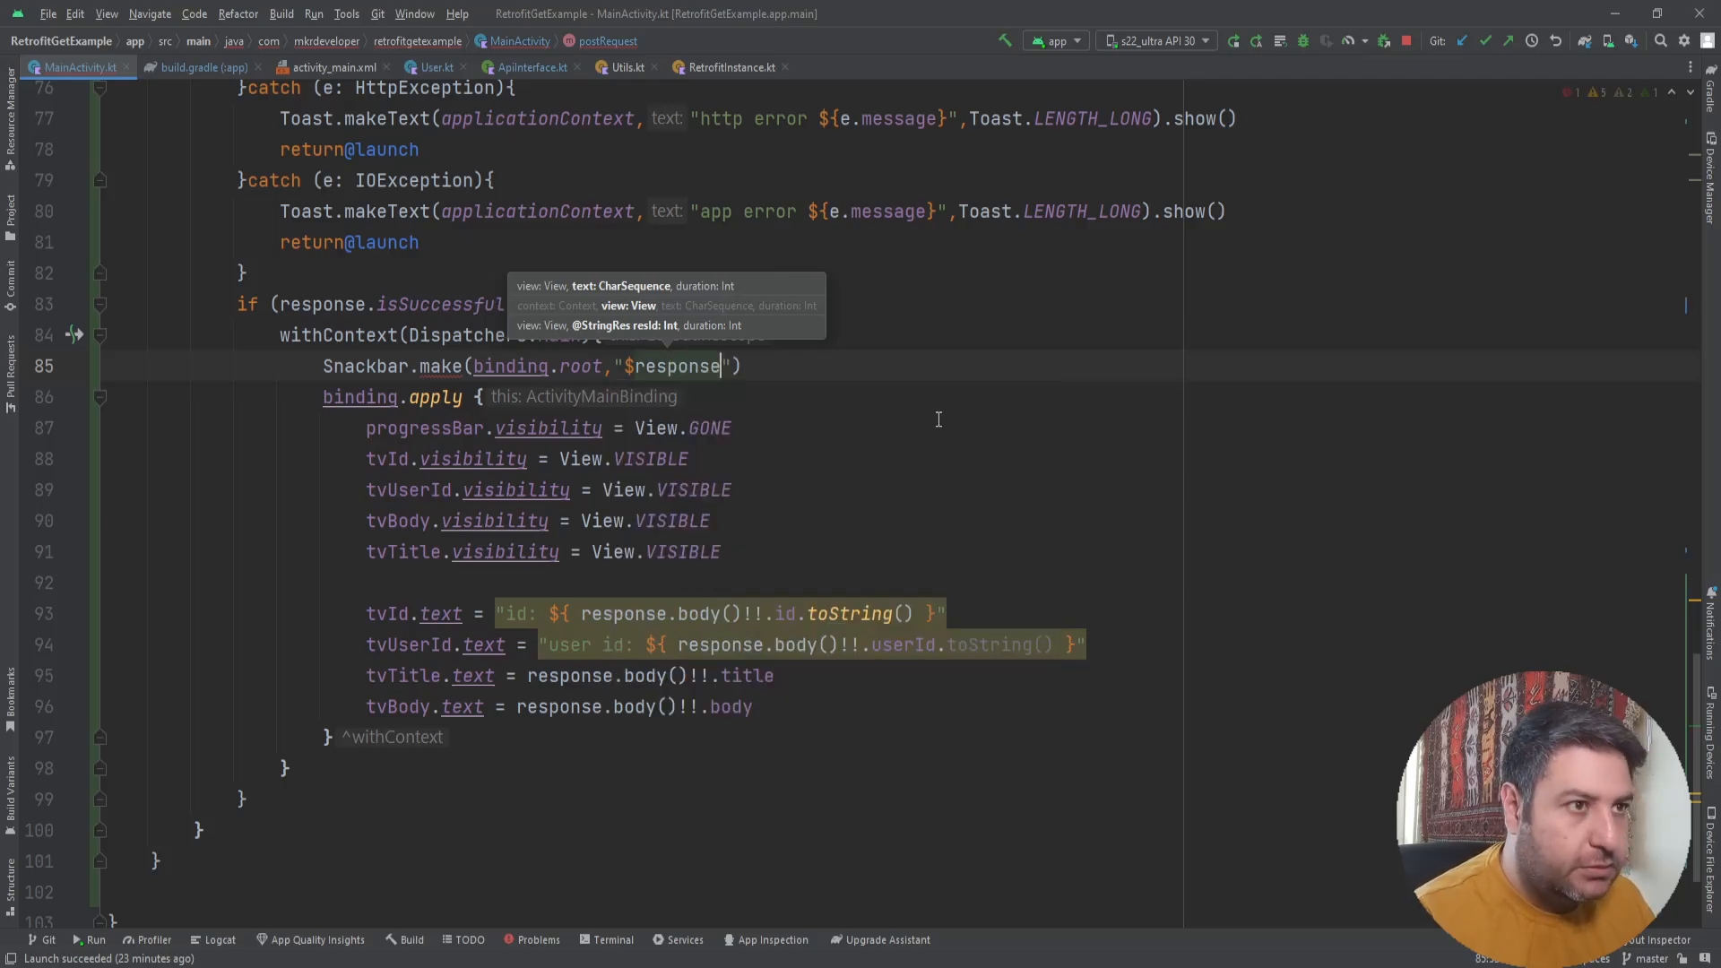
{"action": "type", "text": ".code()}"}
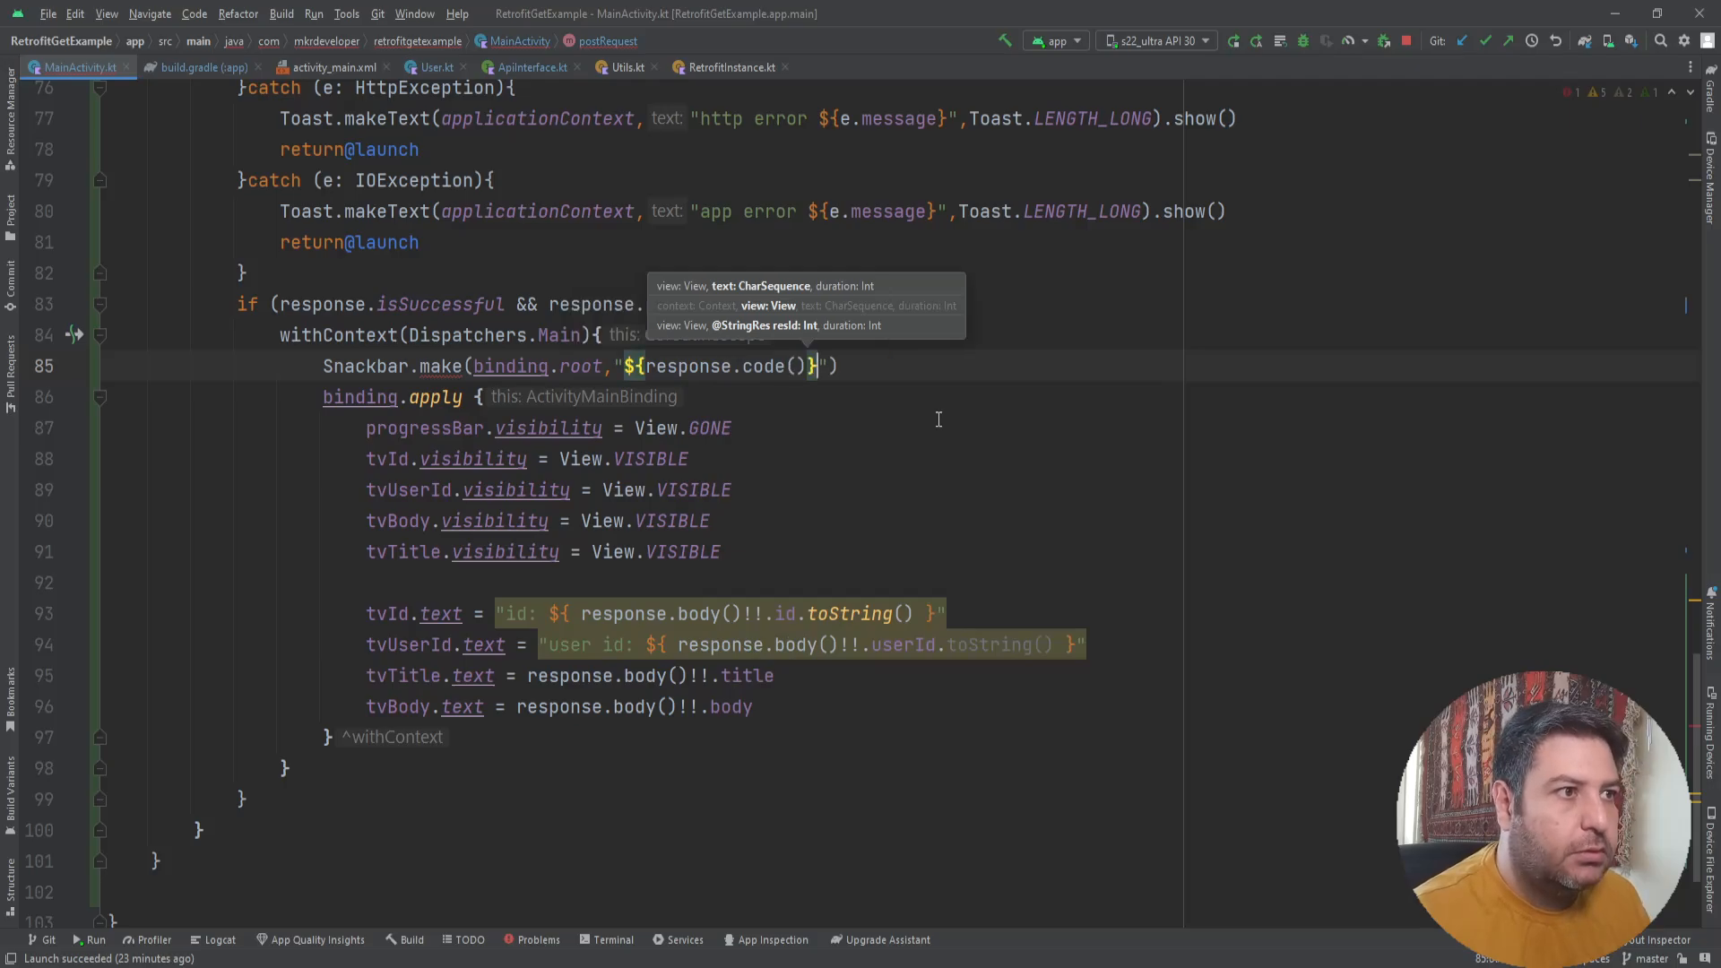
{"action": "type", "text": ","}
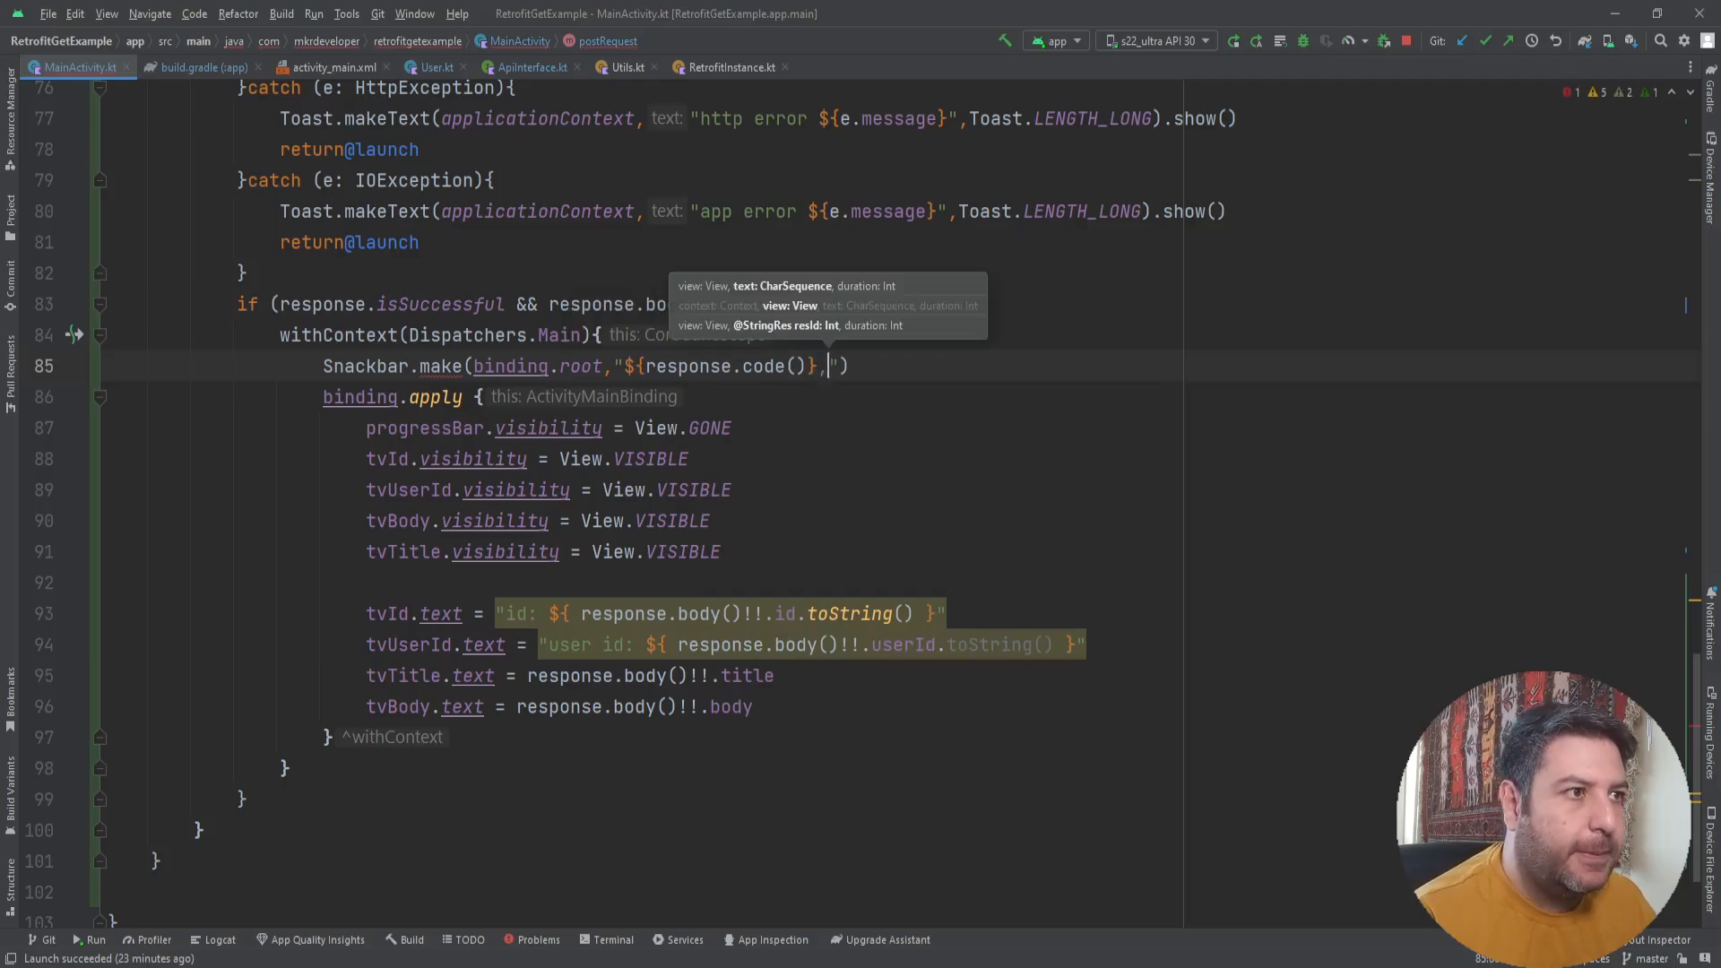
Give the snackbar Snackbar.LENGTH_INDEFINITE duration and call show().
{"action": "type", "text": "S"}
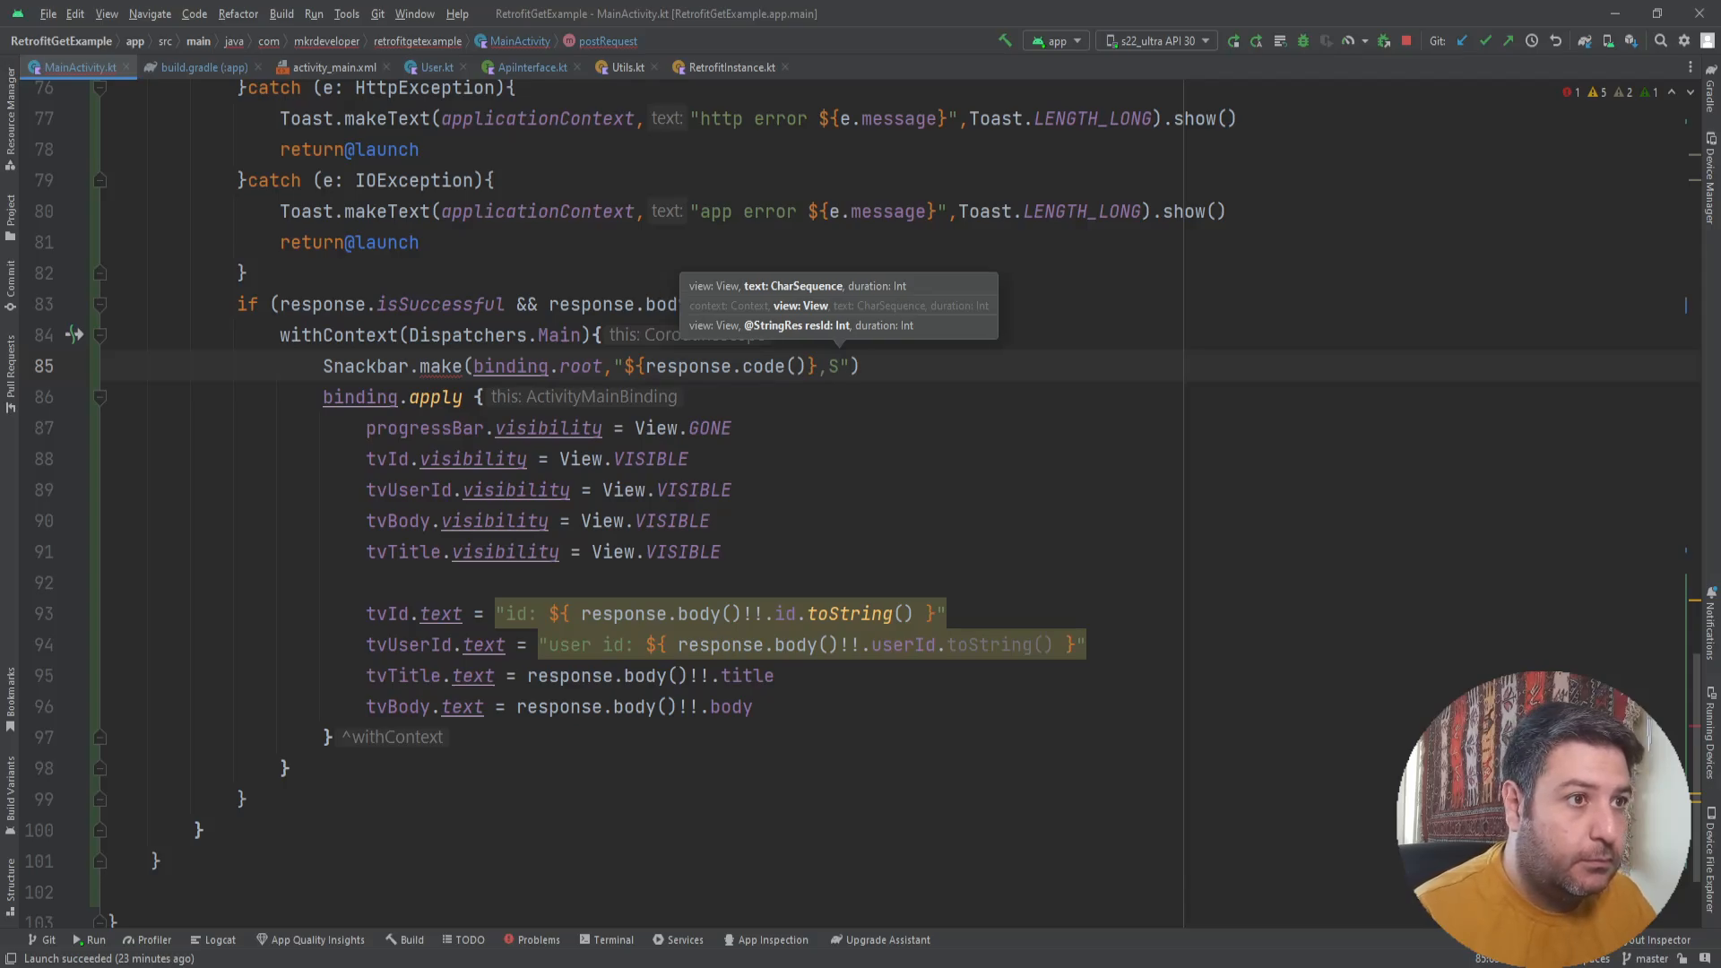
{"action": "key", "text": "Backspace"}
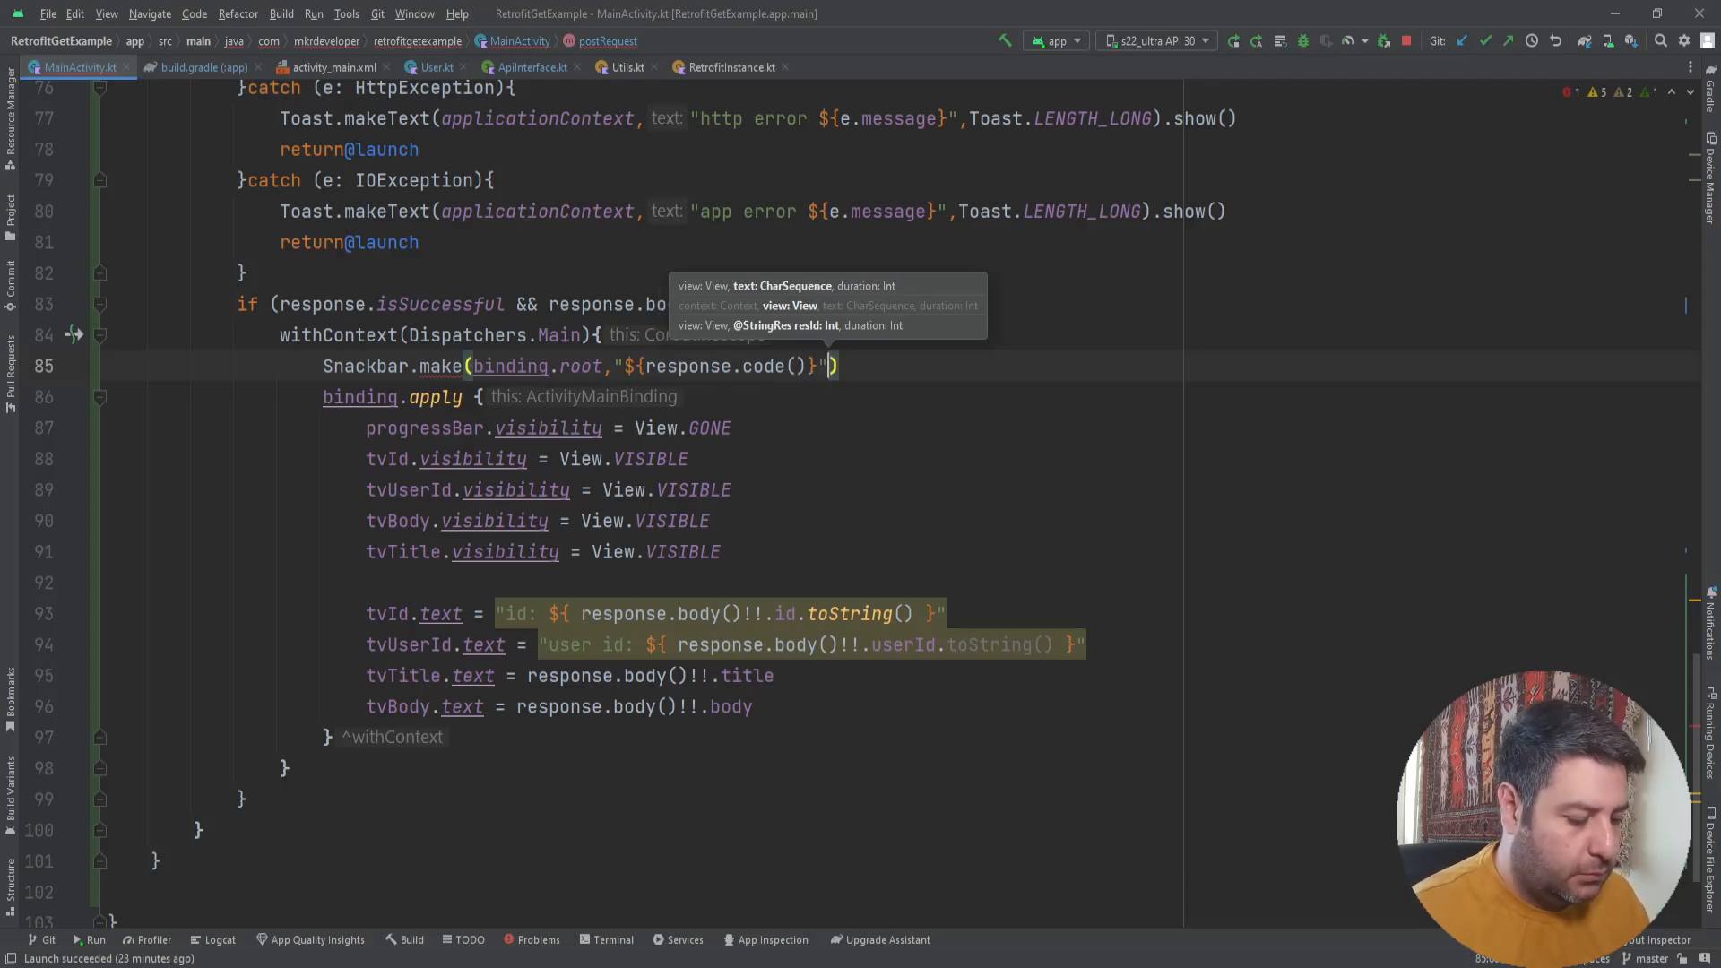
{"action": "type", "text": ",S"}
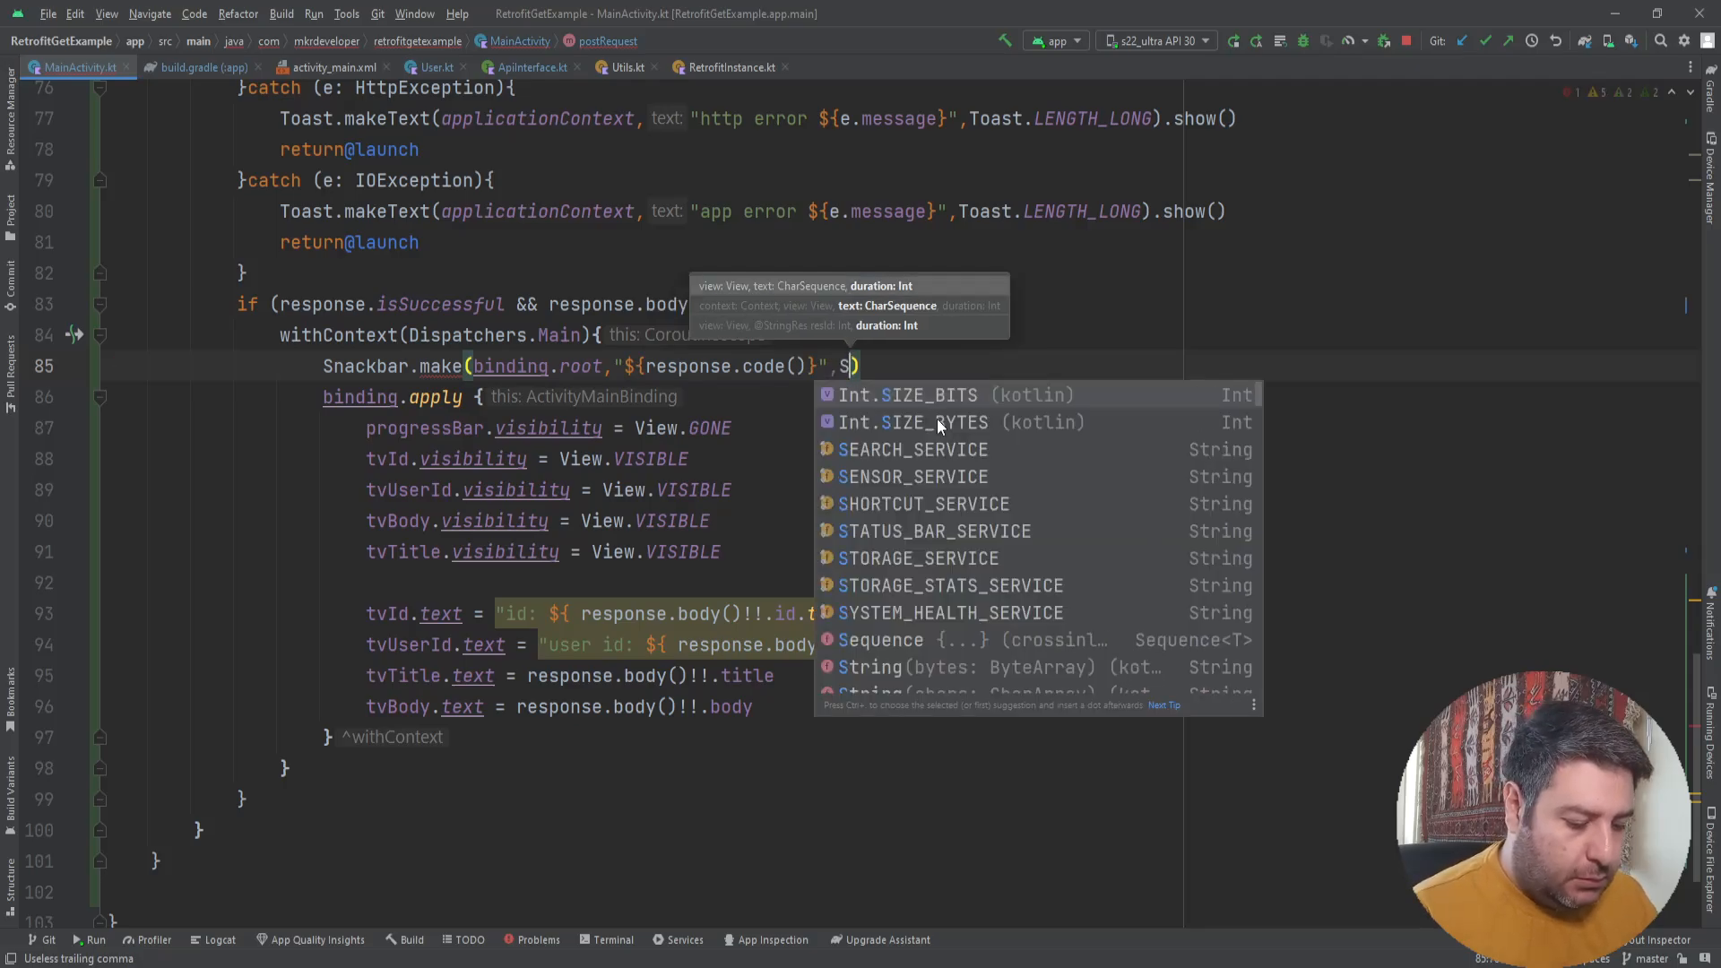
{"action": "type", "text": "nackbar"}
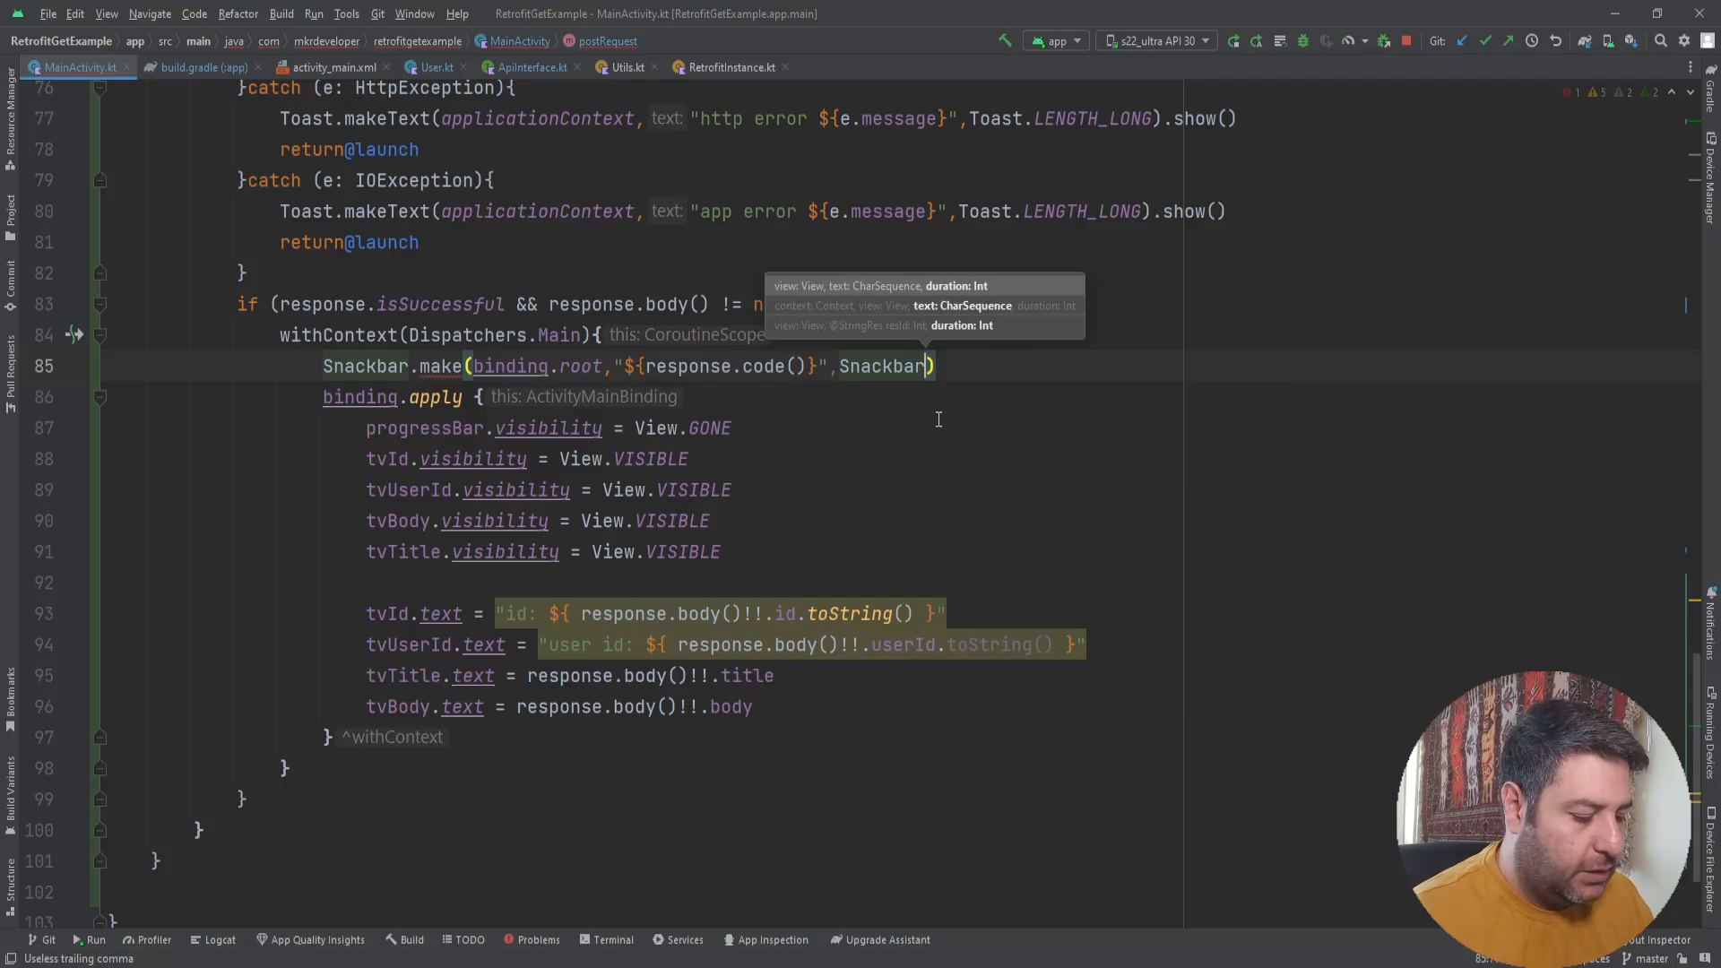
{"action": "type", "text": ".LENGTH_INDEFINITE"}
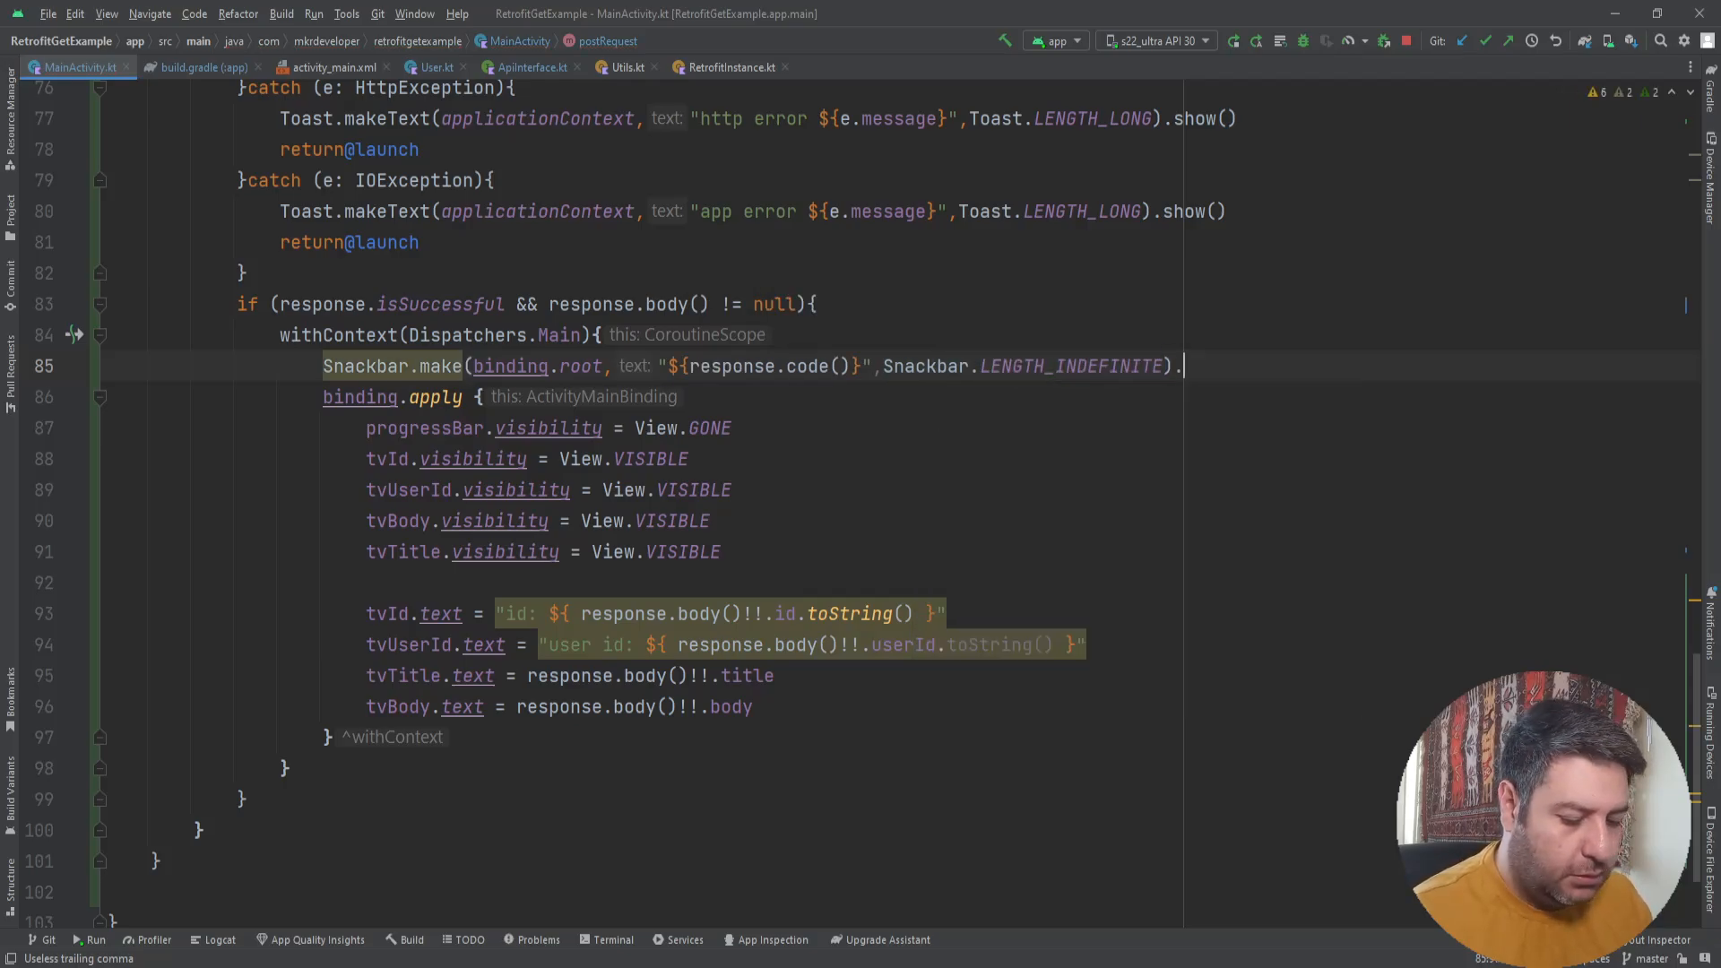
{"action": "type", "text": "show()"}
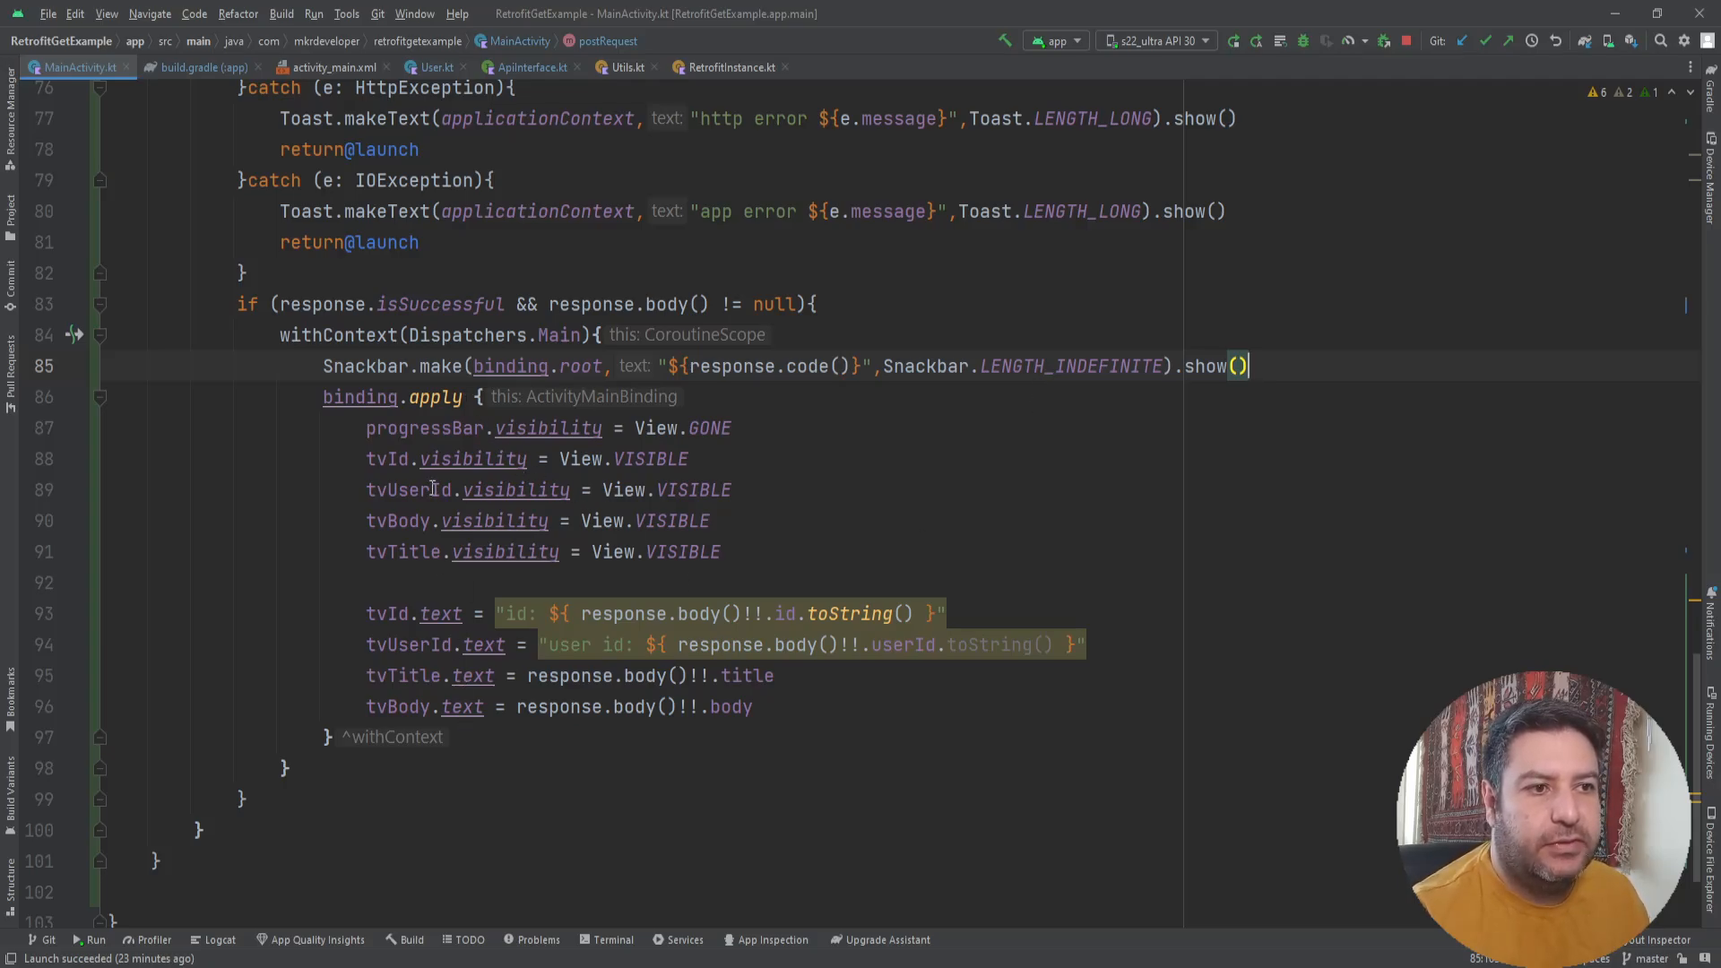
{"action": "mouse_move", "coordinate": [598, 567]}
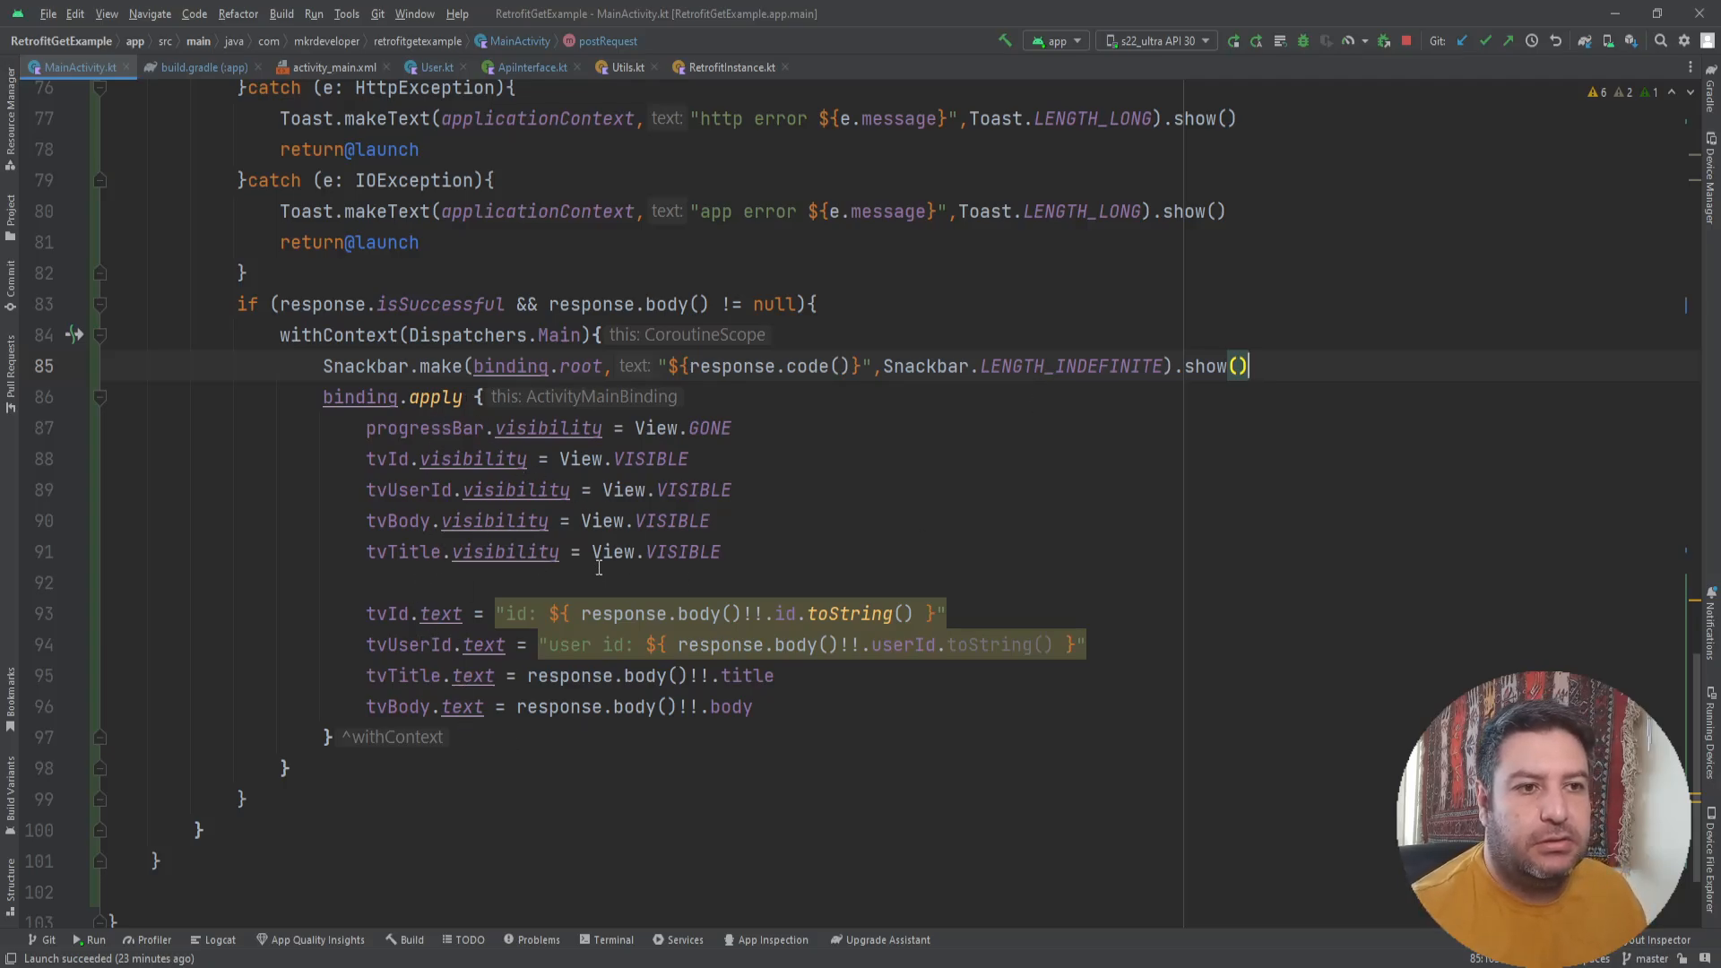
{"action": "scroll", "scroll_direction": "up", "scroll_amount": 3}
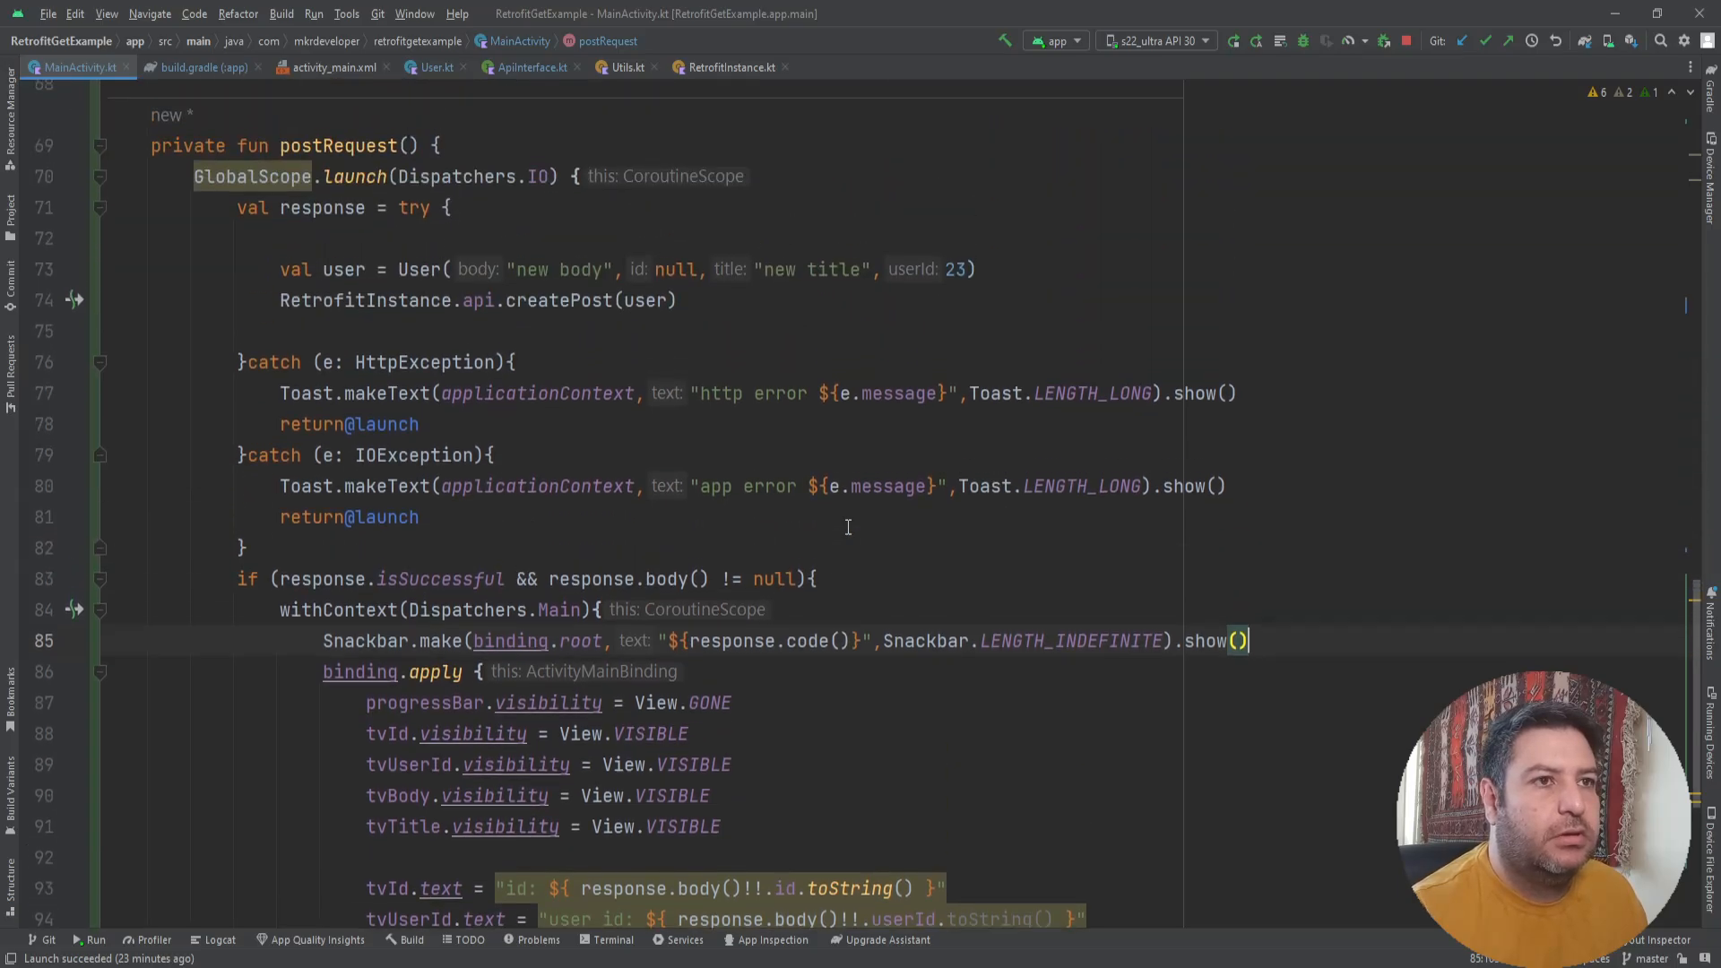
{"action": "scroll", "scroll_direction": "up", "scroll_amount": 3}
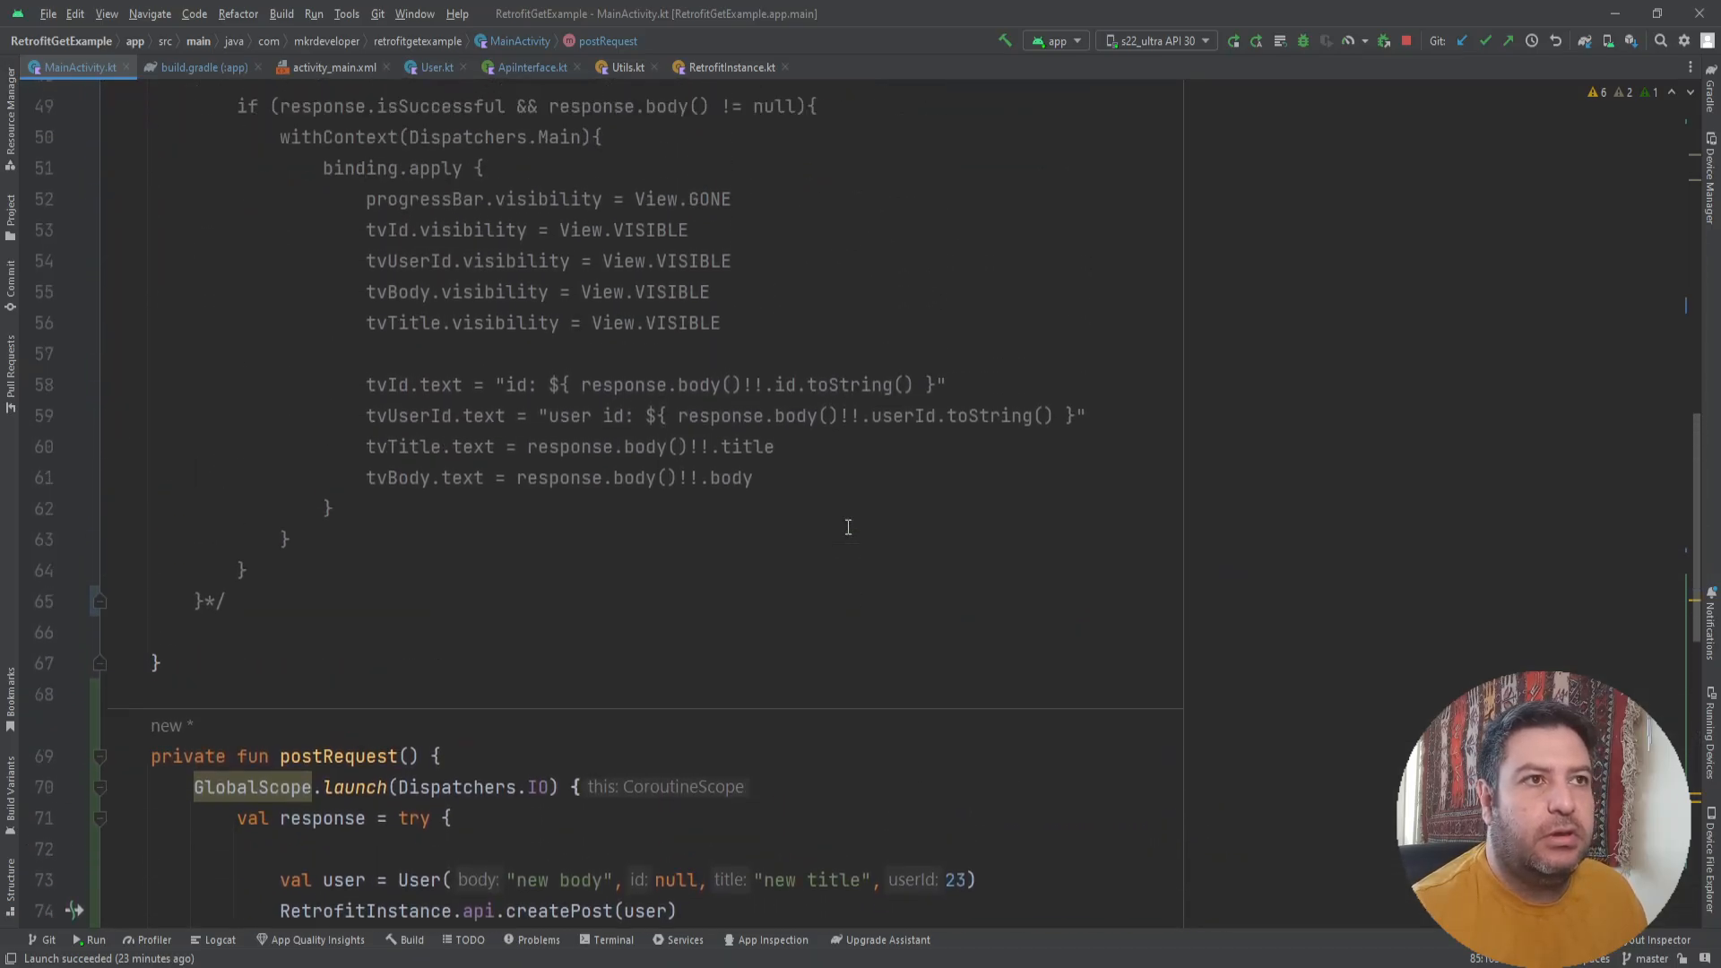
{"action": "left_click", "coordinate": [99, 334]}
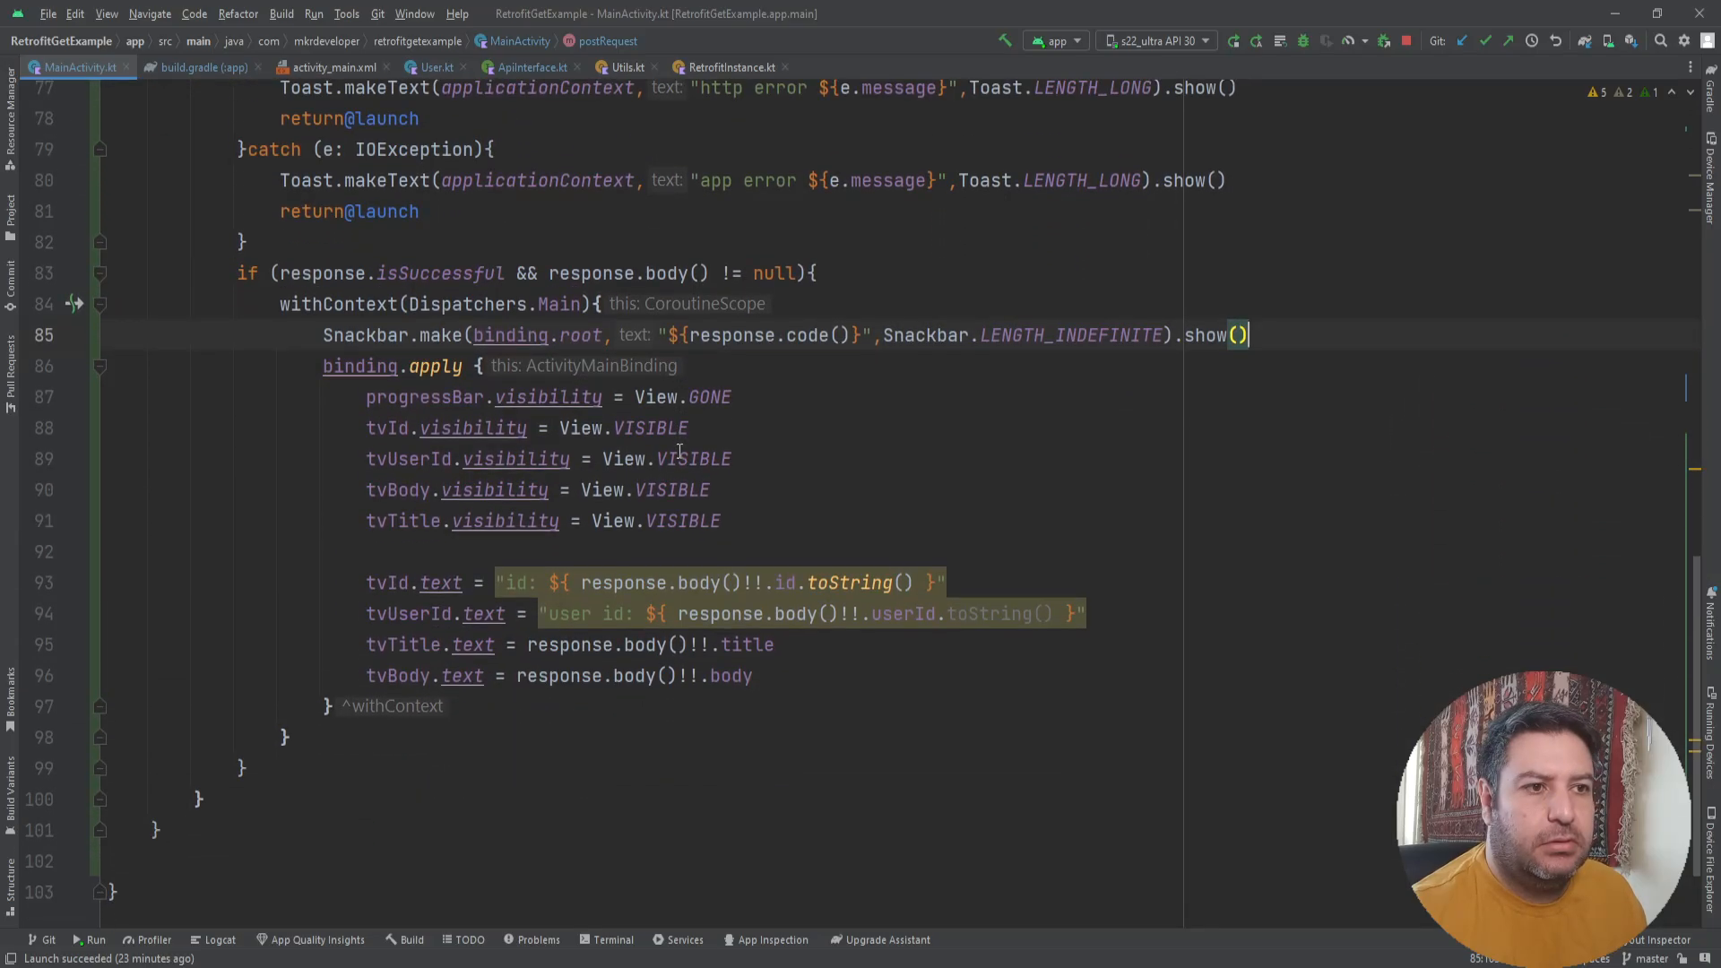
{"action": "mouse_move", "coordinate": [1234, 227]}
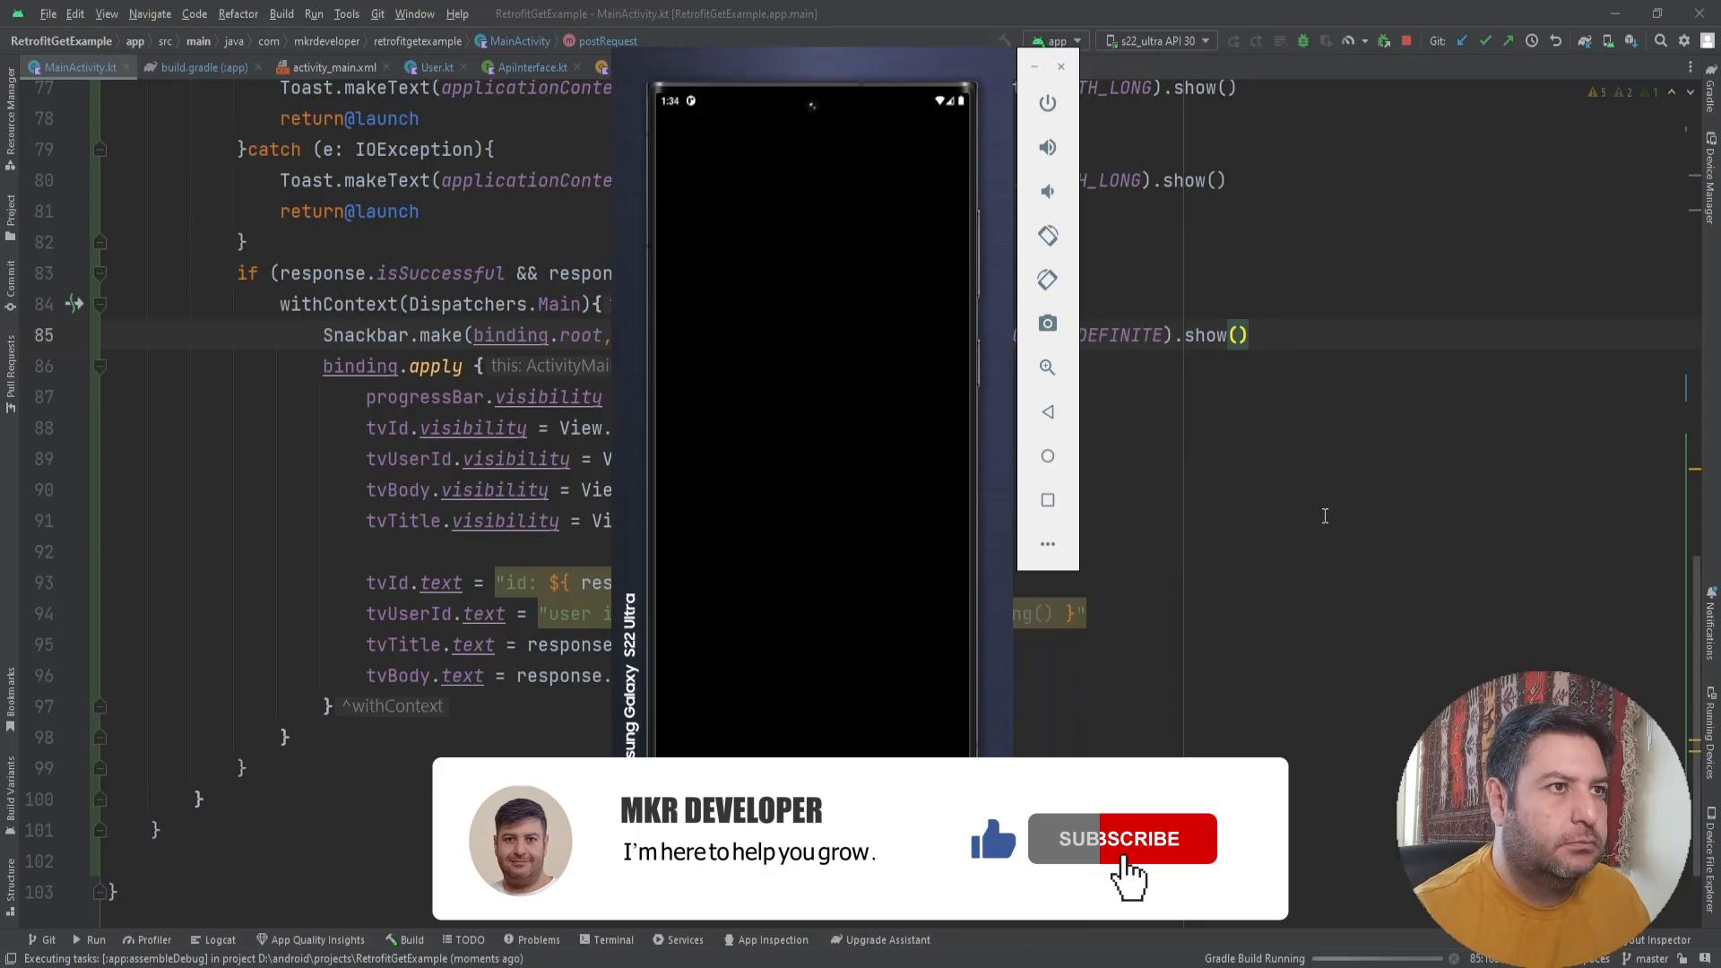
Bring up the emulator to check id 101, user id 23, new title, body and 201 snackbar.
{"action": "left_click", "coordinate": [93, 940]}
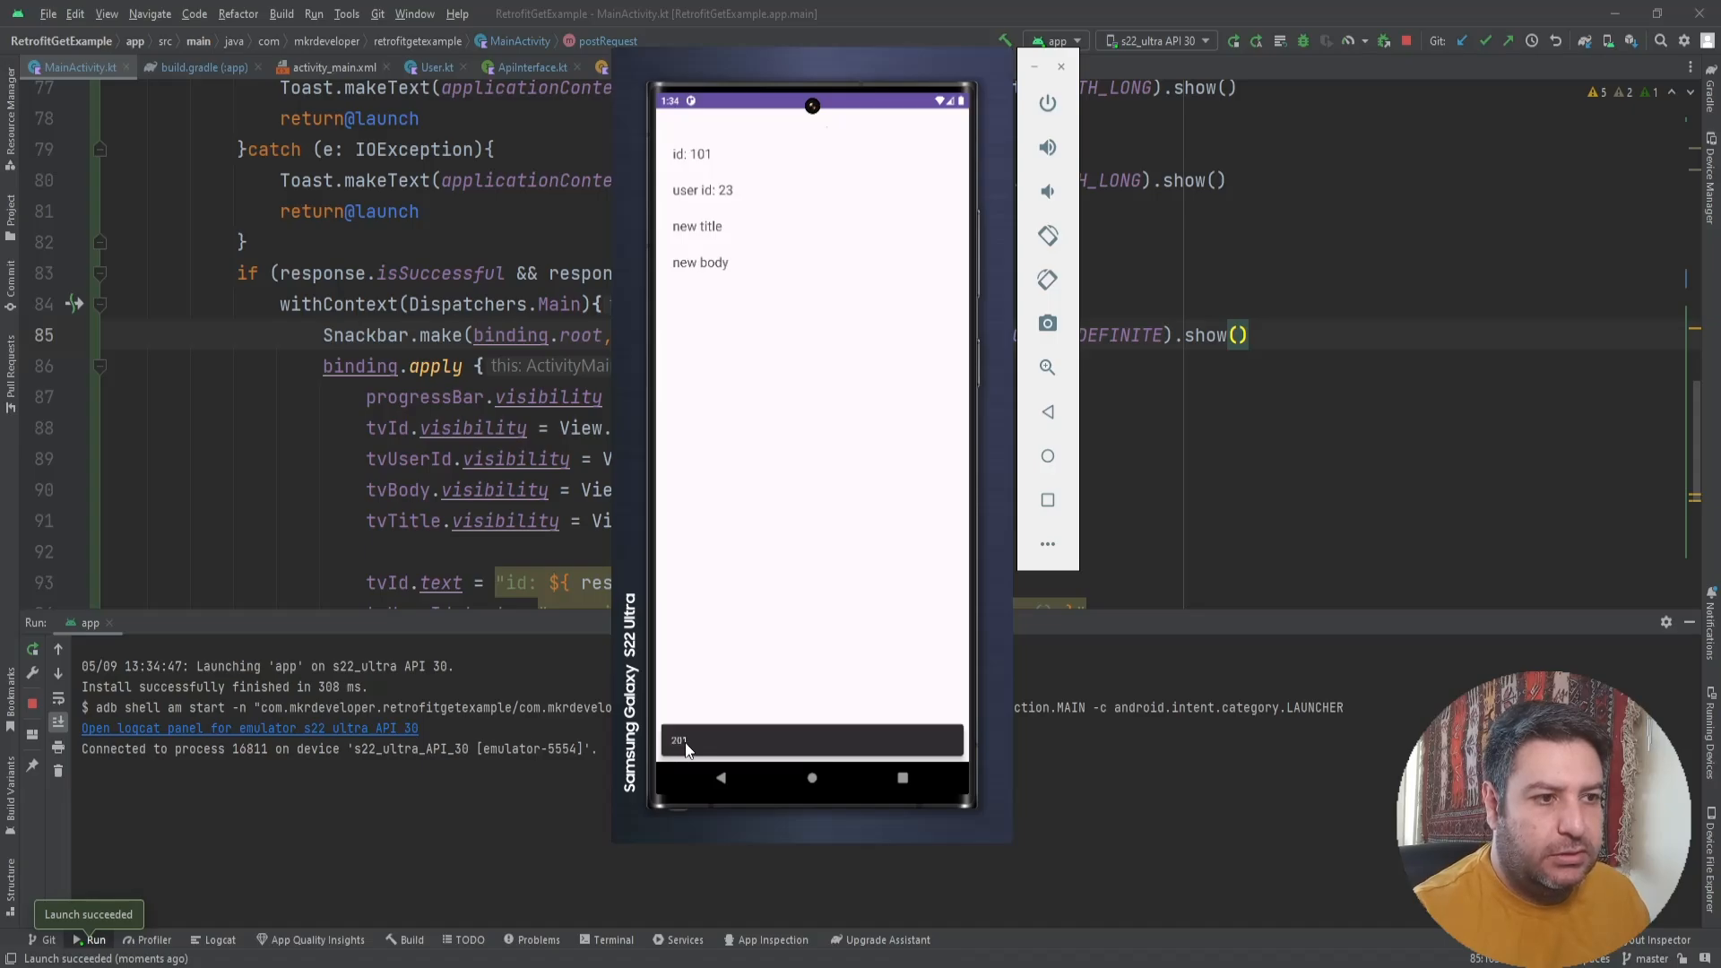
{"action": "mouse_move", "coordinate": [699, 167]}
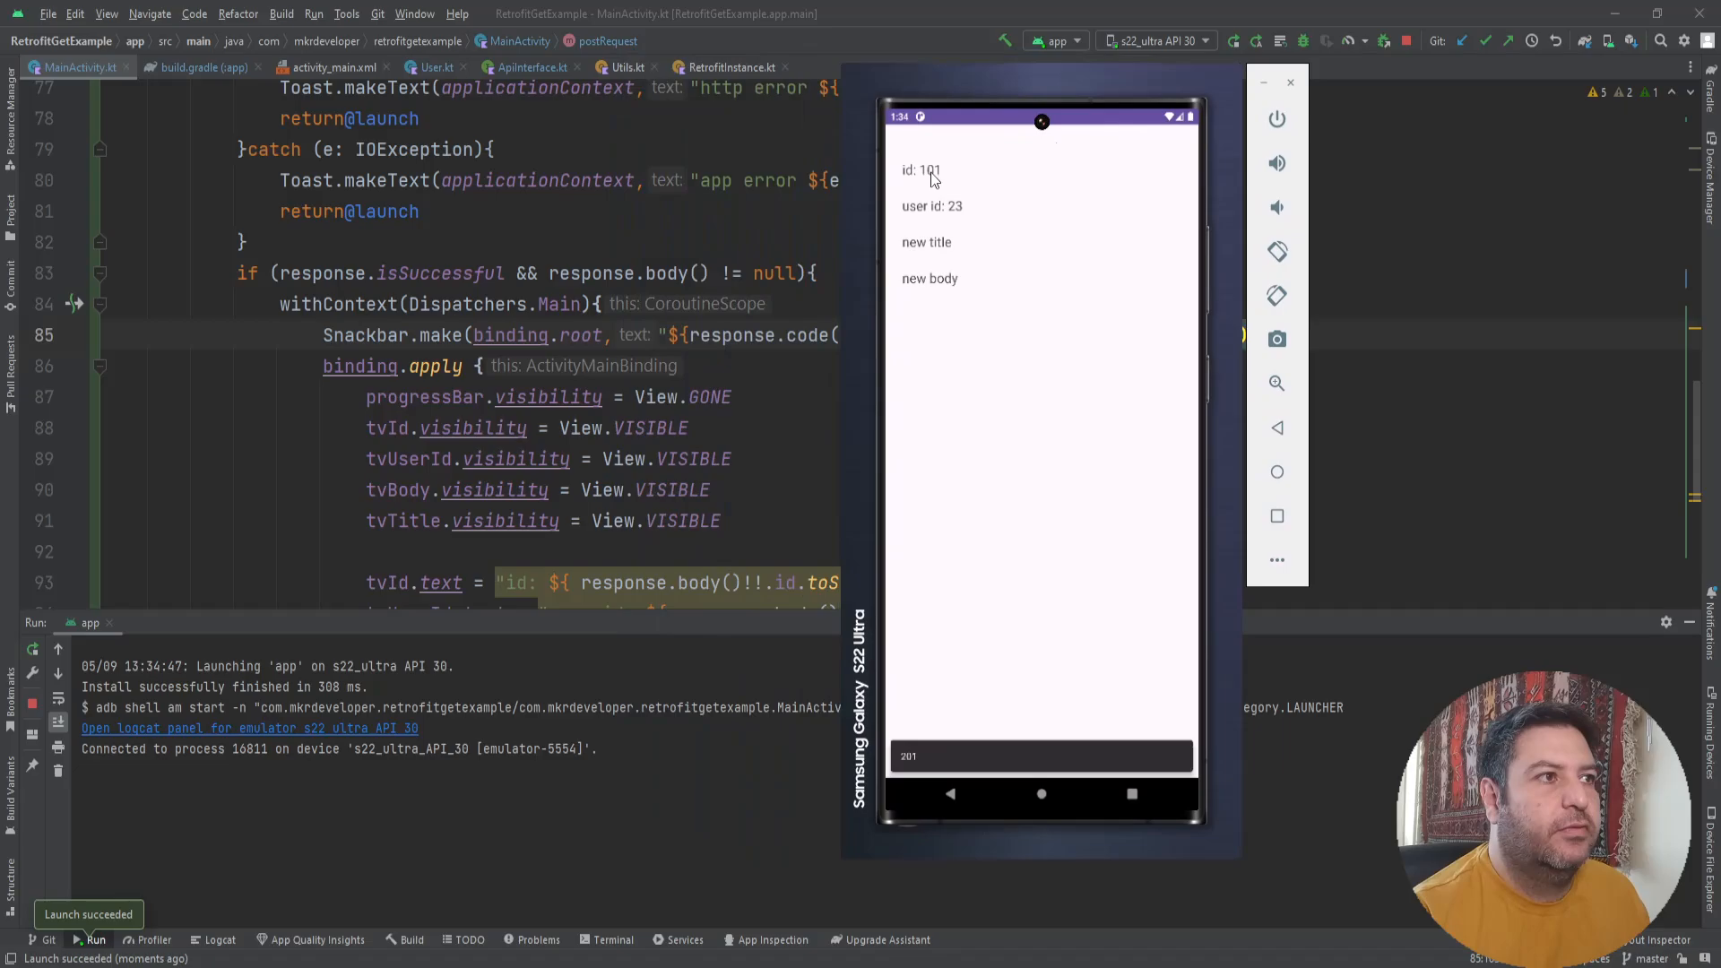
{"action": "mouse_move", "coordinate": [935, 186]}
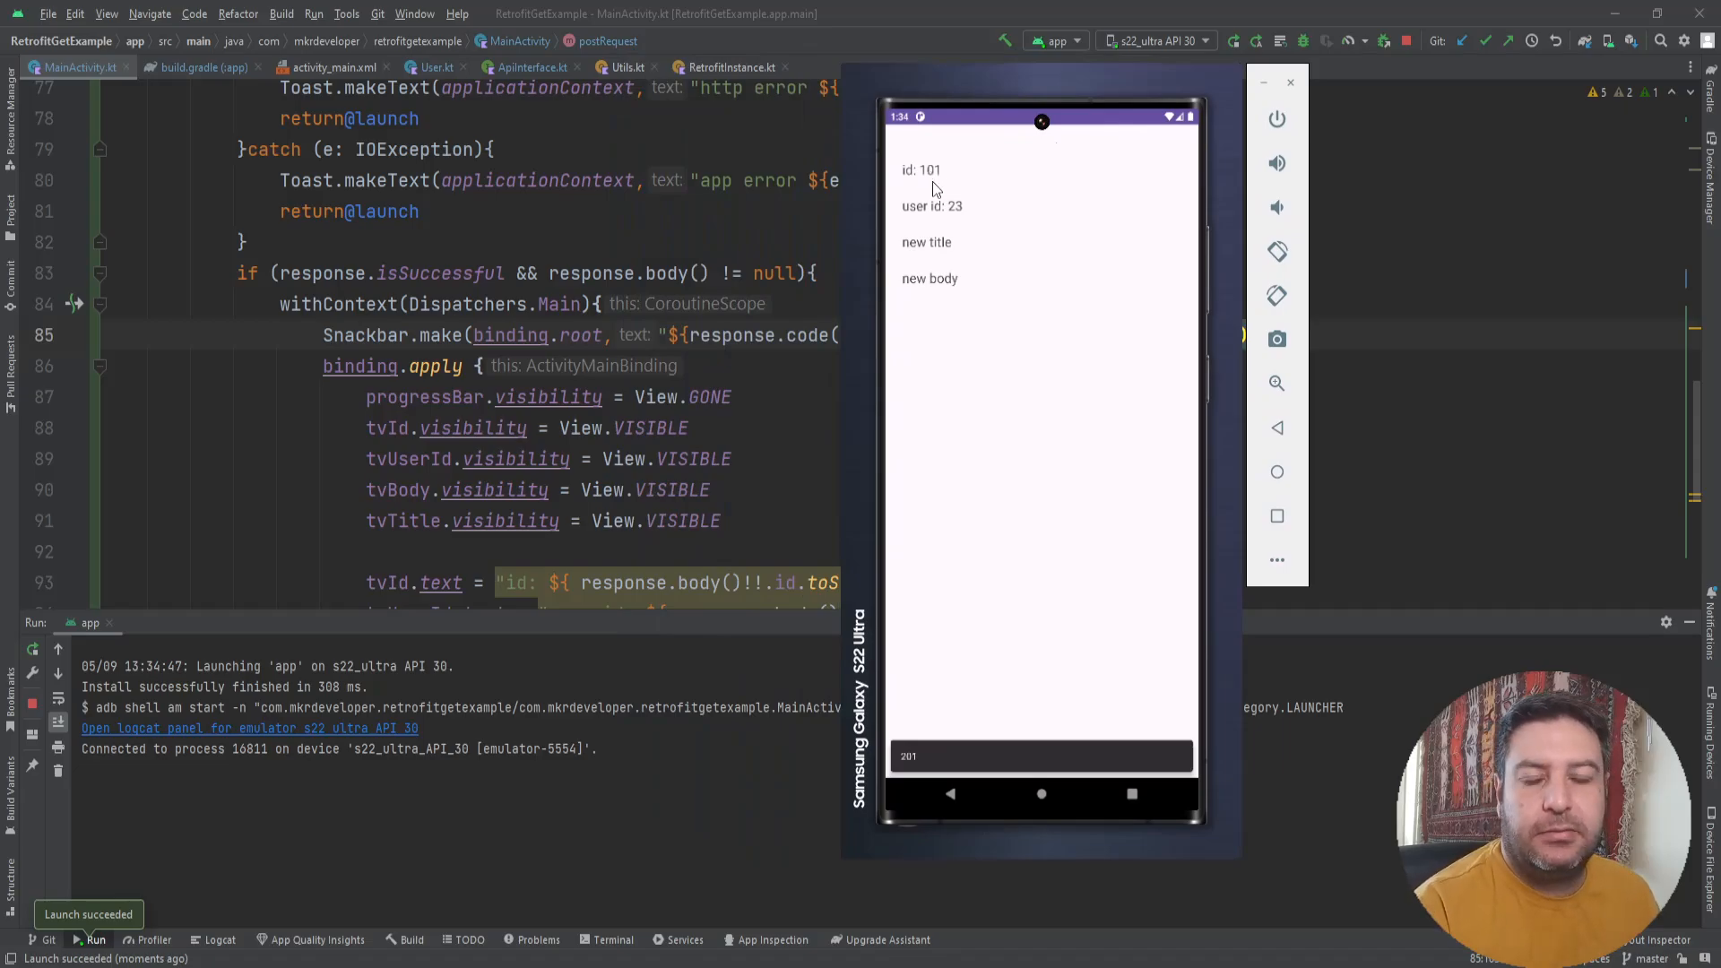
{"action": "mouse_move", "coordinate": [890, 216]}
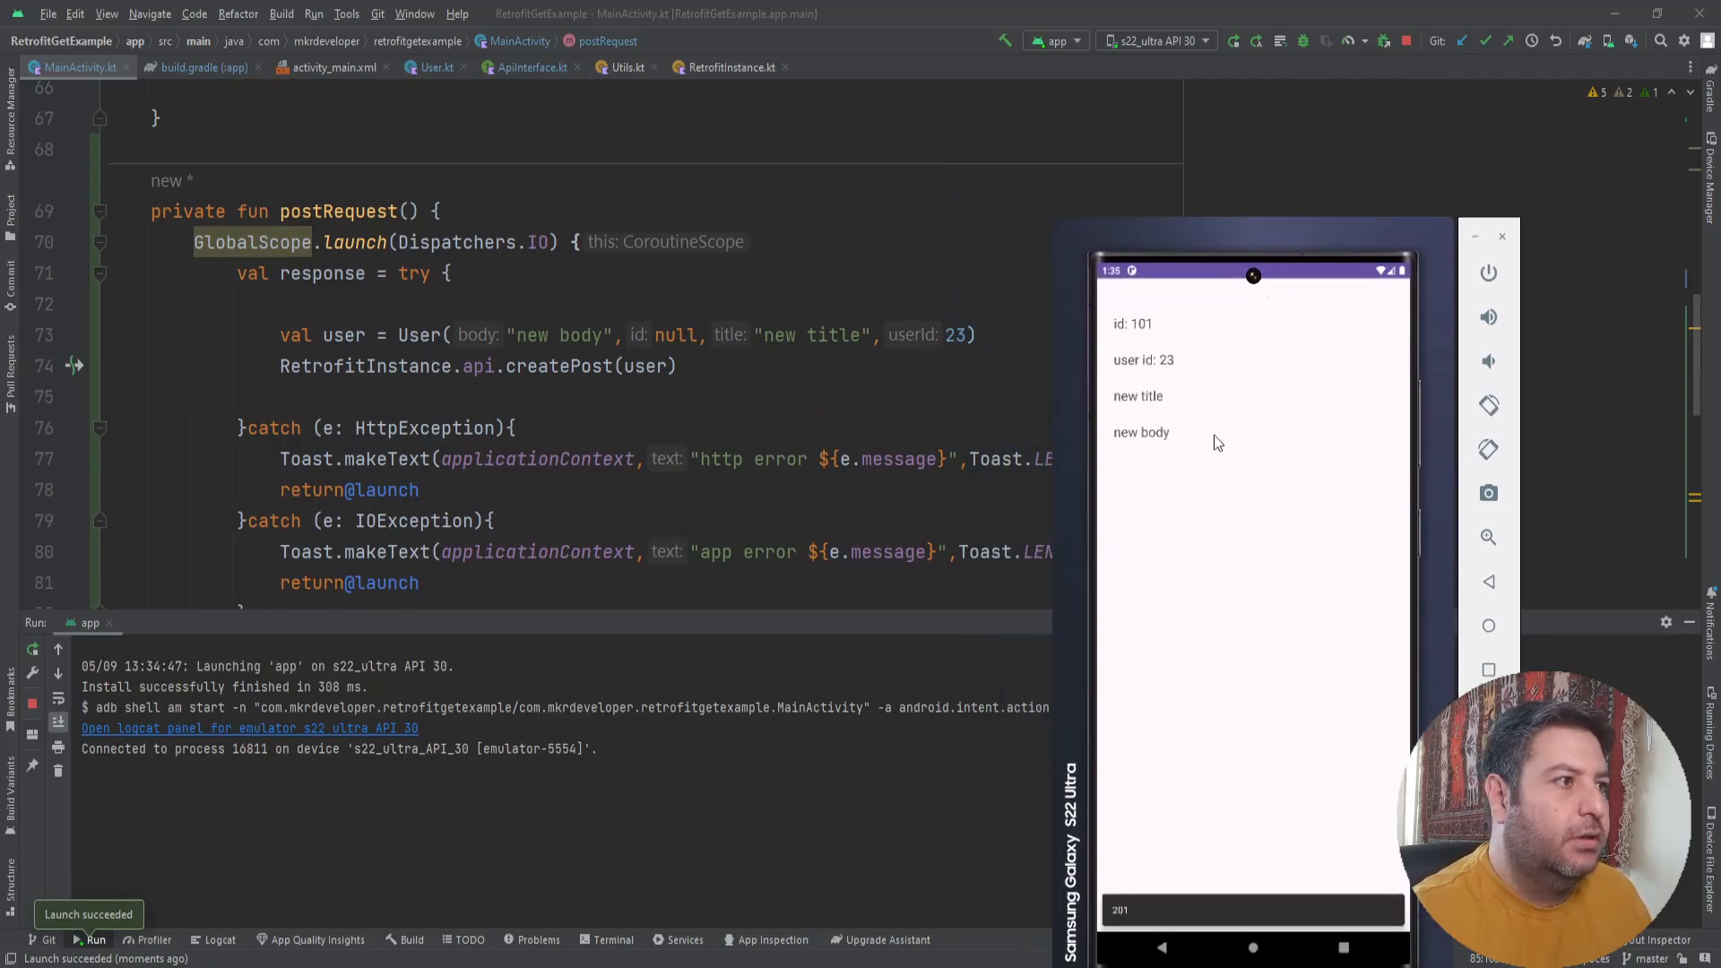
{"action": "mouse_move", "coordinate": [1109, 412]}
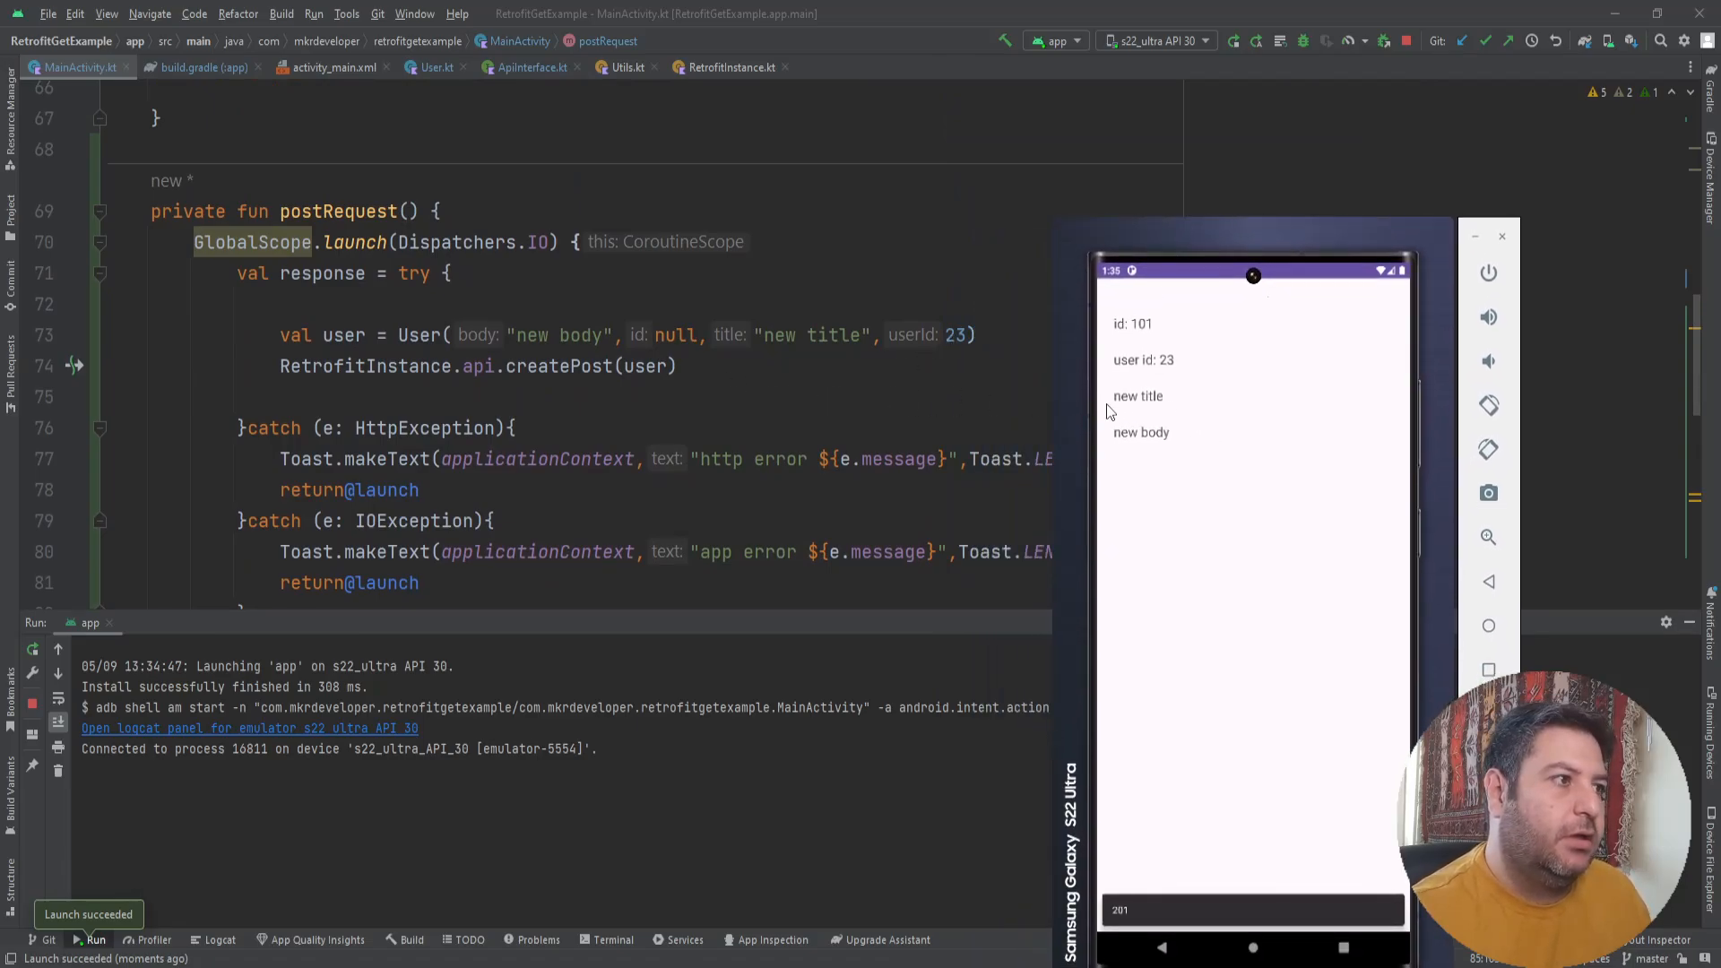
{"action": "mouse_move", "coordinate": [1208, 446]}
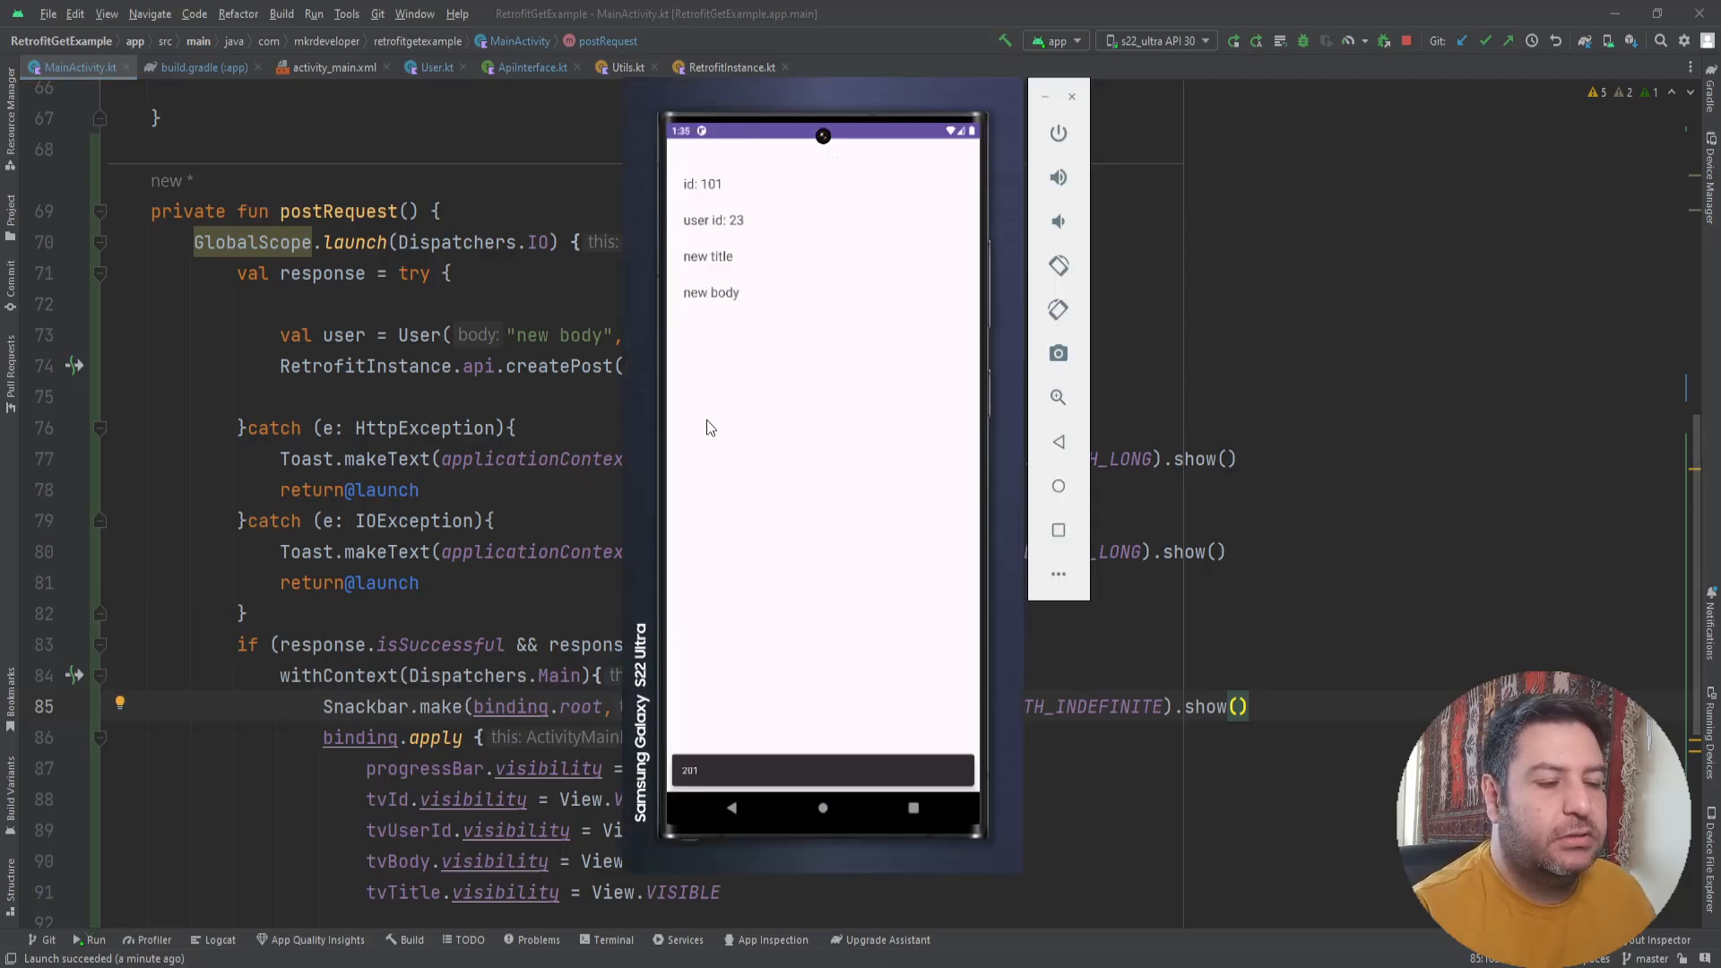
{"action": "mouse_move", "coordinate": [763, 375]}
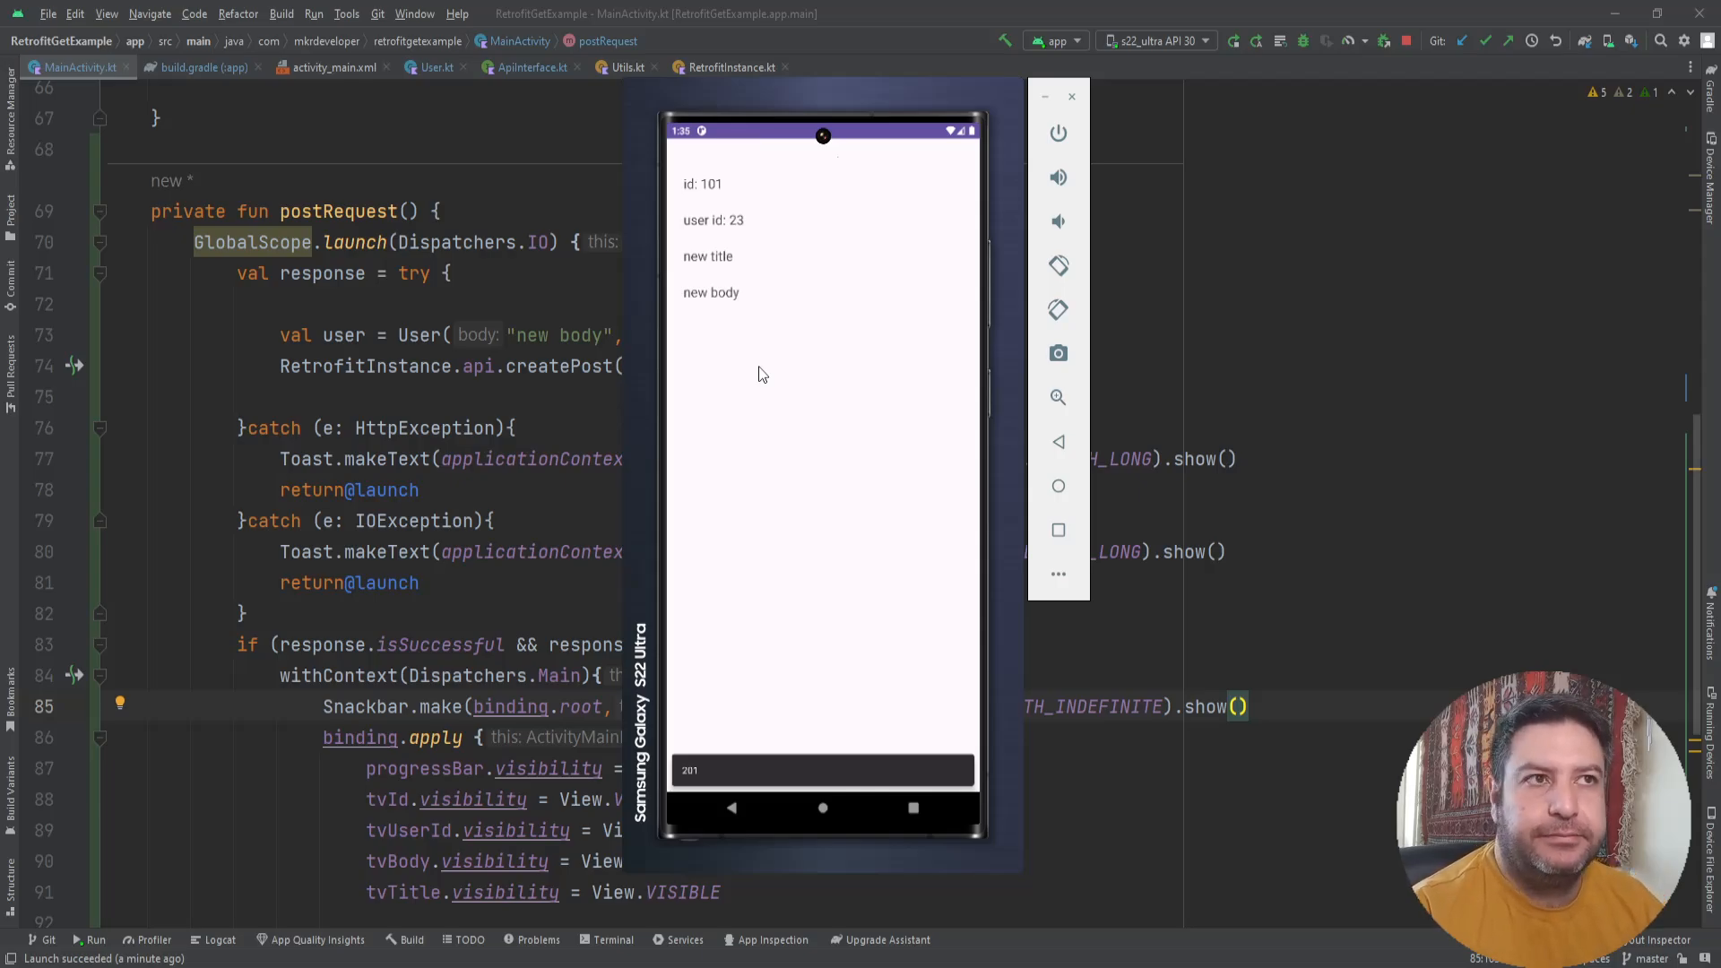
{"action": "mouse_move", "coordinate": [719, 272]}
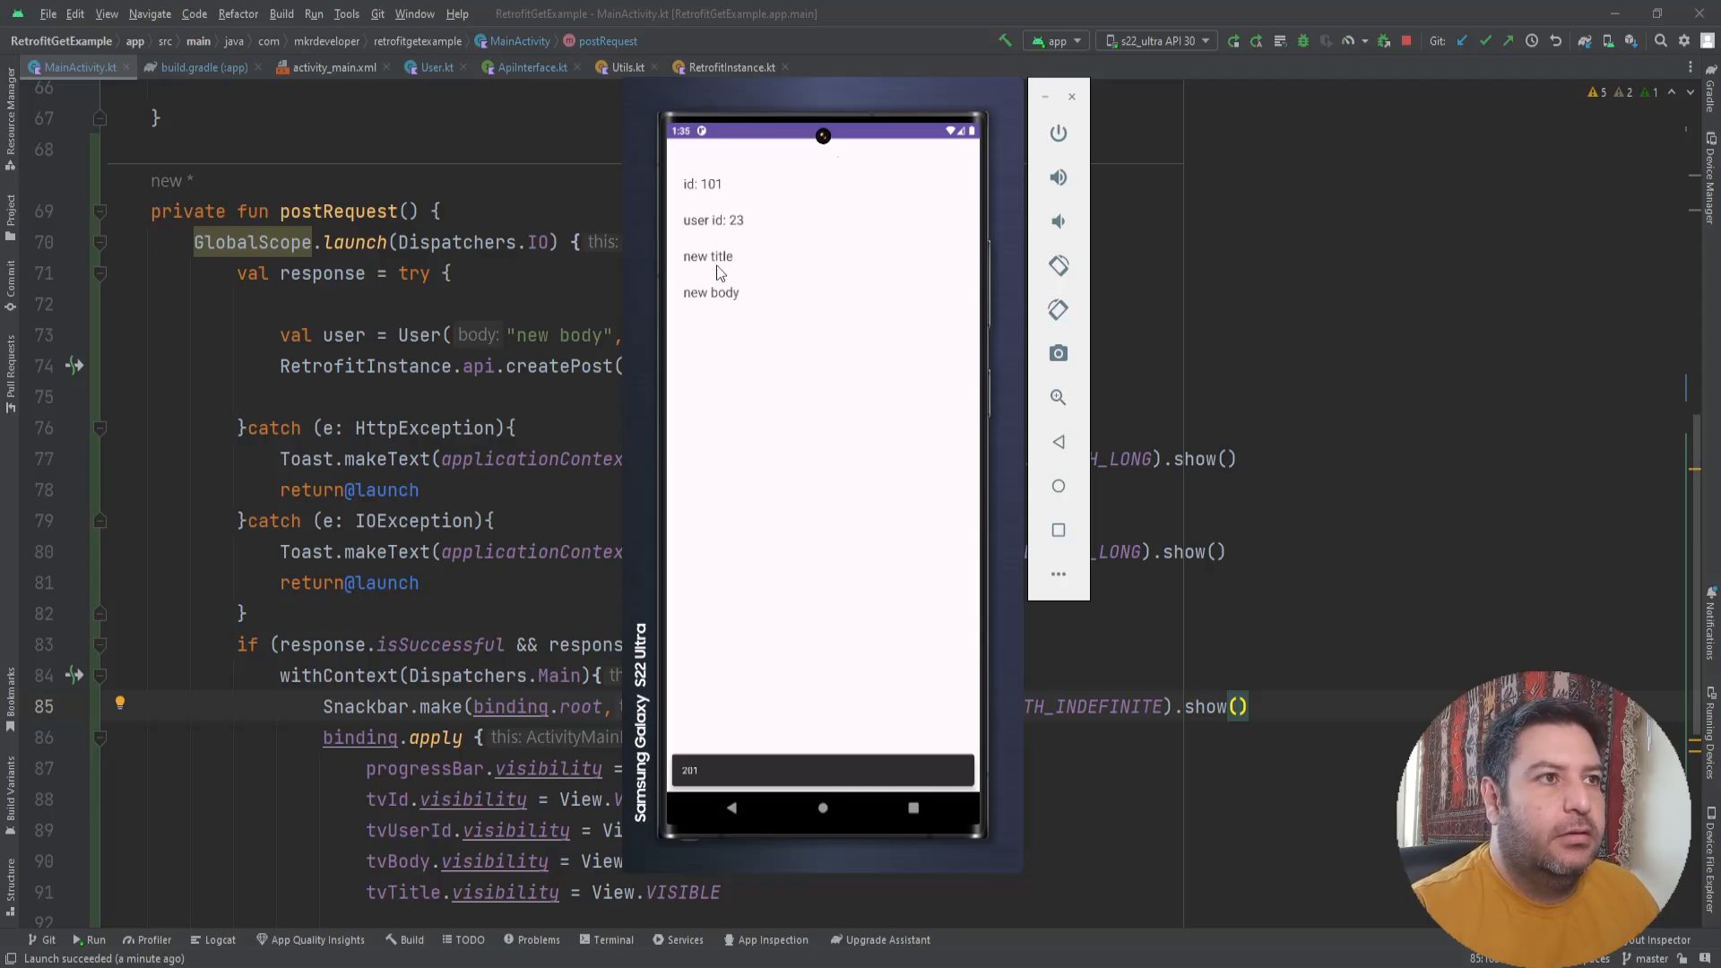
{"action": "mouse_move", "coordinate": [688, 187]}
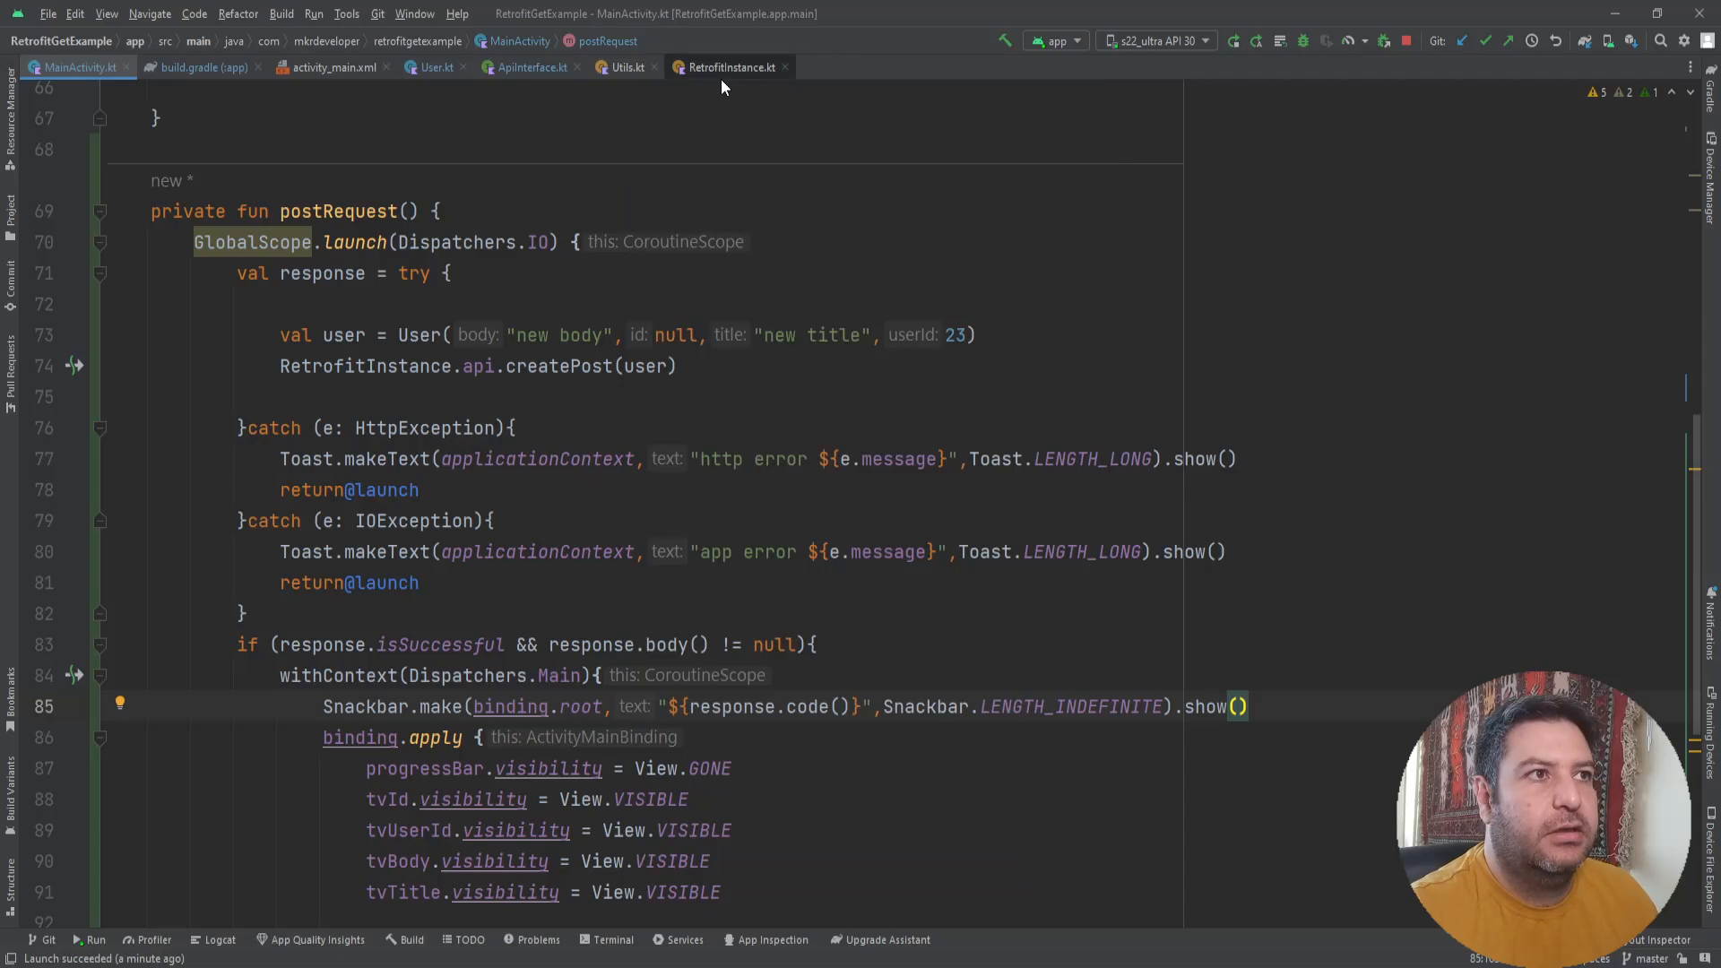
Review the Gson converter factory in RetrofitInstance.kt, then return to ApiInterface.kt.
{"action": "left_click", "coordinate": [730, 67]}
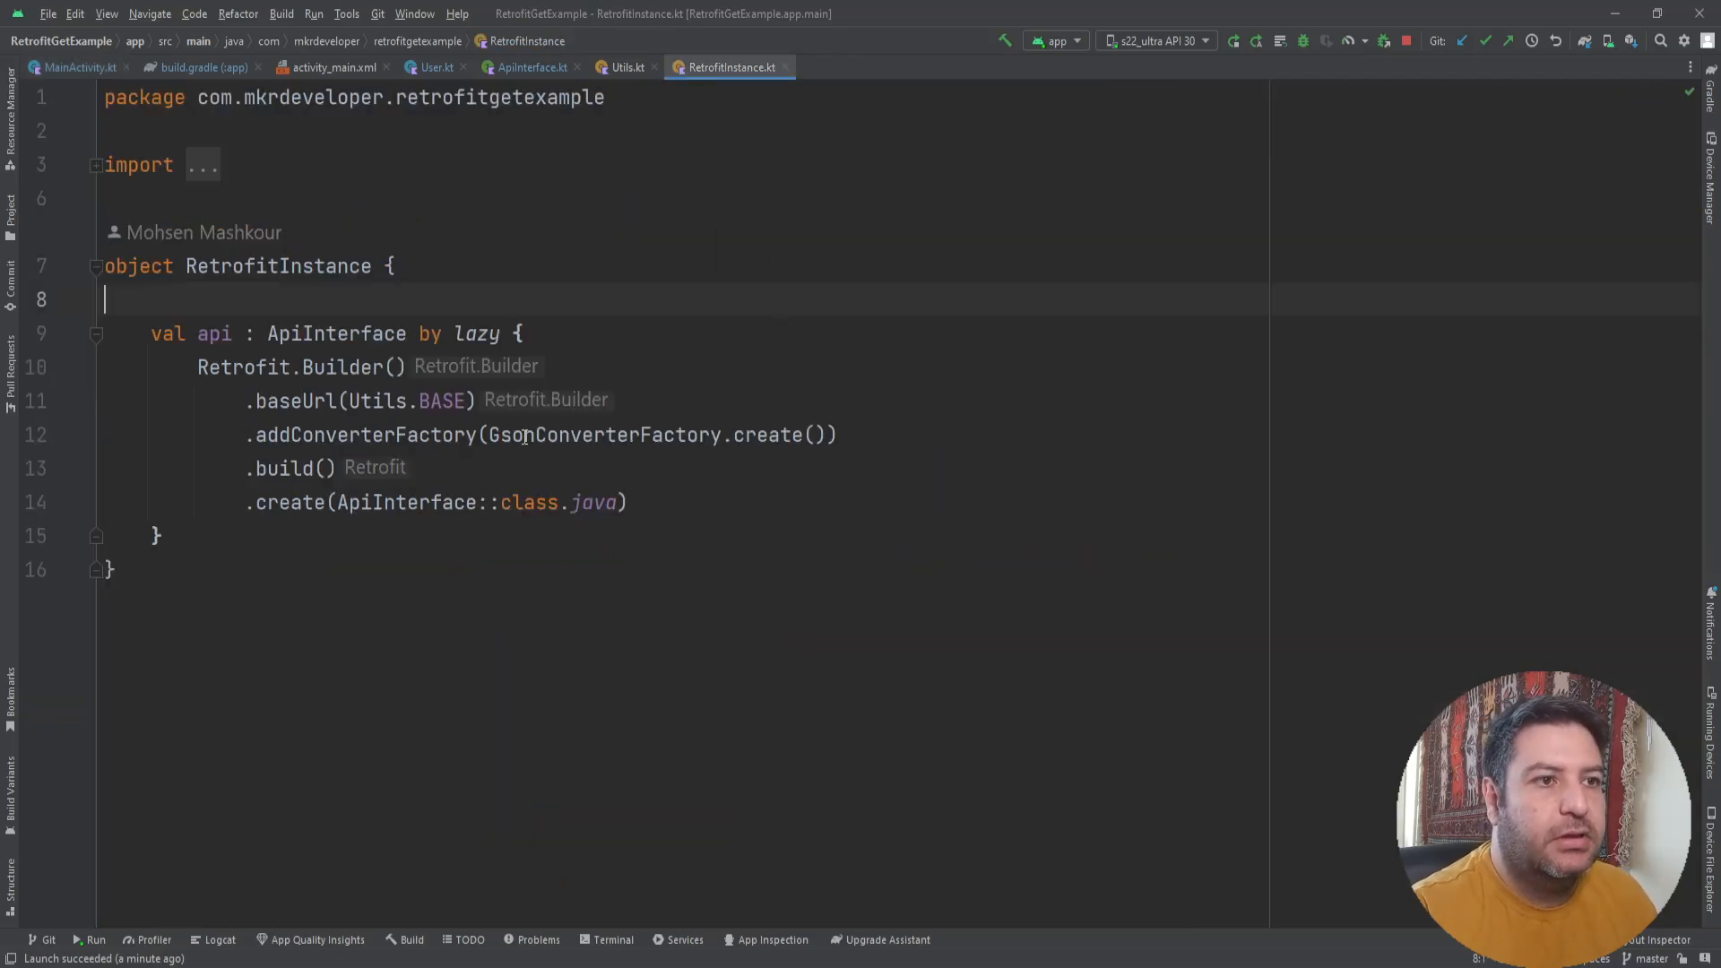
{"action": "double_click", "coordinate": [593, 435]}
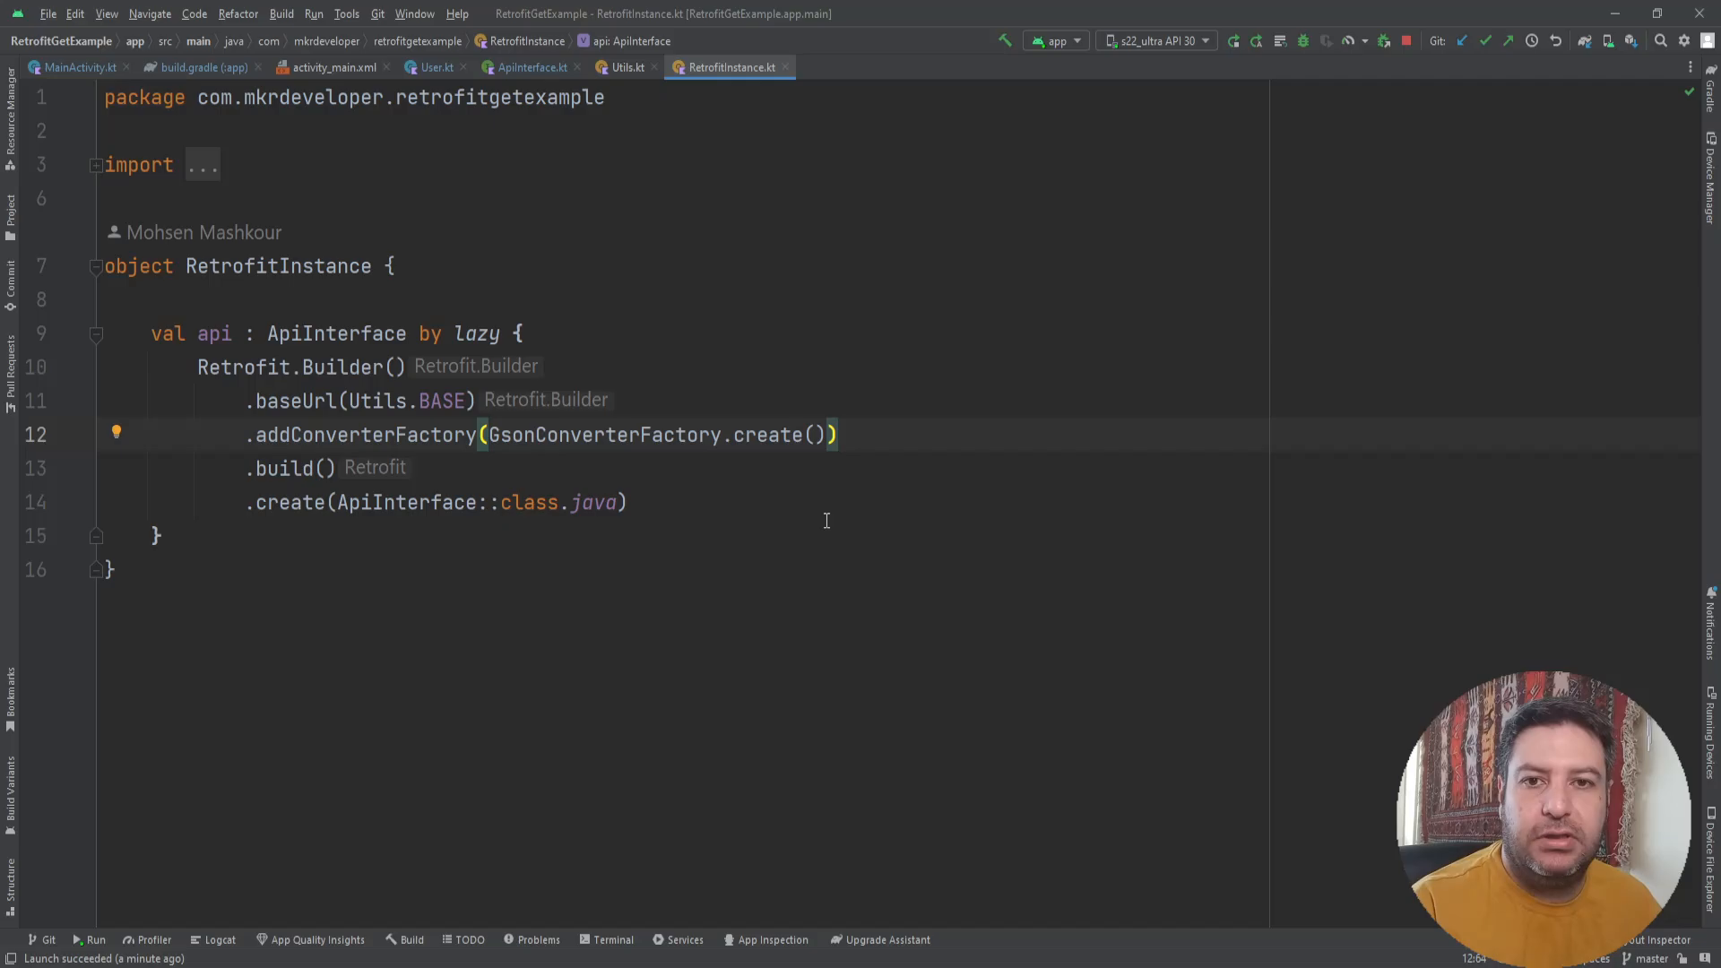
{"action": "mouse_move", "coordinate": [805, 402]}
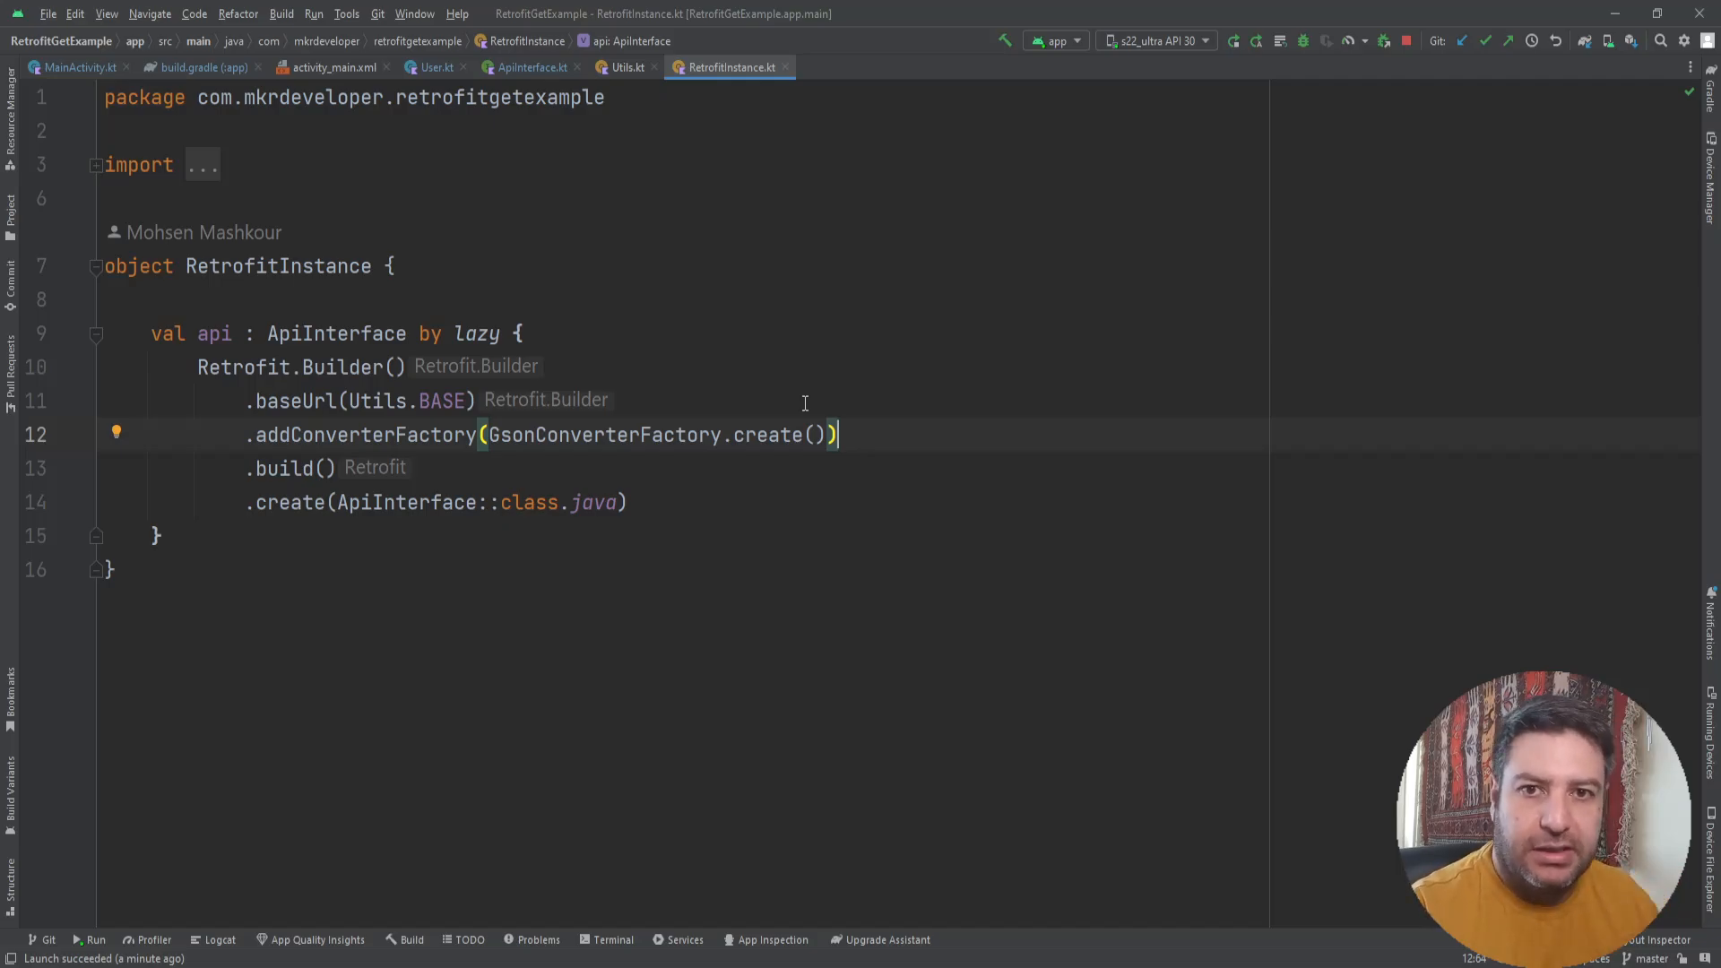
{"action": "mouse_move", "coordinate": [720, 232]}
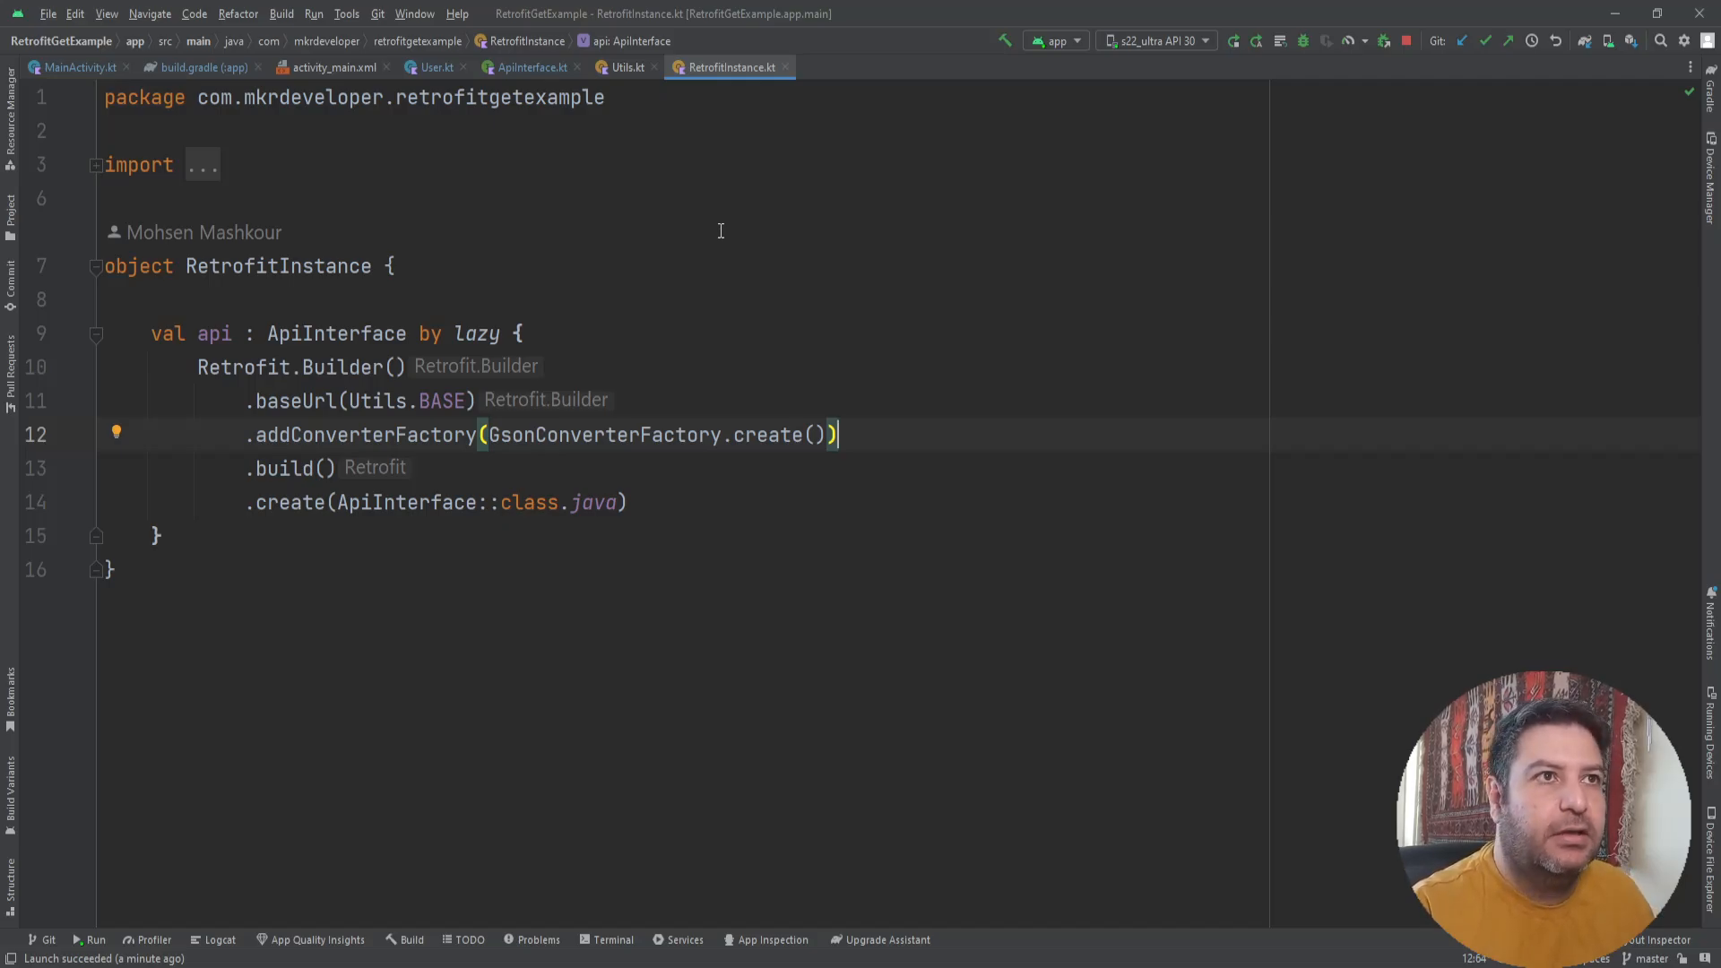
{"action": "left_click", "coordinate": [530, 67]}
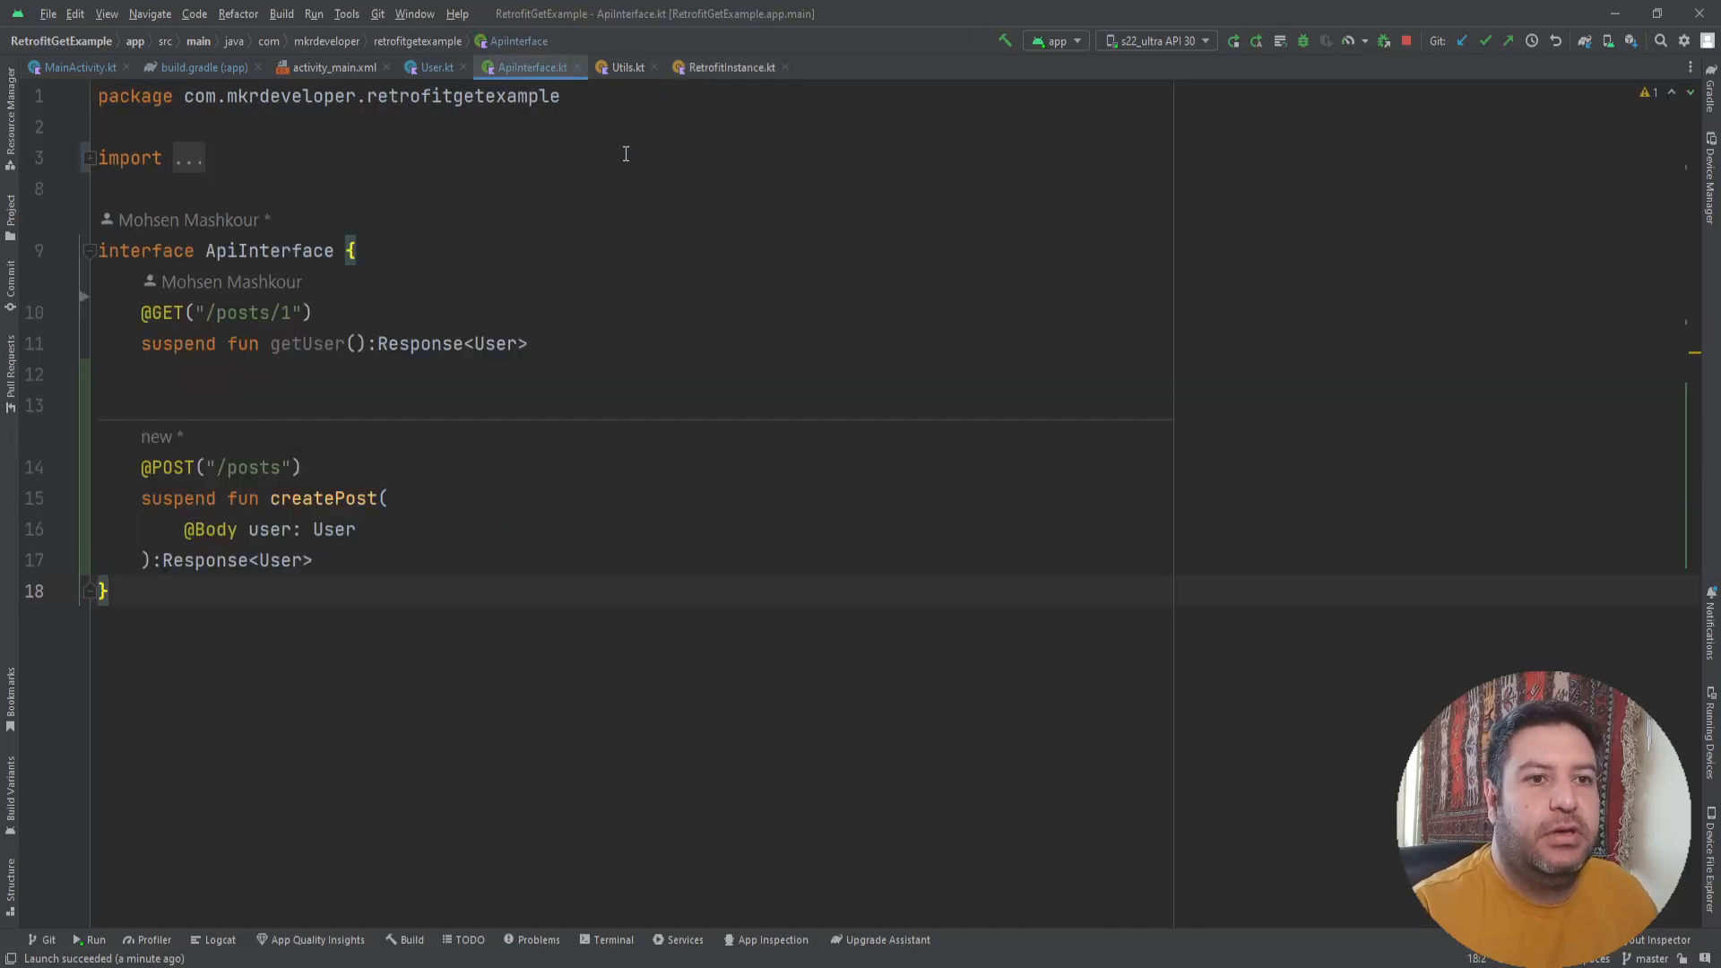
Declare a new suspend function createUrlPost() below the createPost declaration.
{"action": "left_click", "coordinate": [313, 559]}
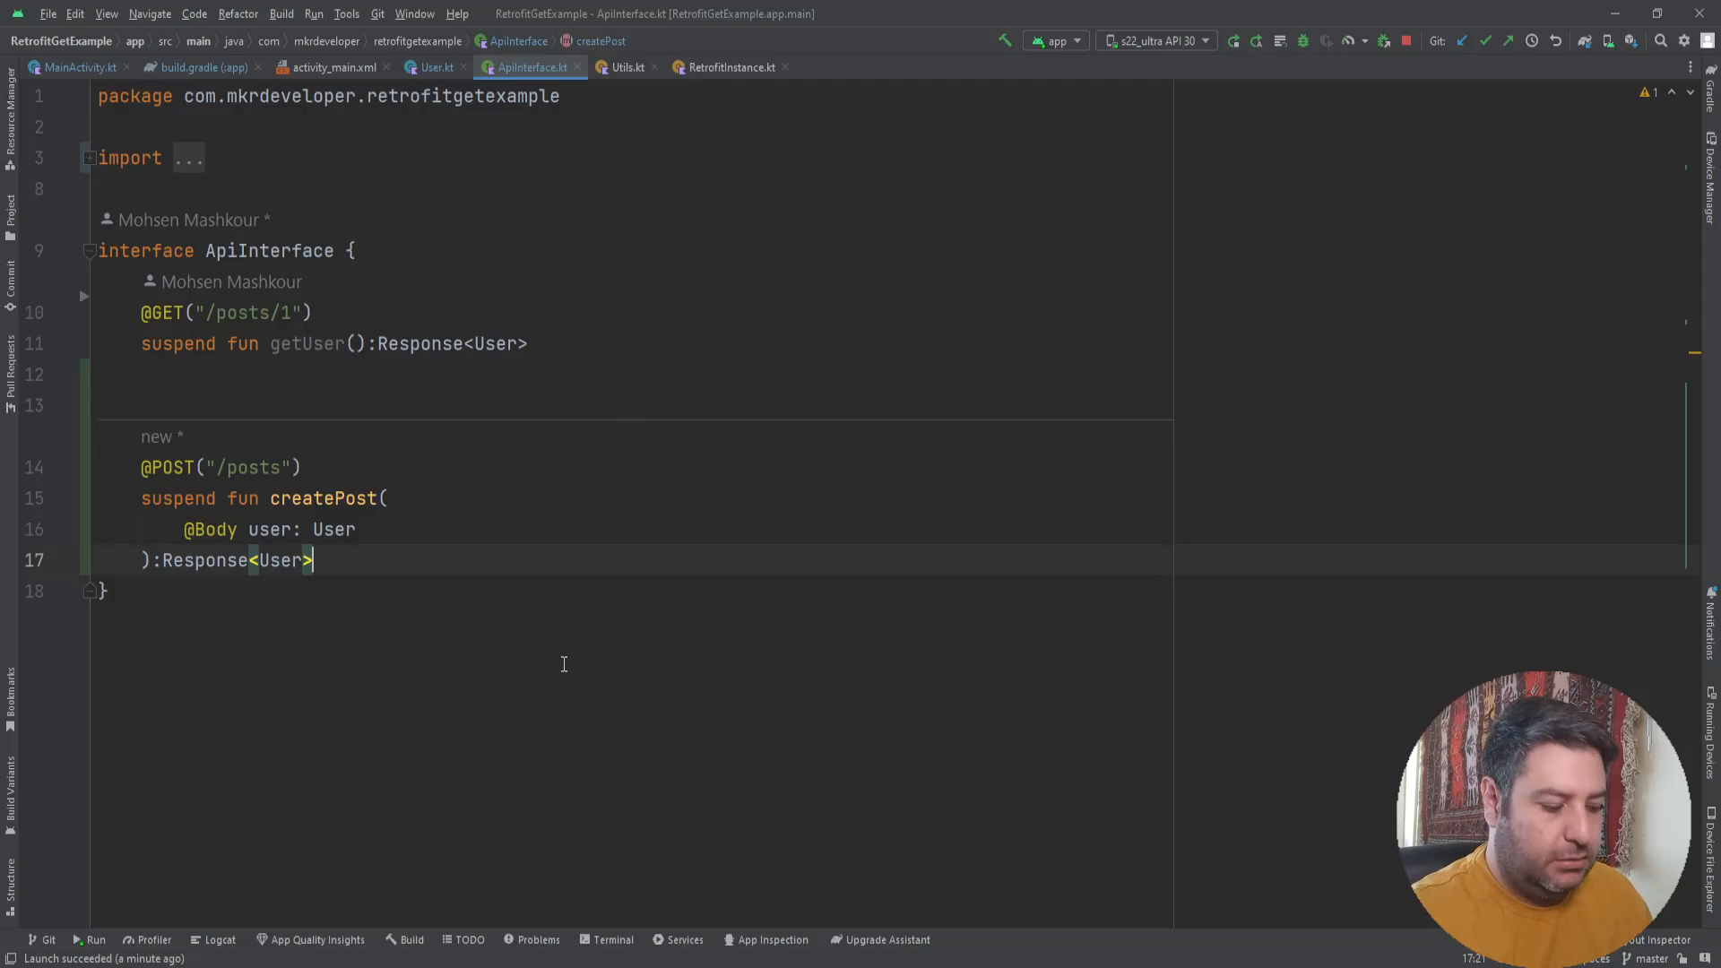
{"action": "key", "text": "enter"}
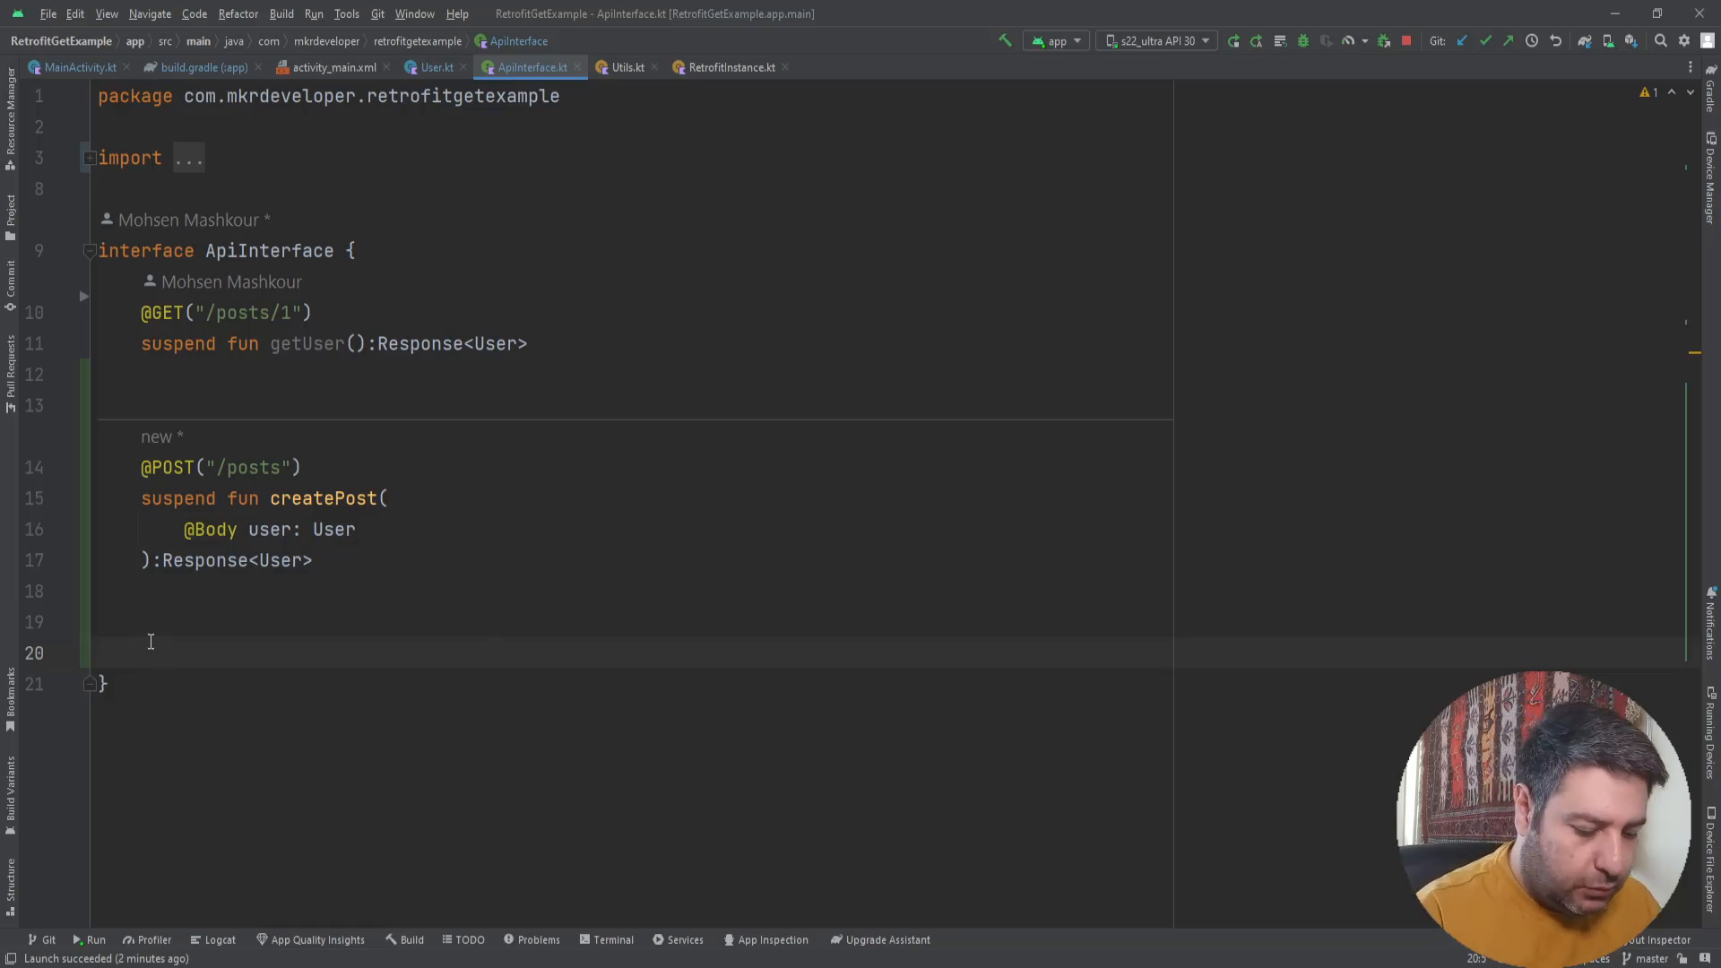
{"action": "type", "text": "suspend fun"}
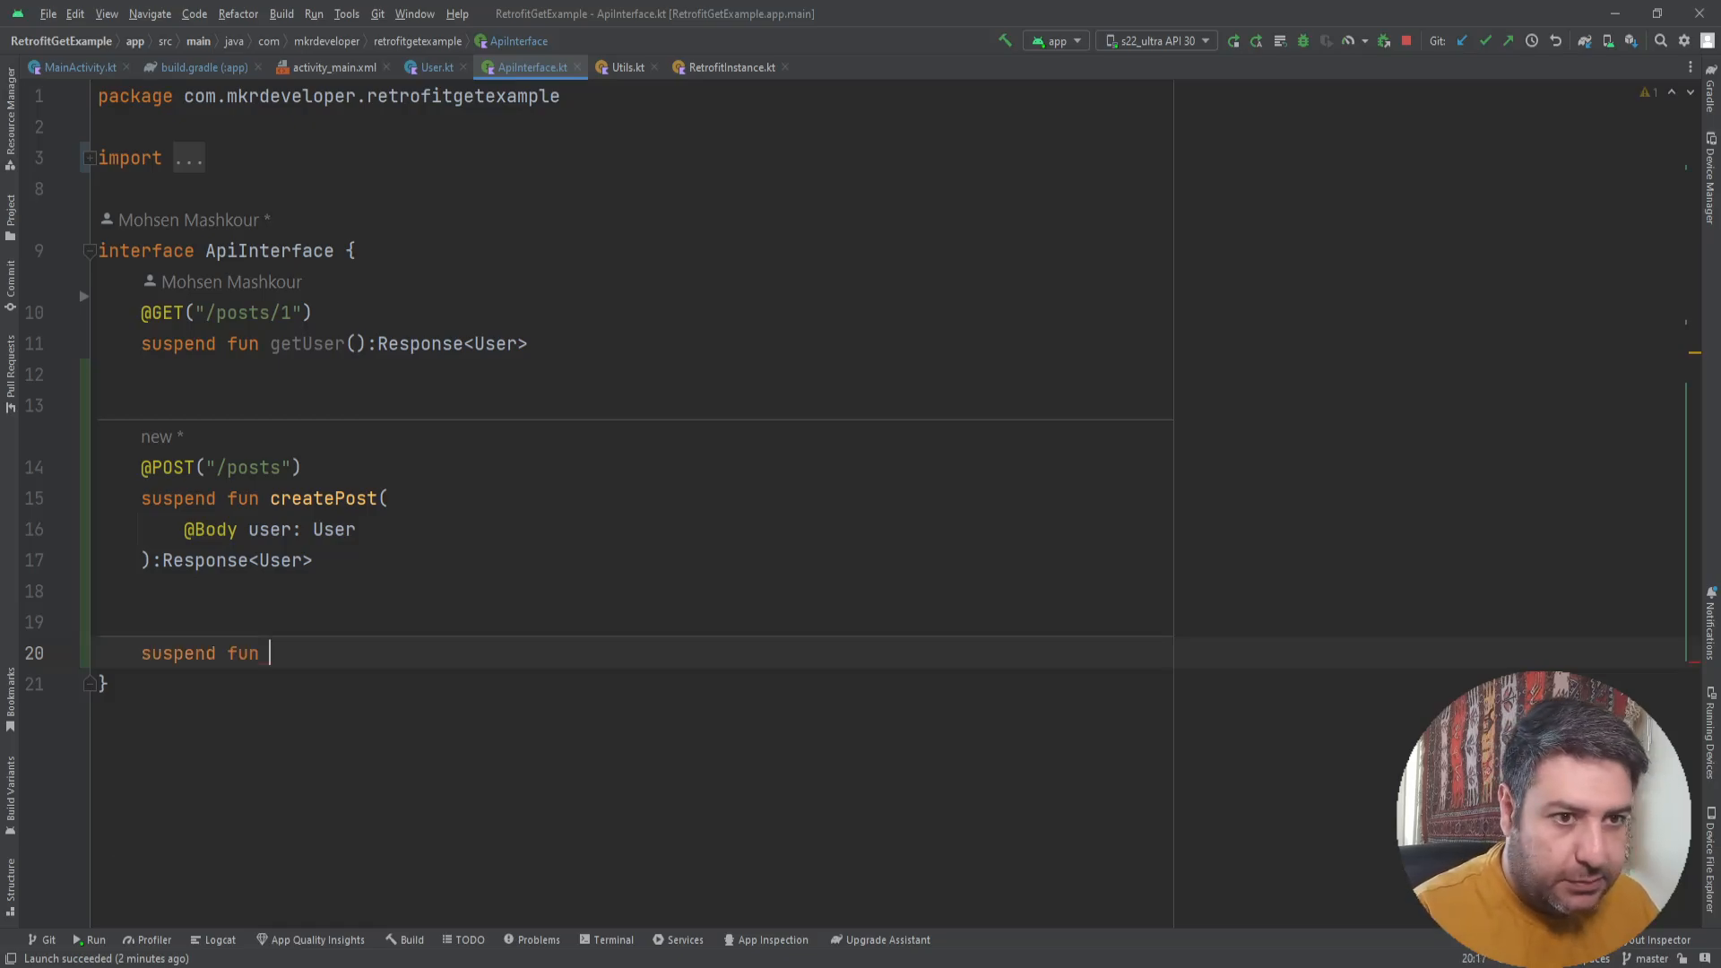
{"action": "type", "text": "c"}
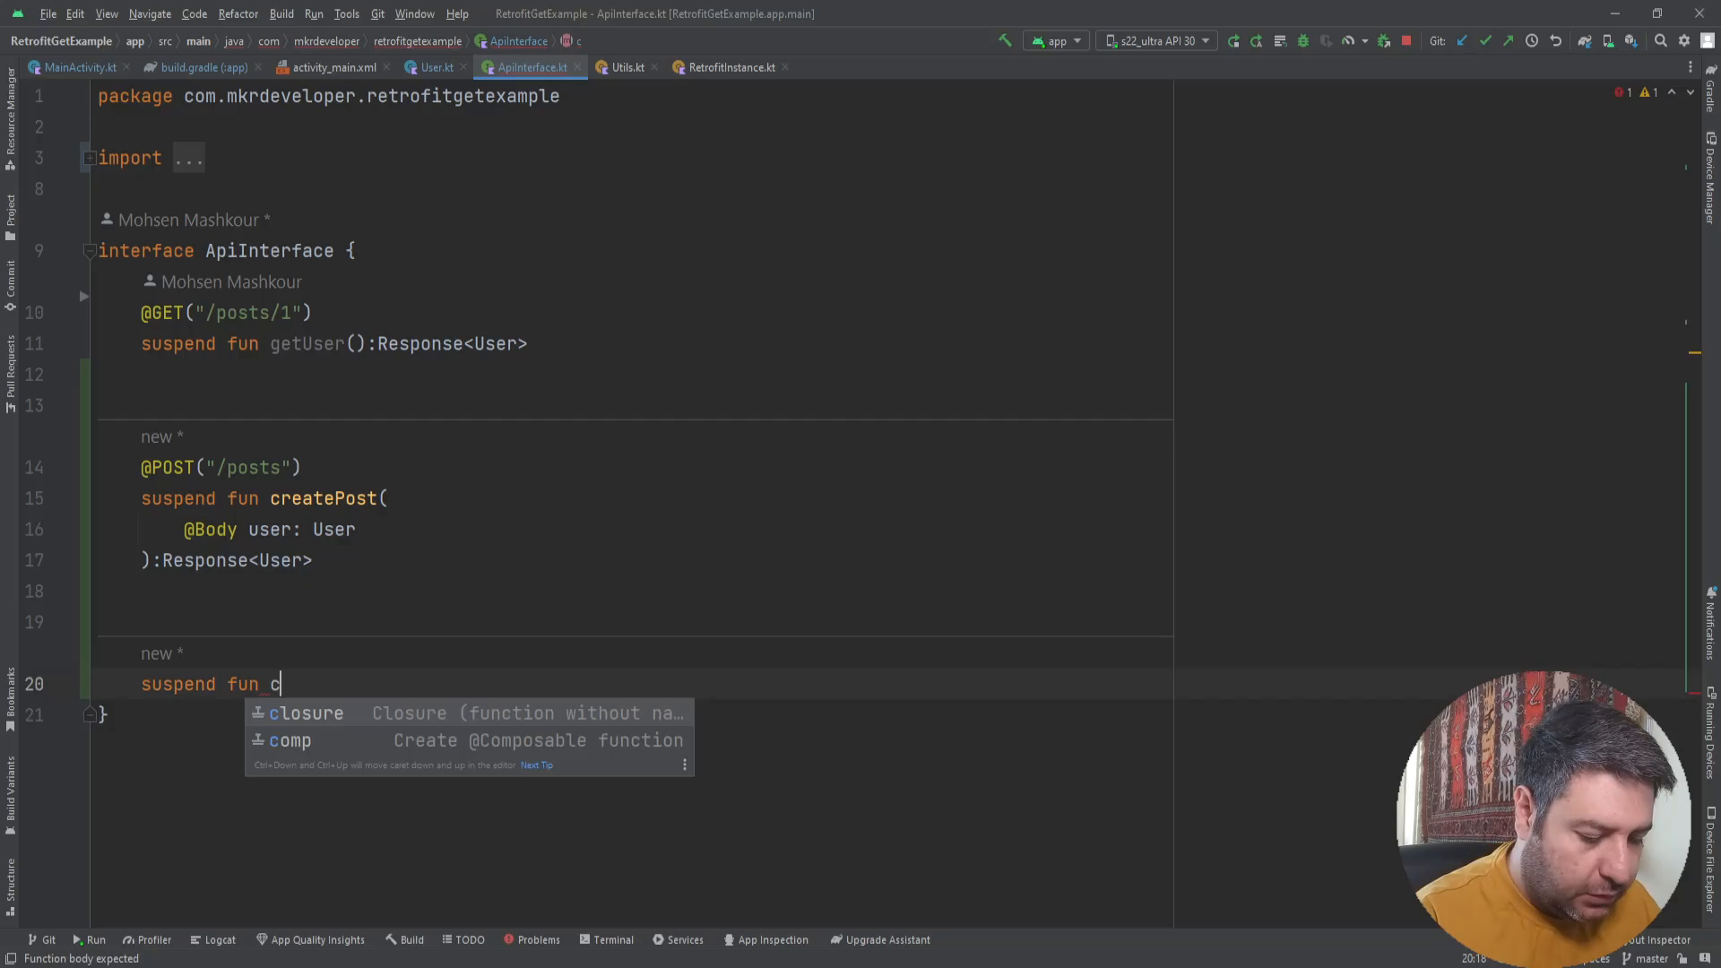
{"action": "type", "text": "reateU"}
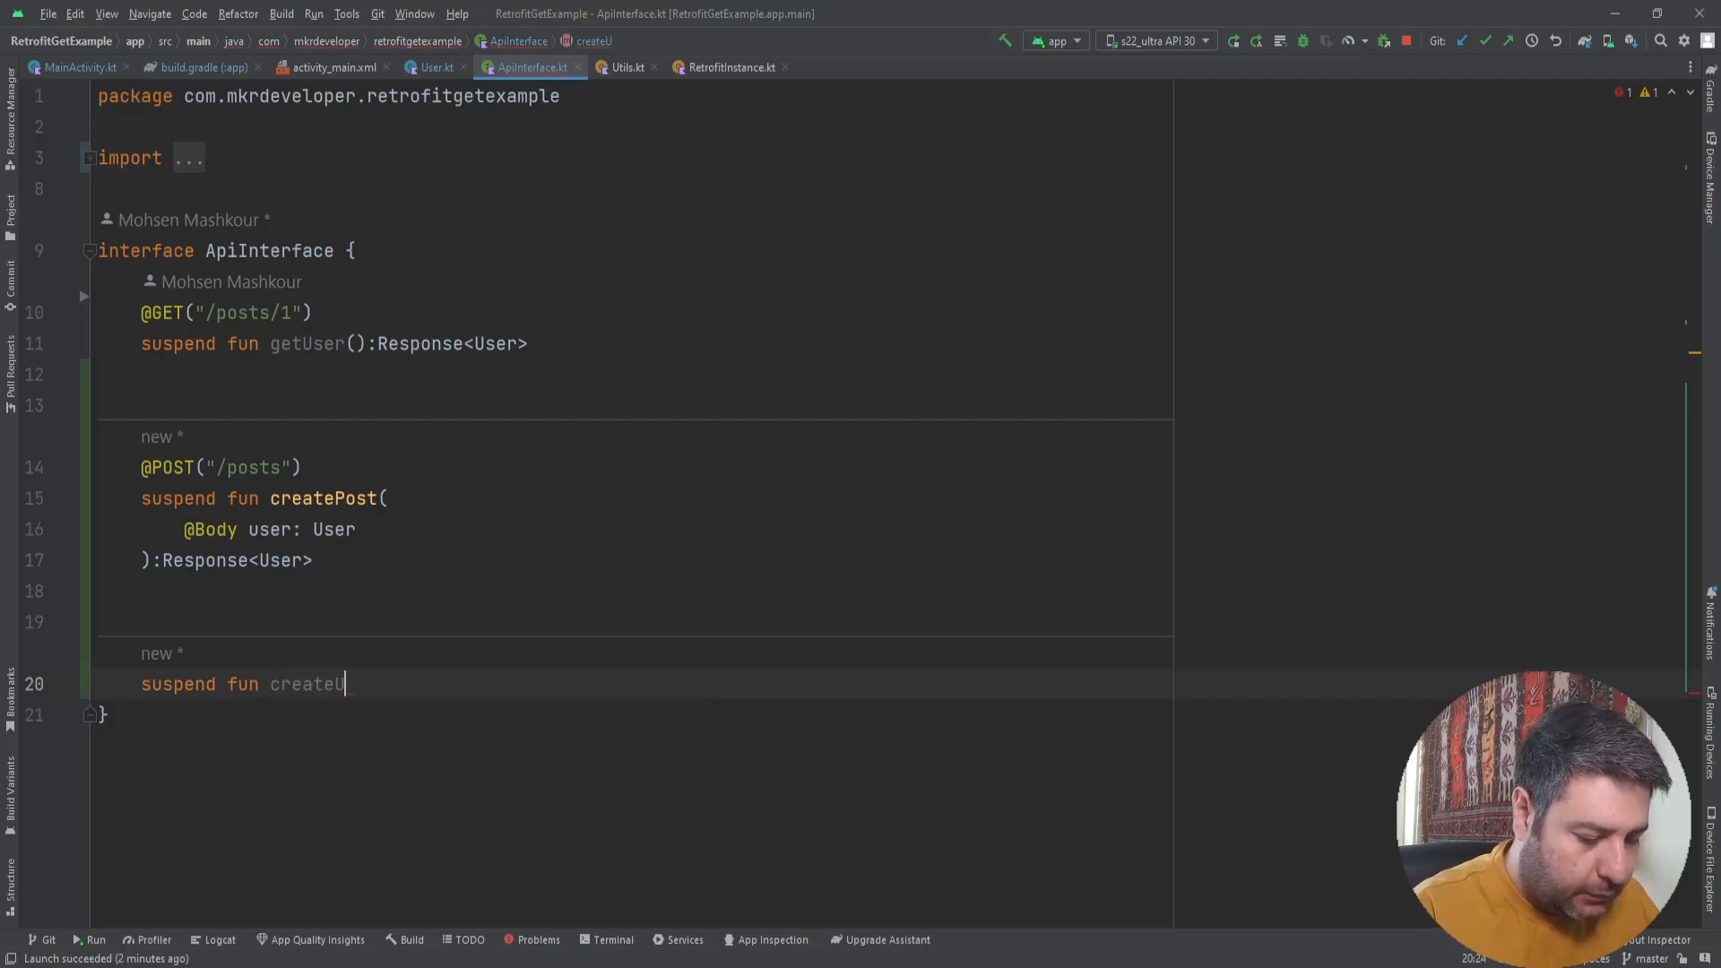
{"action": "type", "text": "rl"}
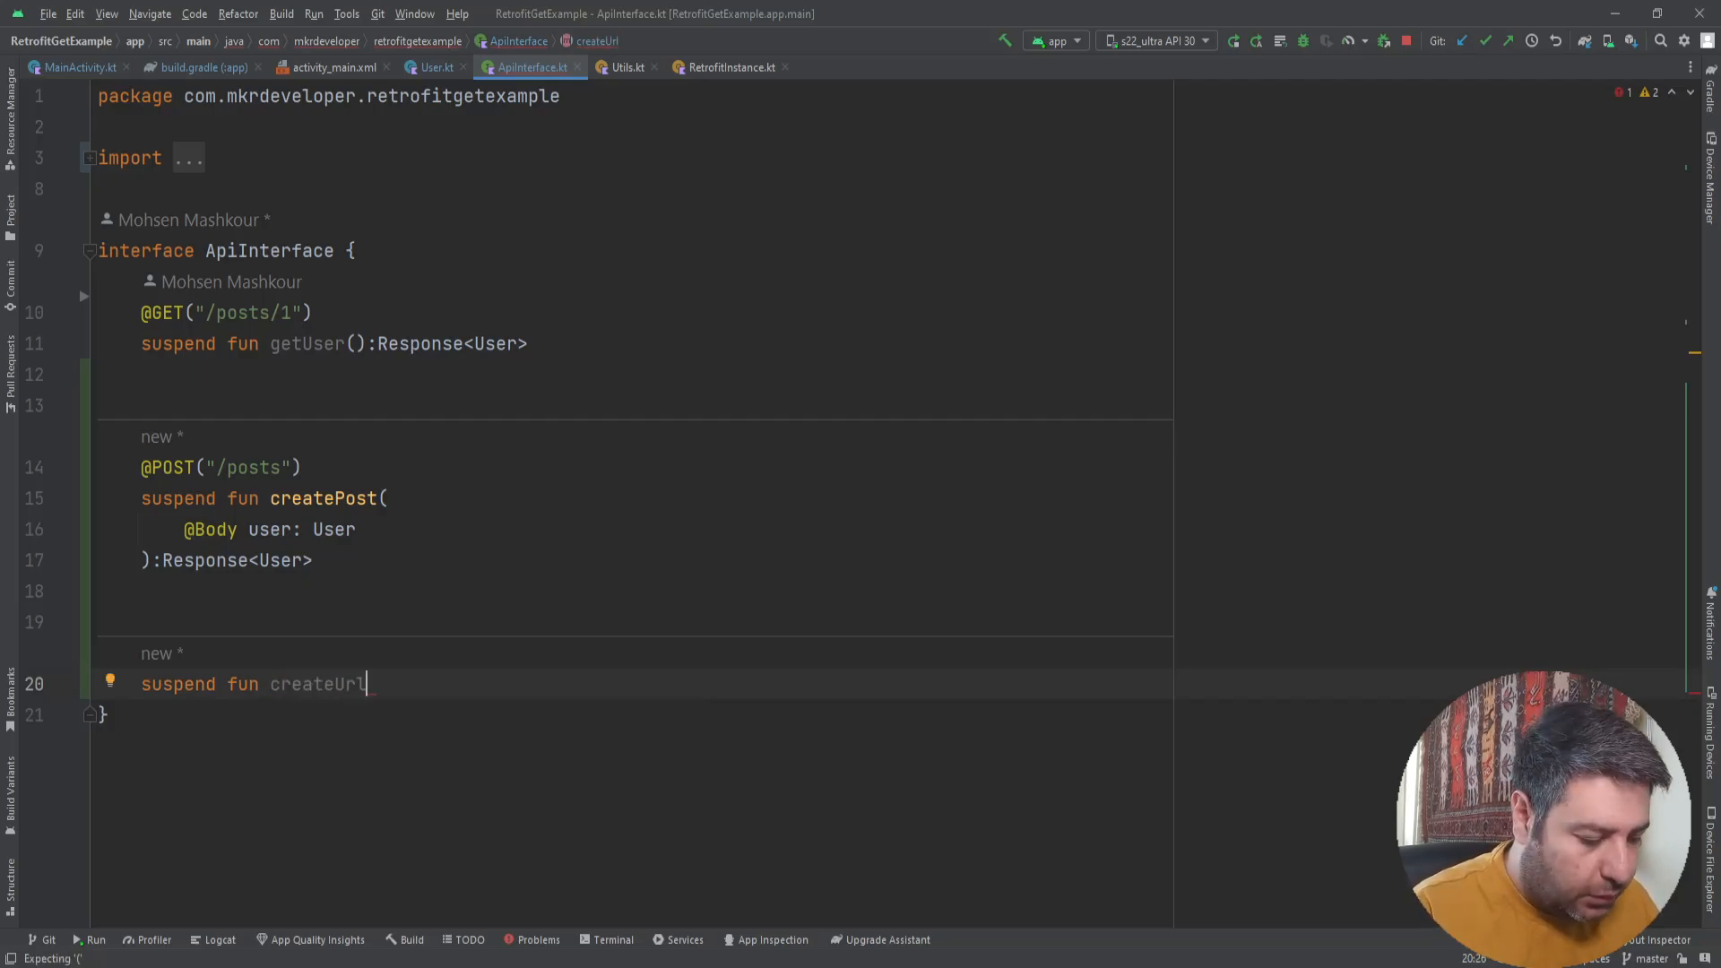
{"action": "type", "text": "Post"}
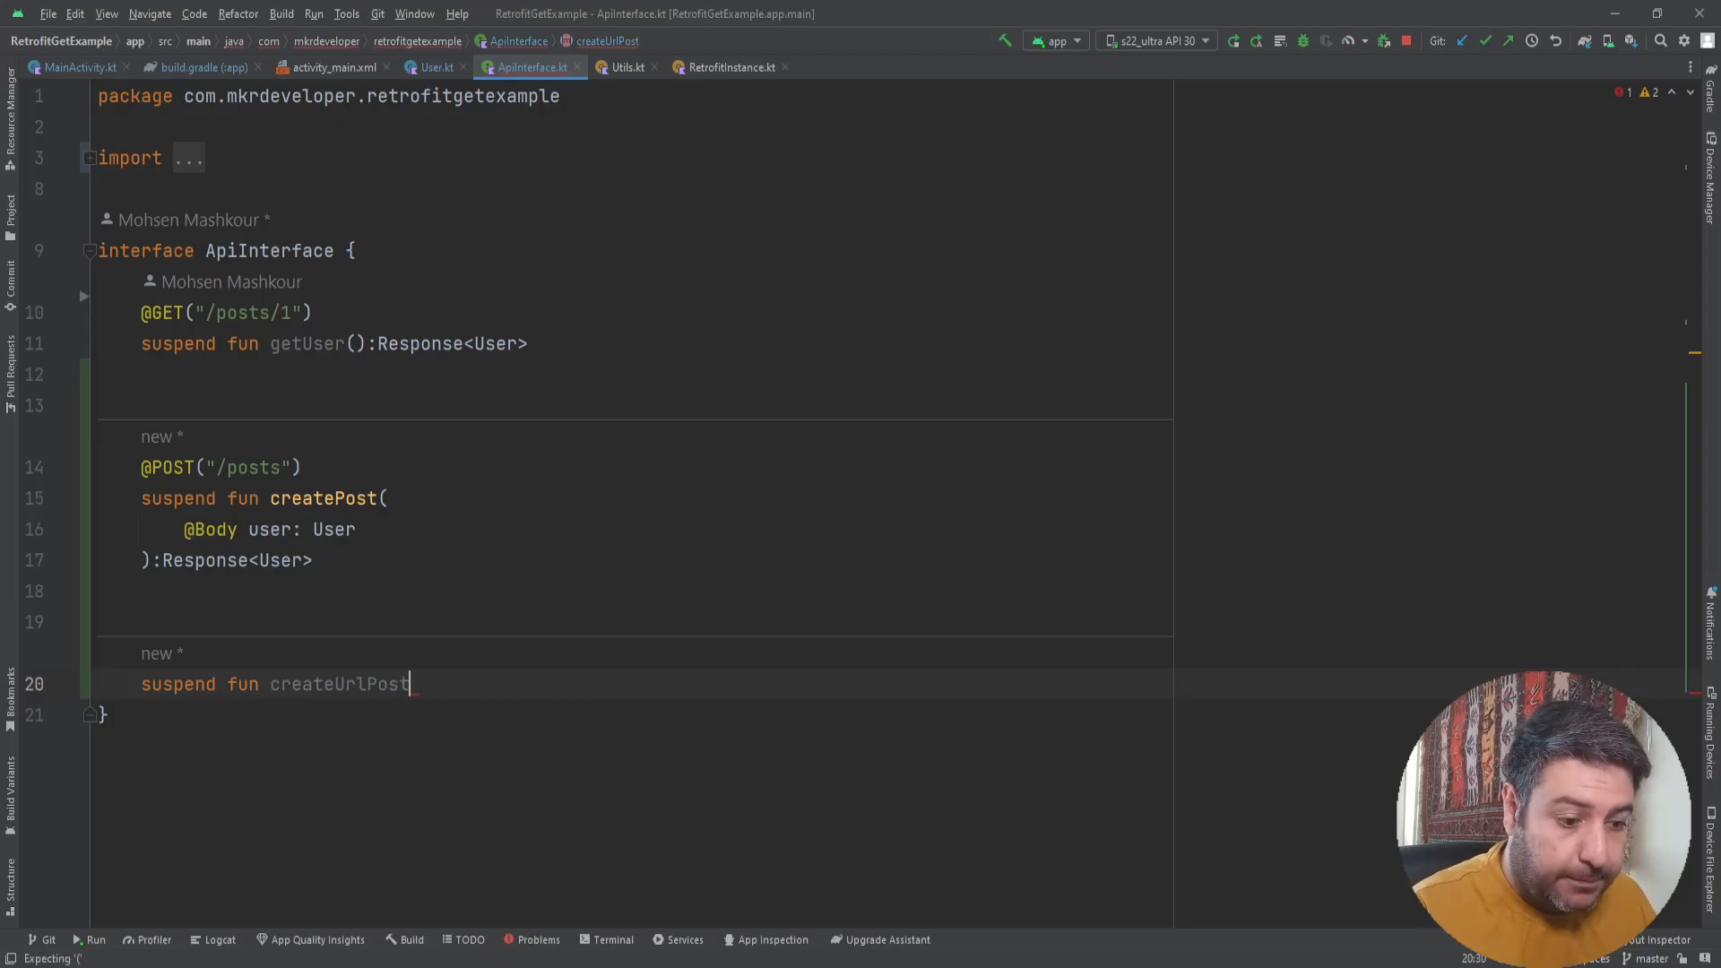
{"action": "type", "text": "()"}
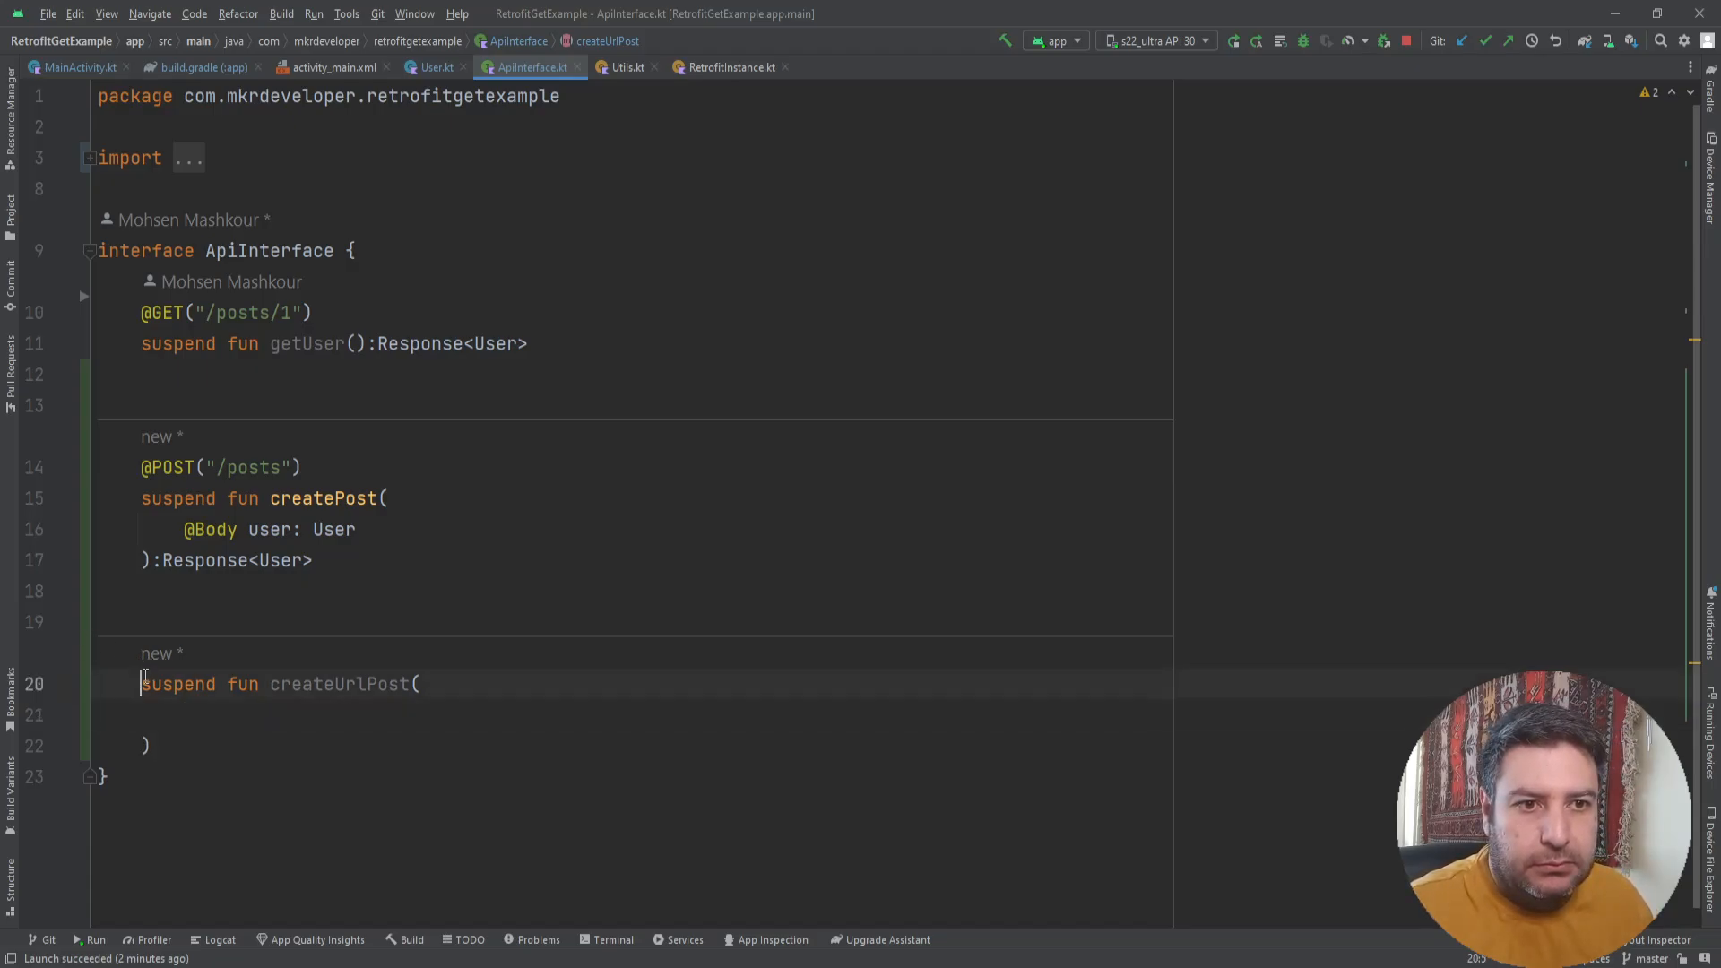
{"action": "key", "text": "Return"}
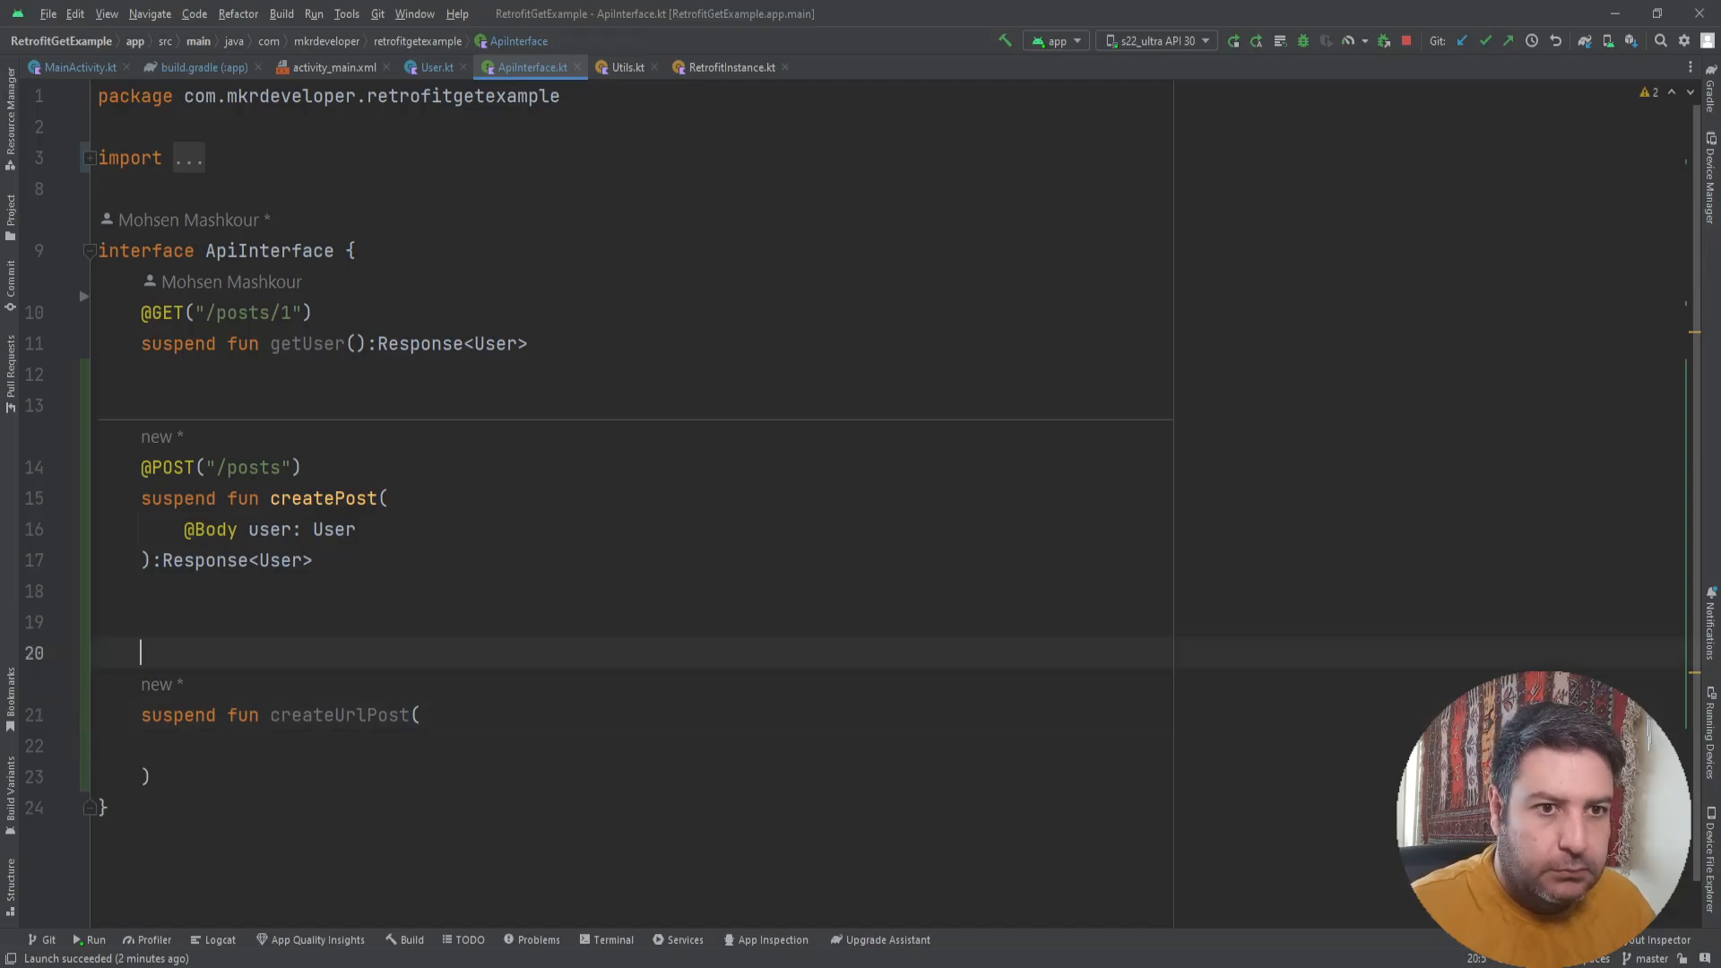
{"action": "type", "text": "@"}
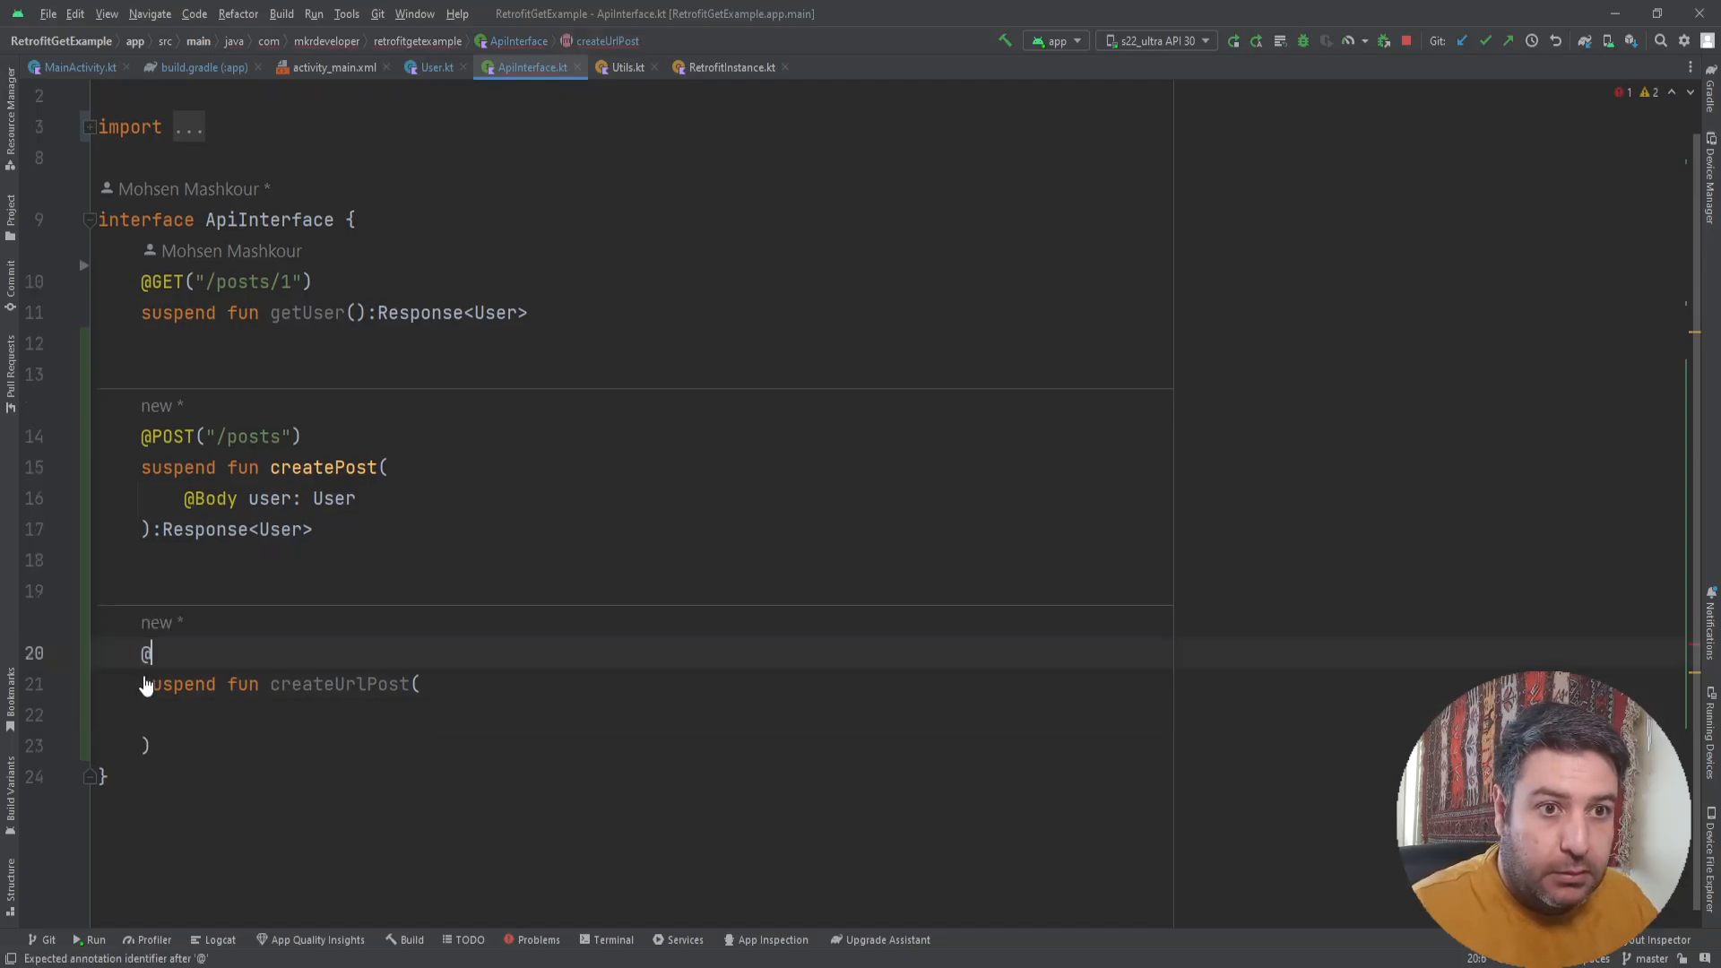
{"action": "type", "text": "P"}
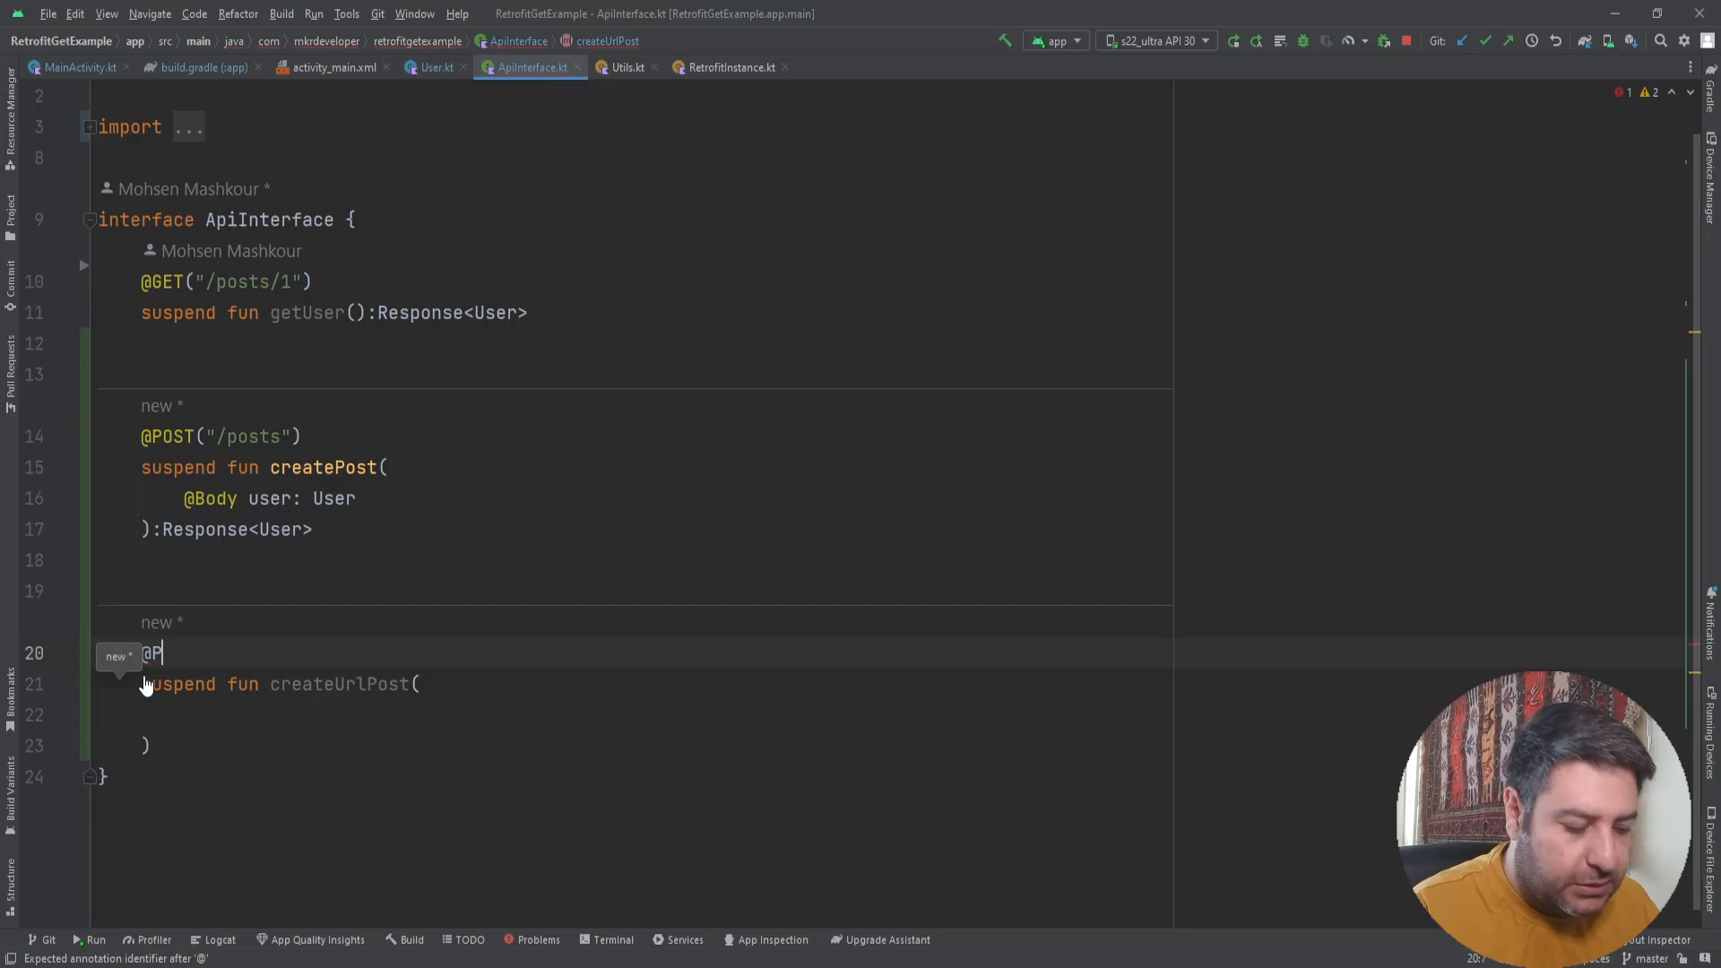
{"action": "type", "text": "P"}
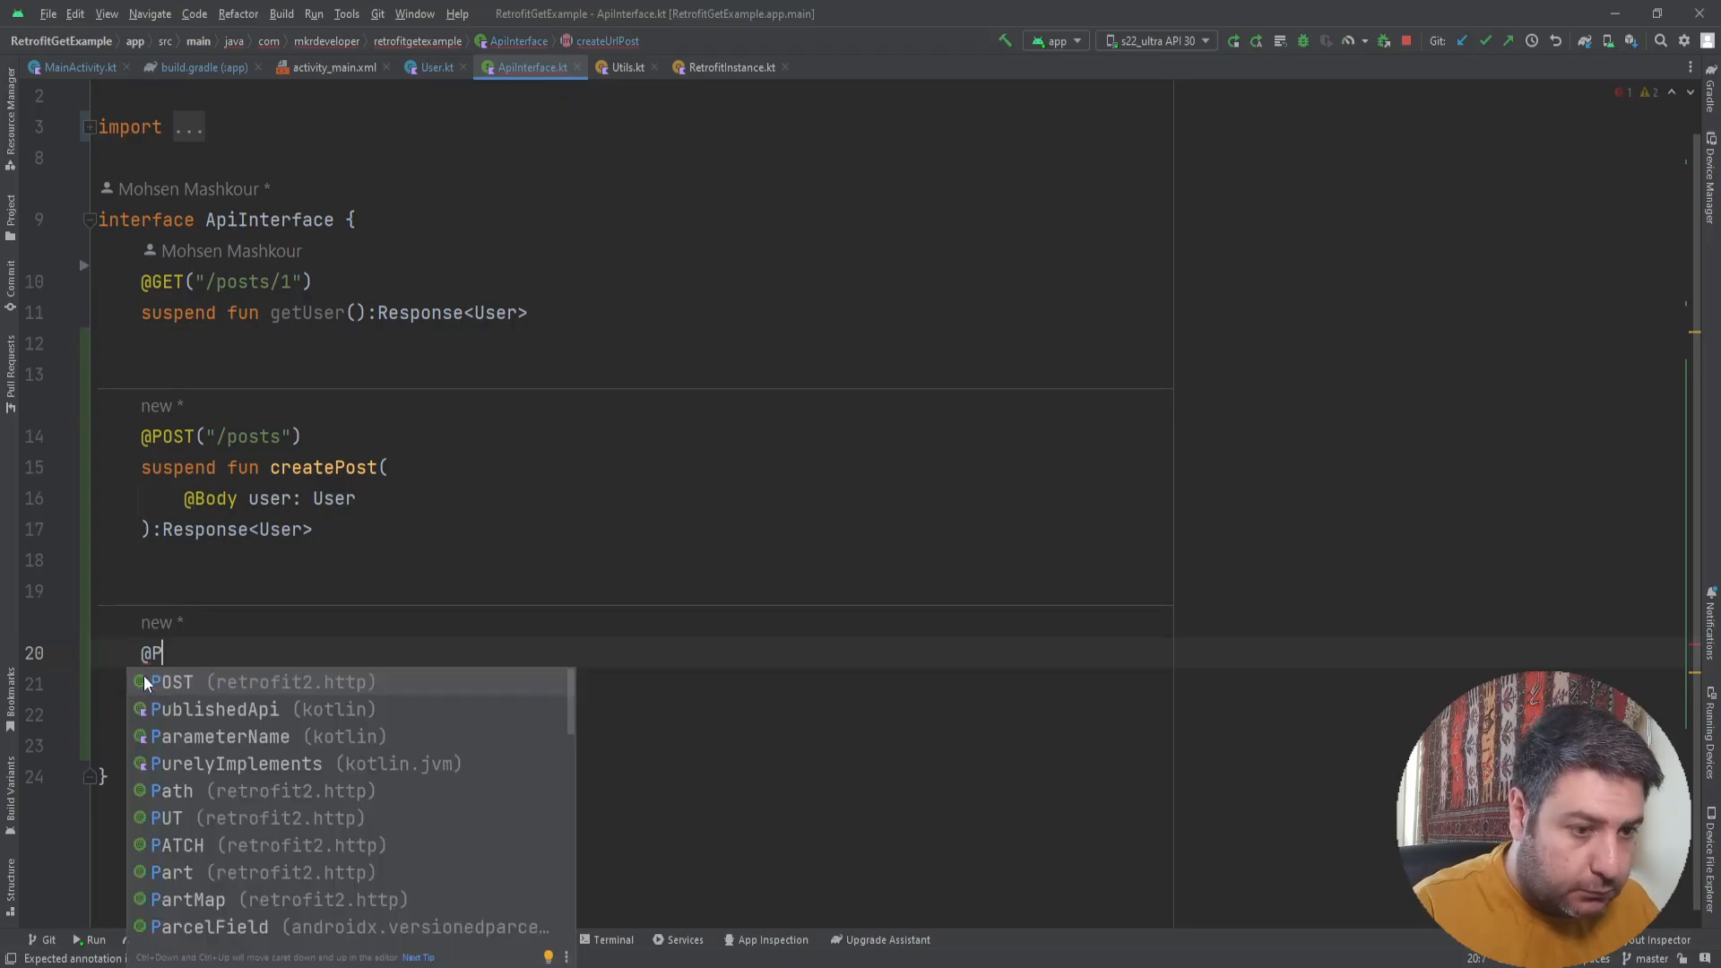
{"action": "left_click", "coordinate": [170, 681]}
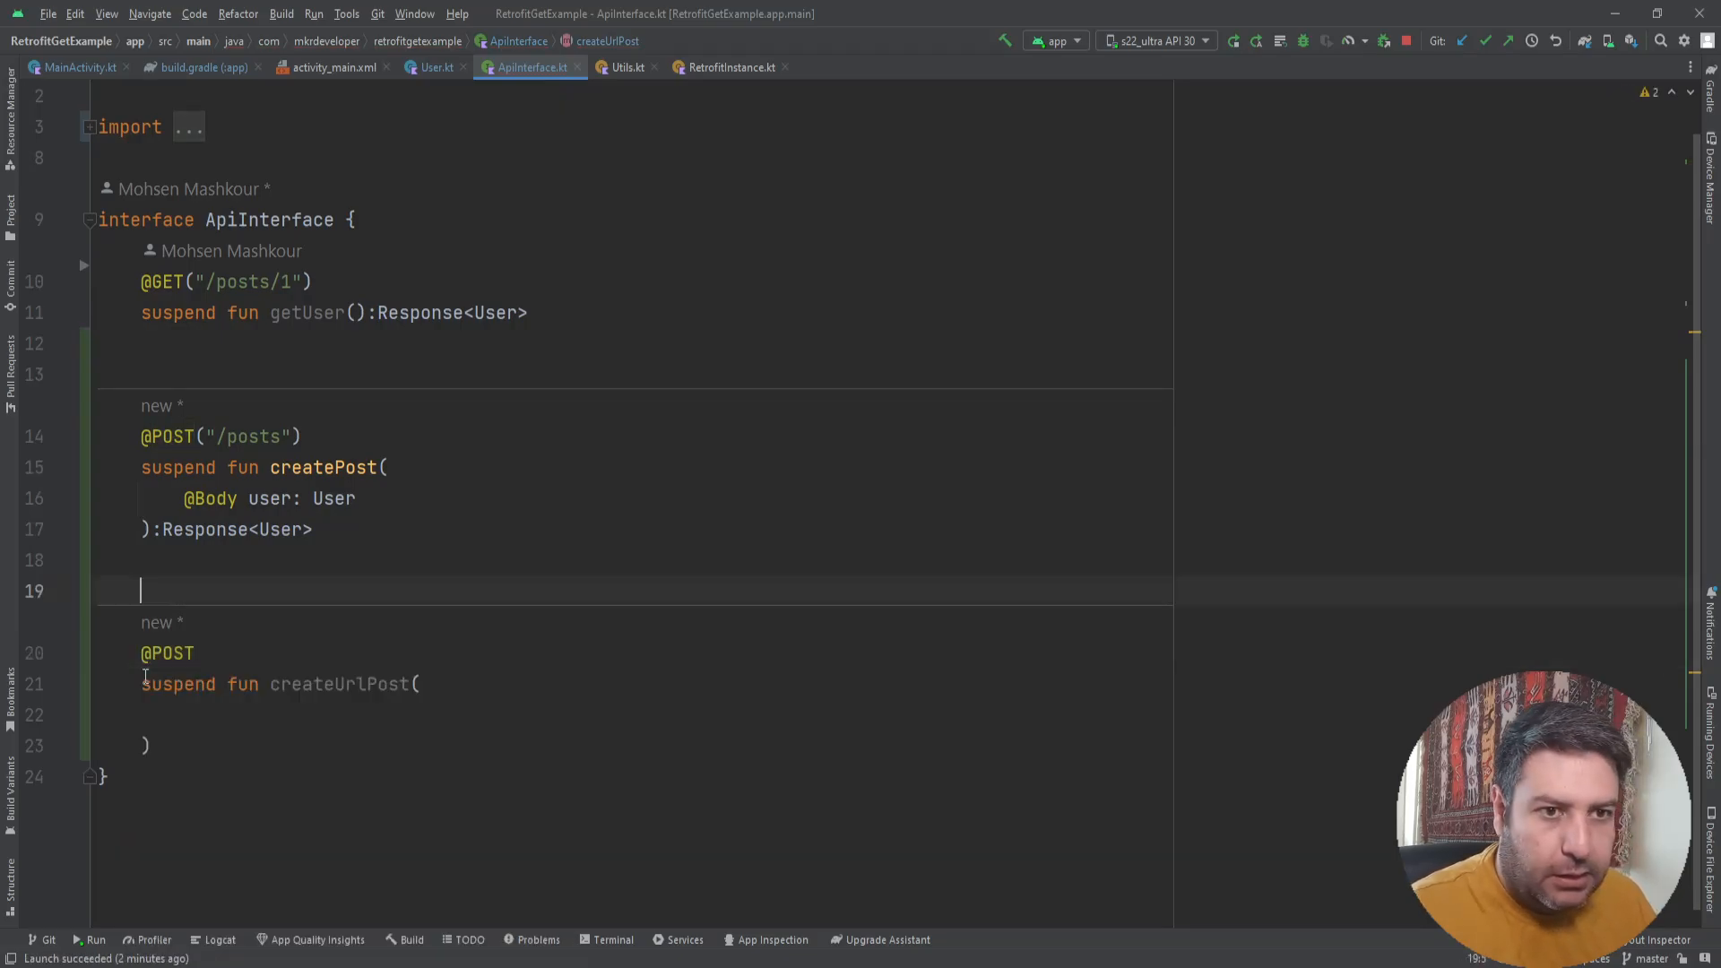
{"action": "type", "text": "@"}
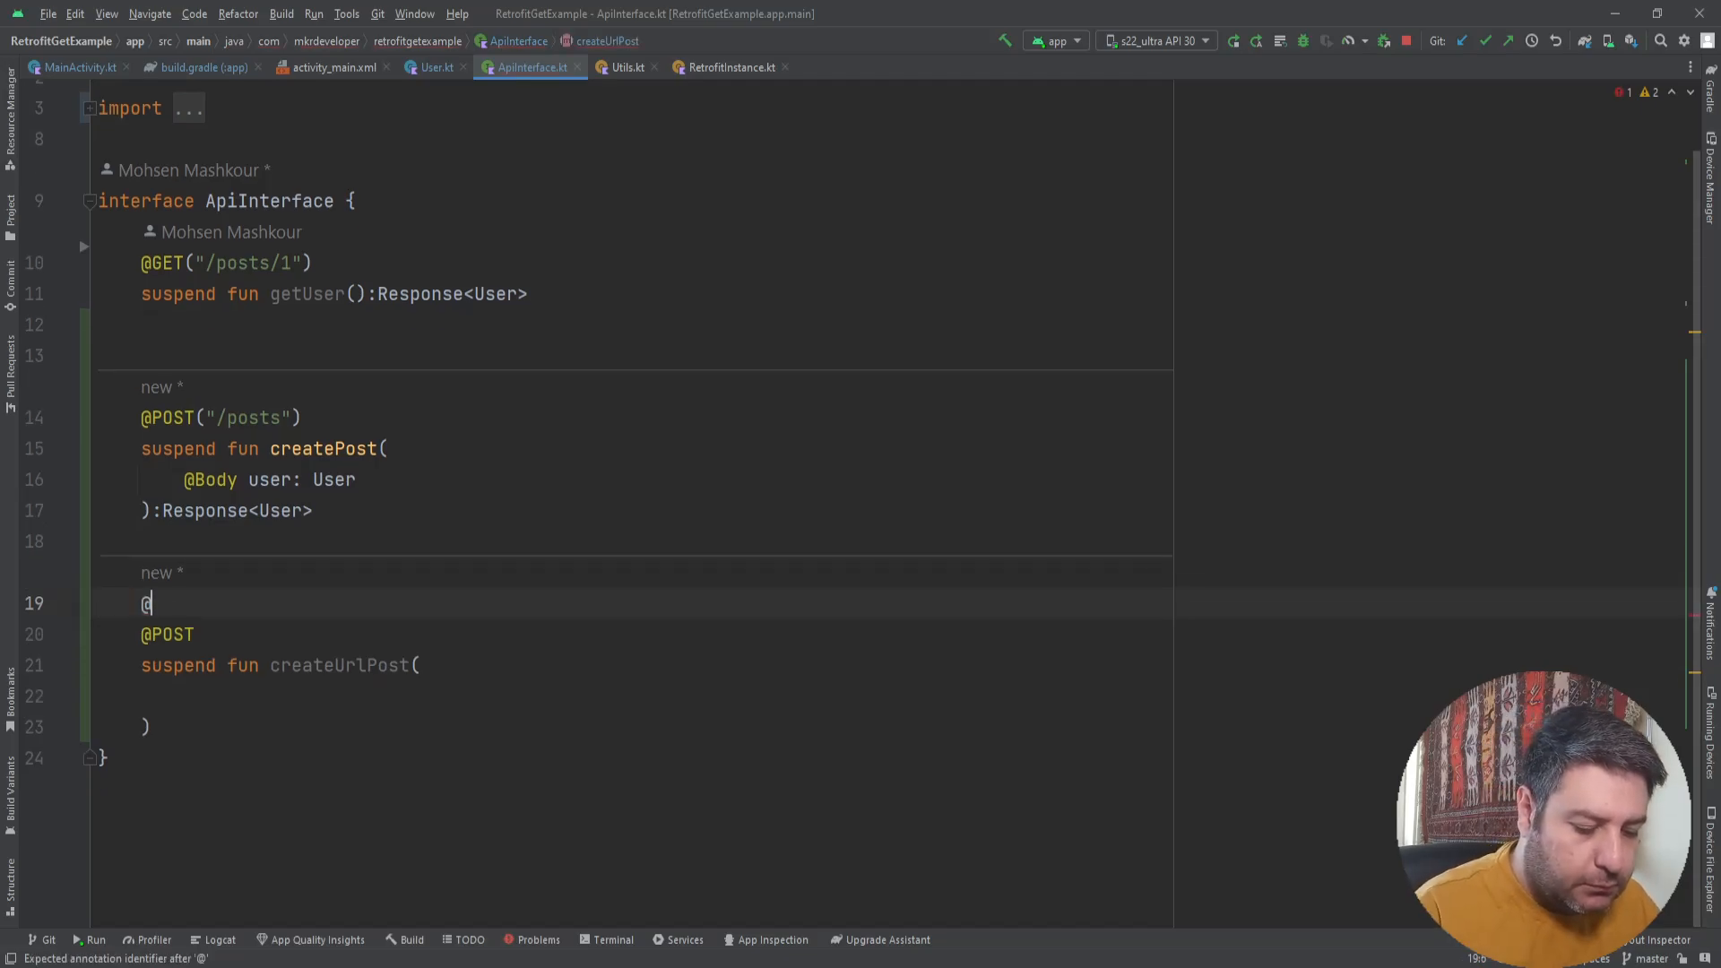
{"action": "type", "text": "FormUrlEncoded"}
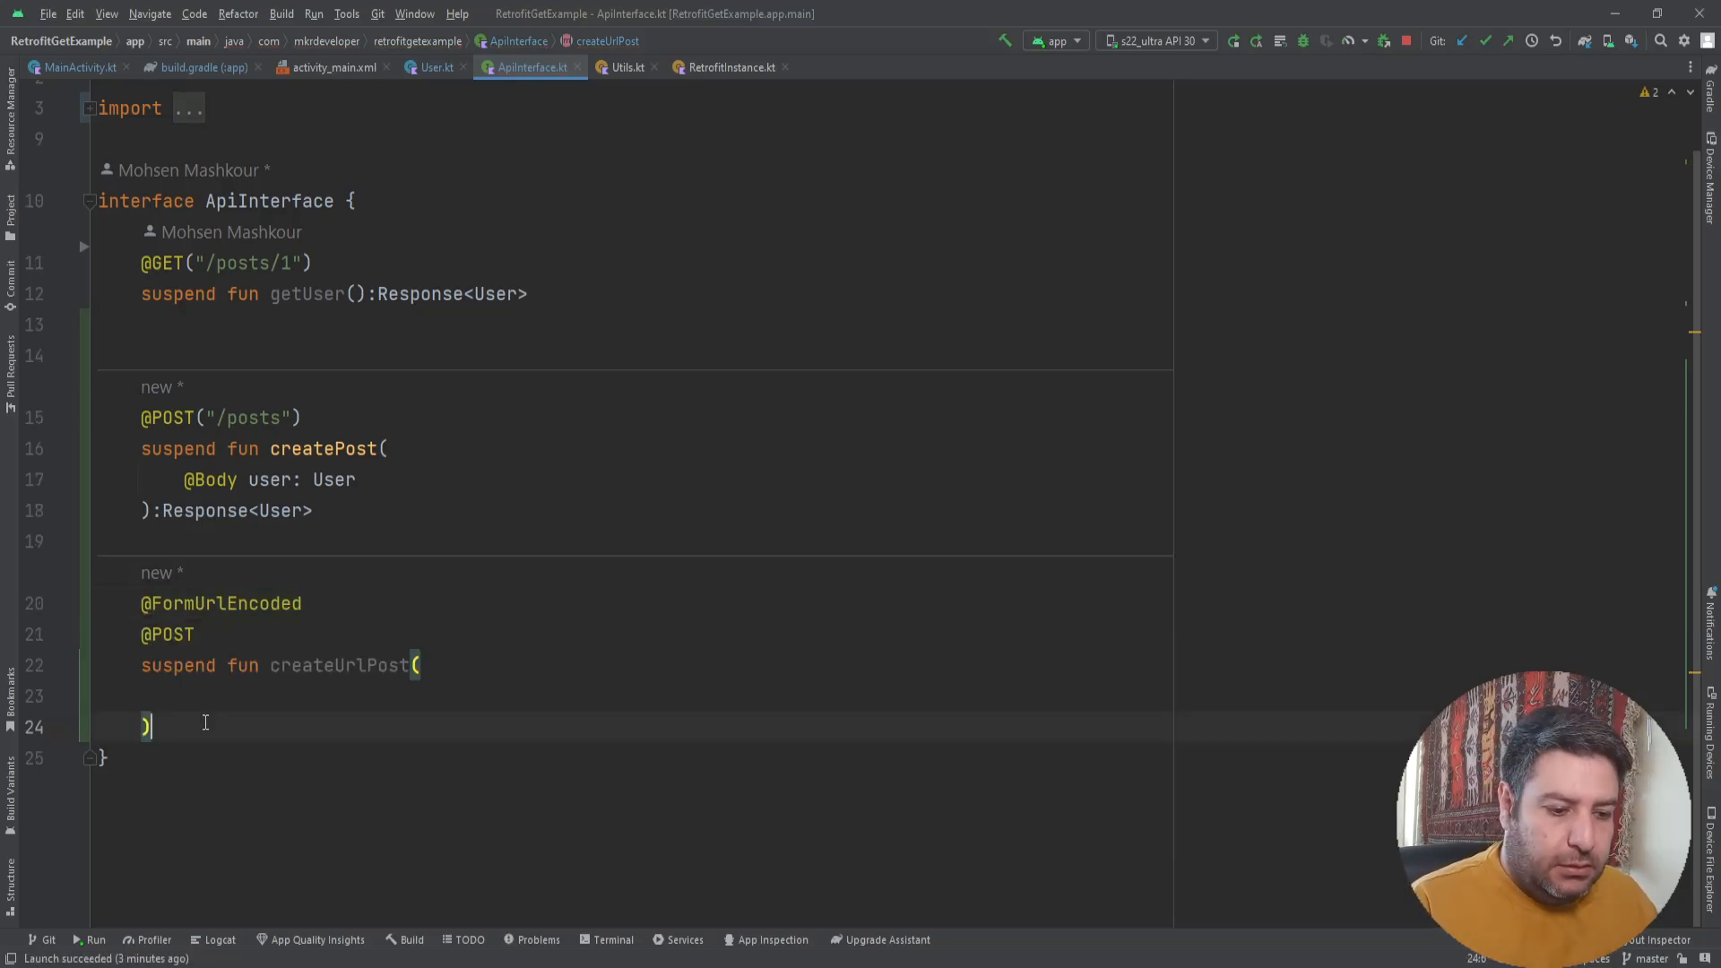
{"action": "type", "text": ":"}
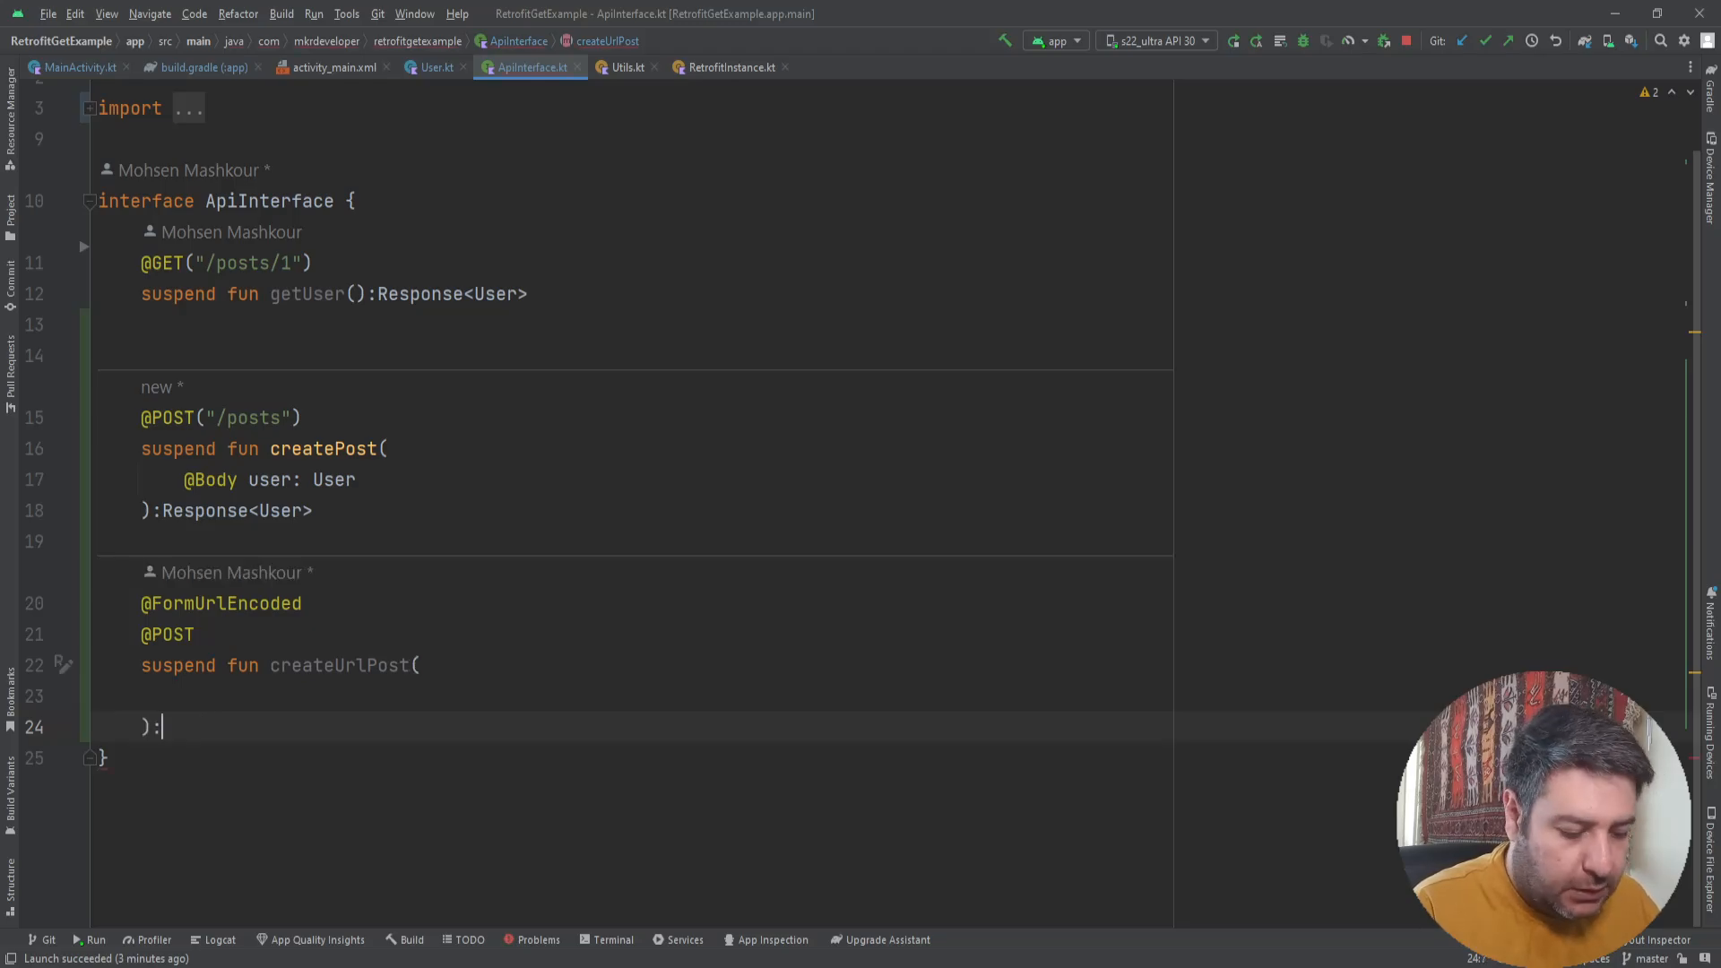
{"action": "type", "text": "Response"}
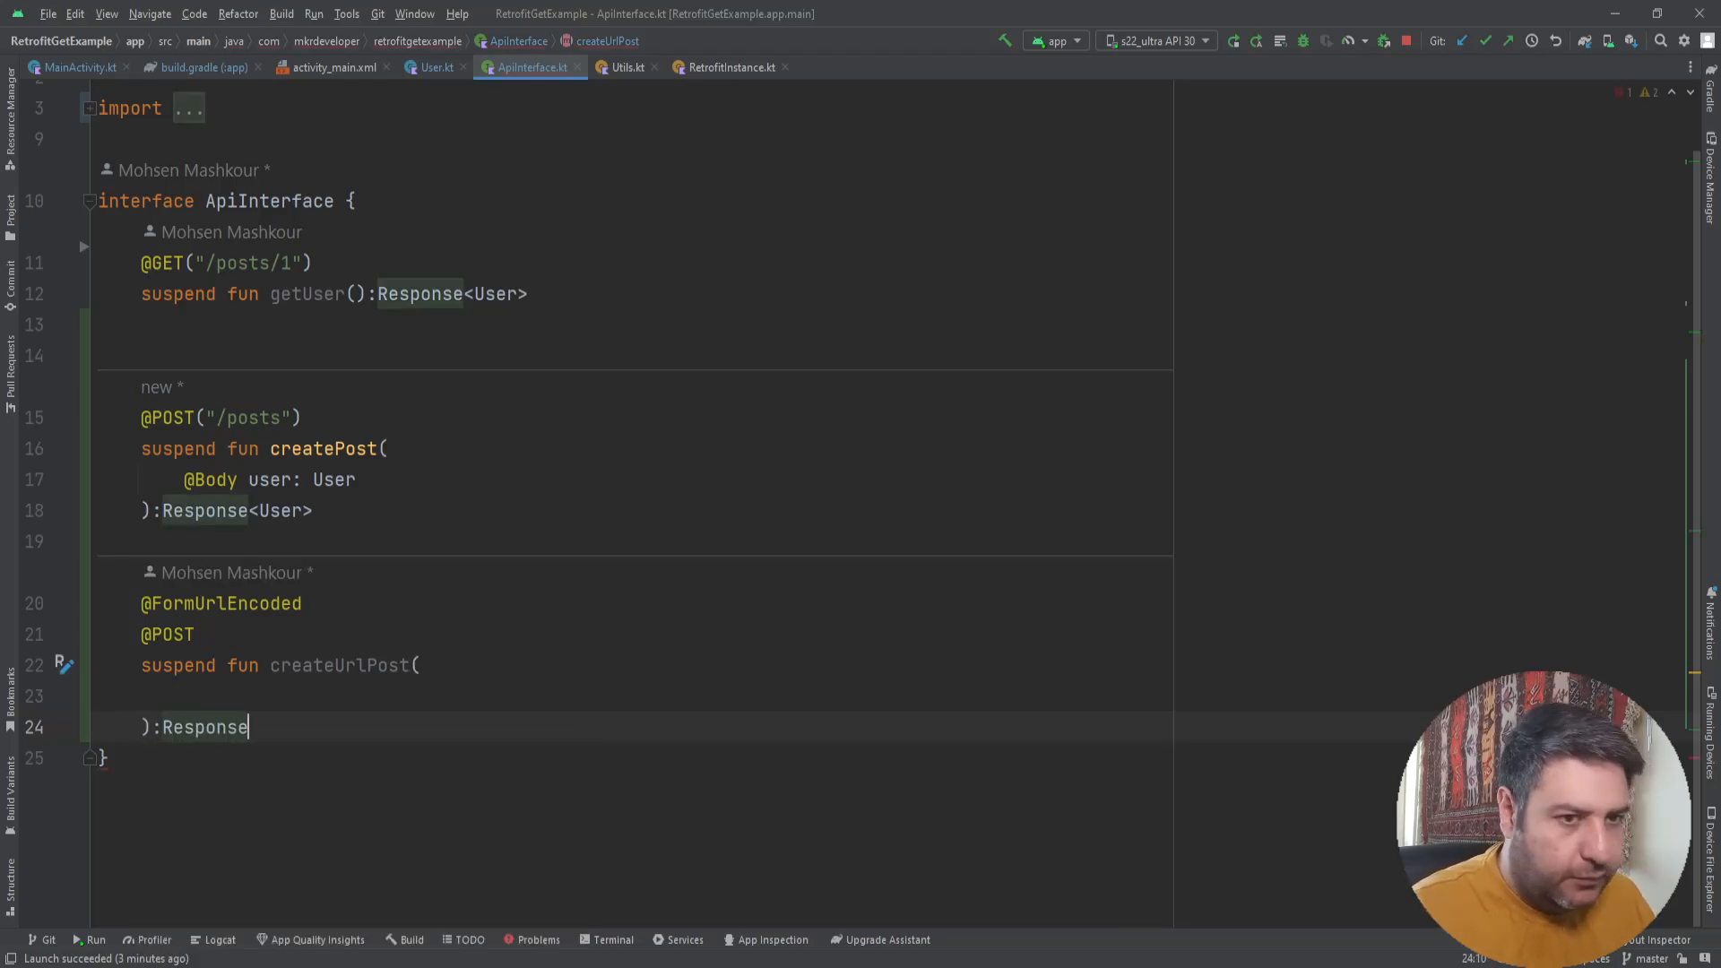
{"action": "type", "text": "<>"}
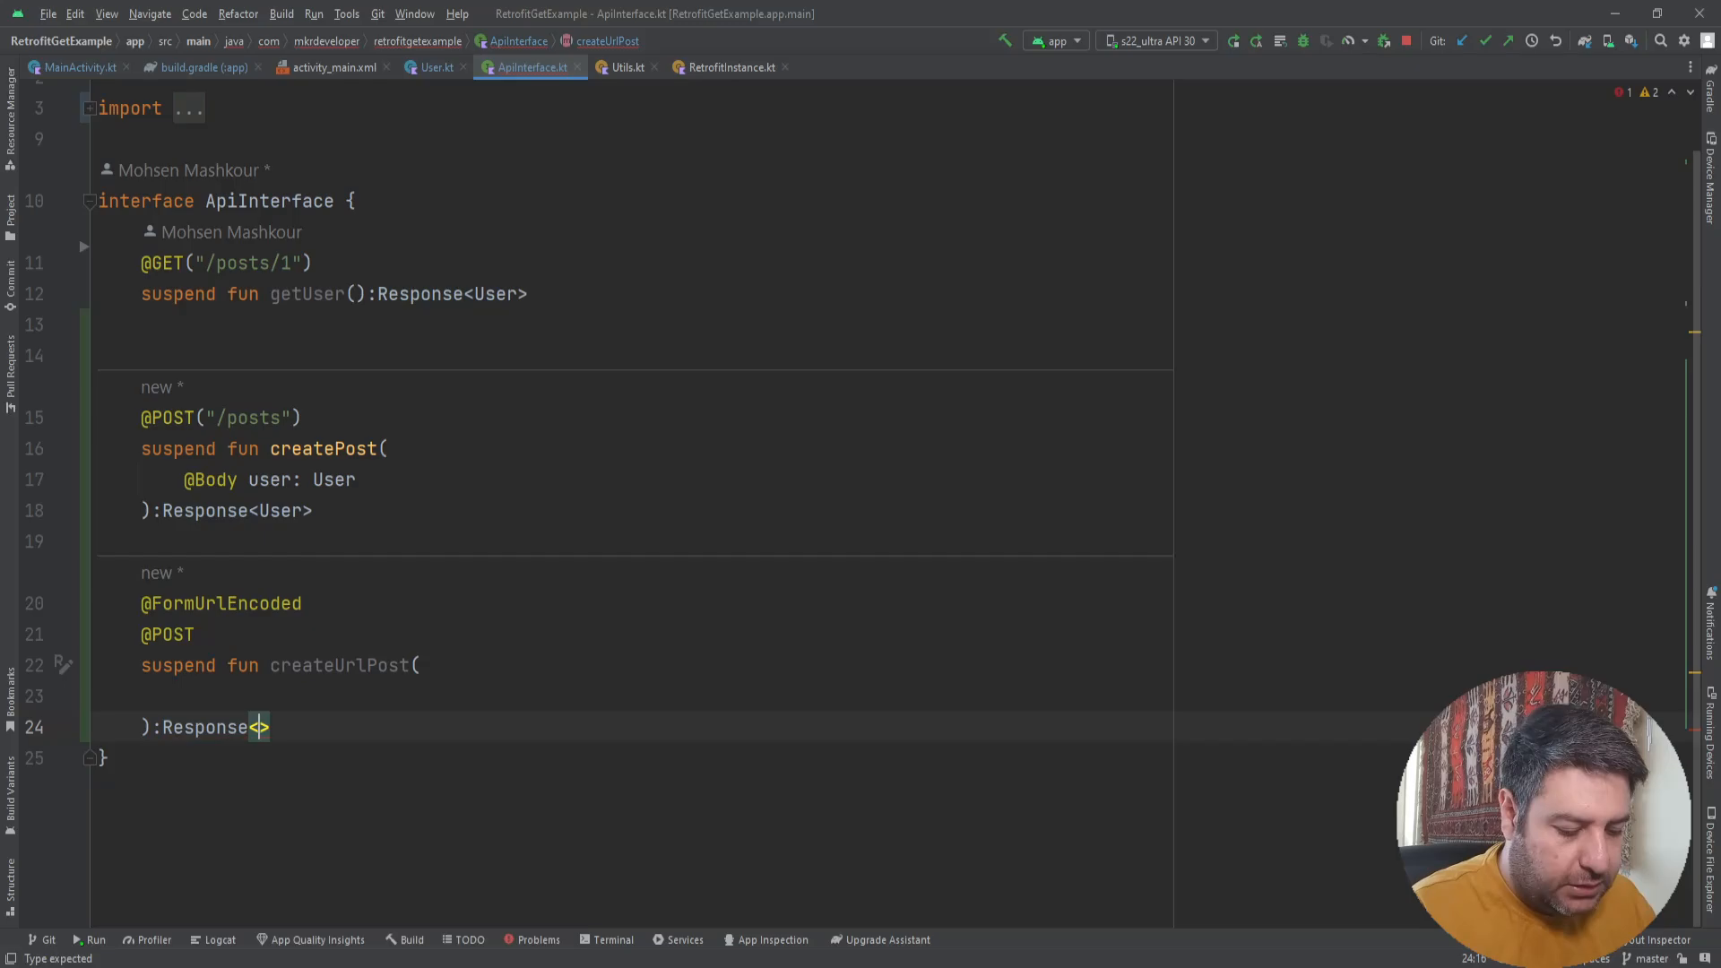
{"action": "type", "text": "User"}
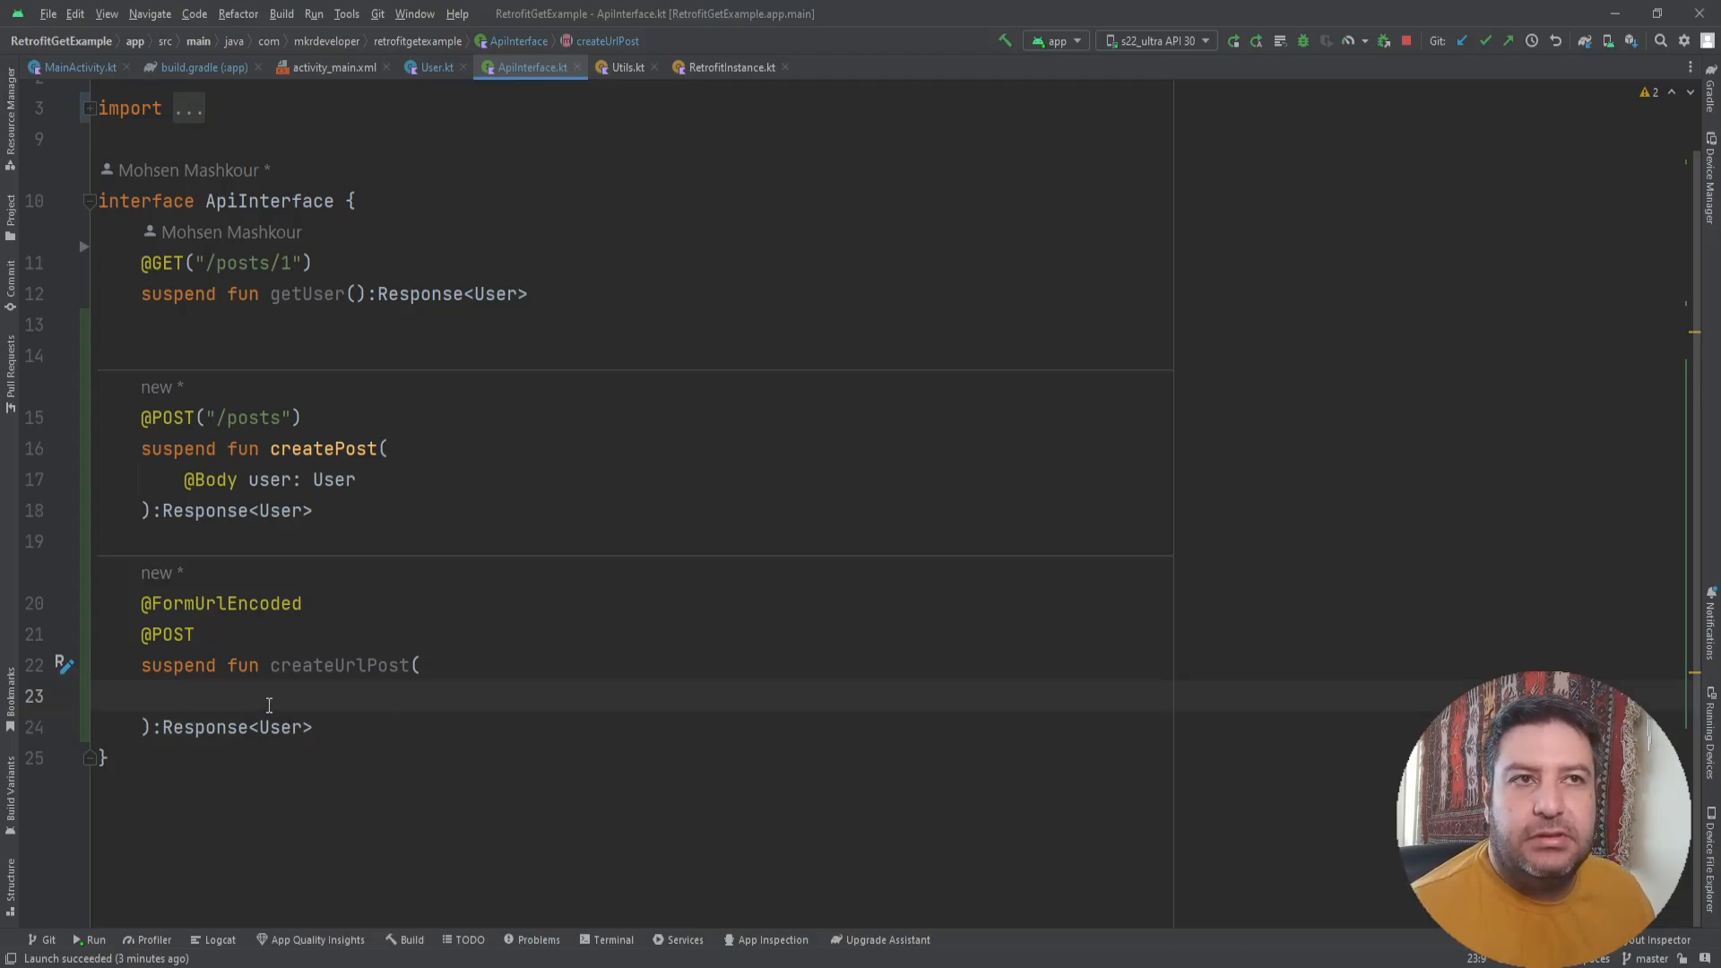
{"action": "left_click", "coordinate": [436, 67]}
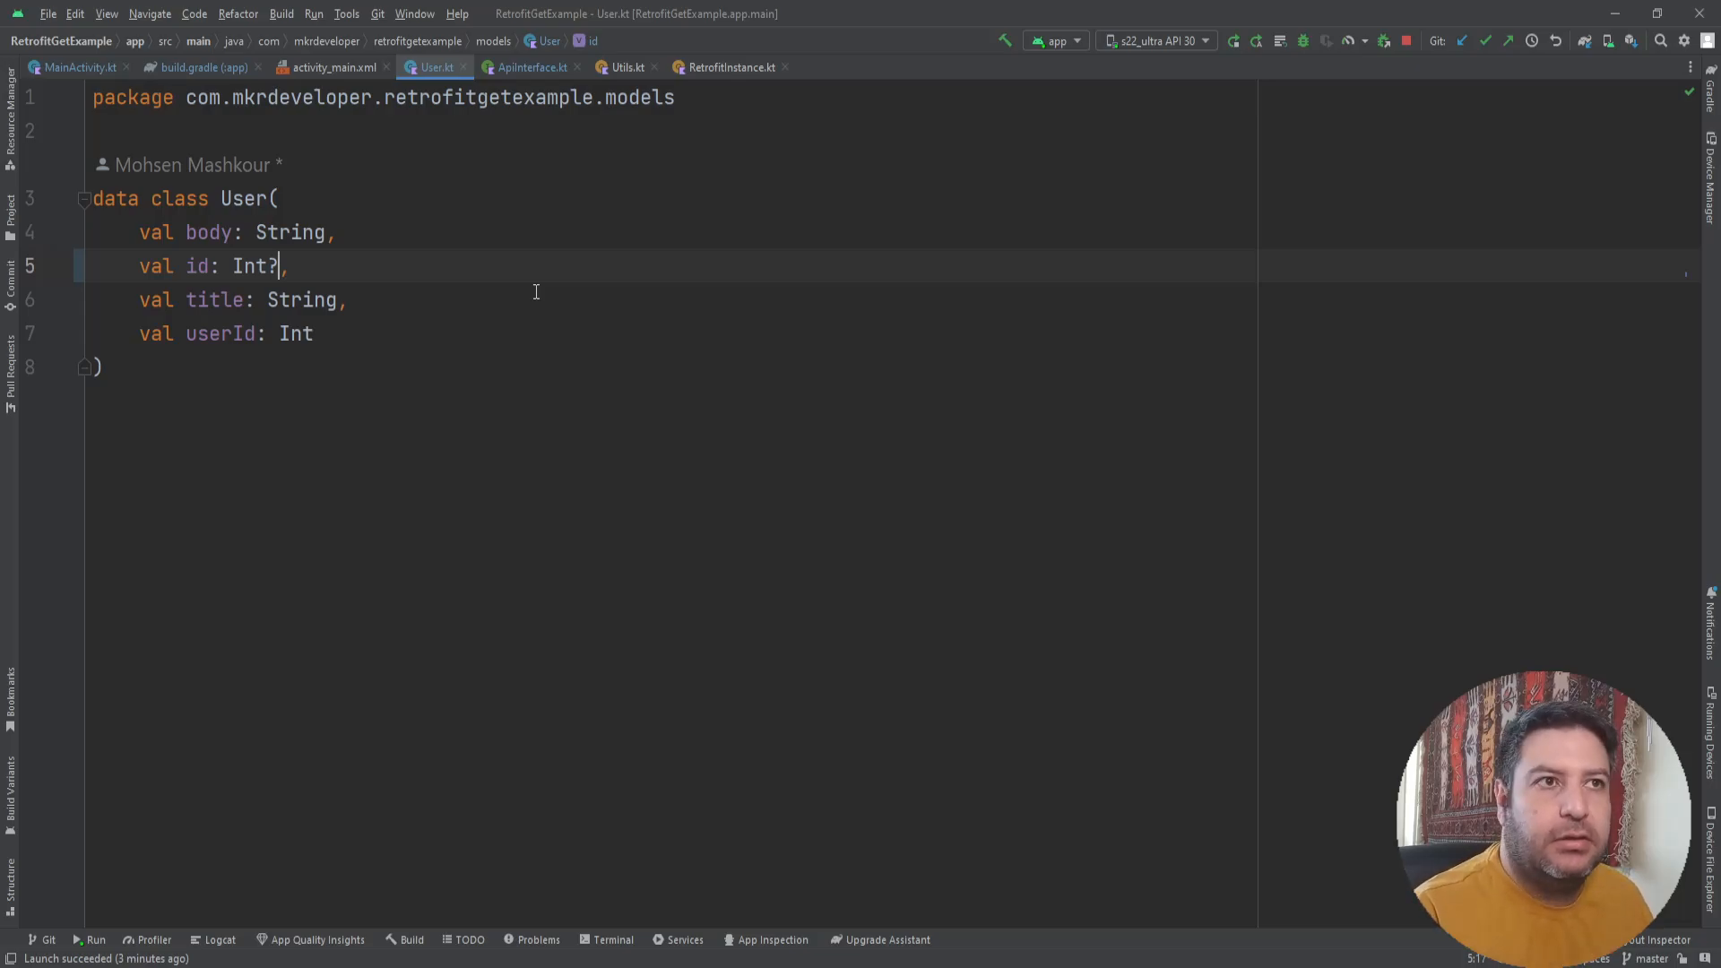
{"action": "left_click", "coordinate": [530, 67]}
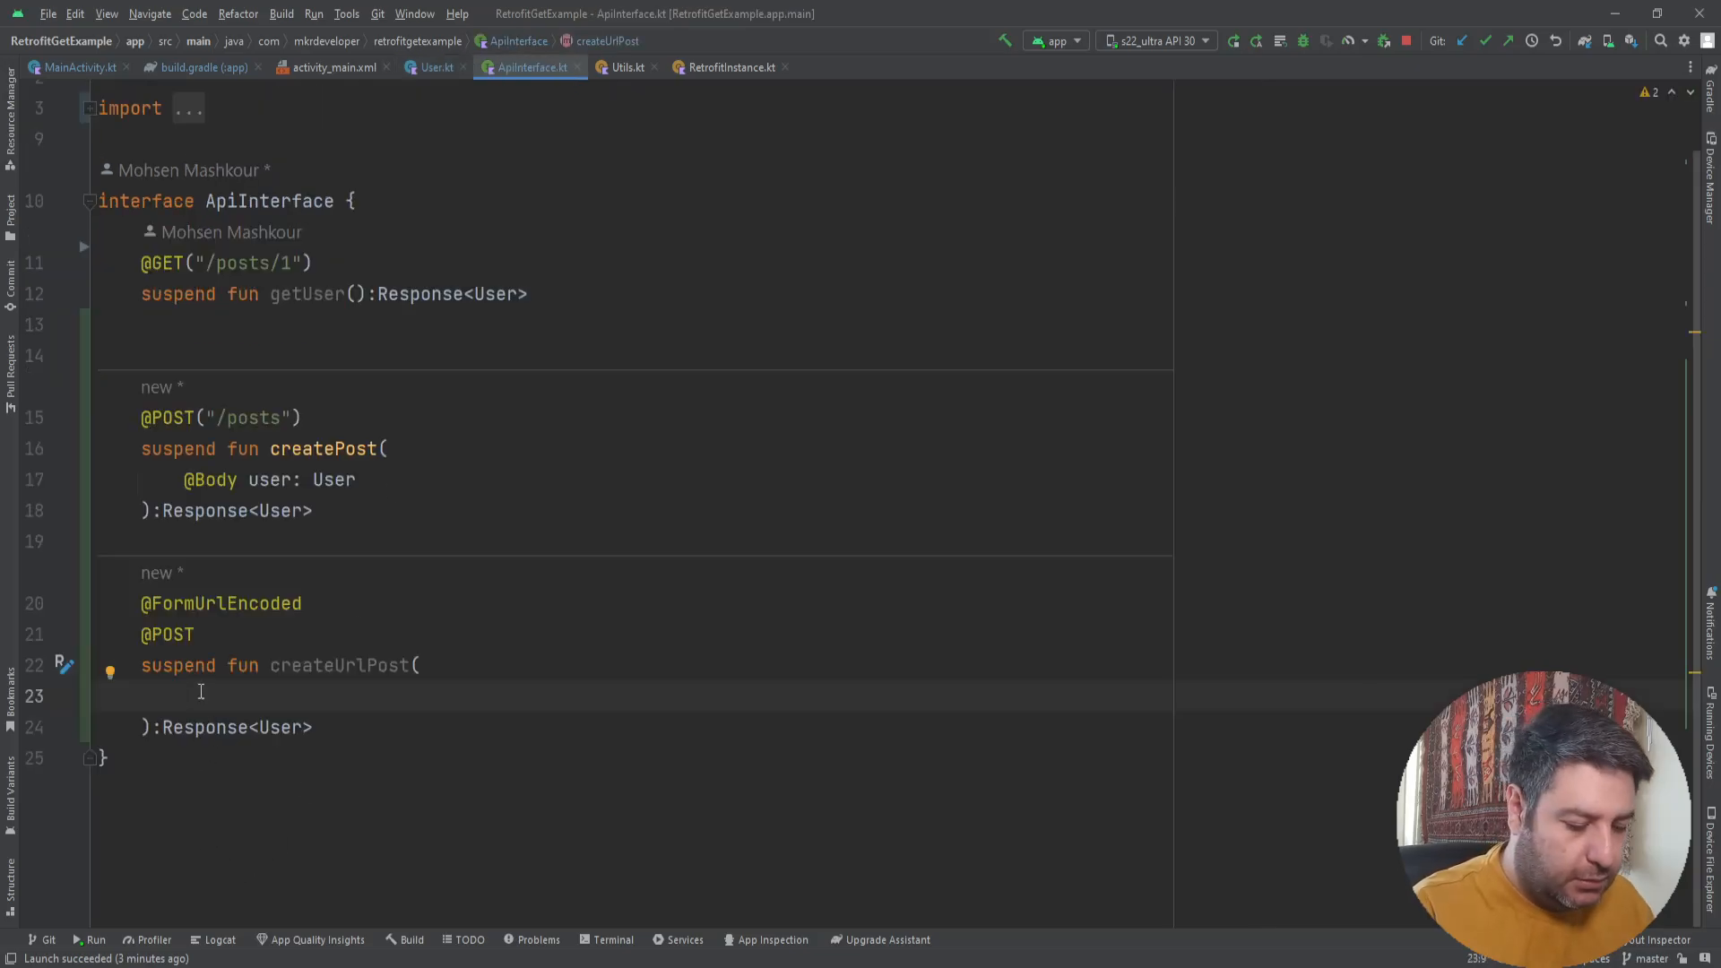
{"action": "type", "text": "@"}
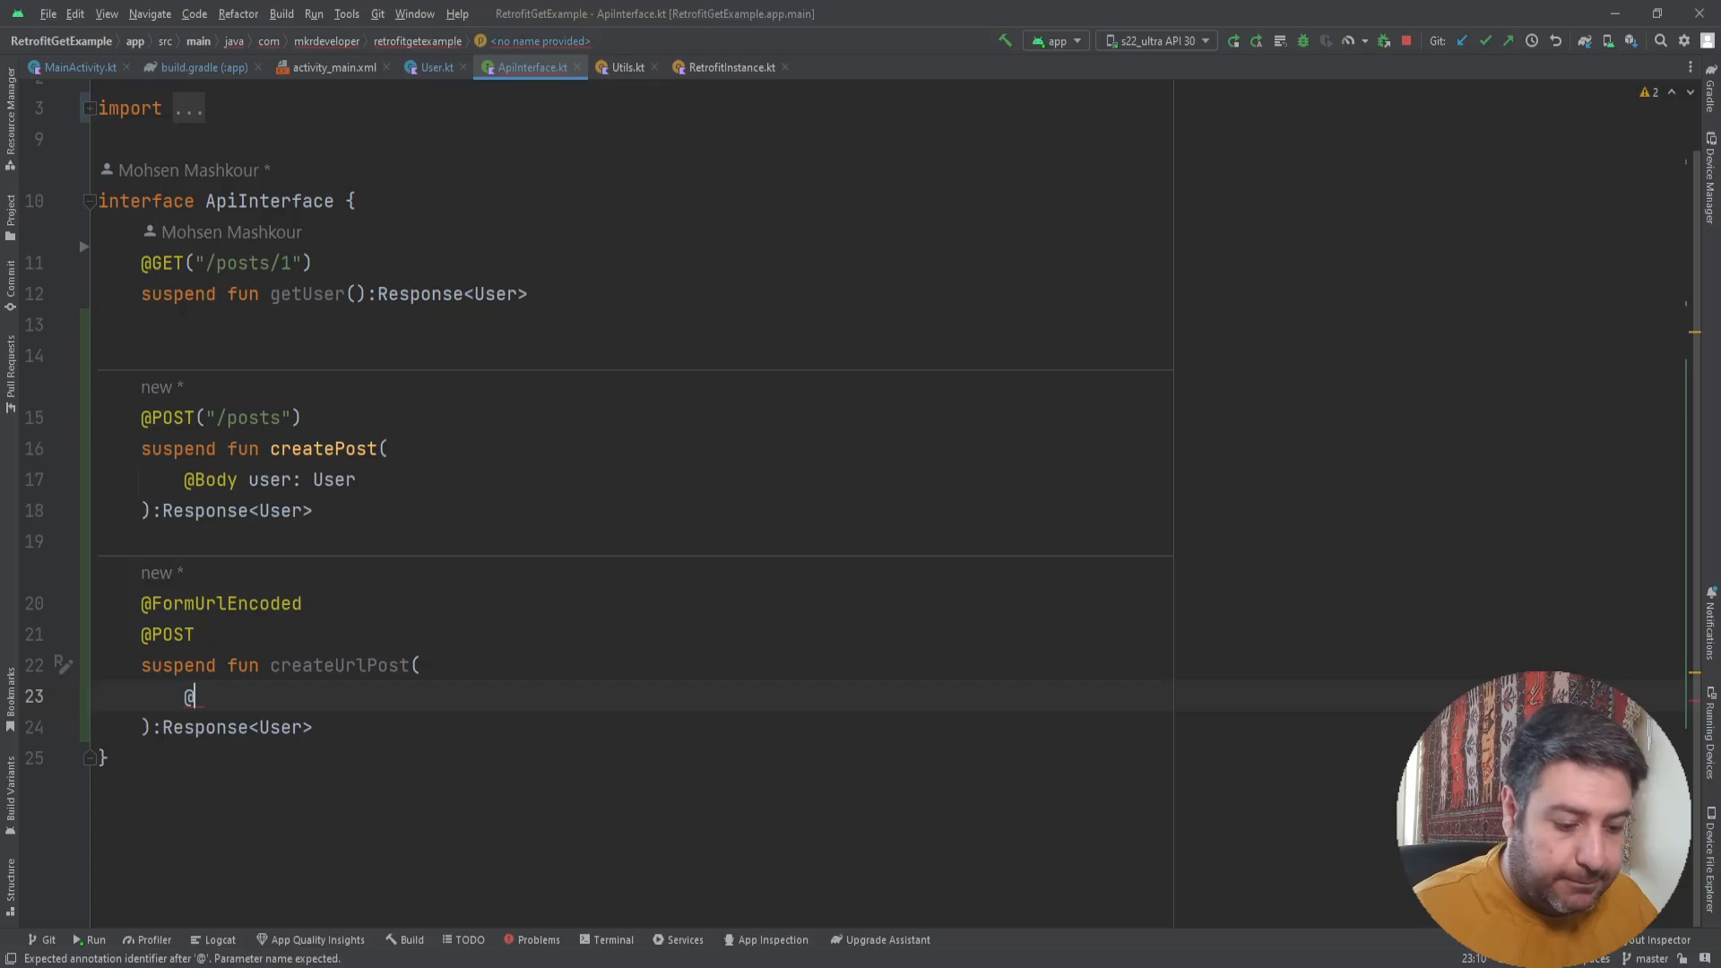
{"action": "type", "text": "F"}
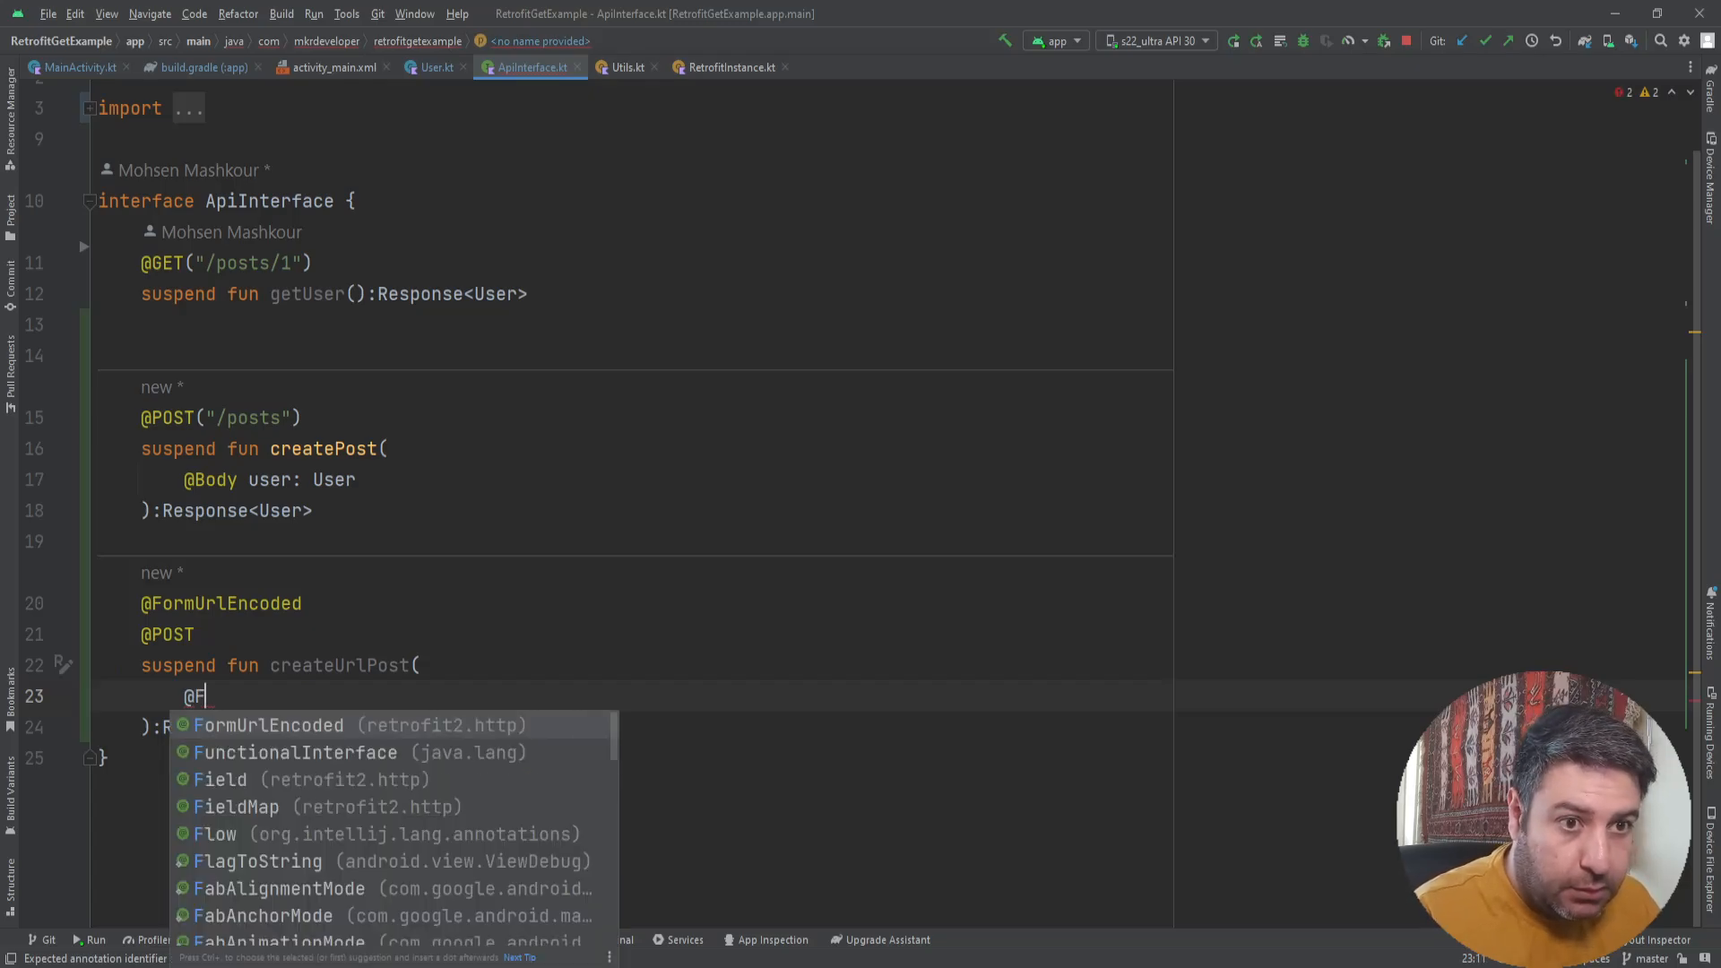
{"action": "type", "text": "ield"}
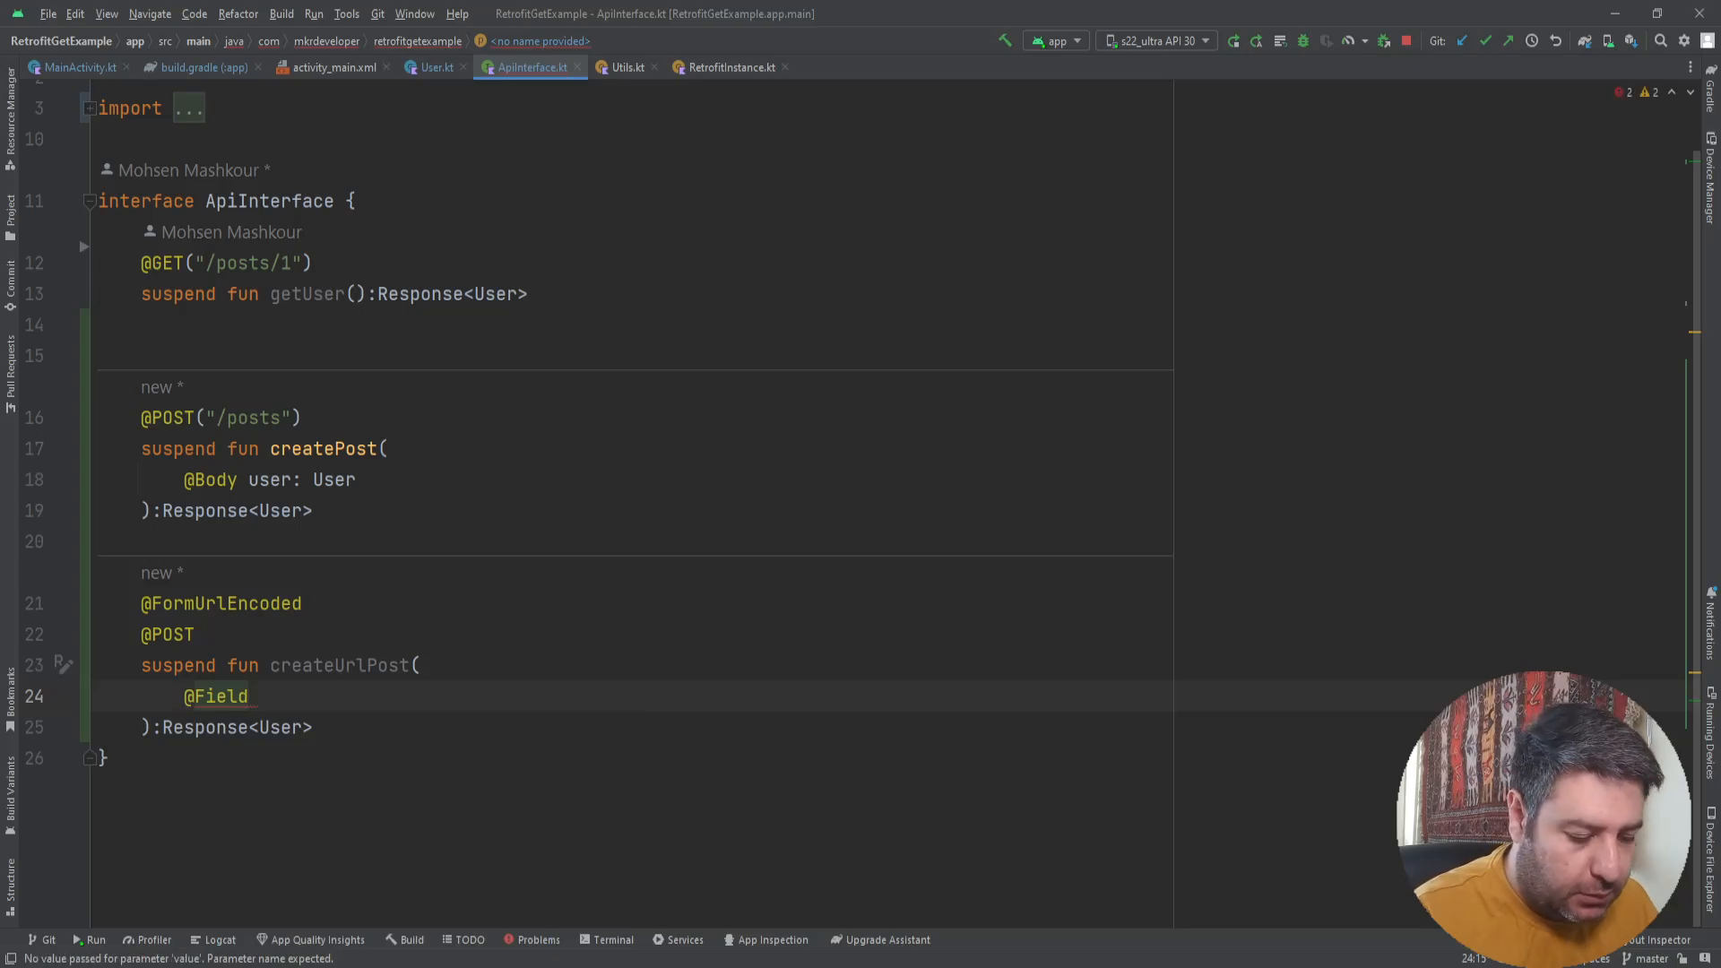
{"action": "type", "text": "()"}
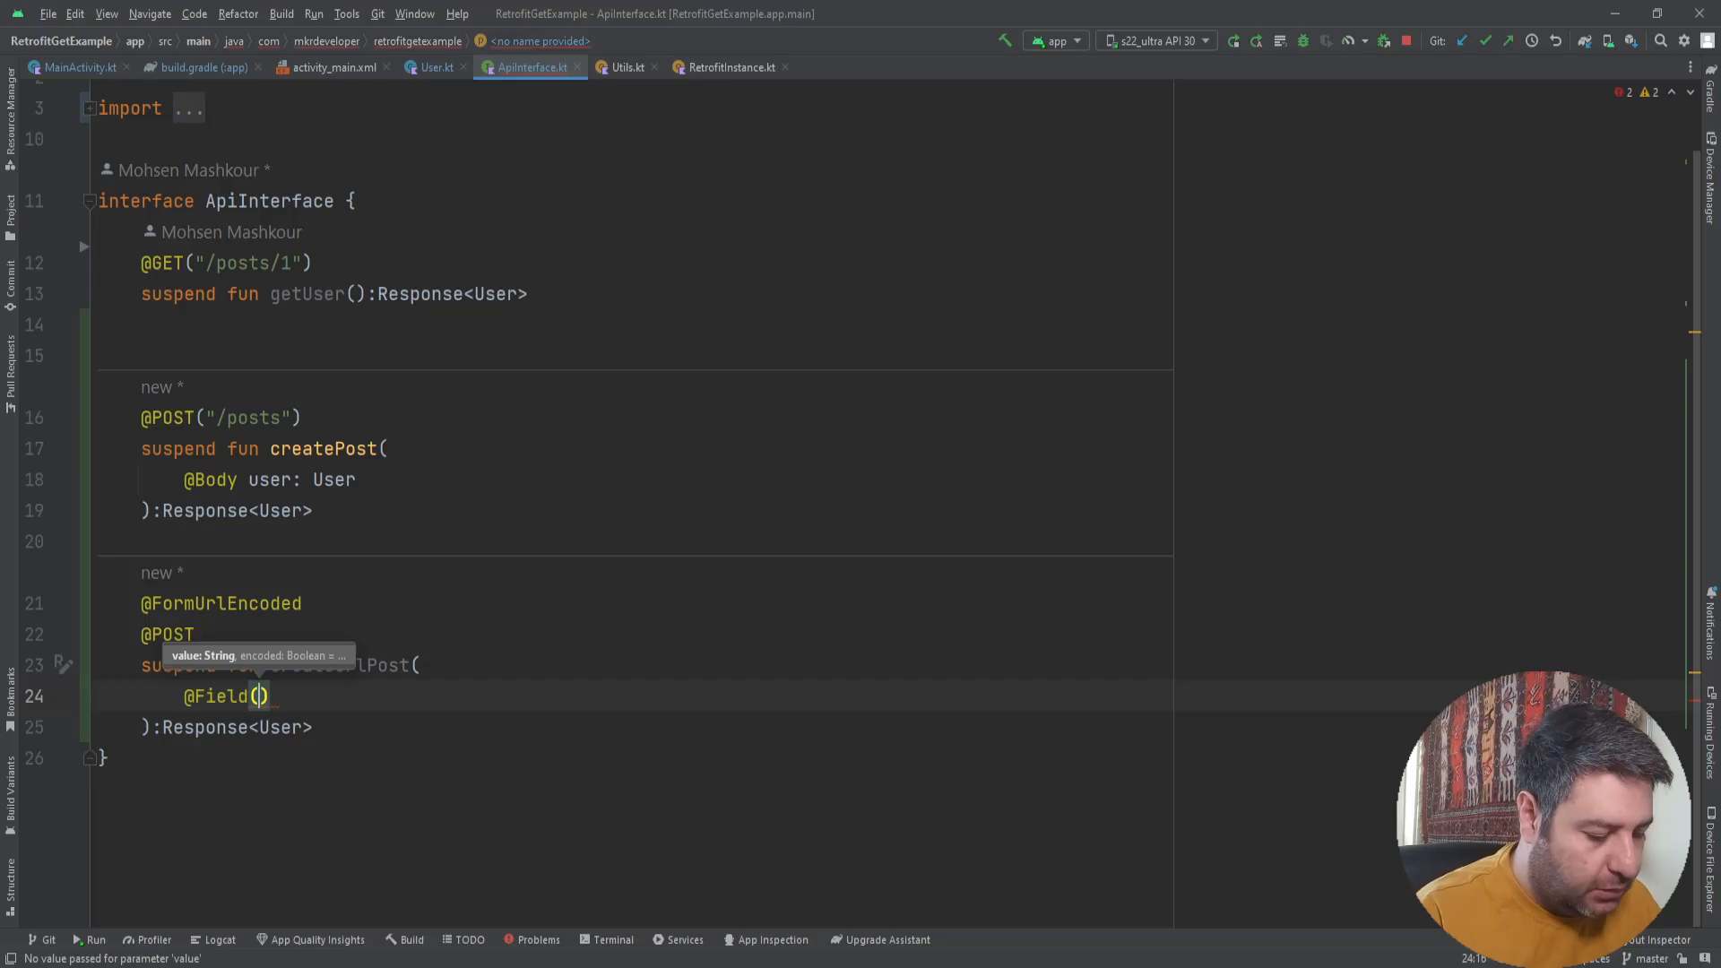
{"action": "type", "text": "\"\""}
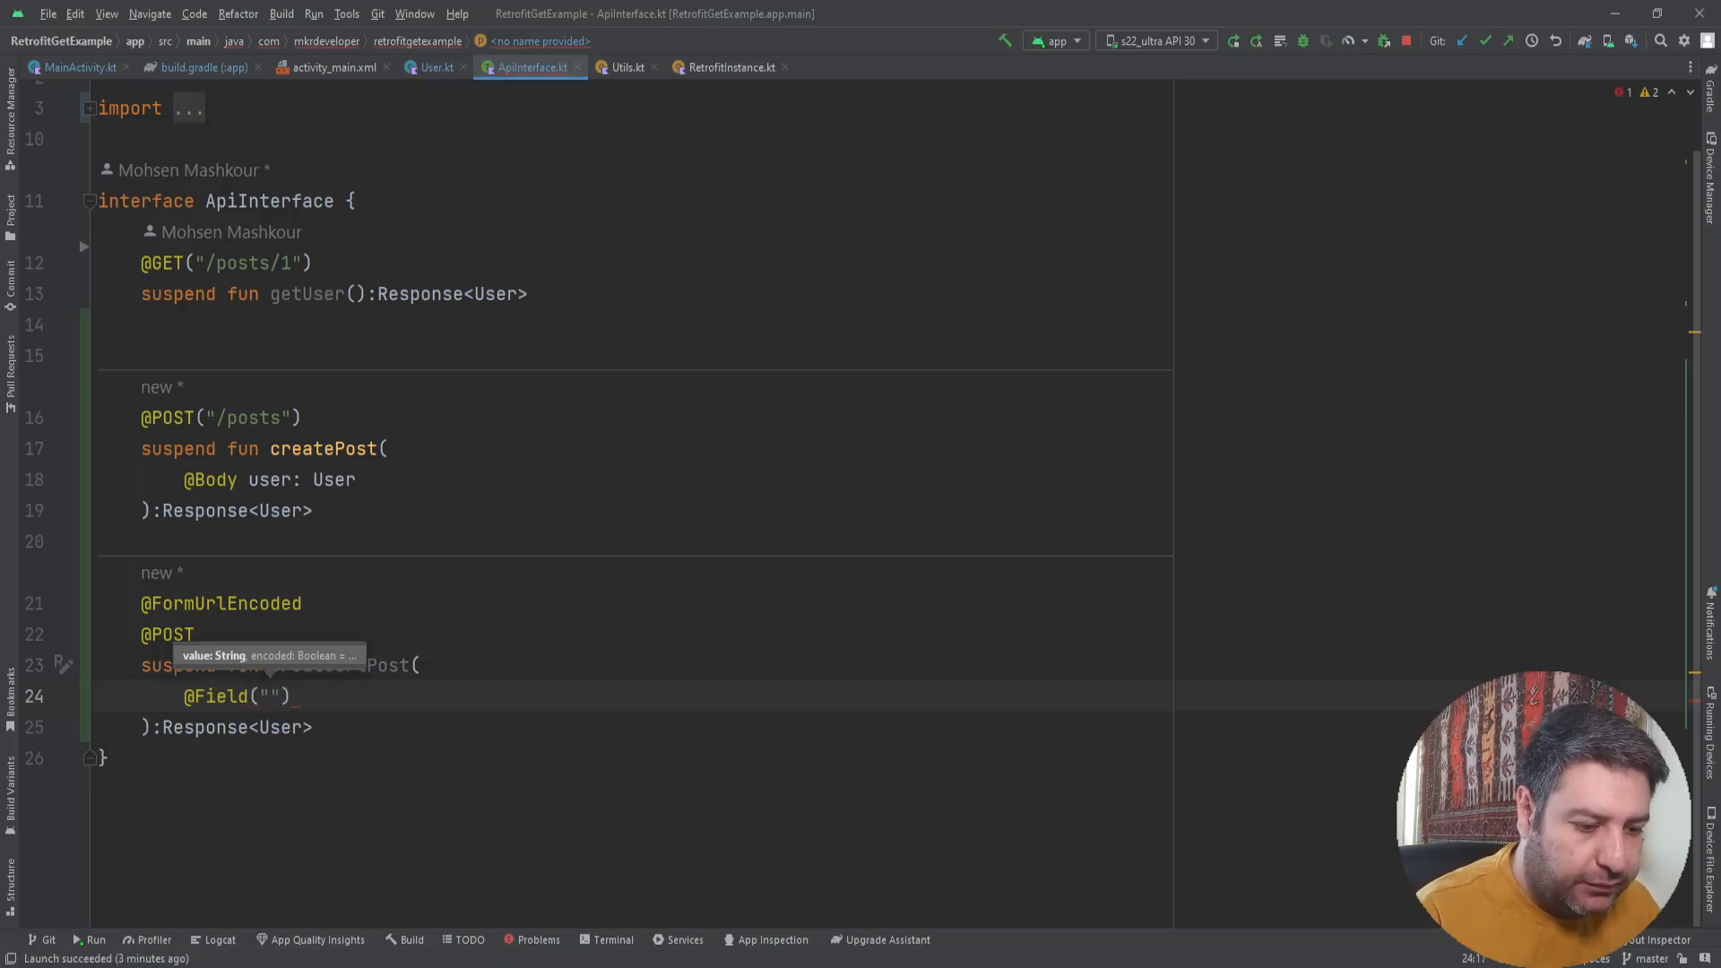
{"action": "type", "text": "userId"}
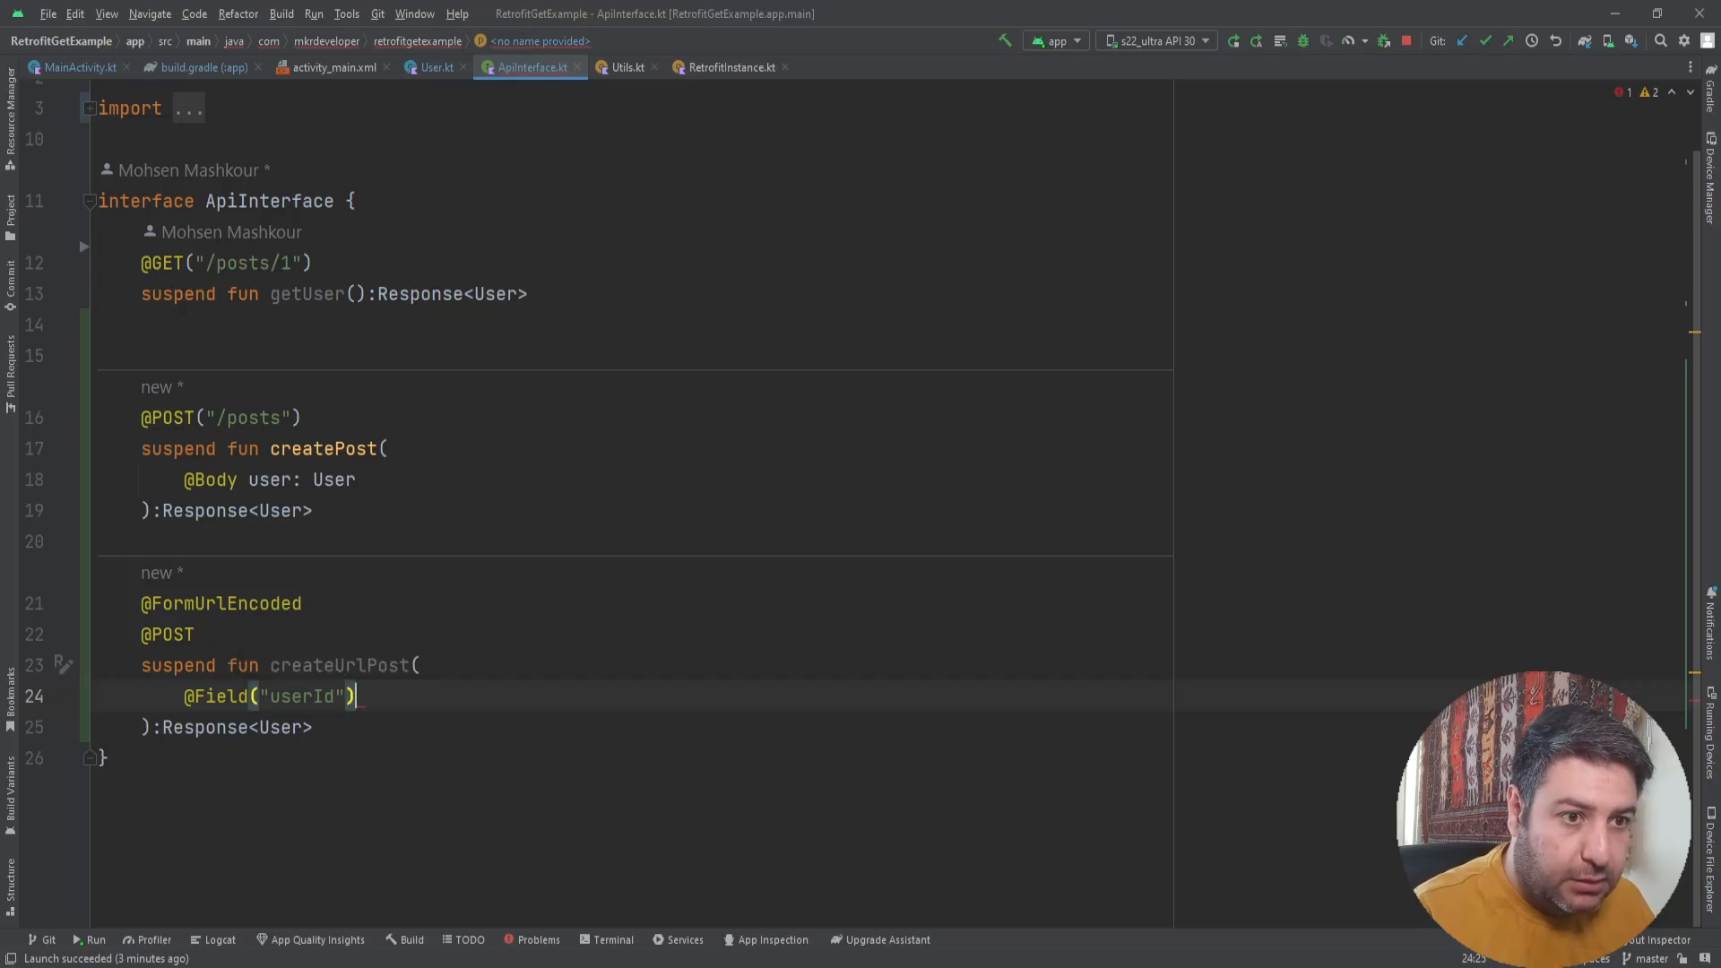
{"action": "type", "text": "u"}
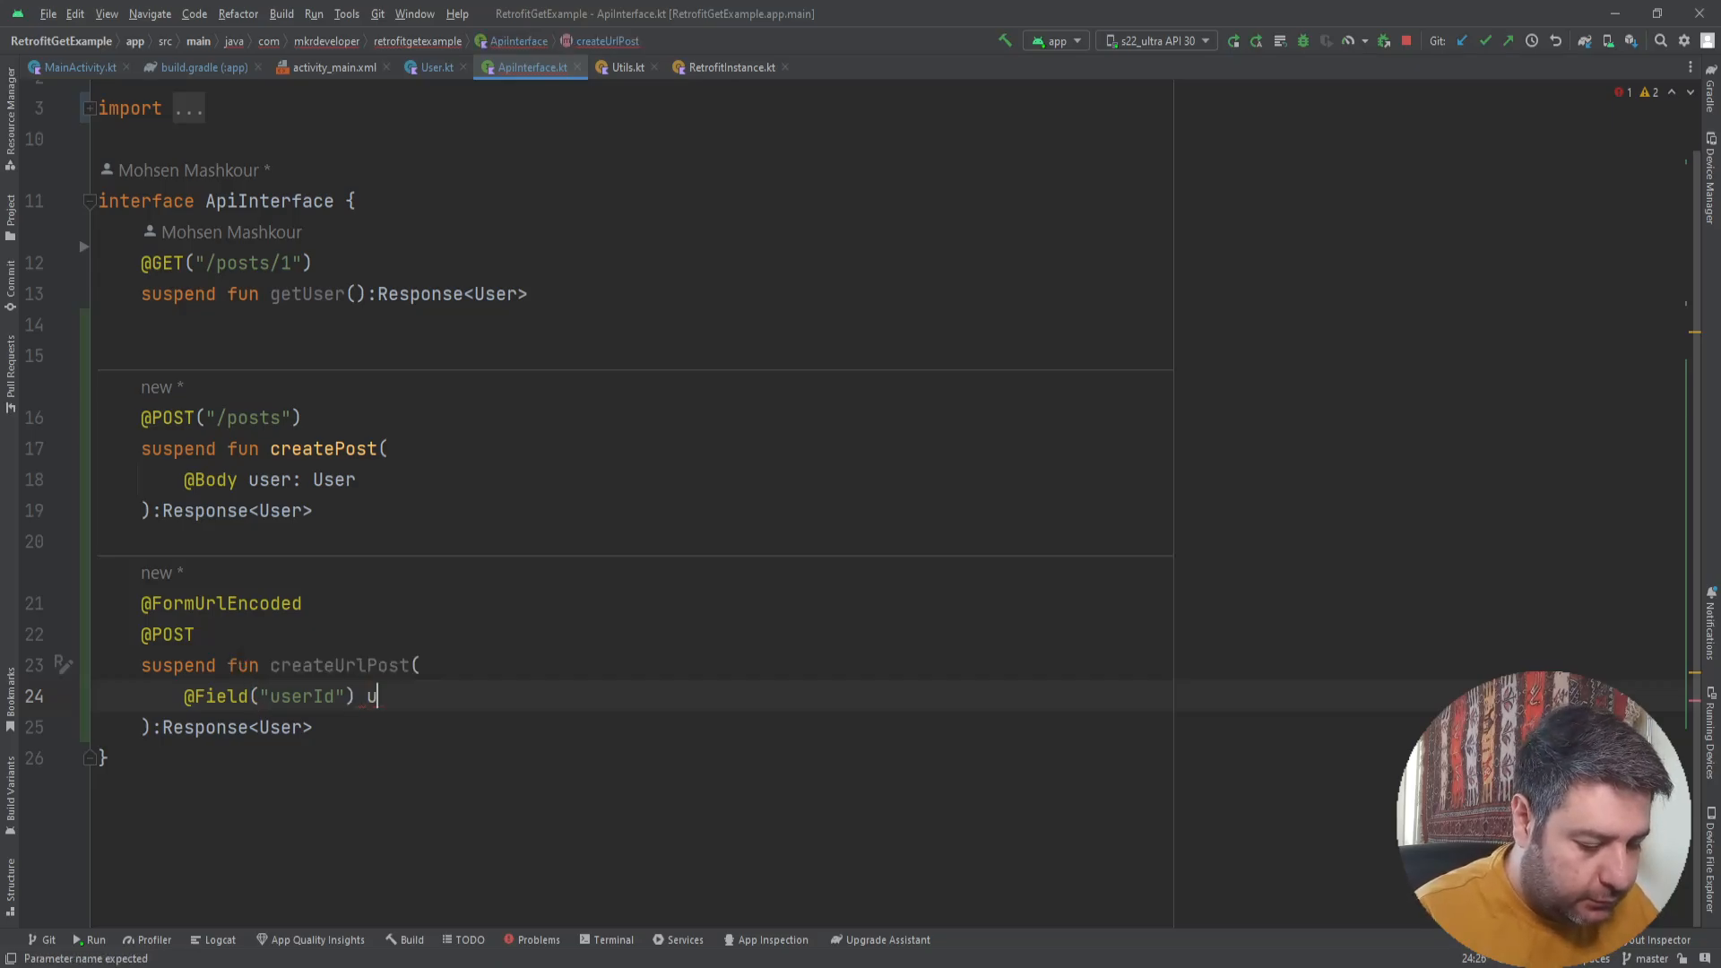
{"action": "type", "text": "serId : Int,"}
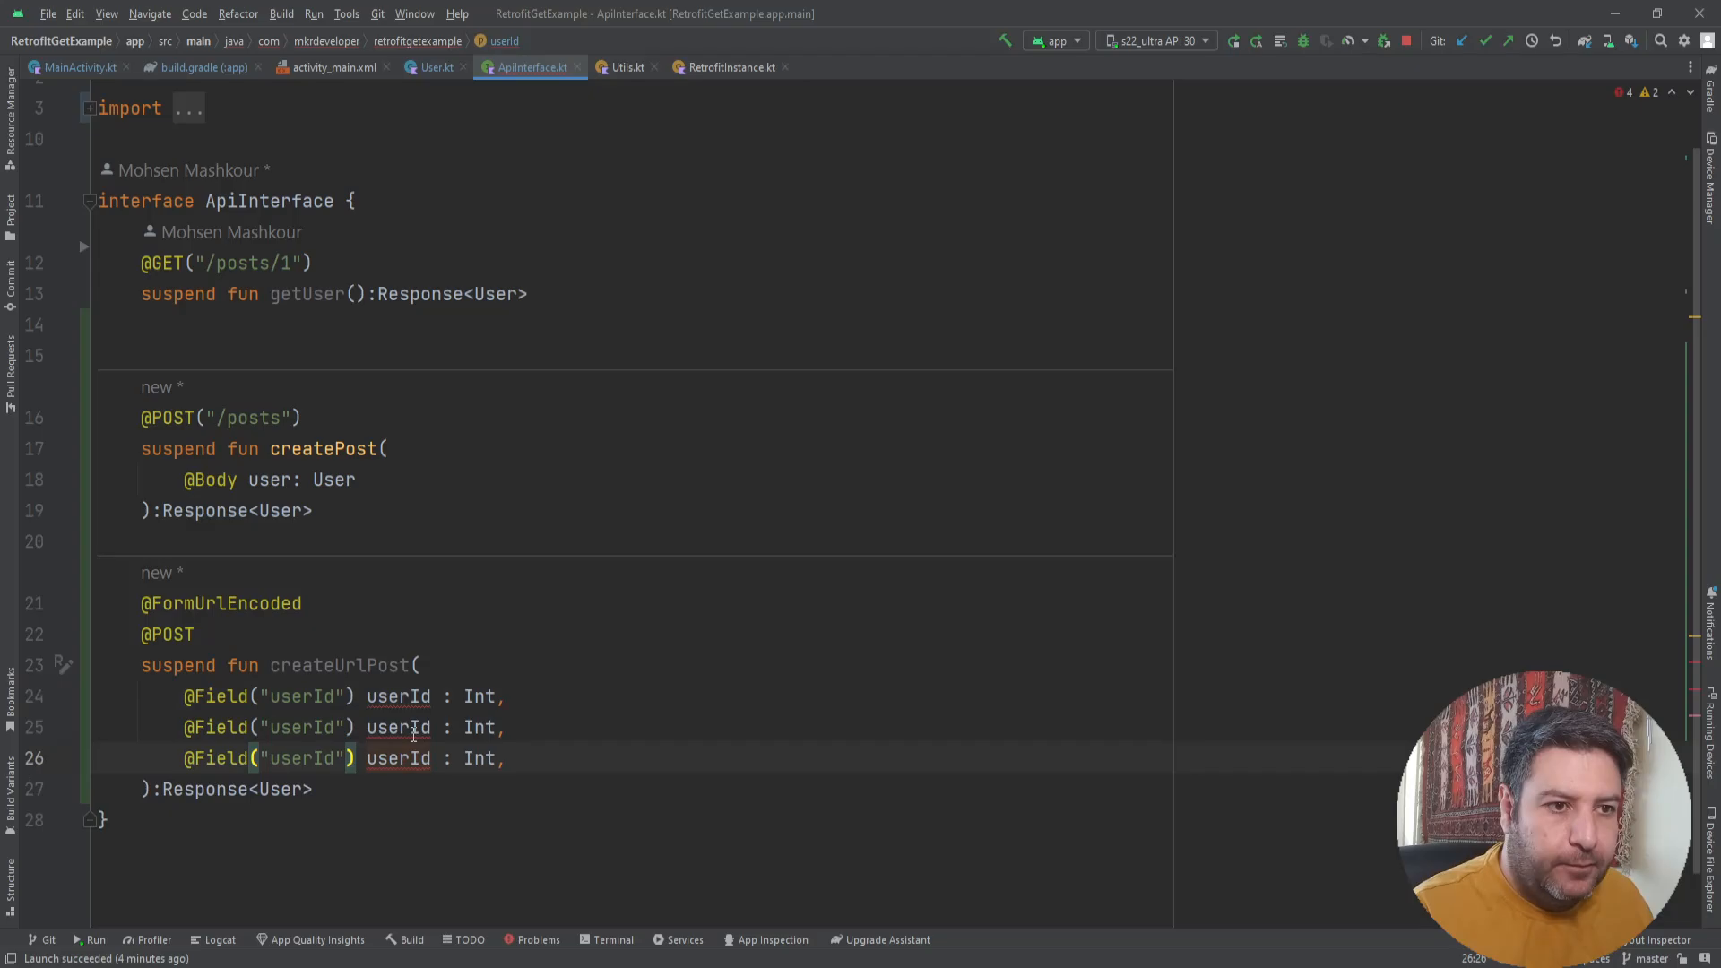
{"action": "type", "text": "titl"}
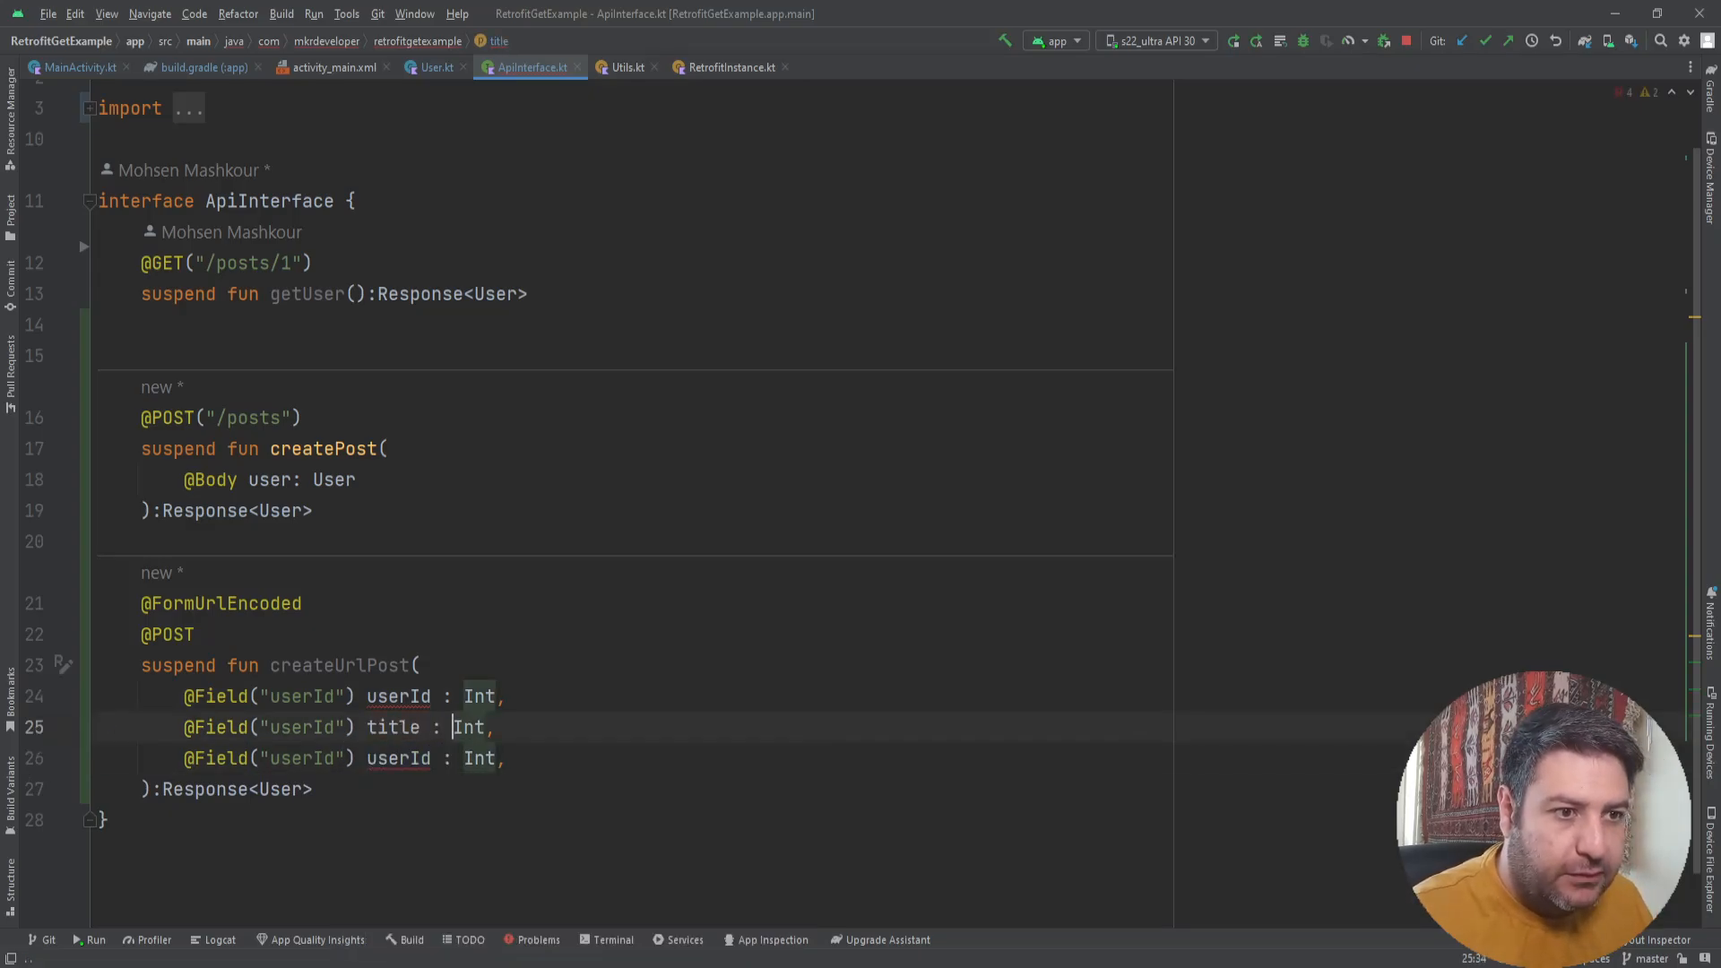
{"action": "key", "text": "Backspace"}
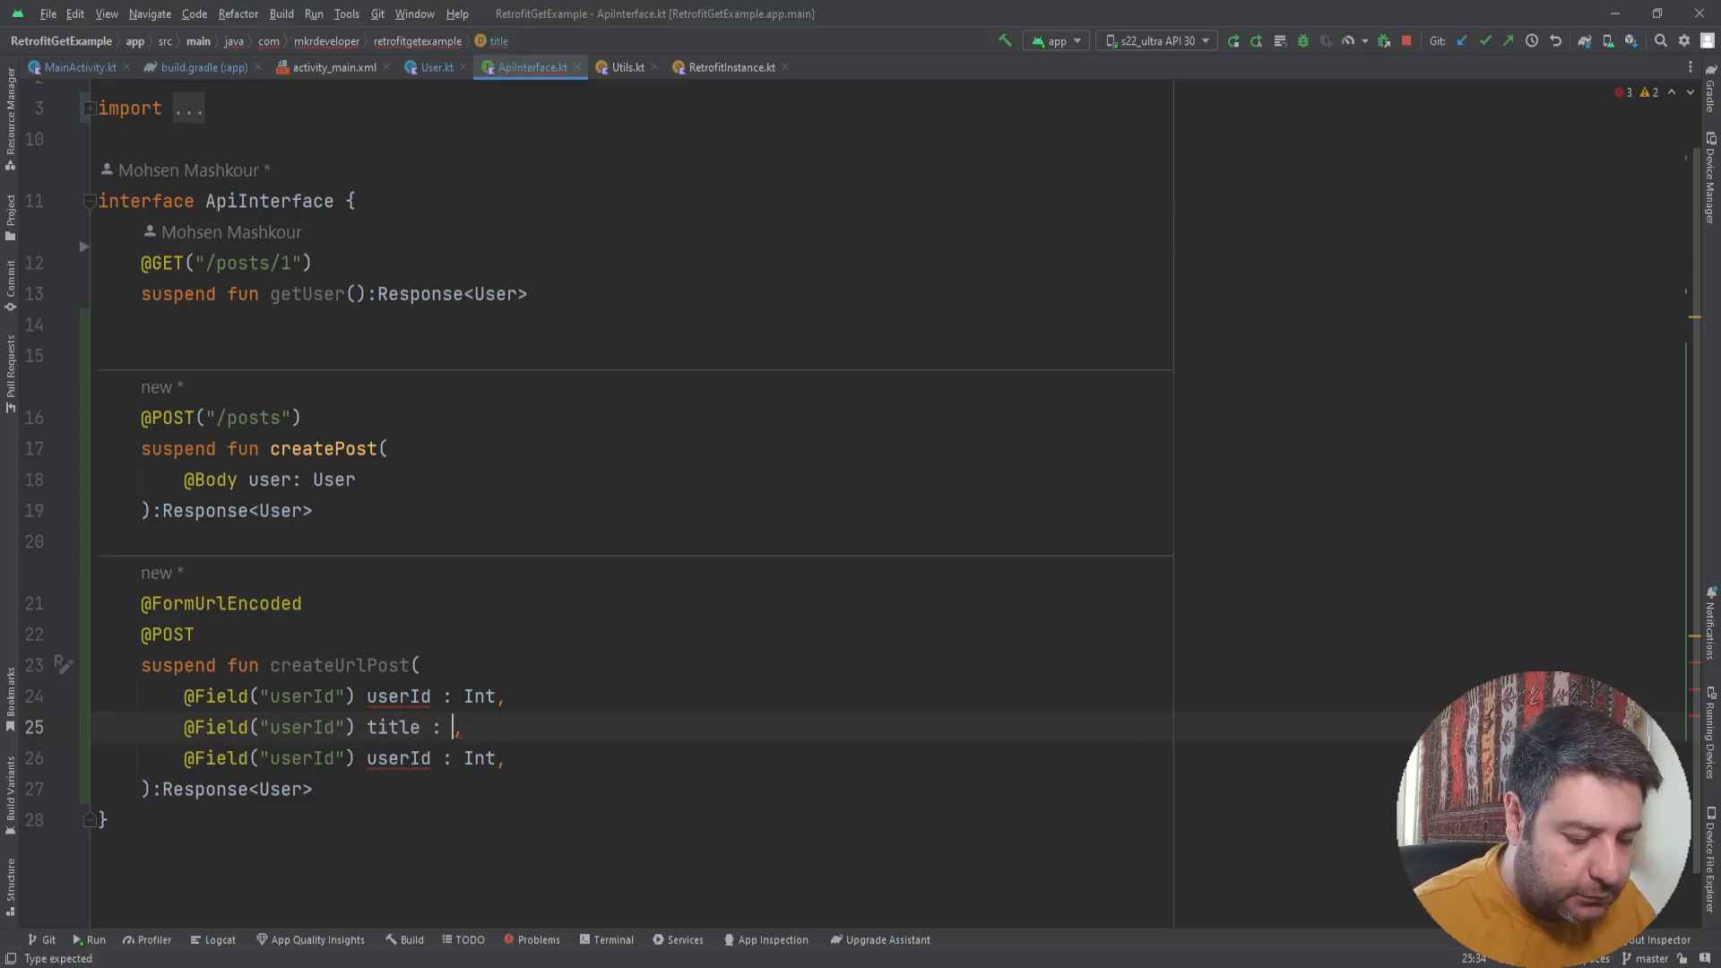
{"action": "type", "text": "String"}
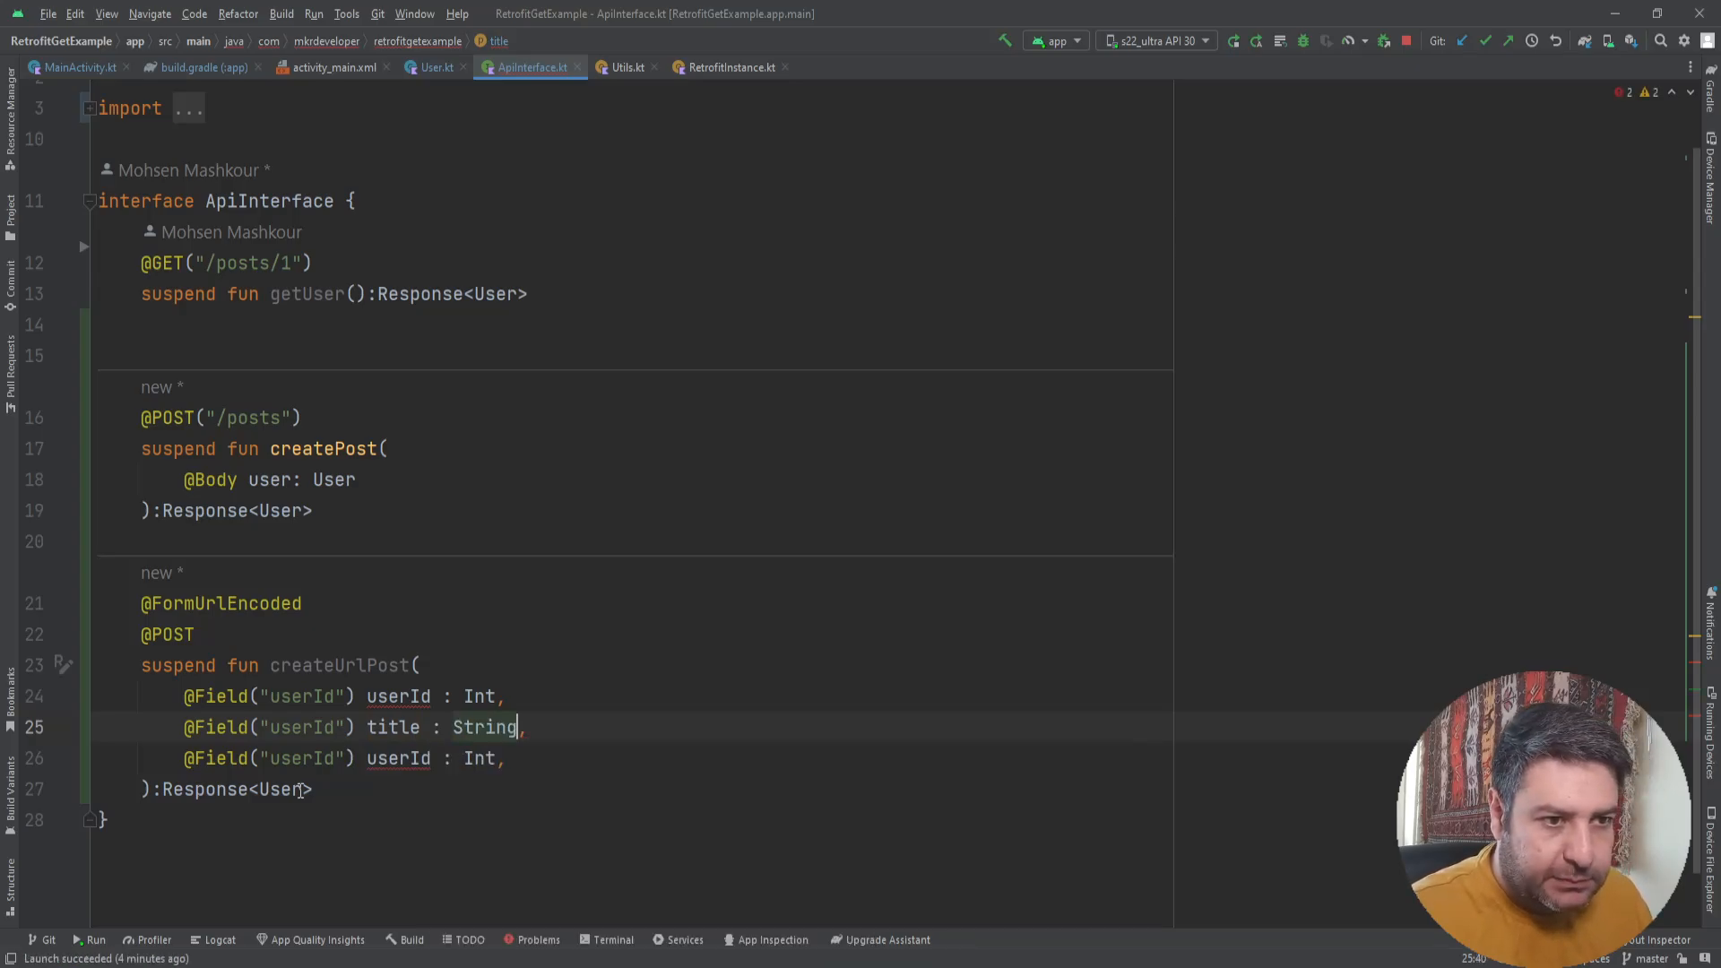
{"action": "type", "text": "body"}
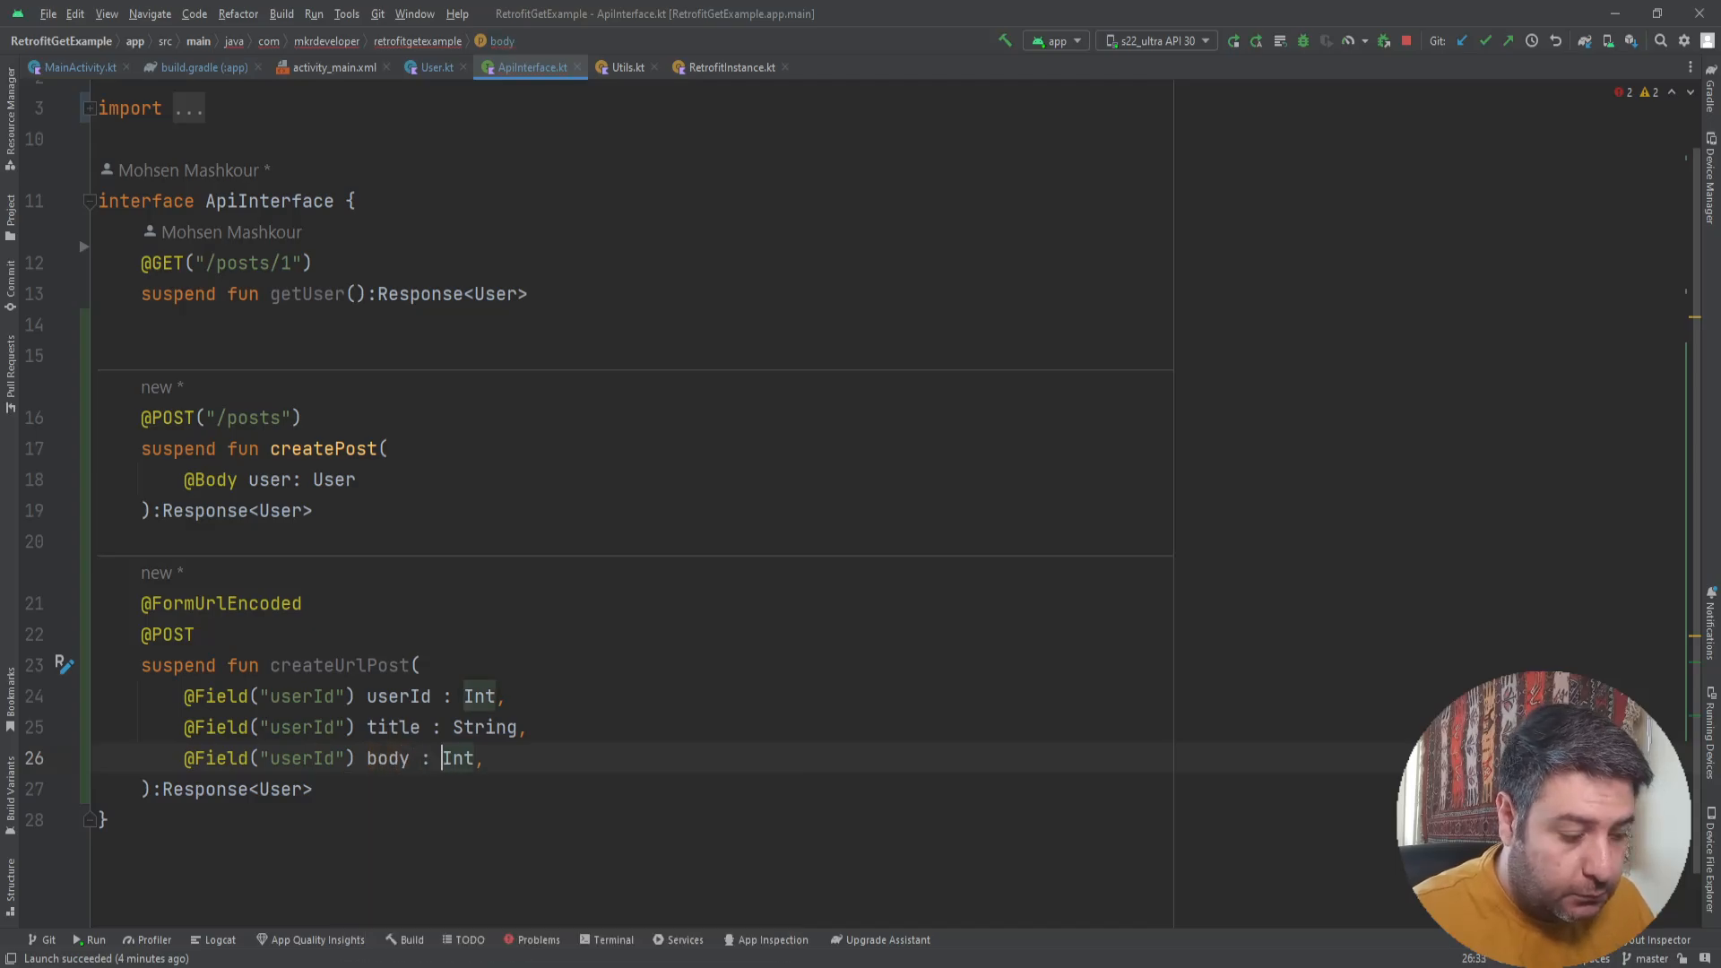
{"action": "type", "text": "String"}
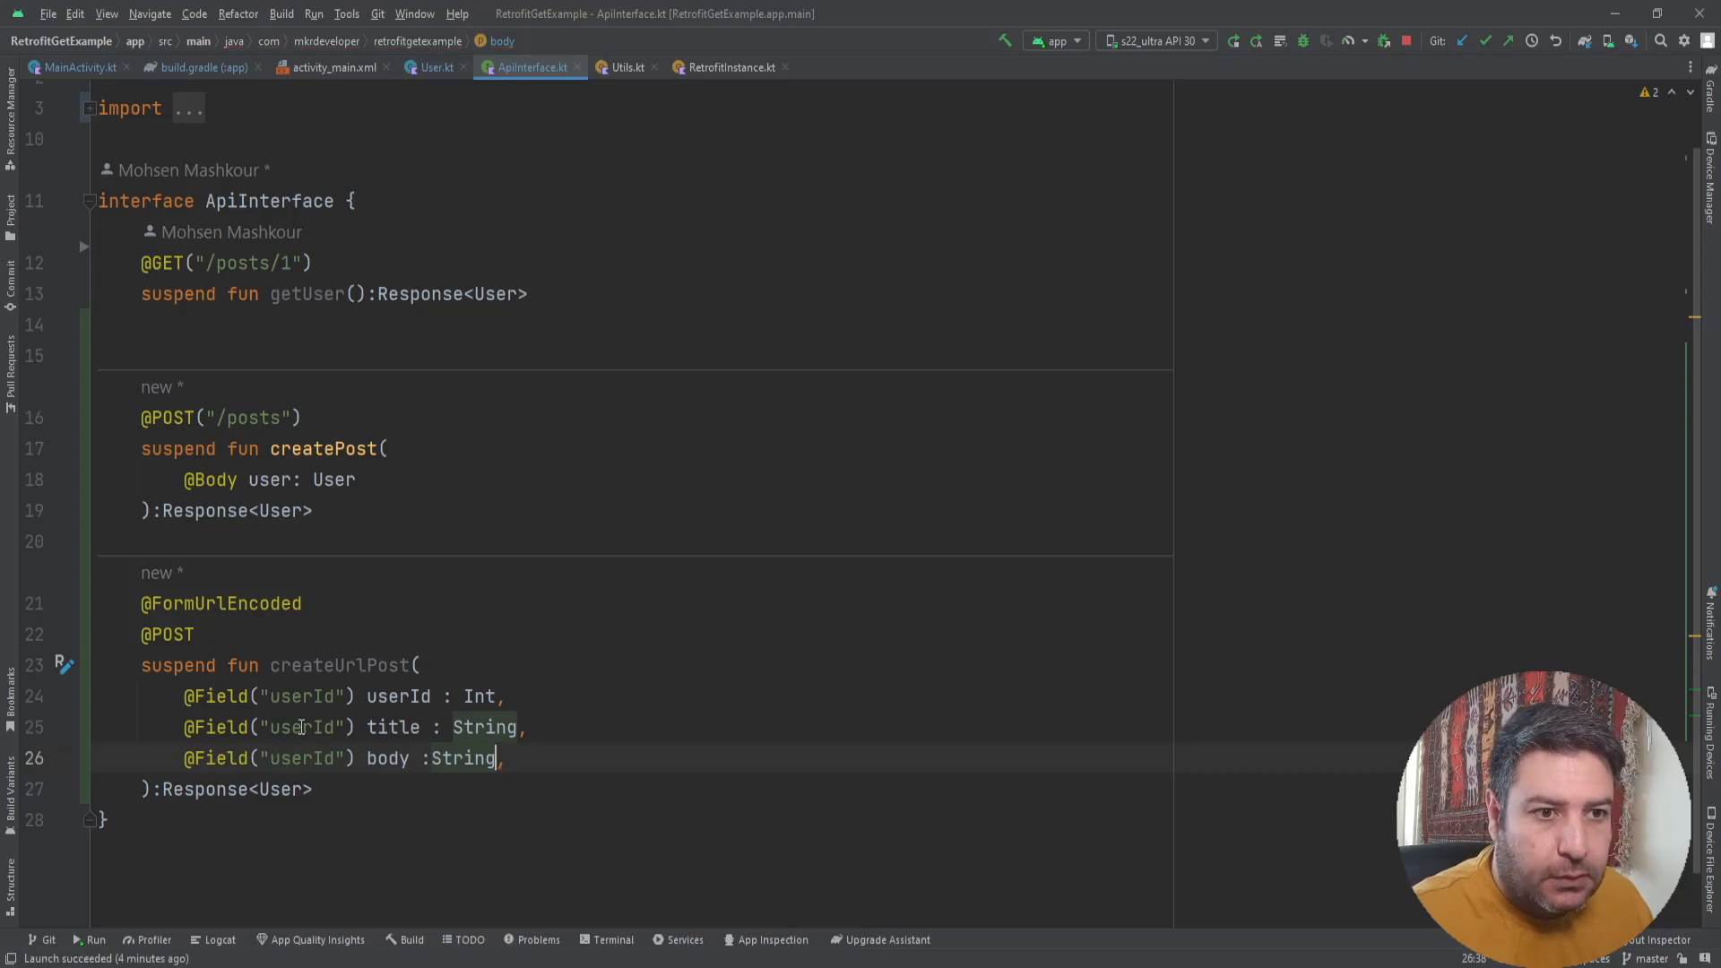
{"action": "double_click", "coordinate": [301, 727]}
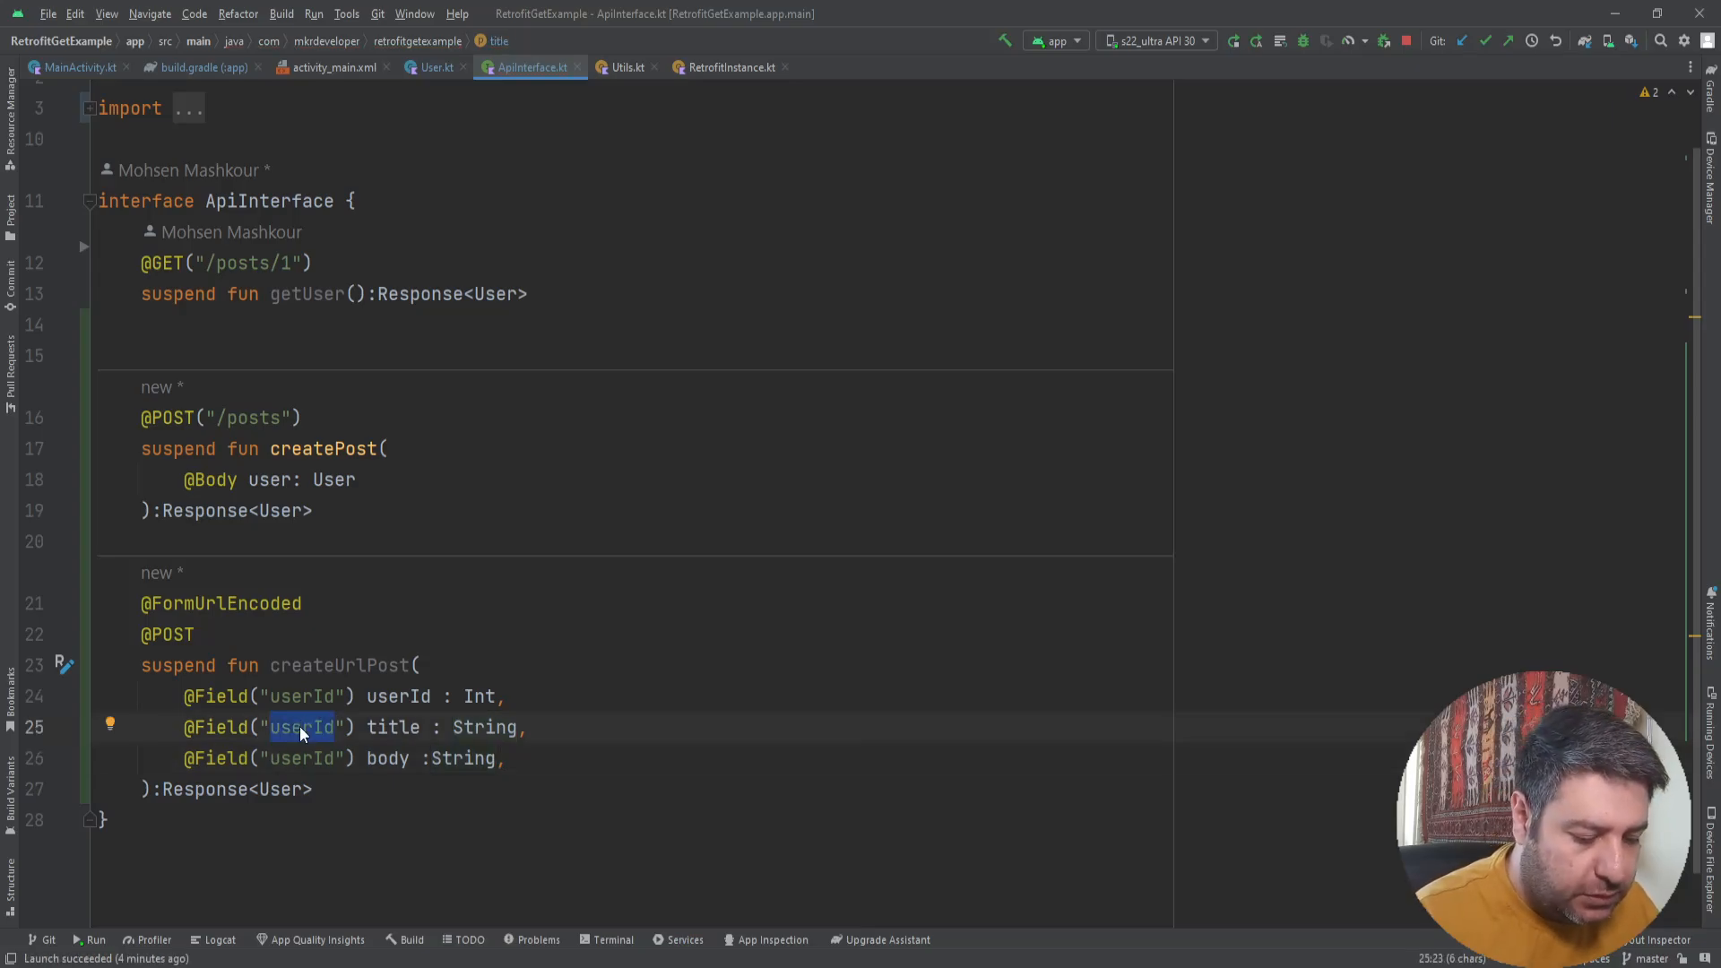
{"action": "type", "text": "title"}
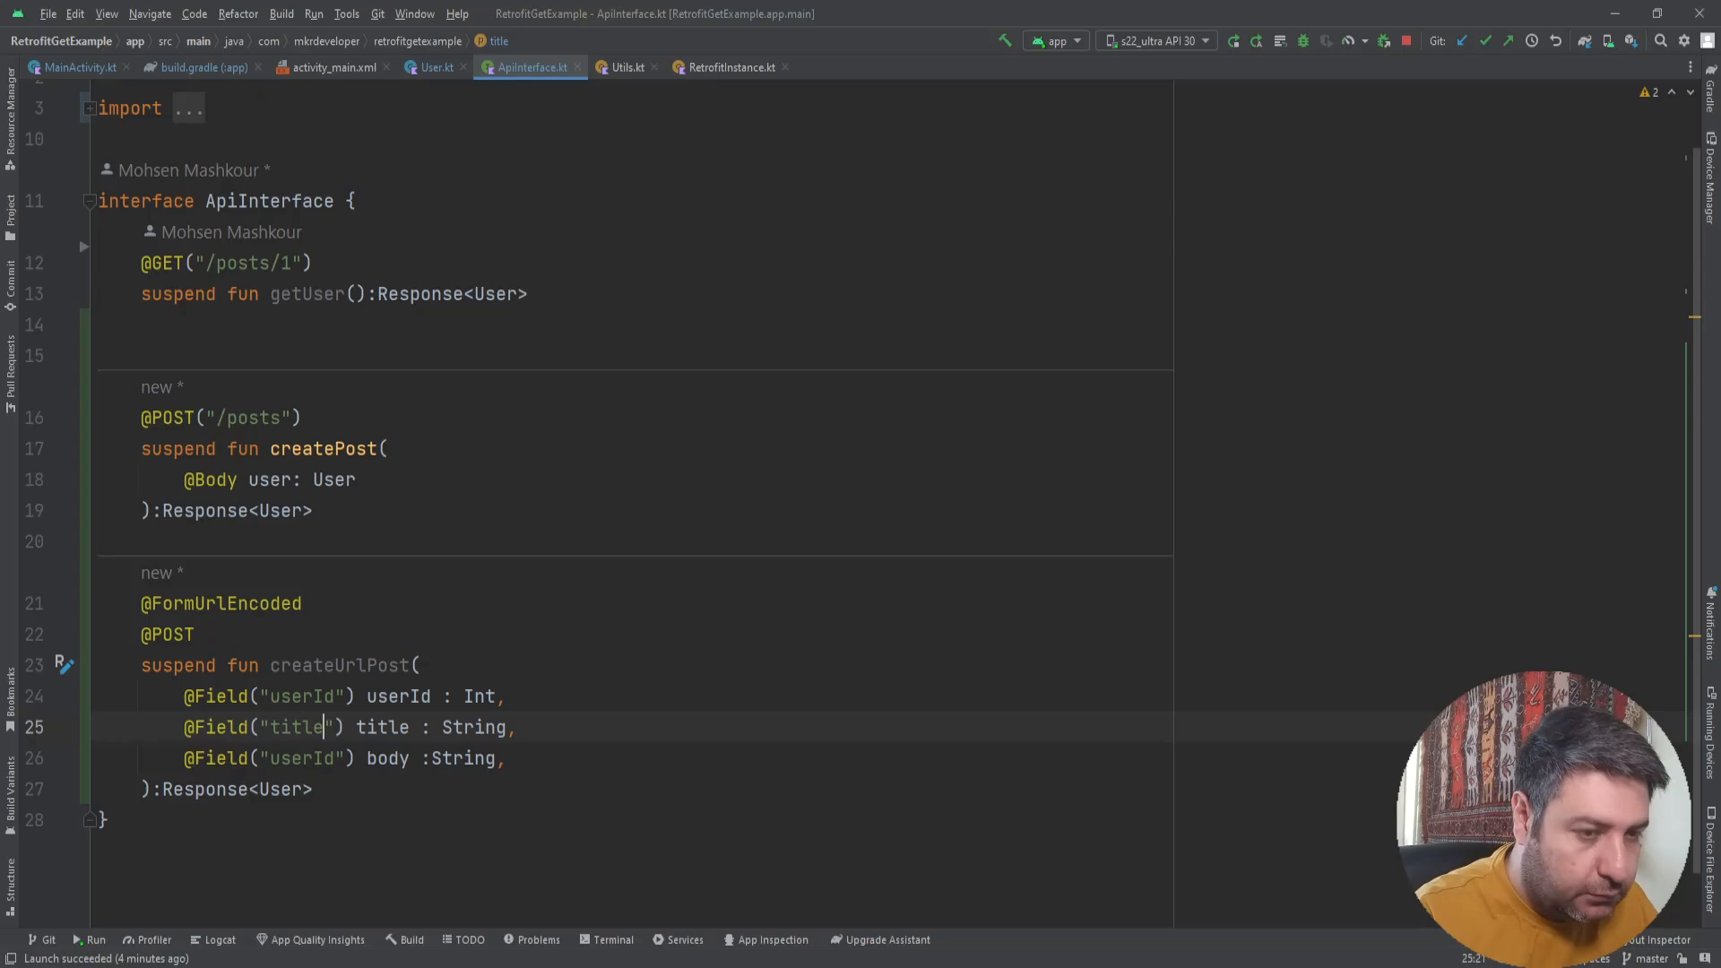
{"action": "double_click", "coordinate": [304, 758]}
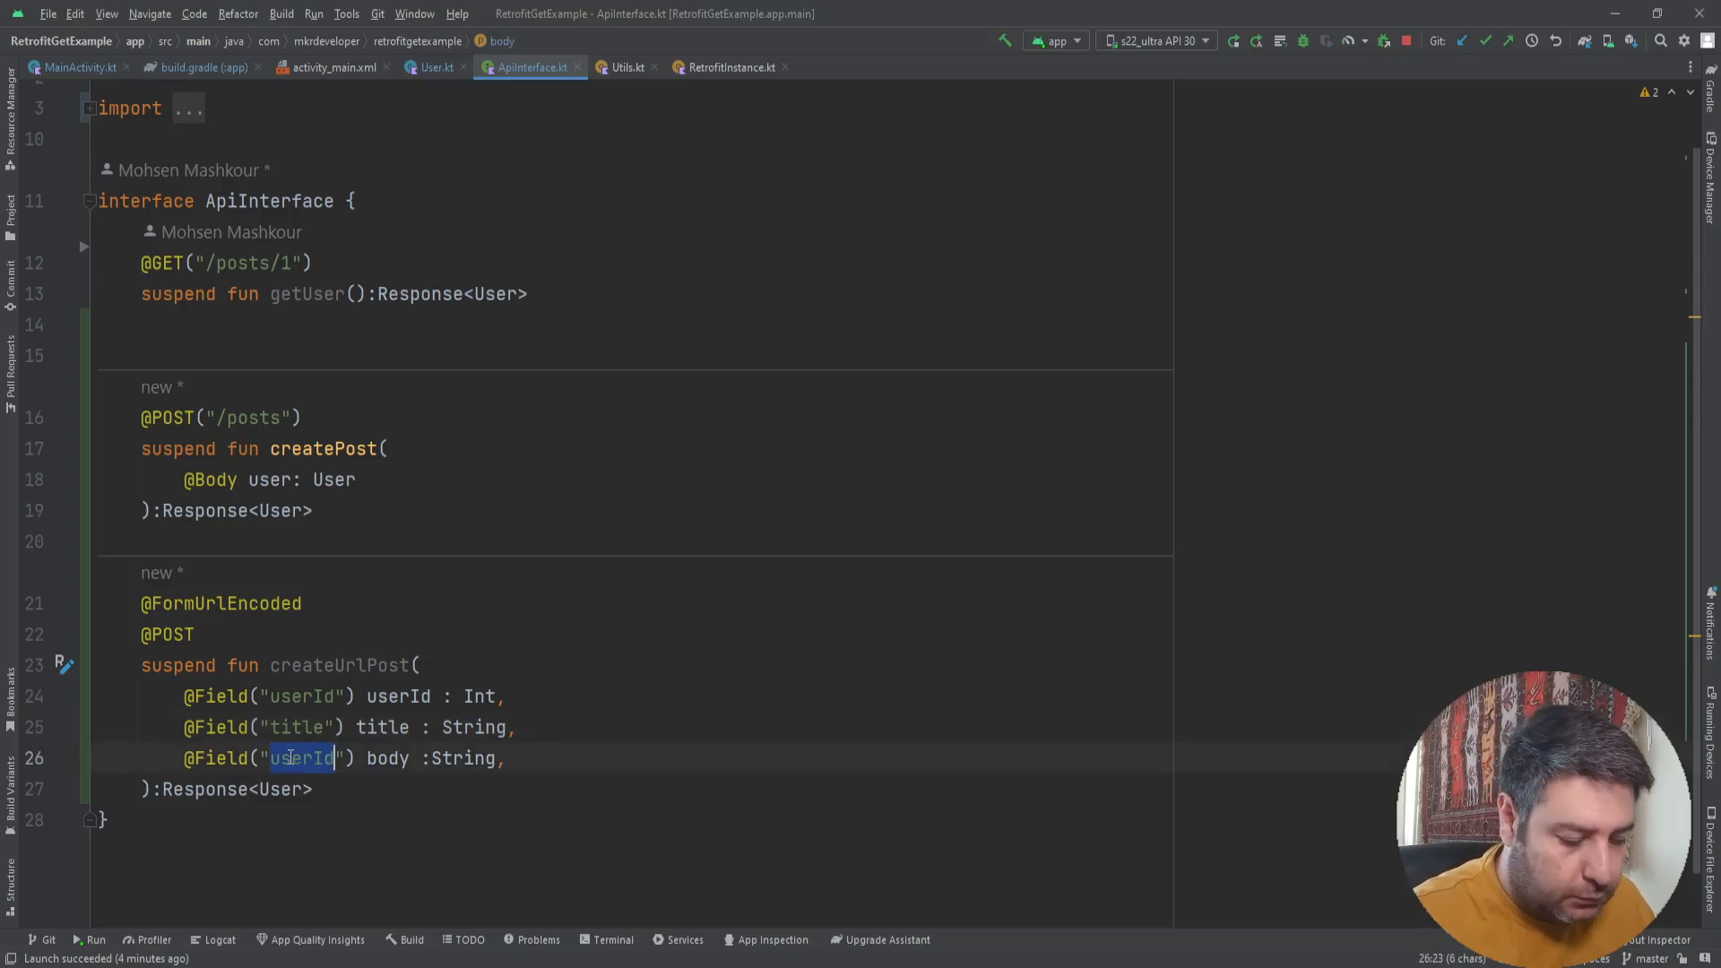
{"action": "type", "text": "body"}
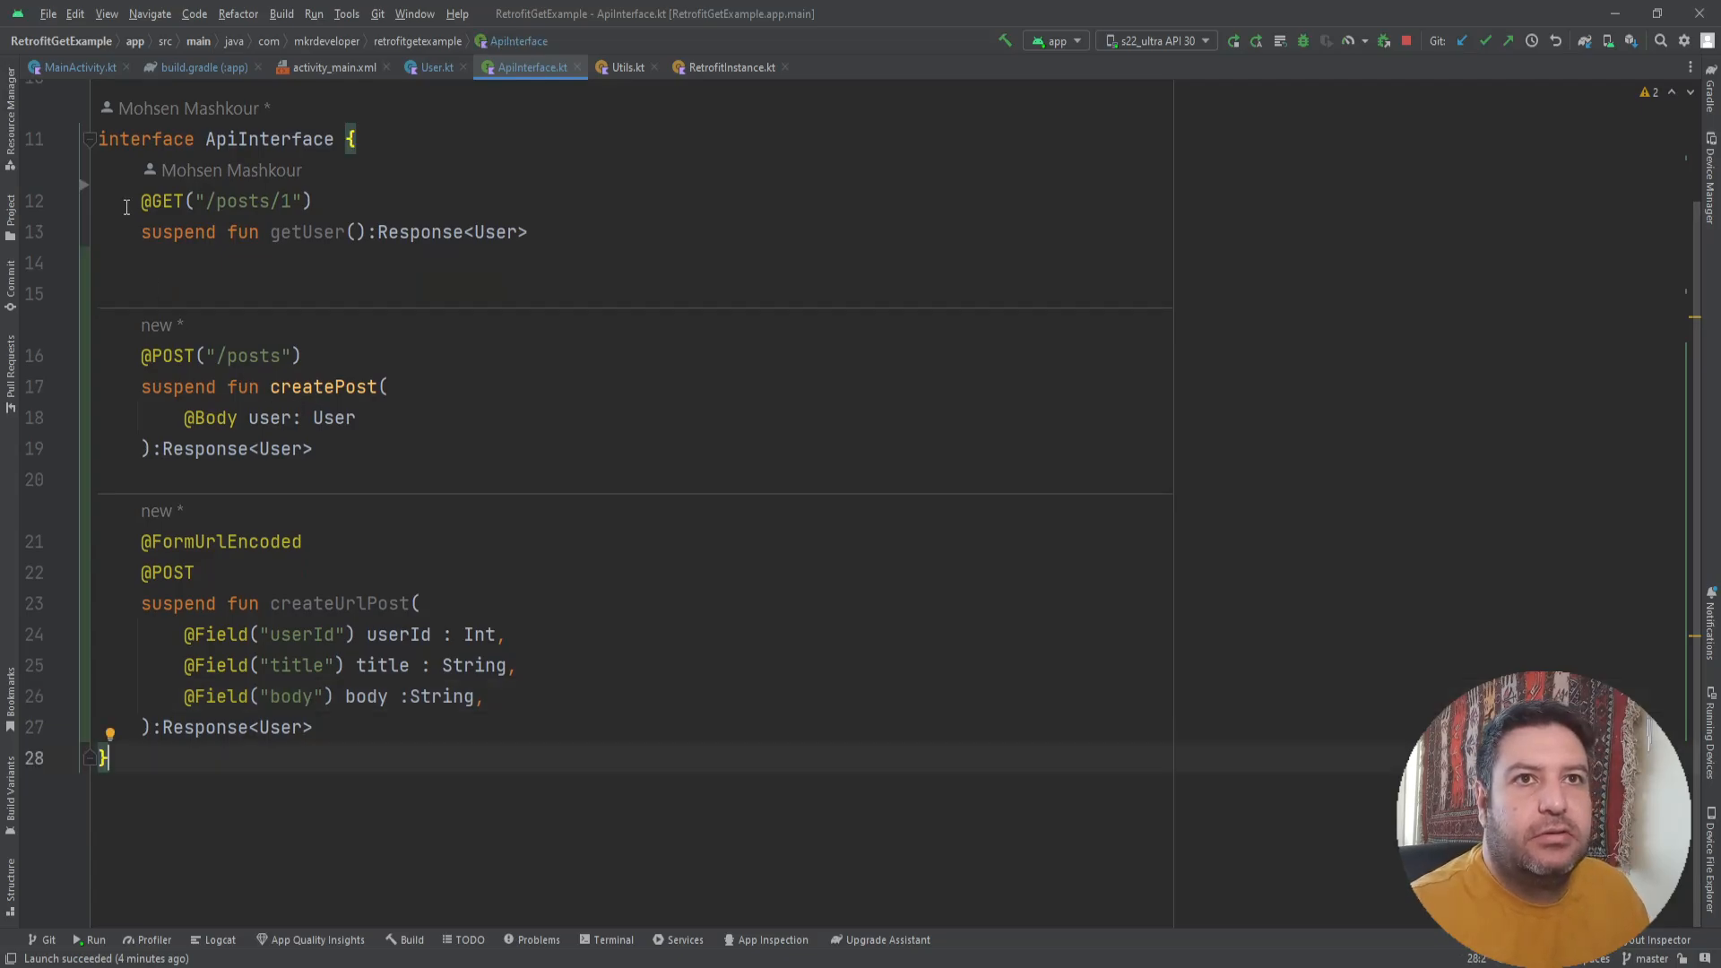
{"action": "left_click", "coordinate": [78, 67]}
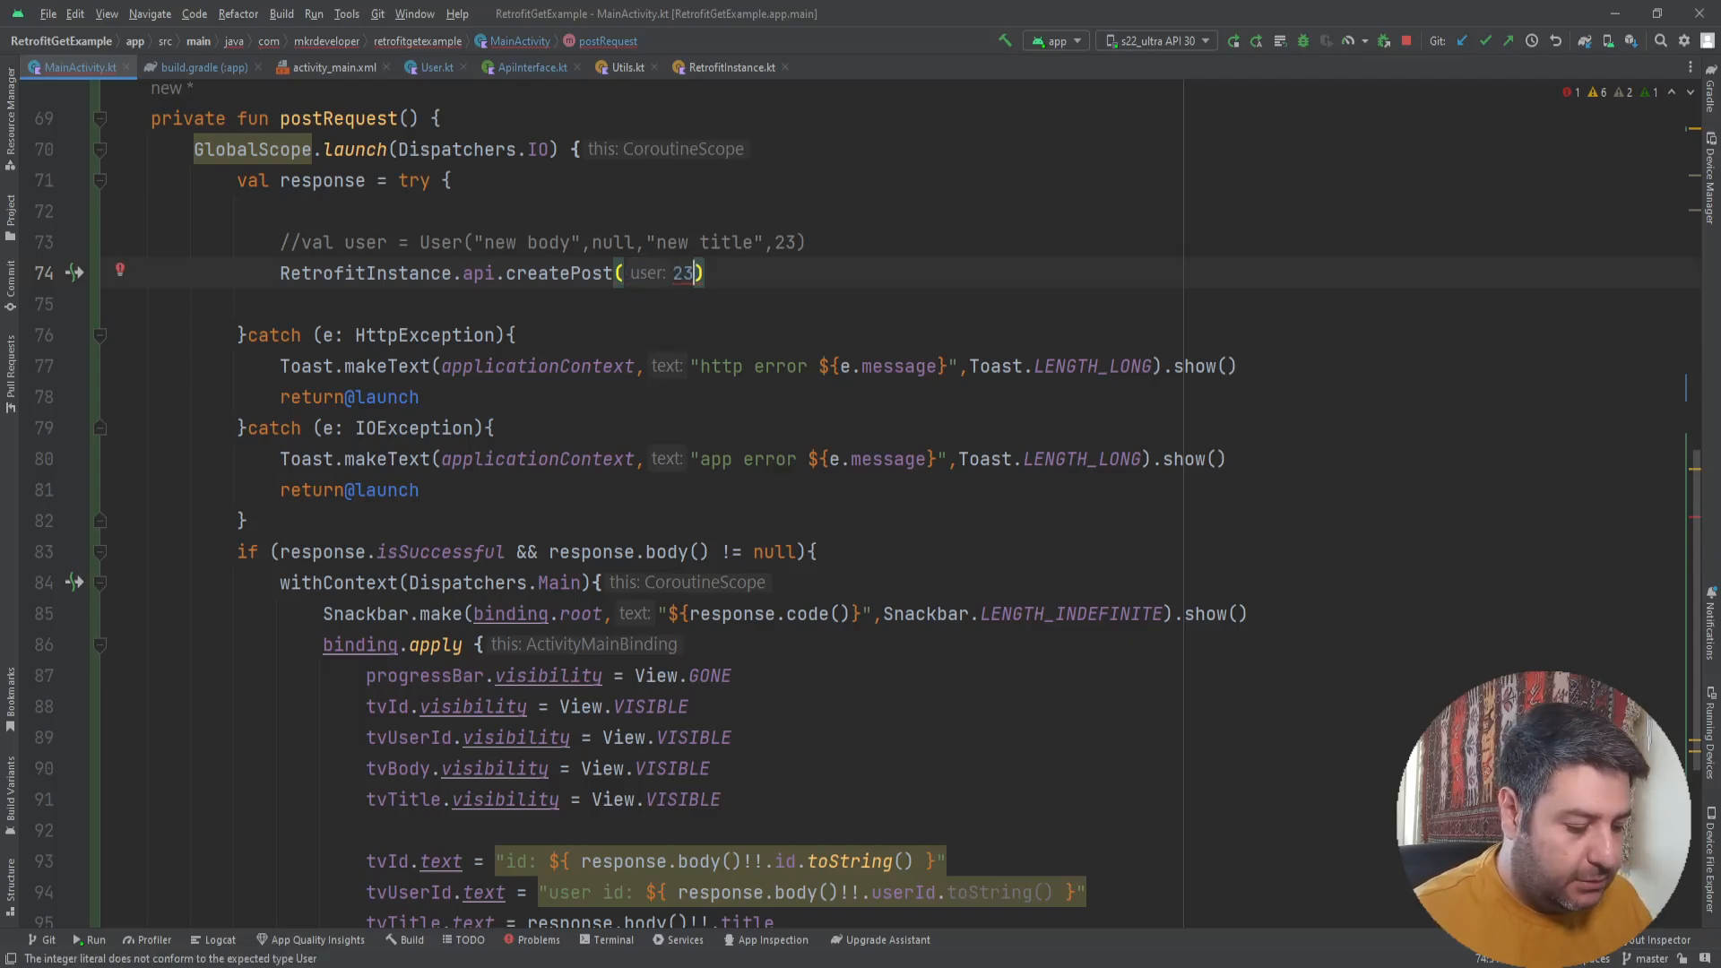
Call createUrlPost with user id 23, title "url title" and body "url body".
{"action": "type", "text": ","}
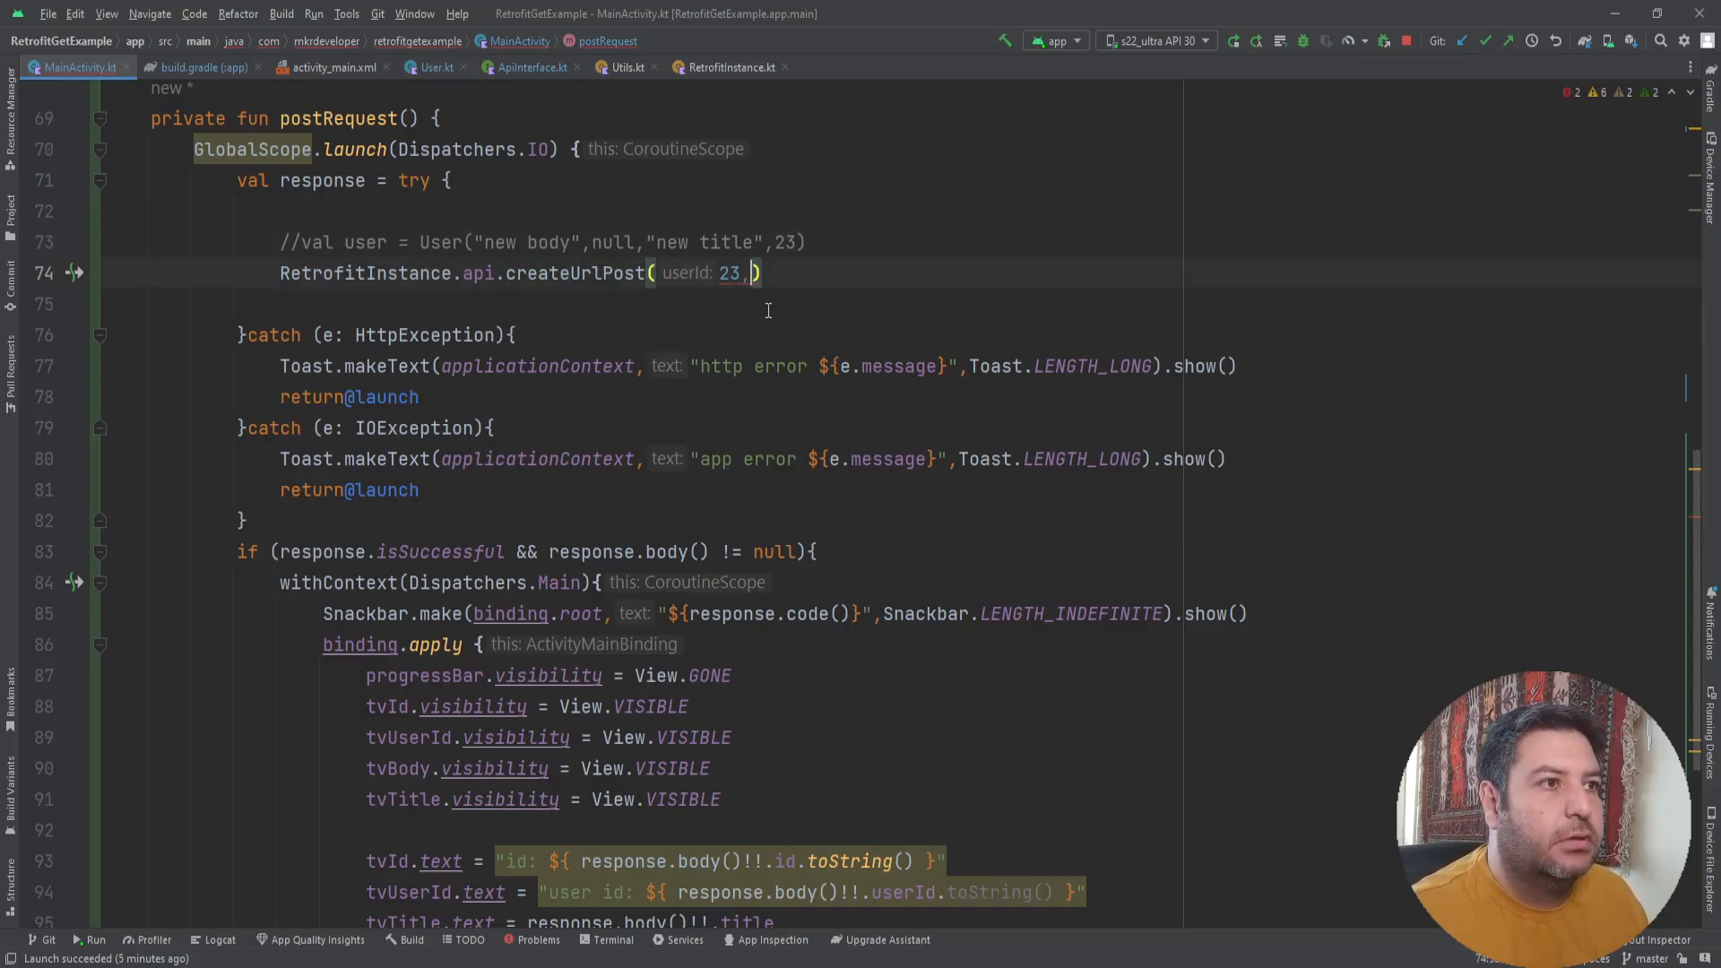
{"action": "type", "text": "\"\""}
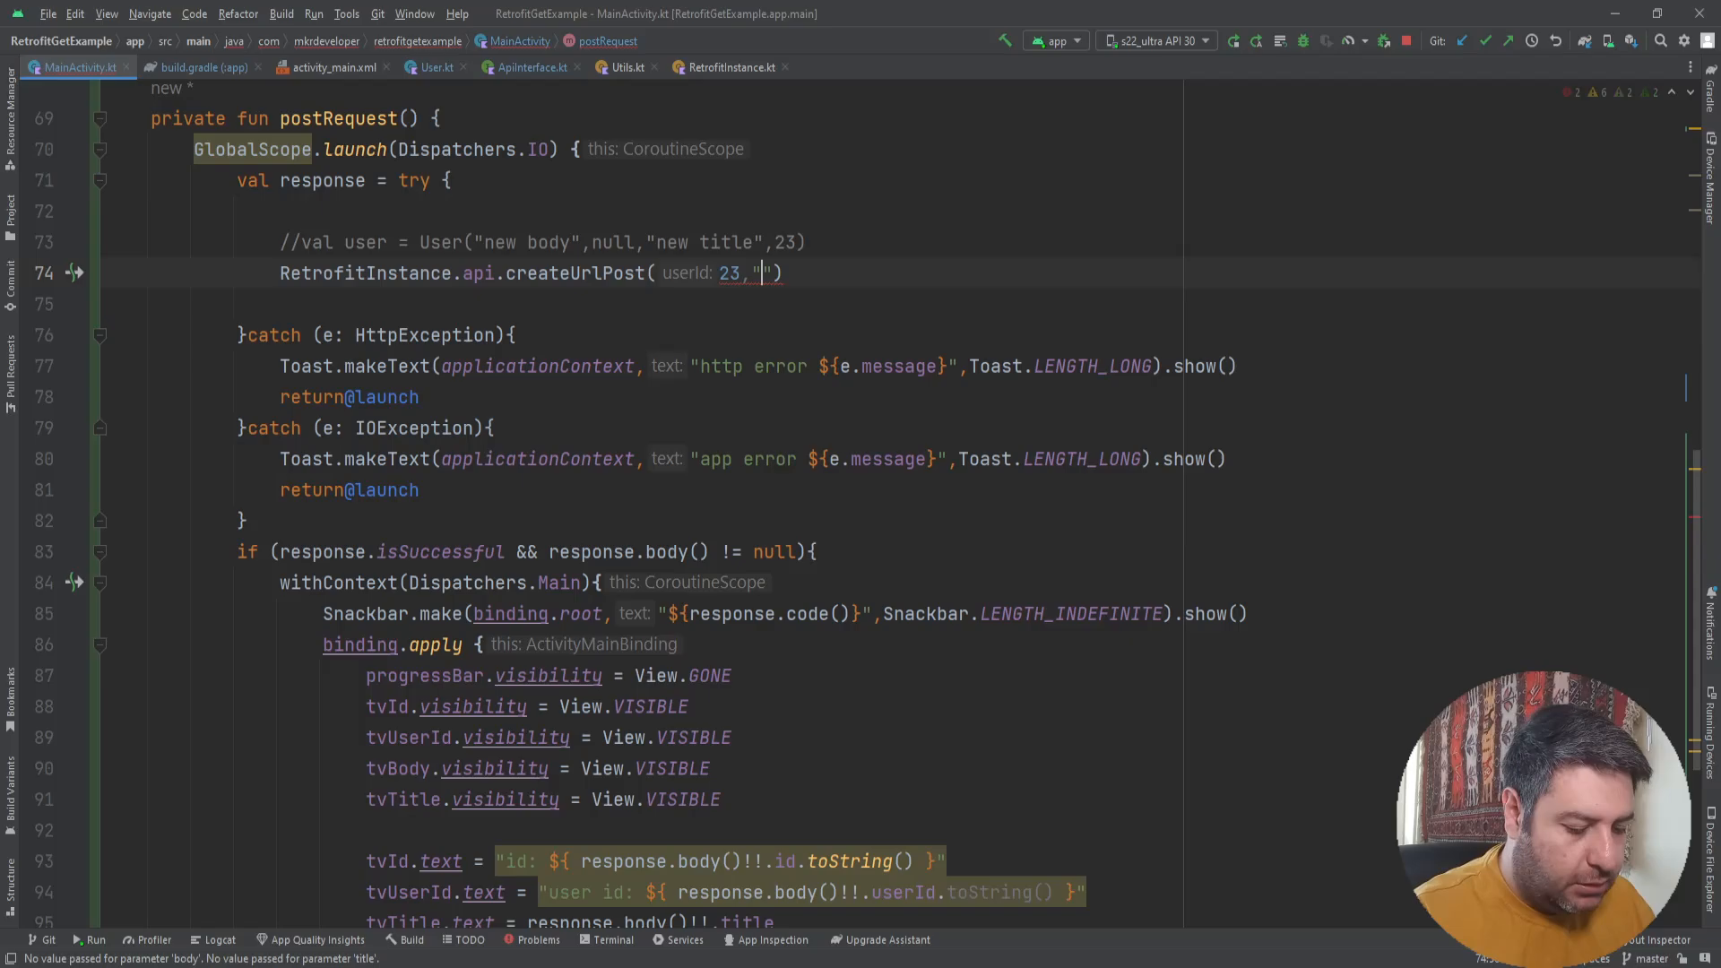
{"action": "type", "text": "title: \"url\""}
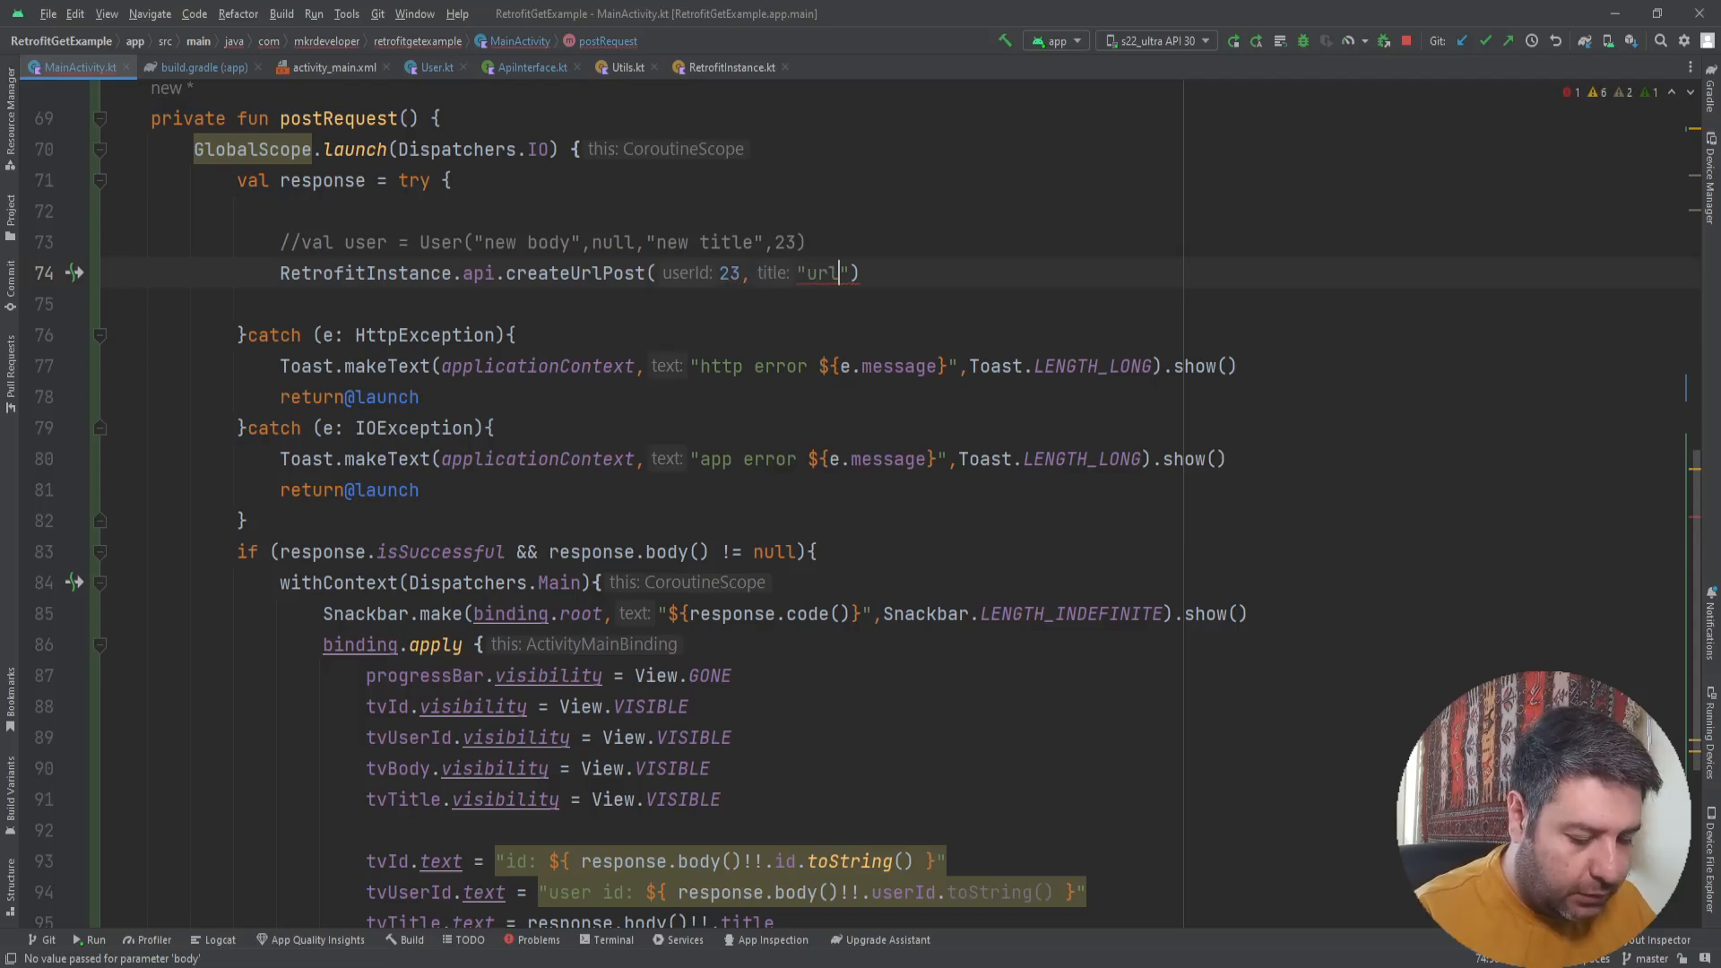
{"action": "type", "text": "ti"}
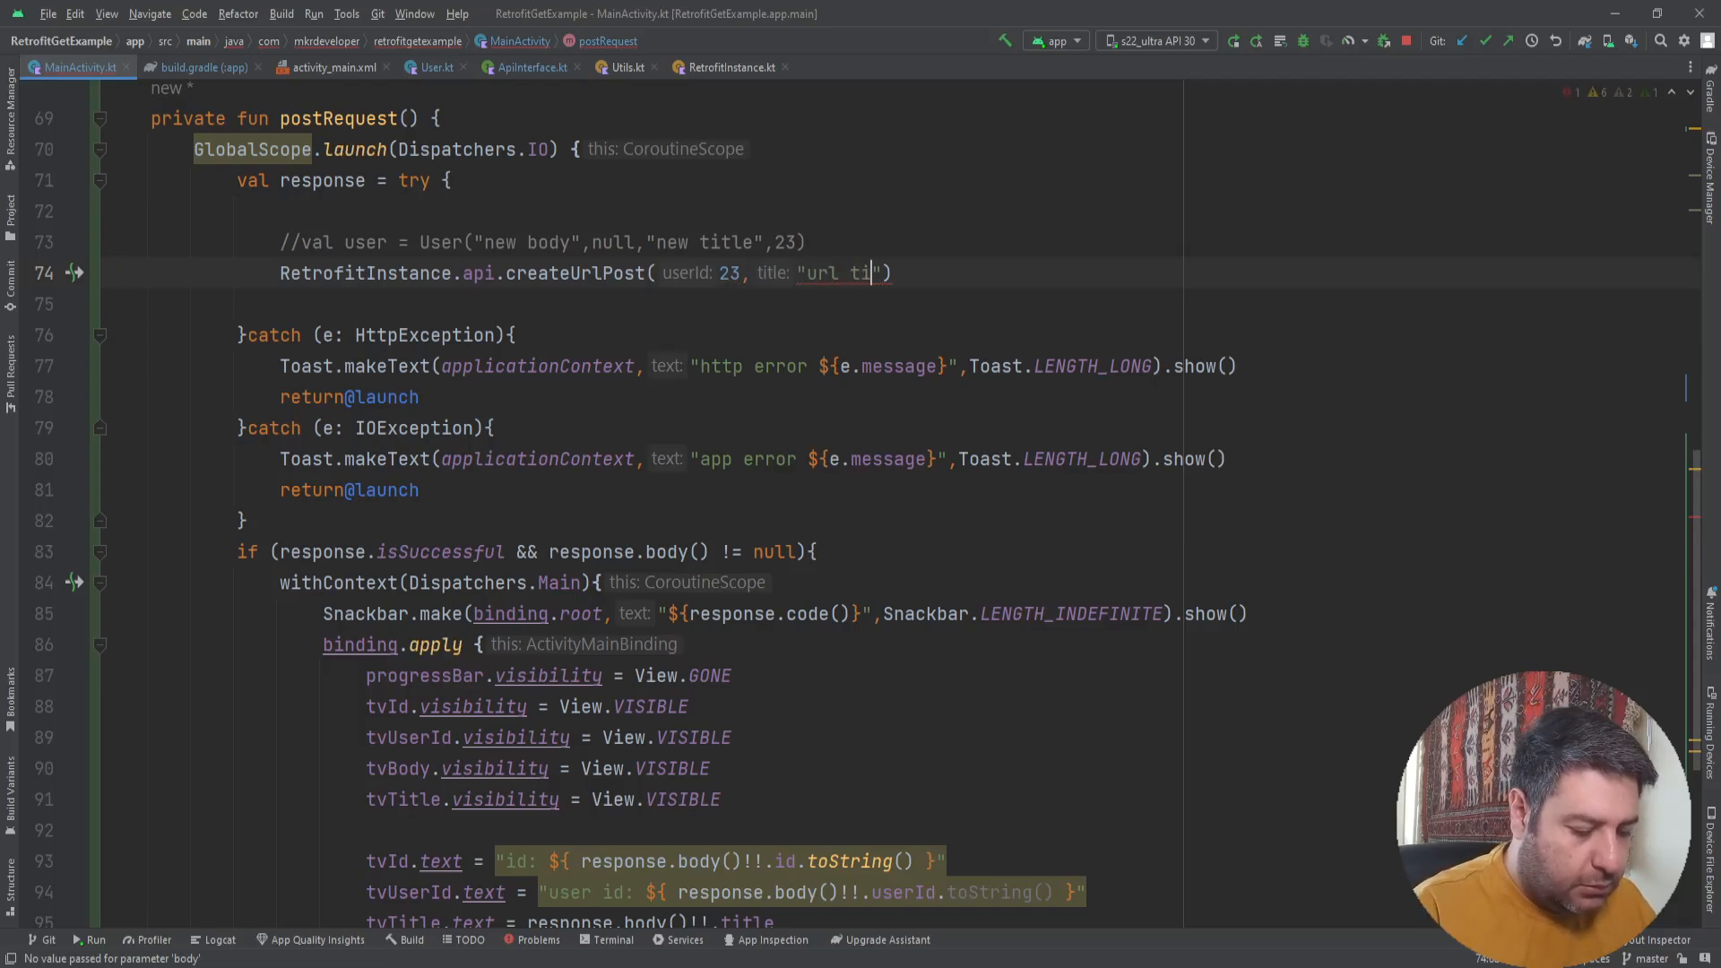
{"action": "type", "text": "tle"}
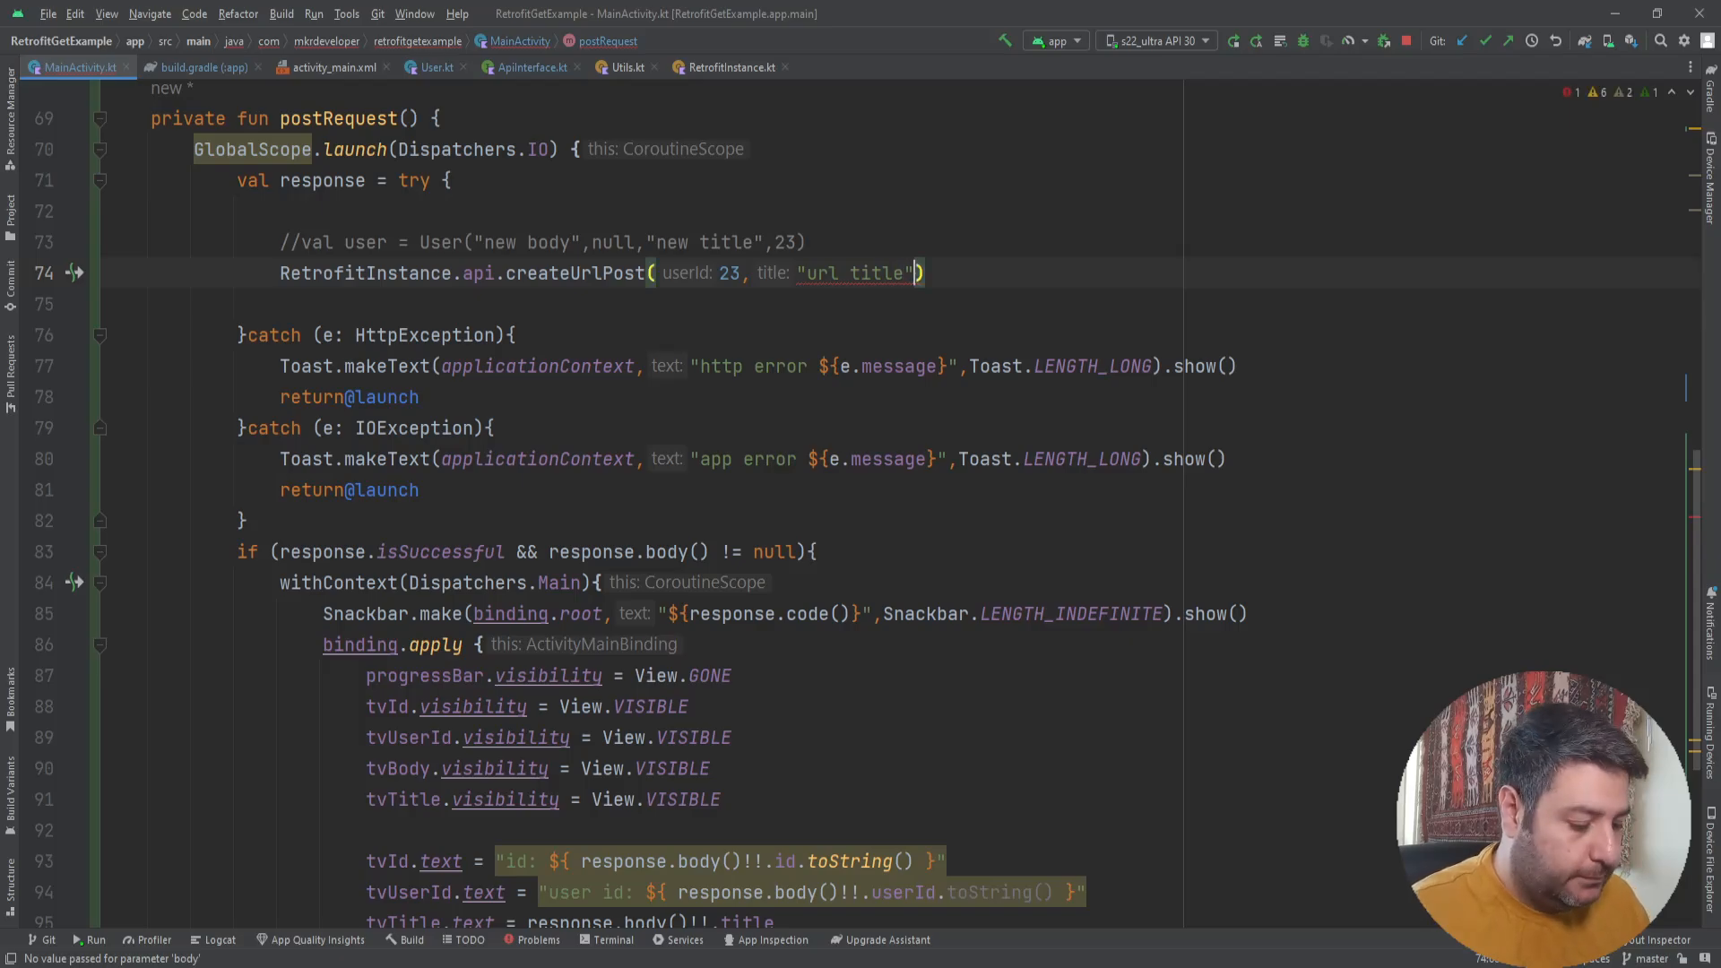
{"action": "type", "text": ","}
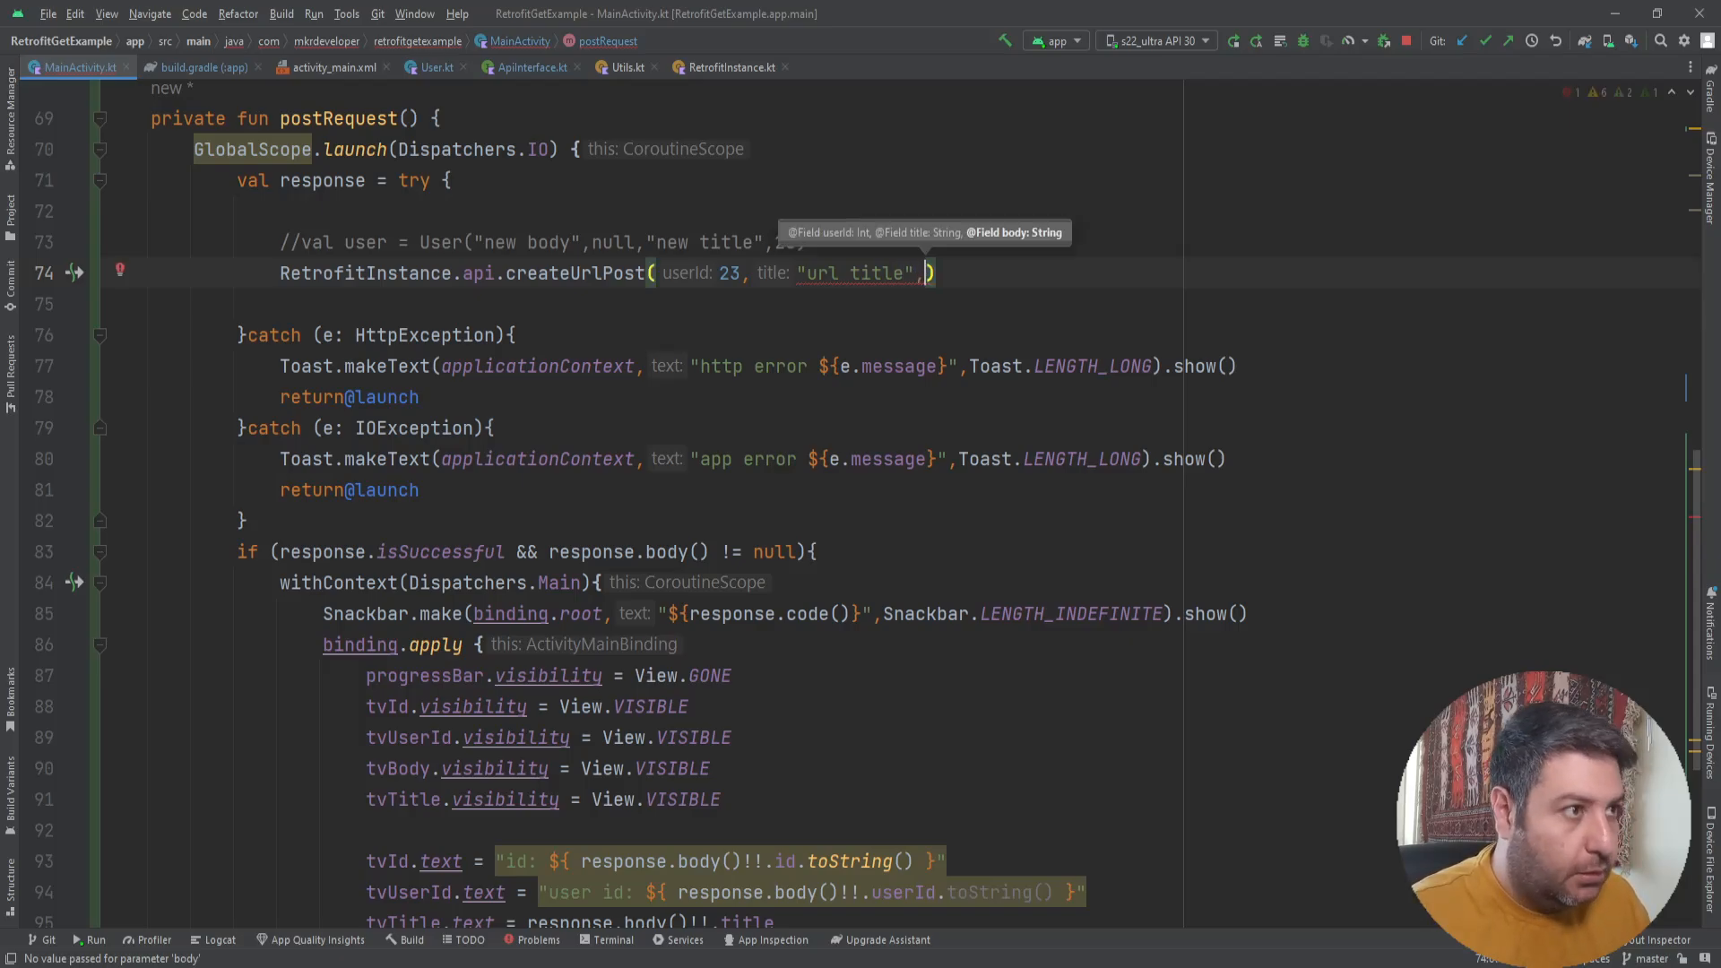
{"action": "type", "text": "body: \"\""}
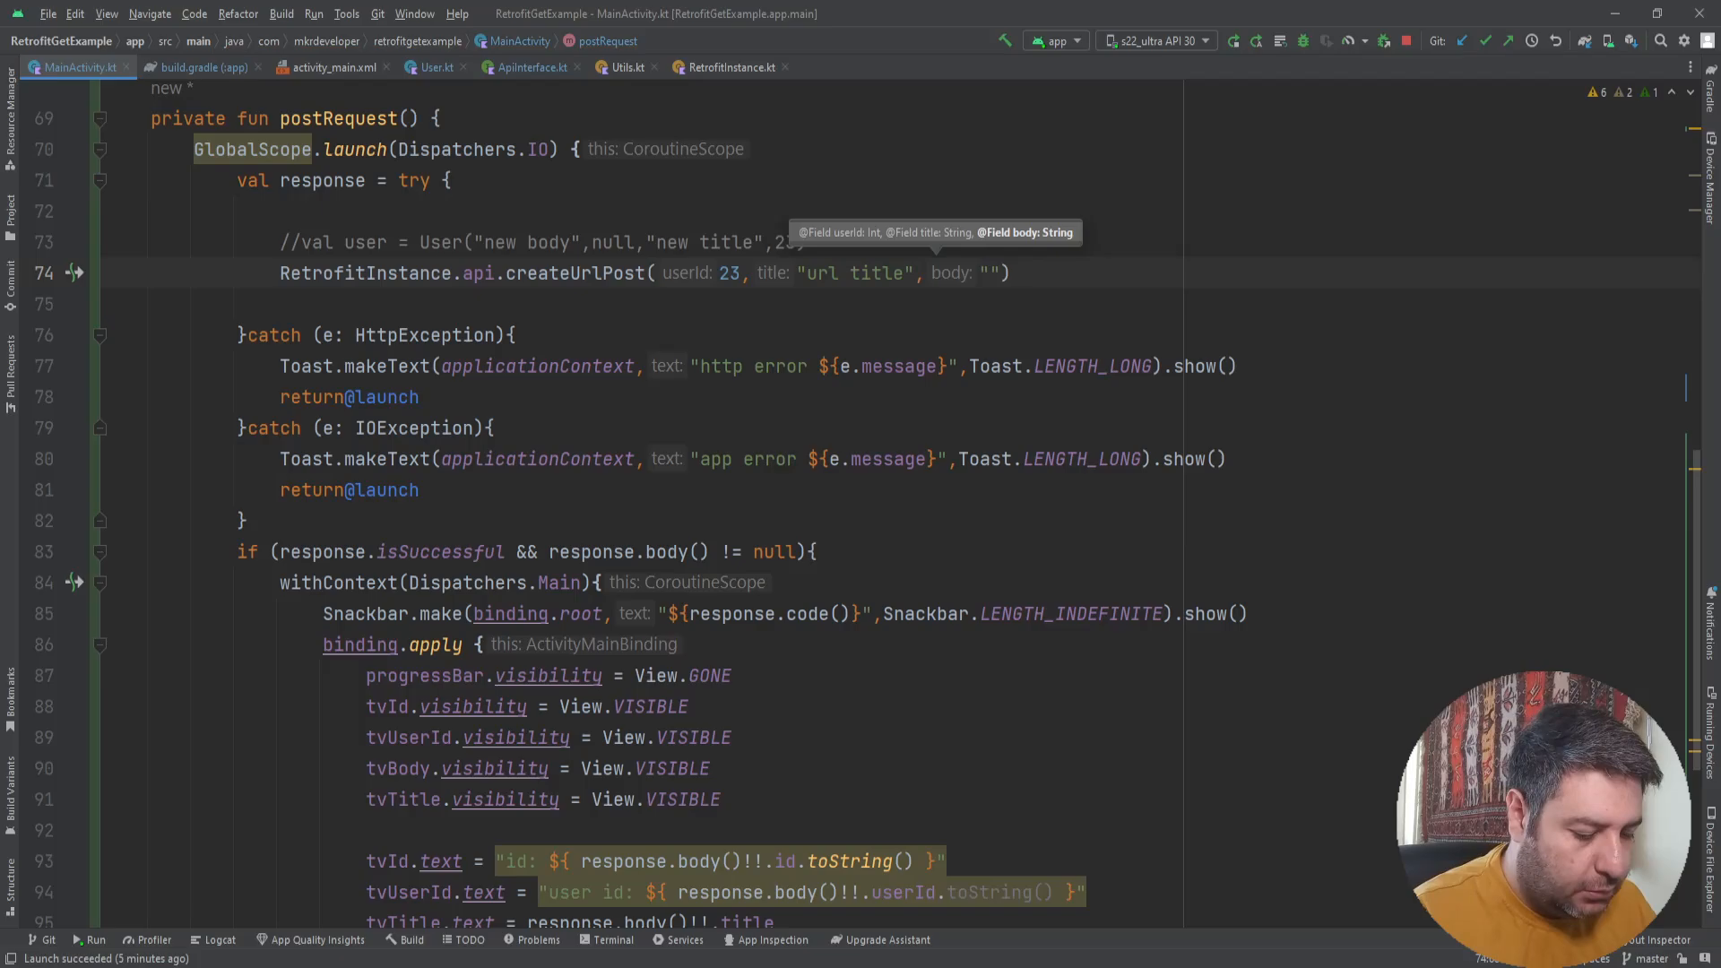
{"action": "type", "text": "url"}
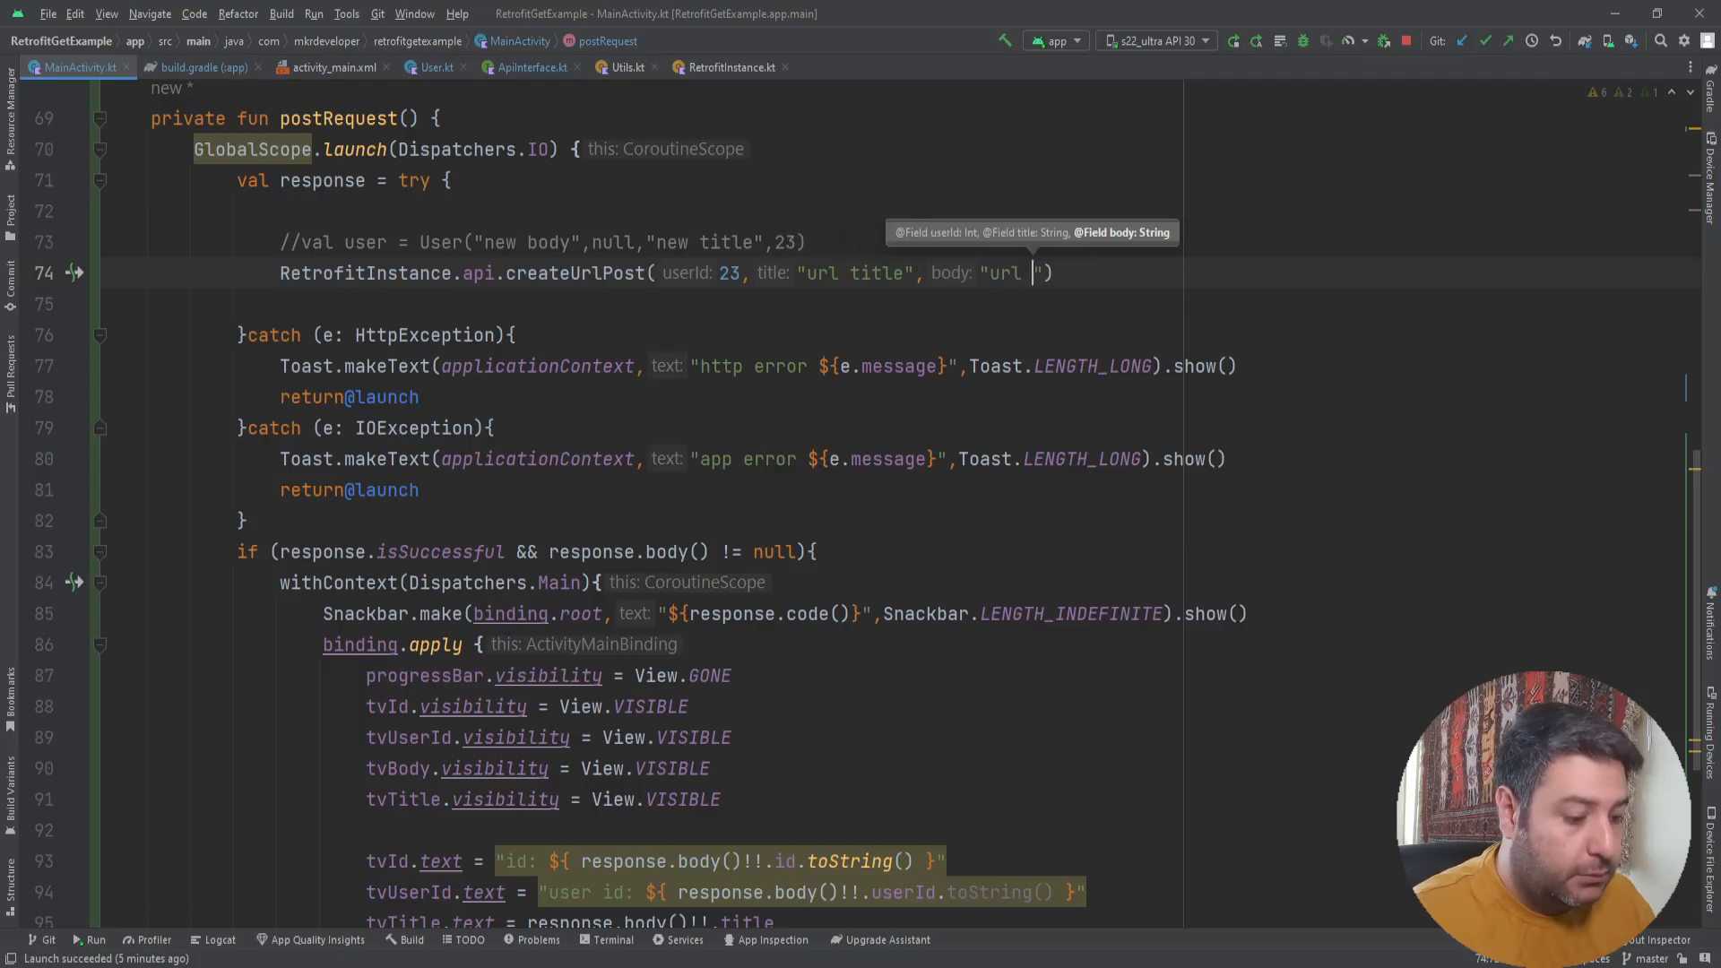
{"action": "type", "text": "body"}
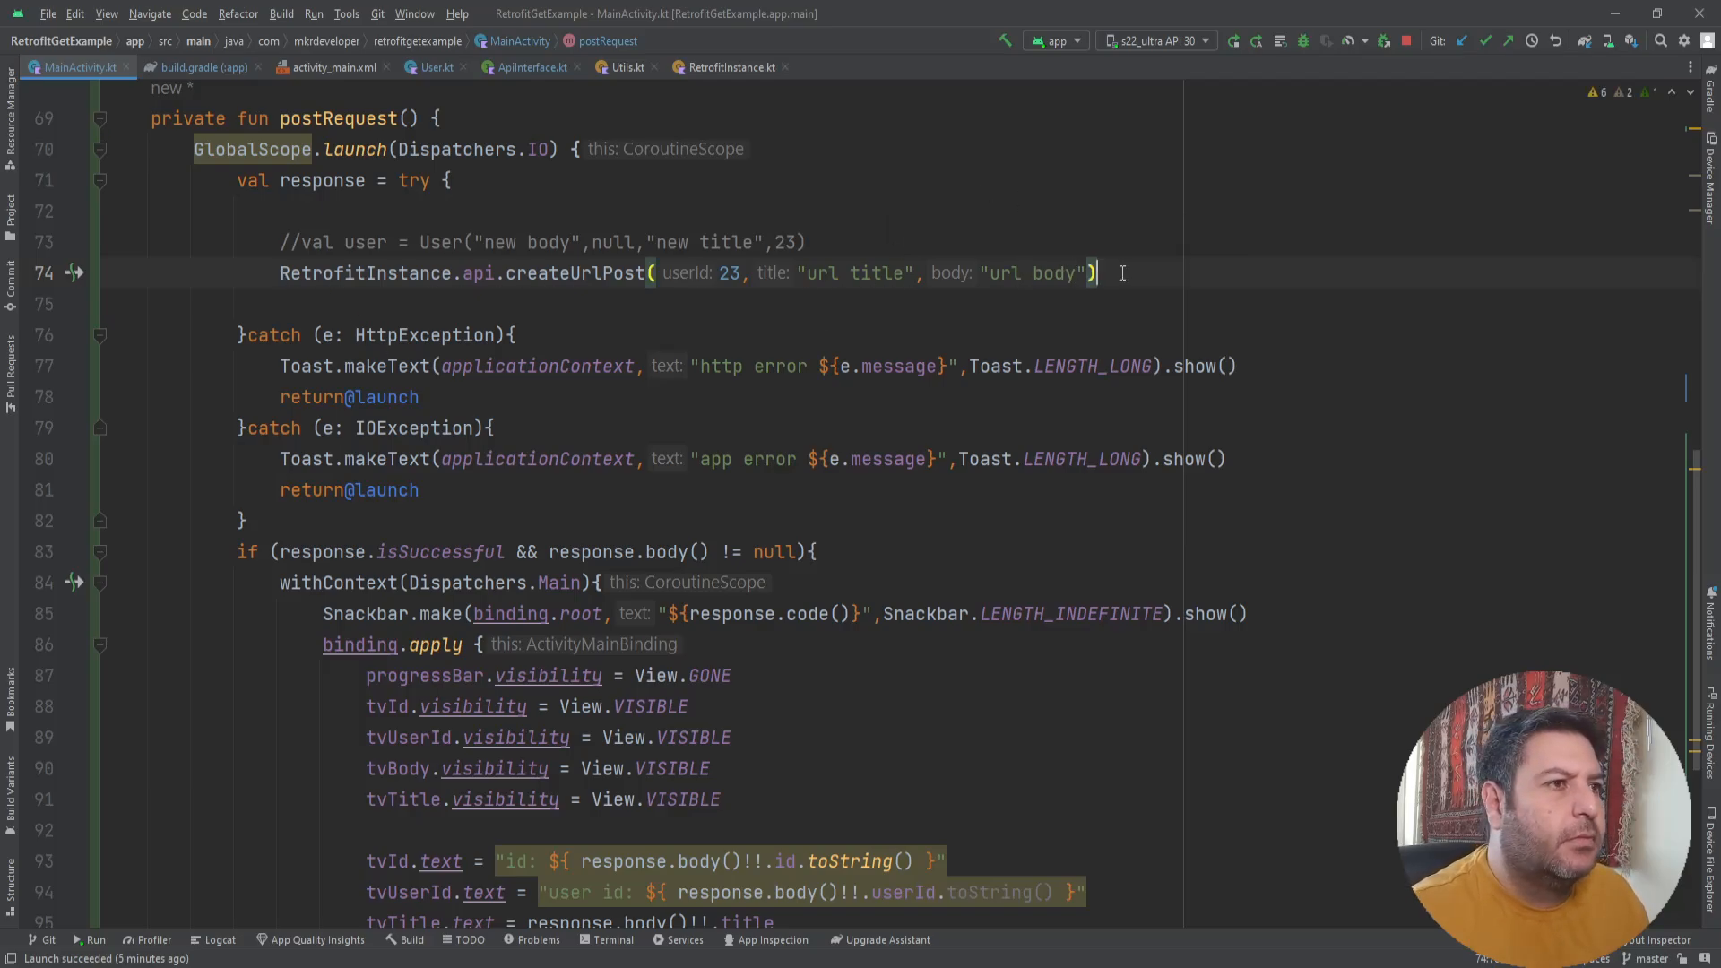
{"action": "scroll", "scroll_direction": "down", "scroll_amount": 3}
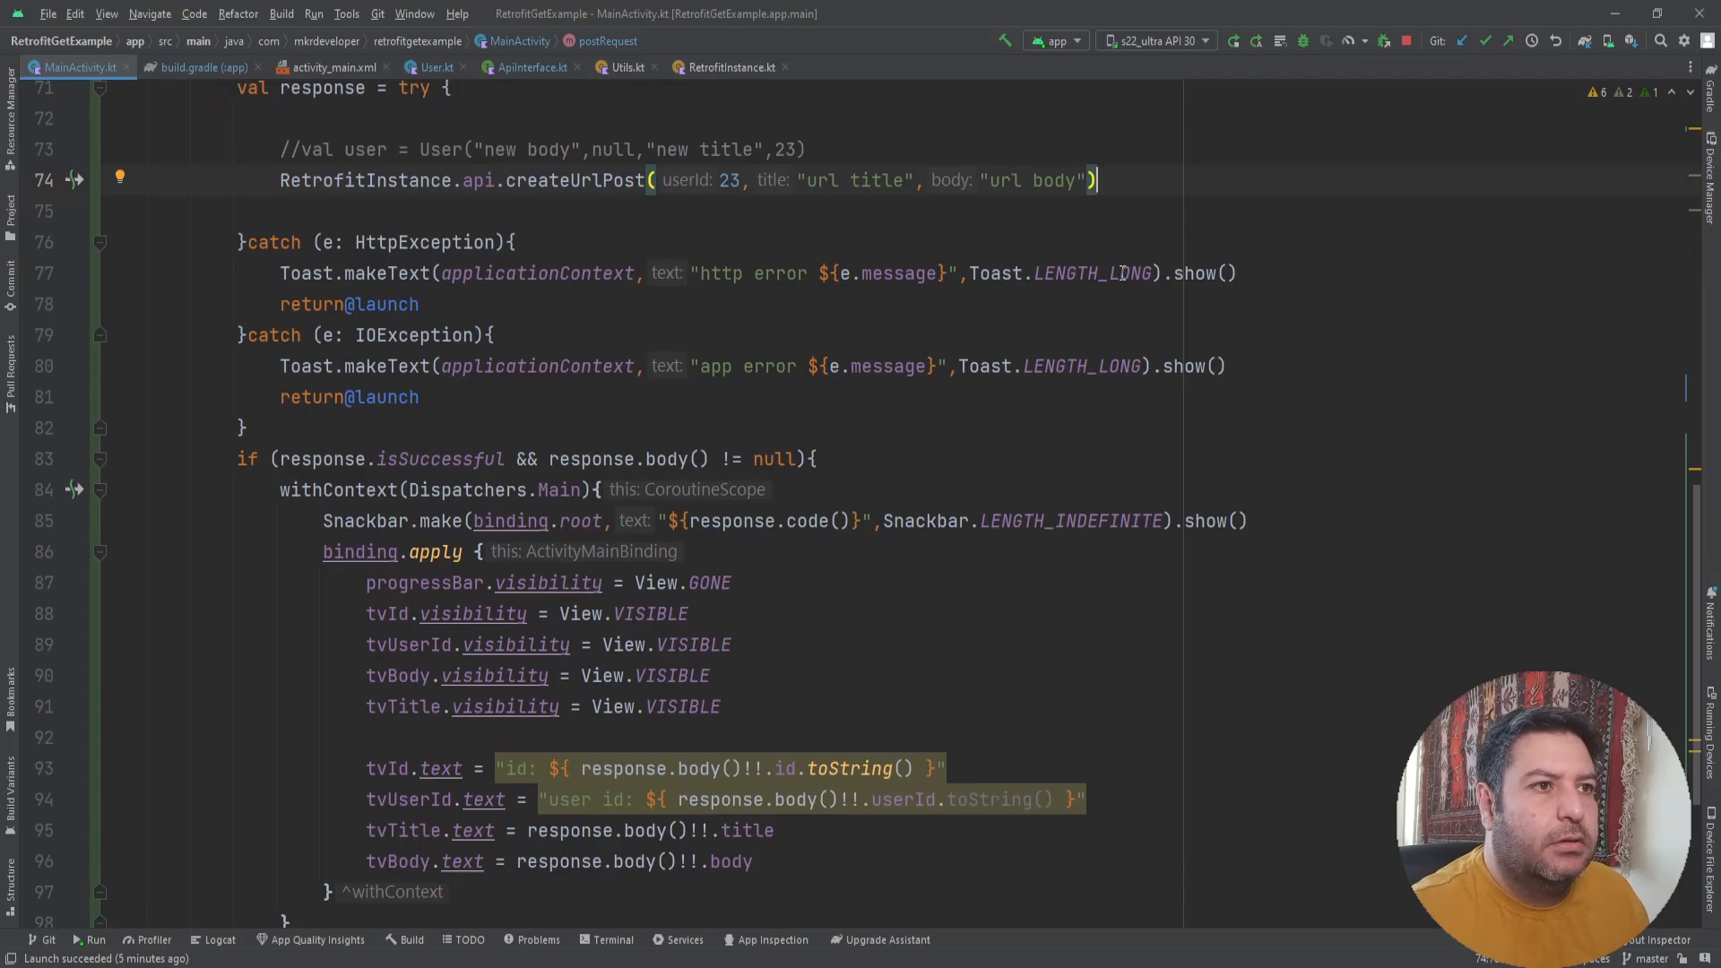
{"action": "mouse_move", "coordinate": [990, 641]}
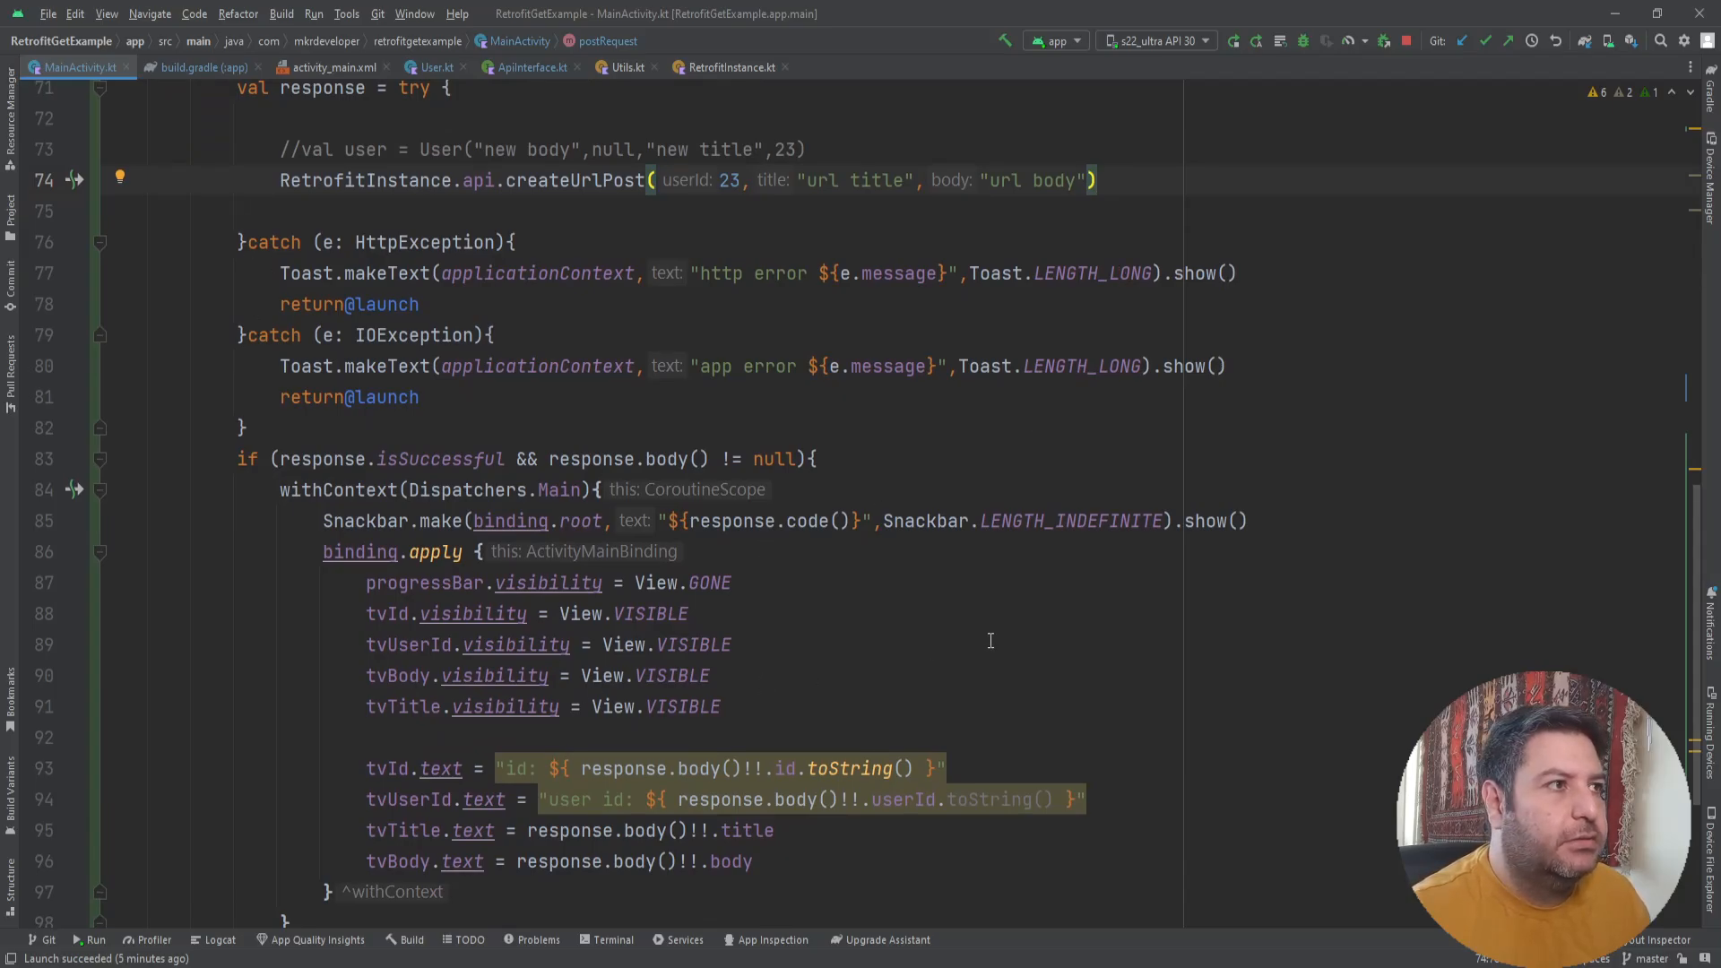
{"action": "scroll", "scroll_direction": "up", "scroll_amount": 3}
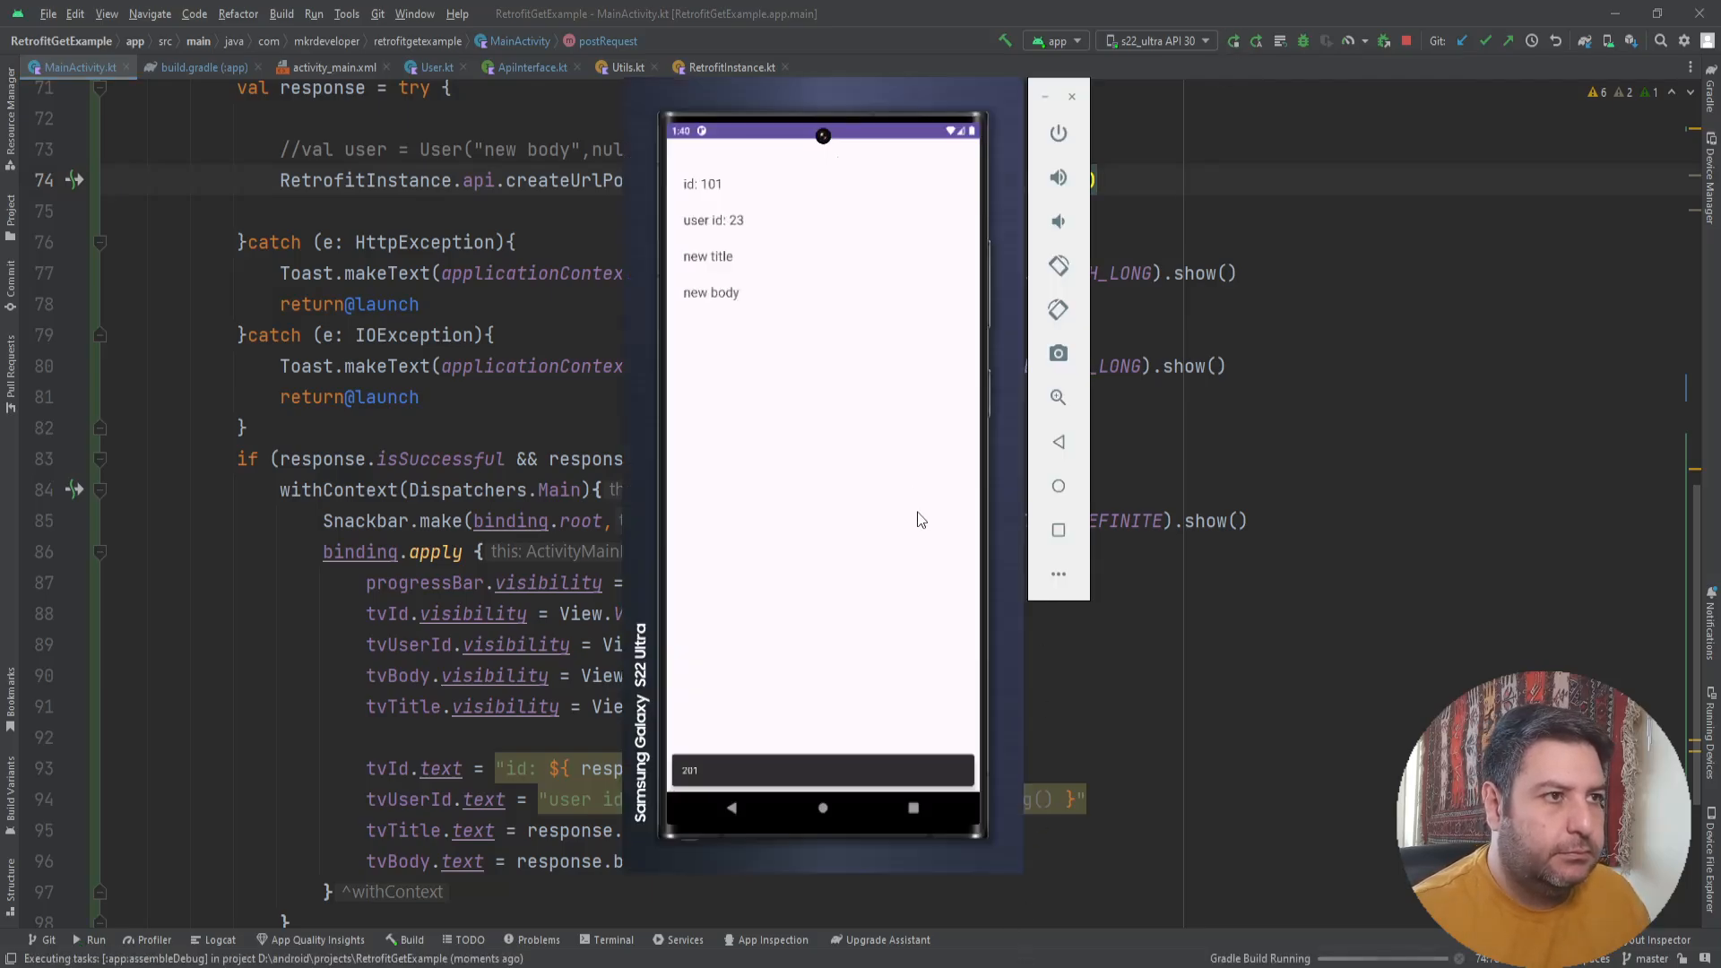
{"action": "mouse_move", "coordinate": [905, 464]}
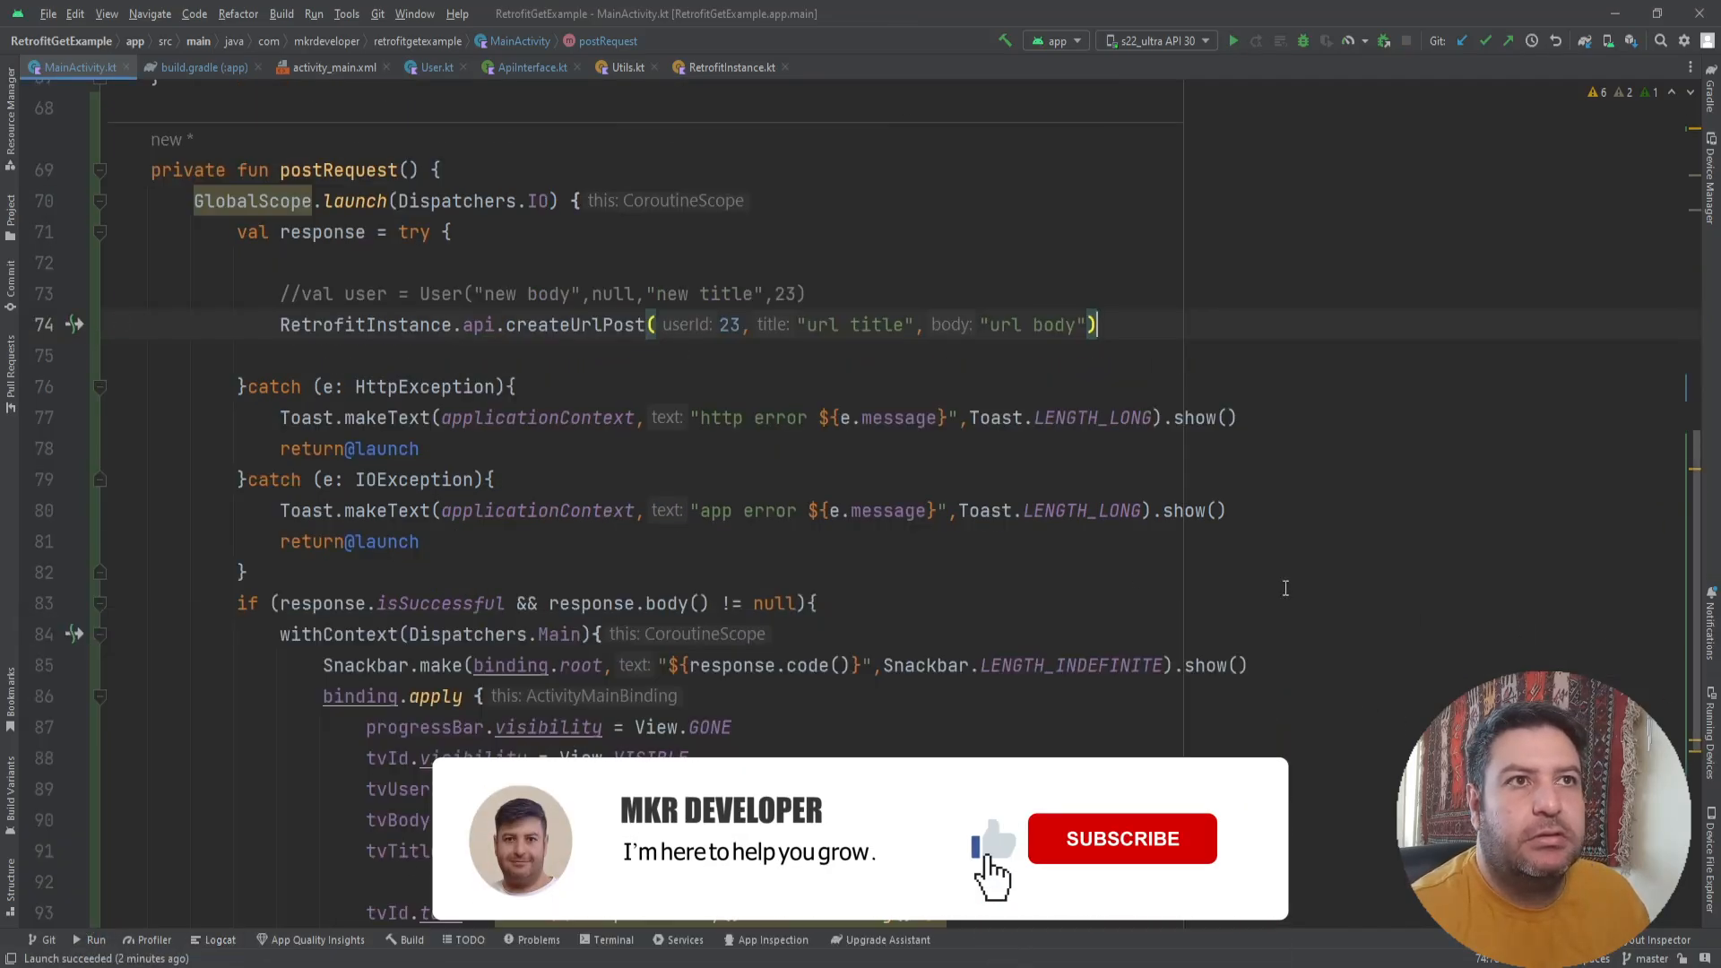
Scroll through postRequest and return to ApiInterface.kt.
{"action": "scroll", "scroll_direction": "down", "scroll_amount": 3}
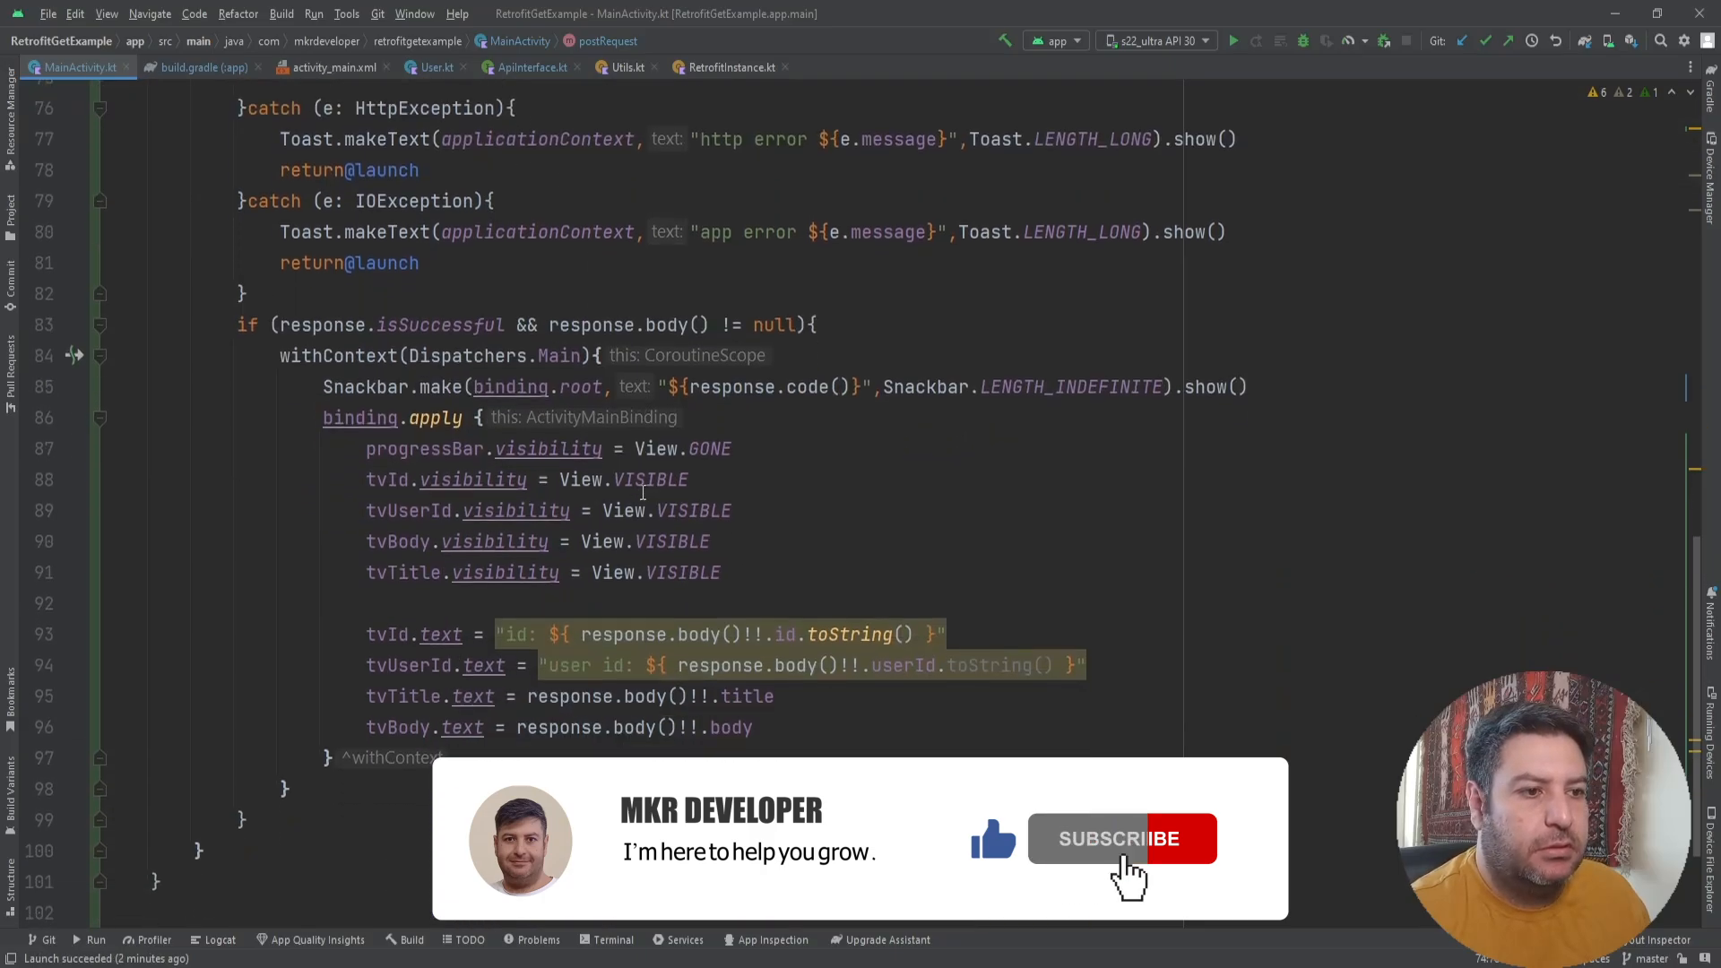
{"action": "scroll", "scroll_direction": "up", "scroll_amount": 3}
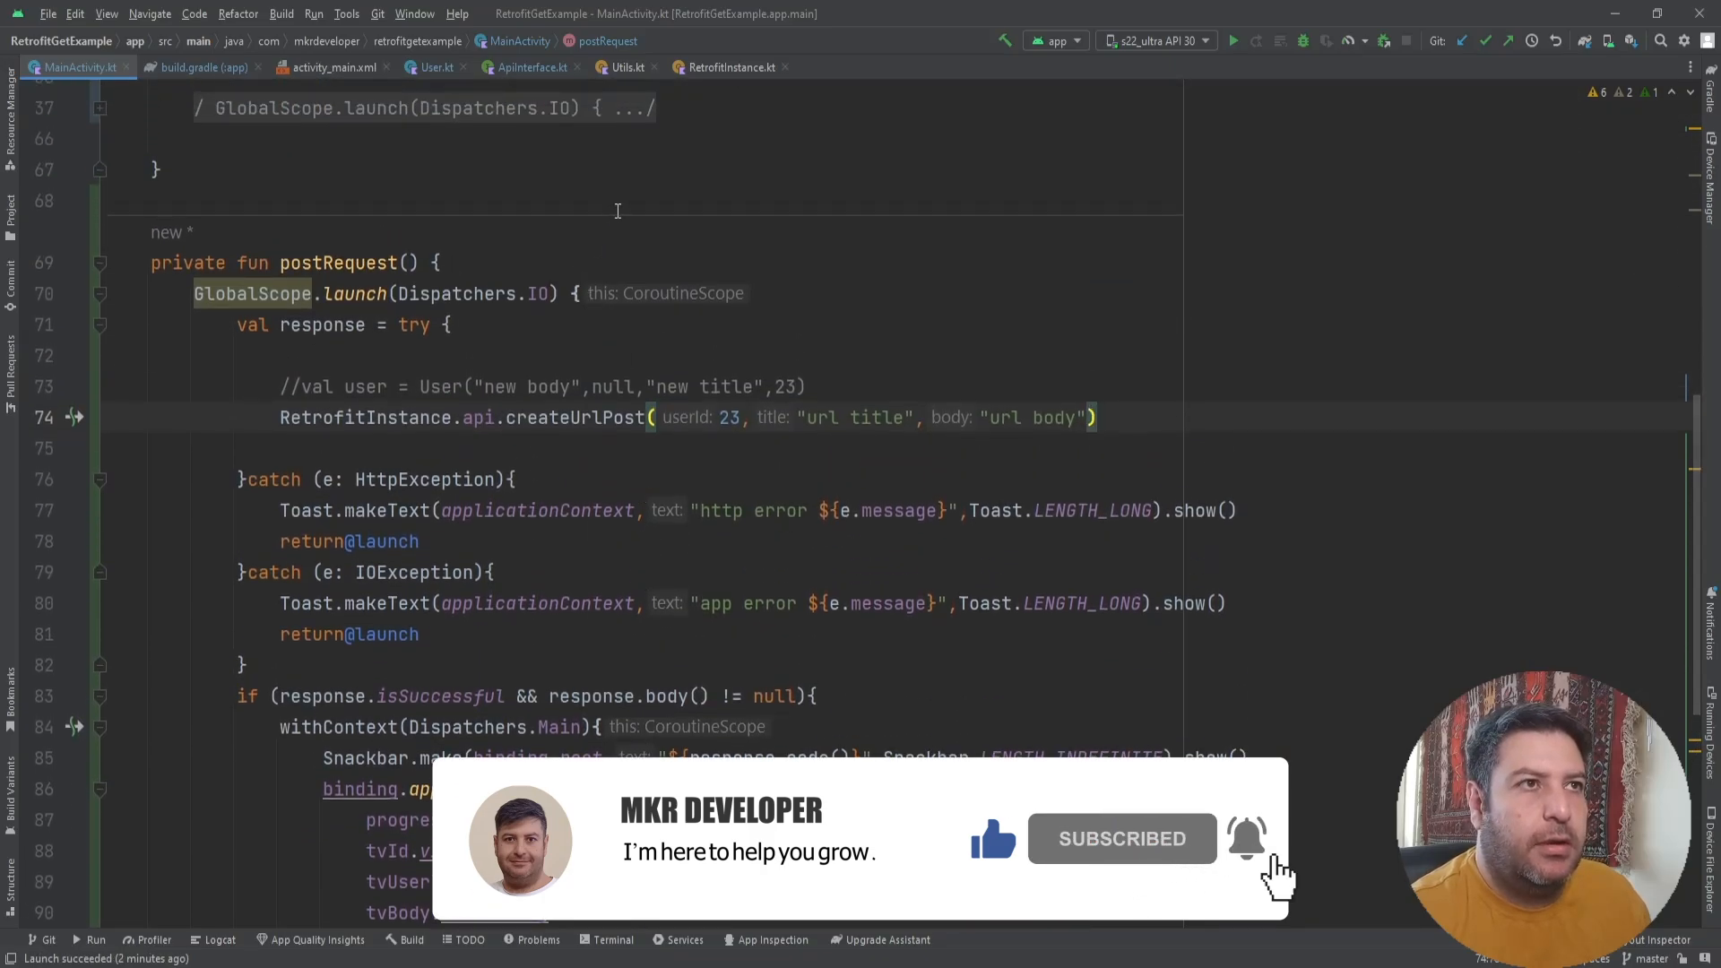
{"action": "left_click", "coordinate": [530, 67]}
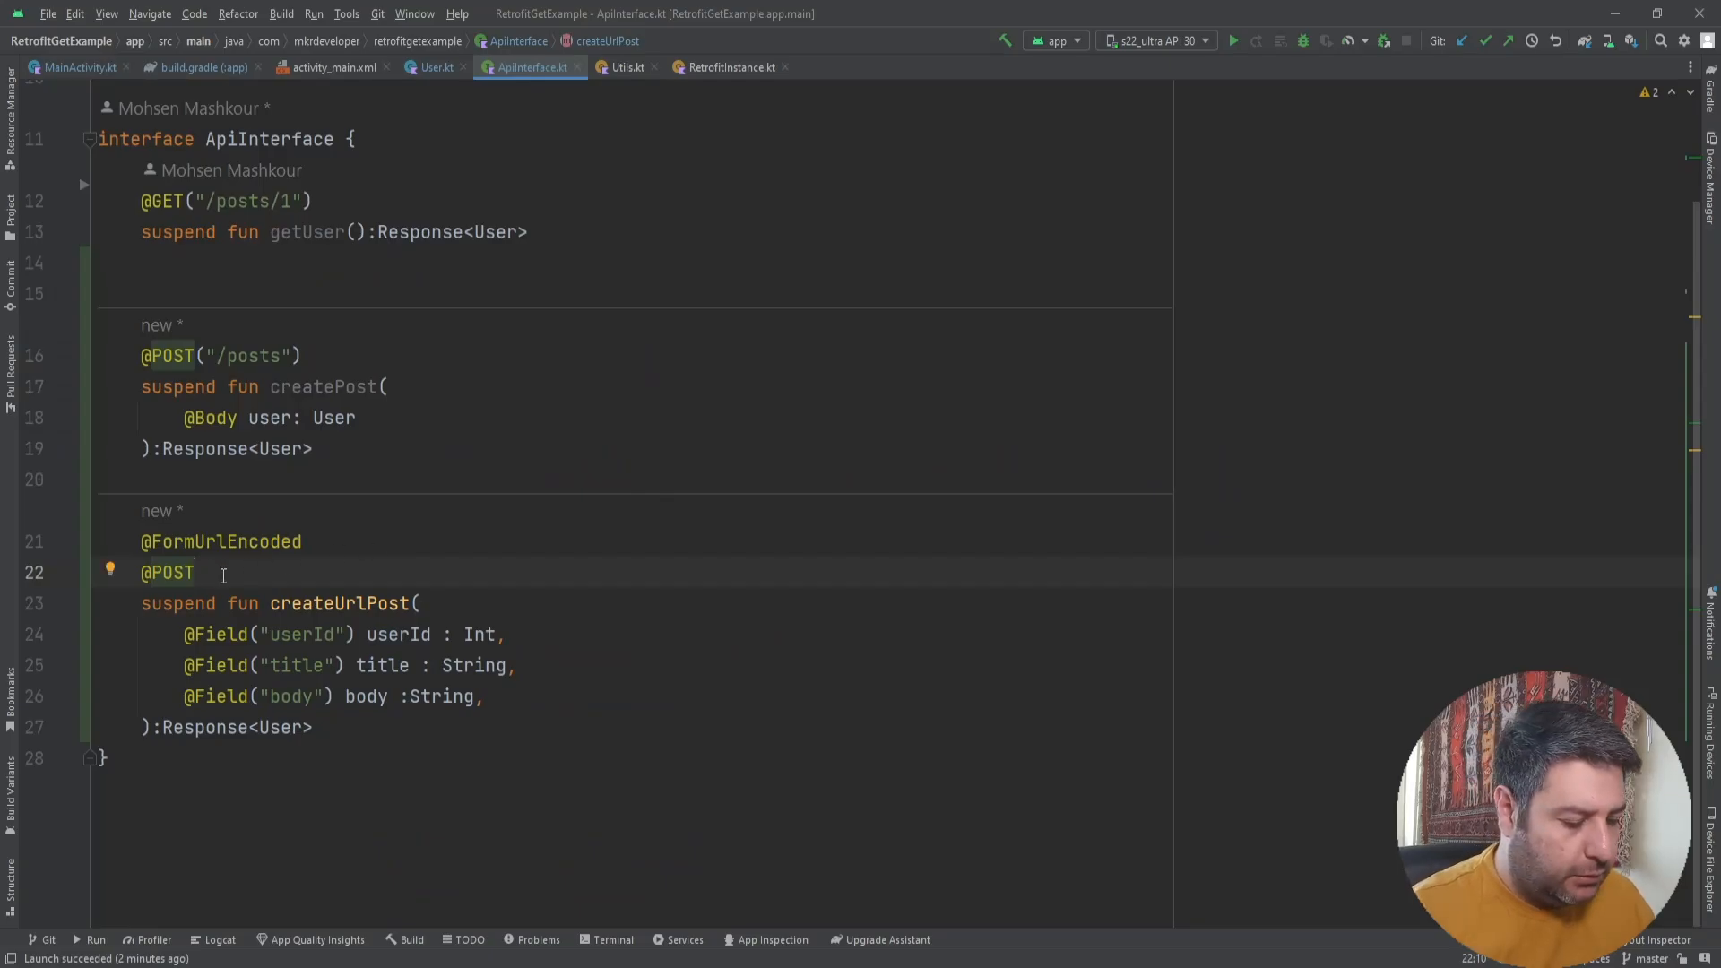
{"action": "type", "text": "()"}
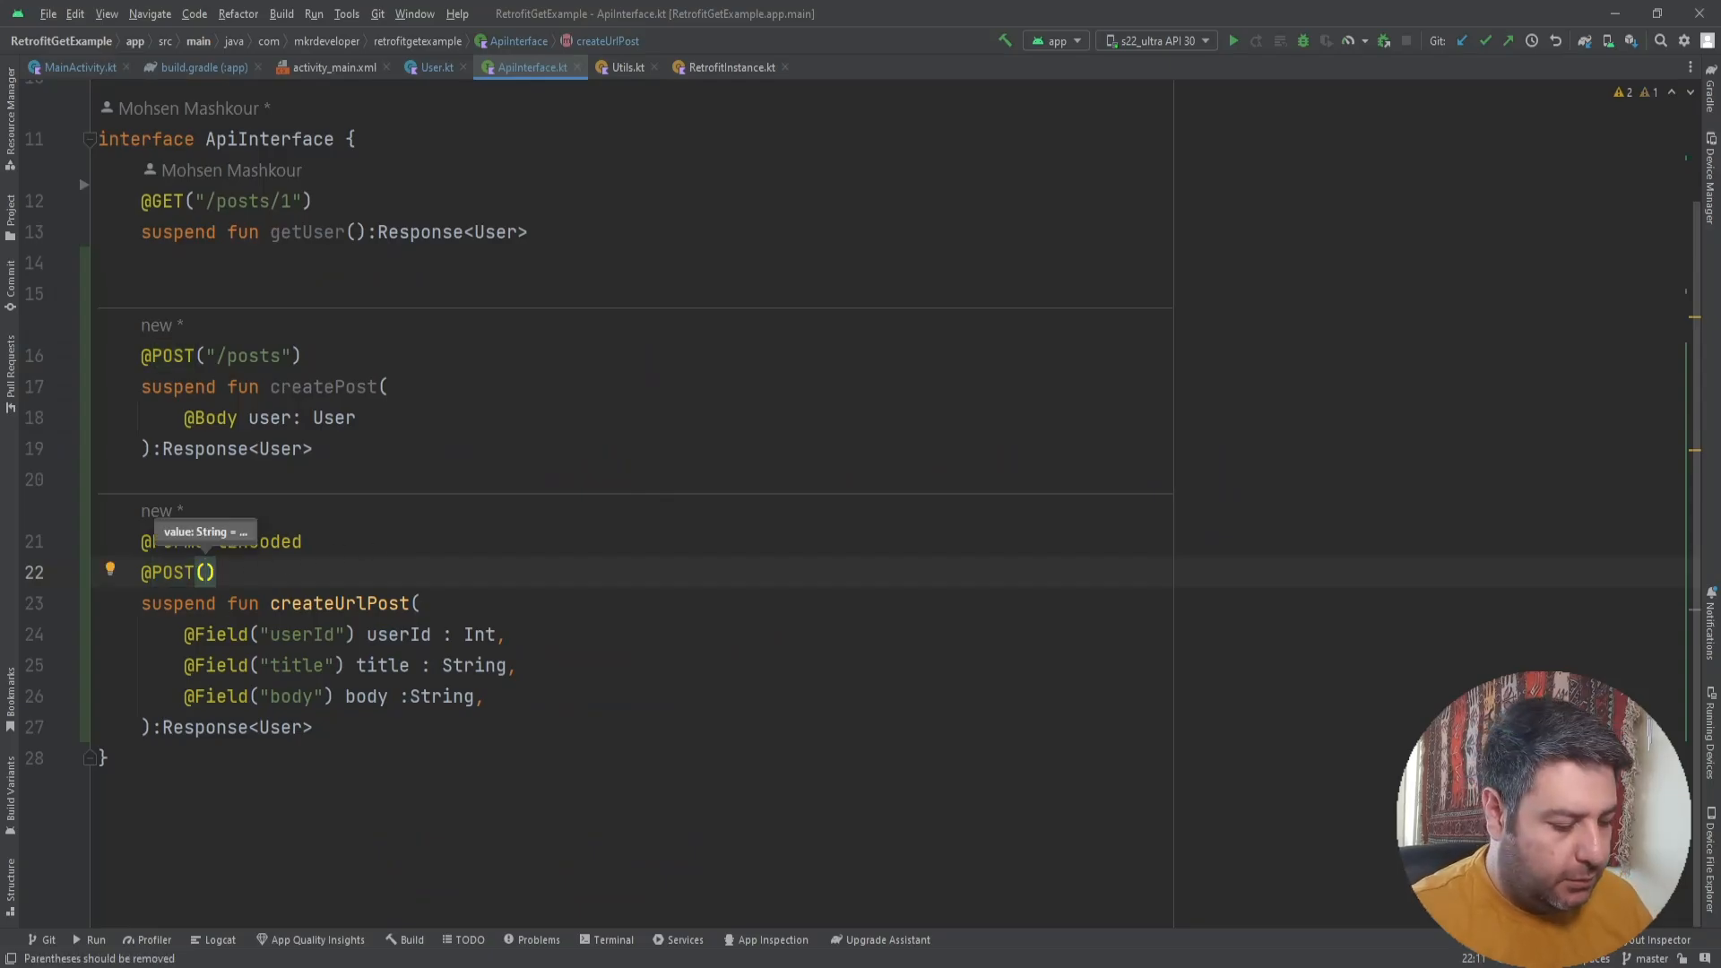
{"action": "type", "text": "\"\""}
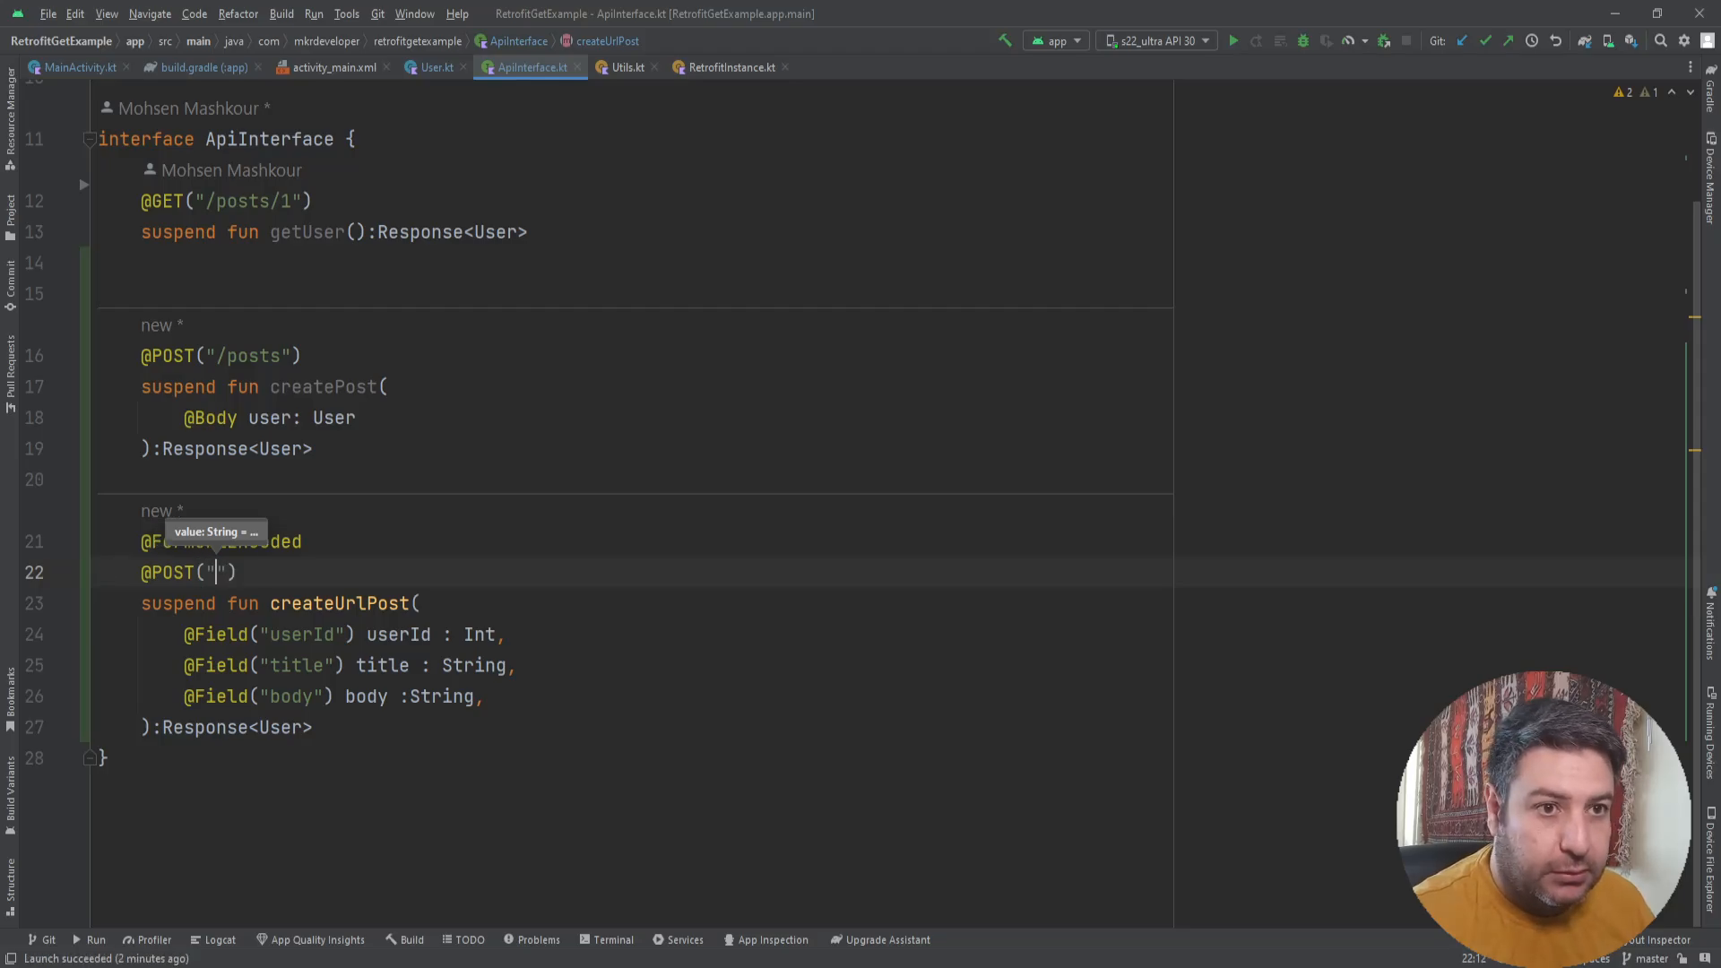
{"action": "type", "text": "/"}
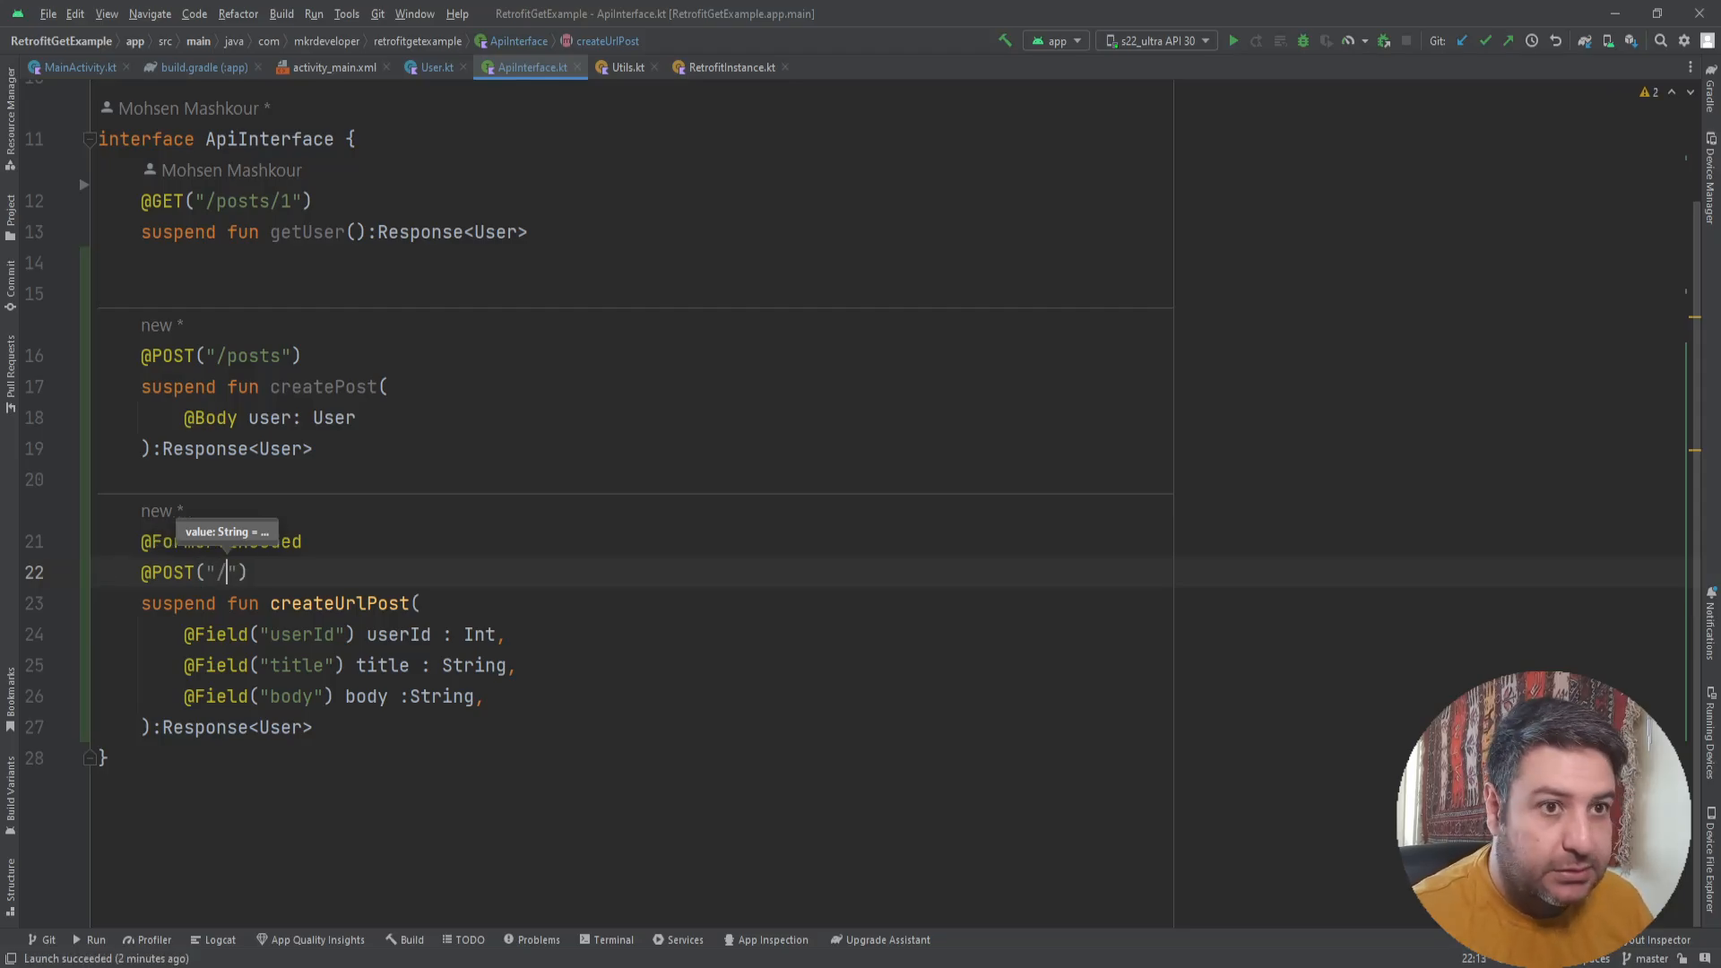
{"action": "type", "text": "posts"}
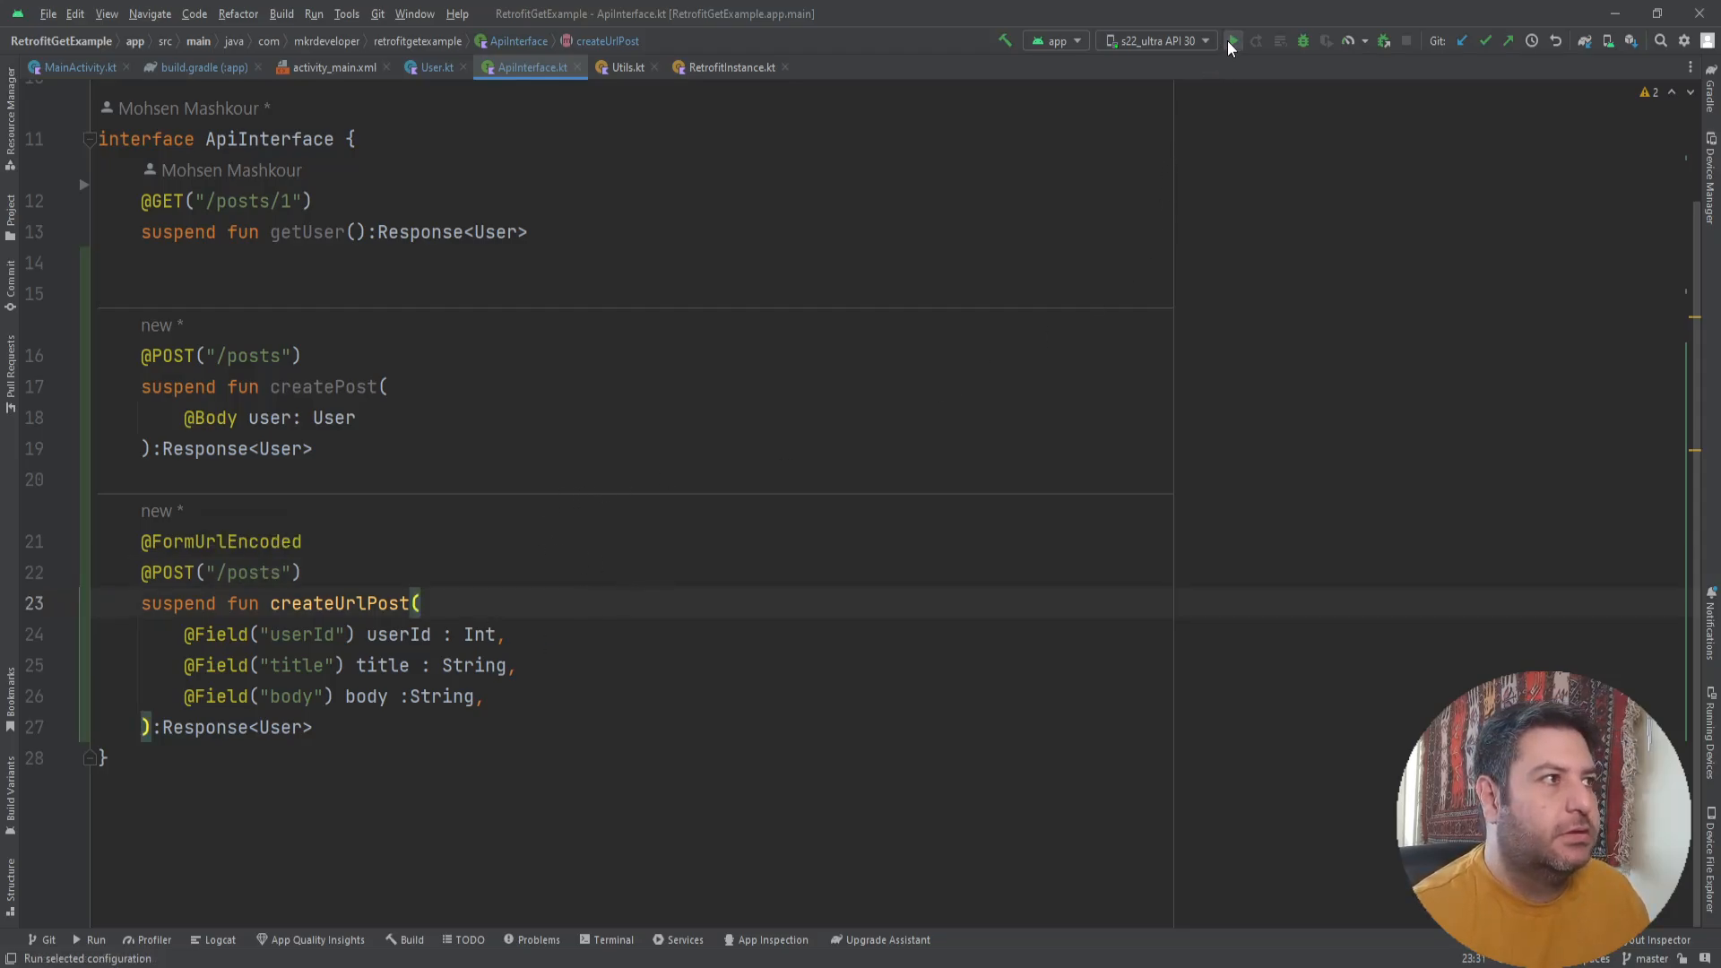
Run the app to show id 101, url title, url body and a 201 snackbar.
{"action": "left_click", "coordinate": [1233, 40]}
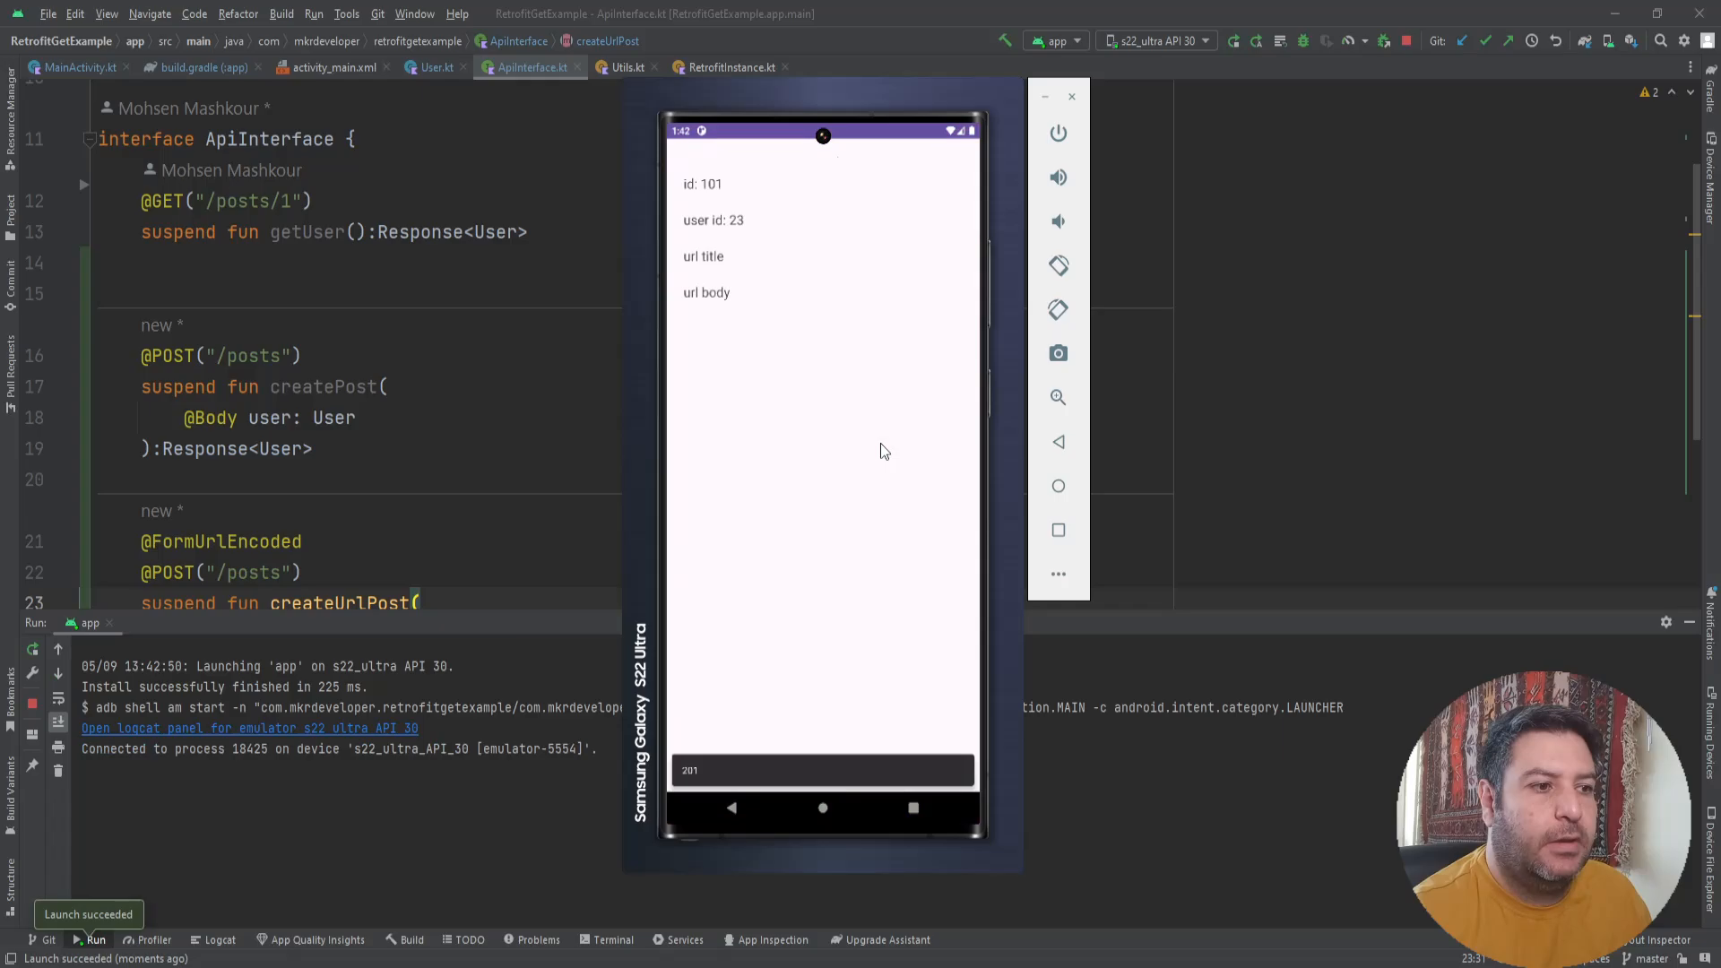
{"action": "mouse_move", "coordinate": [723, 245]}
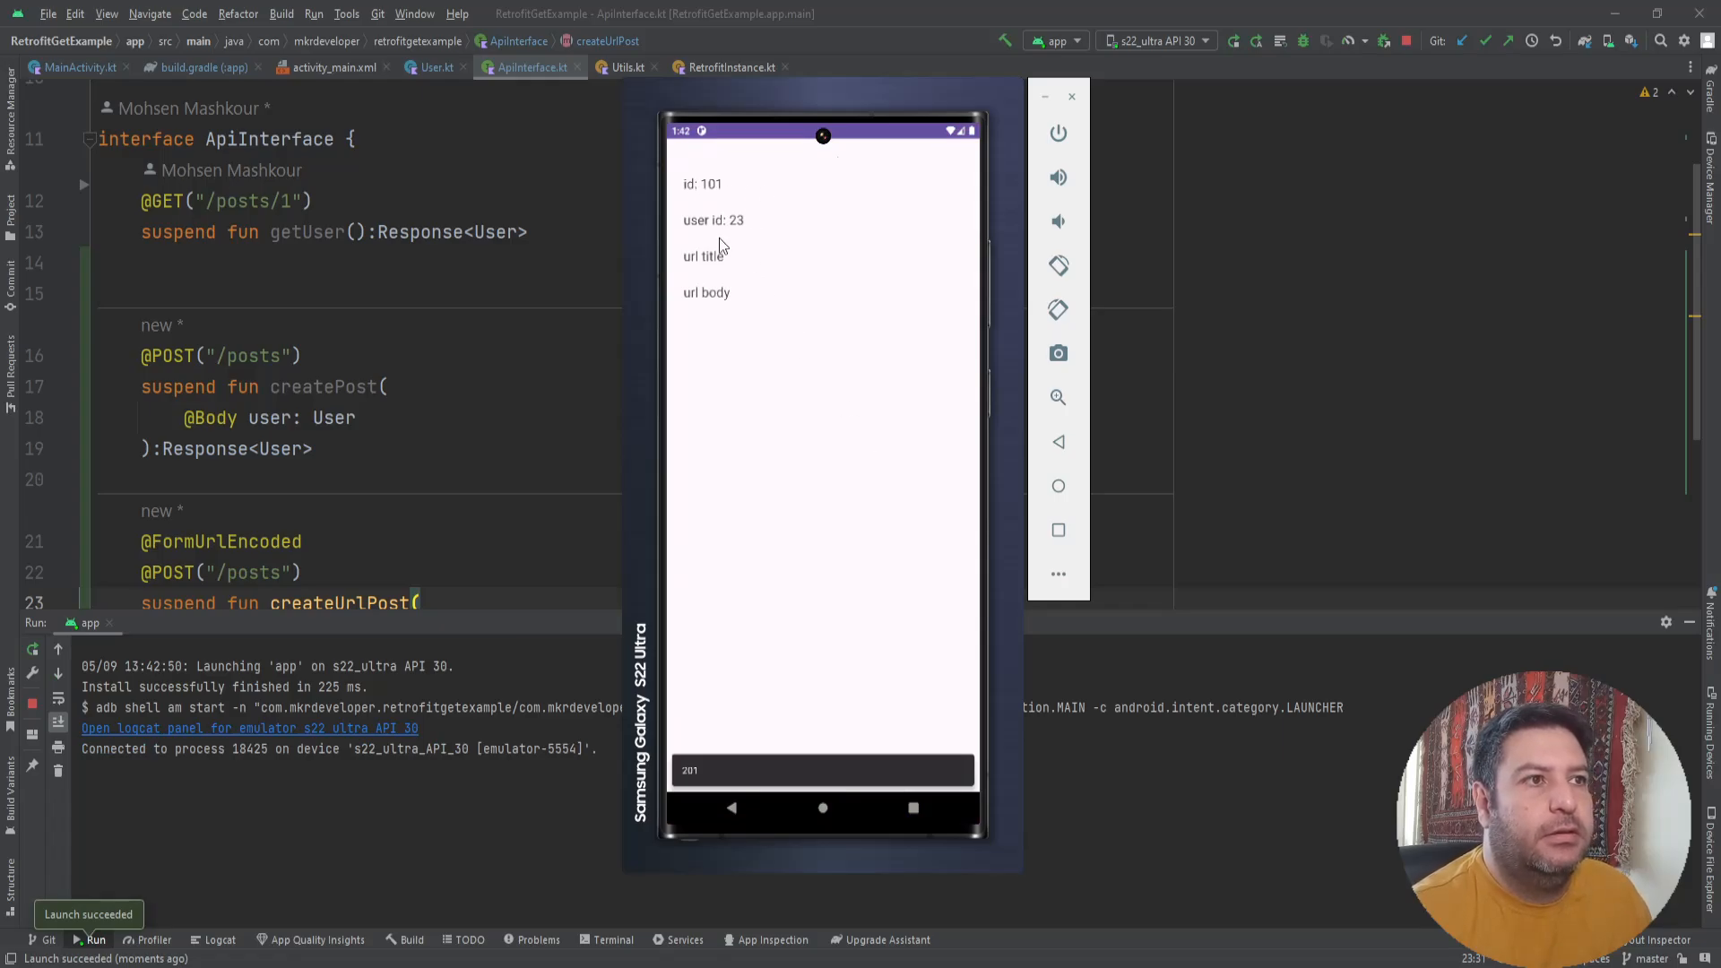